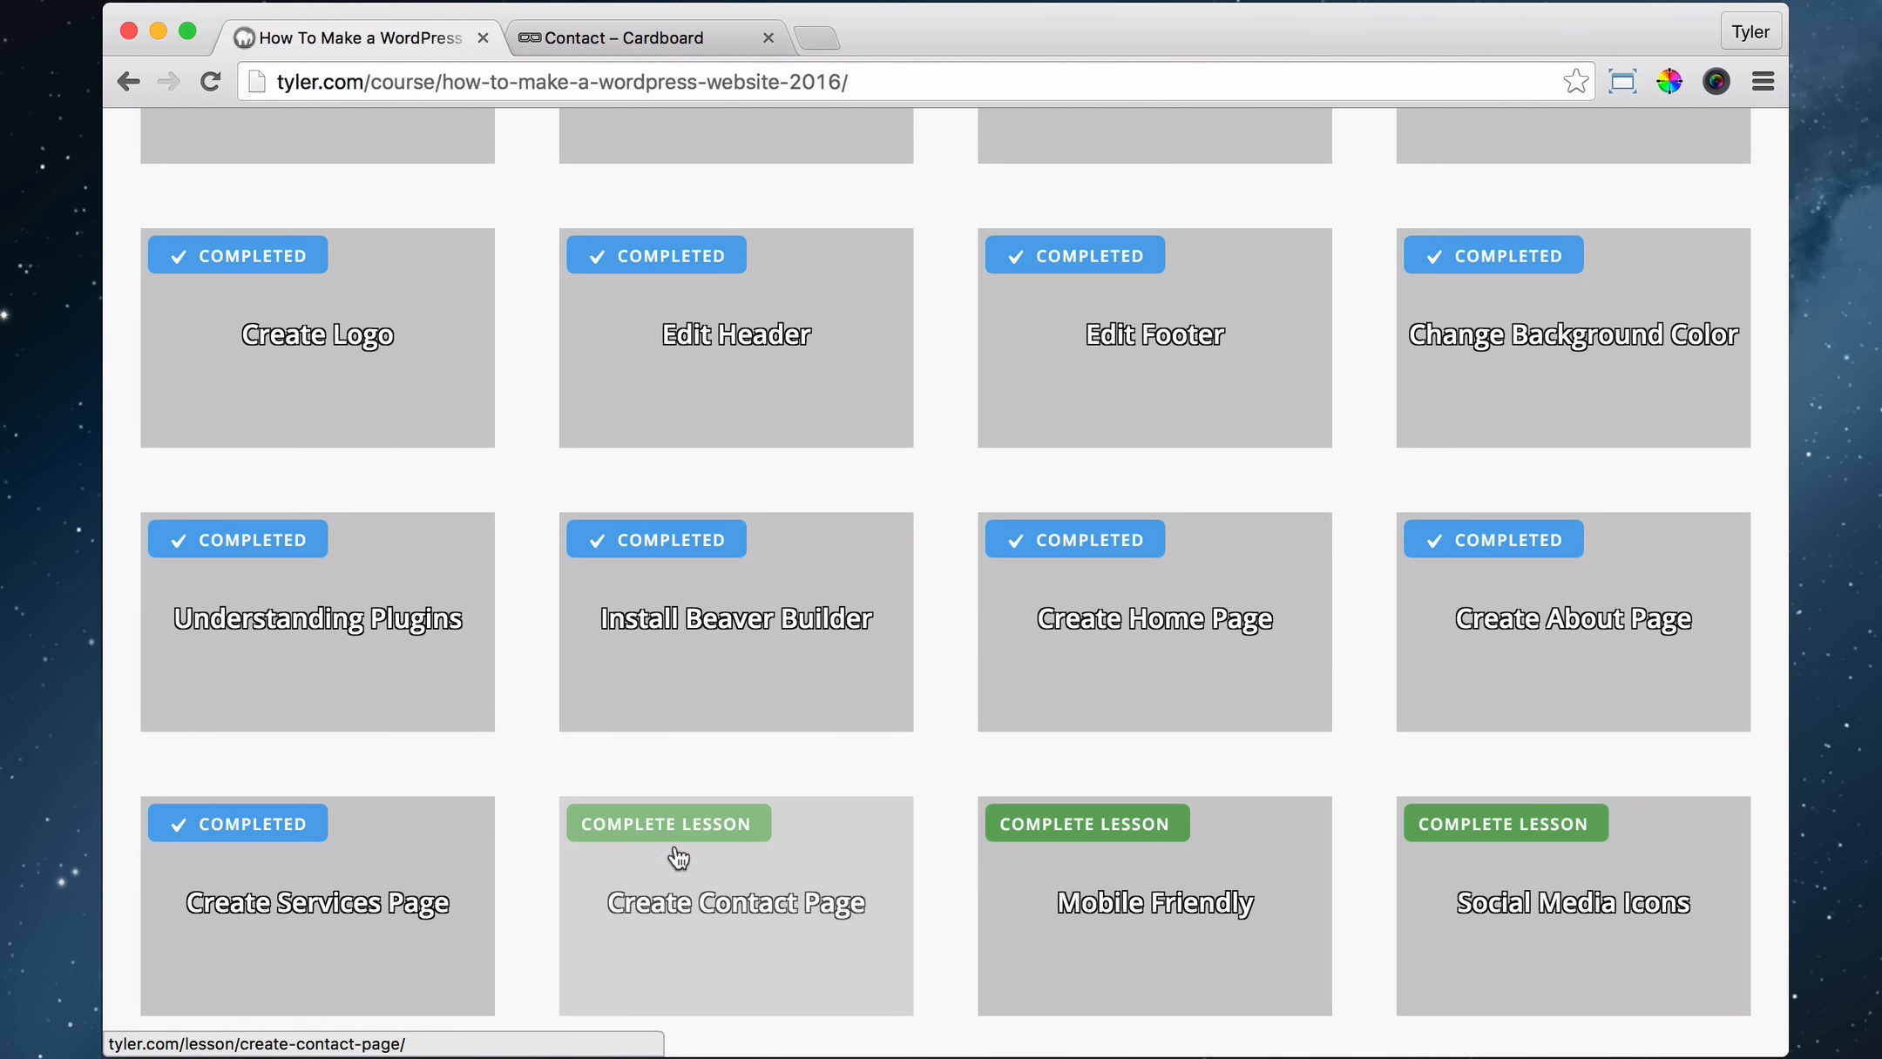
# Switch to the getacardboard.com/example tab and scroll down to its contact form
pyautogui.click(623, 38)
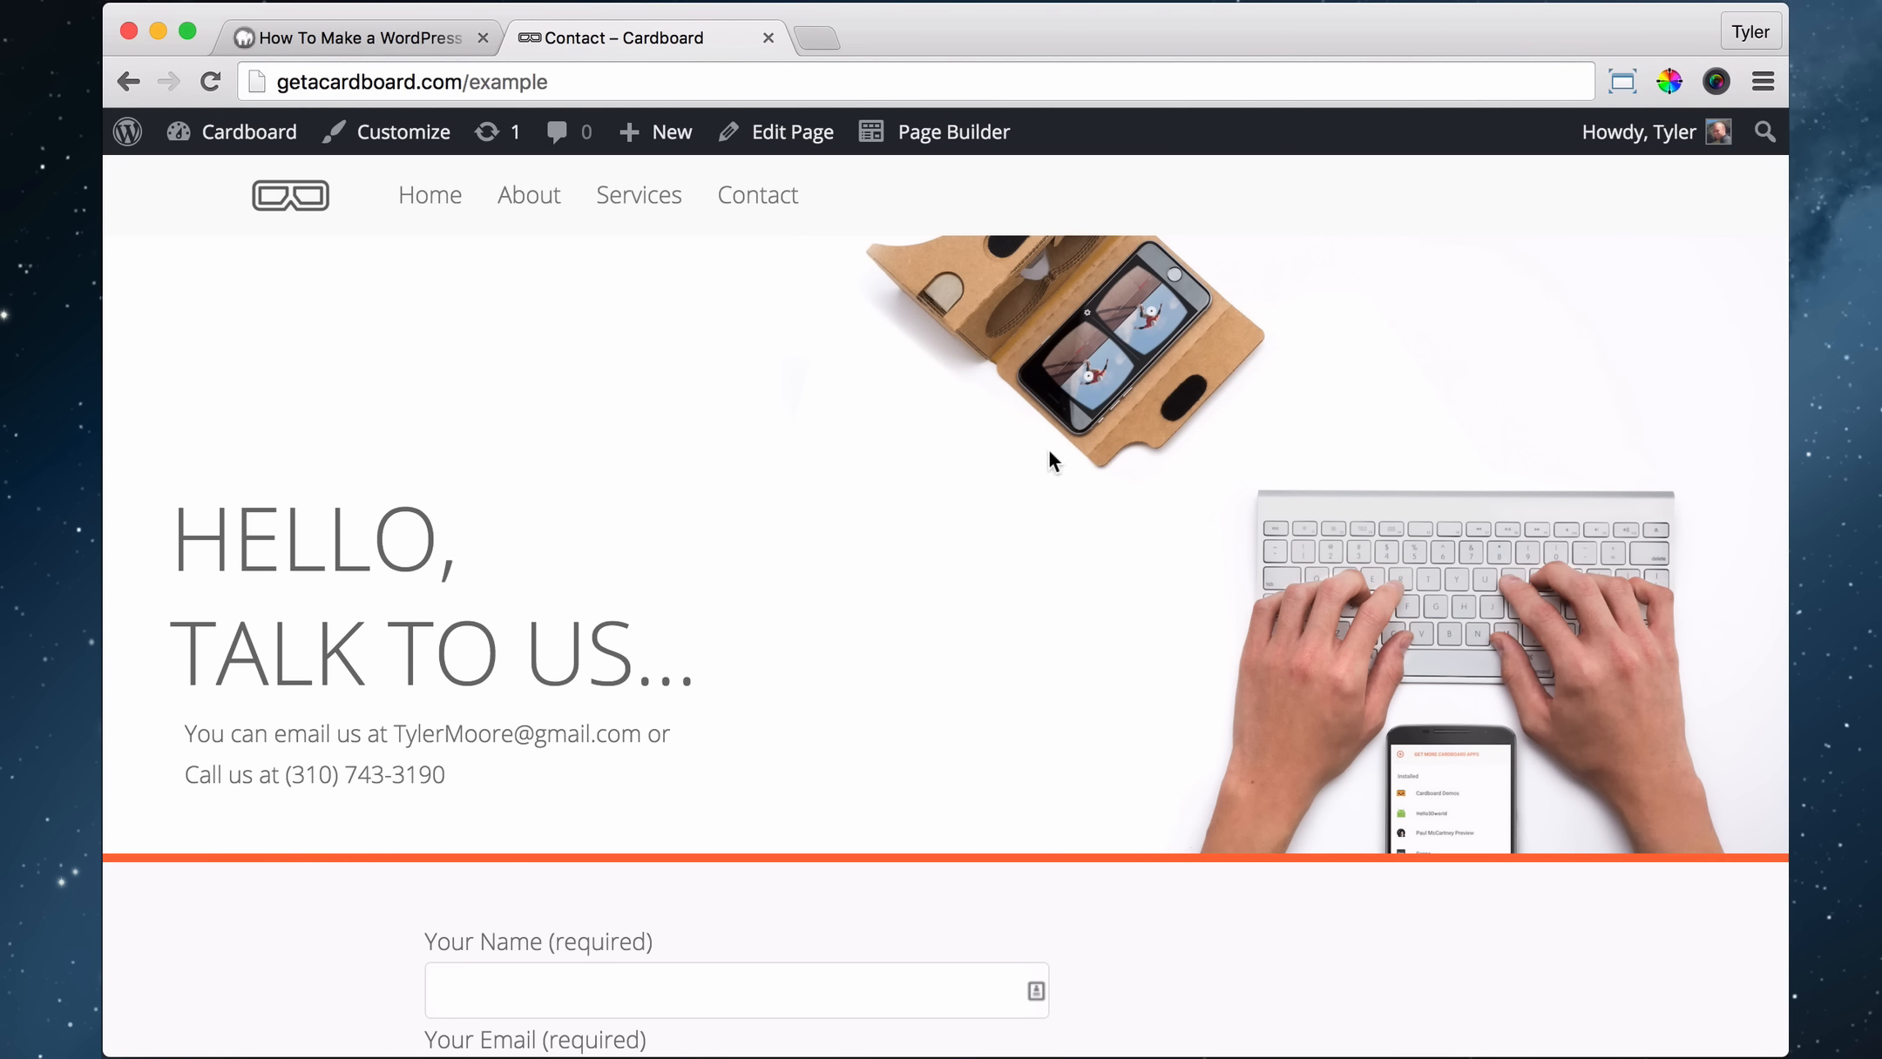
pyautogui.moveTo(696, 614)
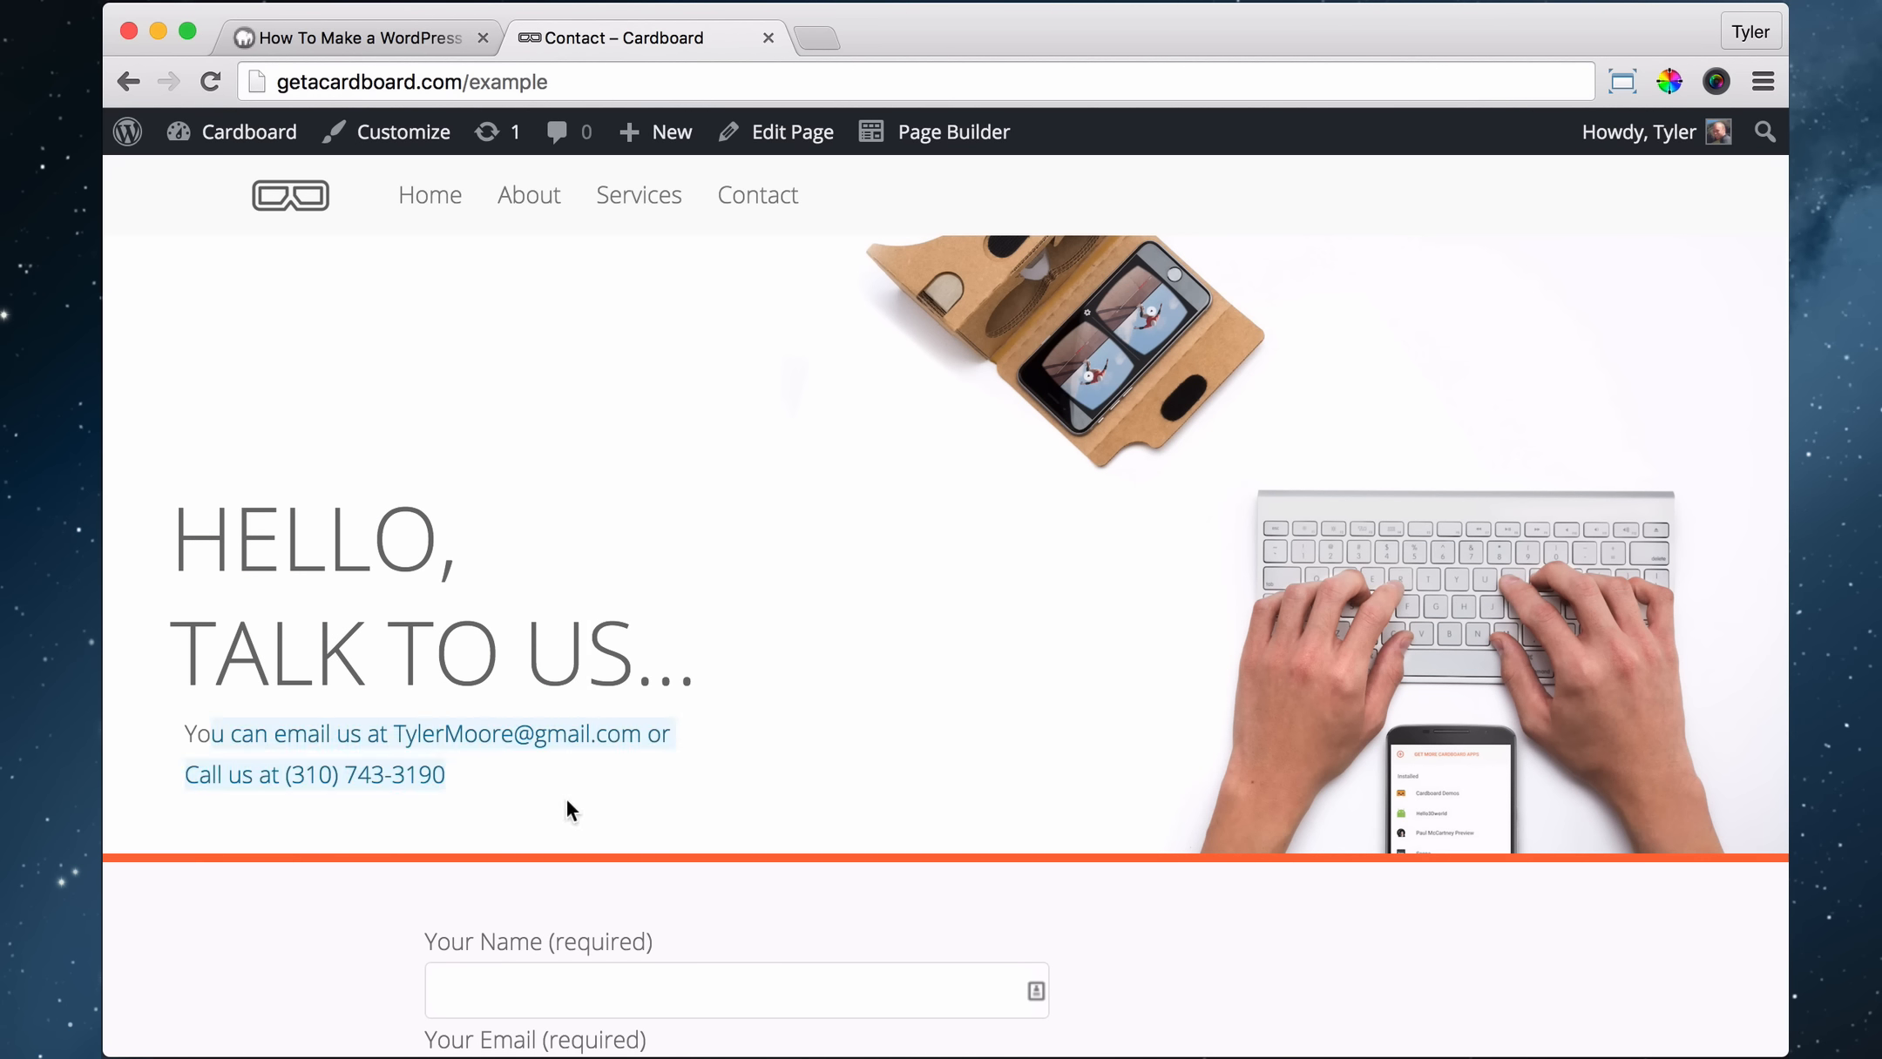
pyautogui.scroll(-3)
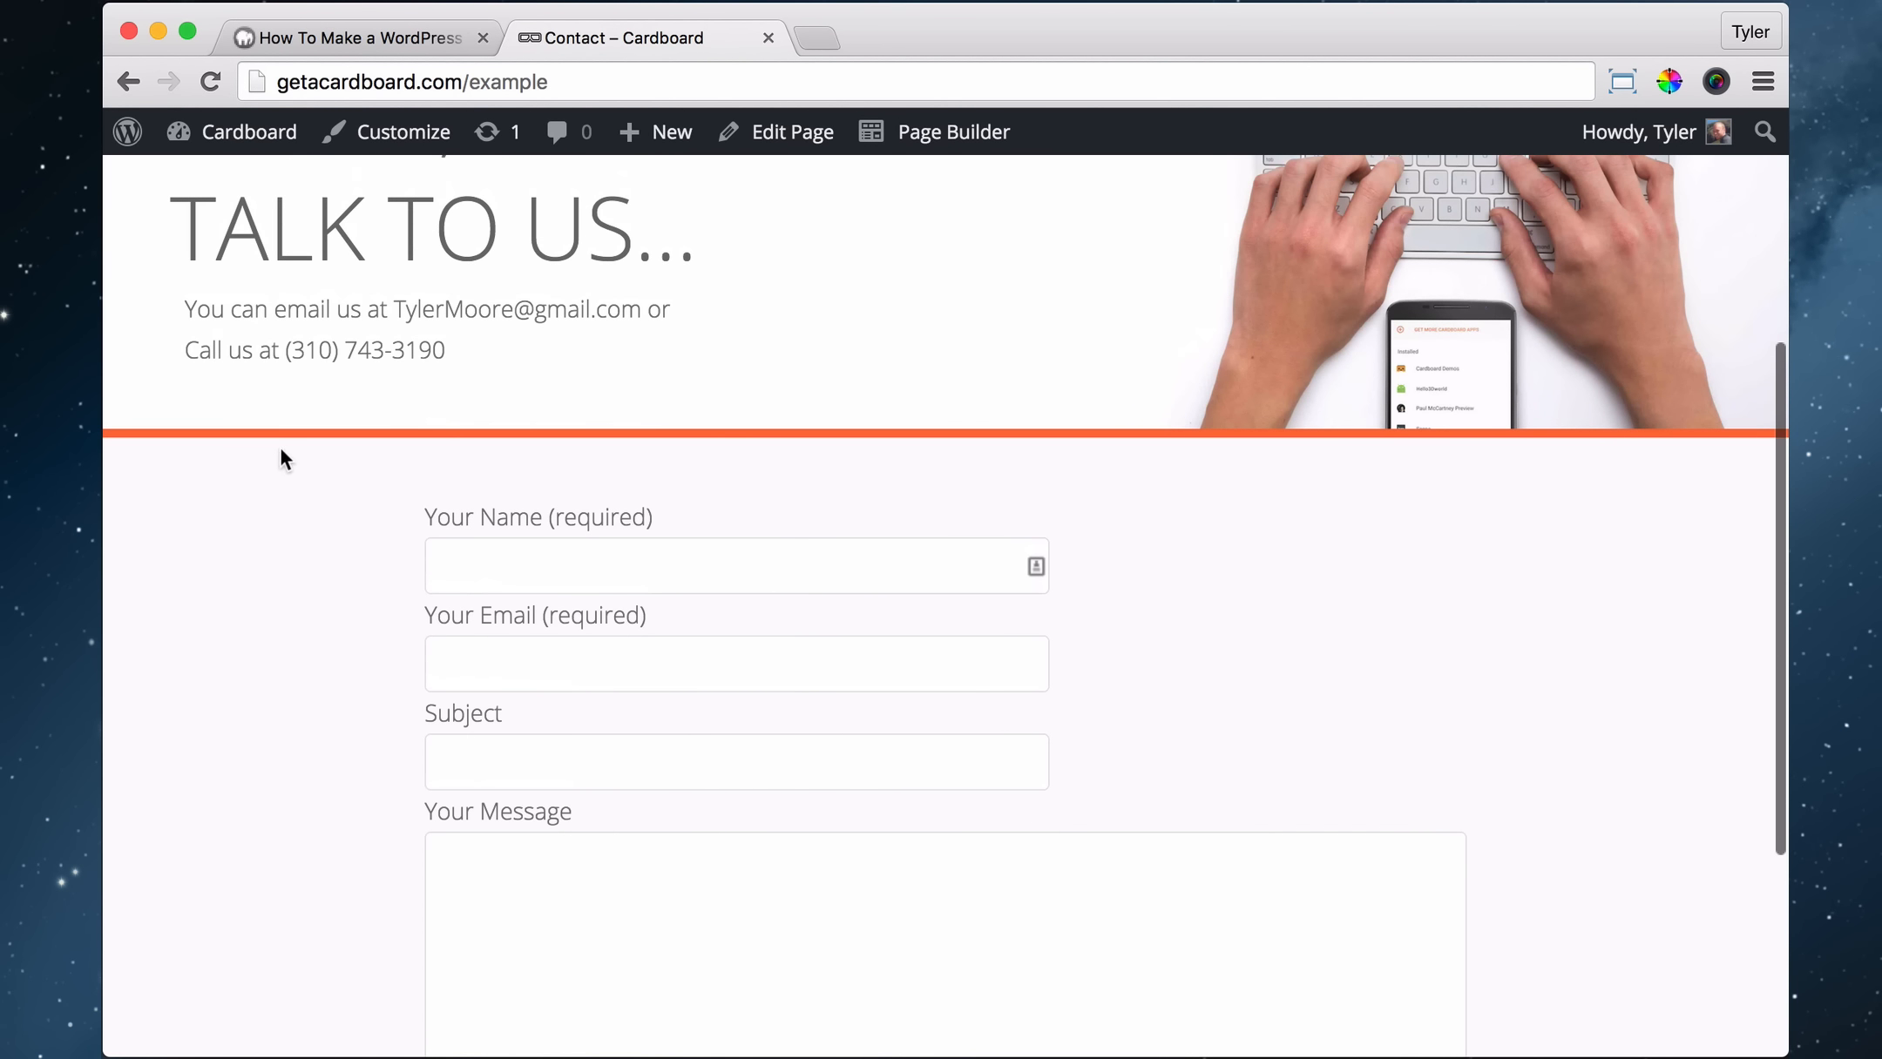
pyautogui.moveTo(1303, 538)
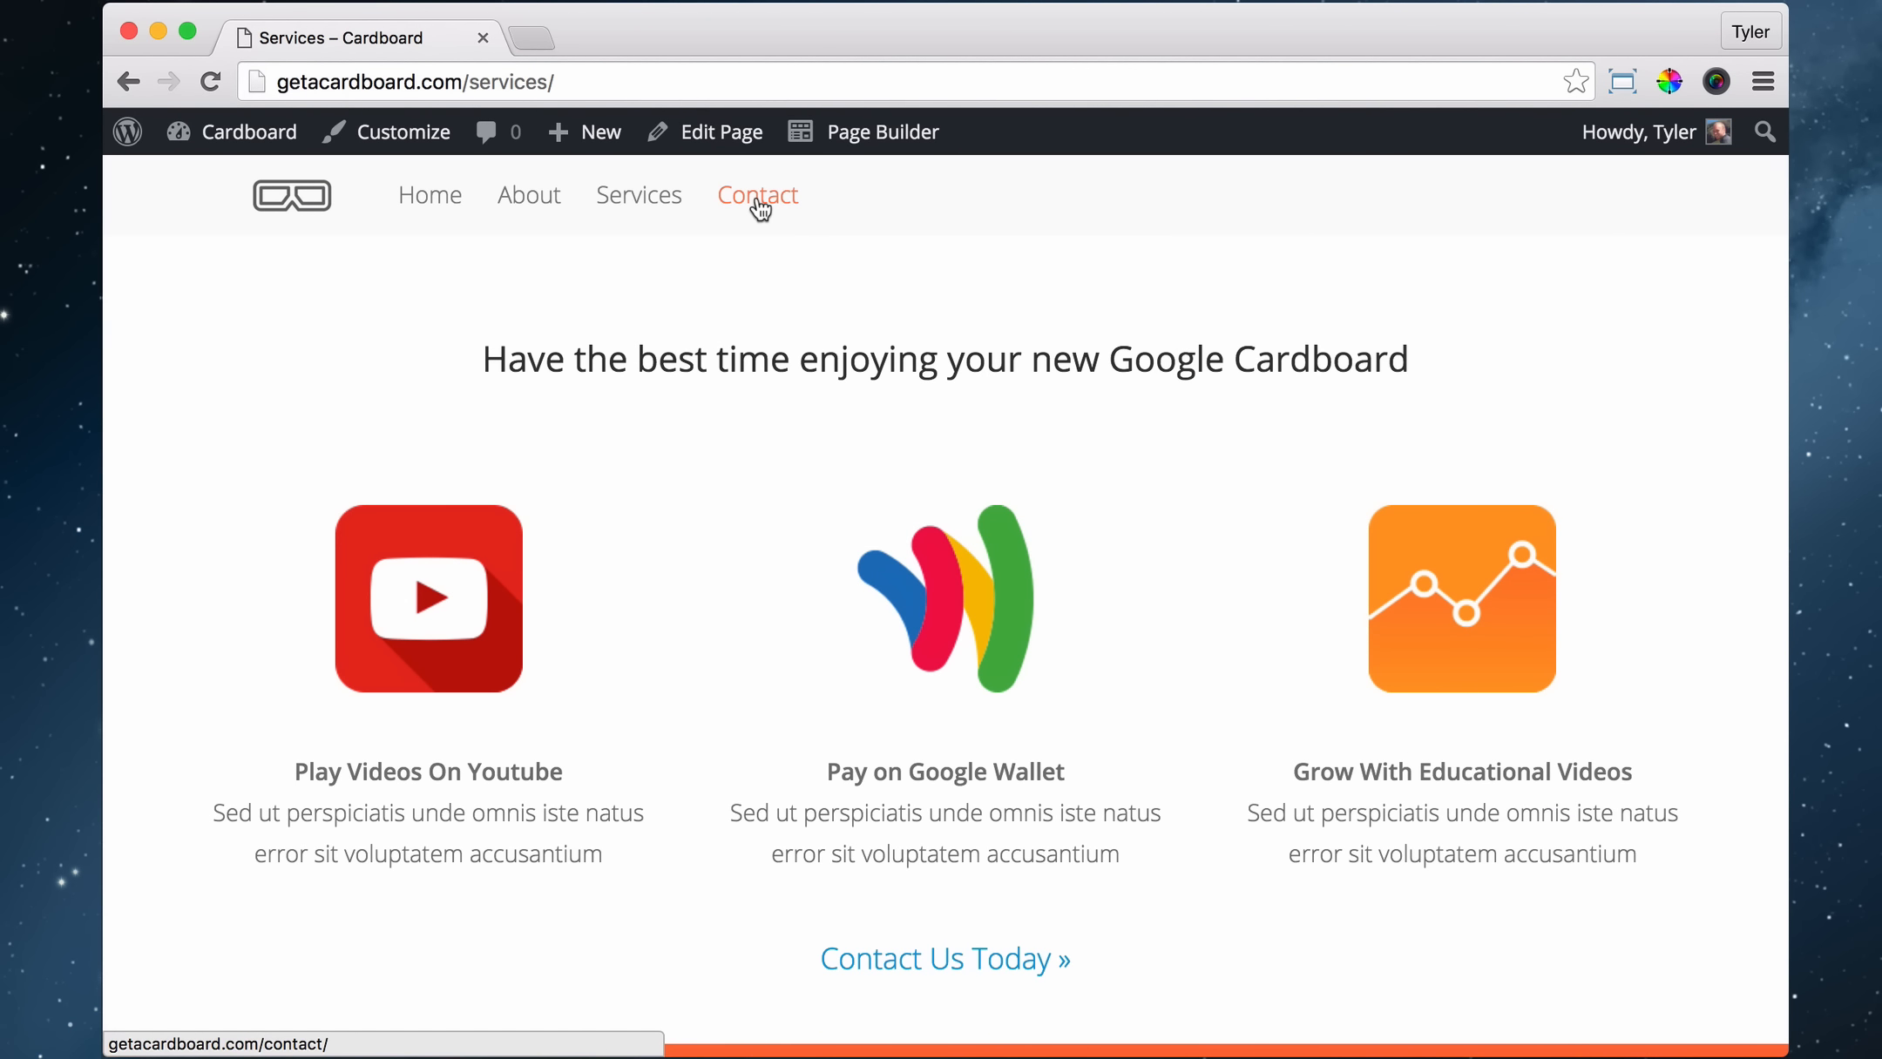
# Open the Contact page in the editor and choose the Full Width Page template
pyautogui.click(757, 194)
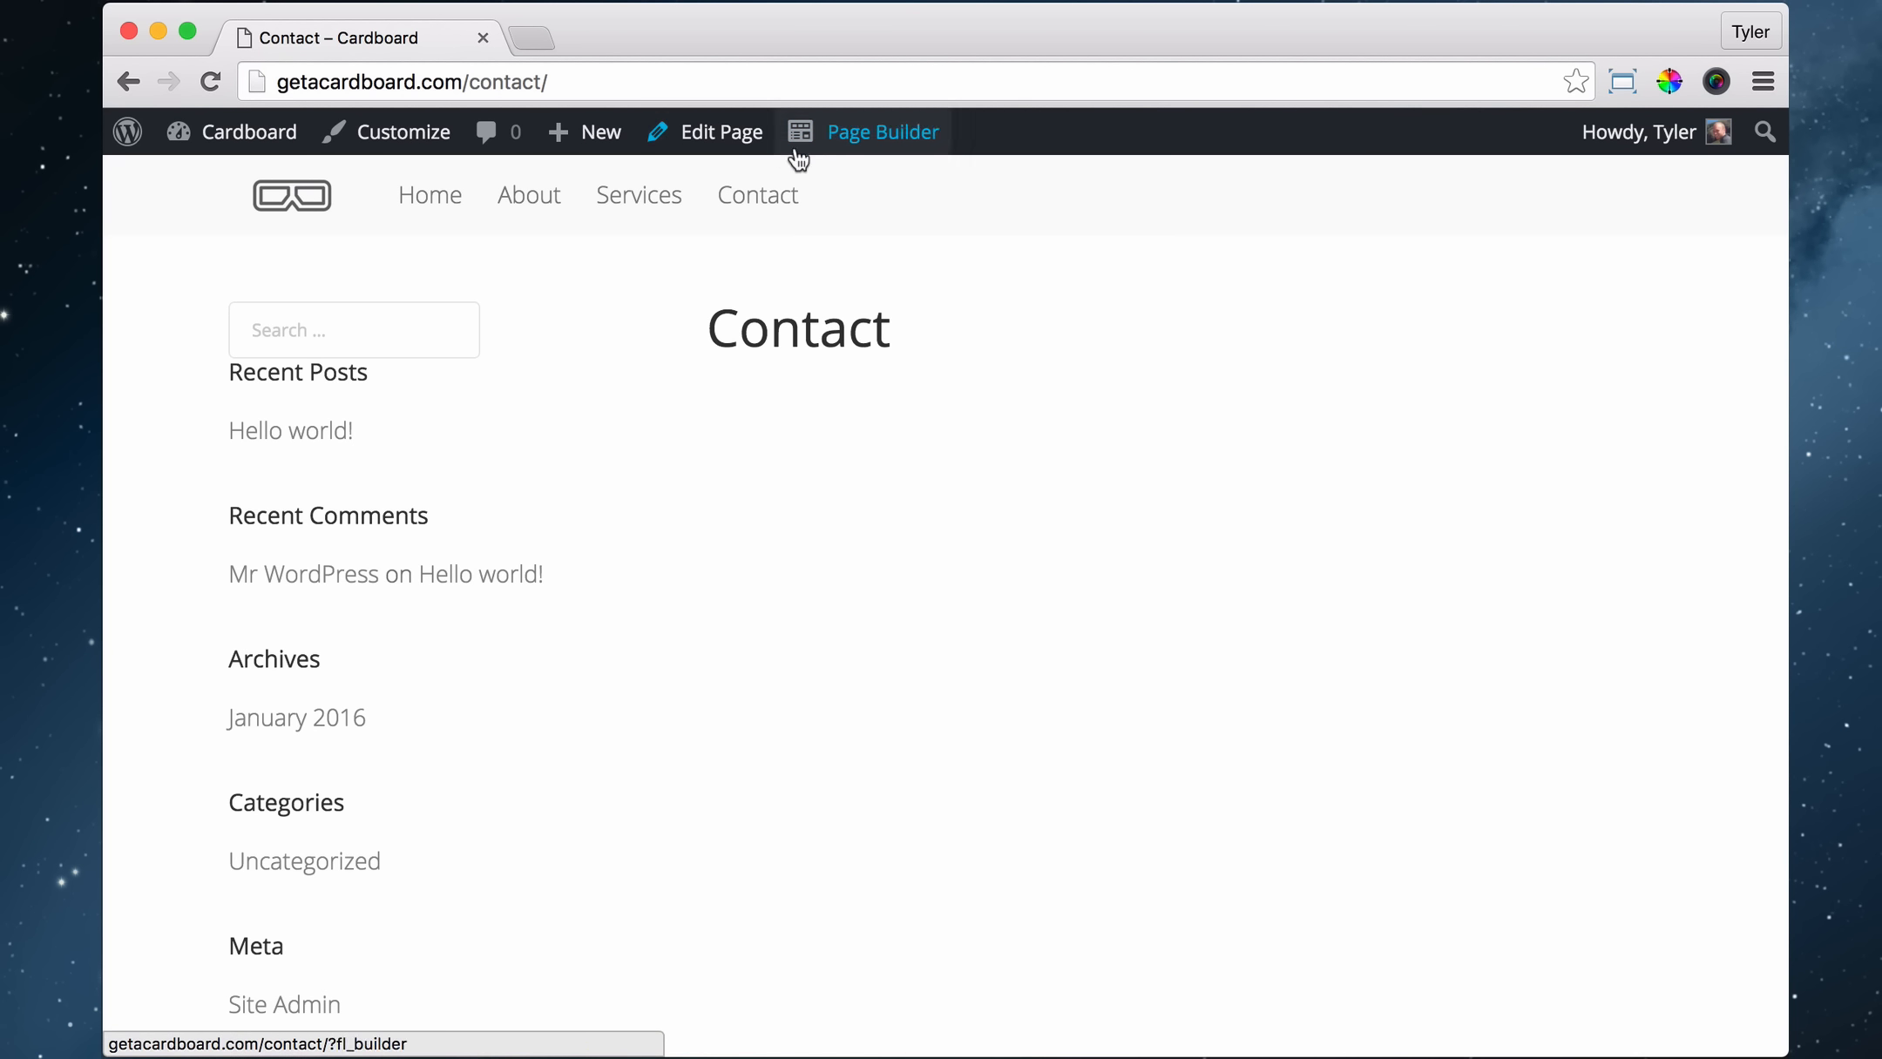
pyautogui.moveTo(720, 130)
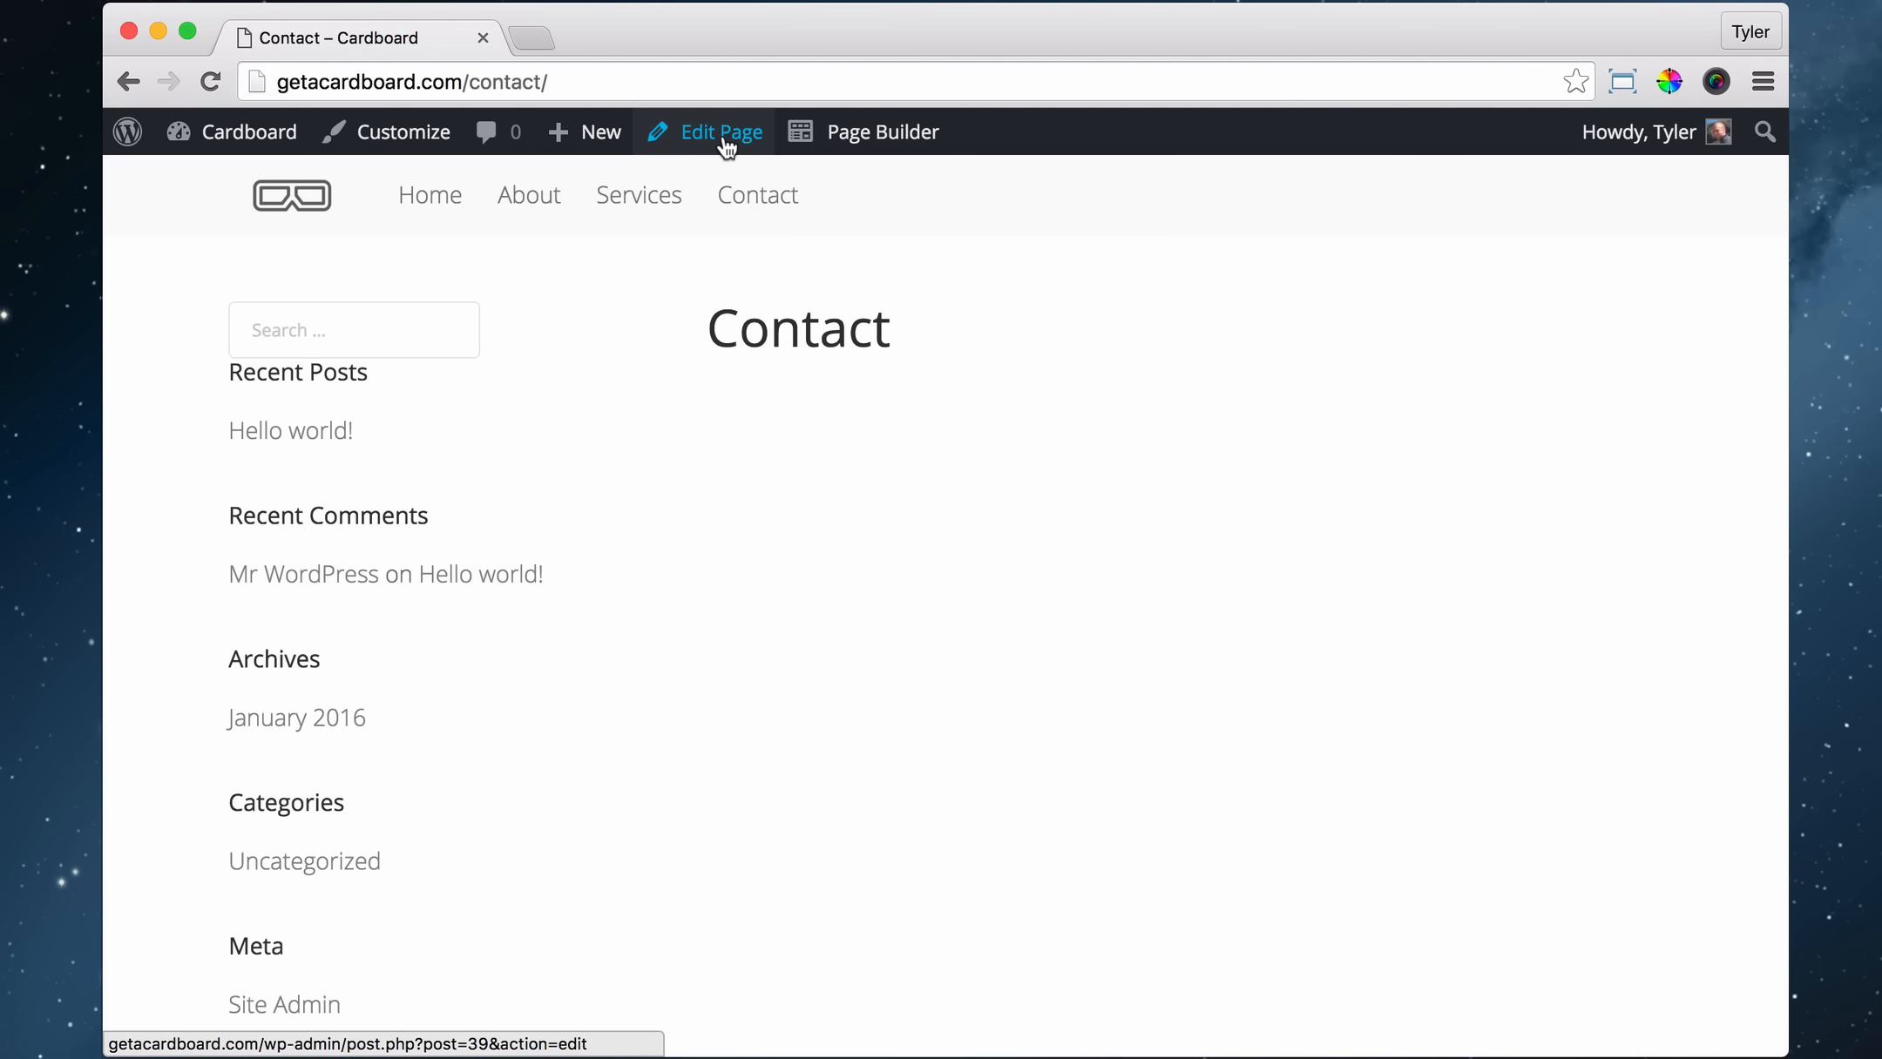
pyautogui.click(719, 131)
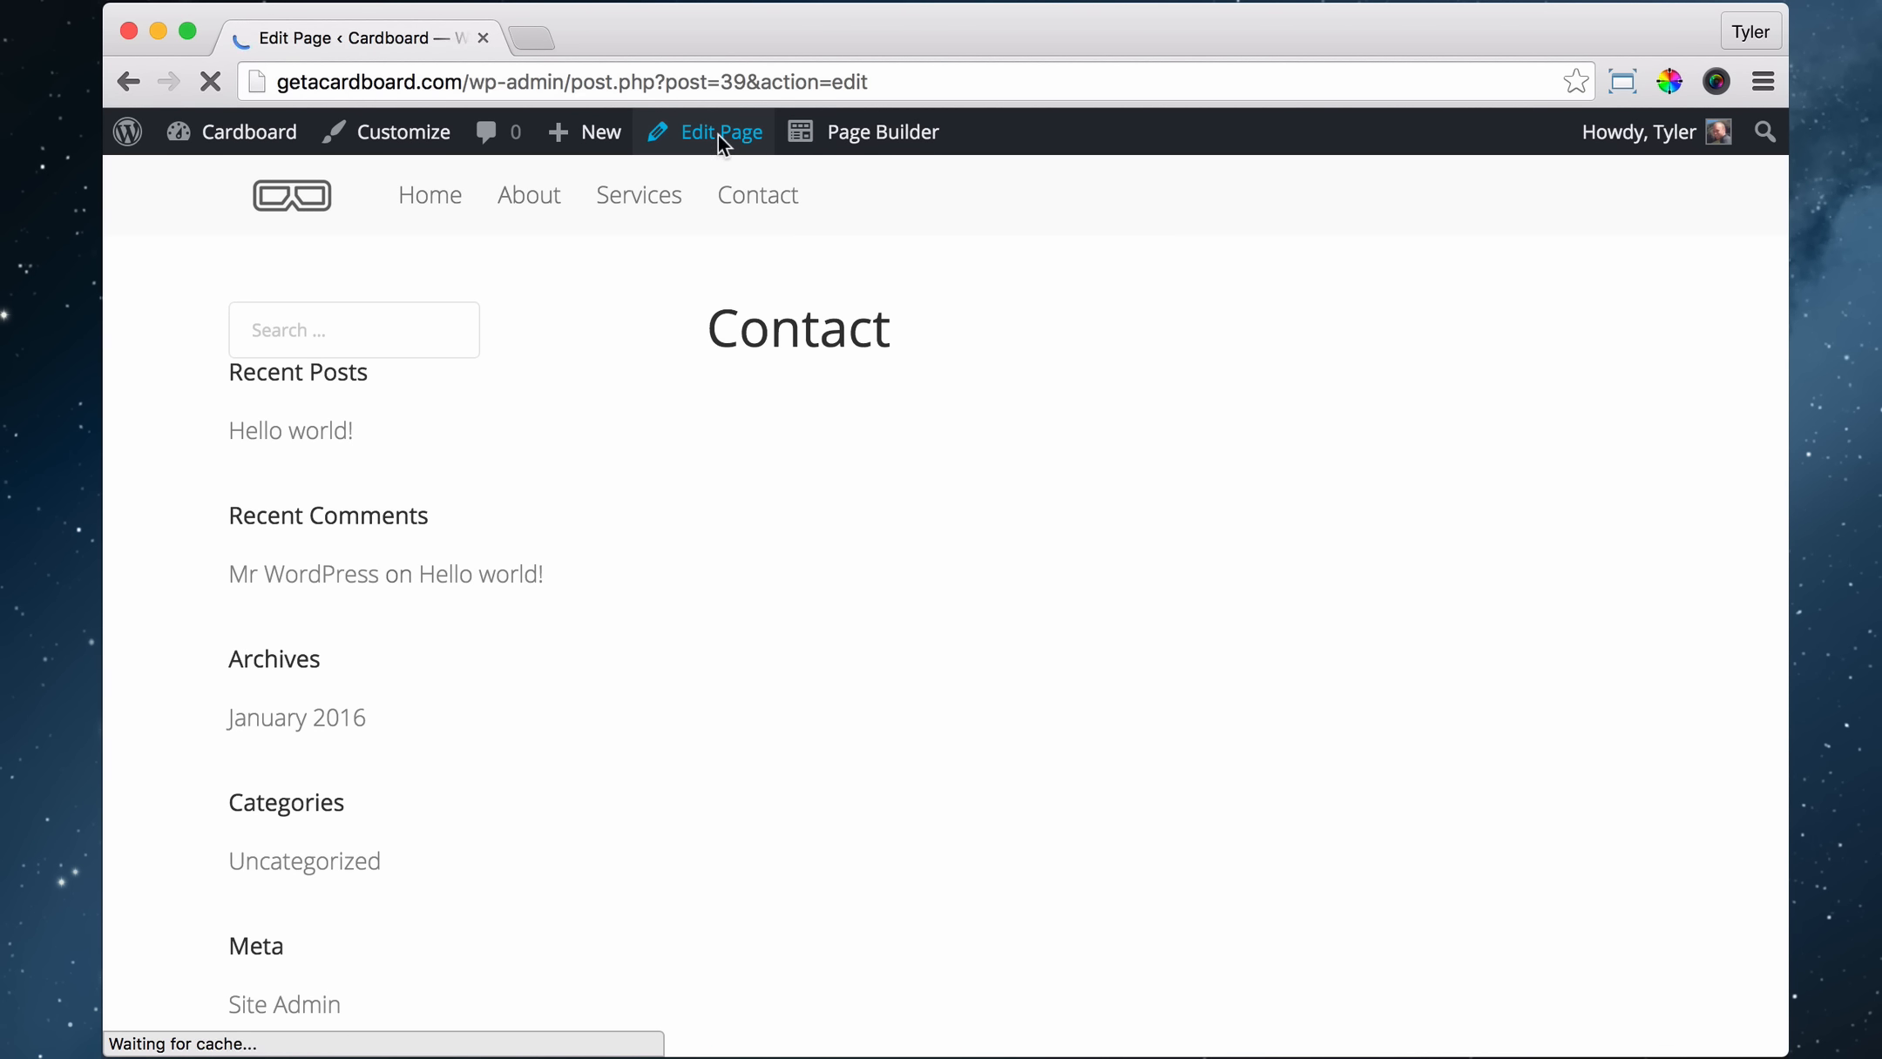
pyautogui.click(718, 132)
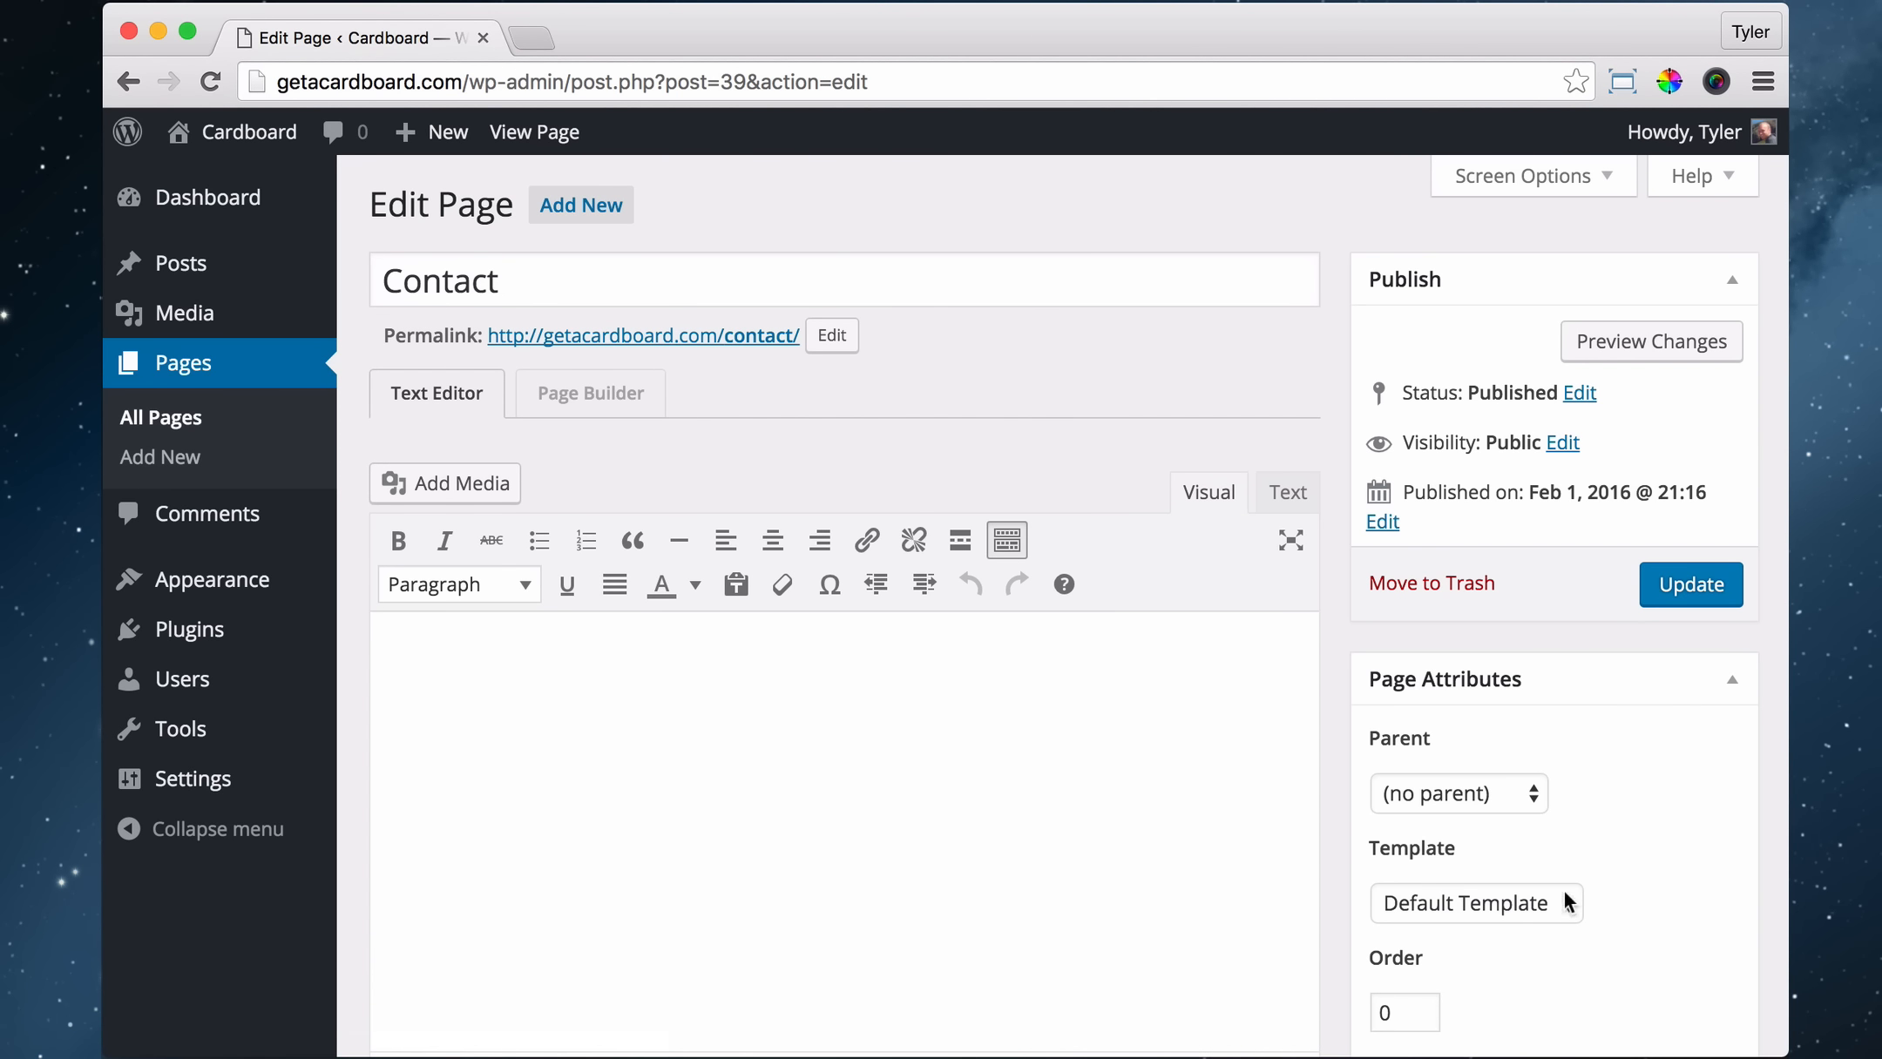
pyautogui.click(1476, 904)
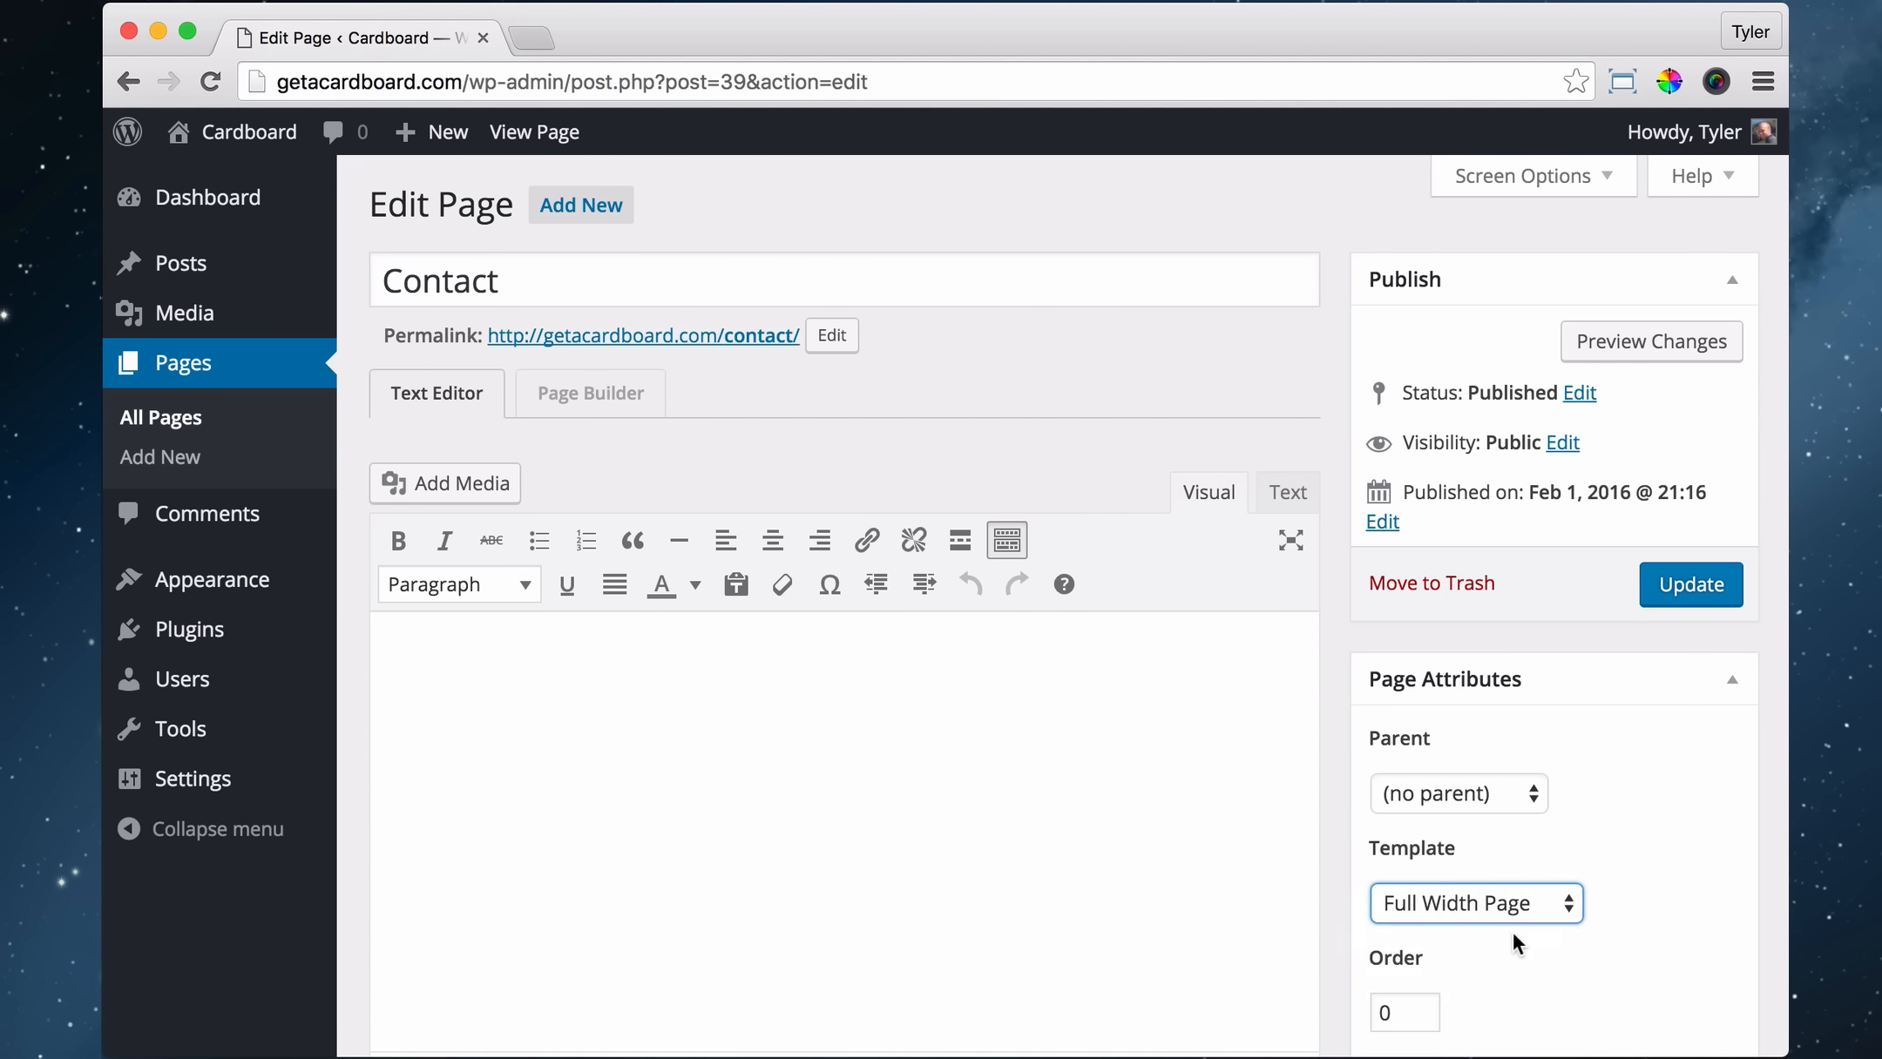
pyautogui.moveTo(1663, 632)
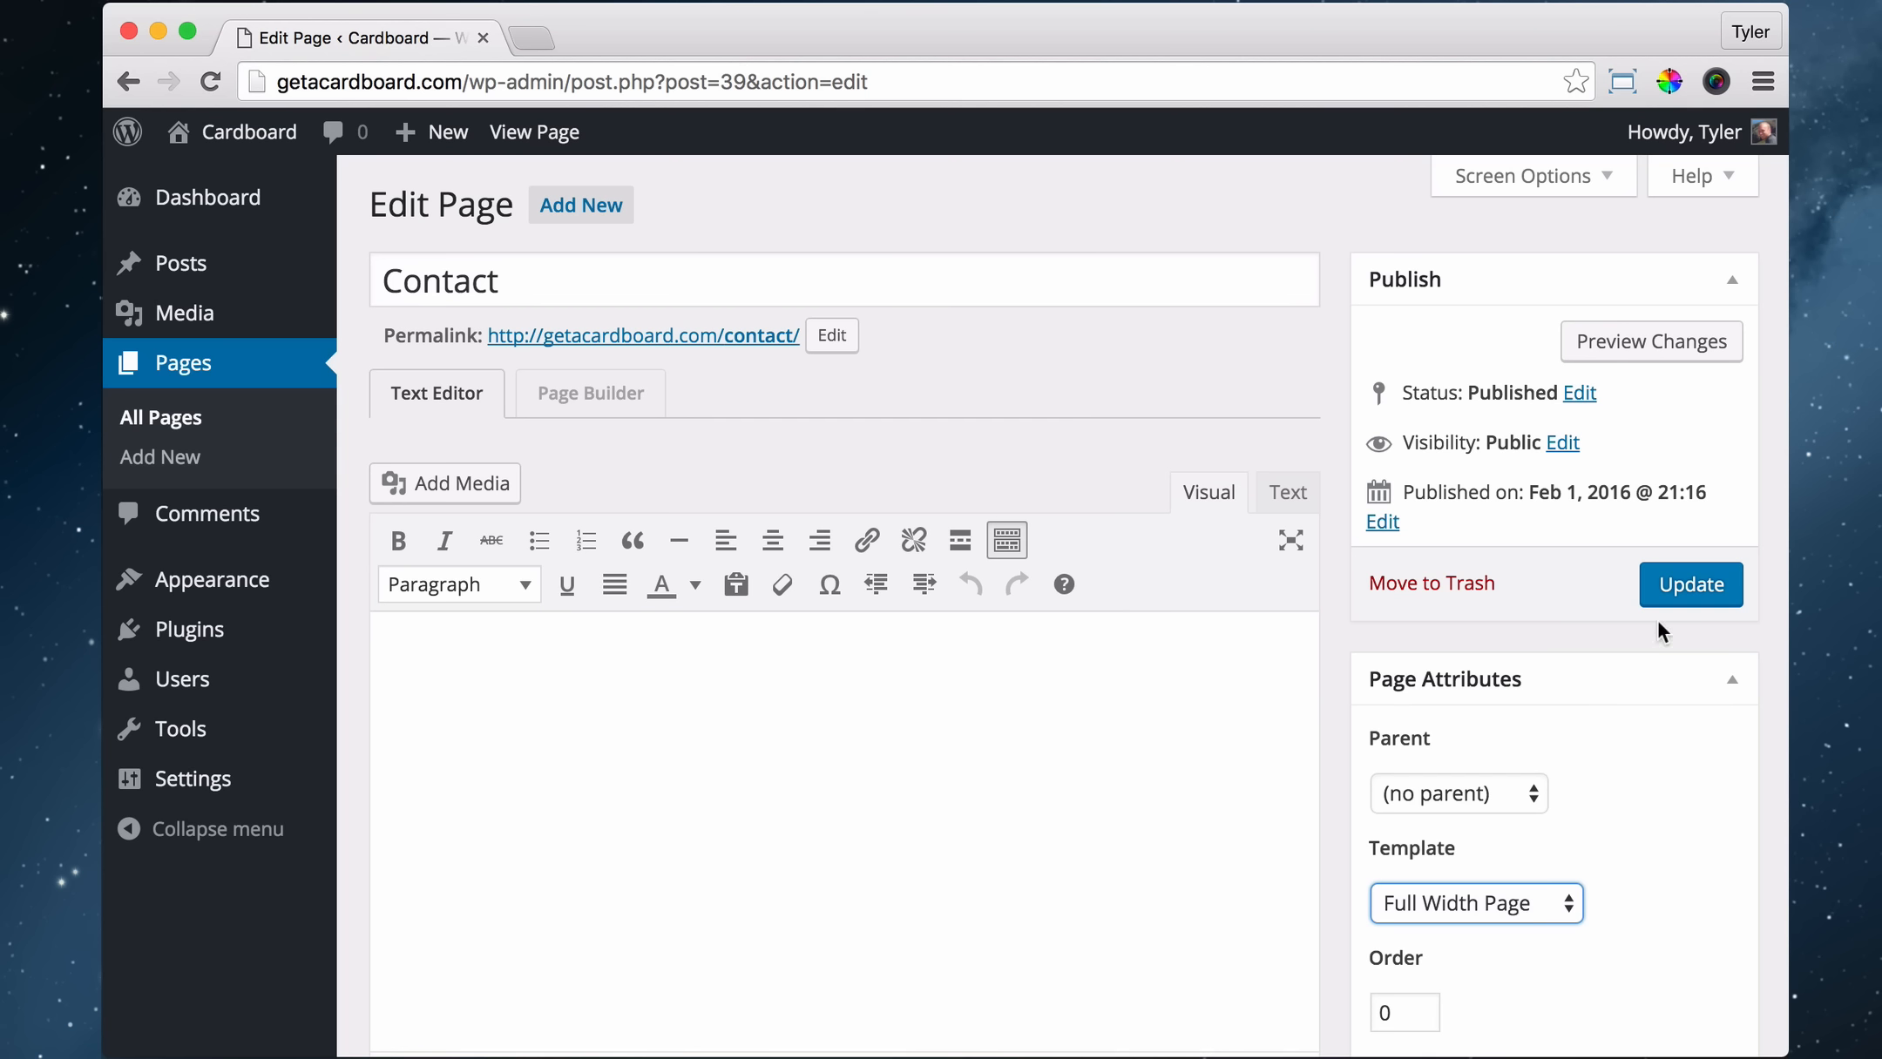
# Update the Contact page and view the full-width result on the site
pyautogui.click(1690, 585)
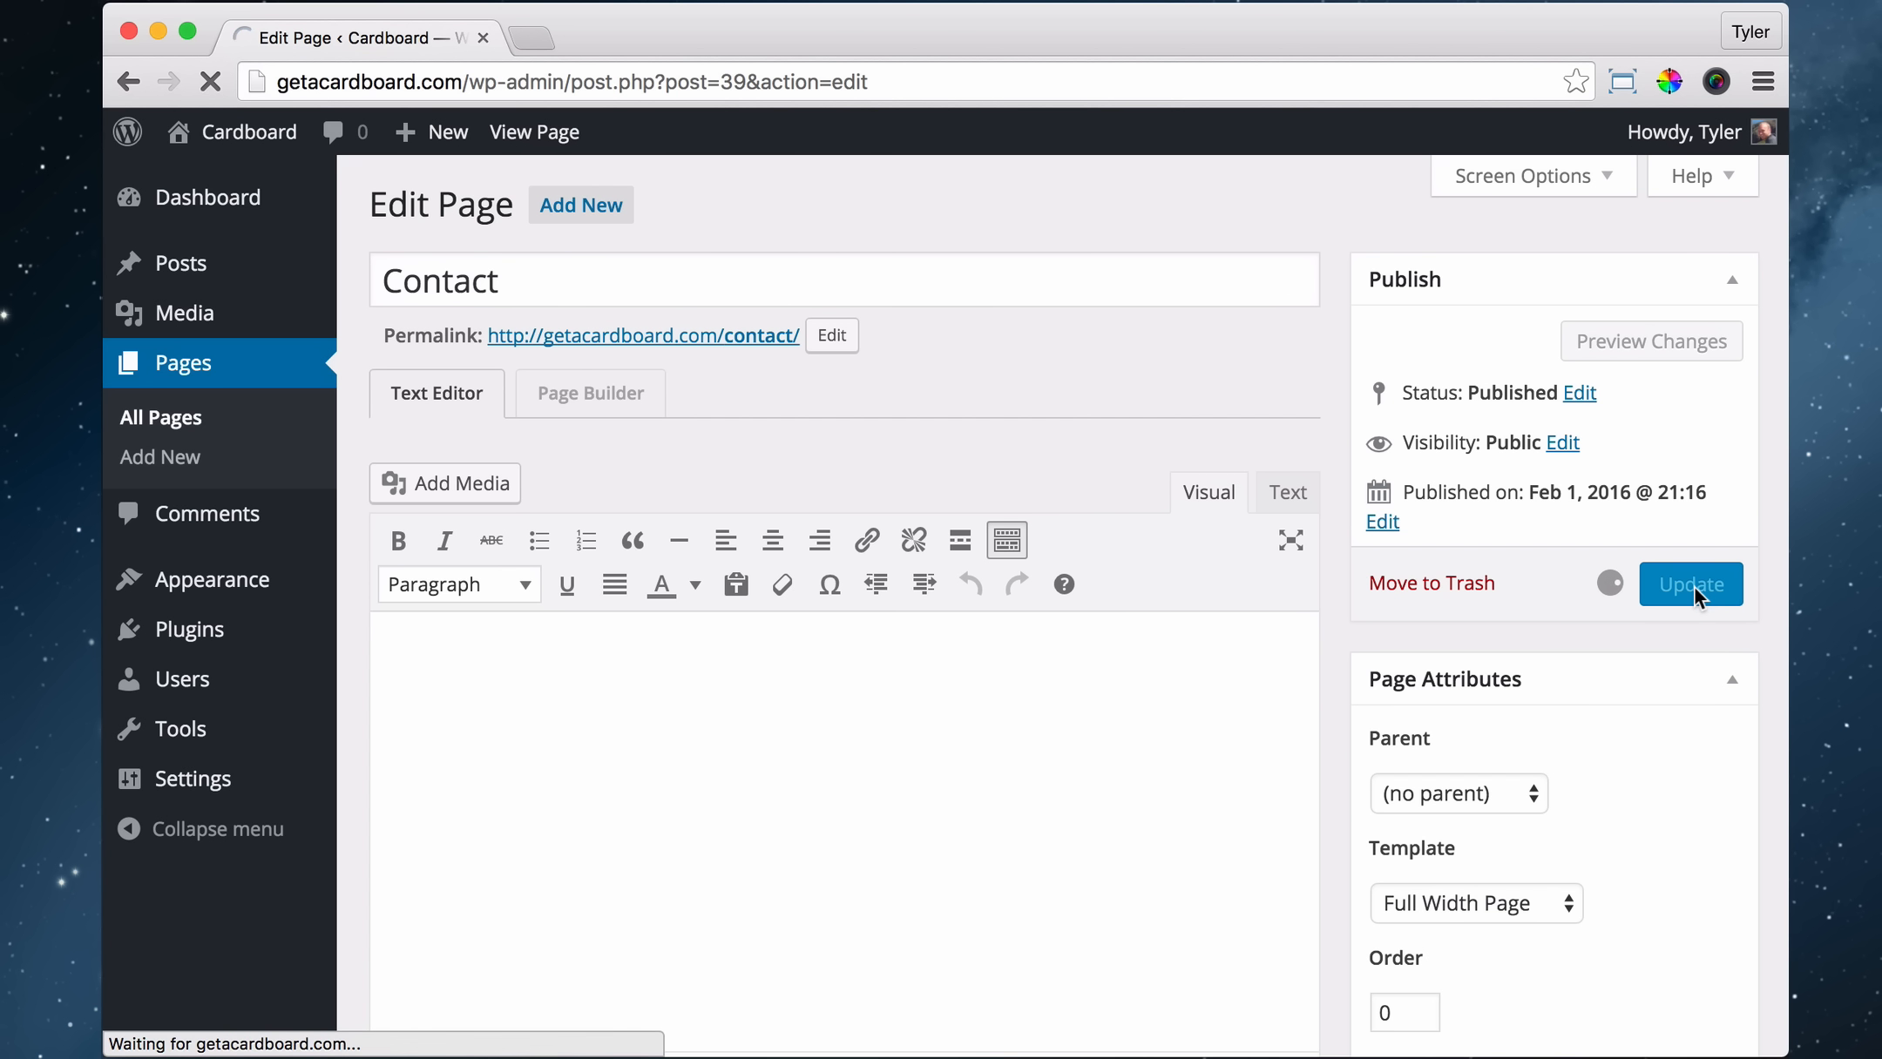
pyautogui.click(1690, 585)
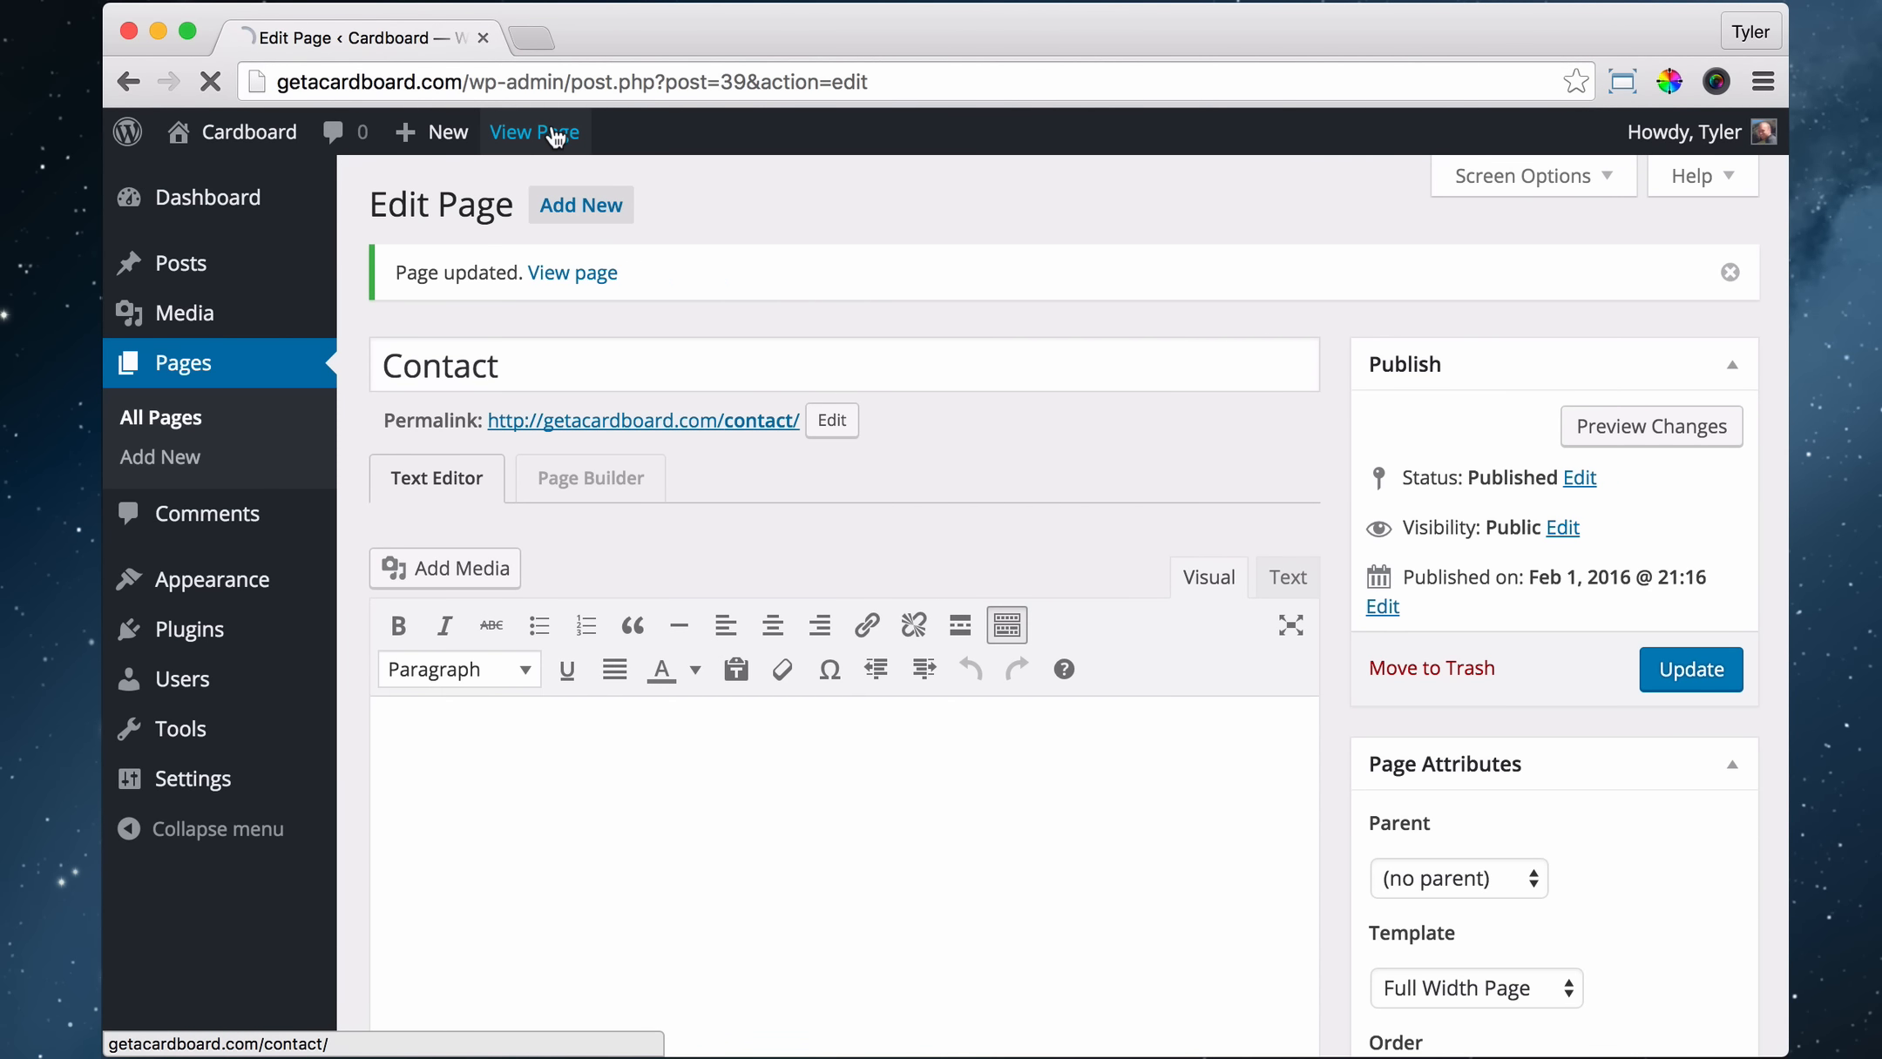
pyautogui.click(535, 131)
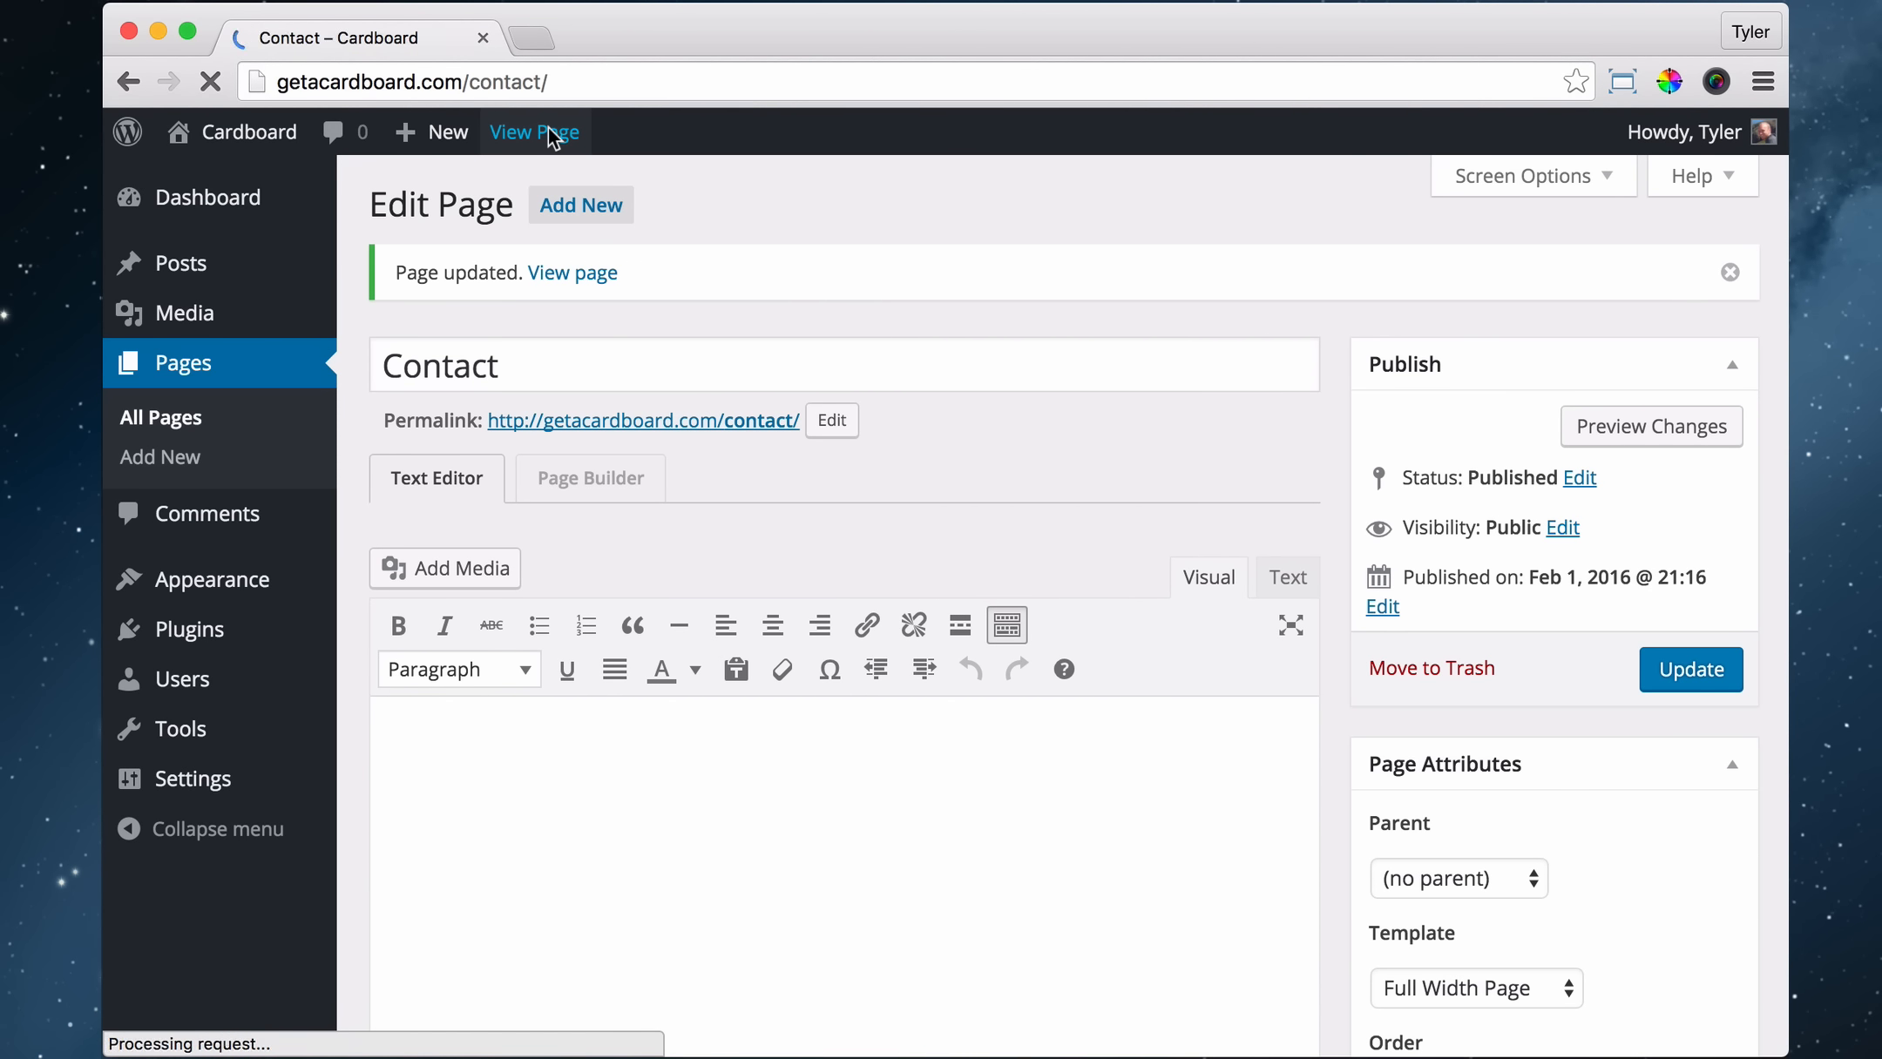
pyautogui.click(535, 132)
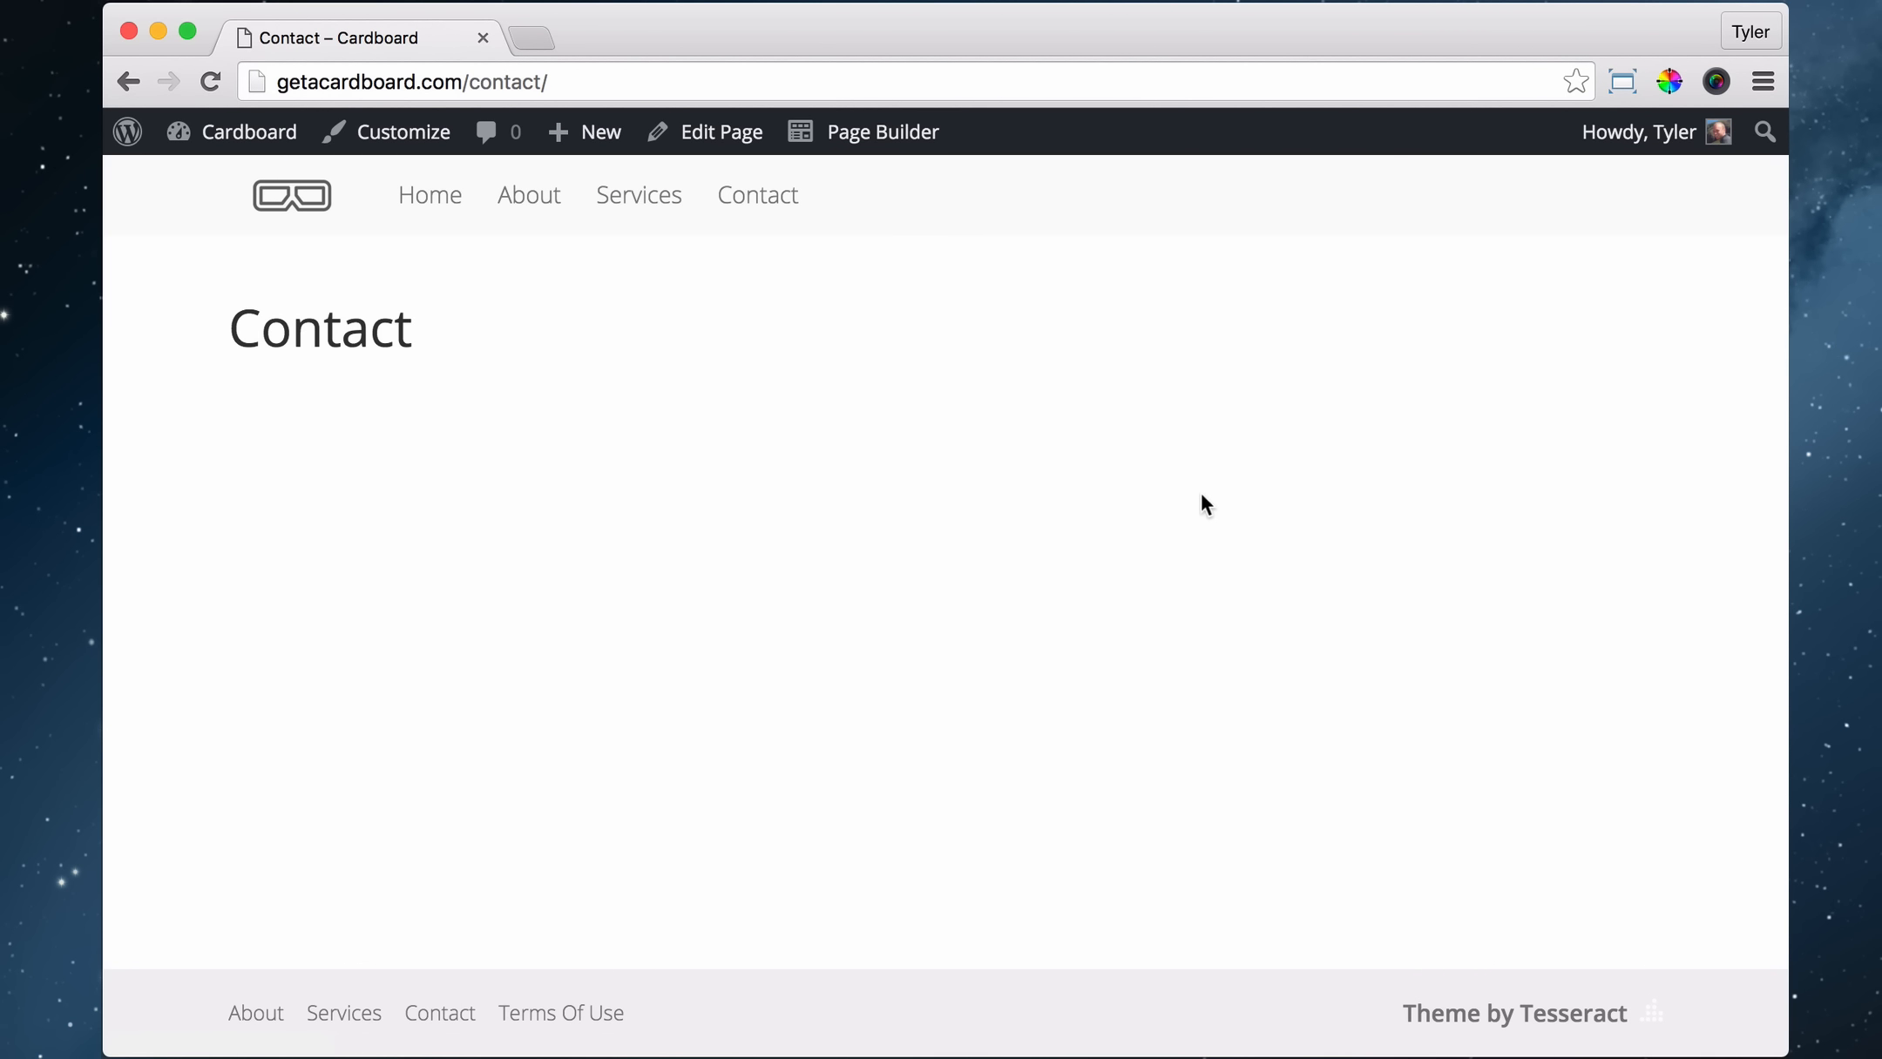
pyautogui.moveTo(882, 132)
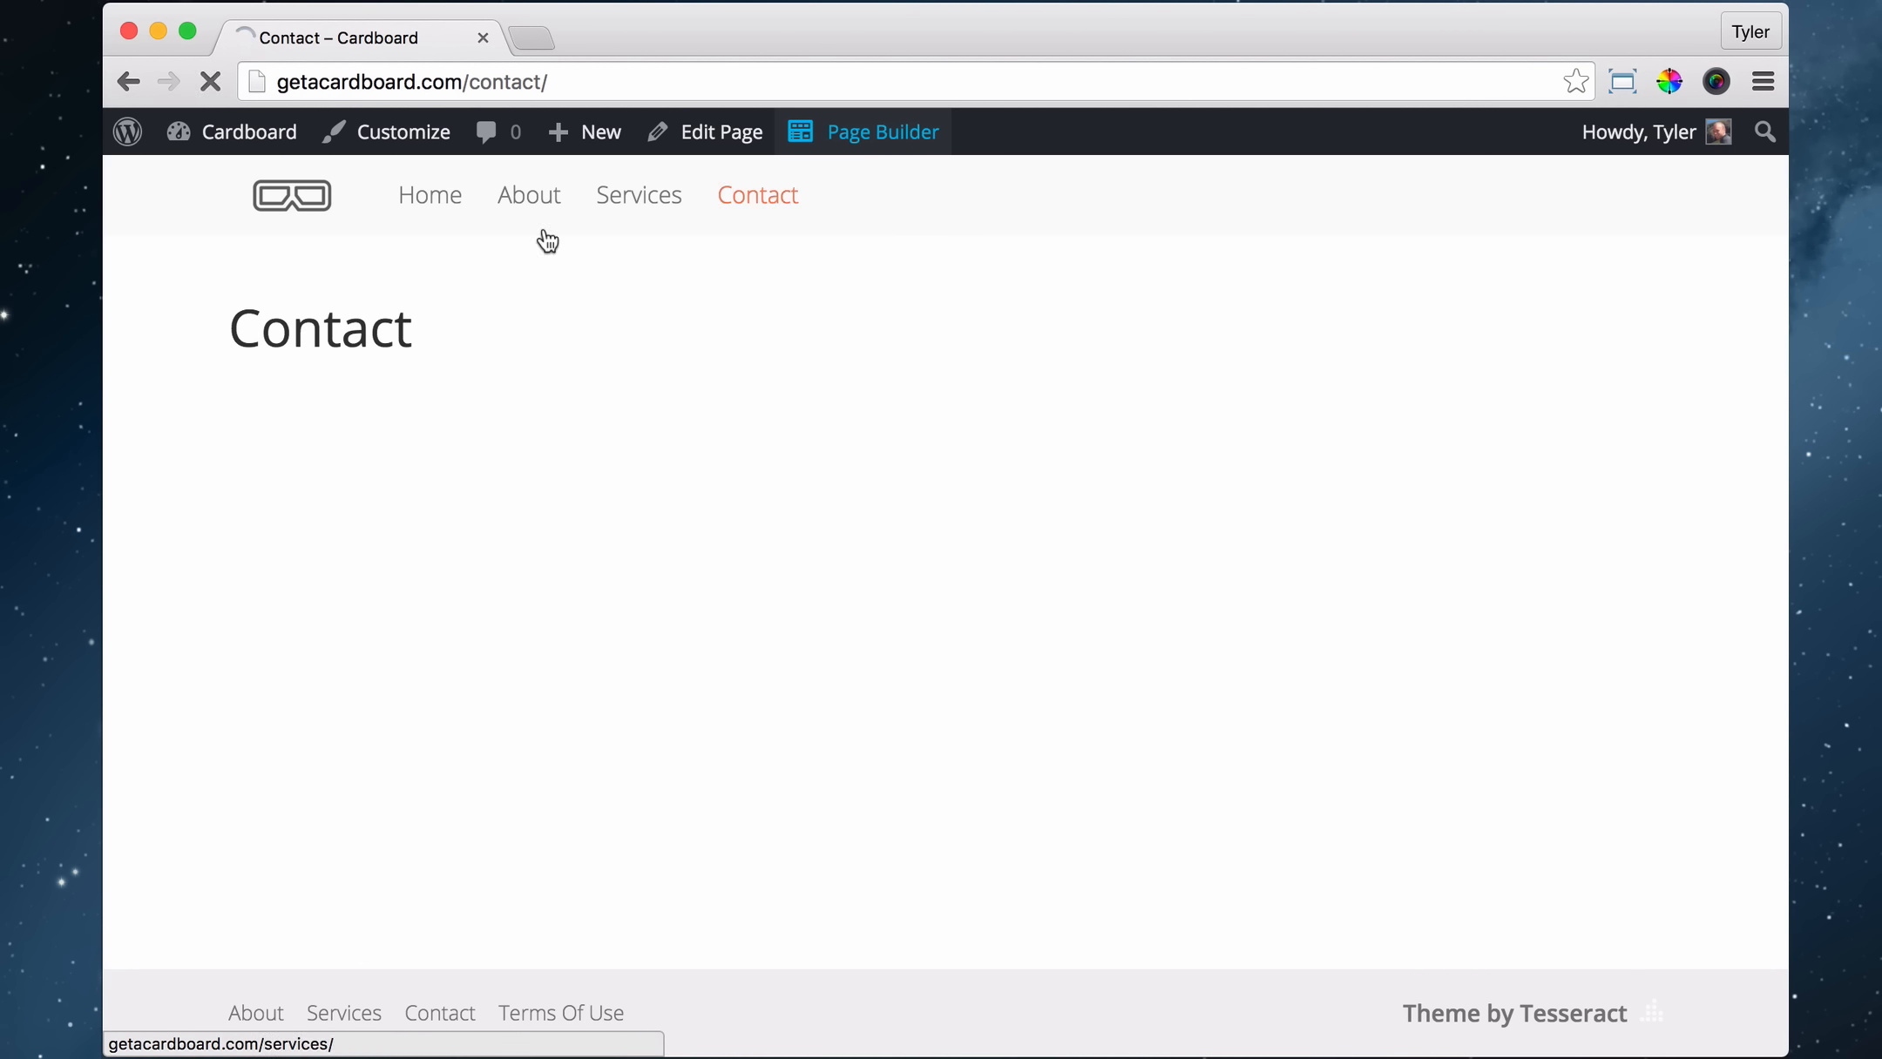
# Launch Beaver Builder on the Contact page and add a one-column row layout
pyautogui.click(881, 131)
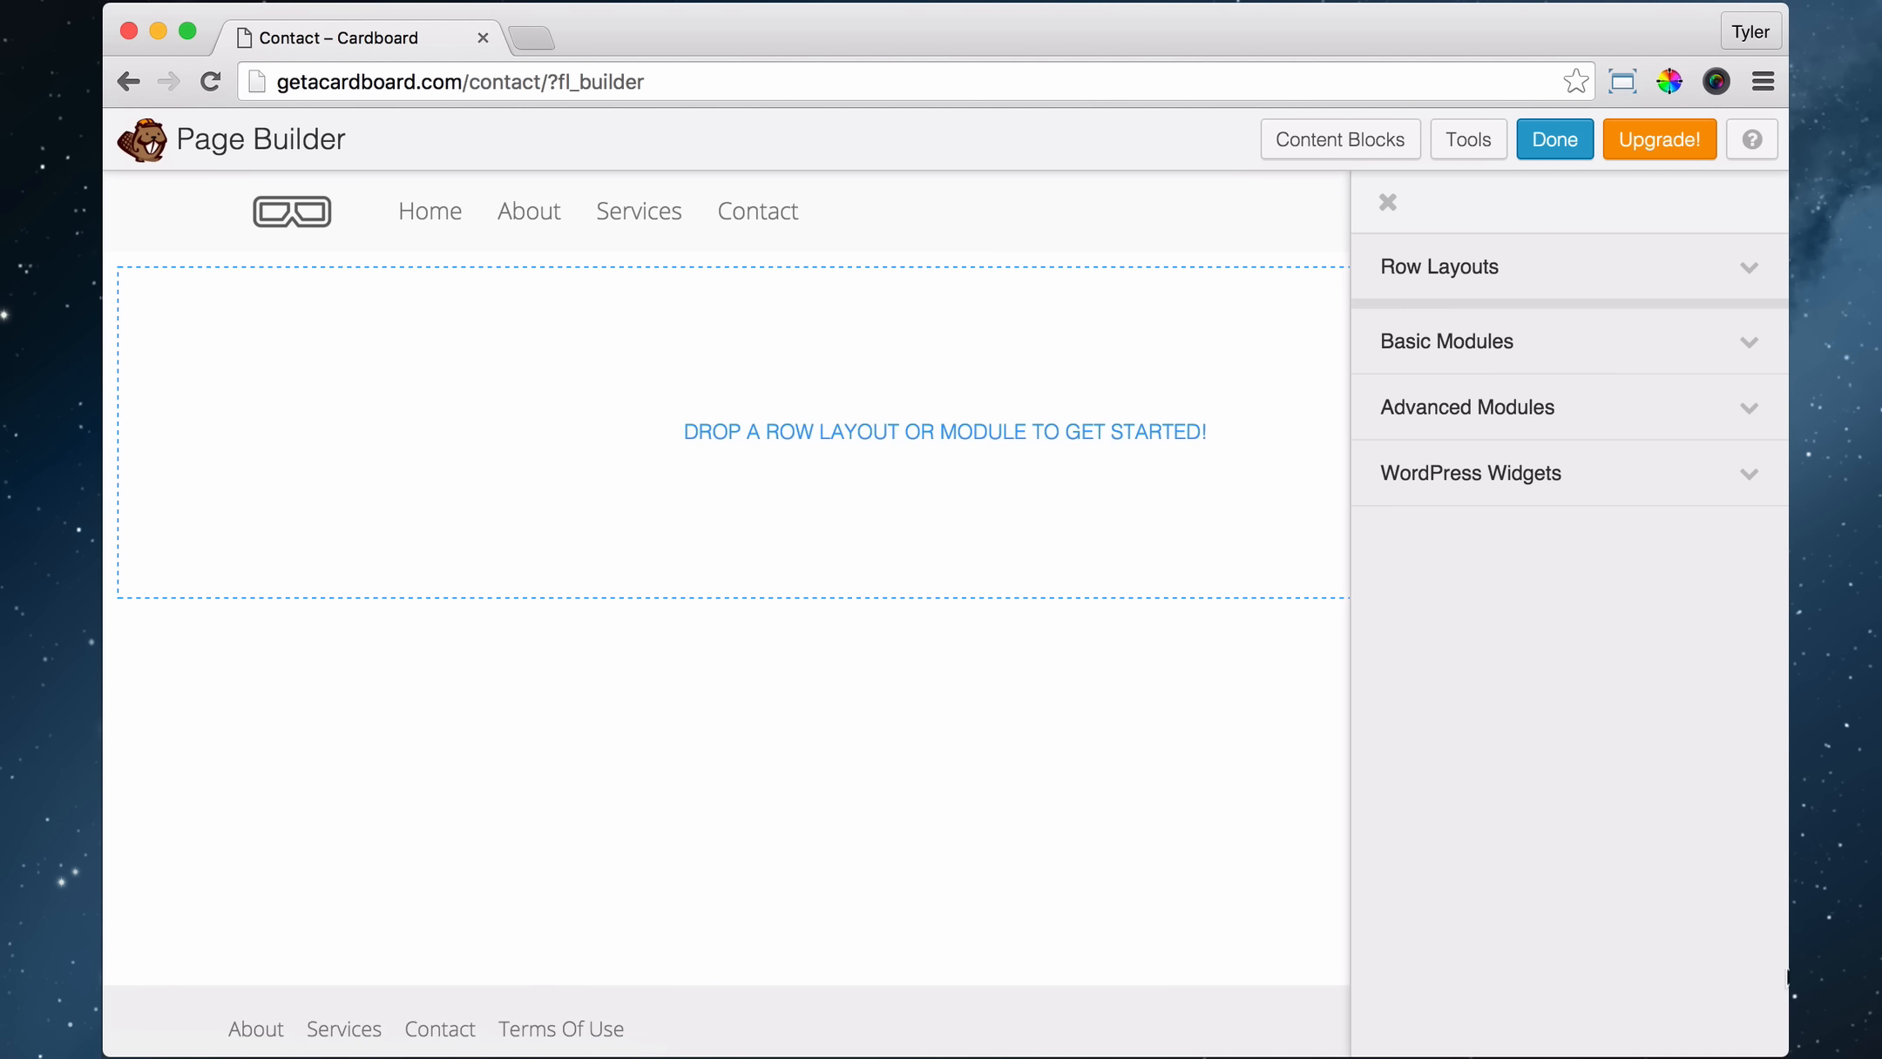
pyautogui.click(347, 38)
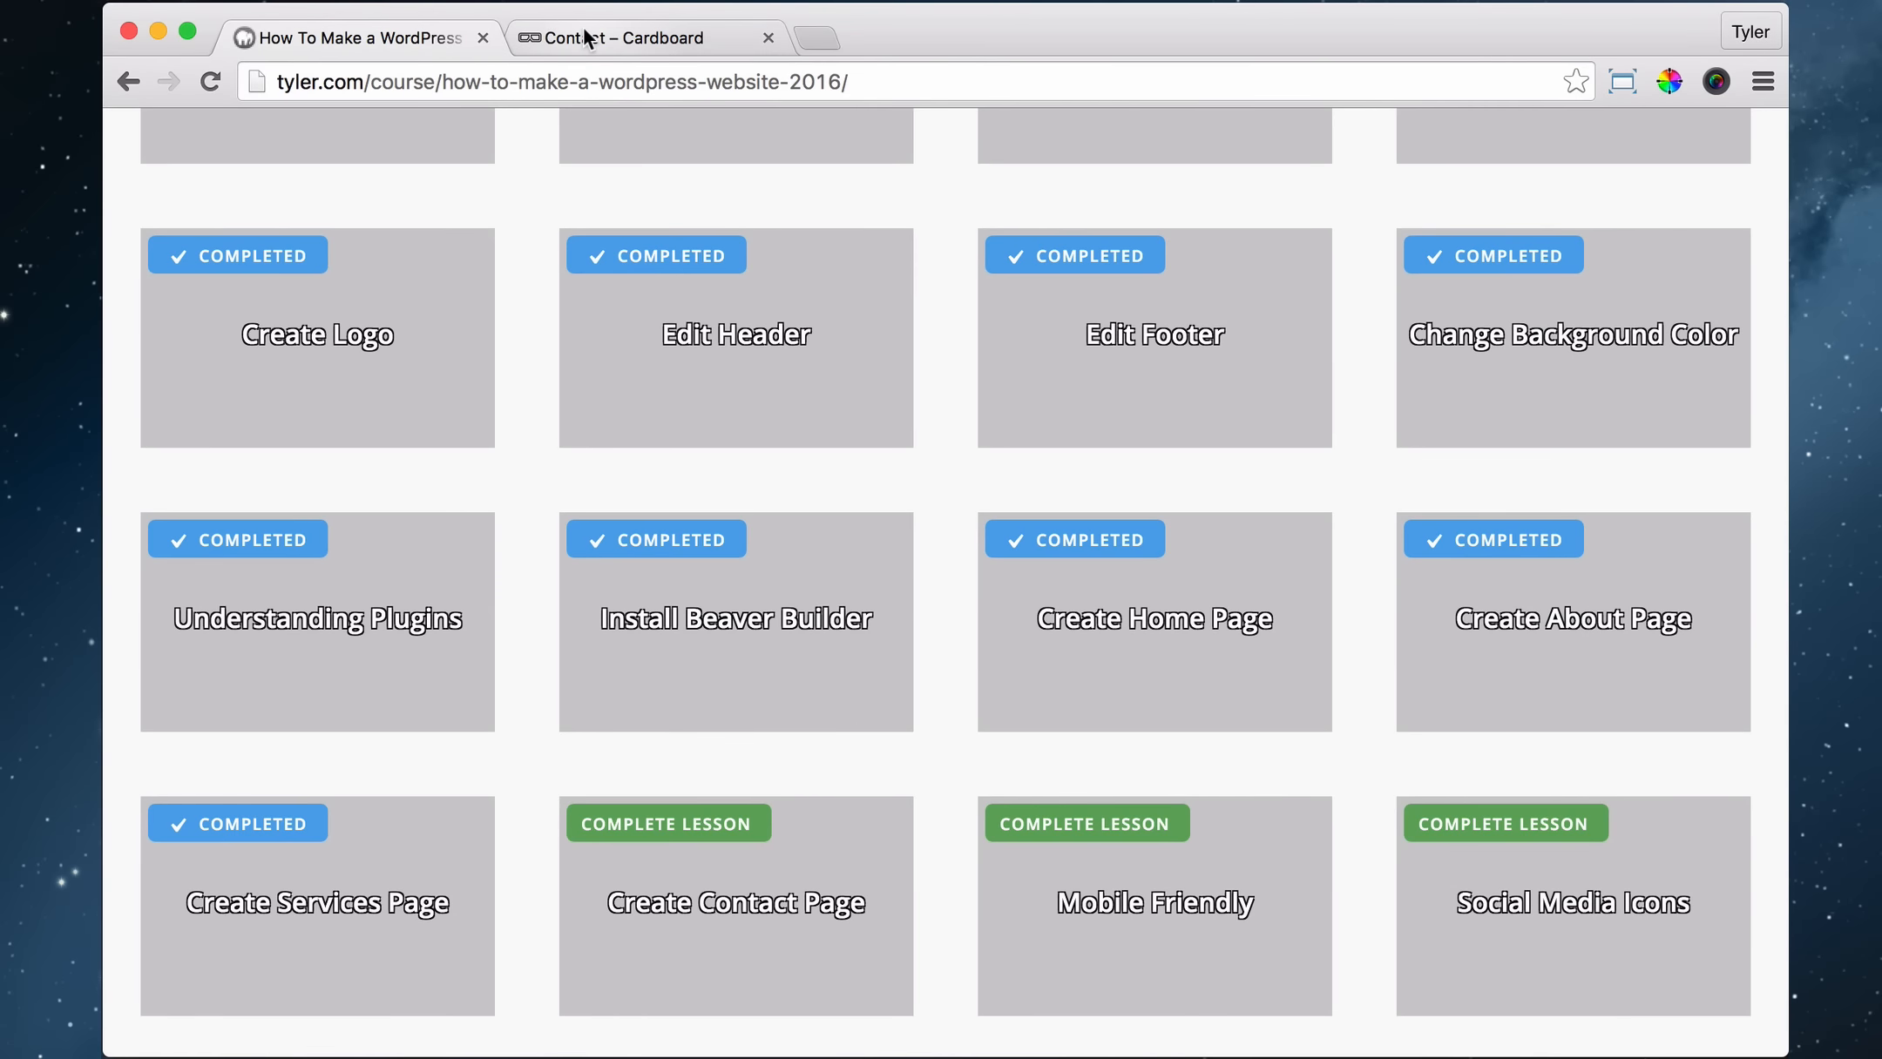
pyautogui.click(635, 38)
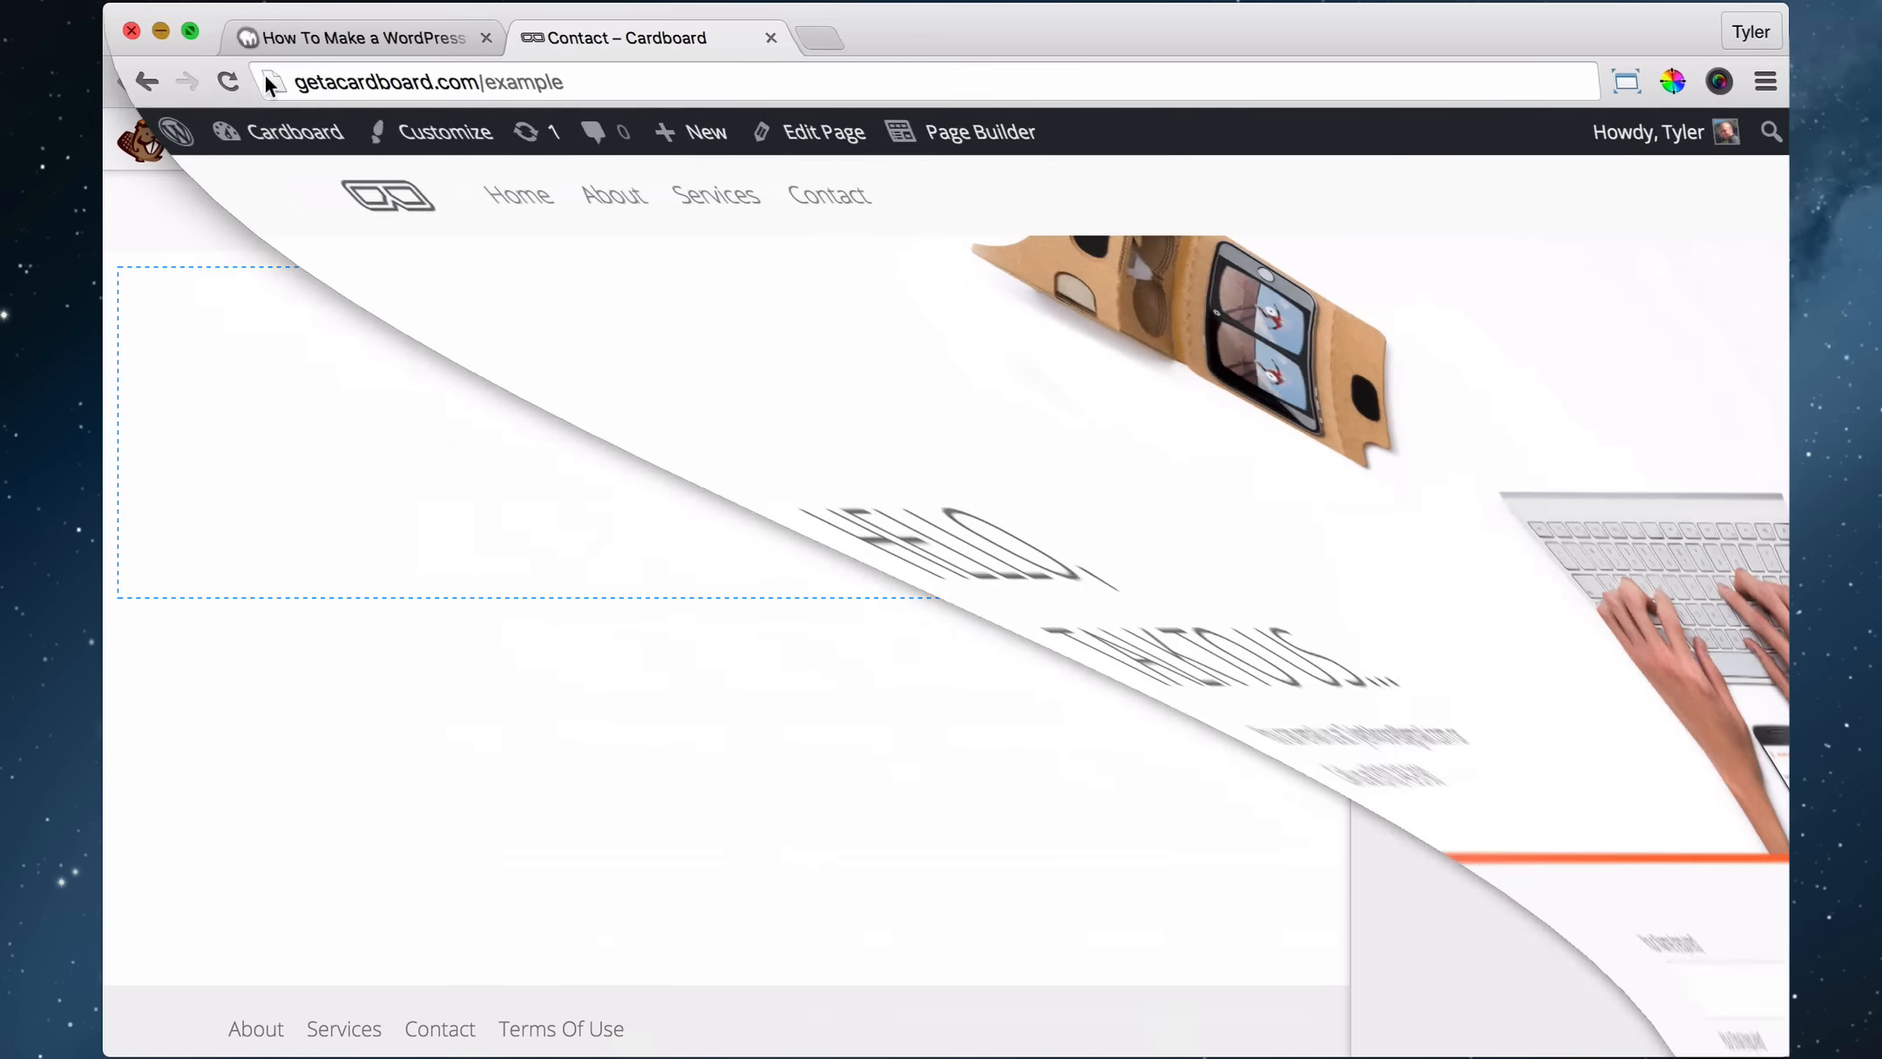
pyautogui.click(979, 132)
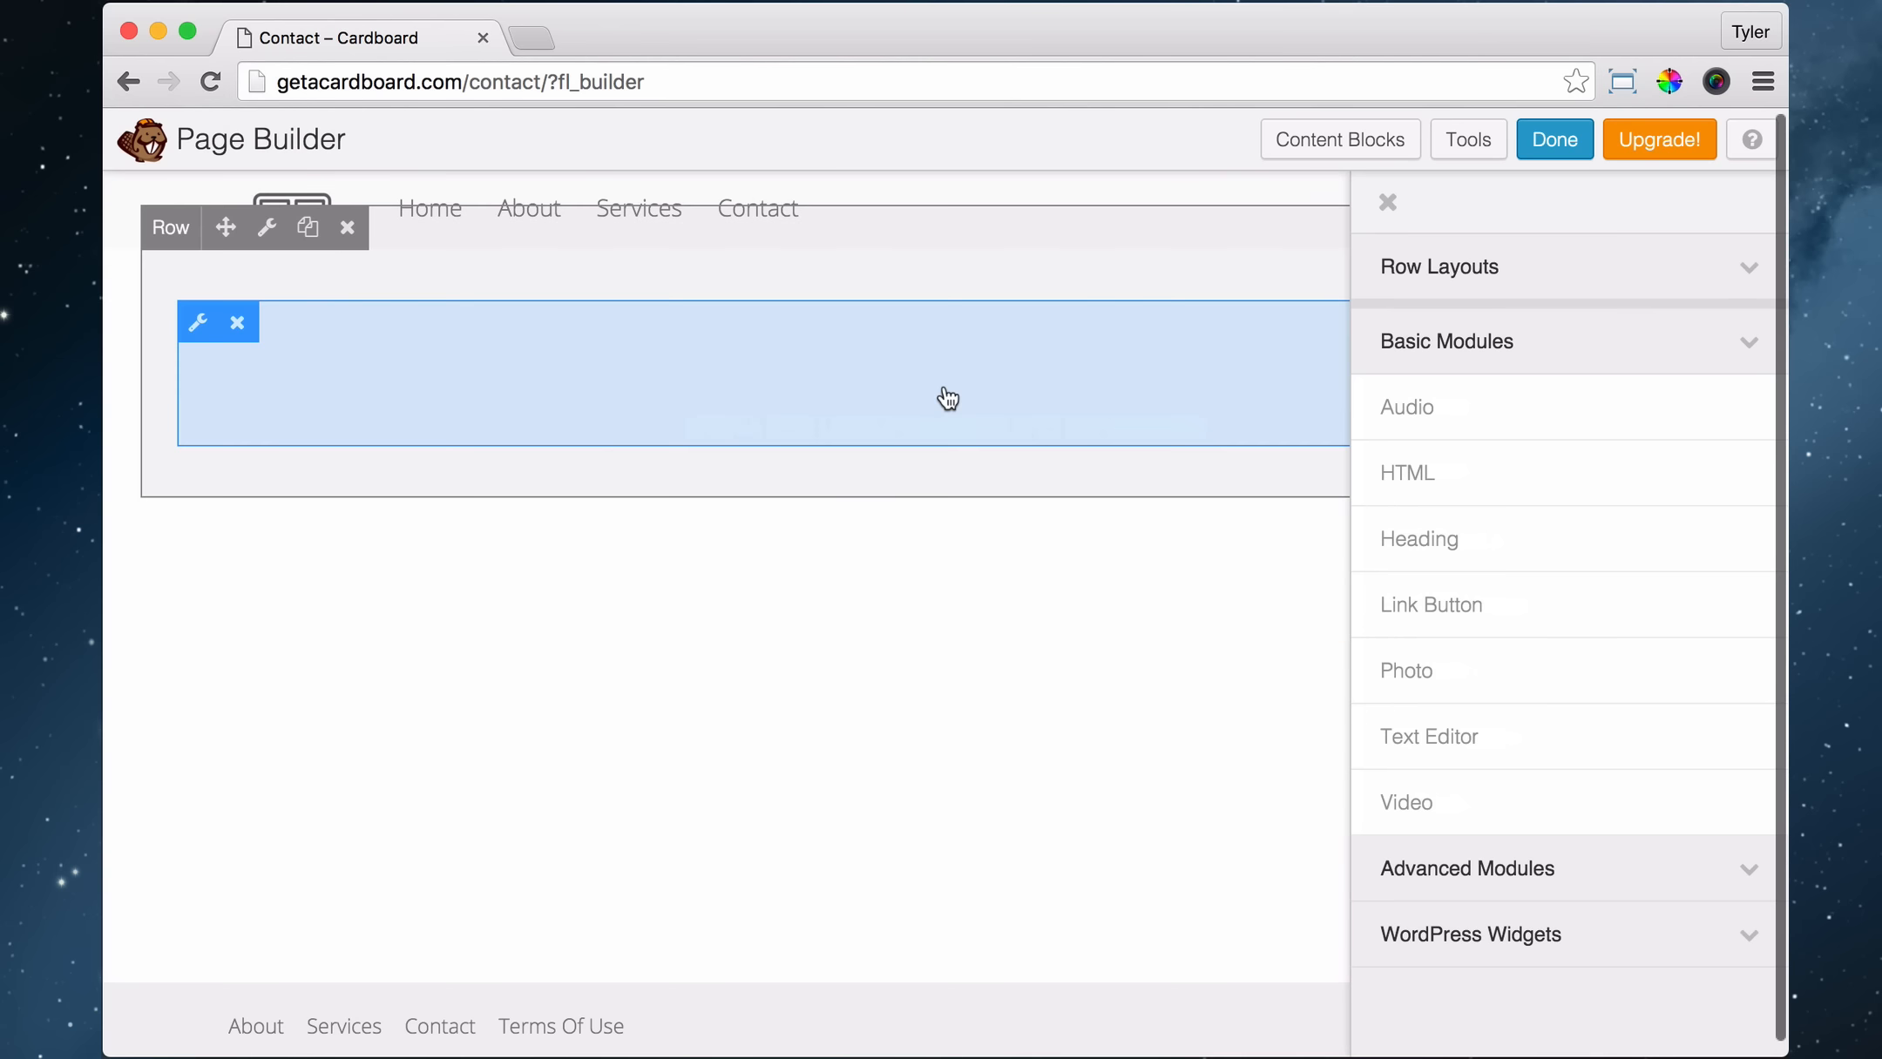
pyautogui.moveTo(267, 228)
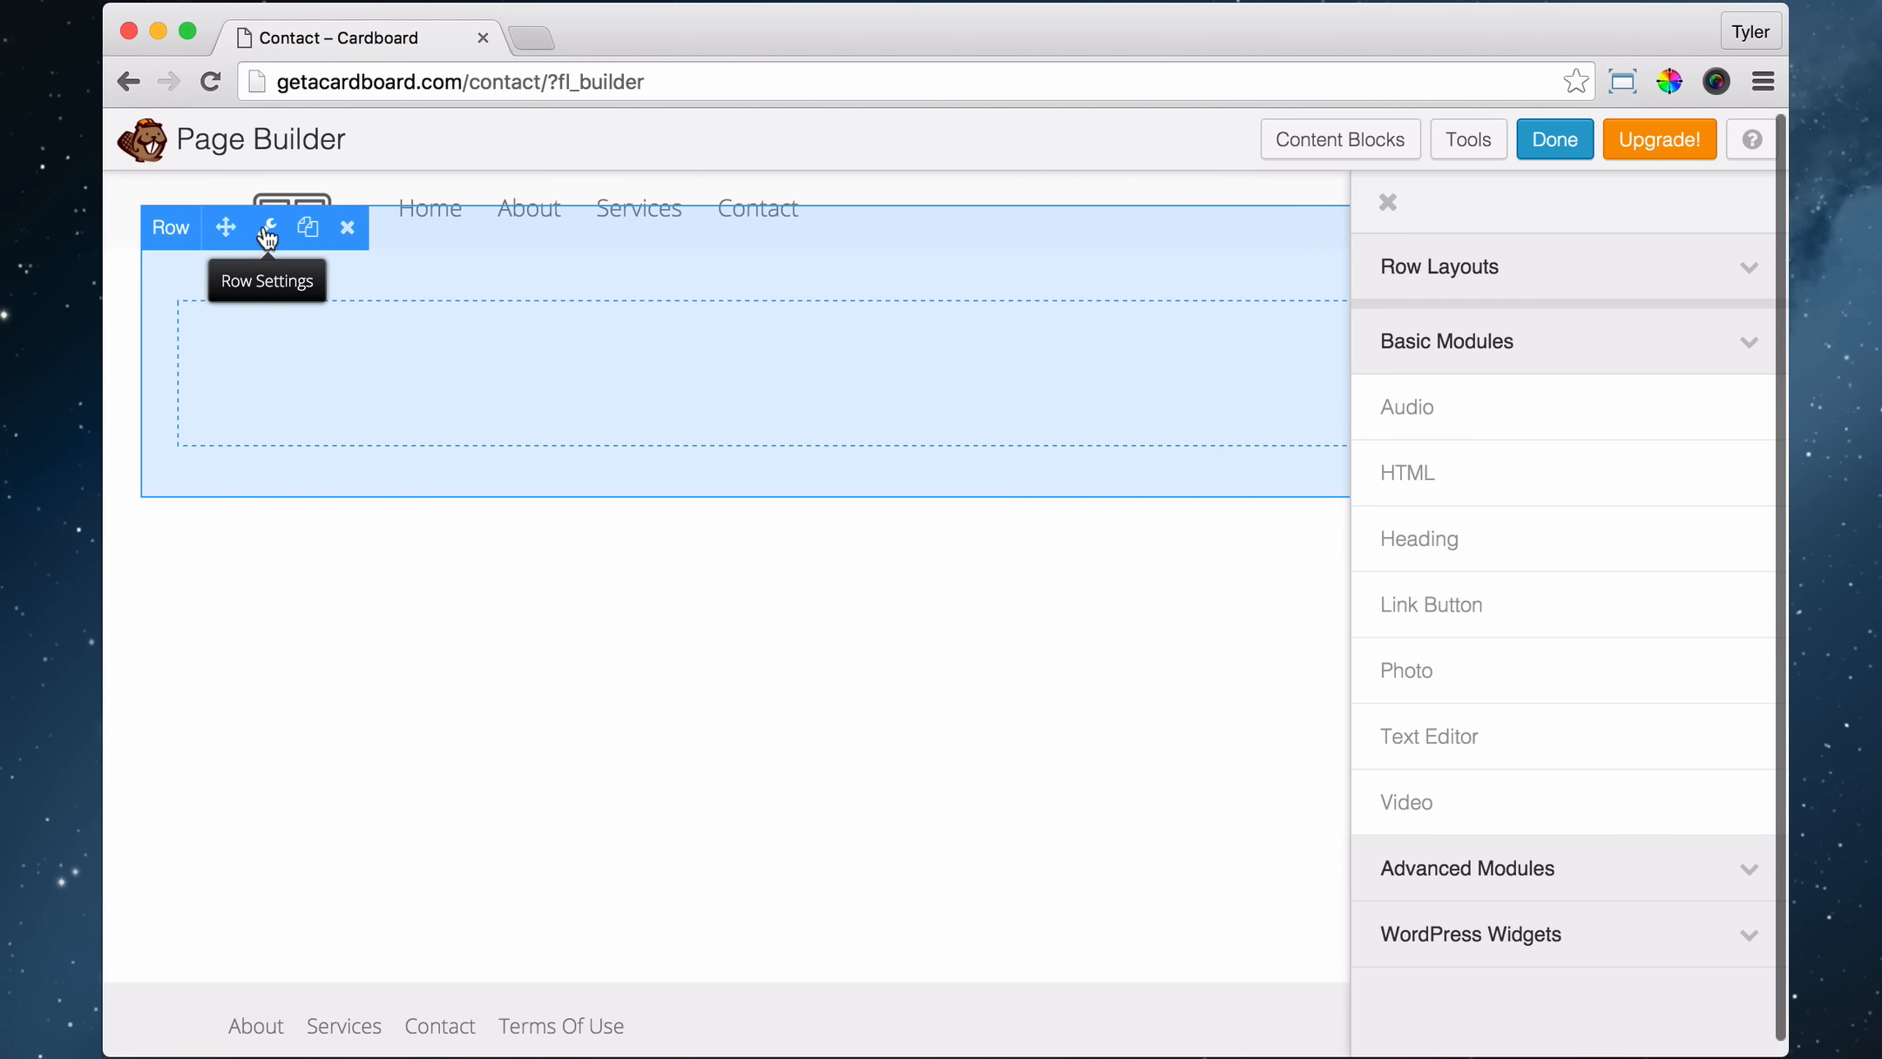
# Set the row to Full Width with a Photo background type and begin selecting a photo
pyautogui.click(267, 228)
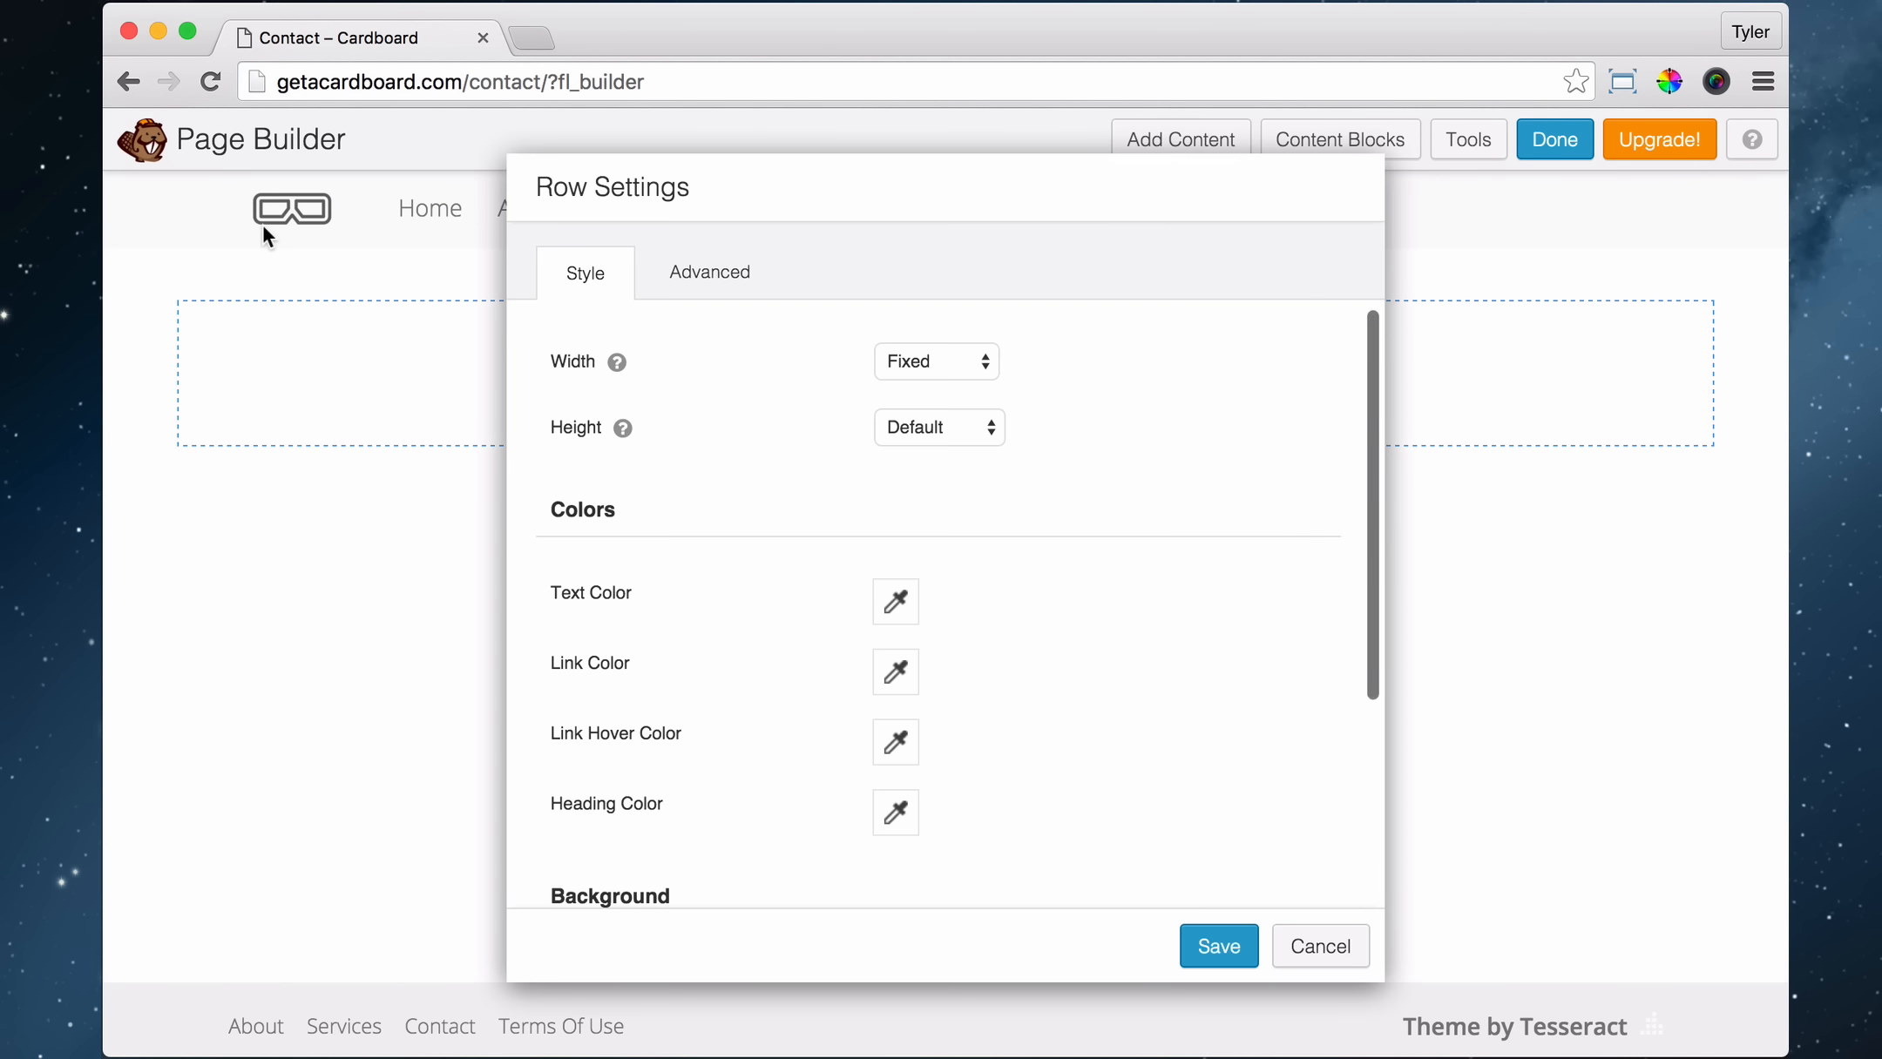
pyautogui.click(935, 361)
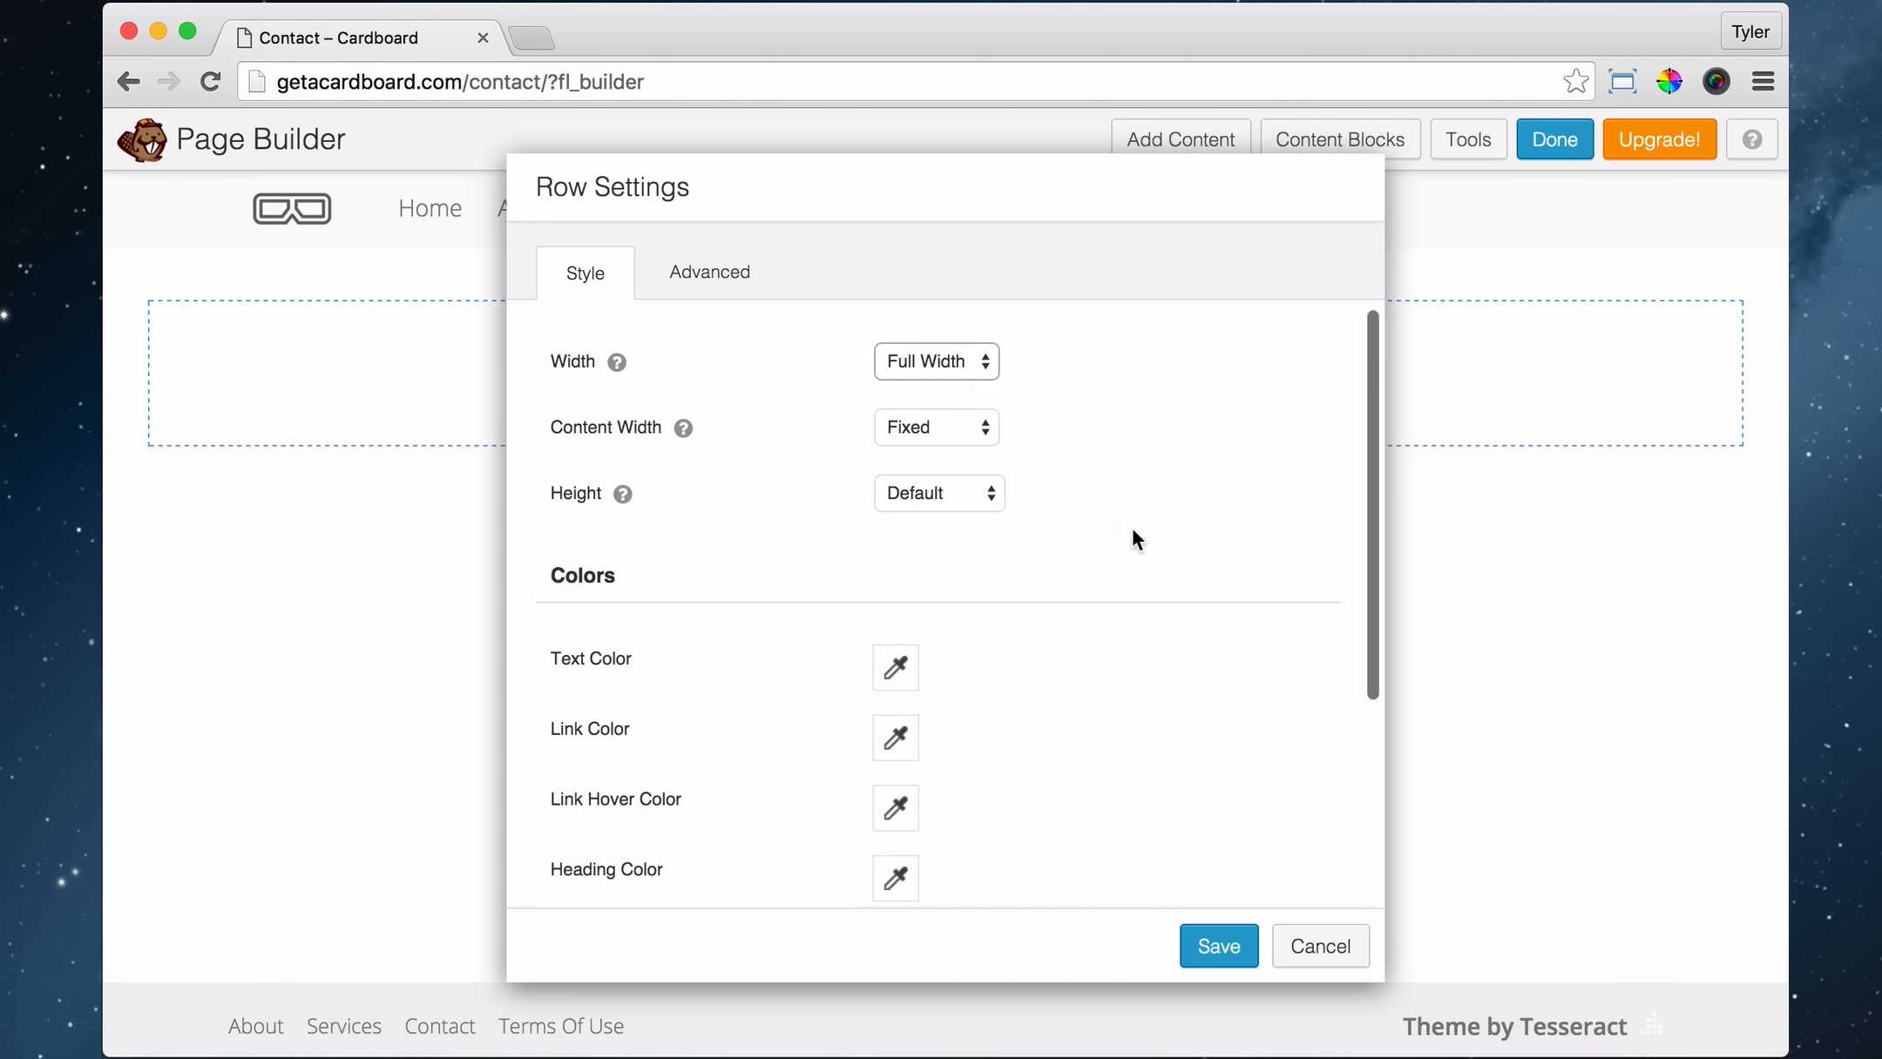
pyautogui.scroll(-3)
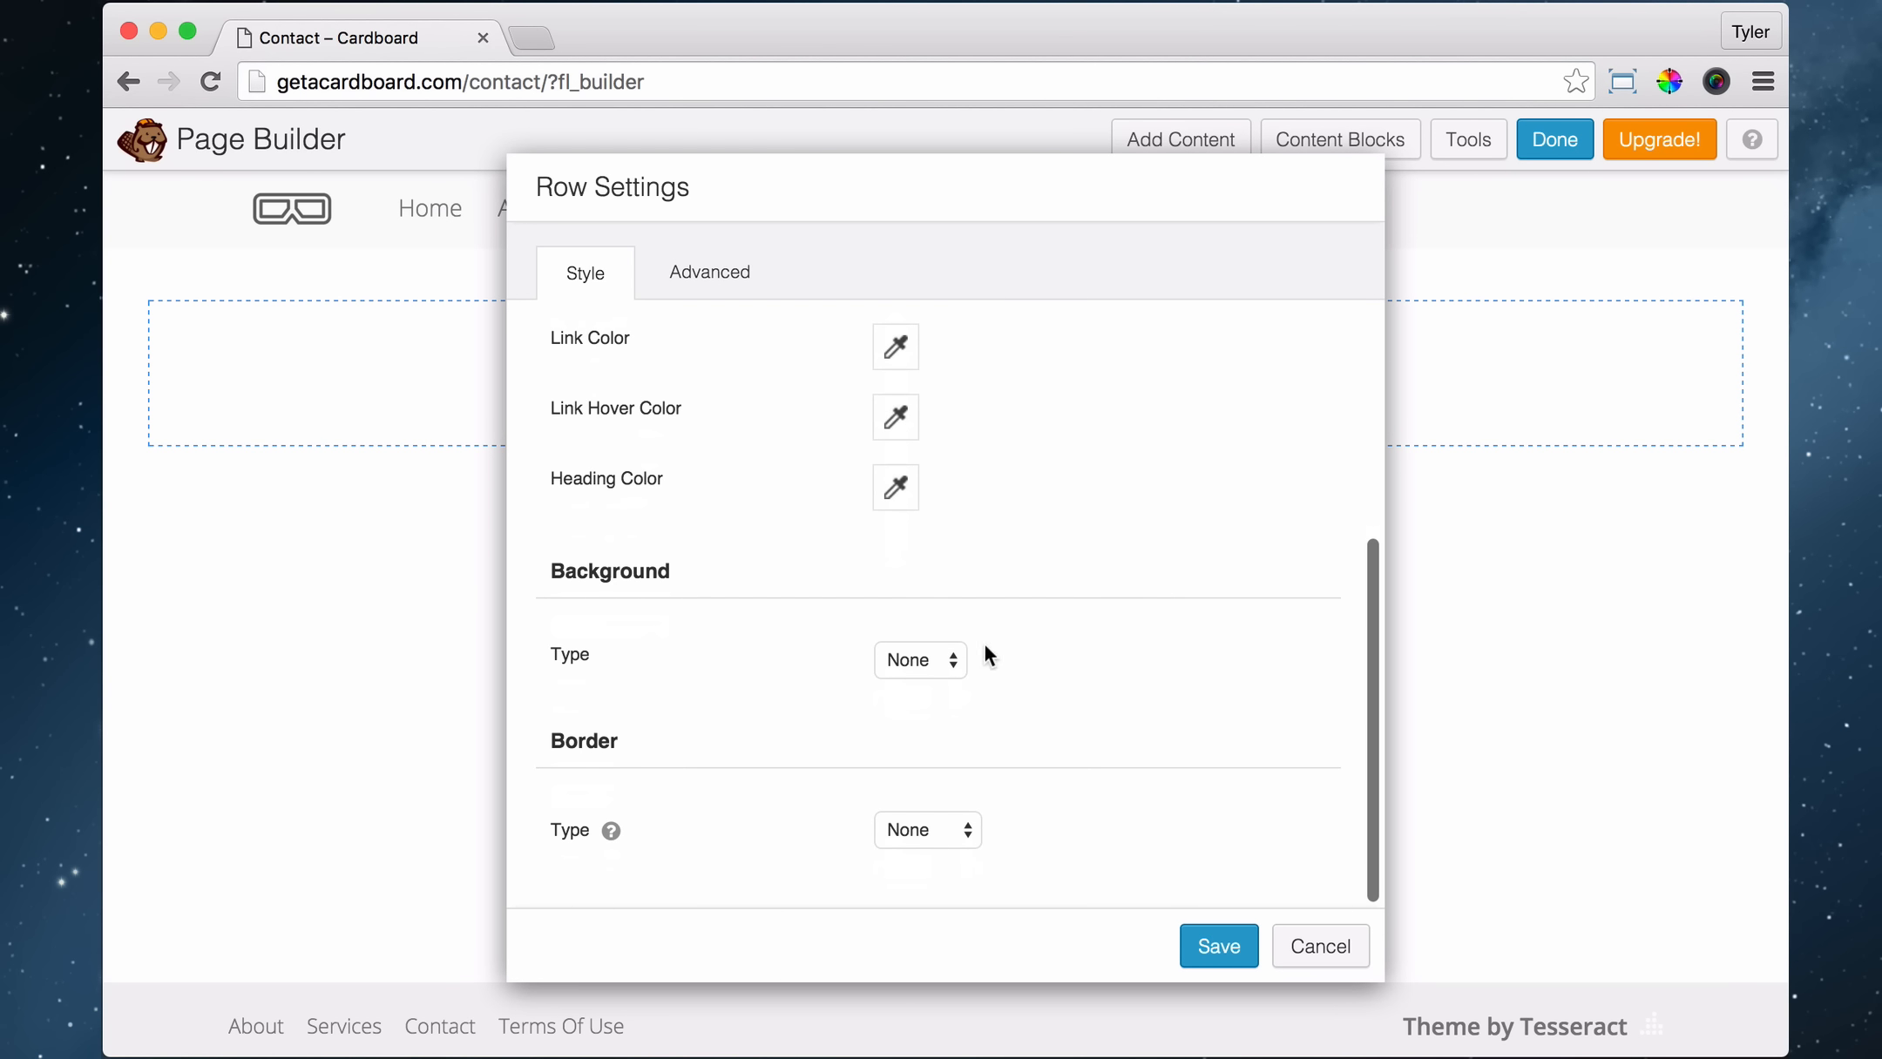
pyautogui.click(918, 660)
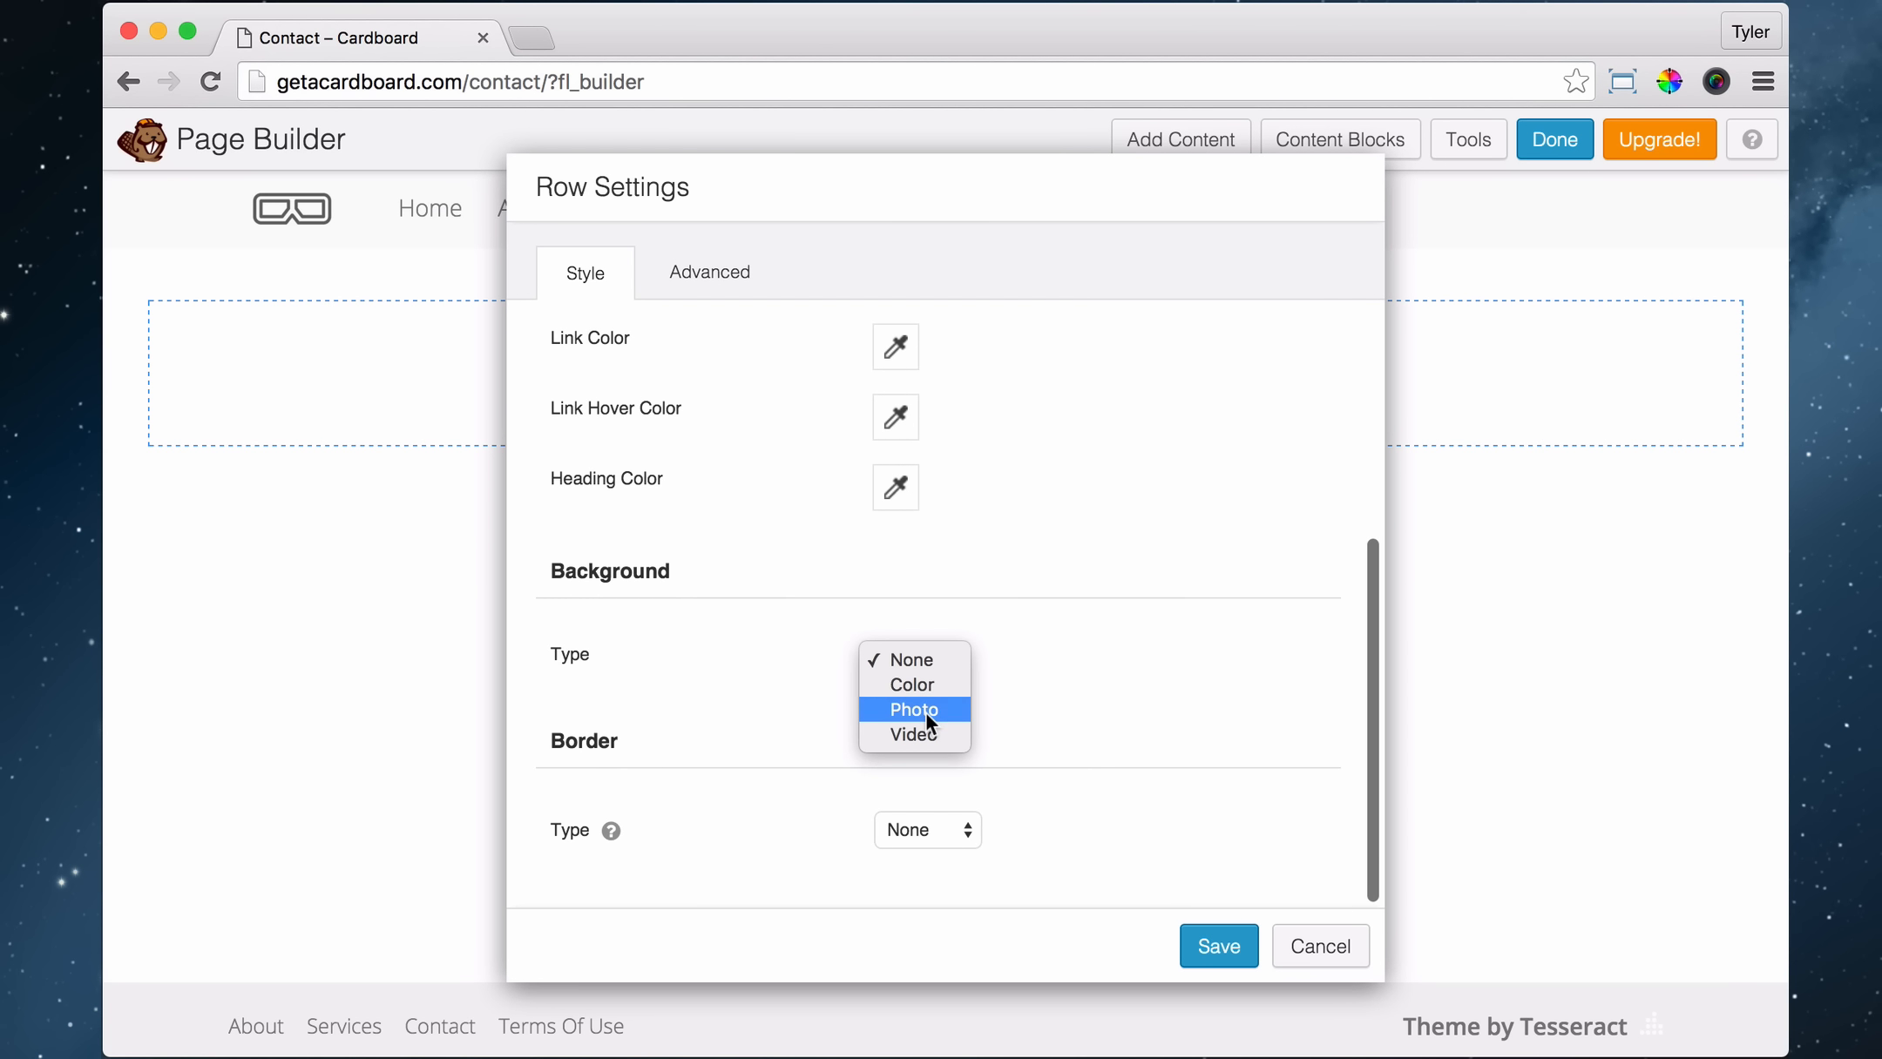
pyautogui.click(915, 709)
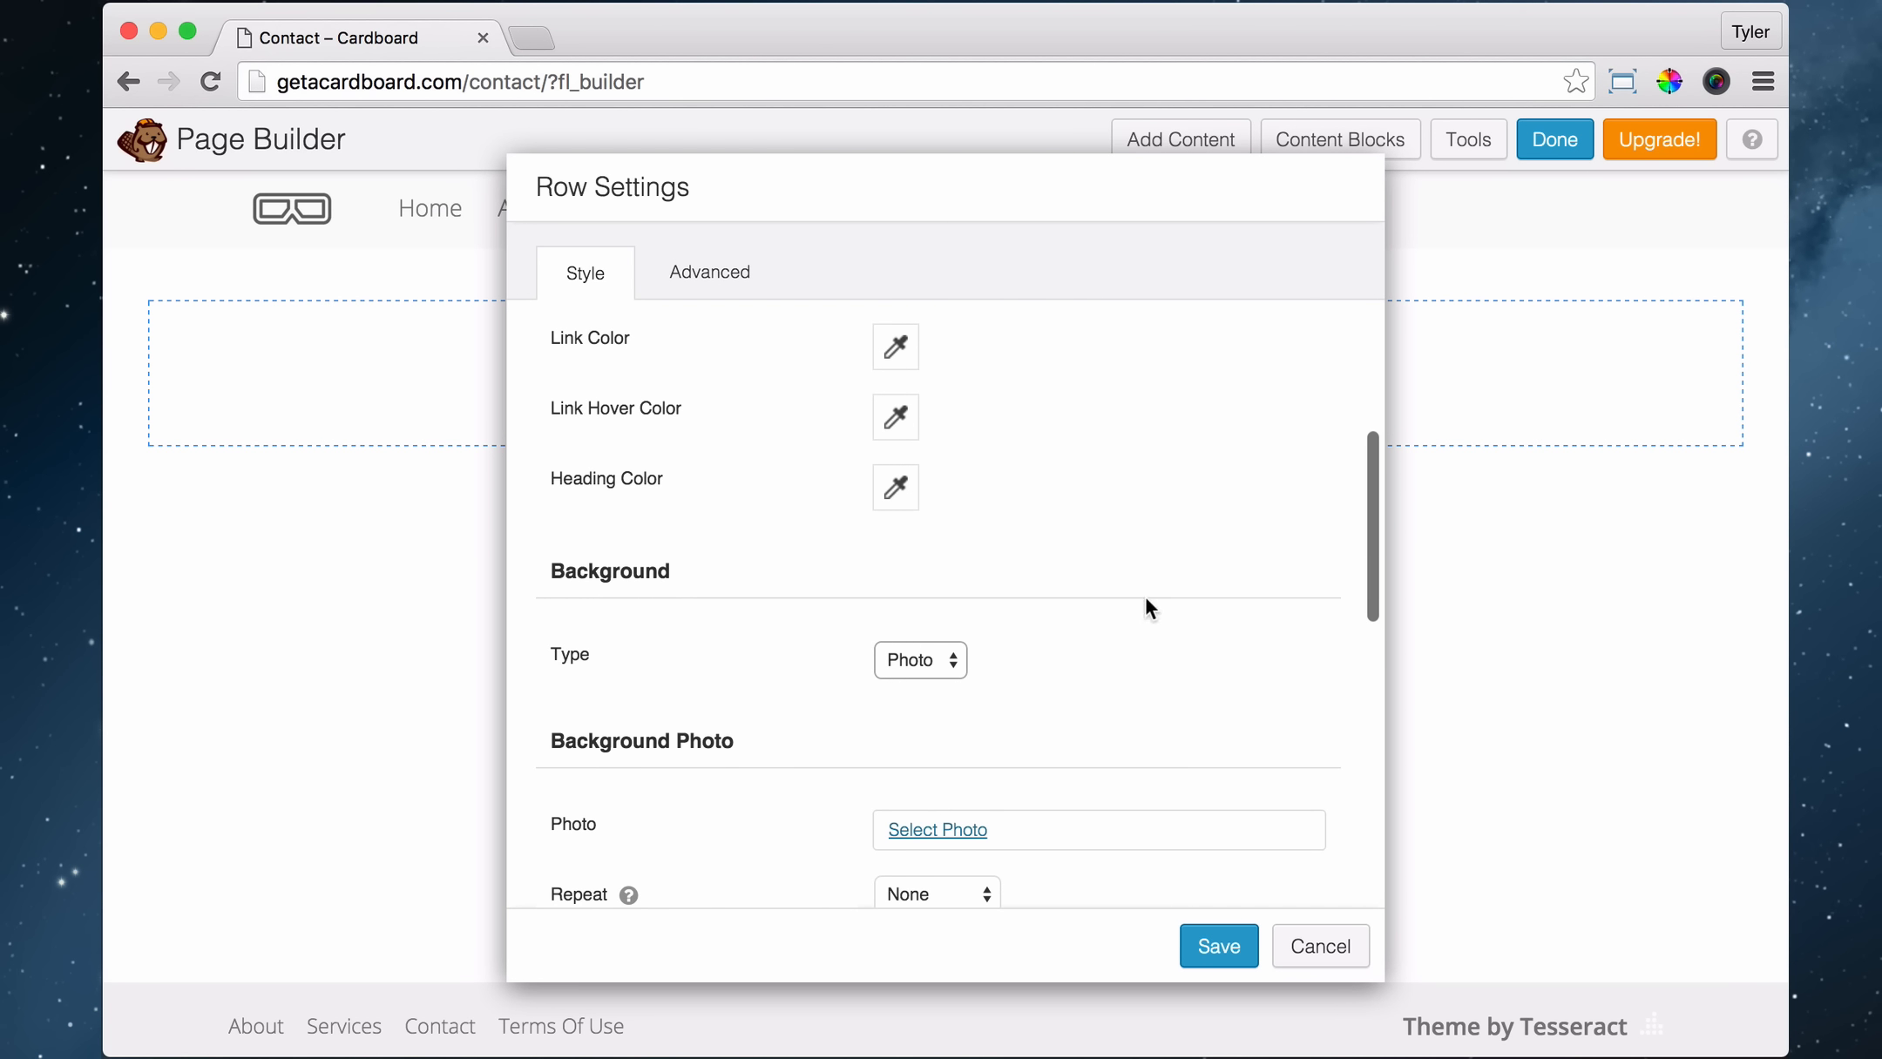
pyautogui.click(938, 830)
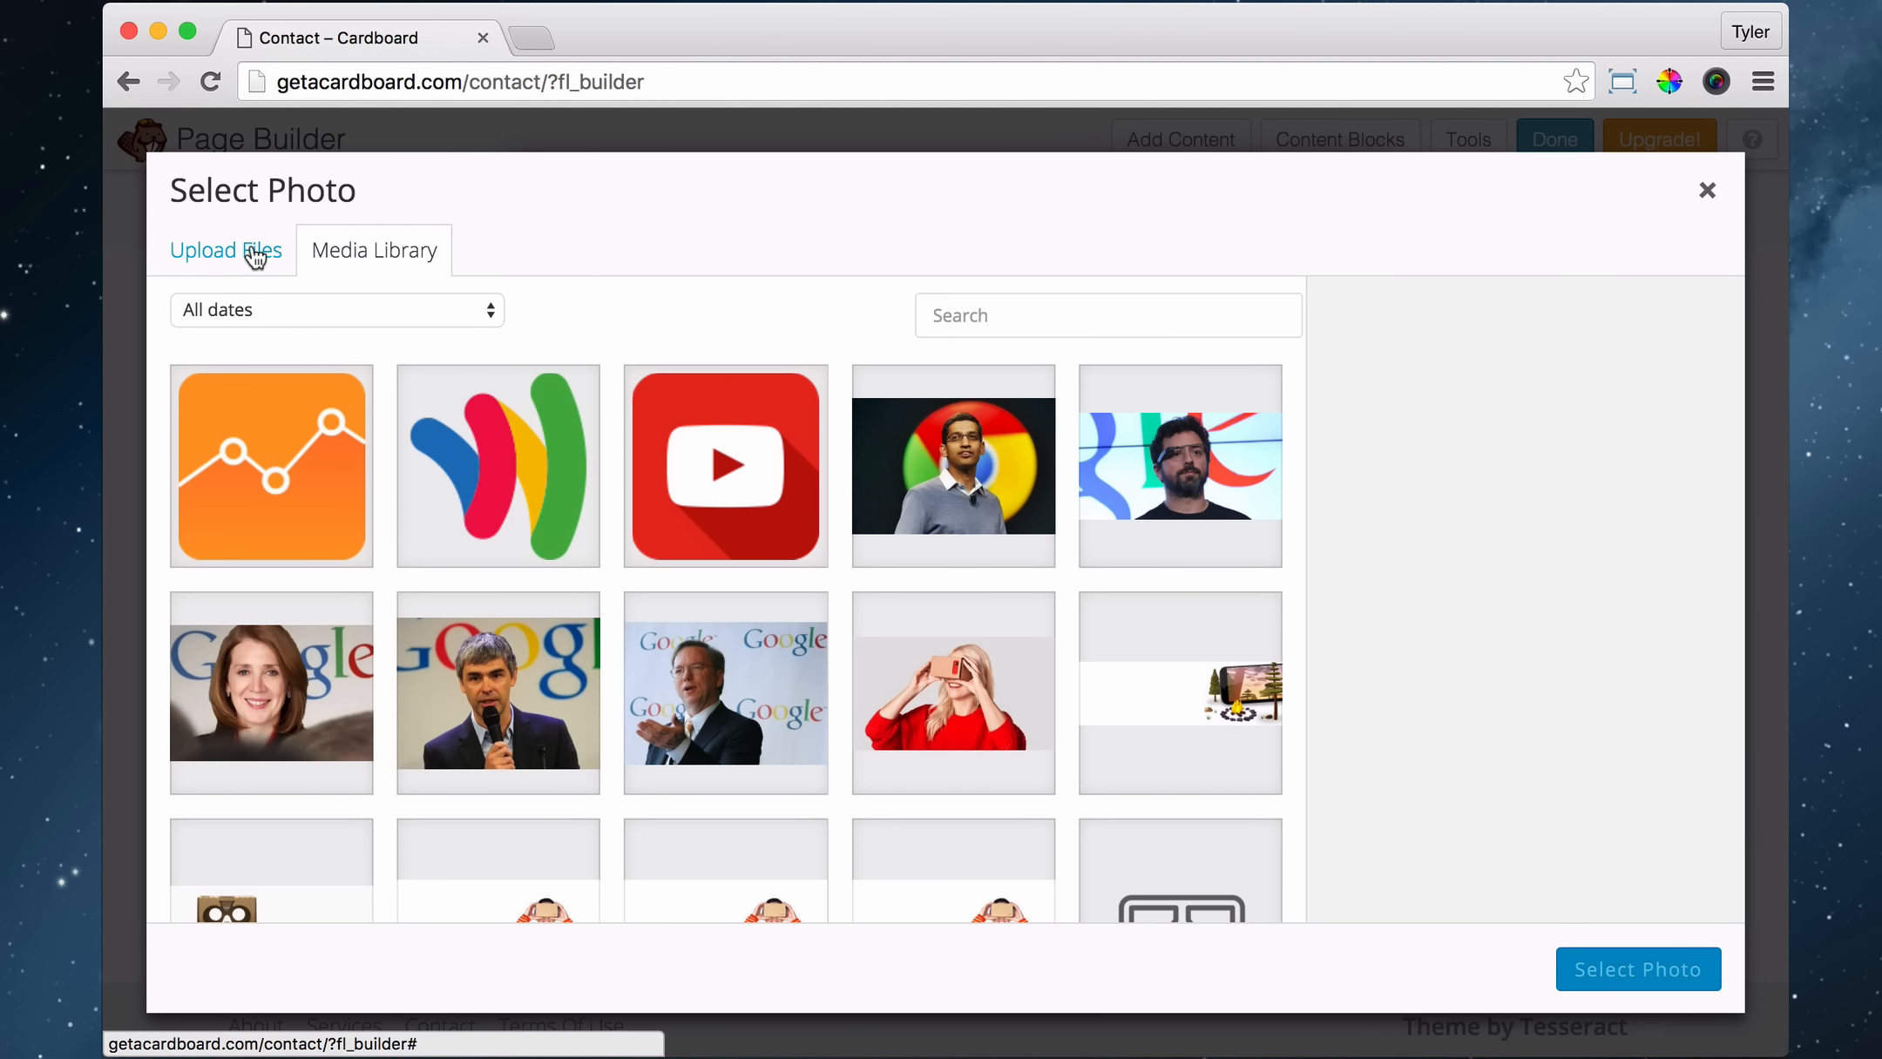
# Upload google-contact.jpg and use it as the row's background photo
pyautogui.click(225, 249)
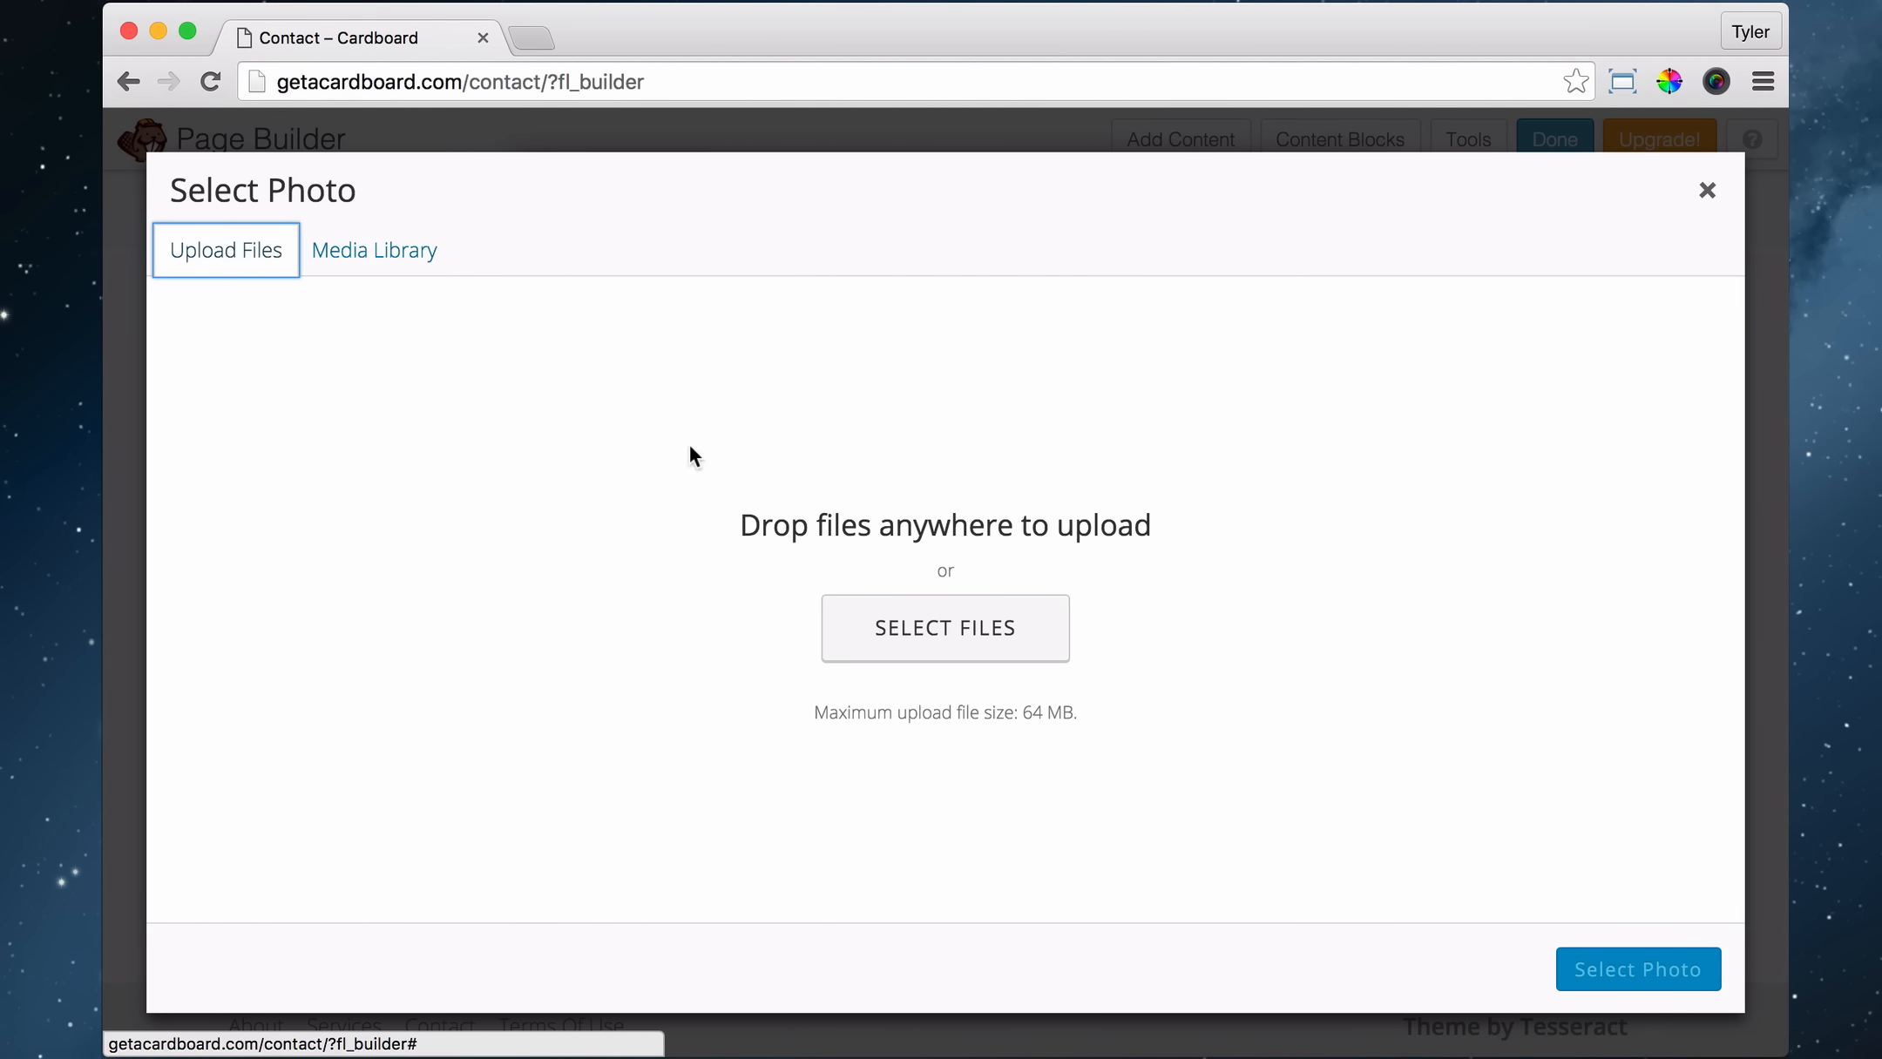
pyautogui.click(945, 628)
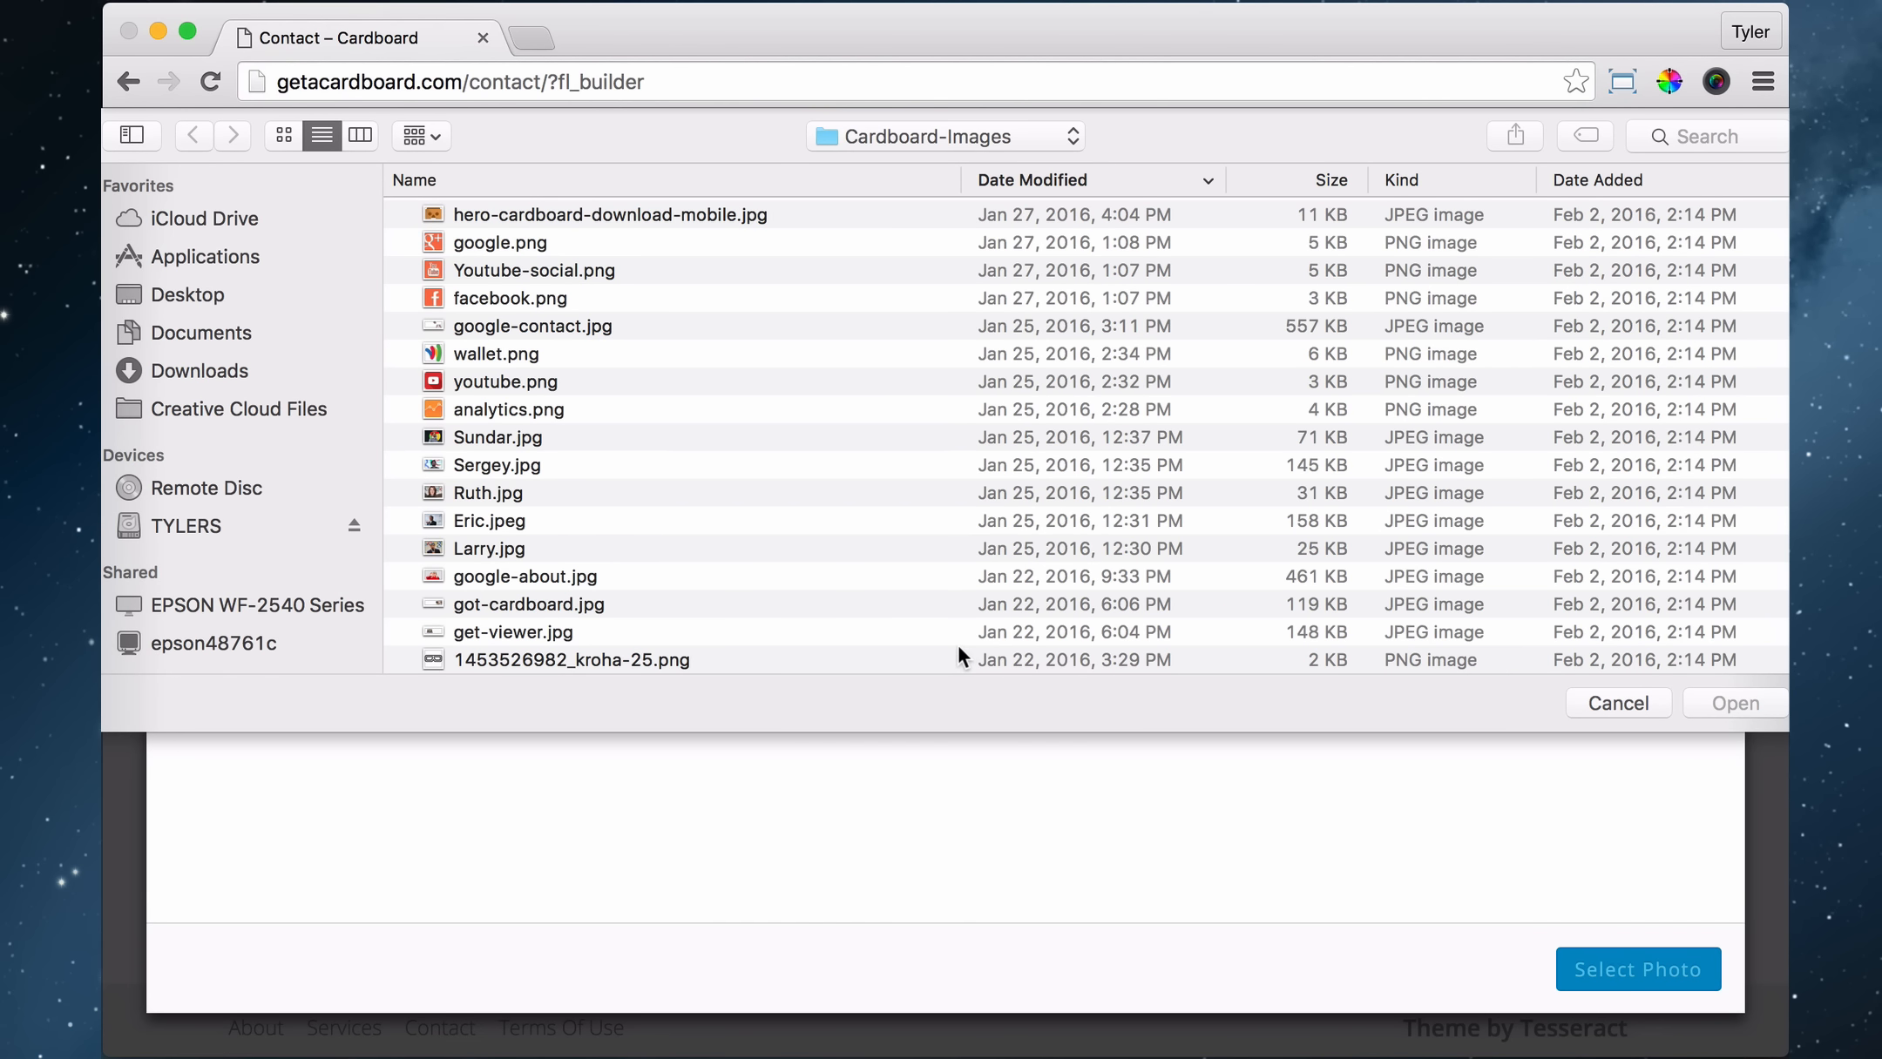
pyautogui.moveTo(684, 312)
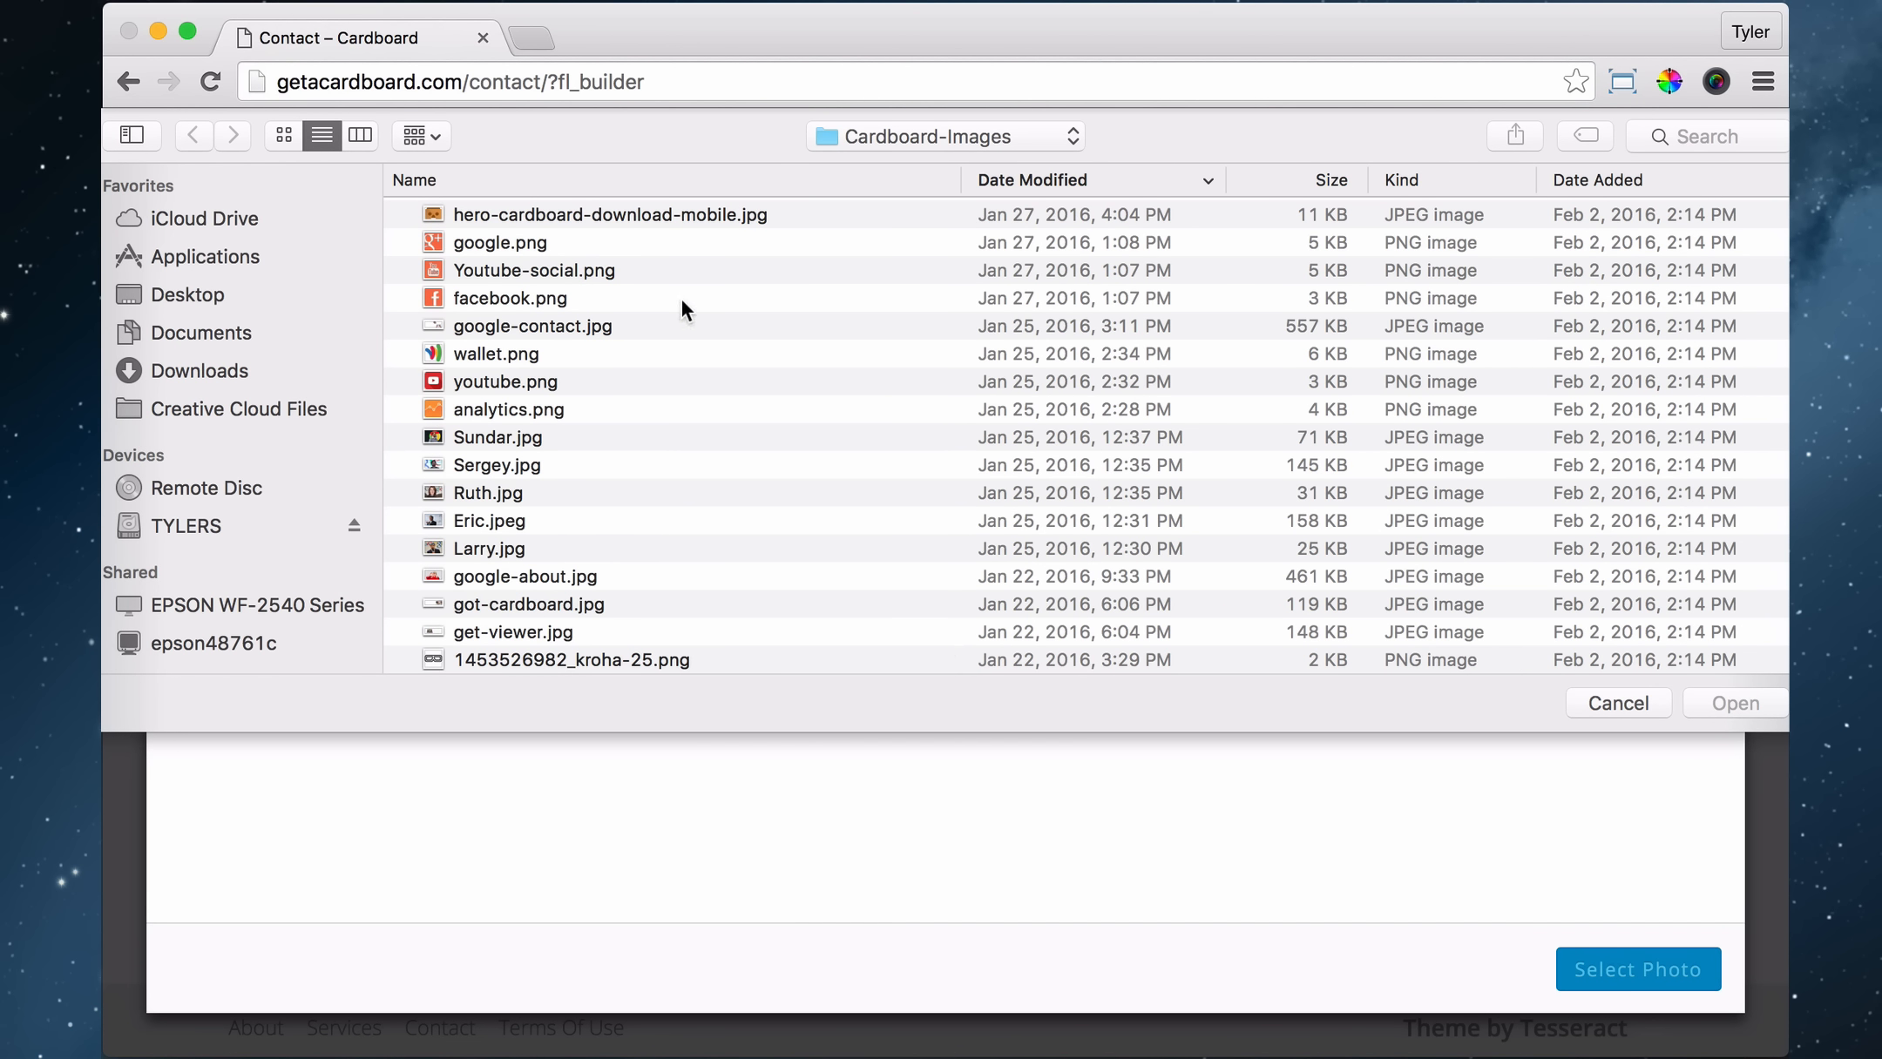
pyautogui.click(531, 298)
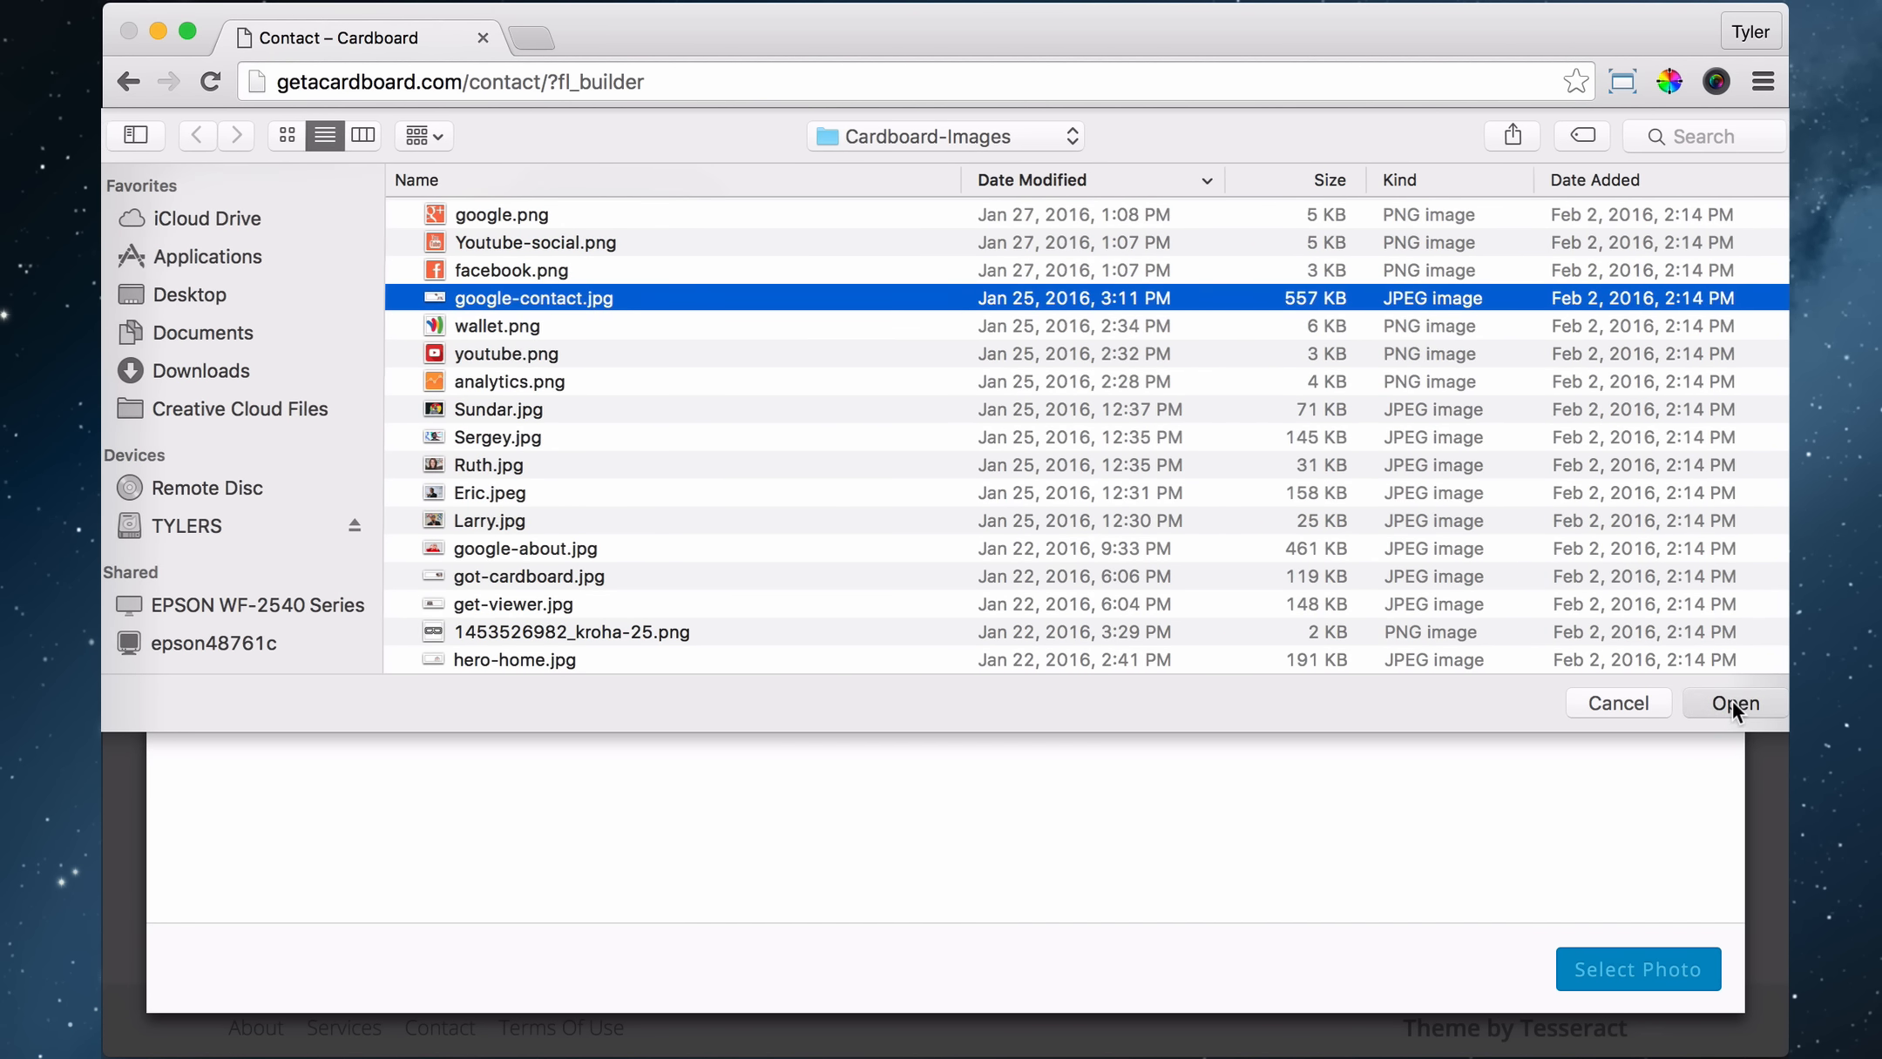
pyautogui.click(1733, 704)
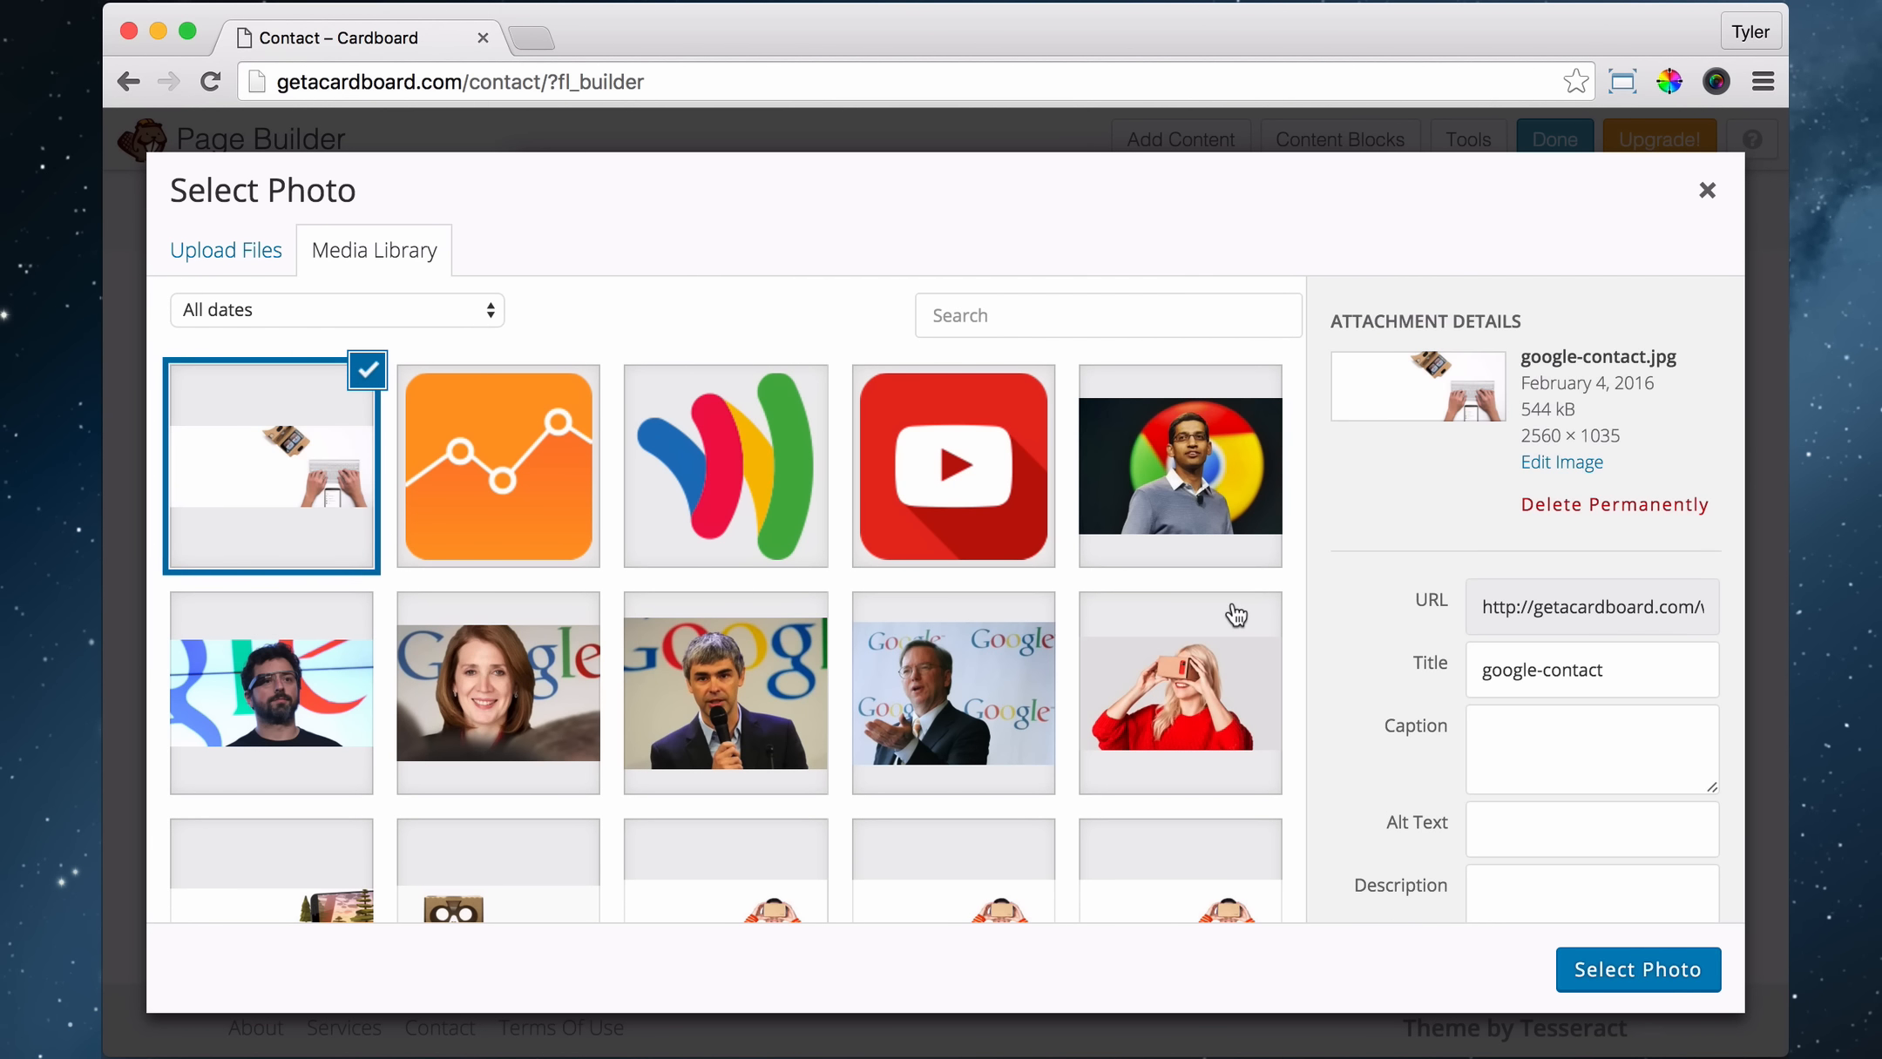
pyautogui.moveTo(1654, 986)
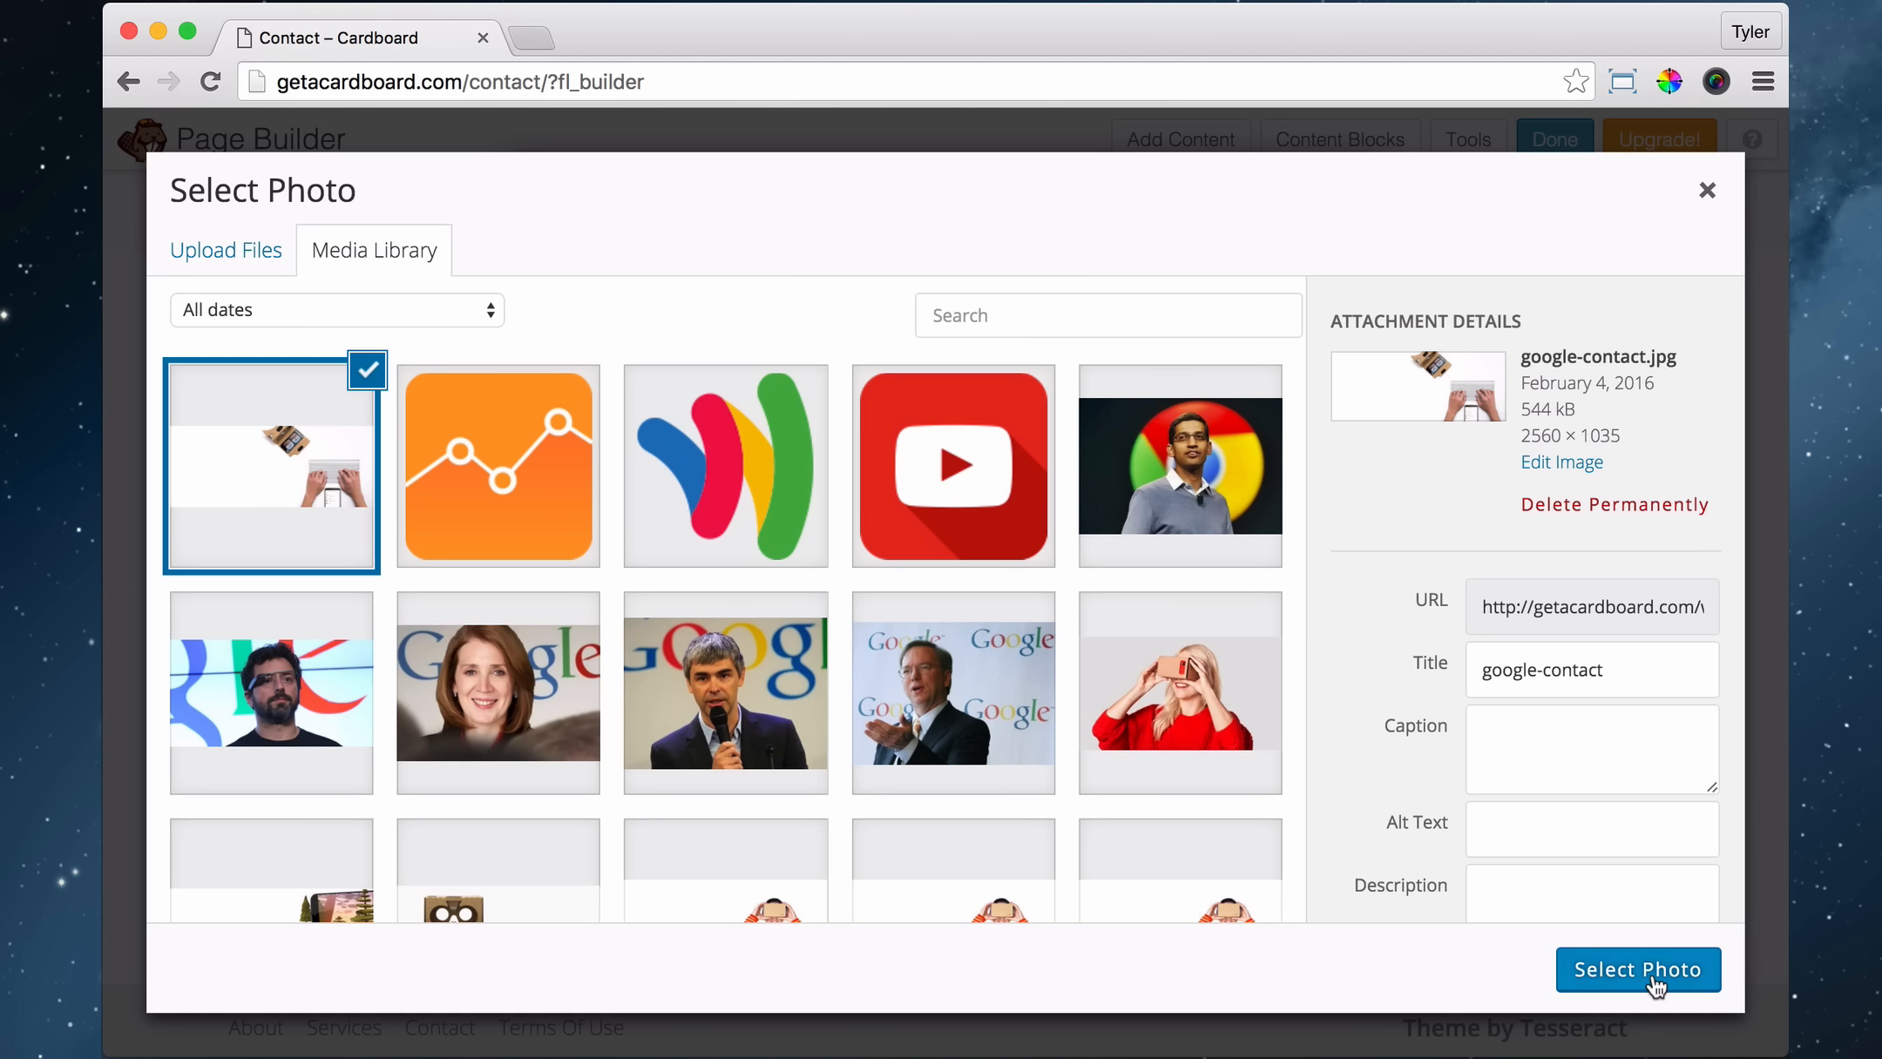
pyautogui.click(1637, 969)
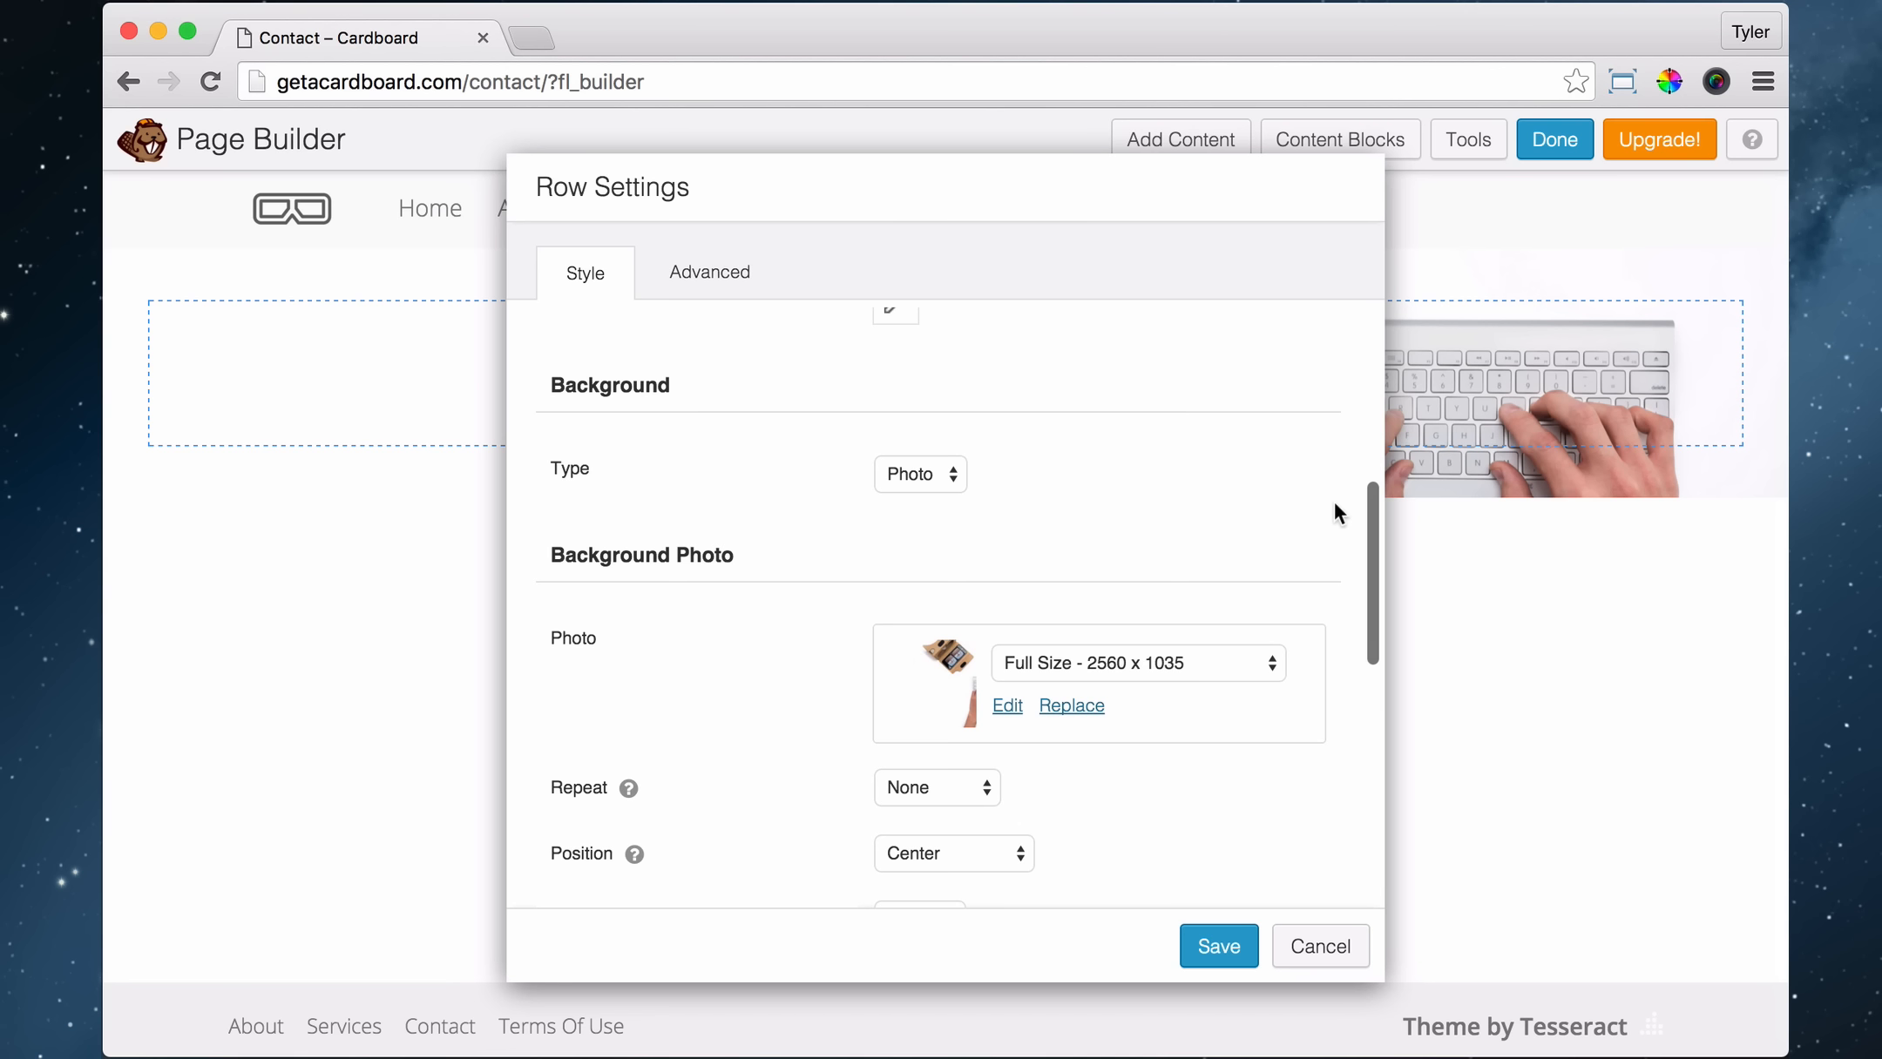
pyautogui.moveTo(1693, 512)
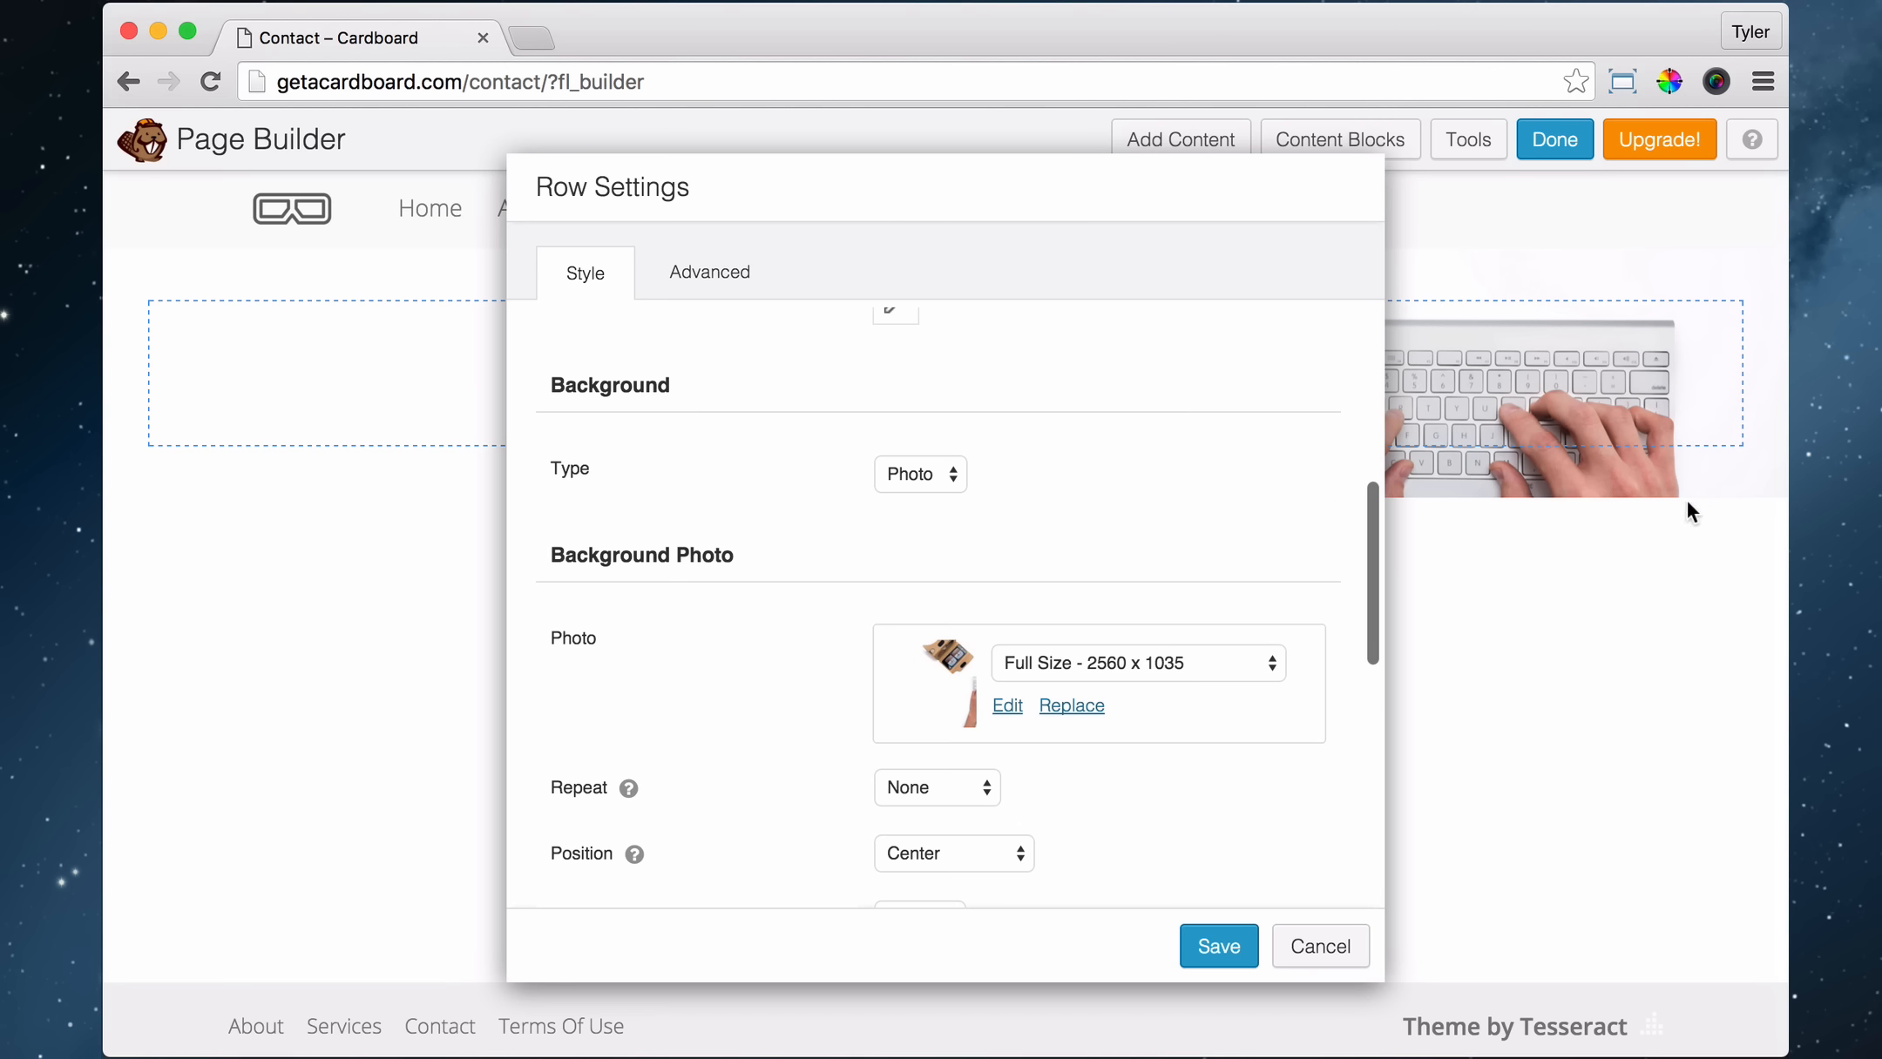
pyautogui.moveTo(420, 510)
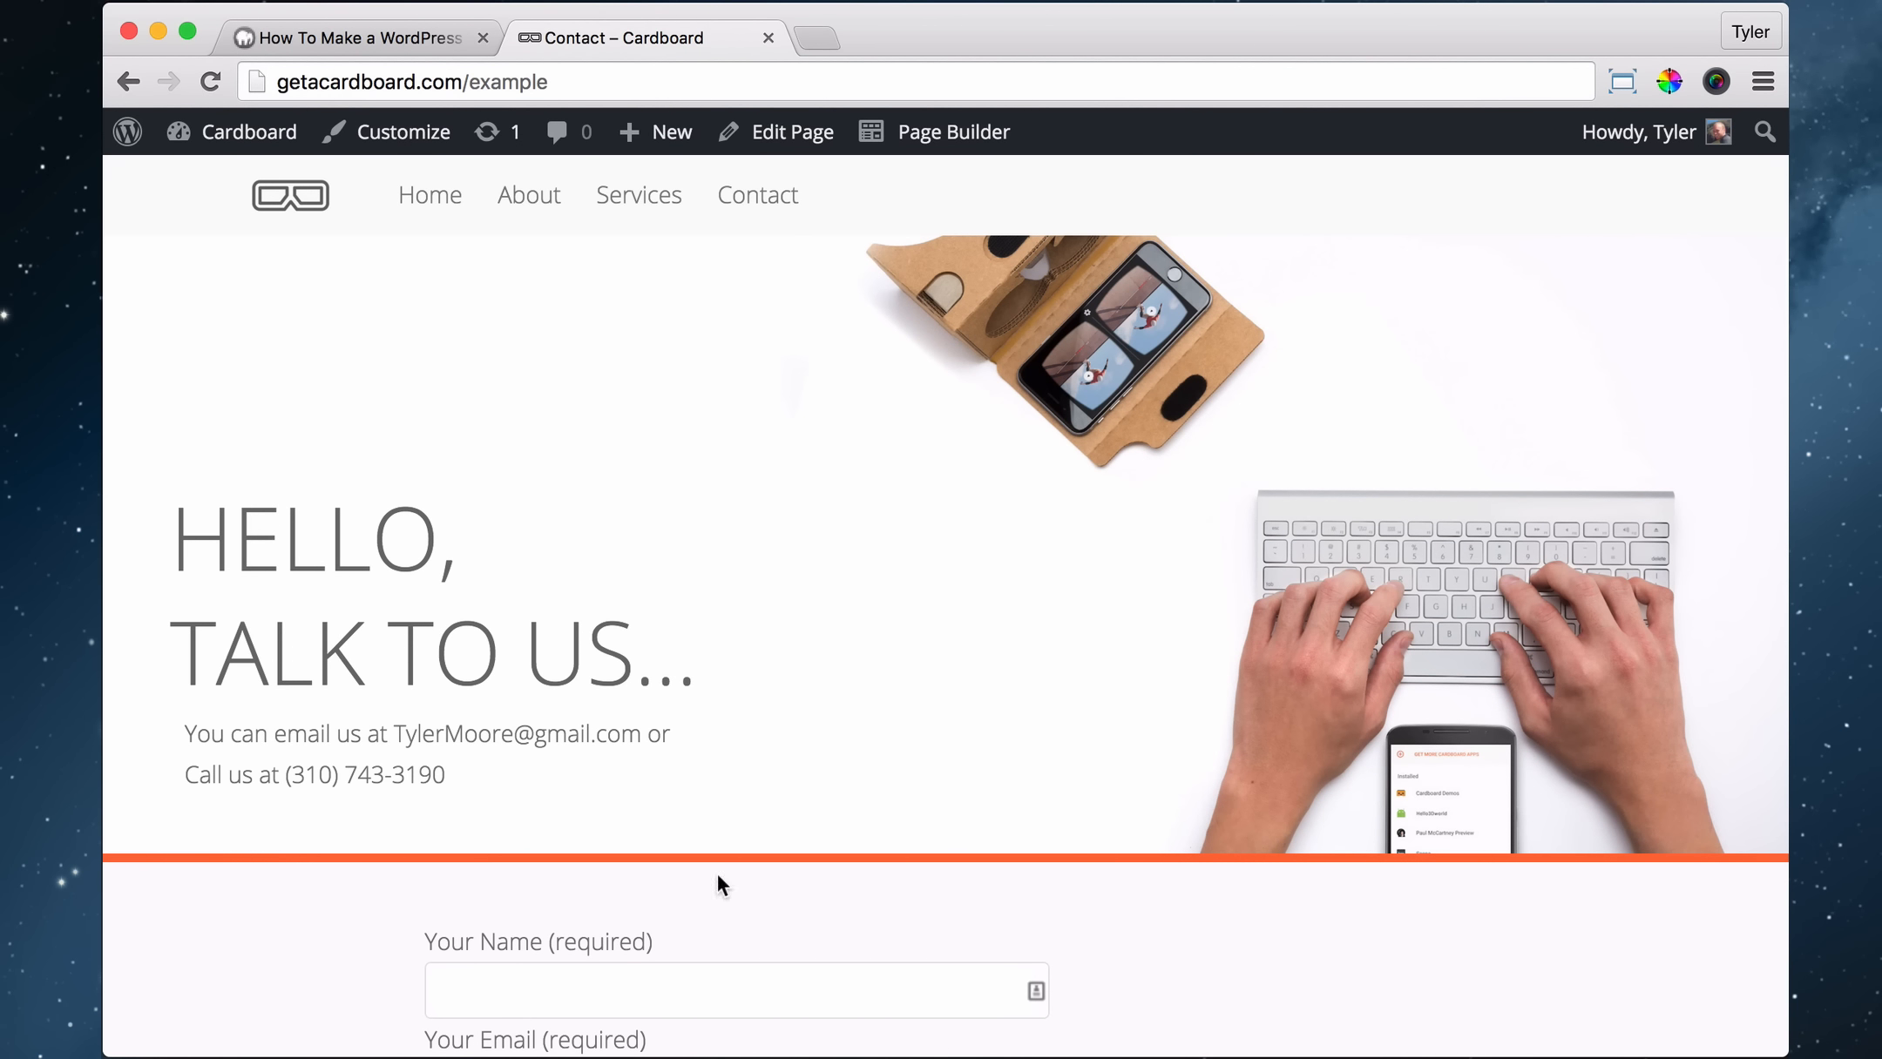
pyautogui.moveTo(162, 39)
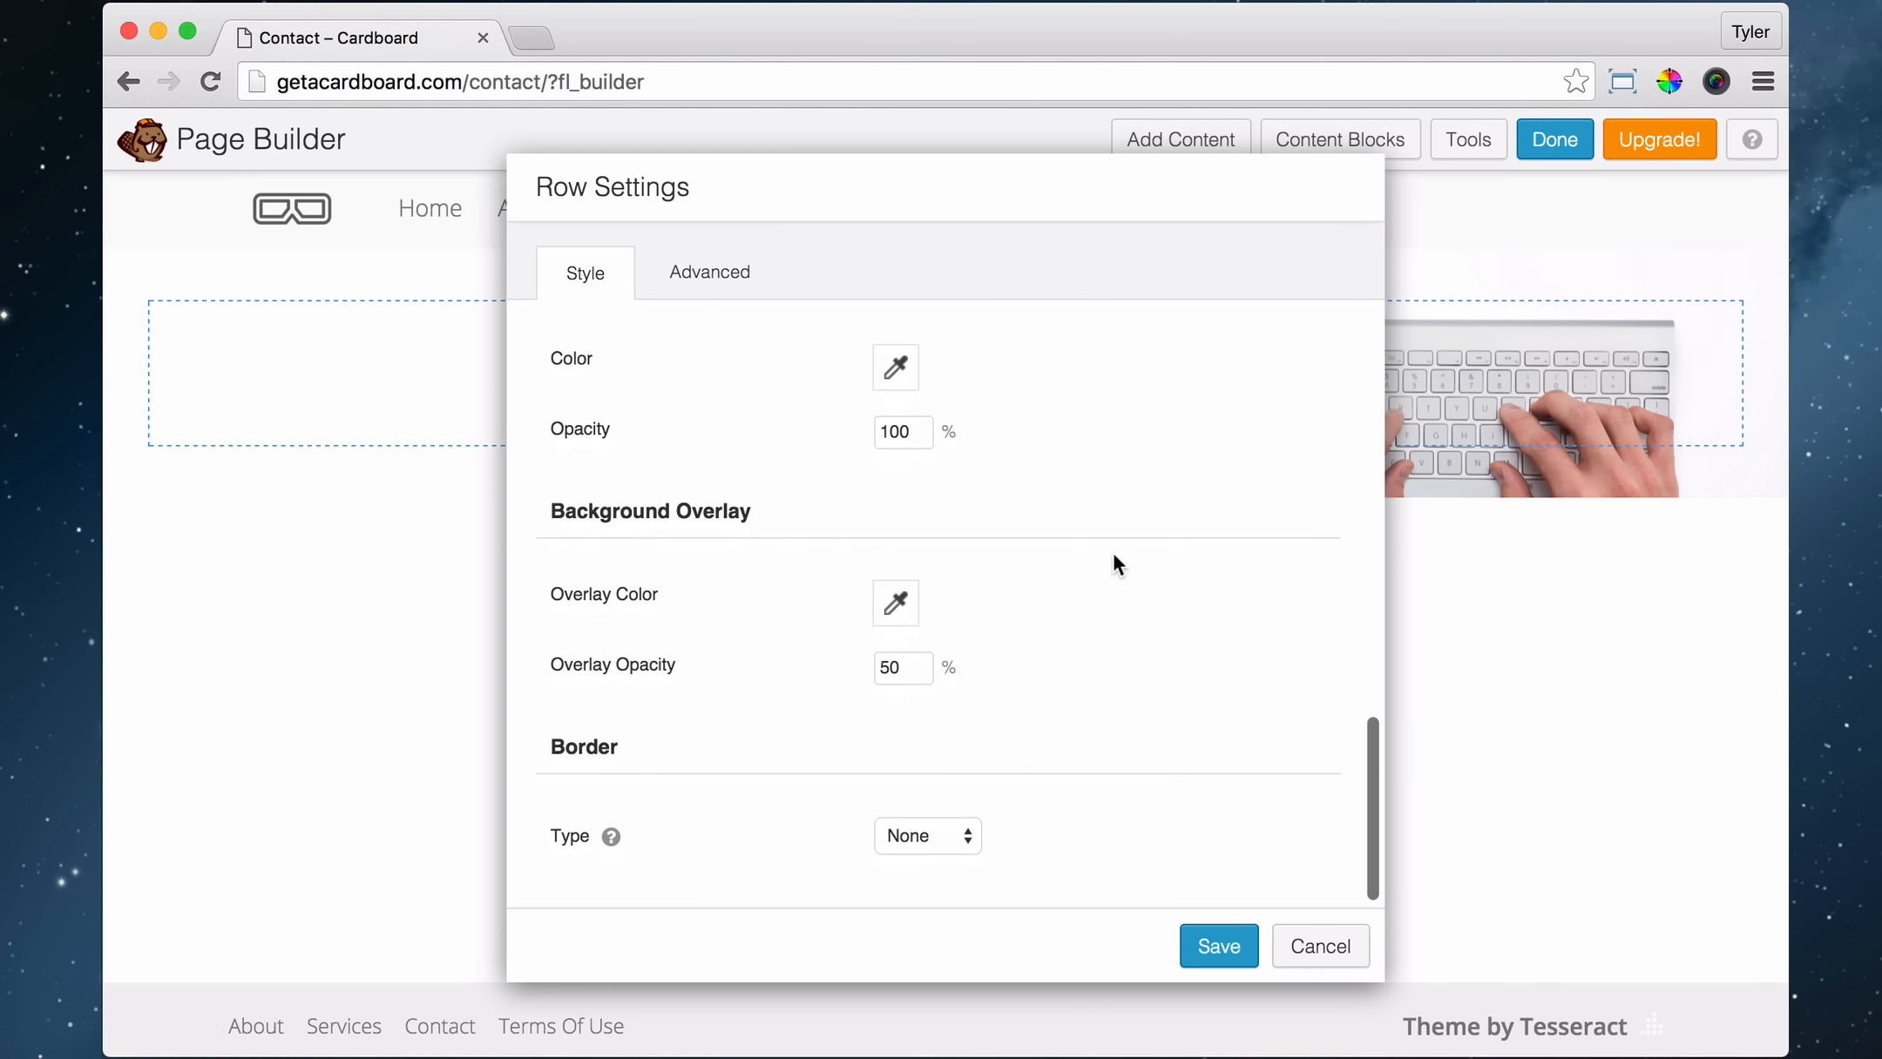
# Make the row border solid with orange colour #ff6e40
pyautogui.click(926, 836)
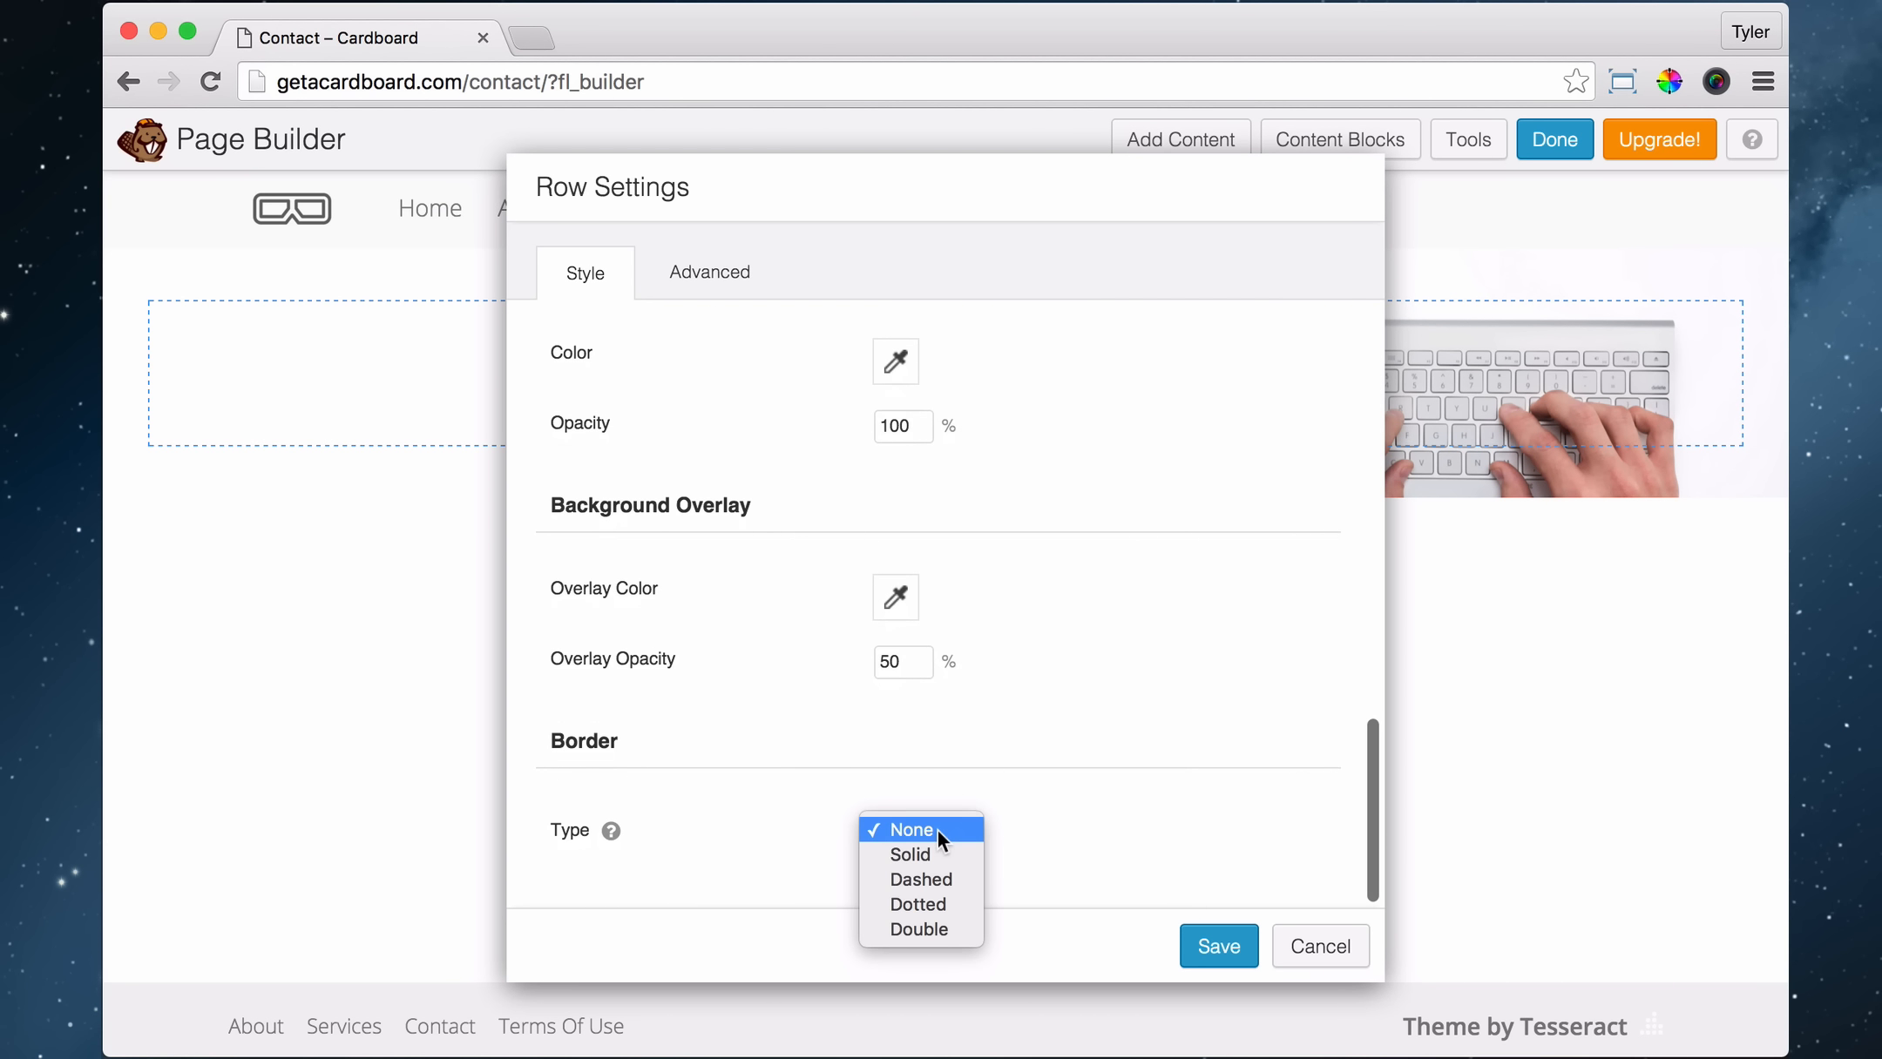
pyautogui.click(908, 854)
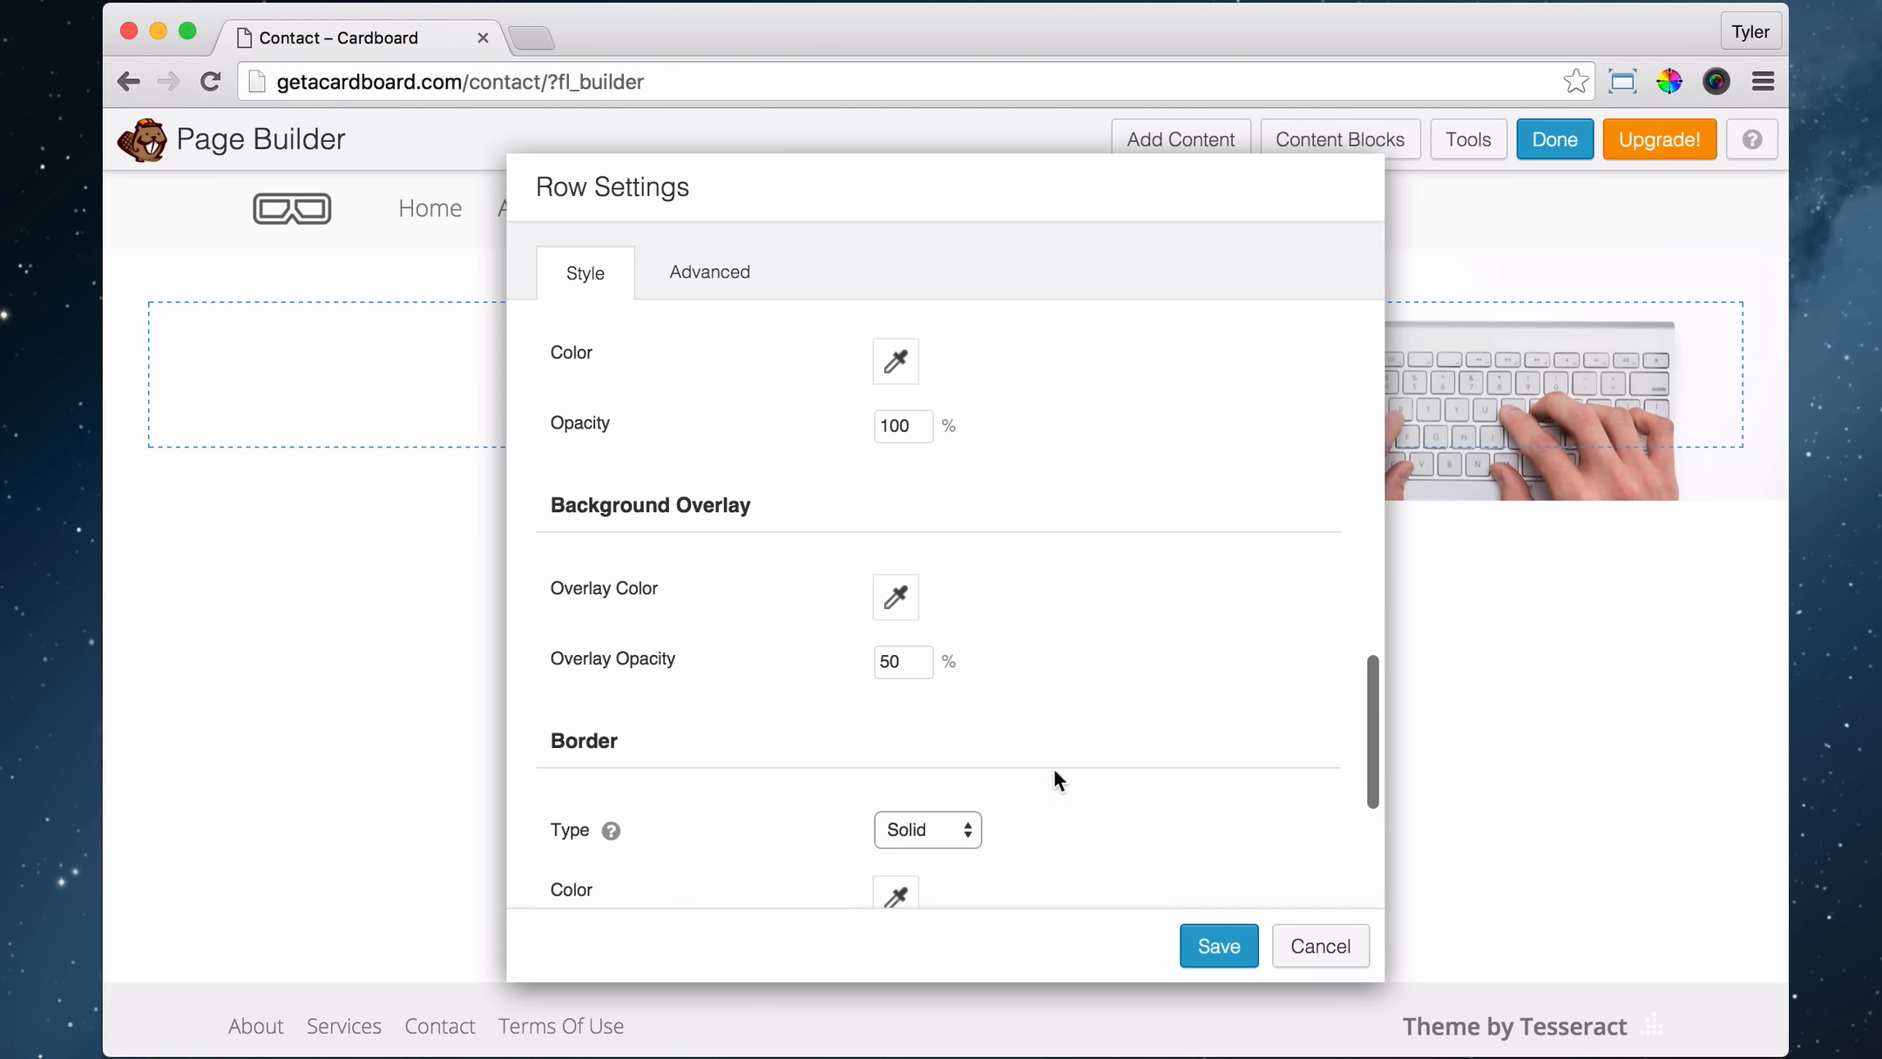
pyautogui.scroll(-3)
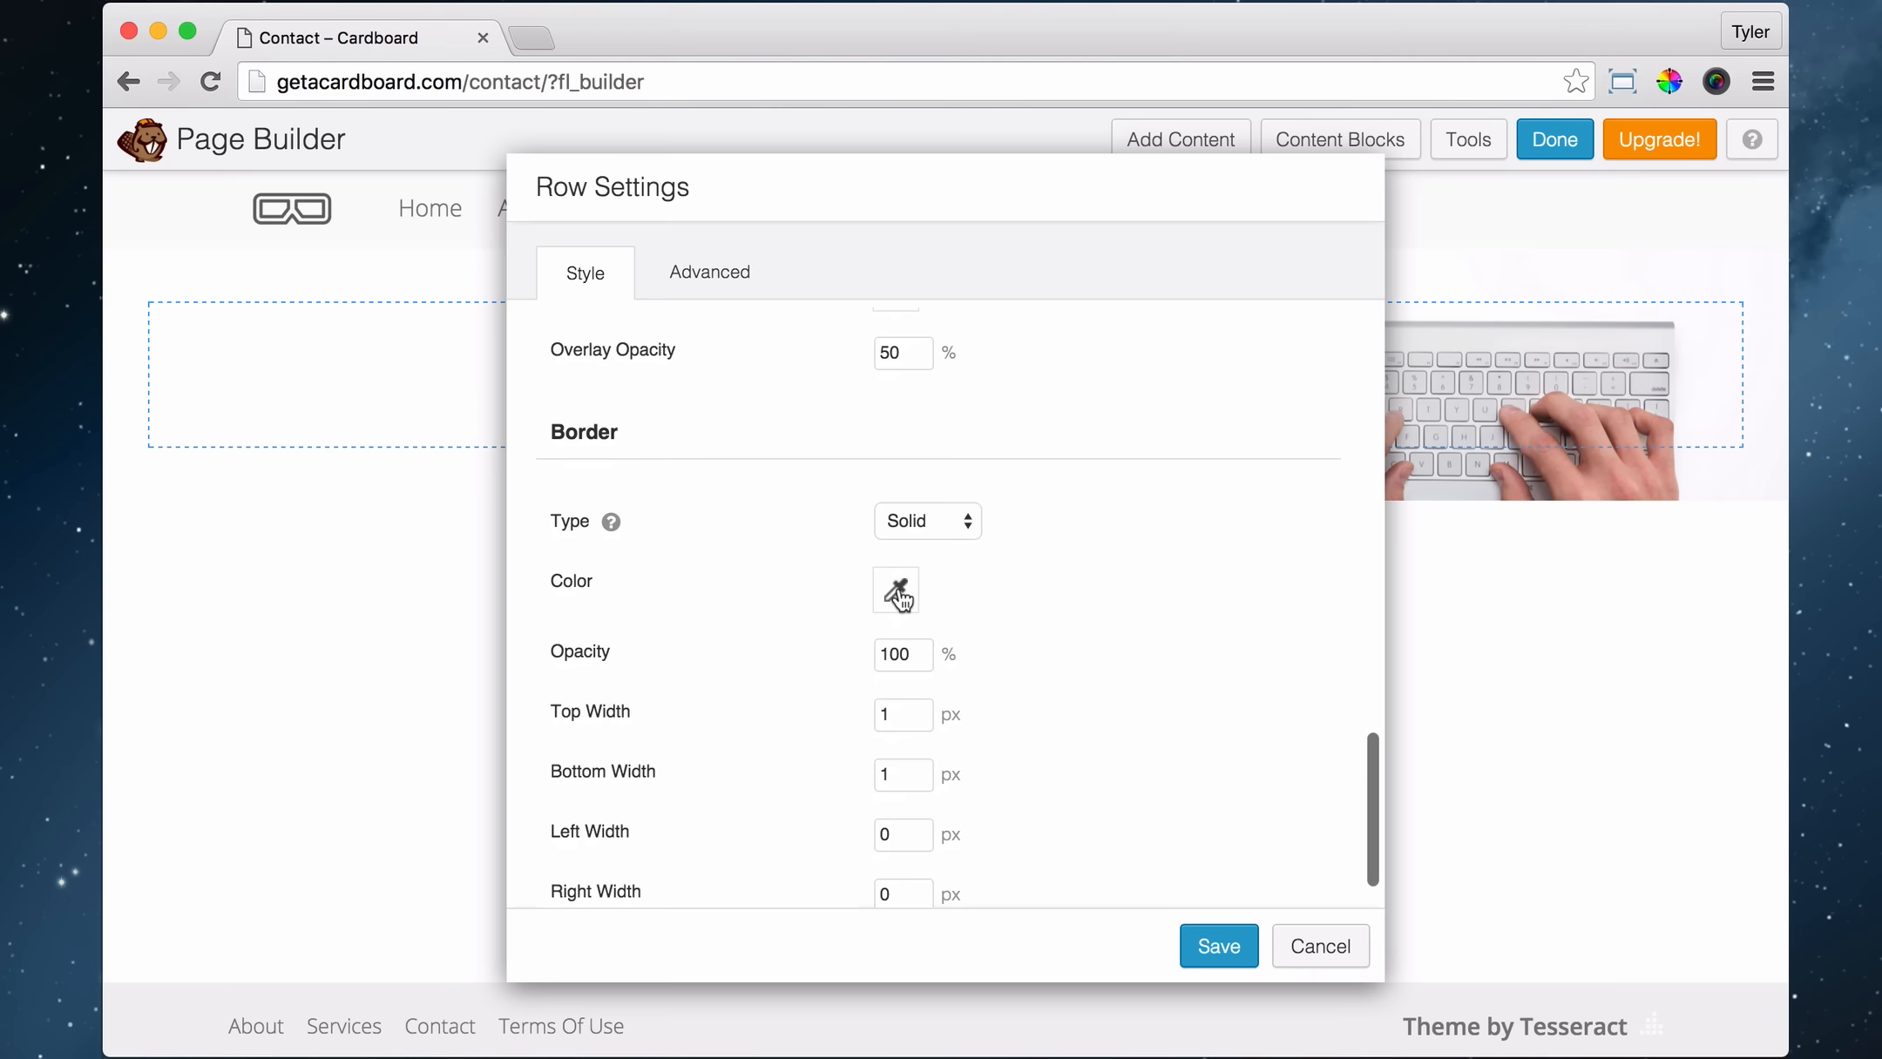
pyautogui.click(896, 589)
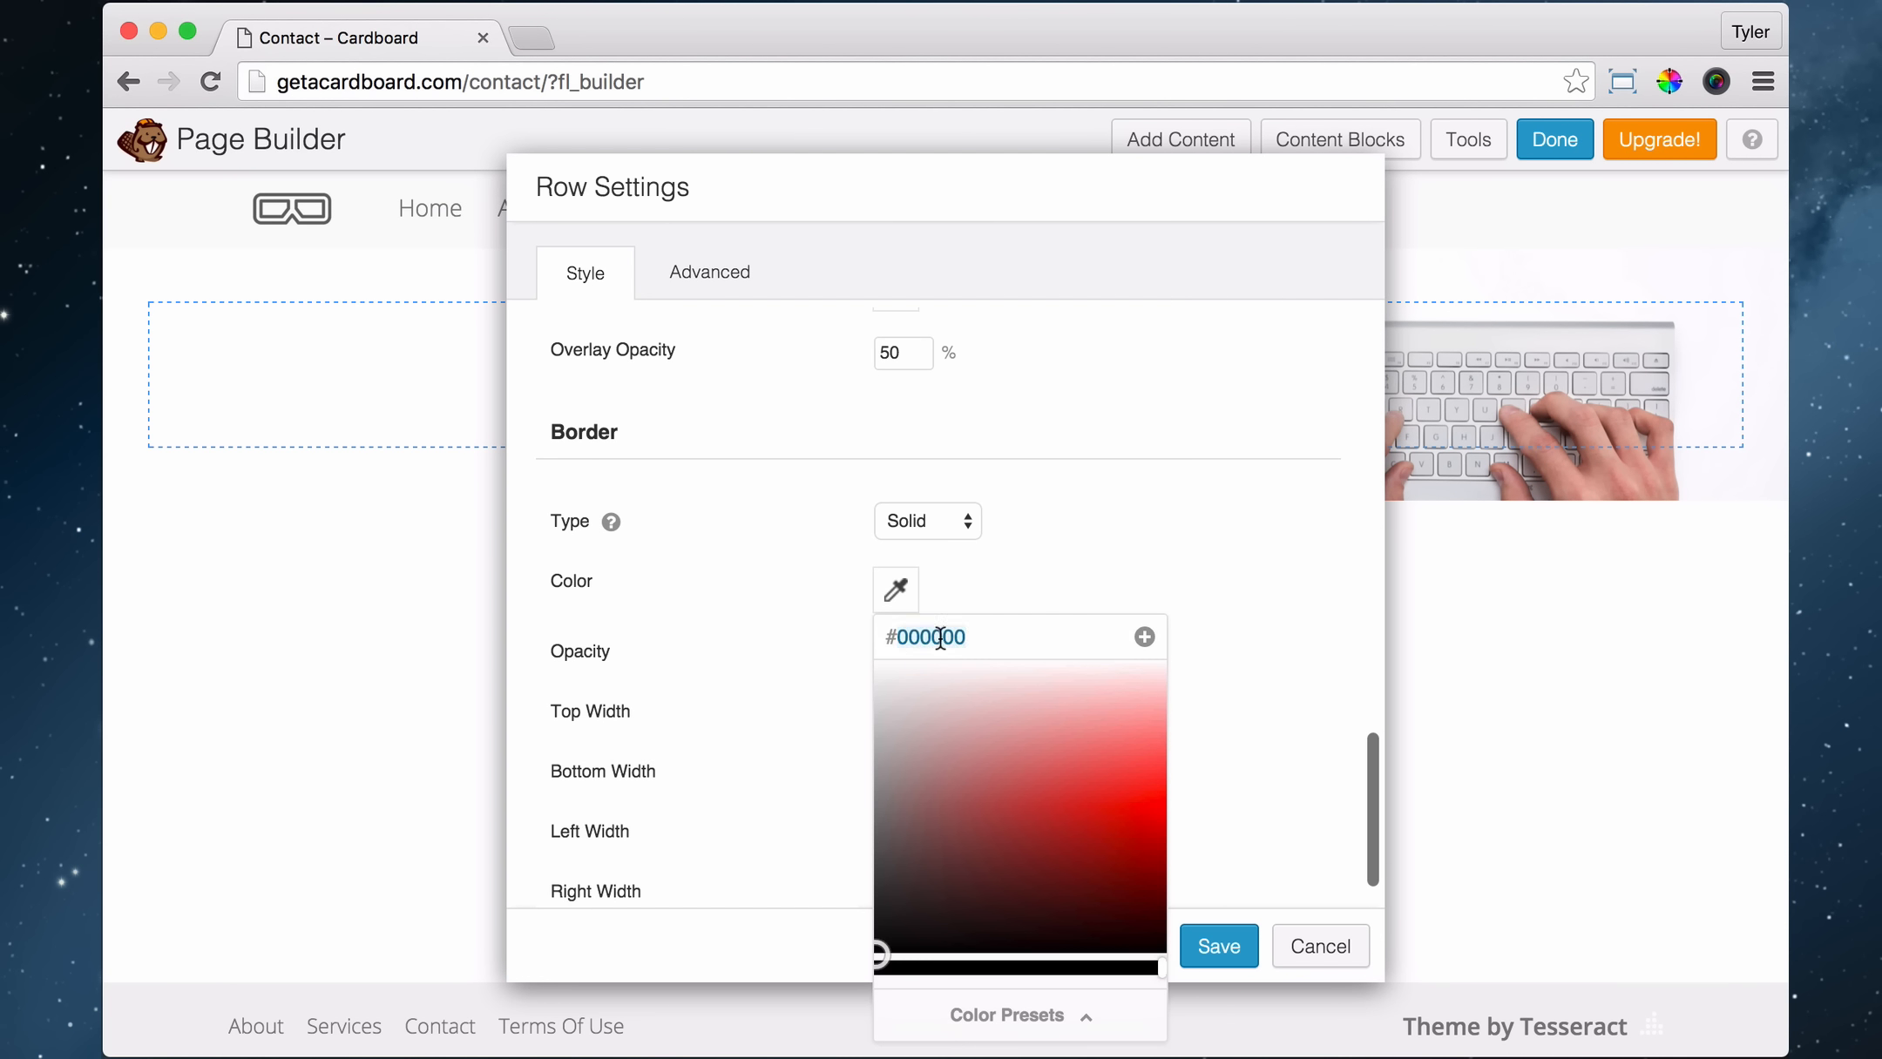
pyautogui.write('#ff6e40')
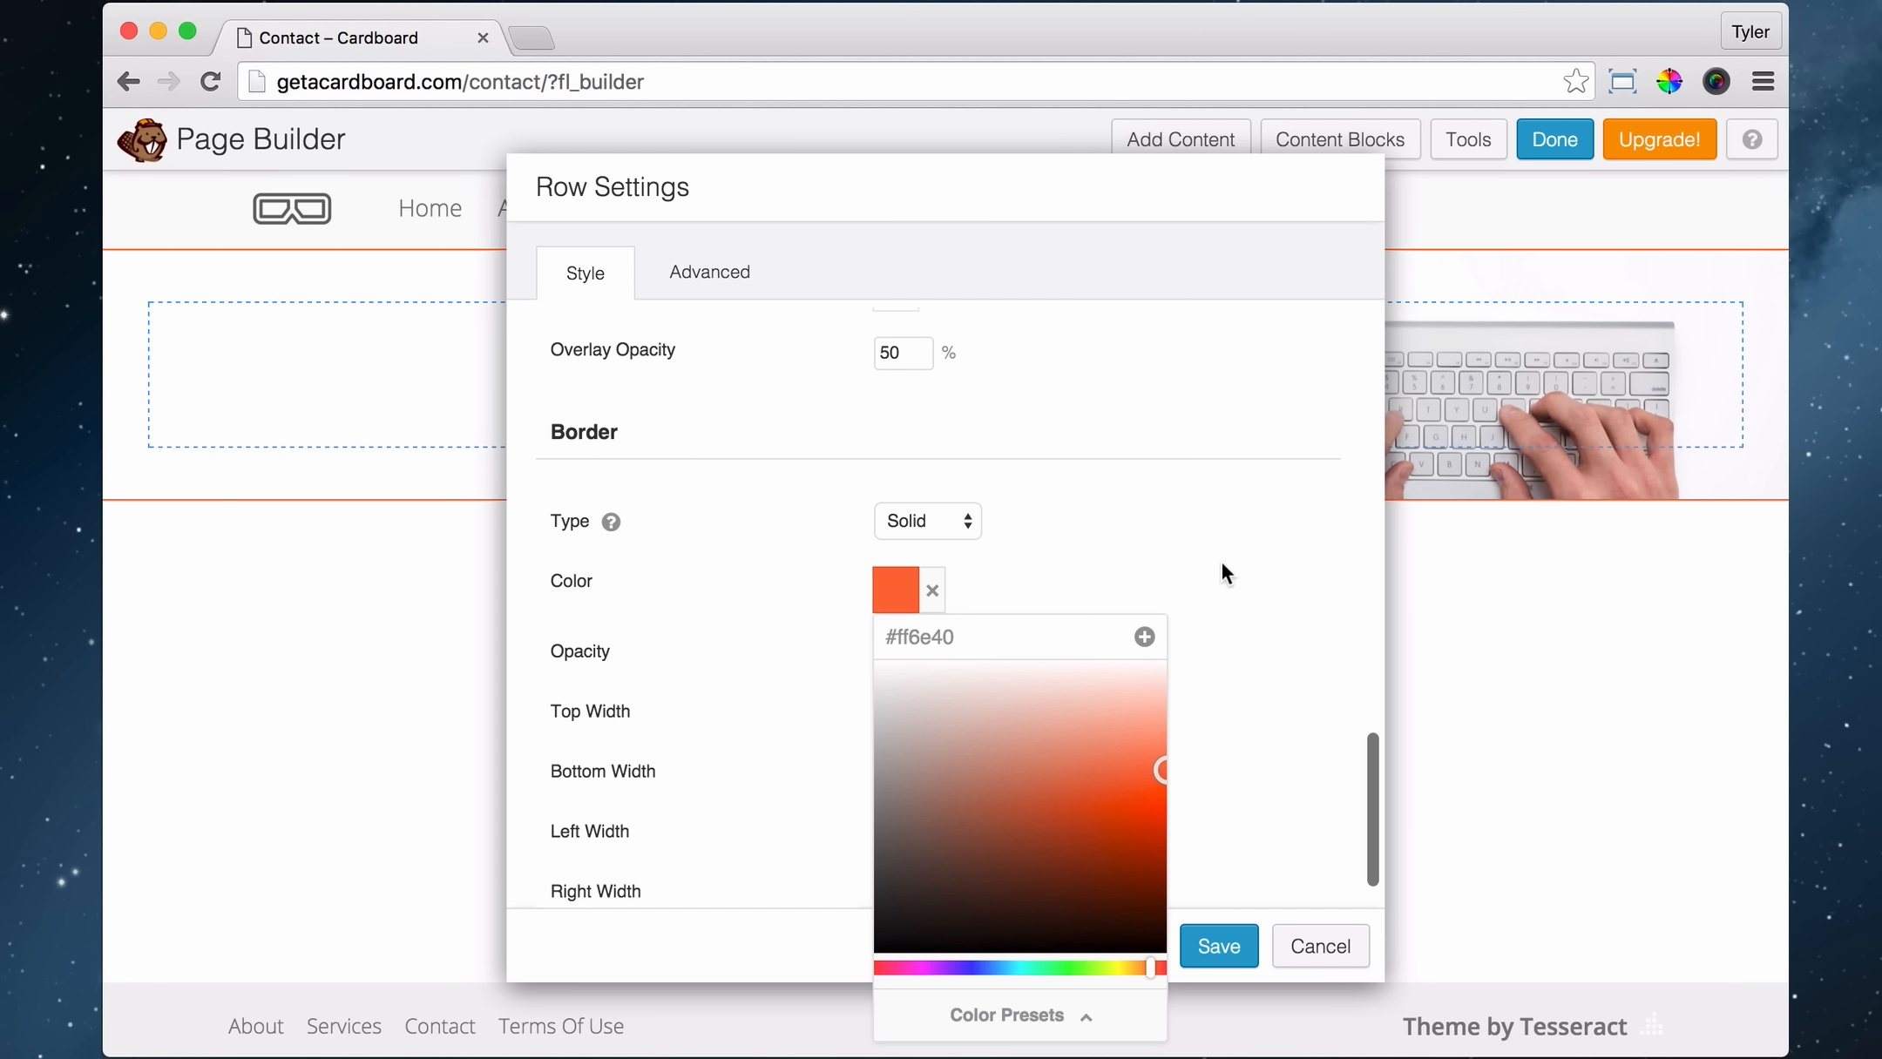
pyautogui.click(360, 287)
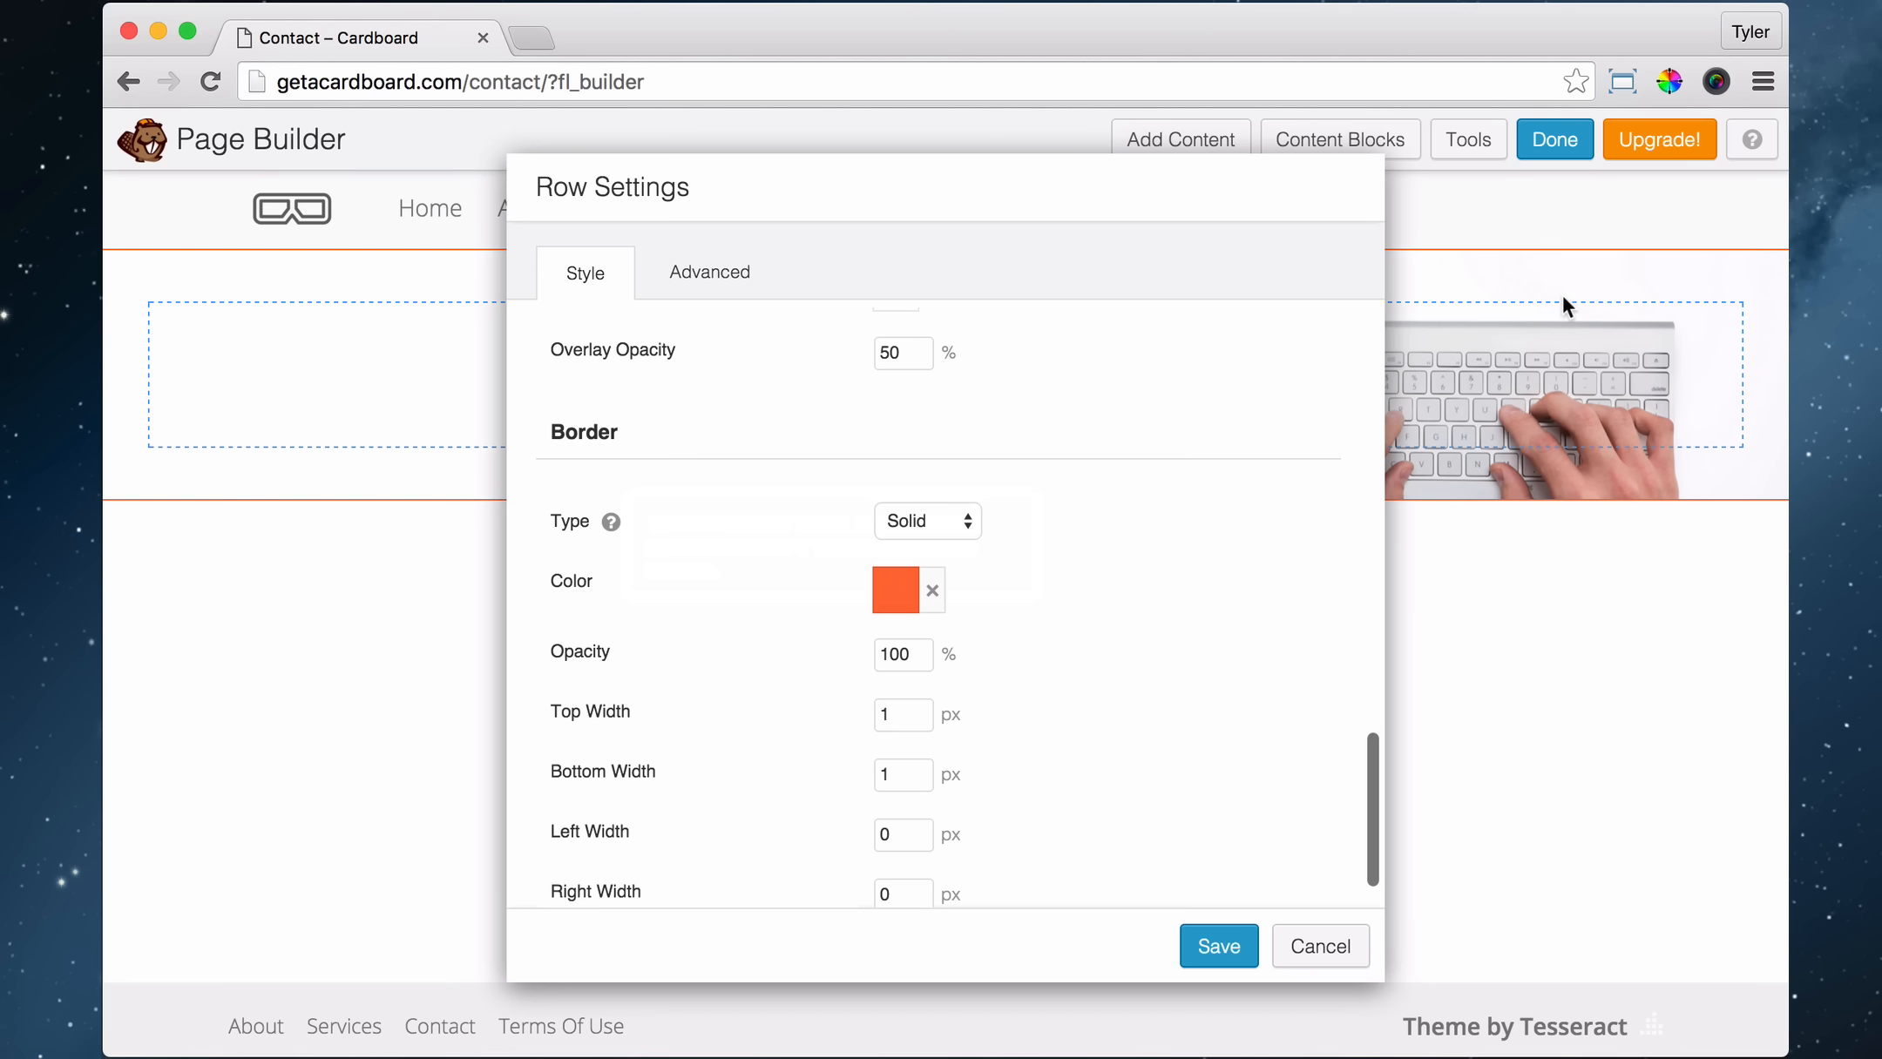
# Set border widths to Top 0, Bottom 6, Left 0, Right 0 and save the row
pyautogui.click(902, 716)
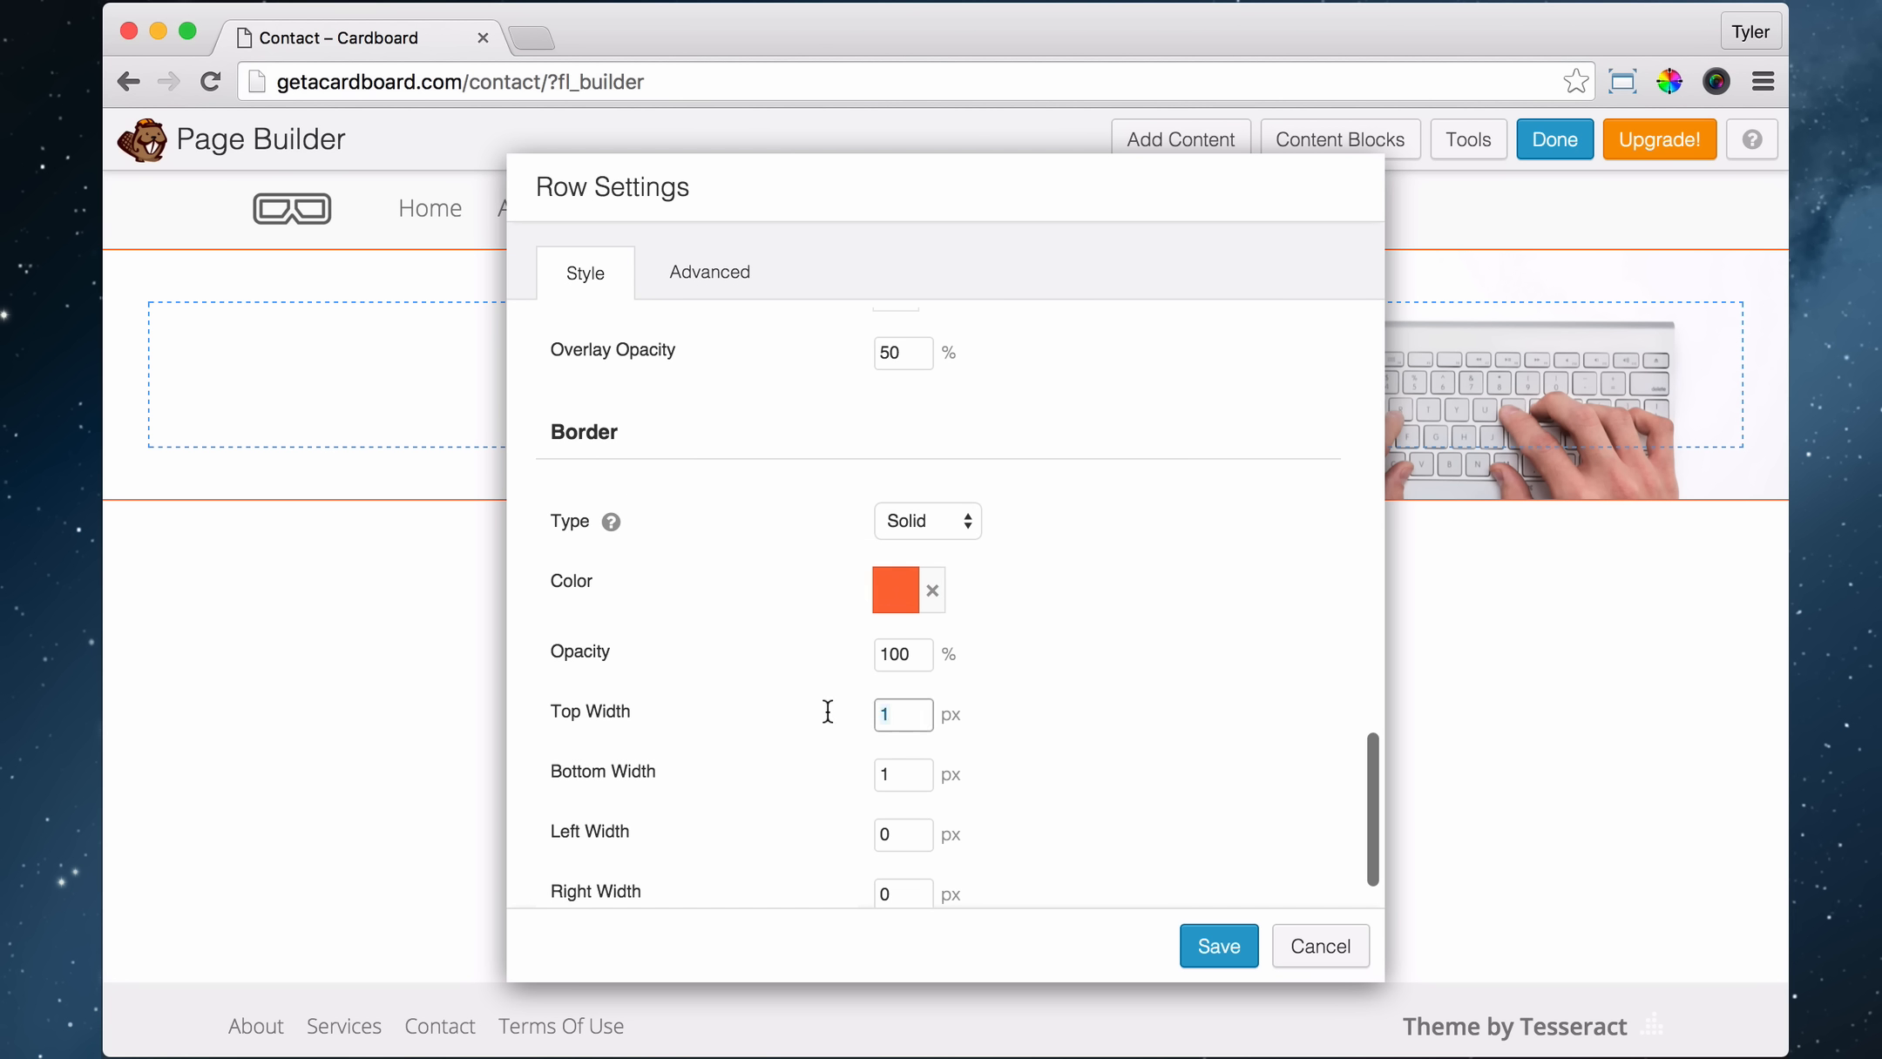
pyautogui.write('5')
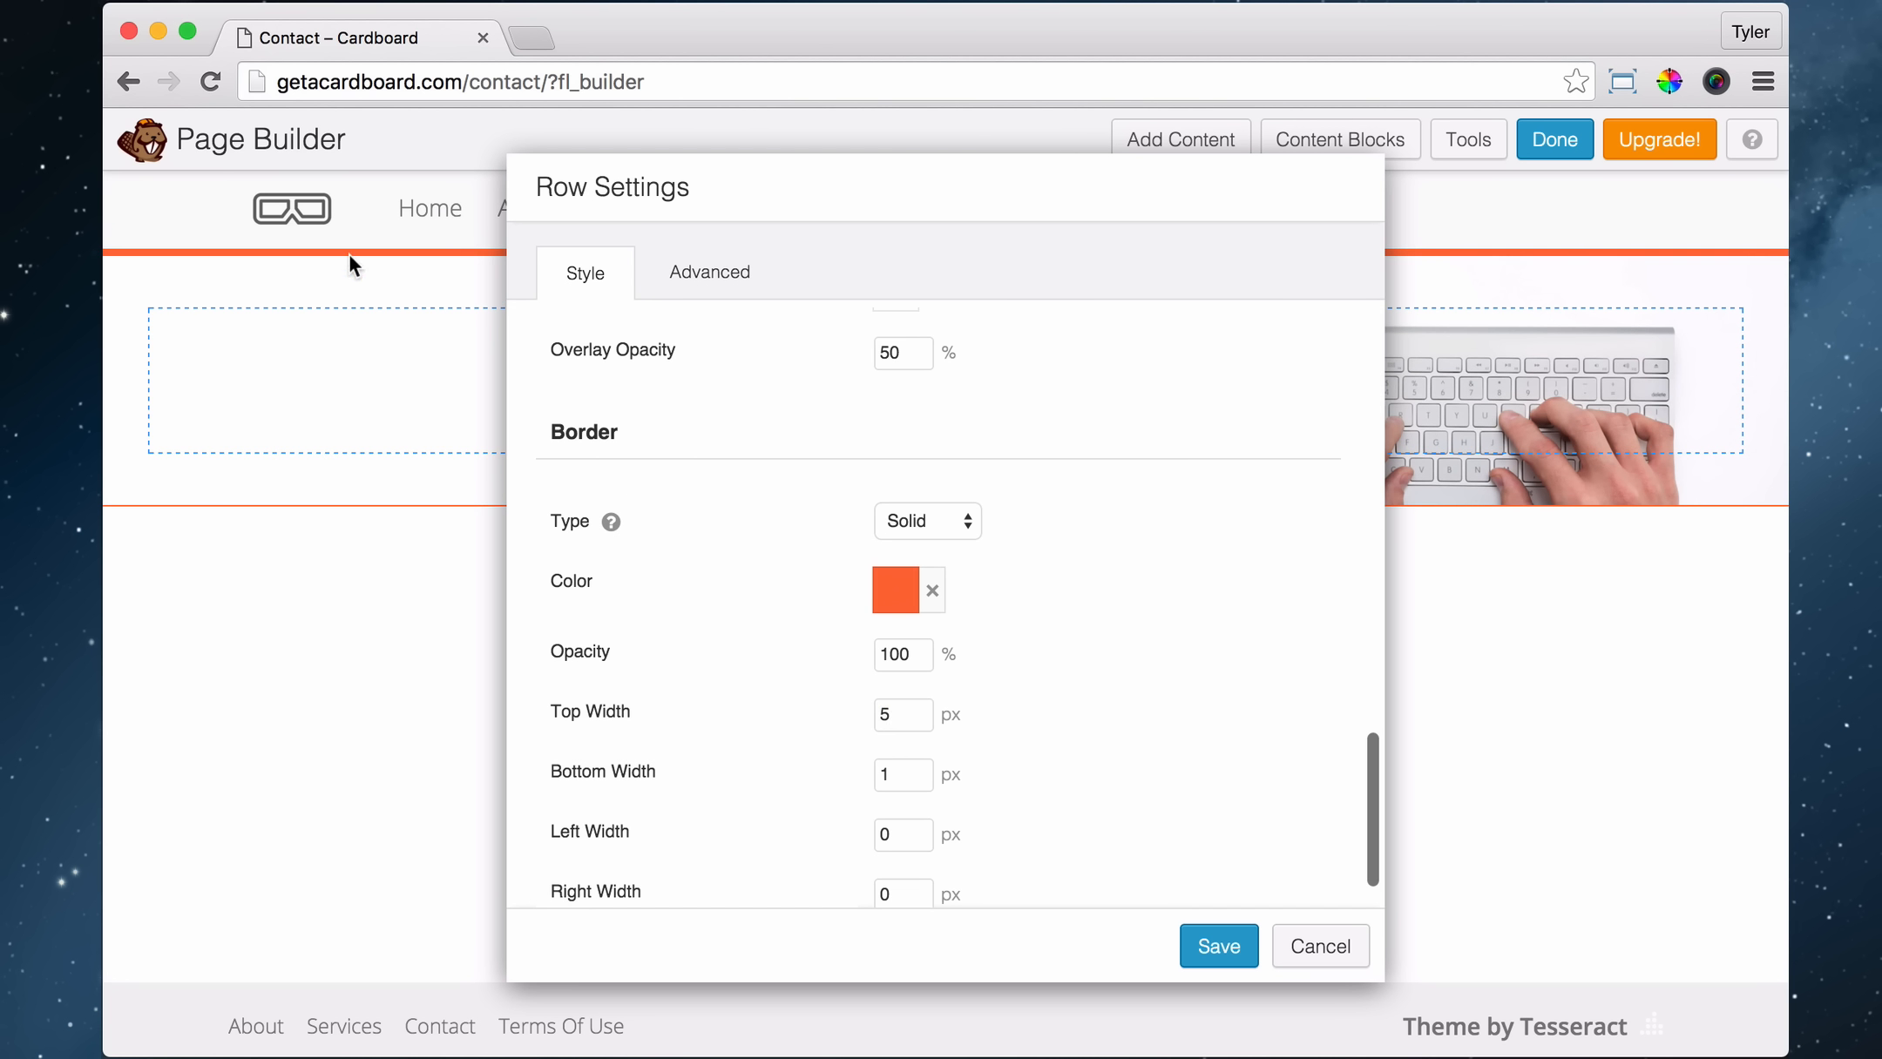
pyautogui.click(902, 773)
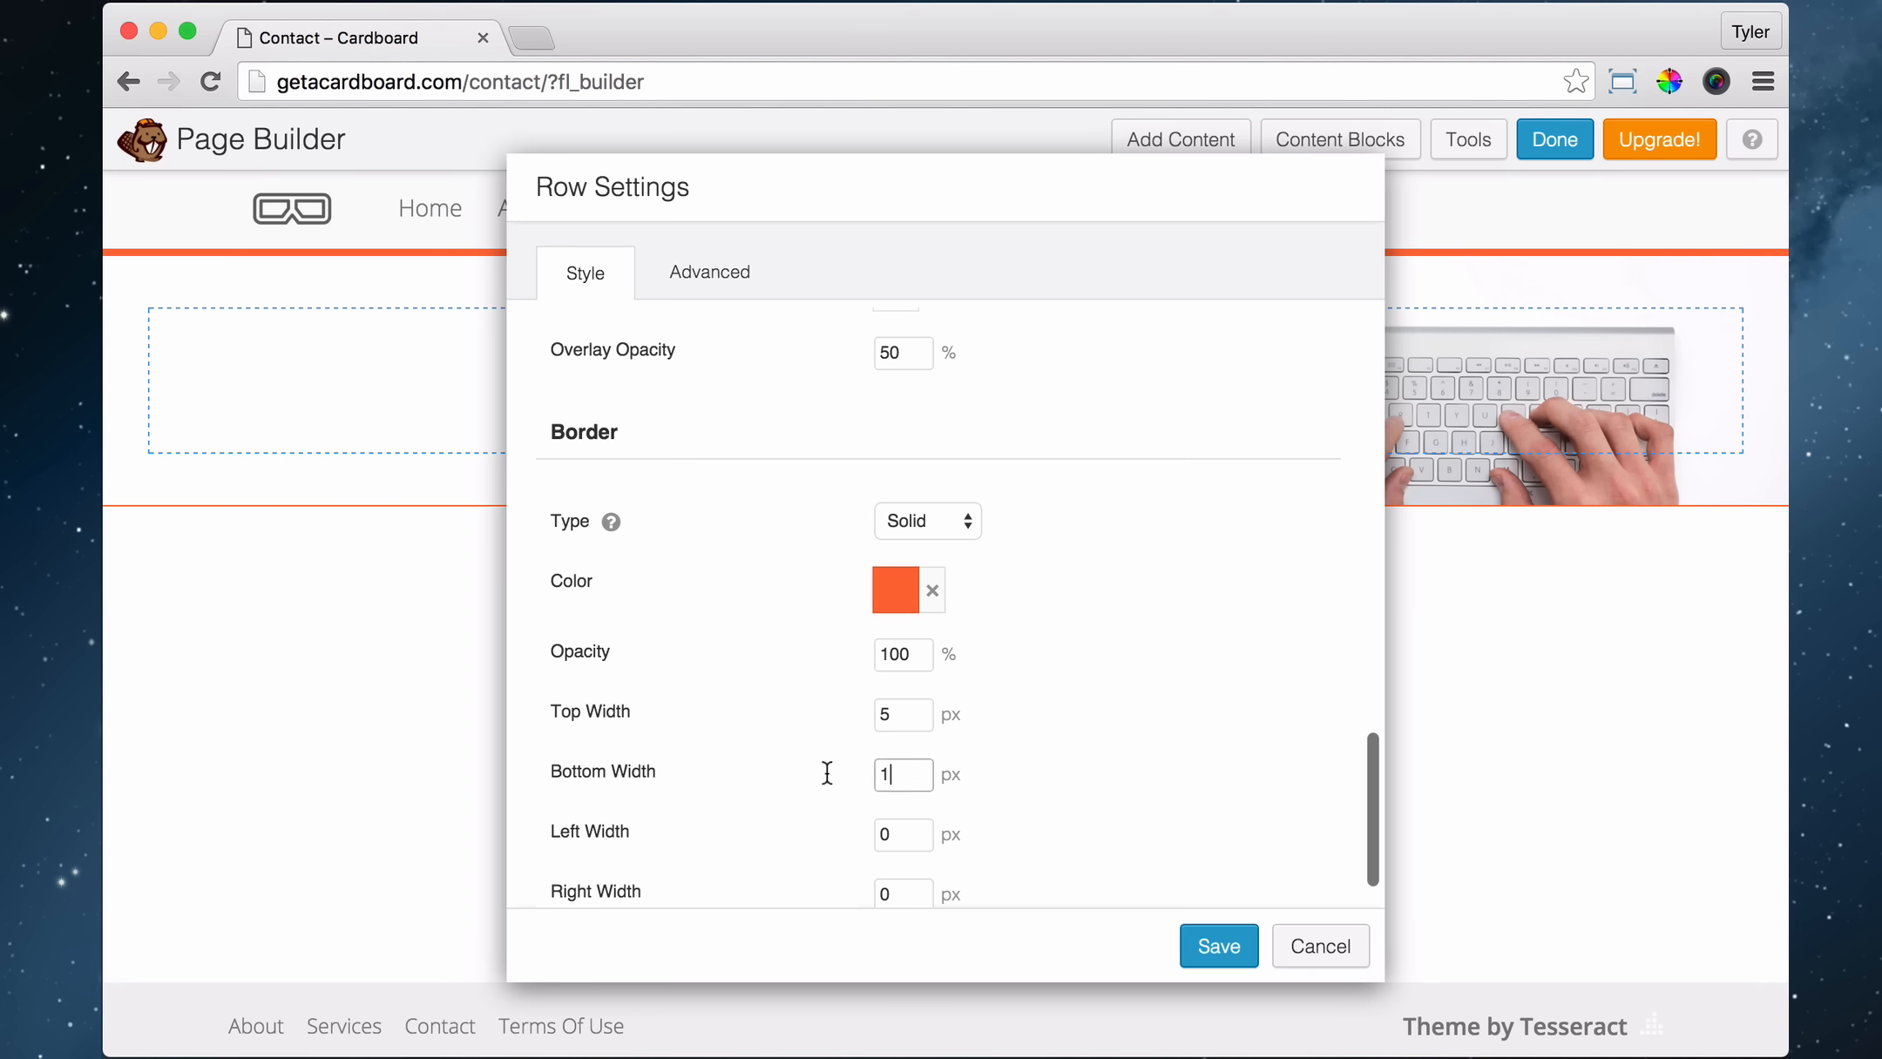
pyautogui.write('6')
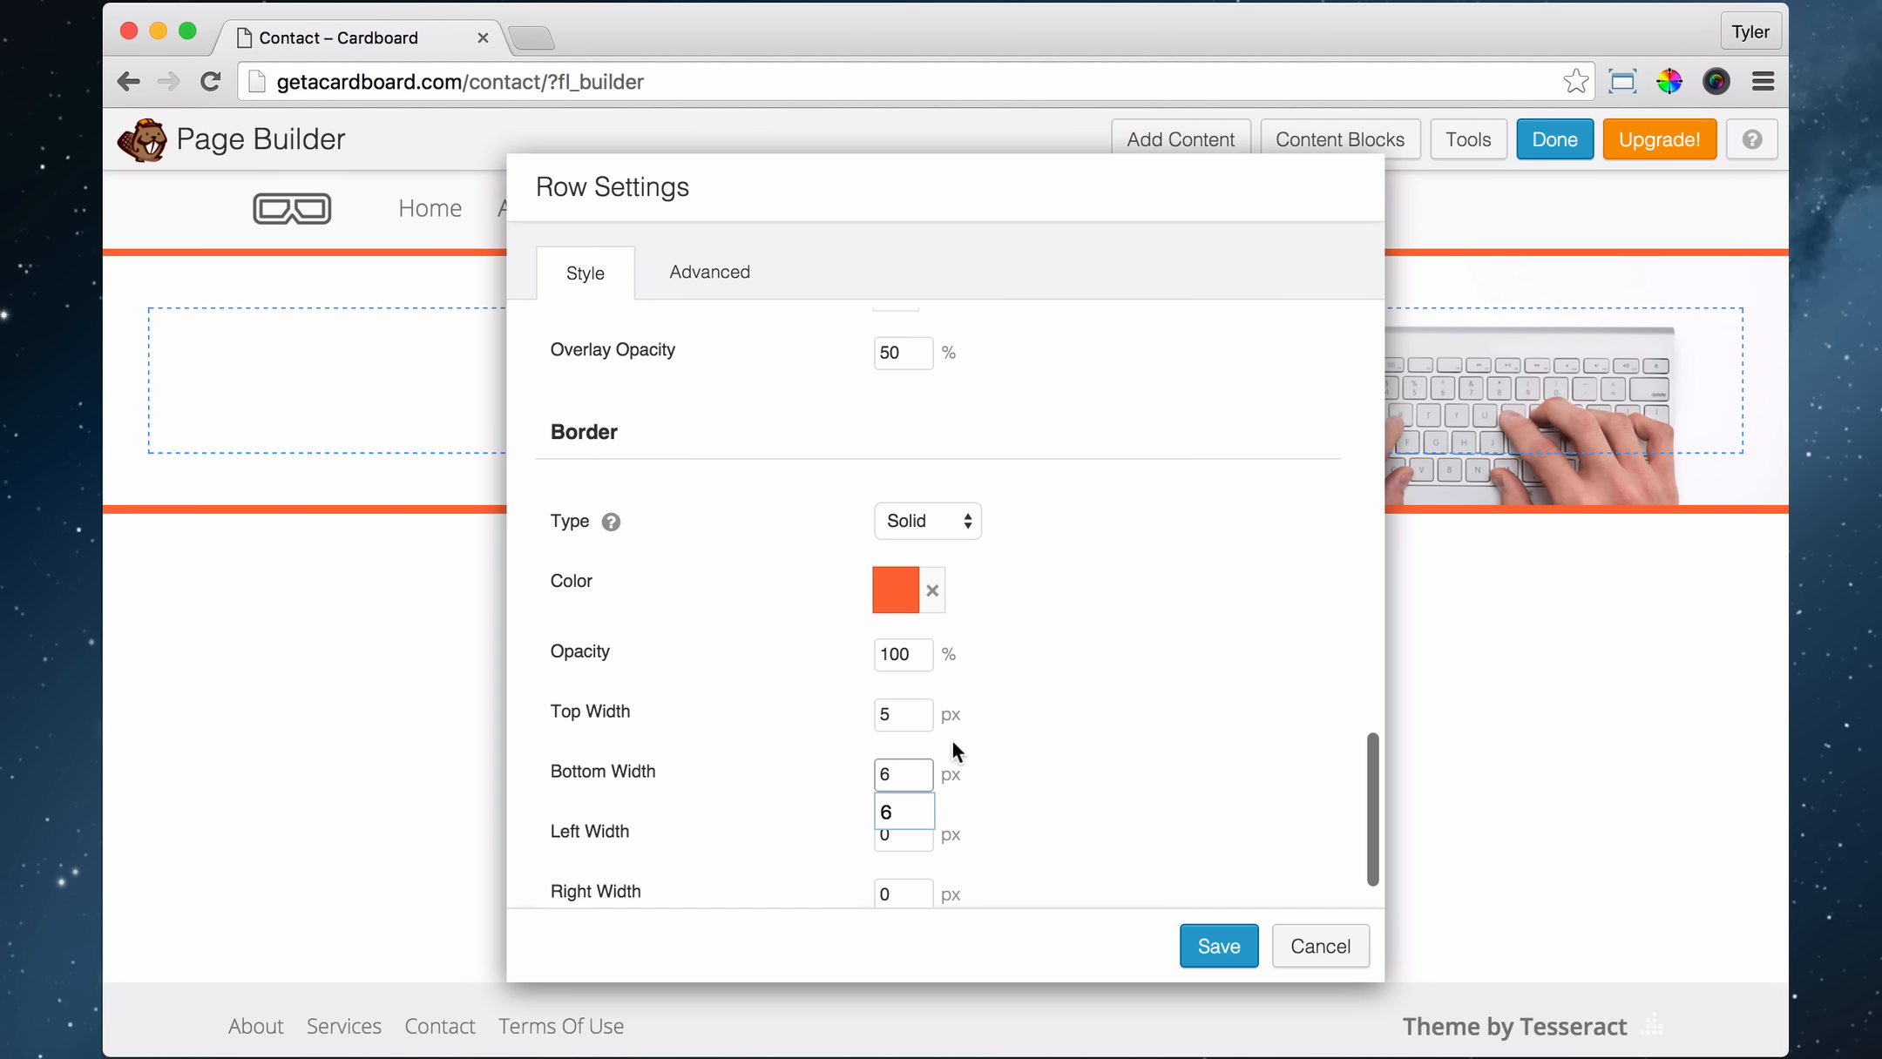
pyautogui.write('2')
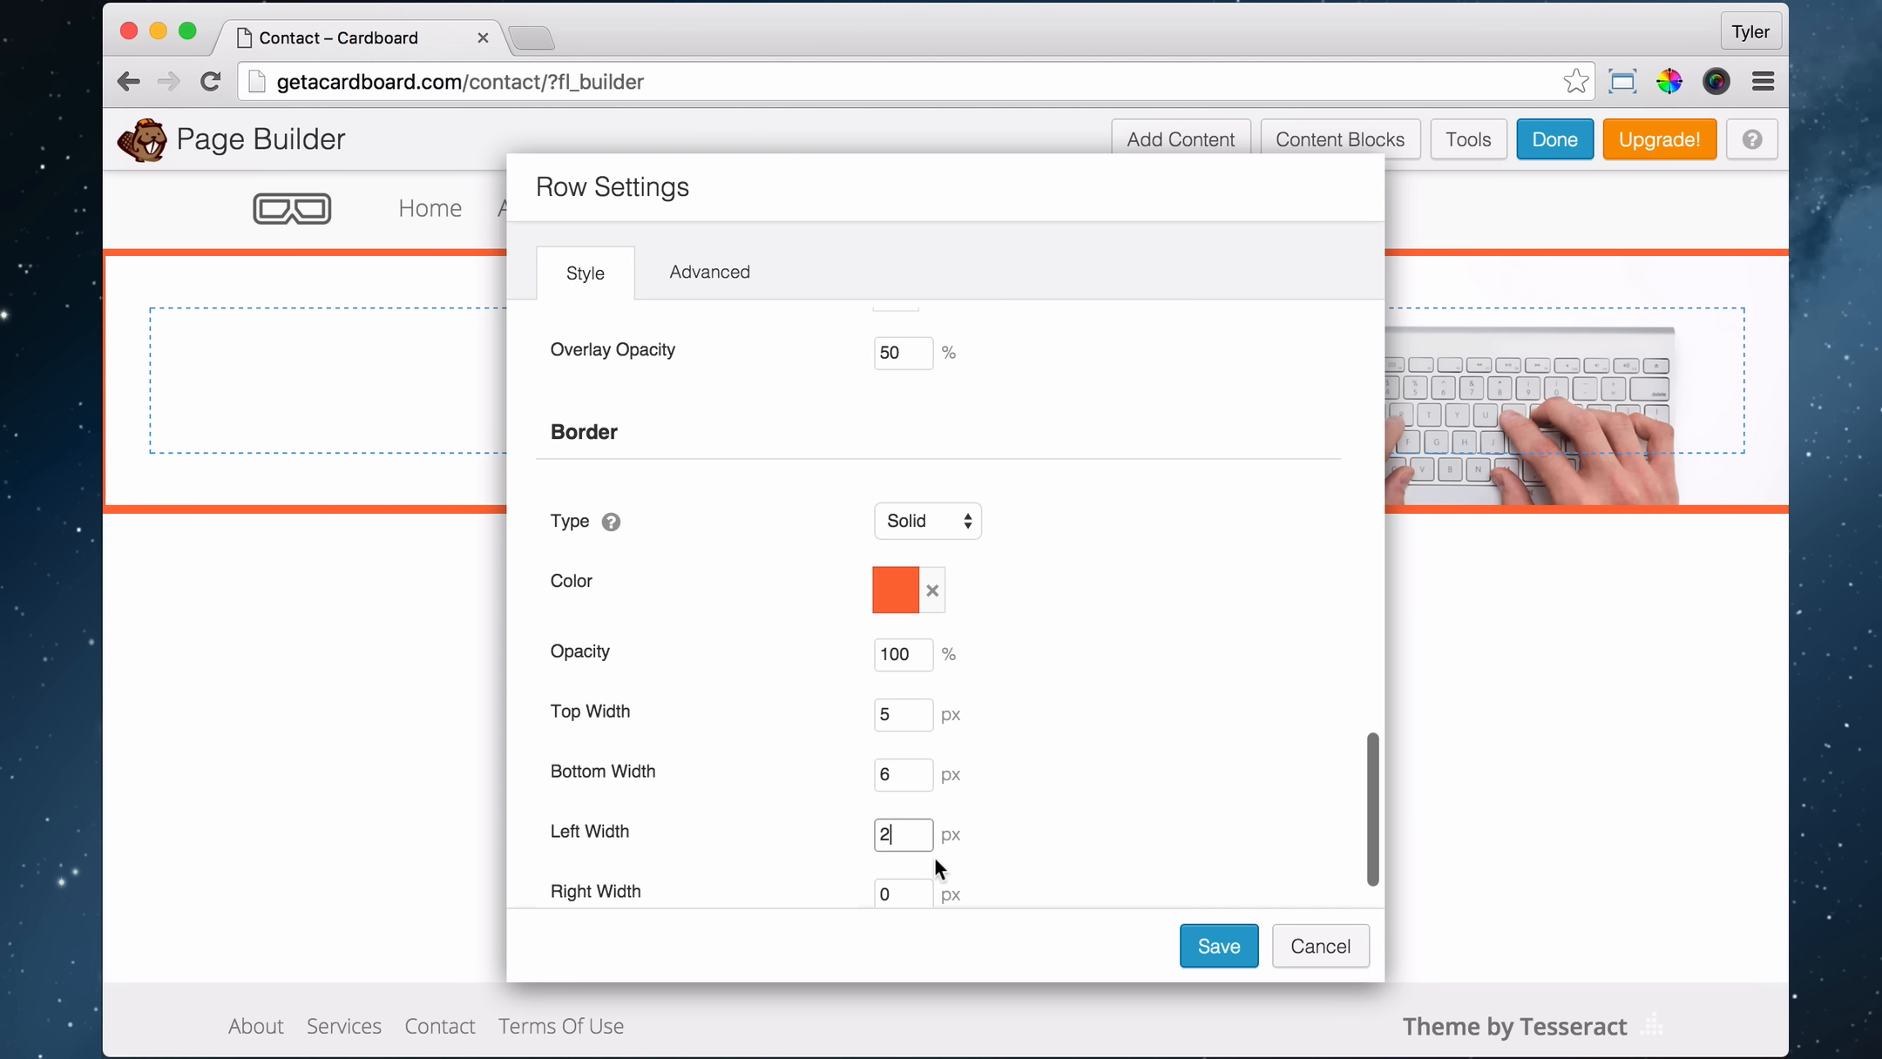
pyautogui.write('6')
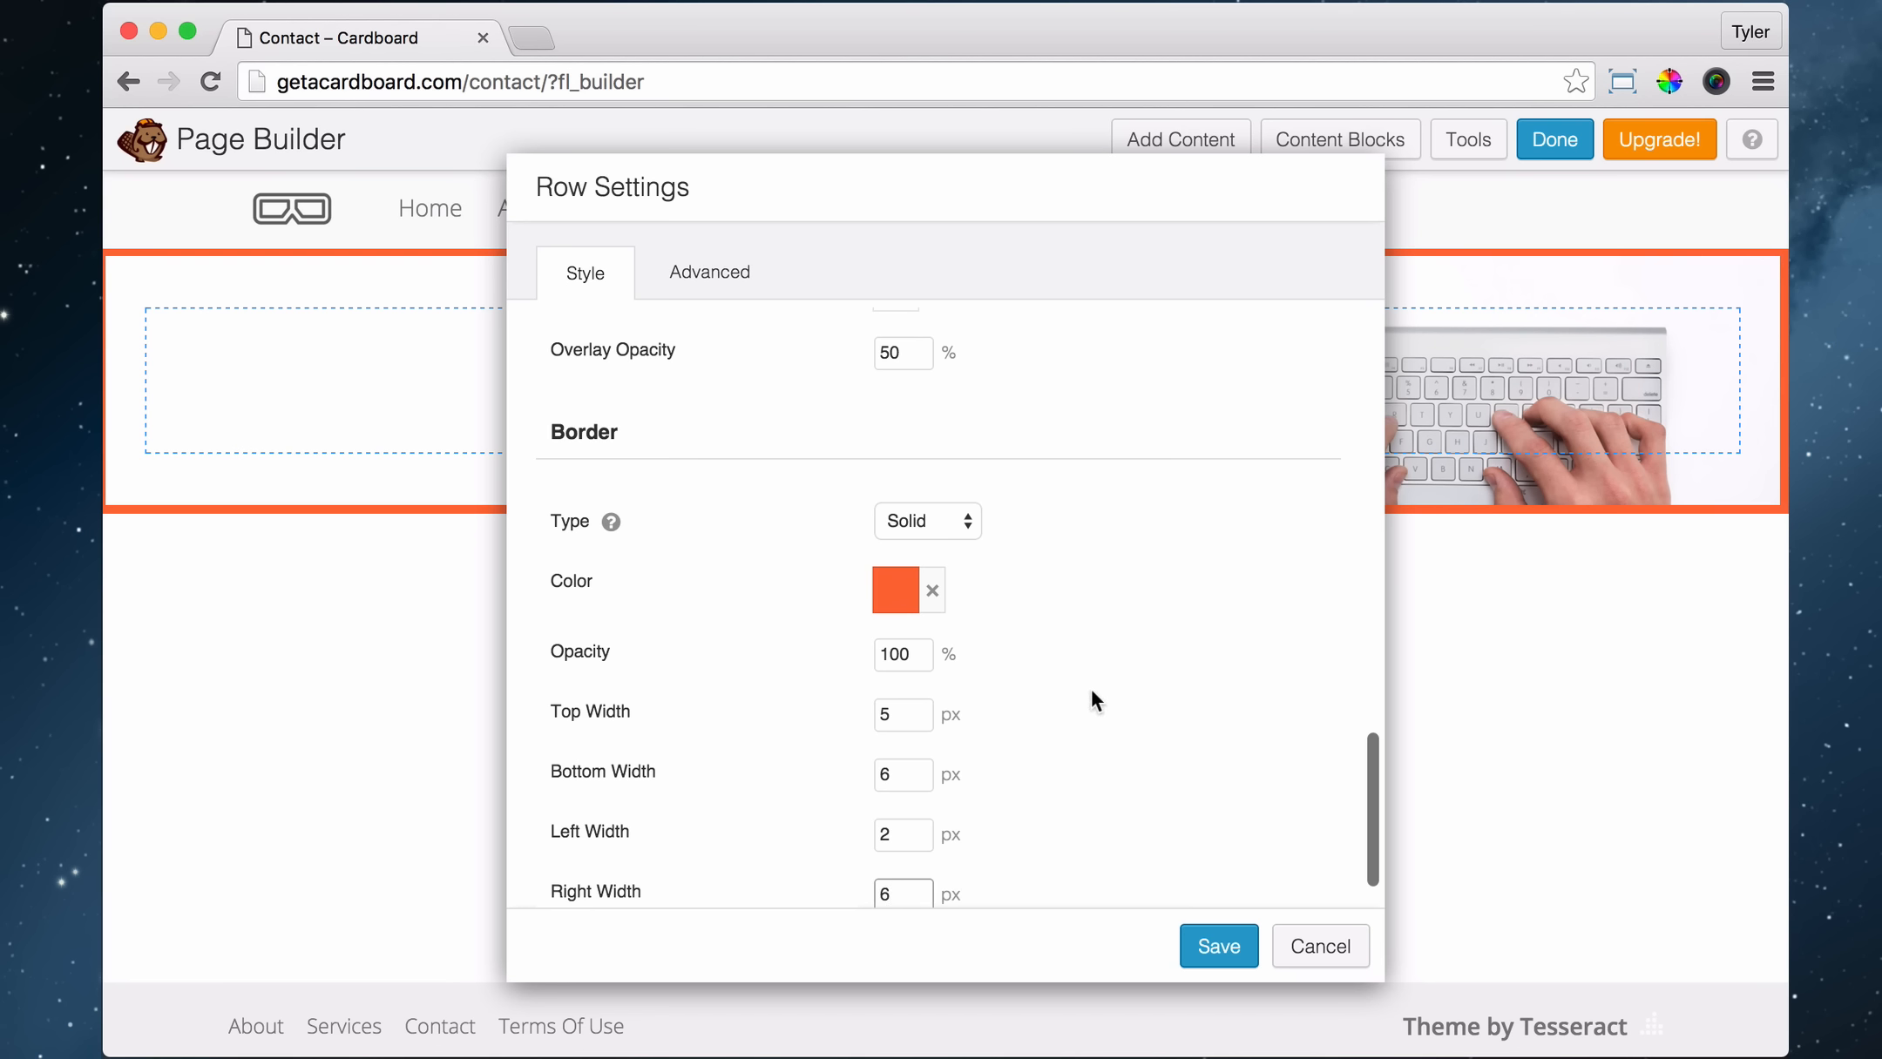
pyautogui.scroll(-3)
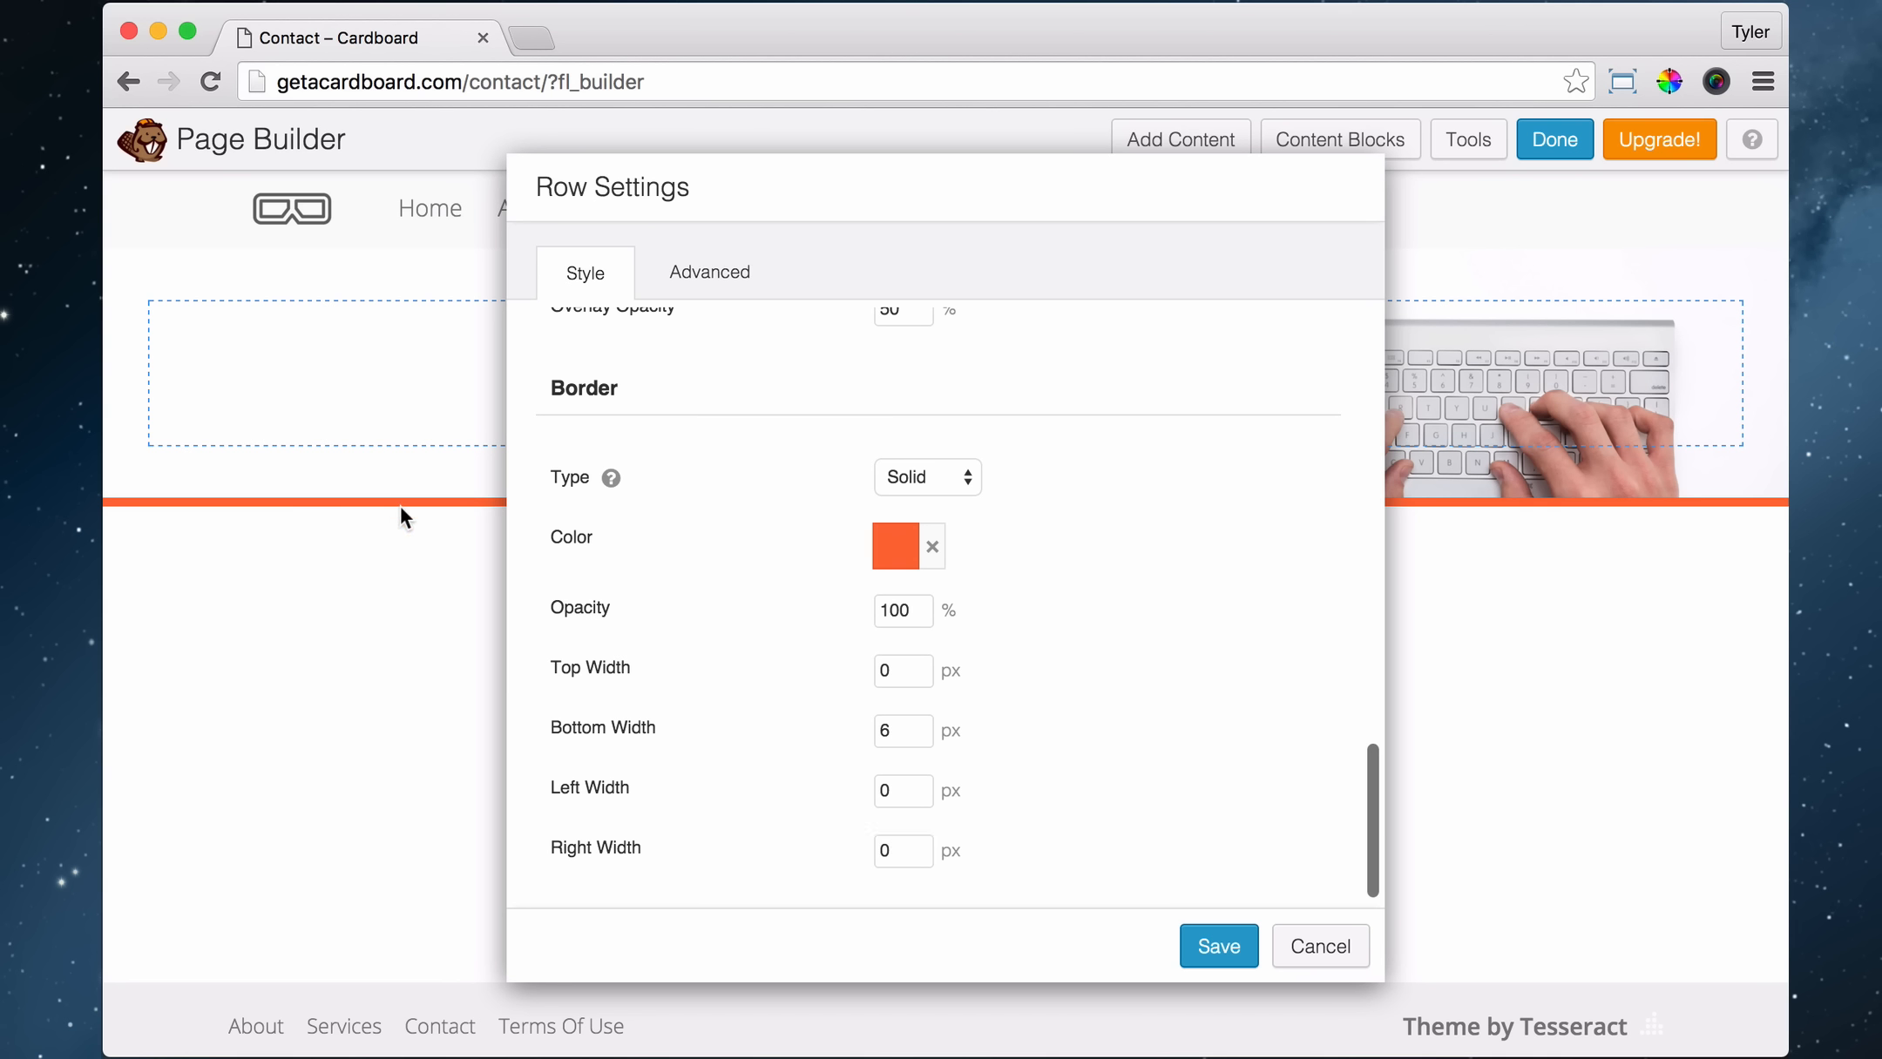
pyautogui.moveTo(419, 508)
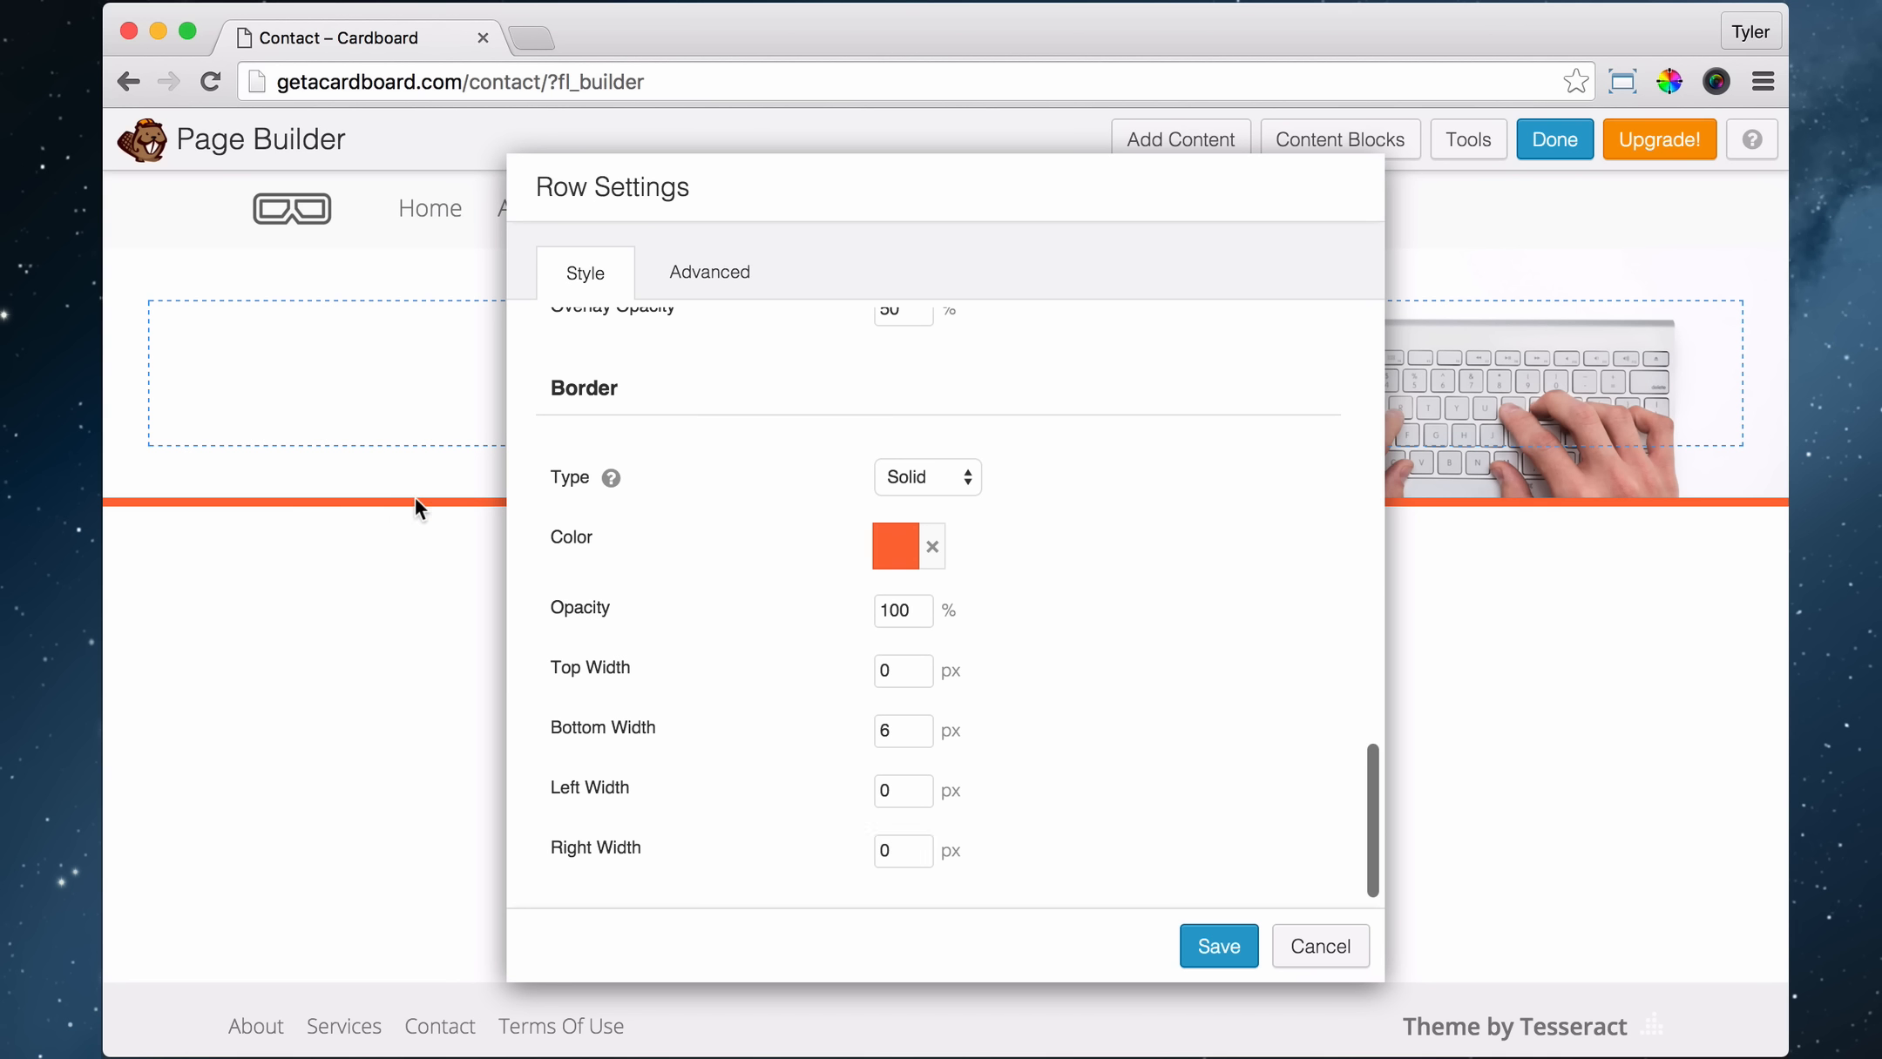
pyautogui.moveTo(1218, 947)
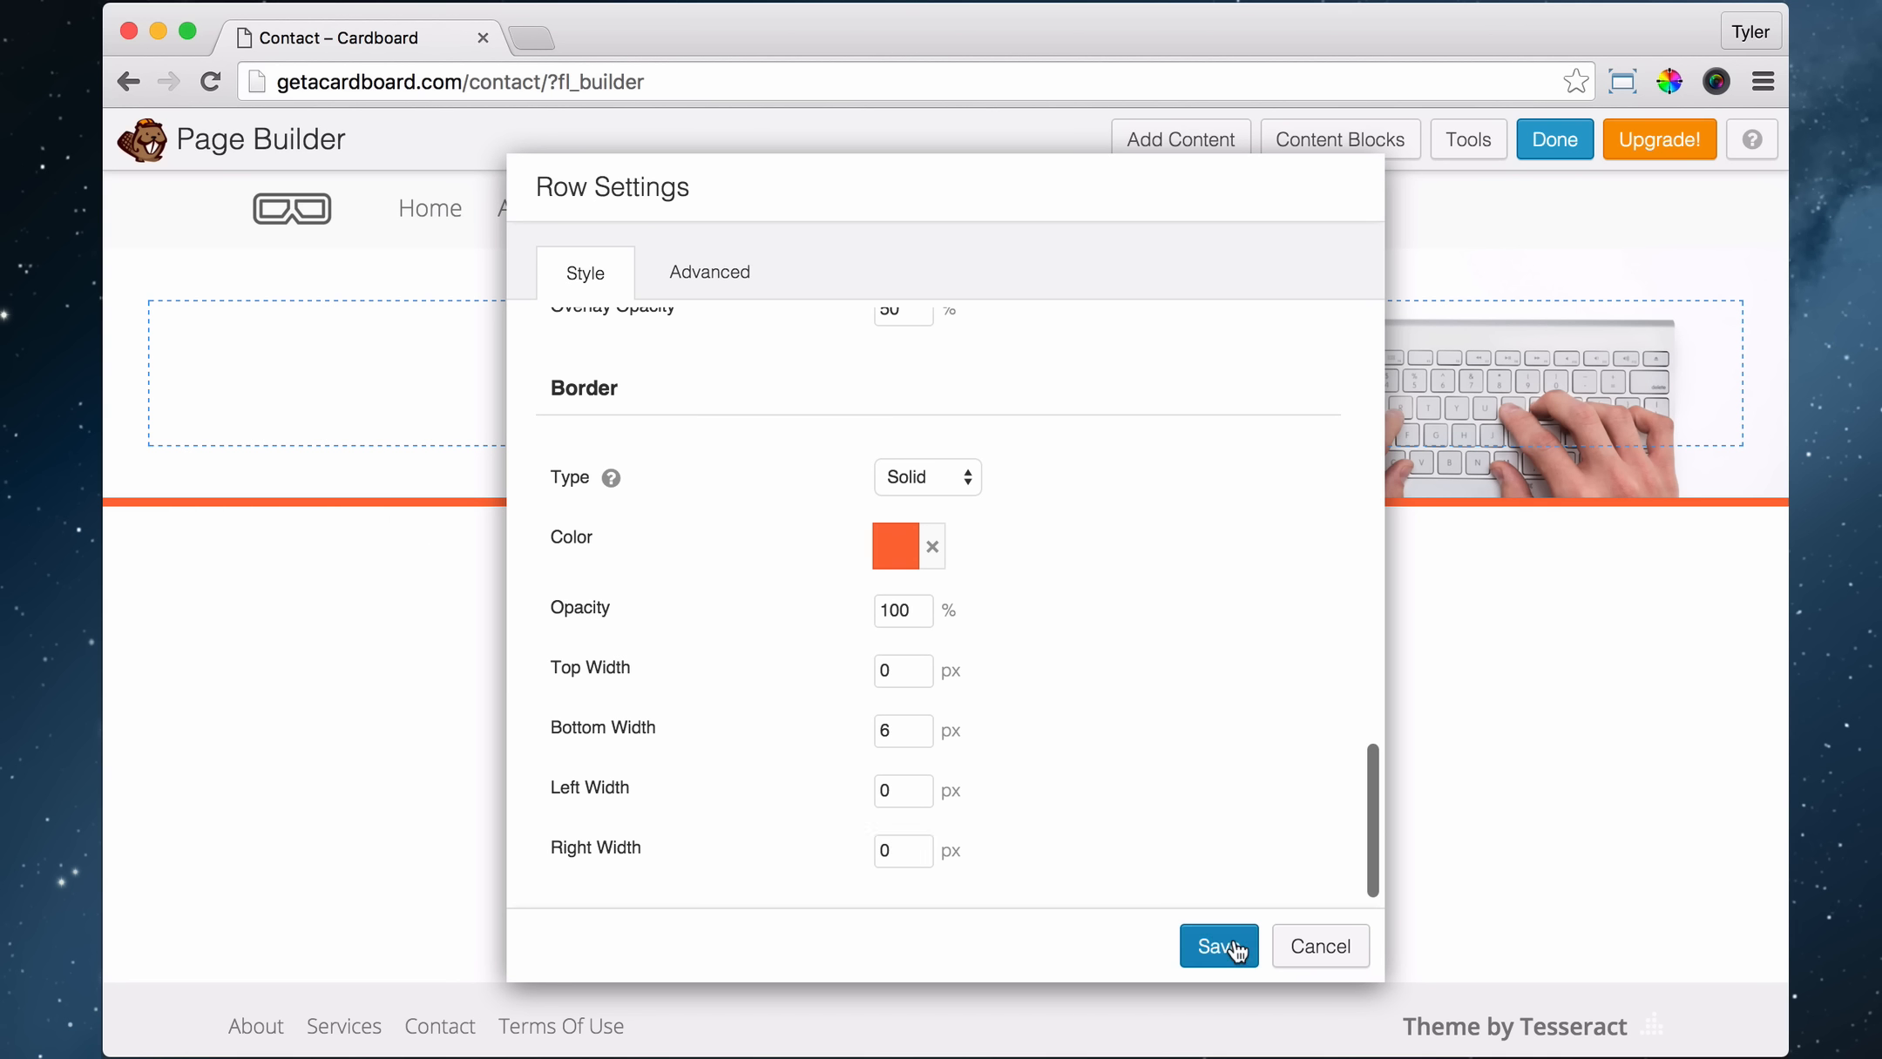
pyautogui.click(1218, 945)
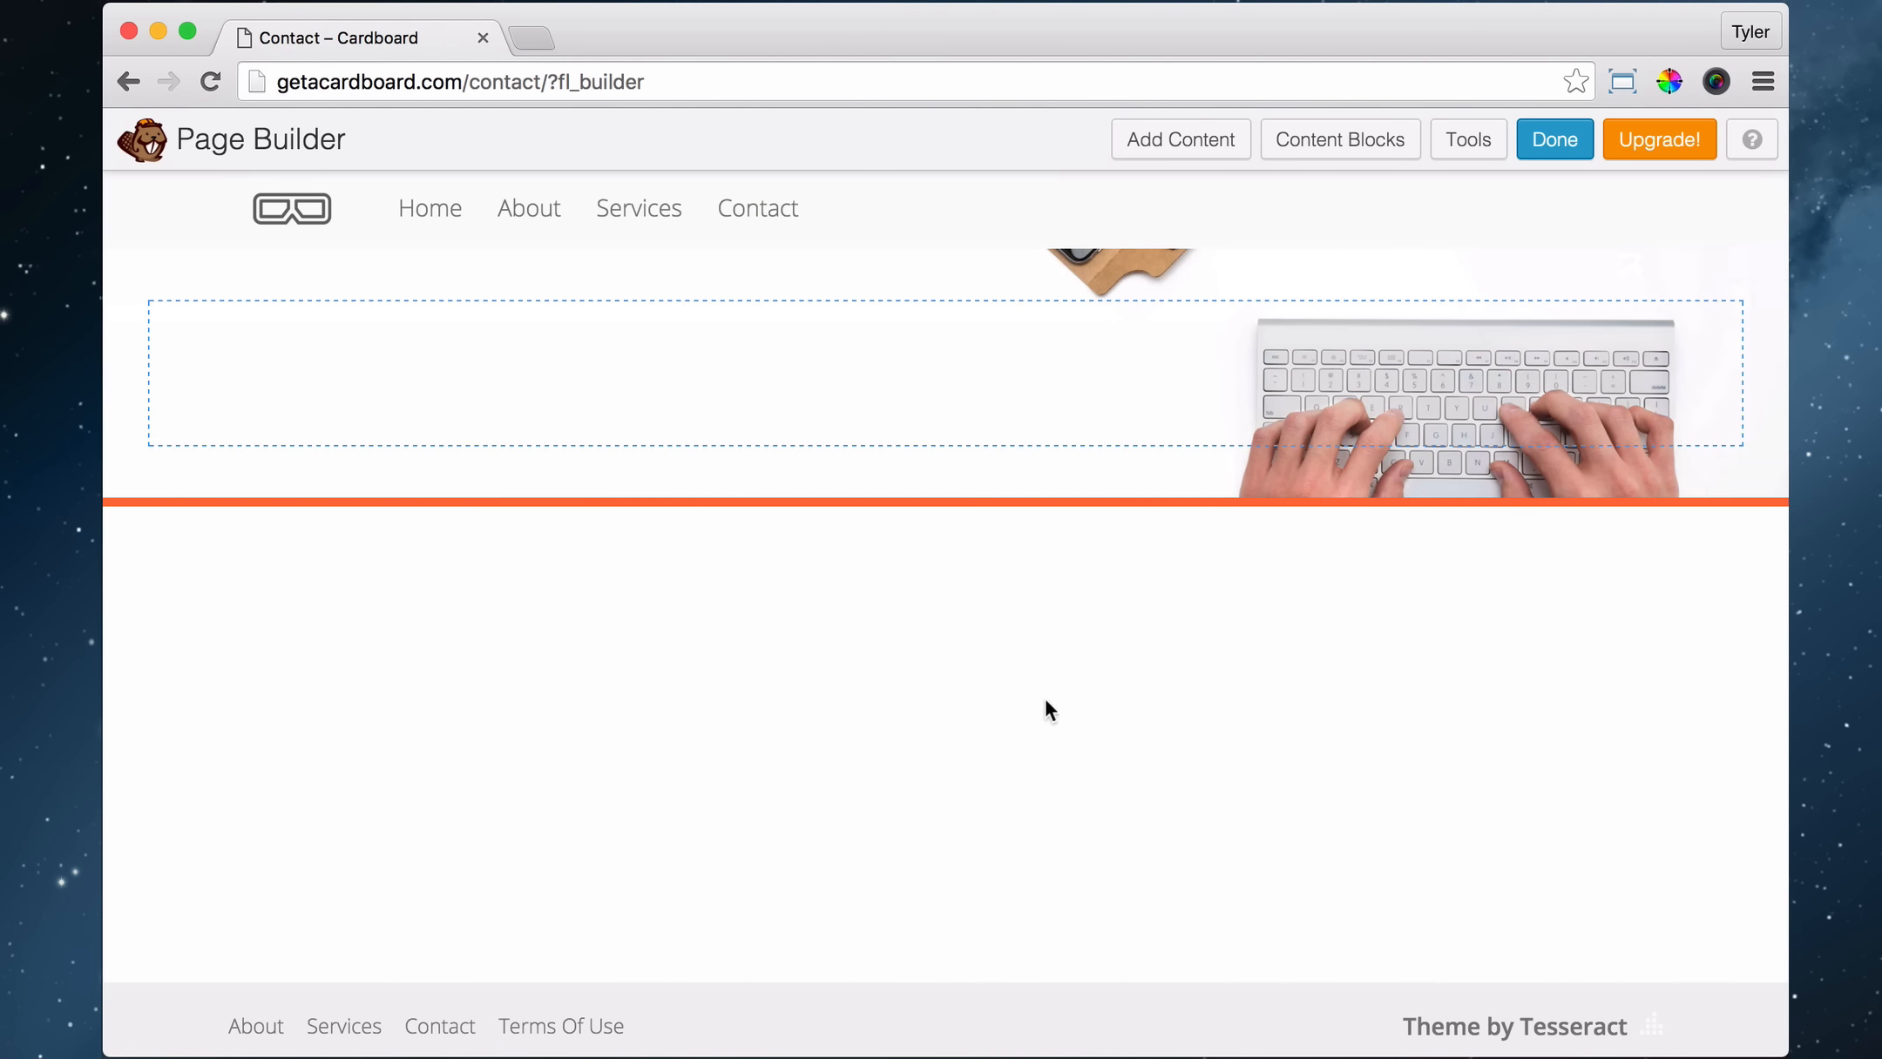
# Set the heading text to HELLO, size 60 px, Light weight, and grey colour
pyautogui.click(1180, 139)
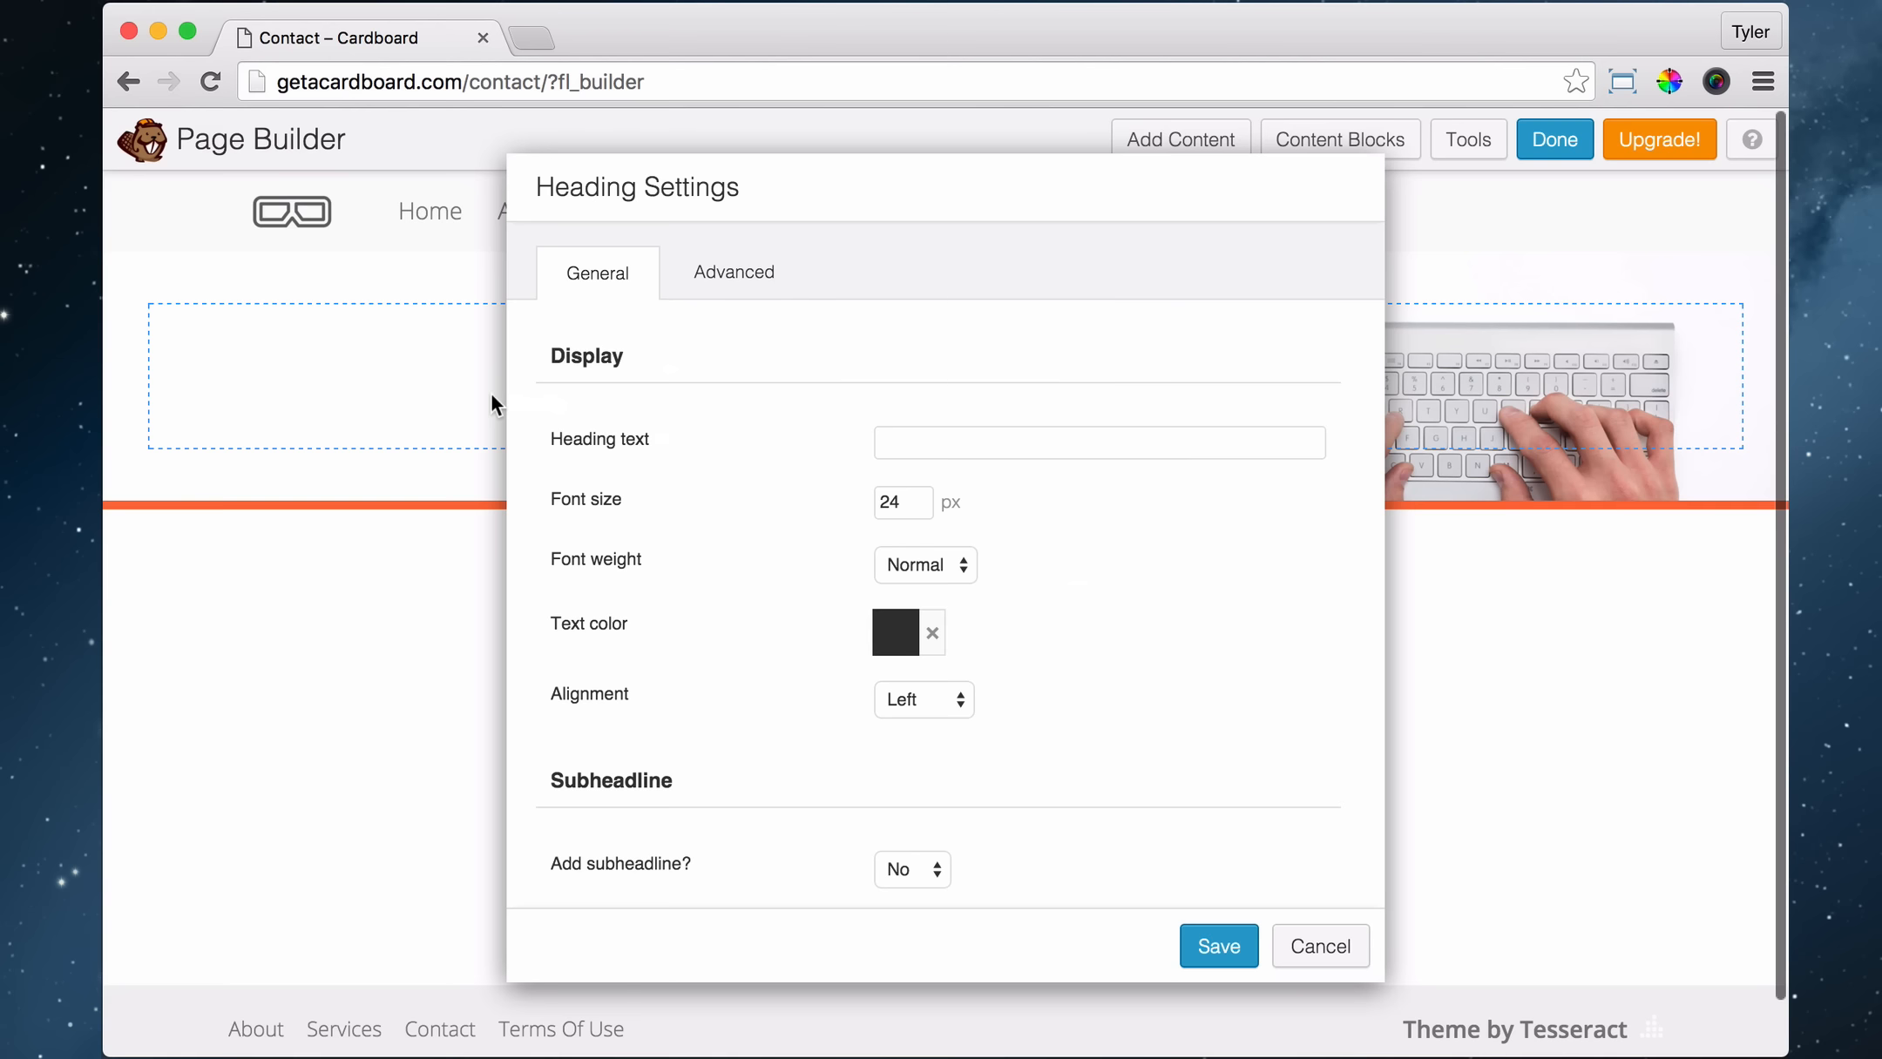
pyautogui.click(1098, 443)
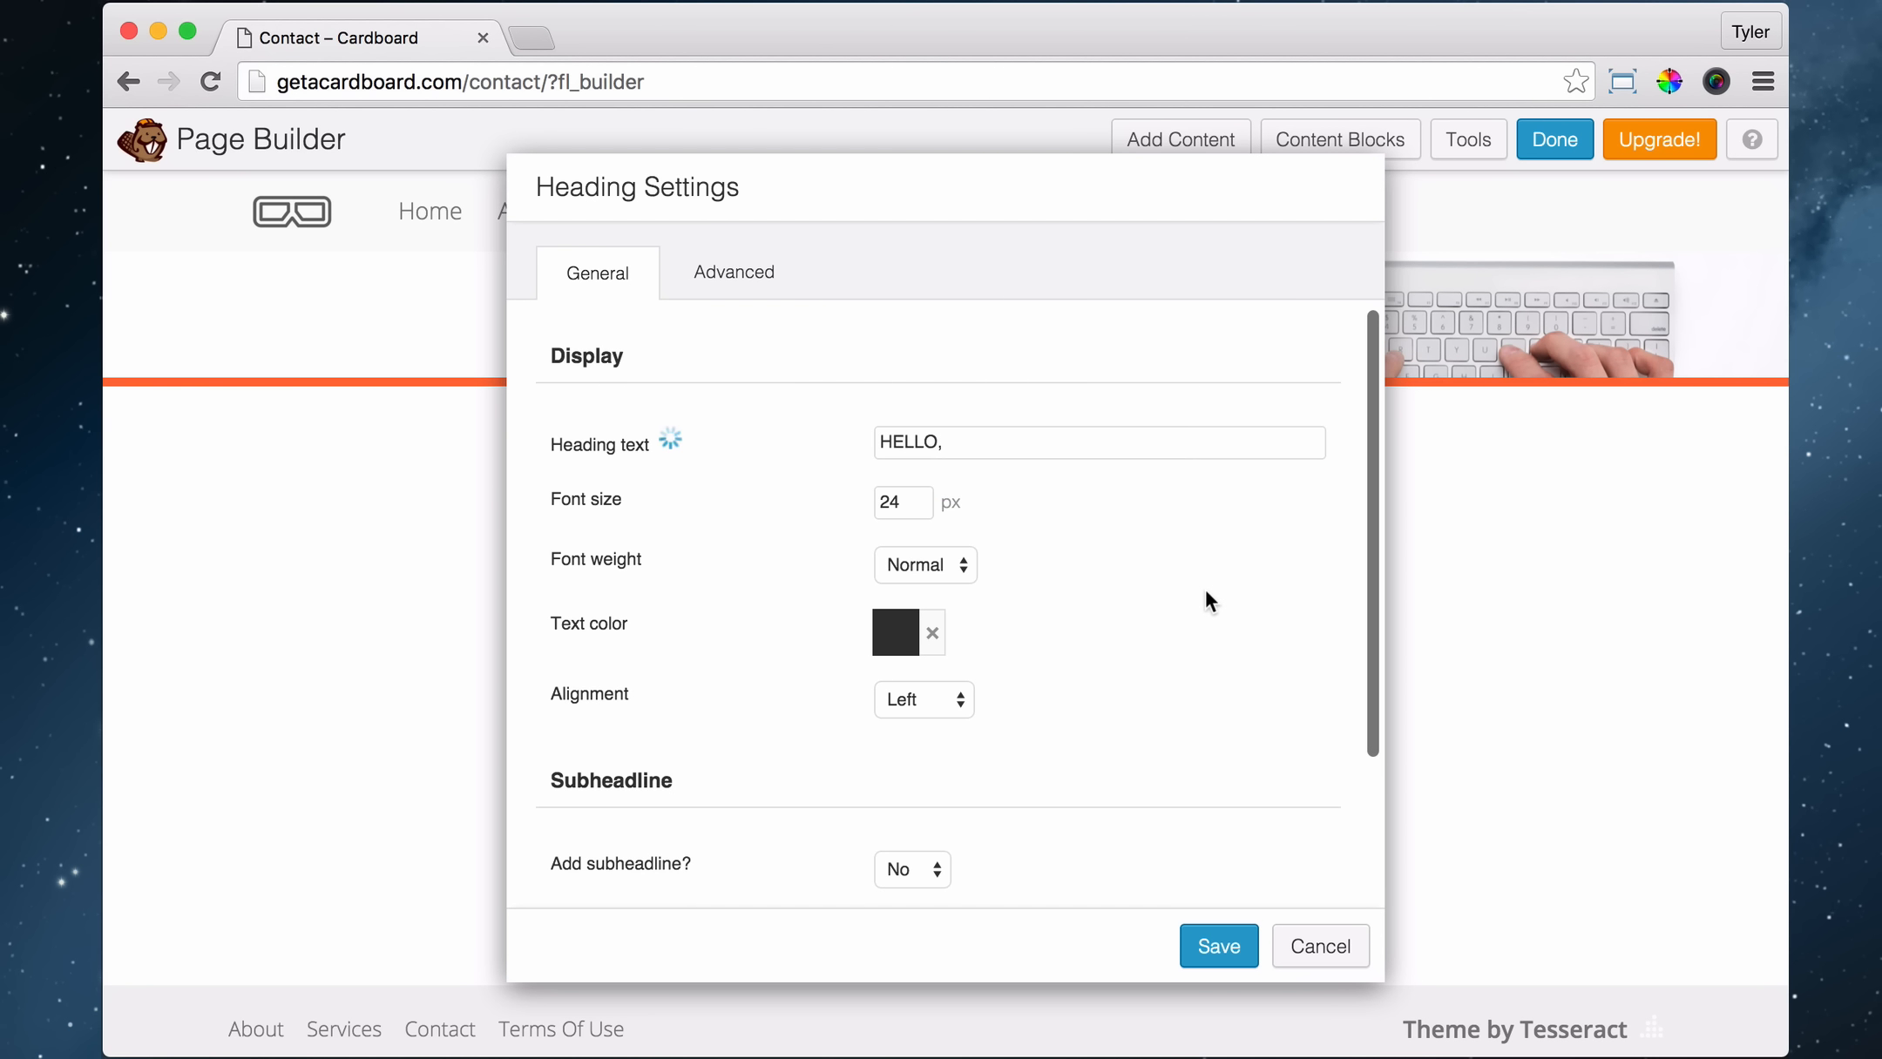
pyautogui.write('6')
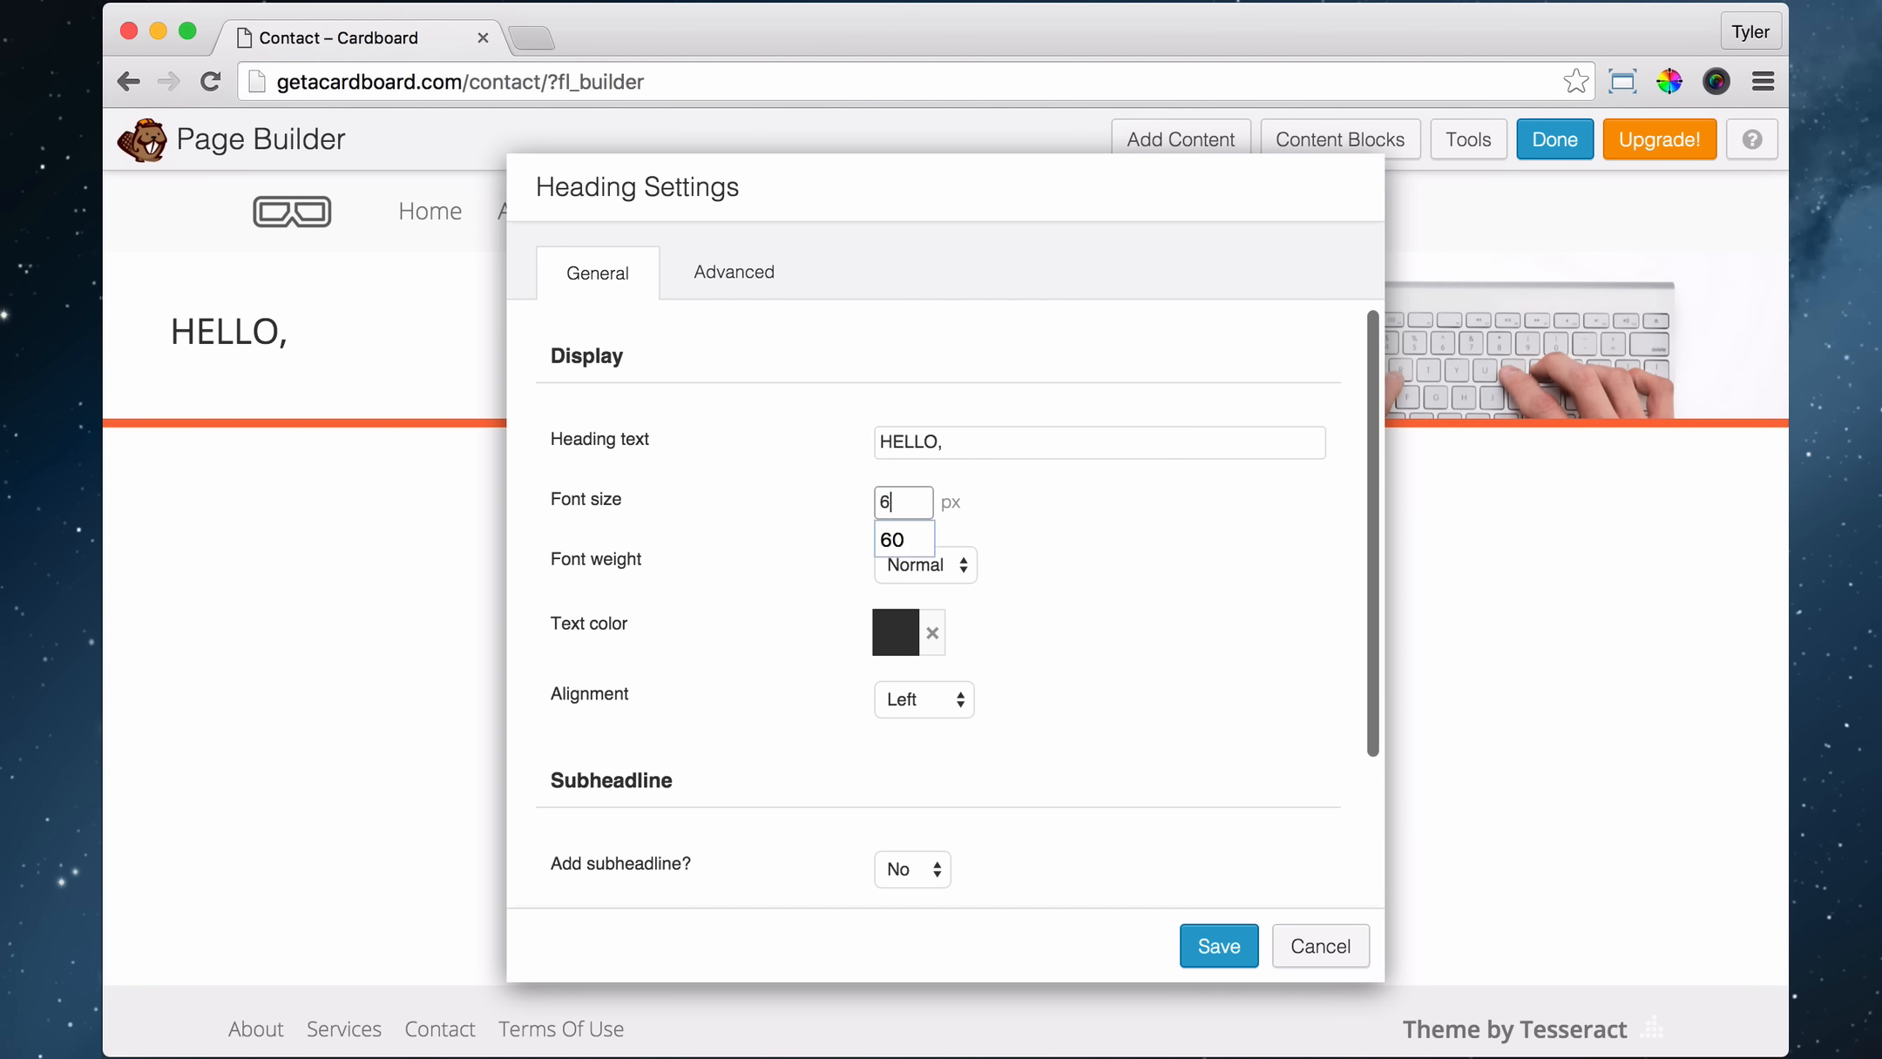
pyautogui.click(890, 538)
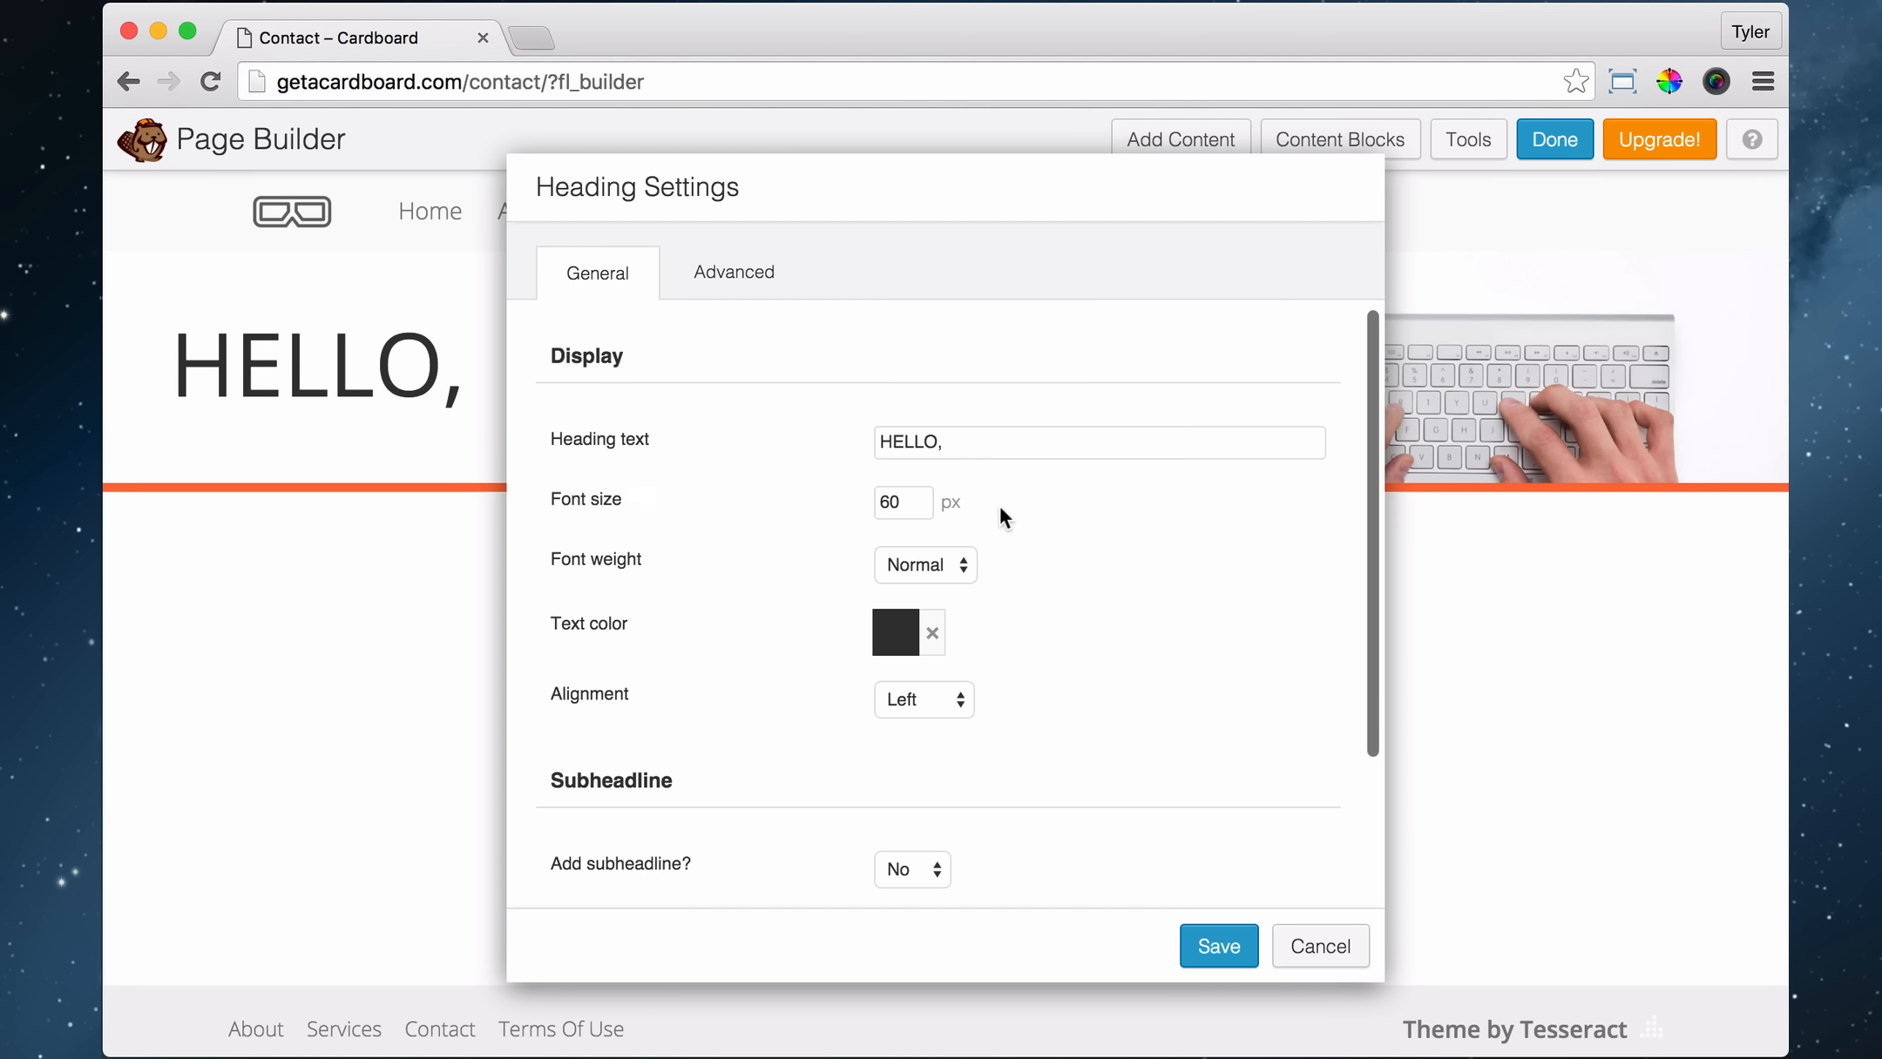
pyautogui.moveTo(934, 573)
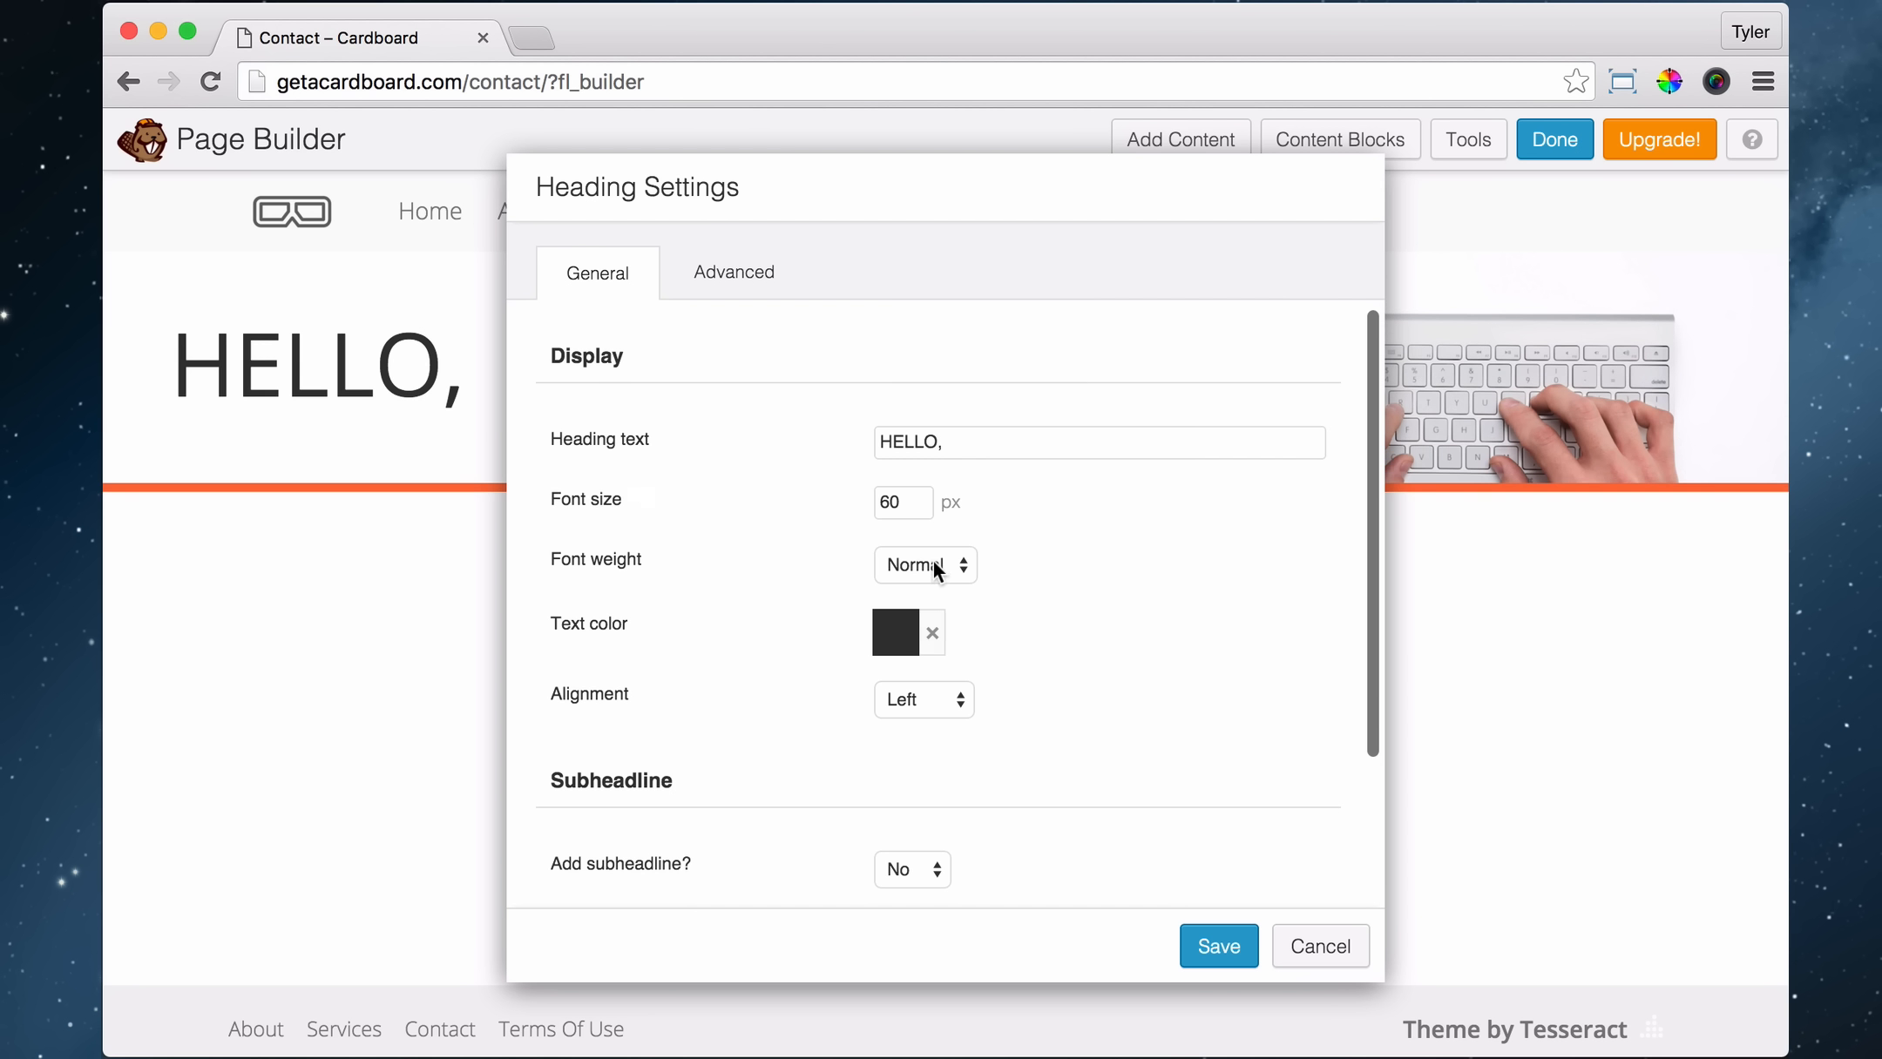
pyautogui.click(924, 565)
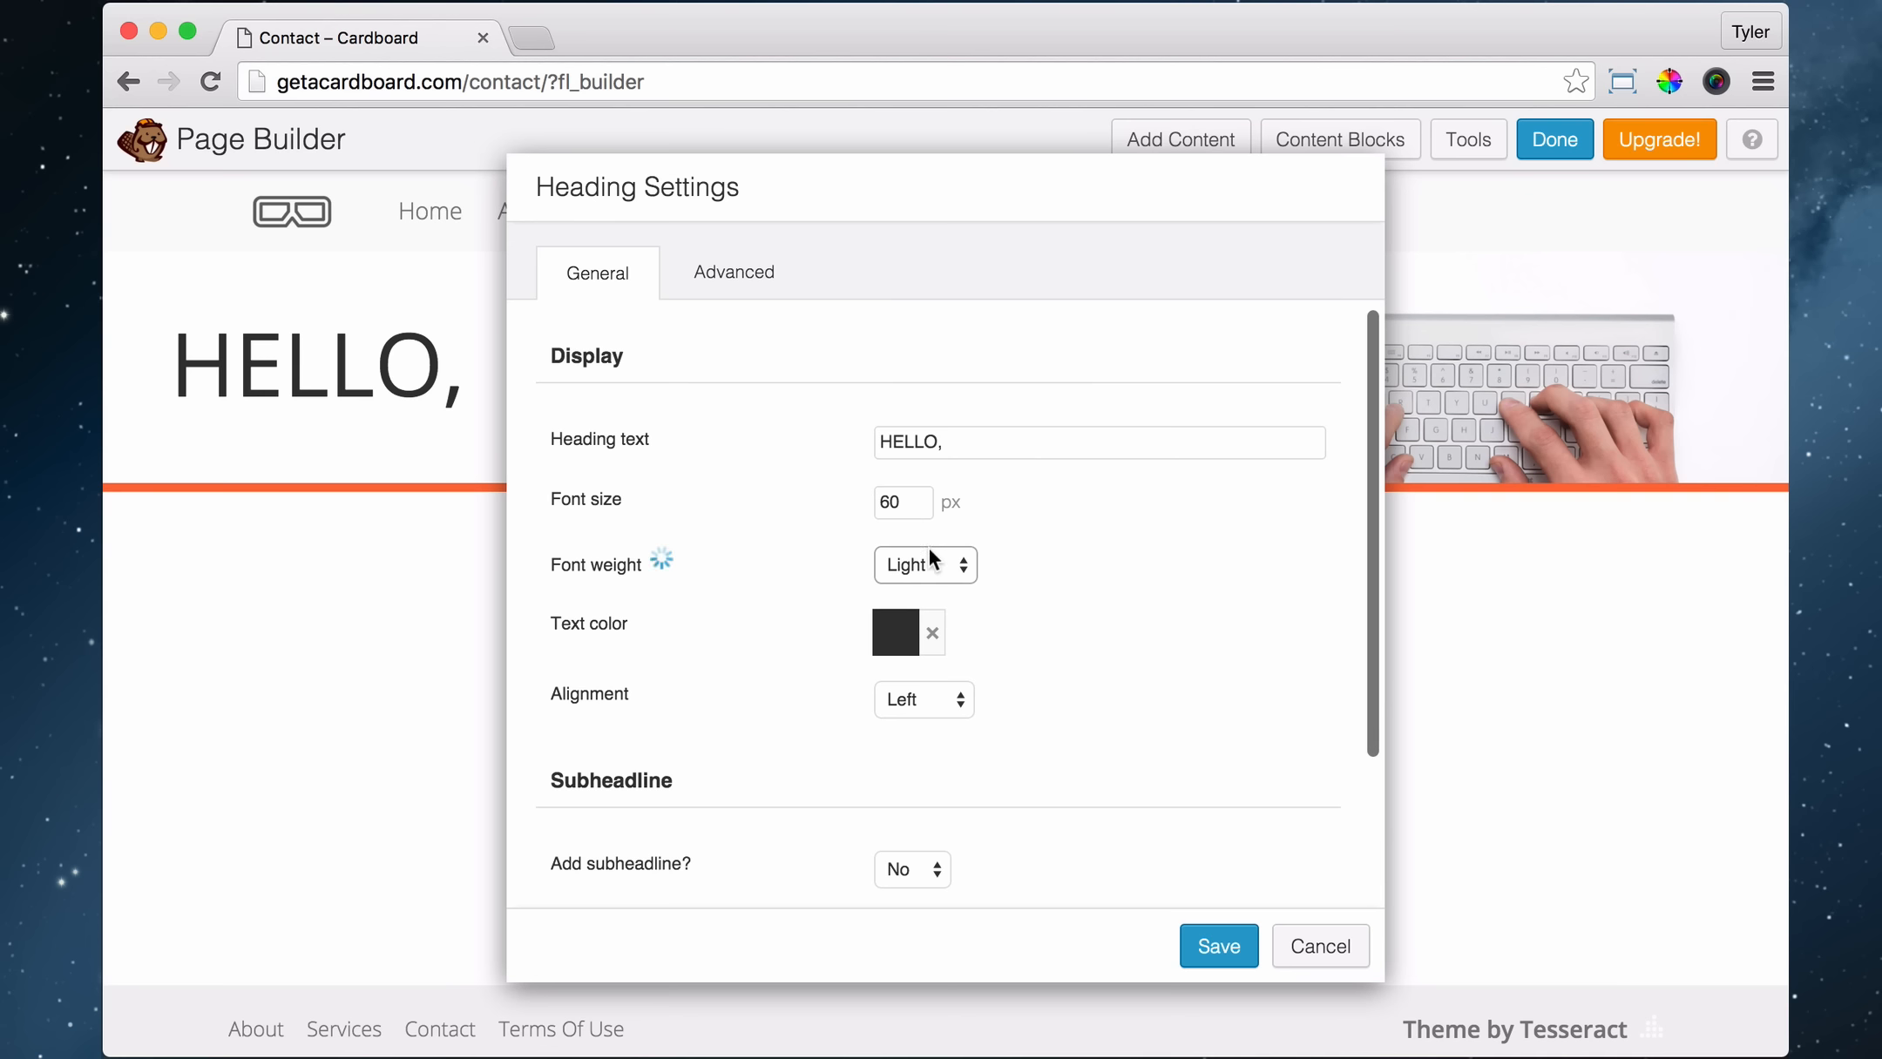
pyautogui.click(894, 633)
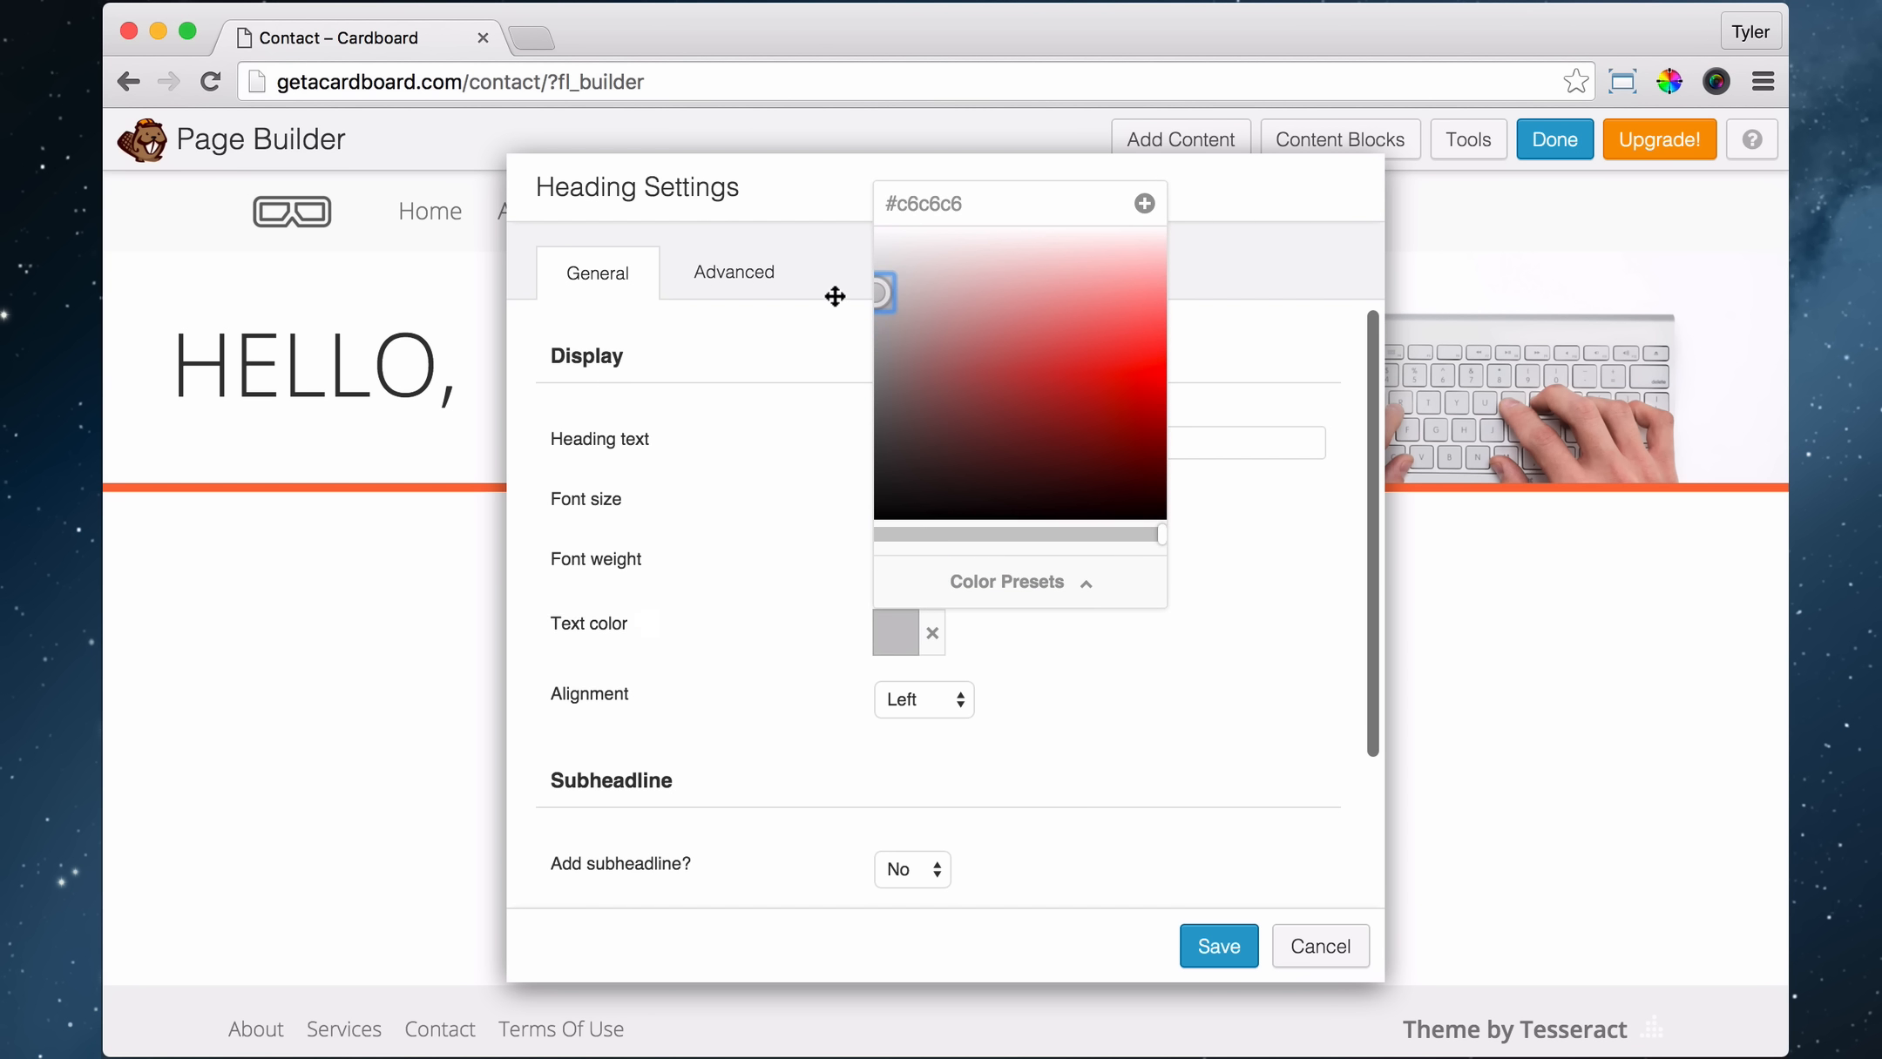
pyautogui.moveTo(881, 295); pyautogui.dragTo(881, 282)
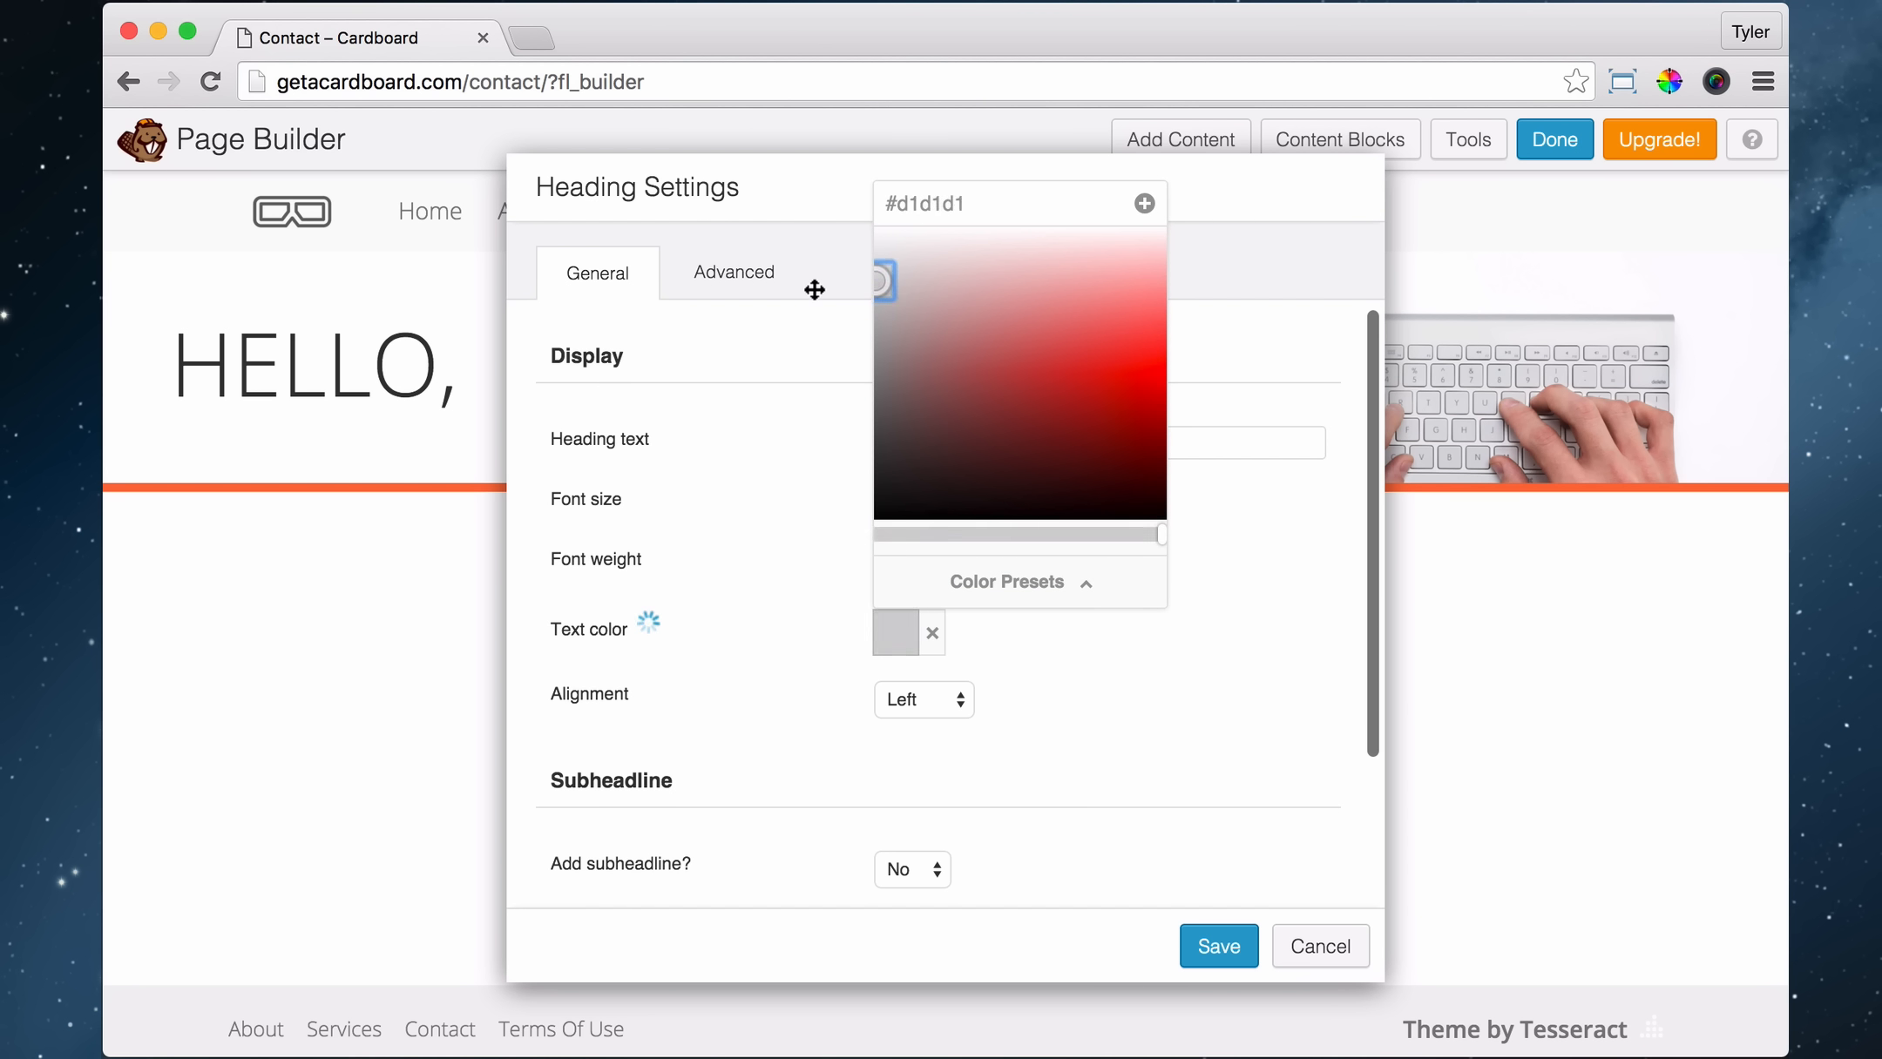
pyautogui.moveTo(883, 278); pyautogui.dragTo(884, 401)
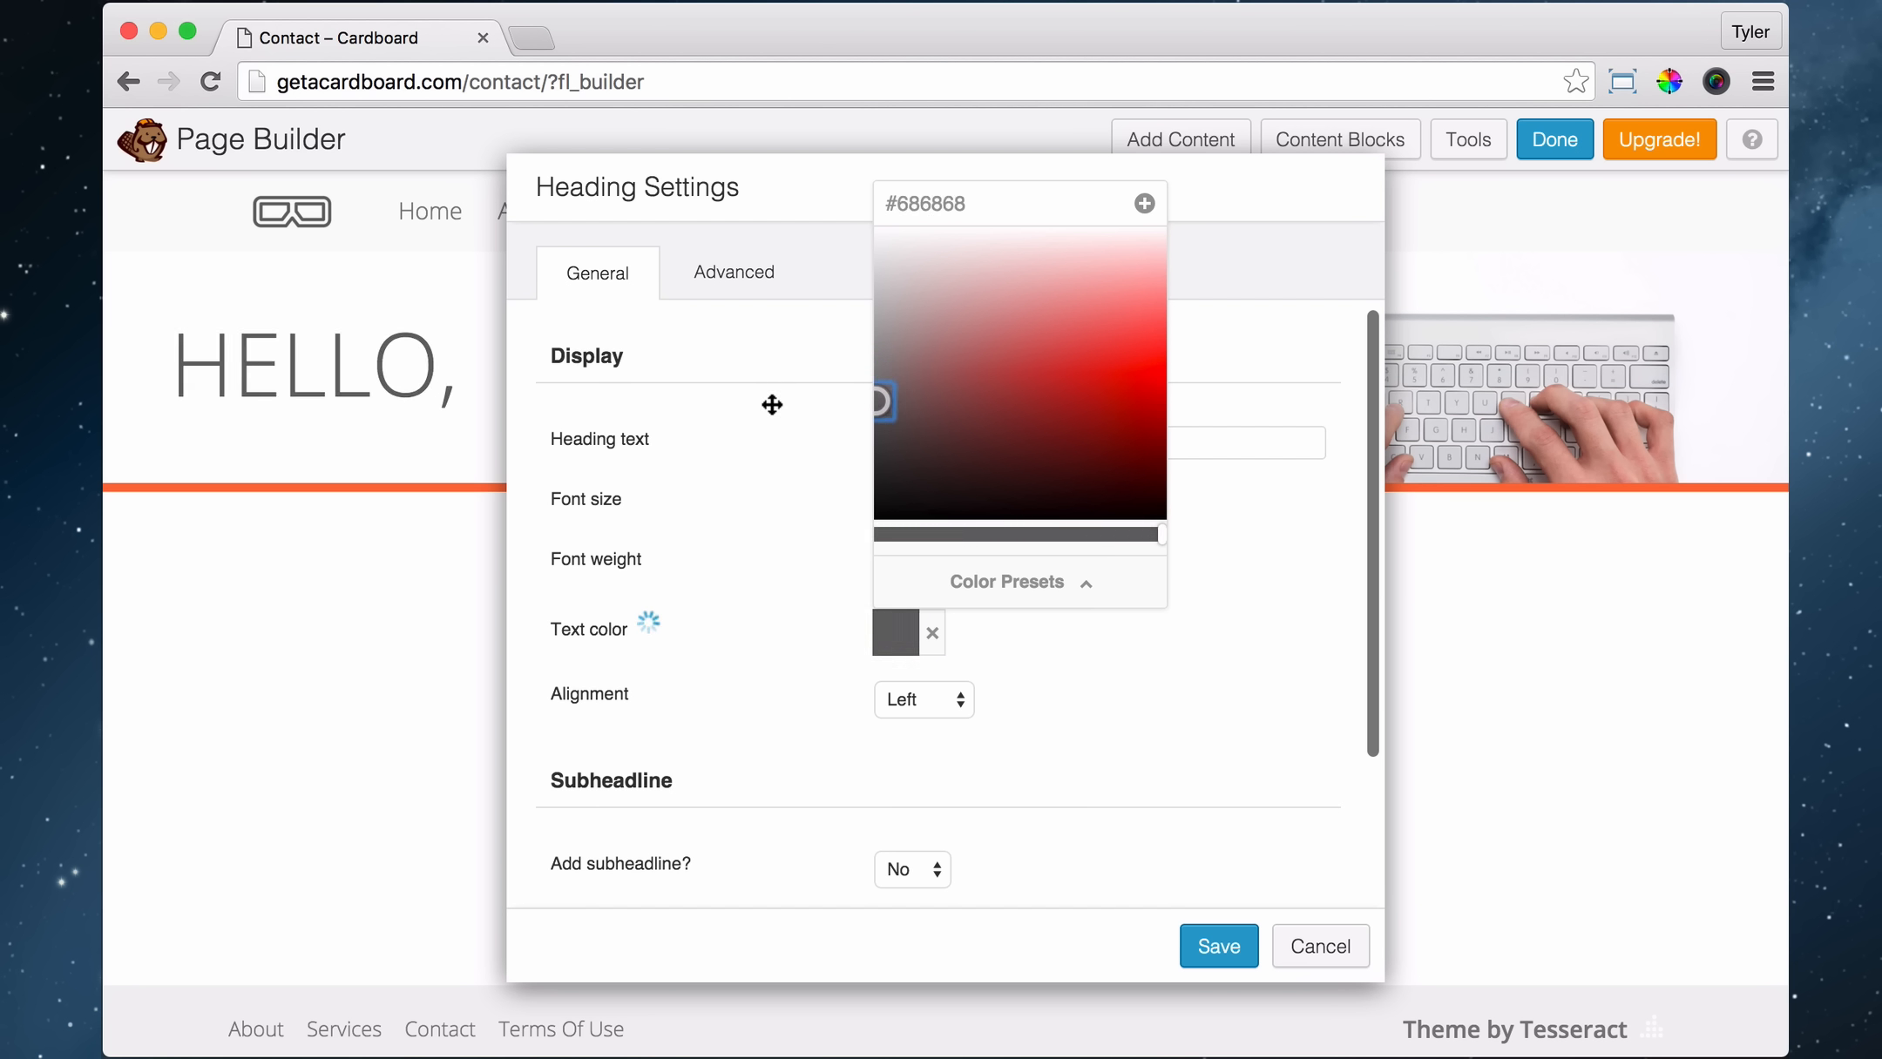
pyautogui.click(1183, 686)
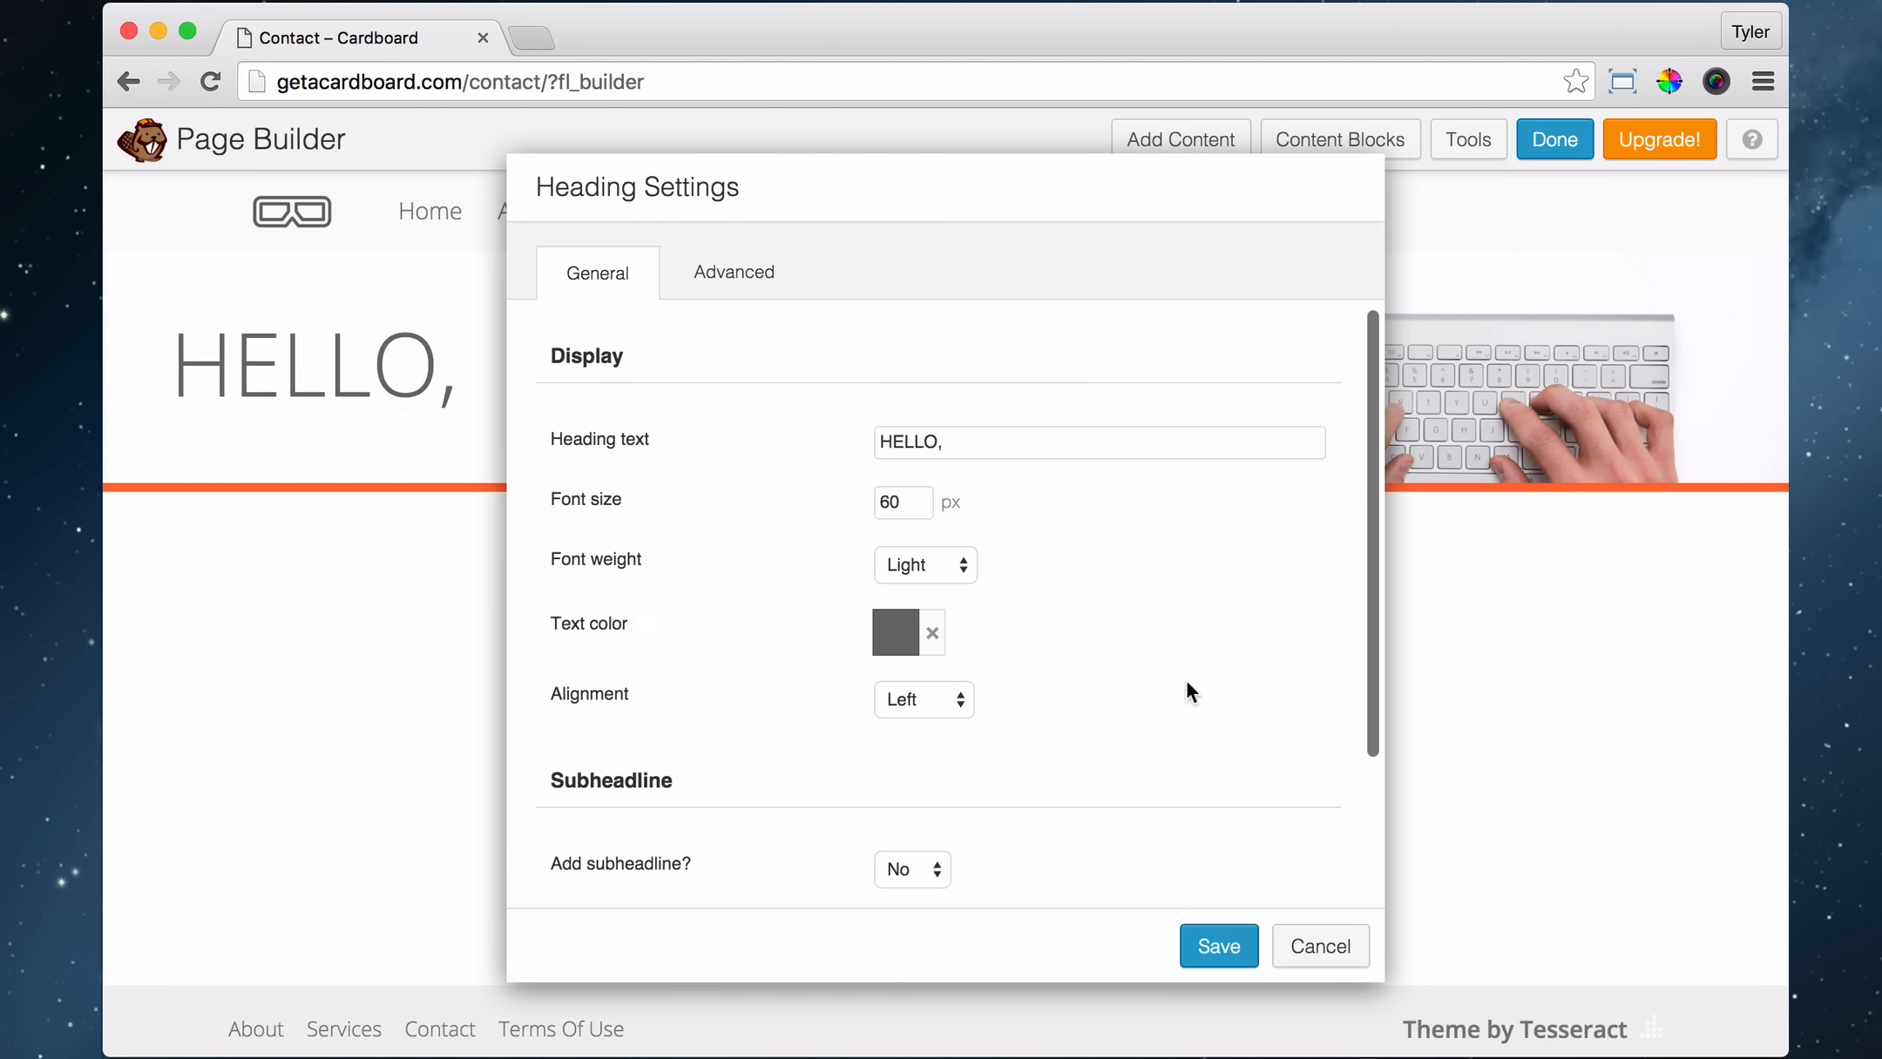
pyautogui.moveTo(368, 320)
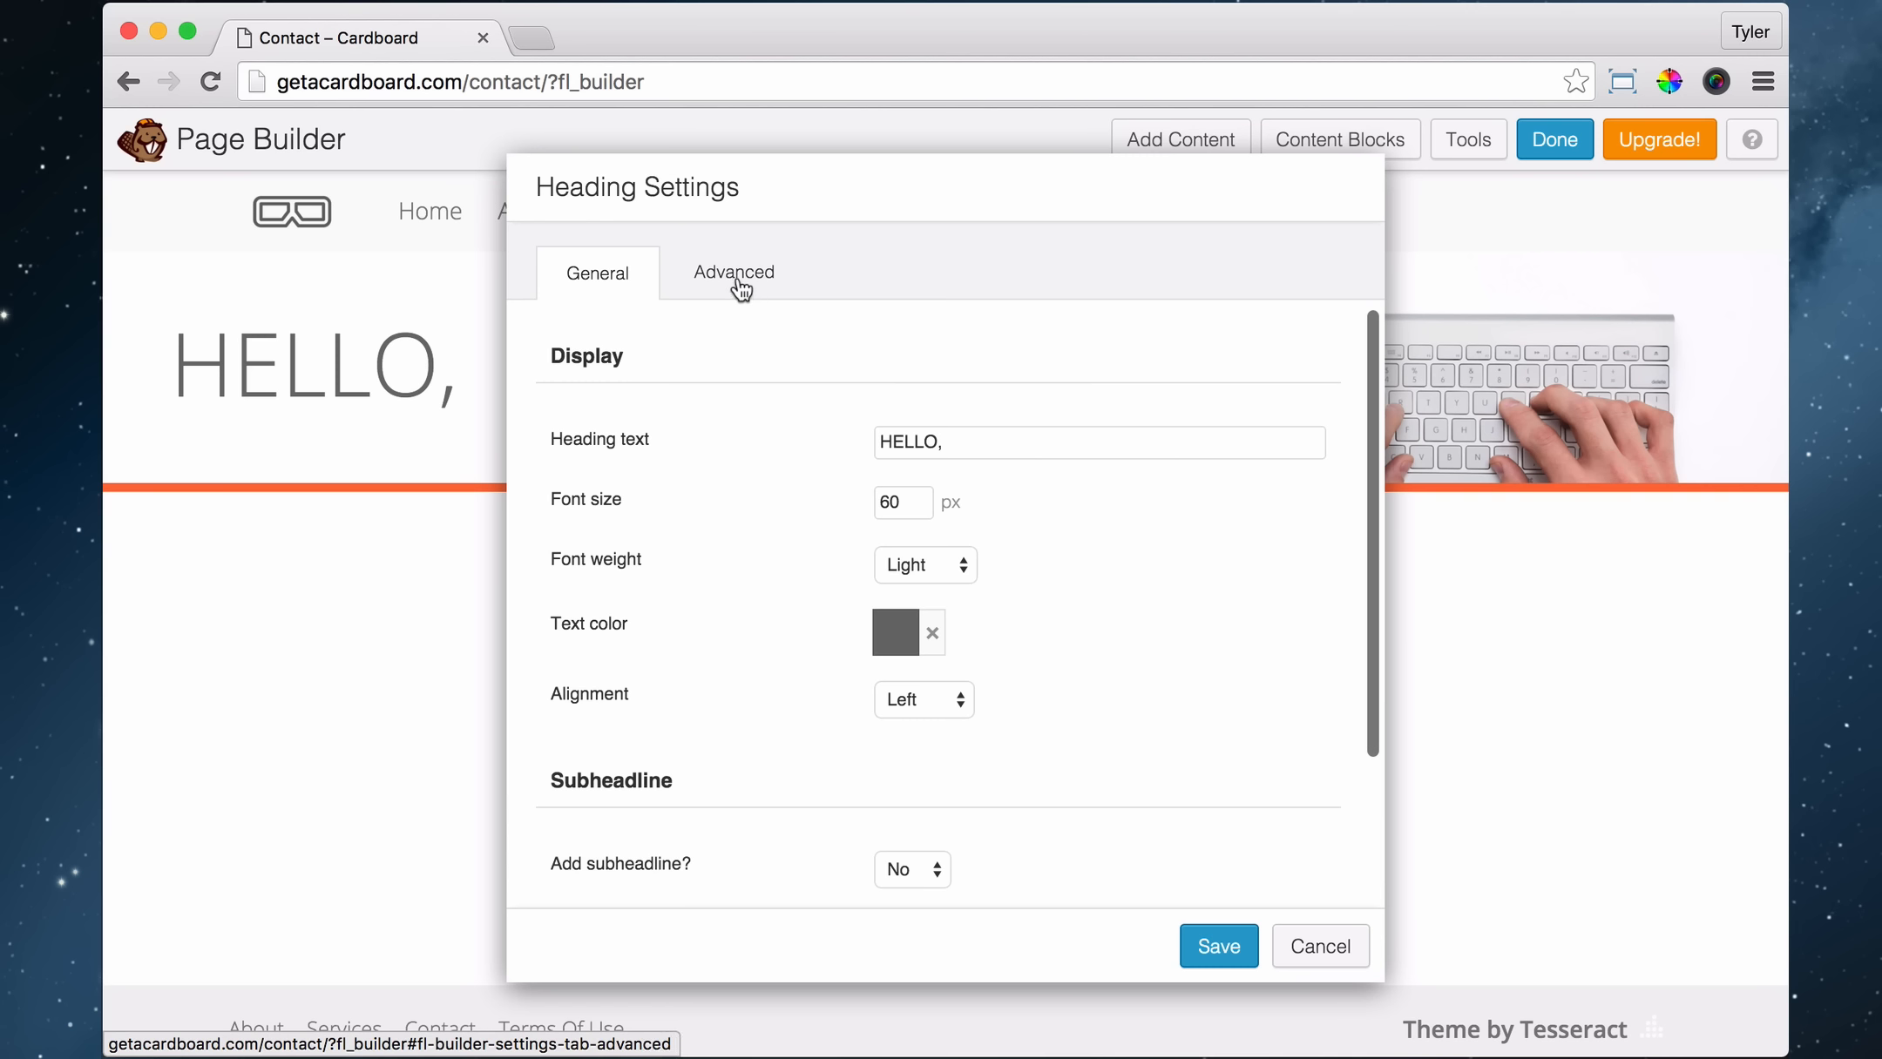
# Set the HELLO, heading's margins to Top 150 and Bottom 0, then save
pyautogui.click(731, 272)
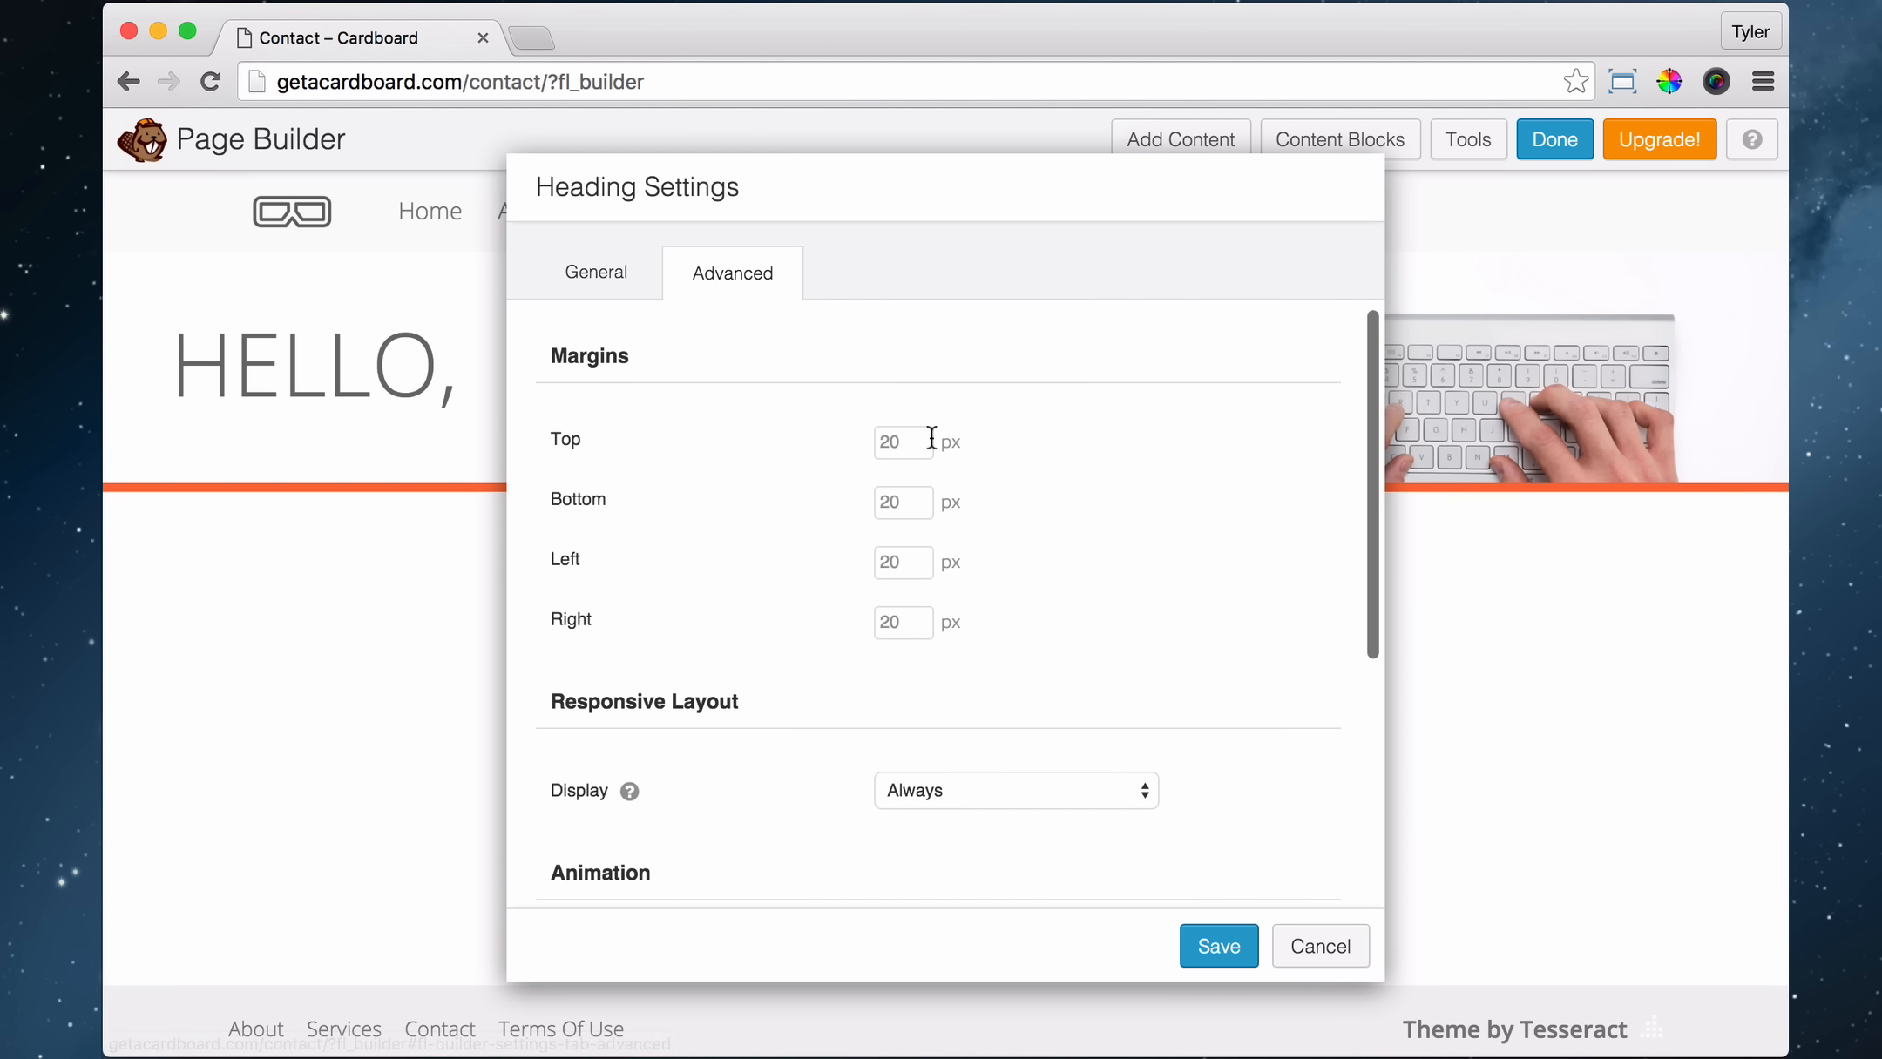
pyautogui.write('1')
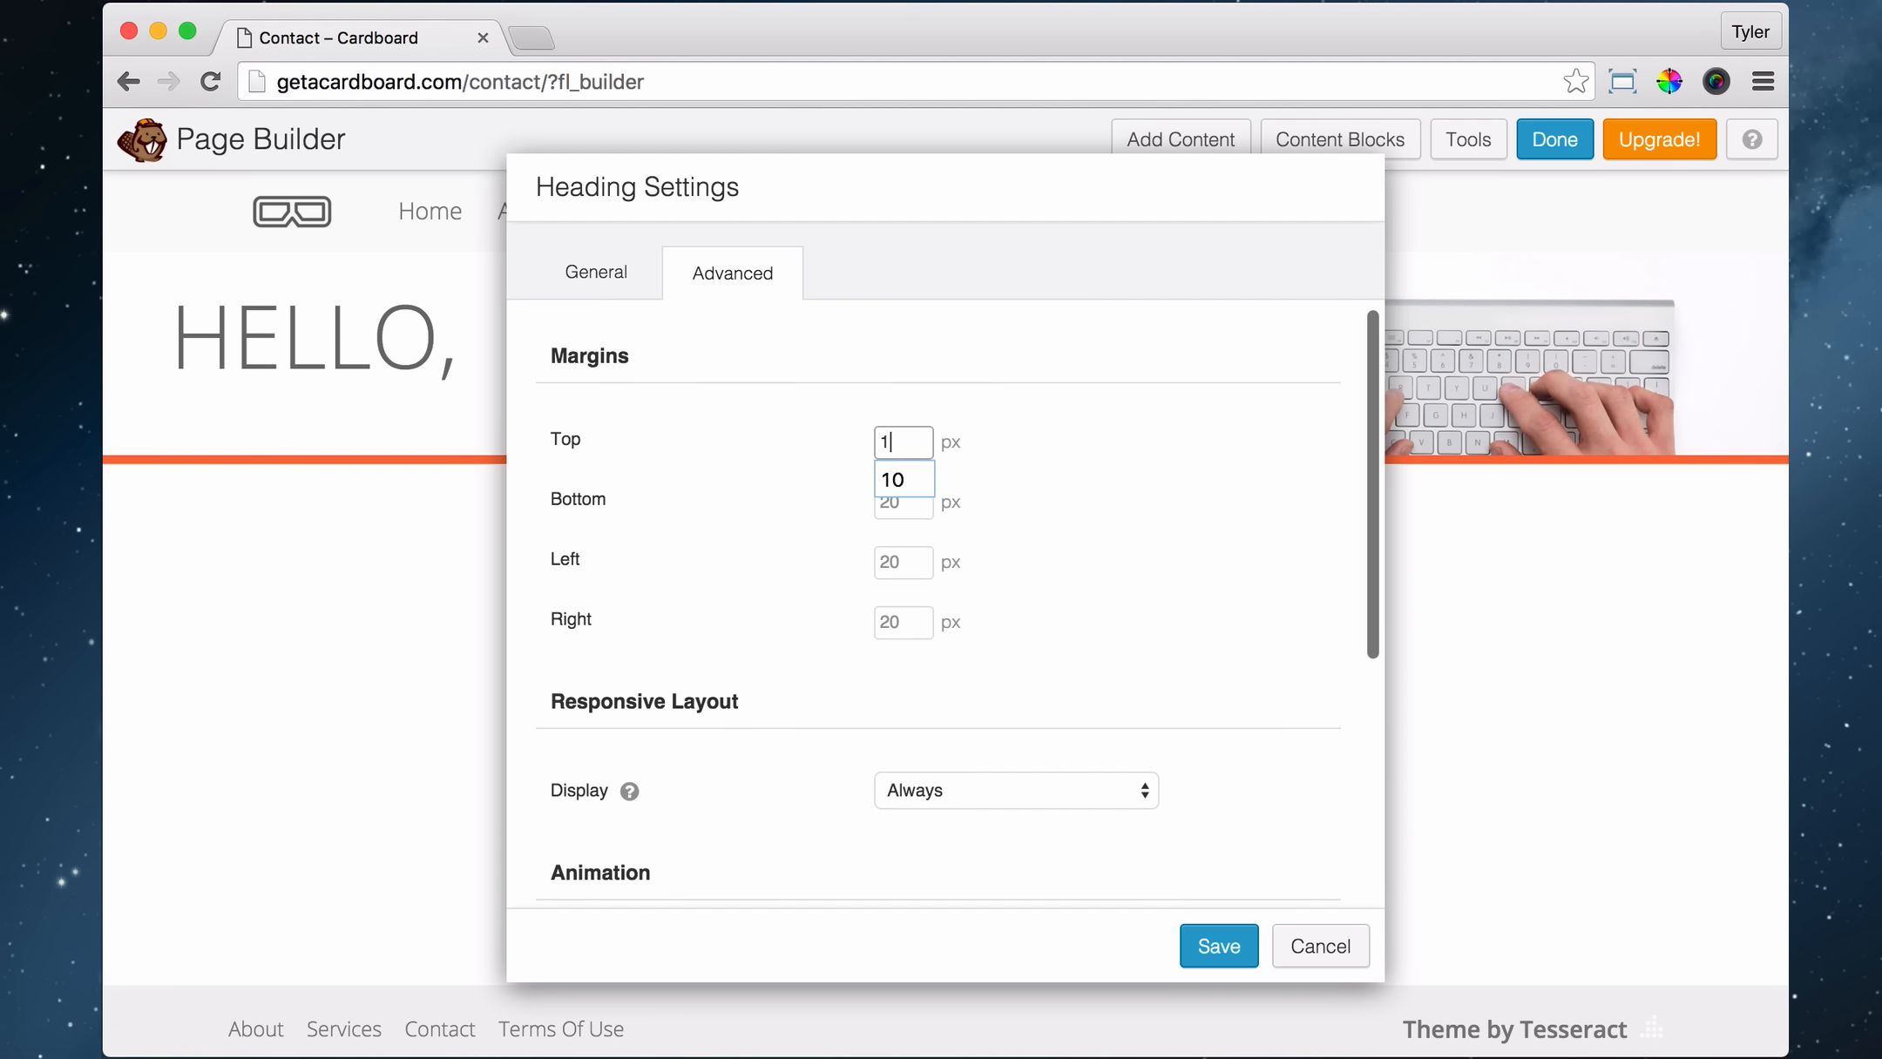
pyautogui.write('50')
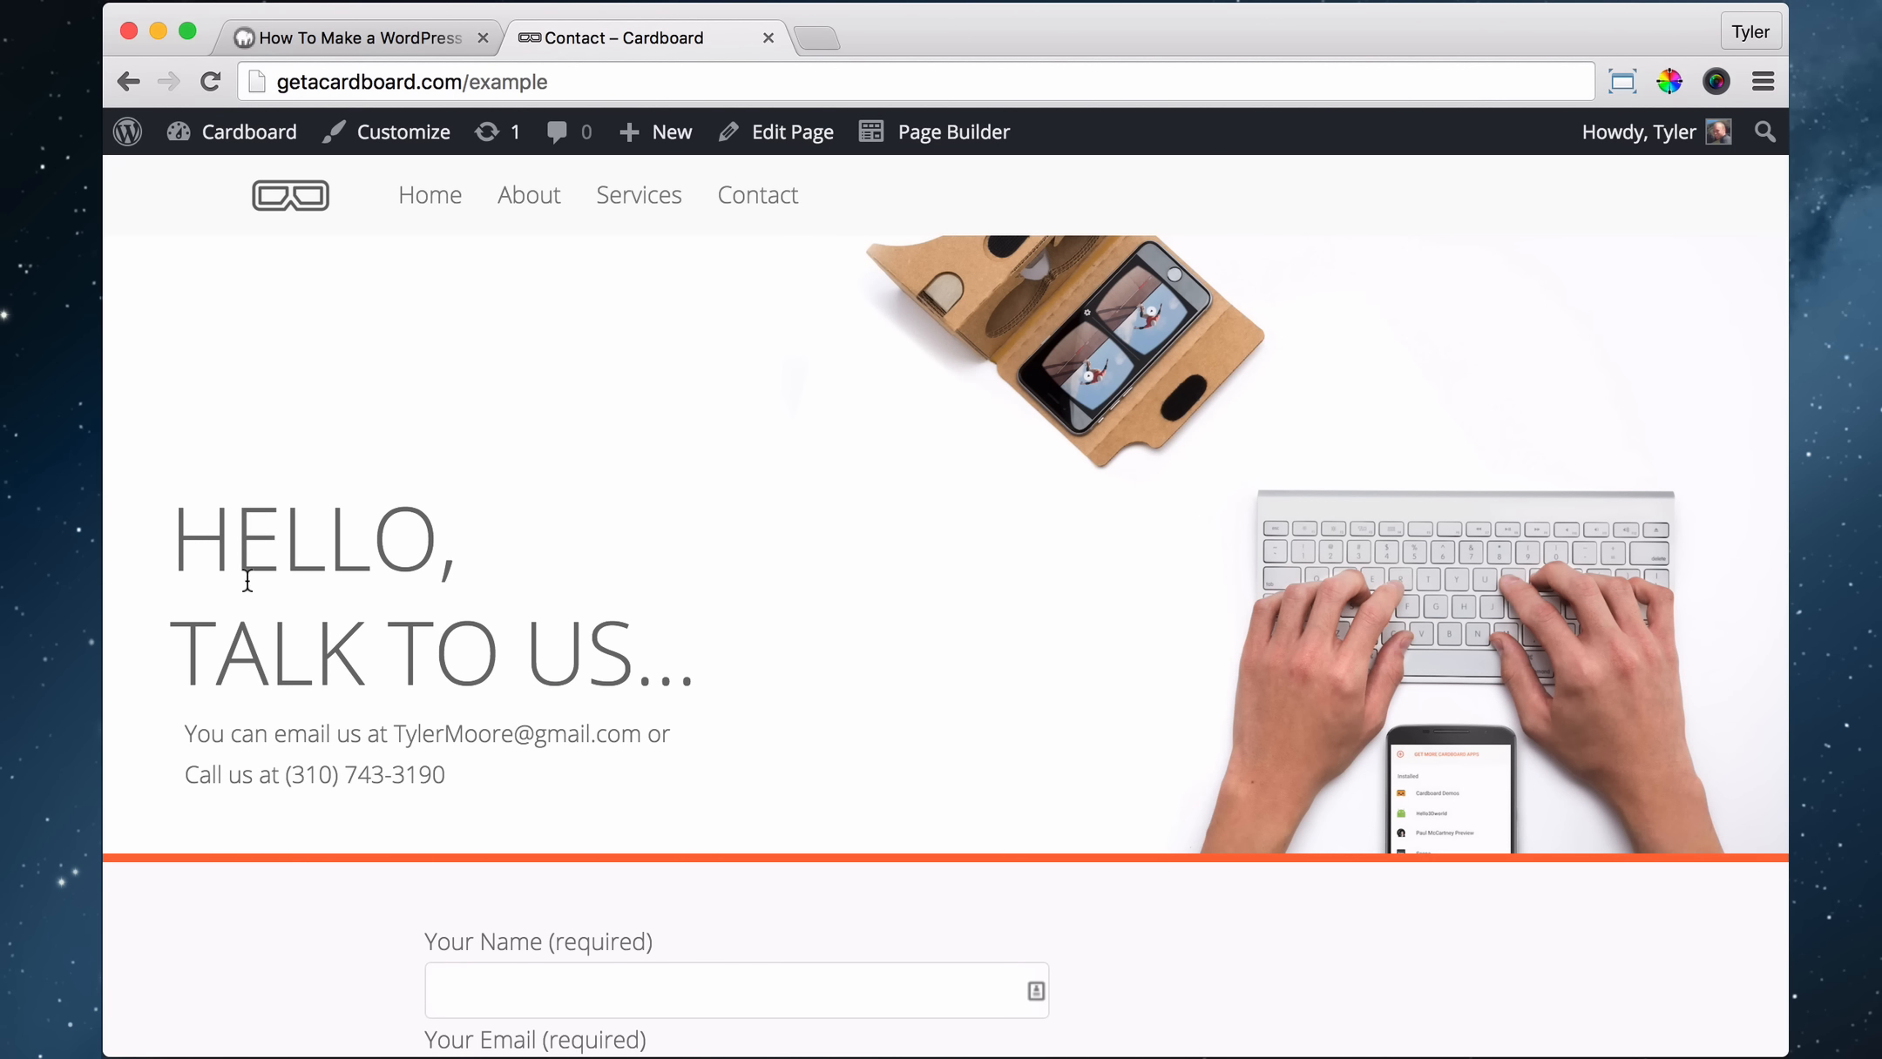
pyautogui.moveTo(157, 31)
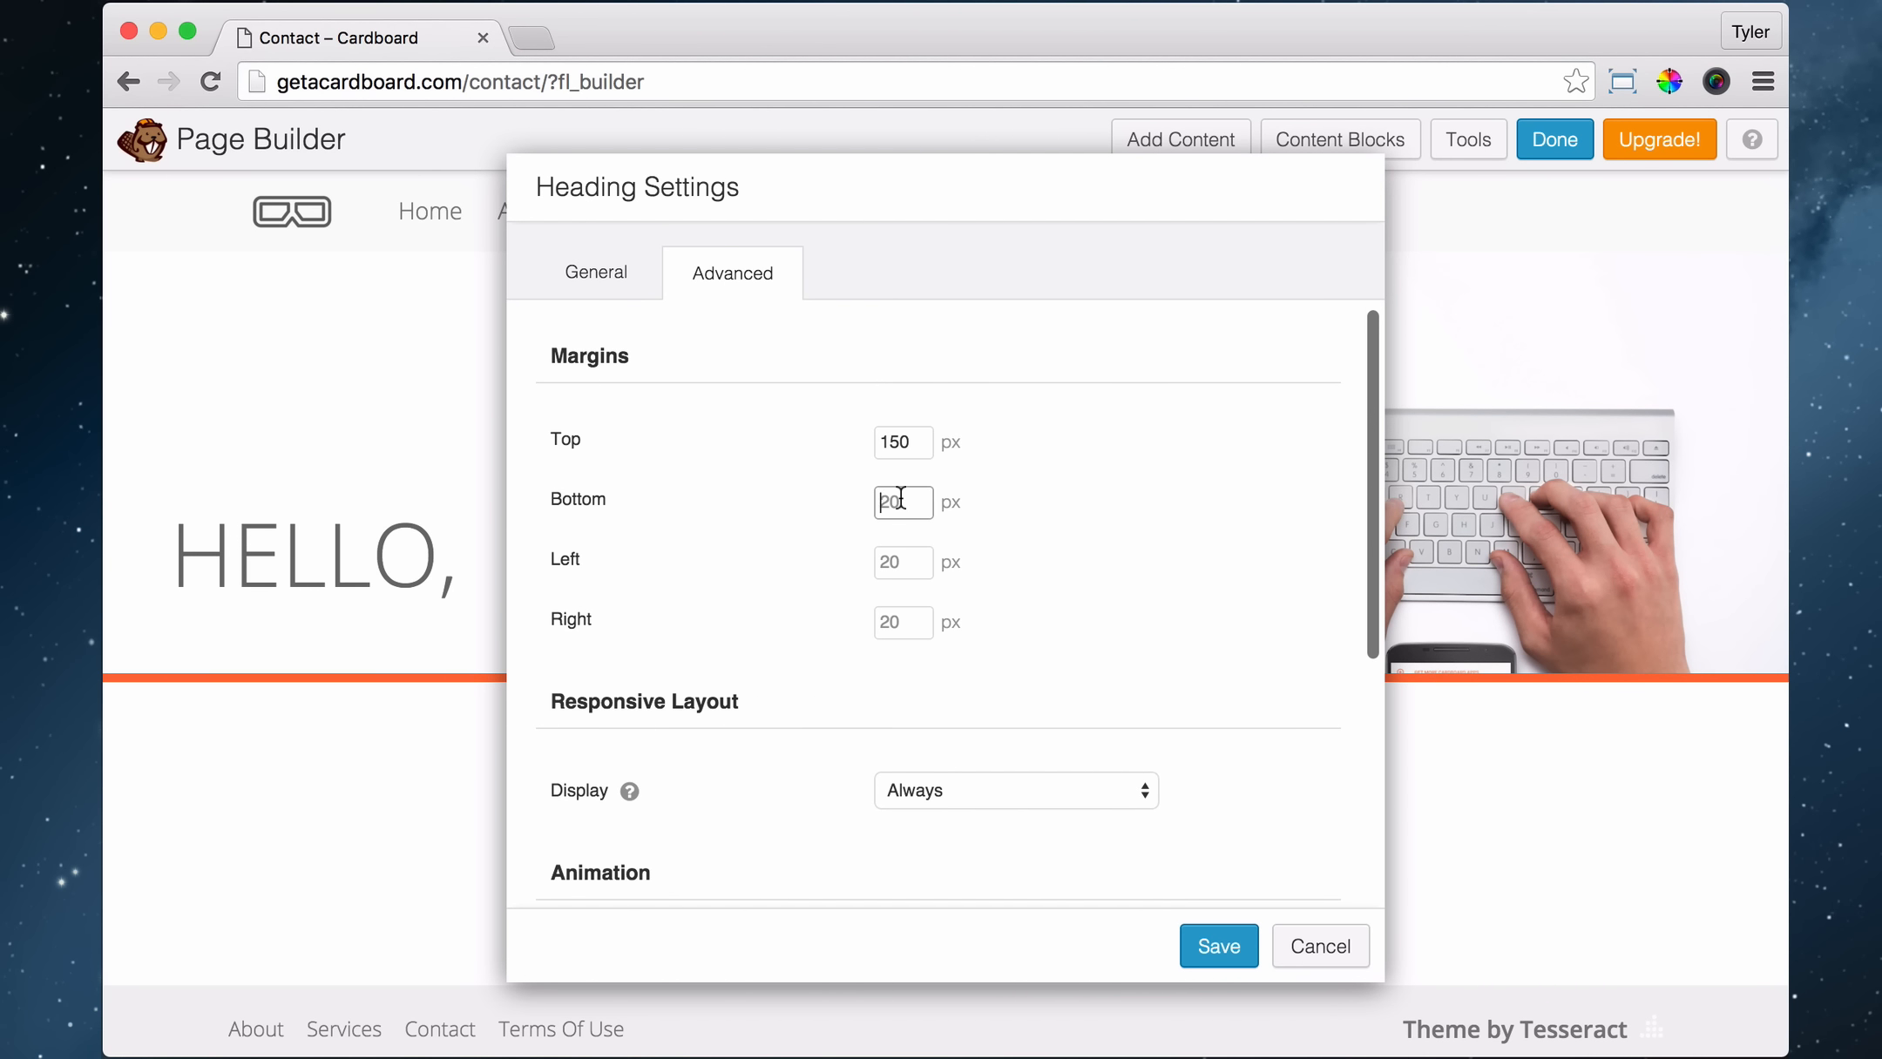
pyautogui.write('0')
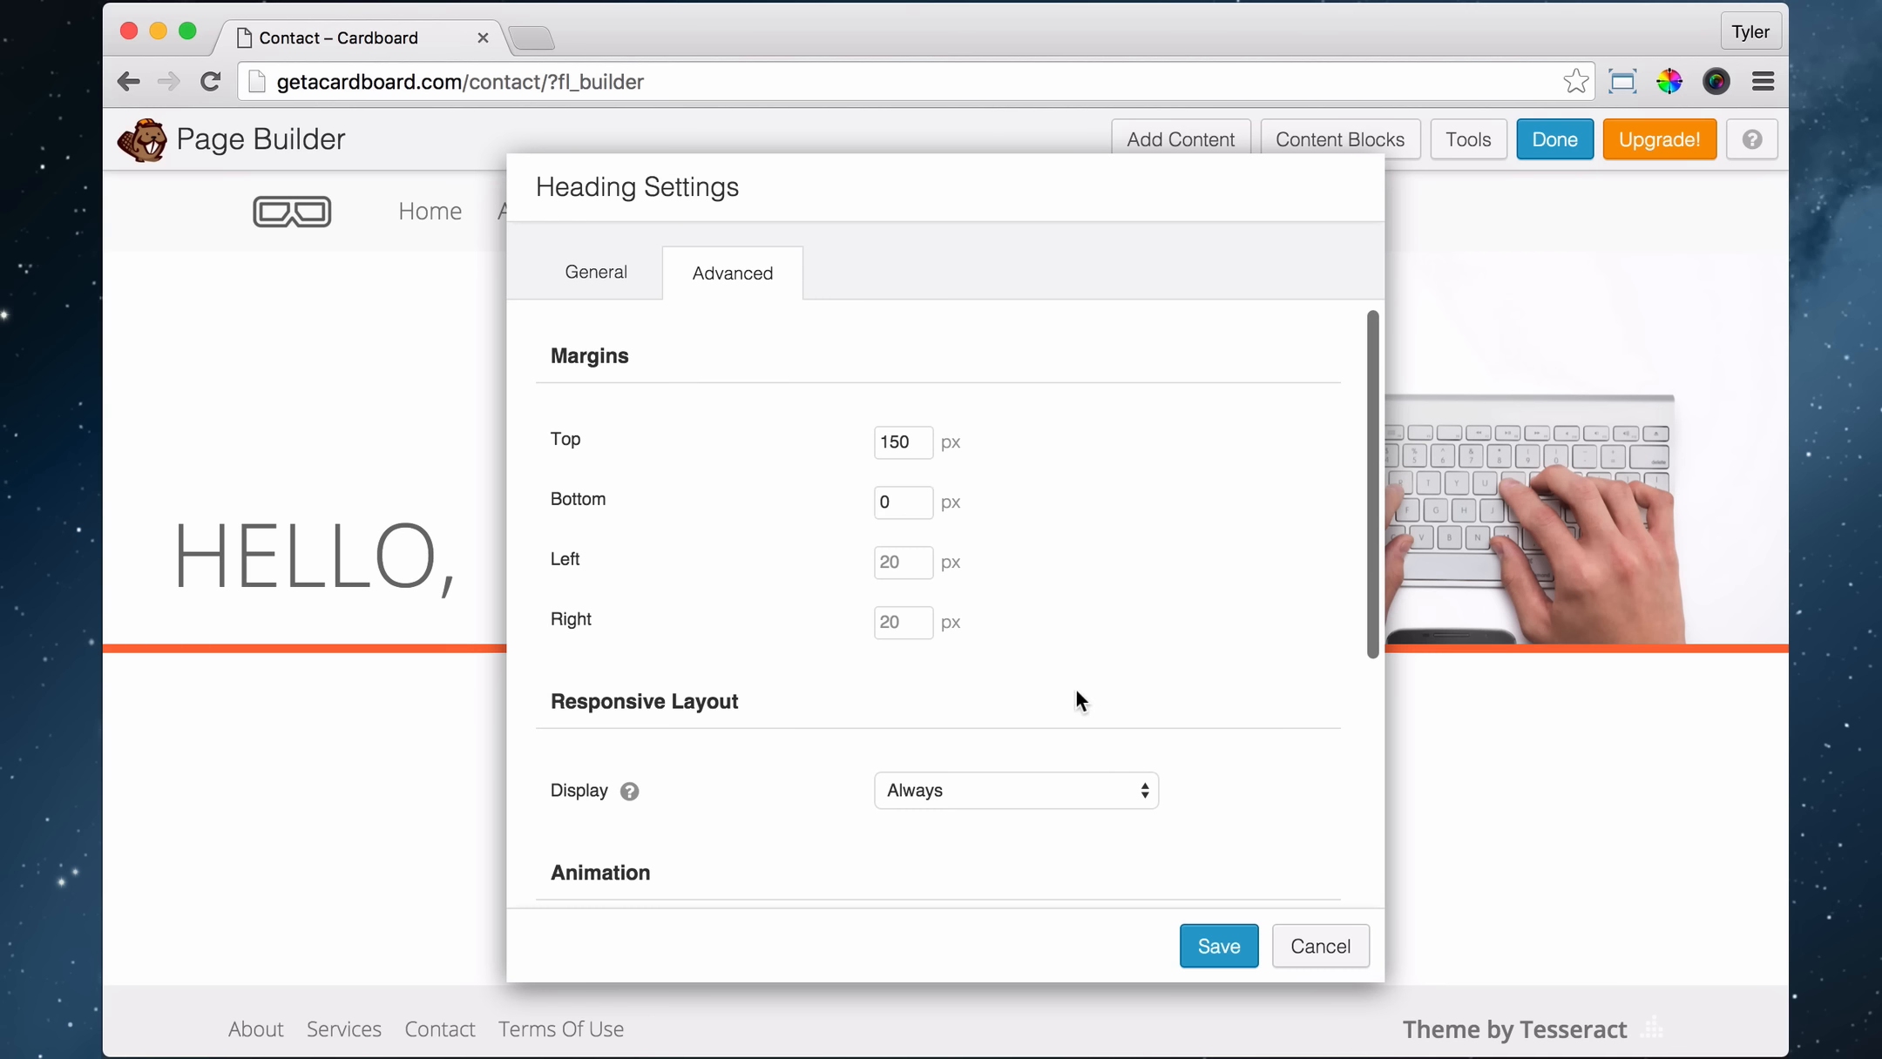
pyautogui.click(1217, 947)
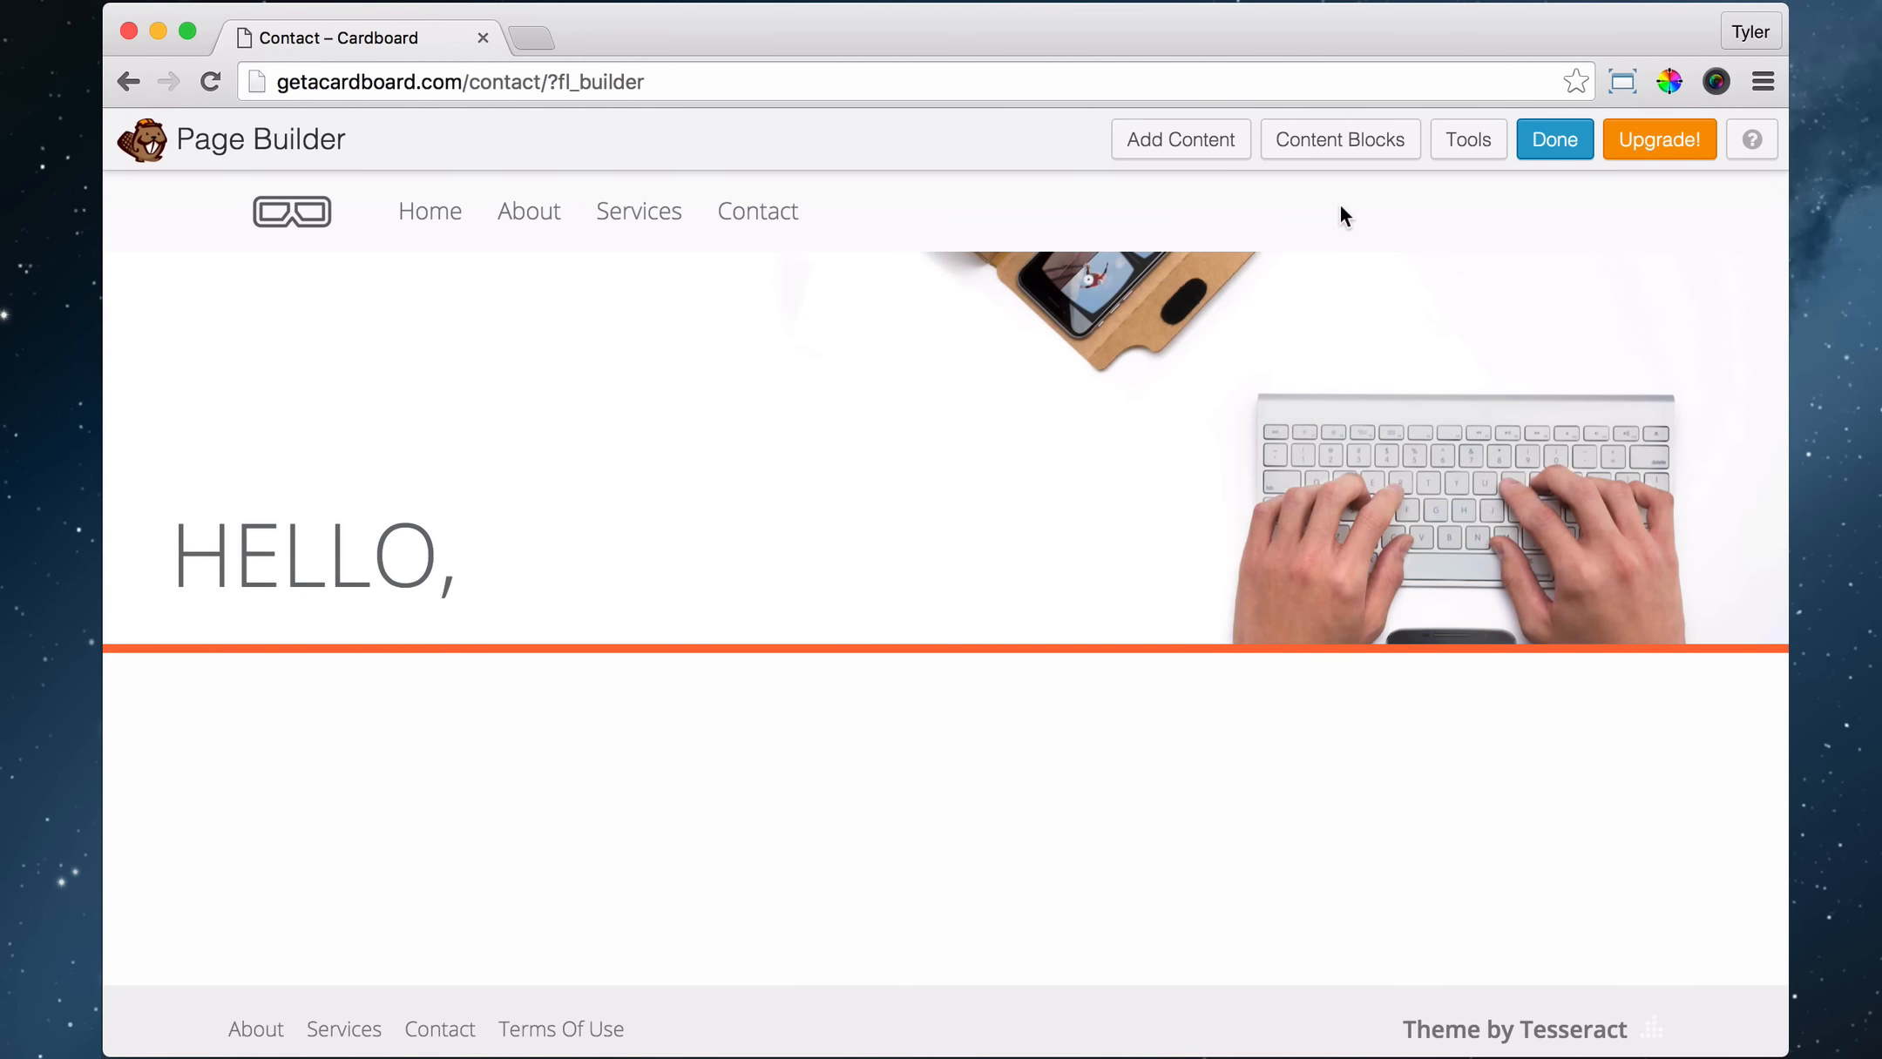
pyautogui.moveTo(1181, 139)
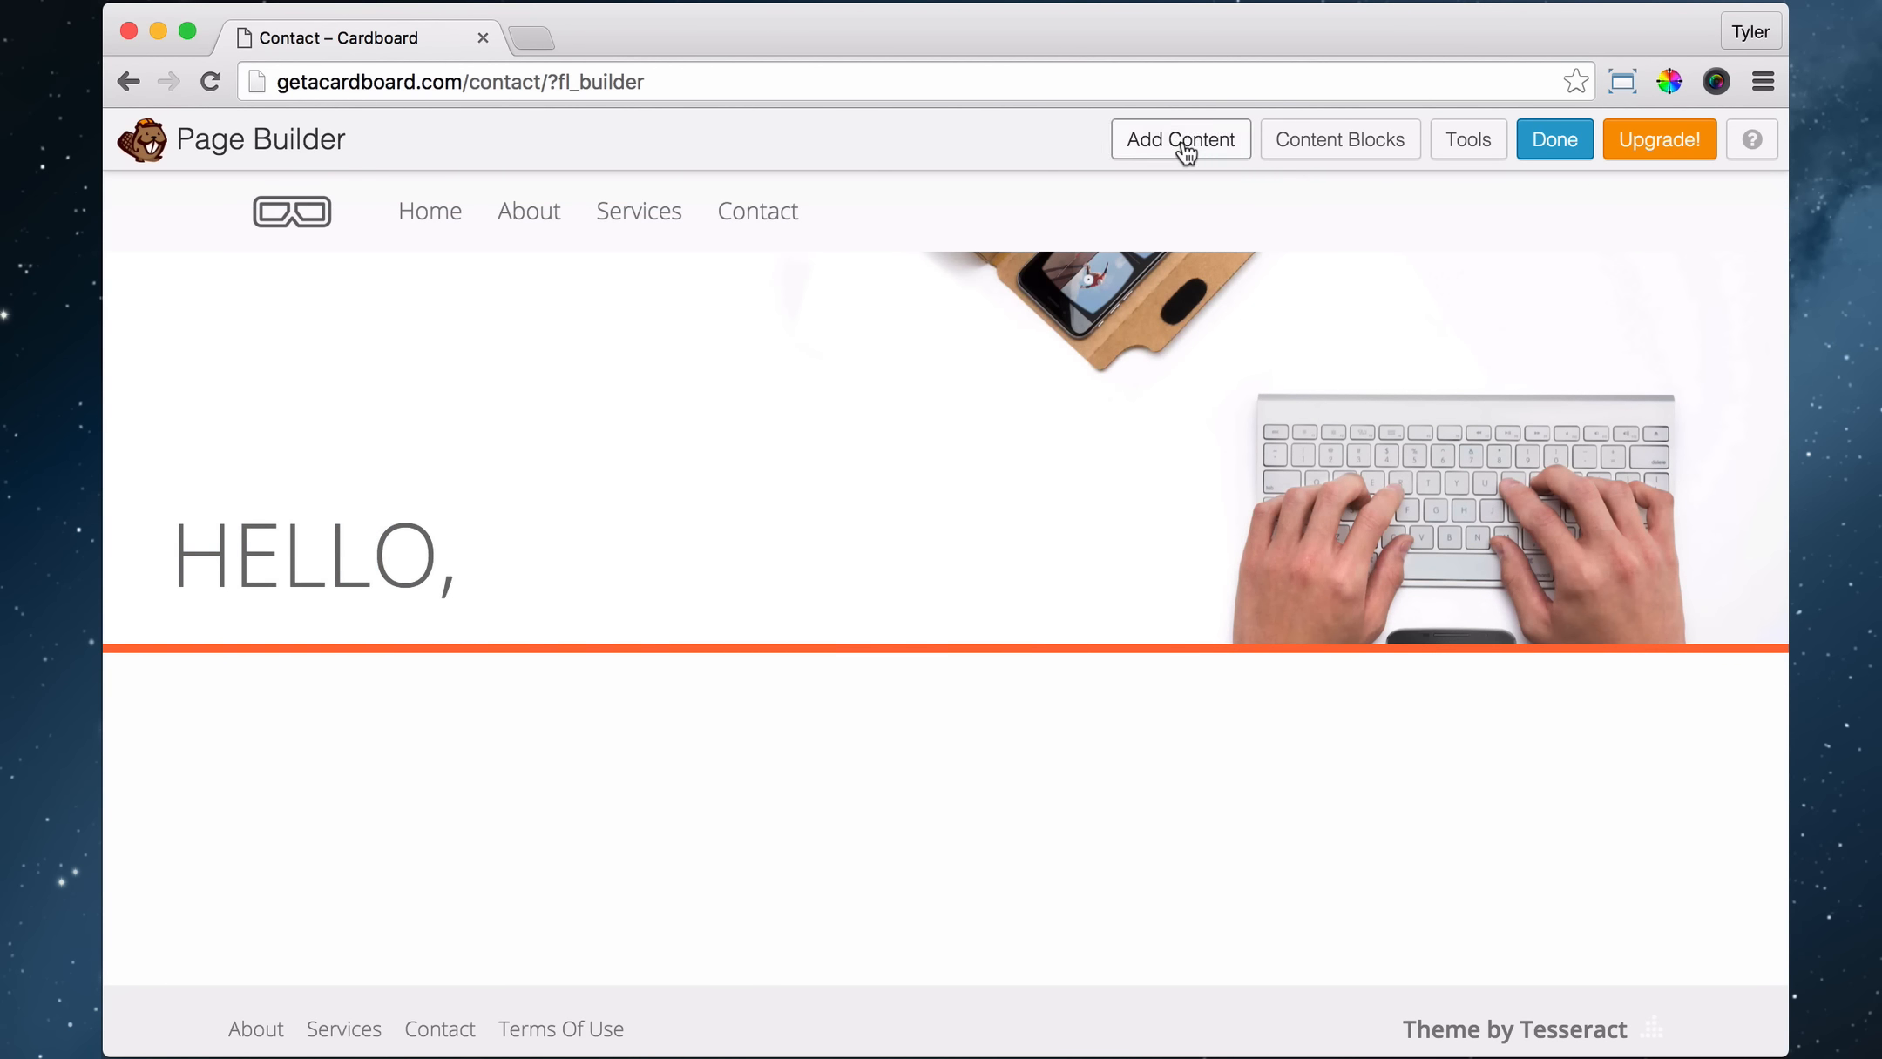
# Add a 'TALK TO US...' heading below HELLO at 60 px, Light weight, grey
pyautogui.click(1180, 139)
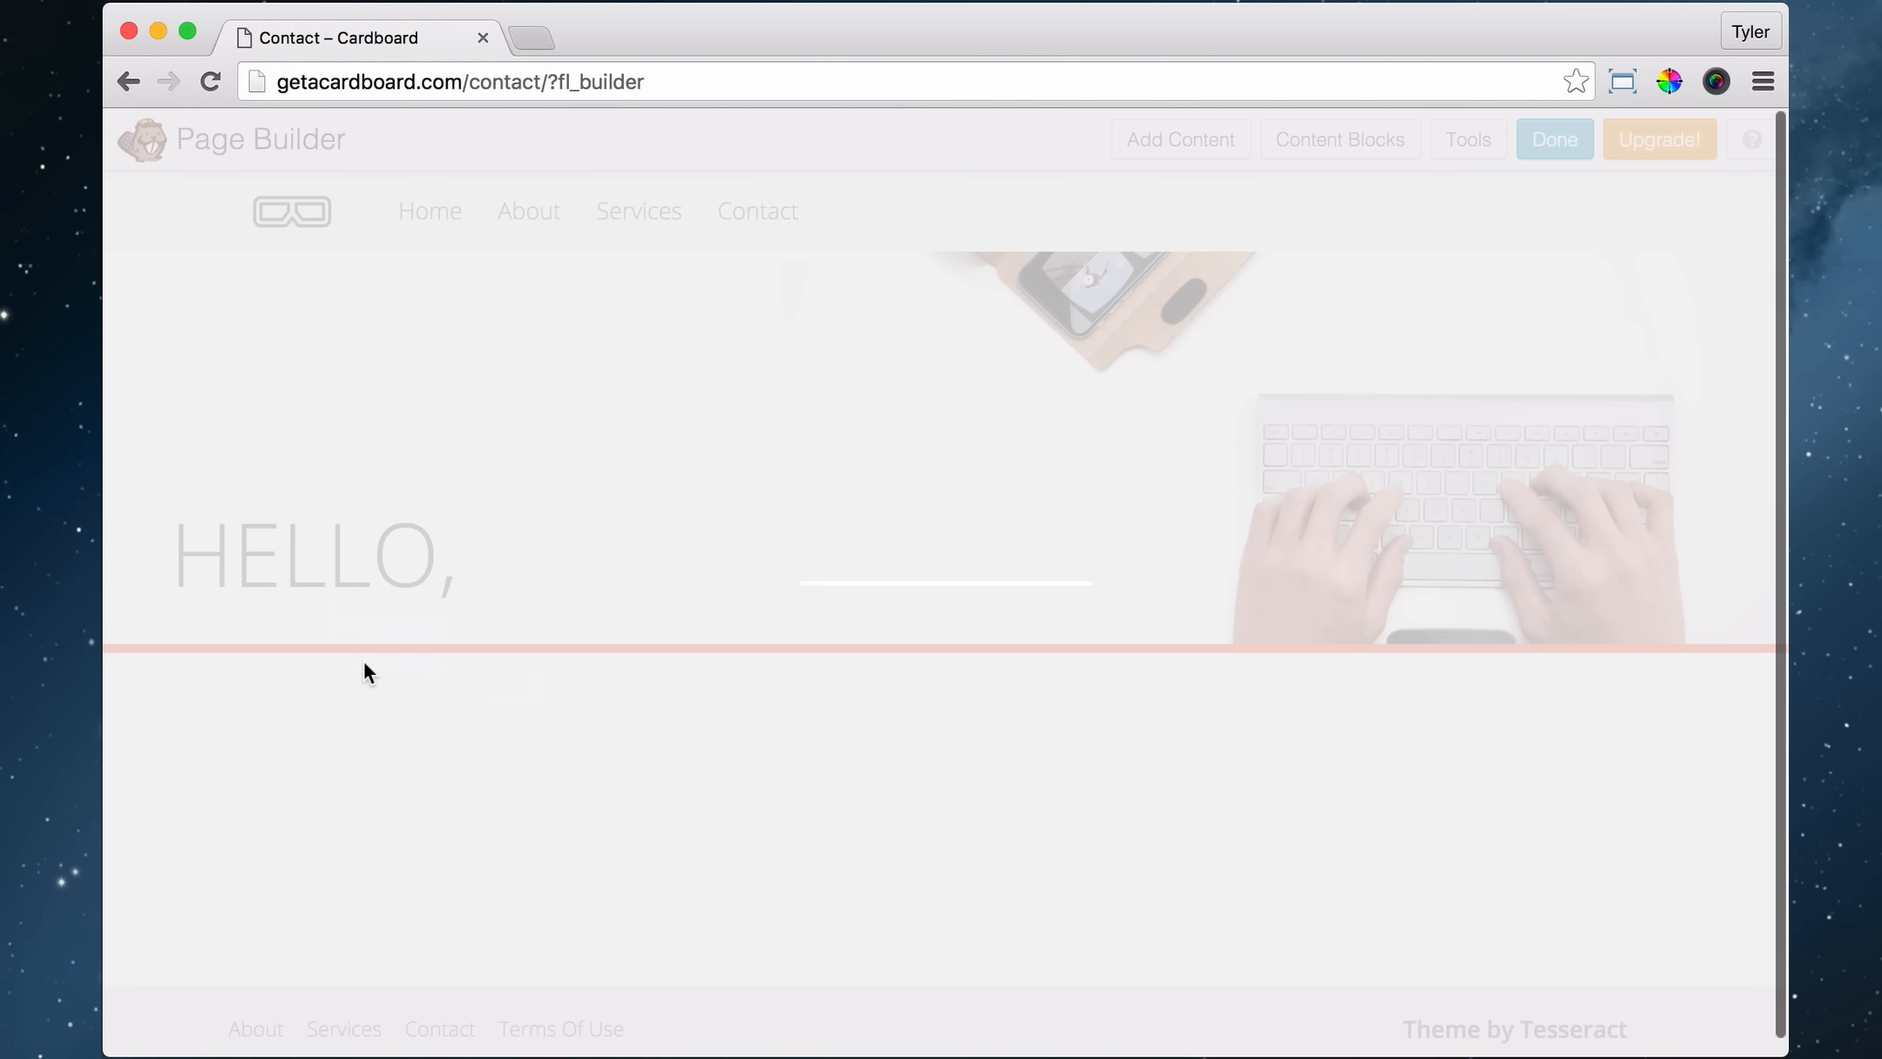
pyautogui.click(312, 556)
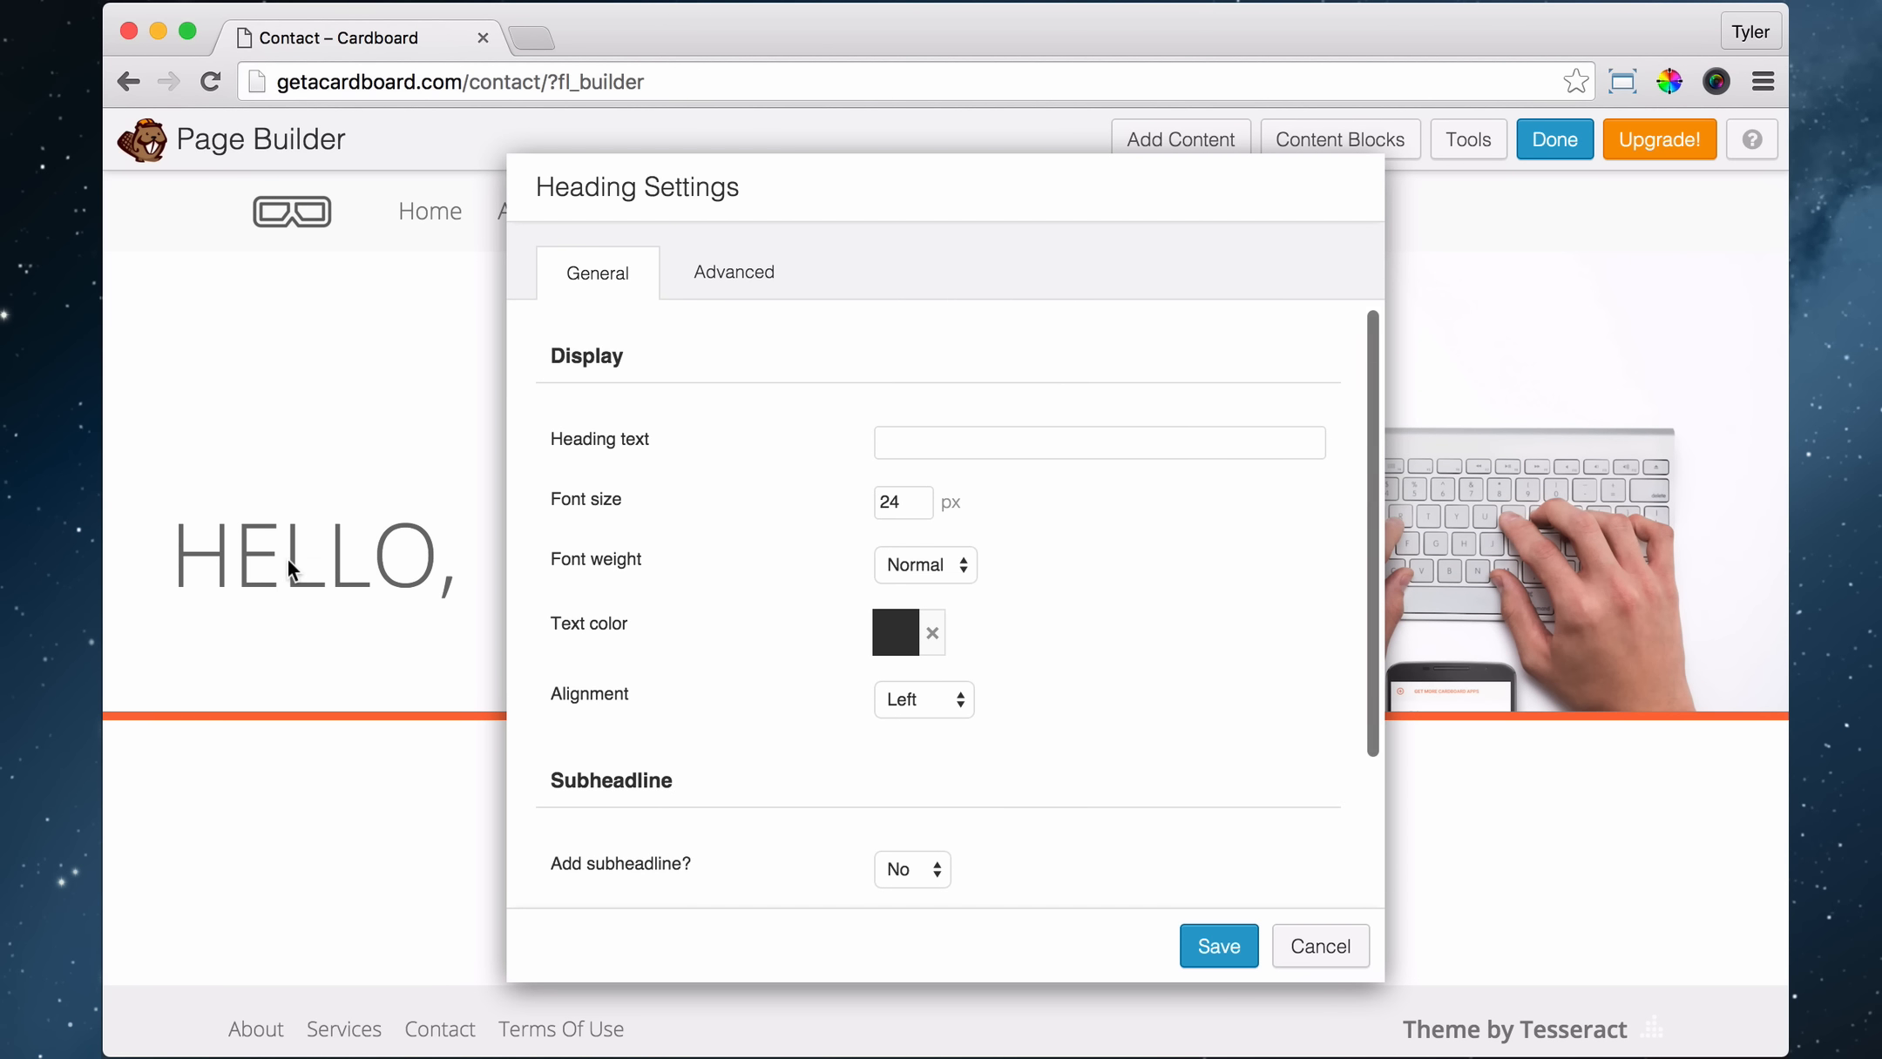
pyautogui.click(1097, 442)
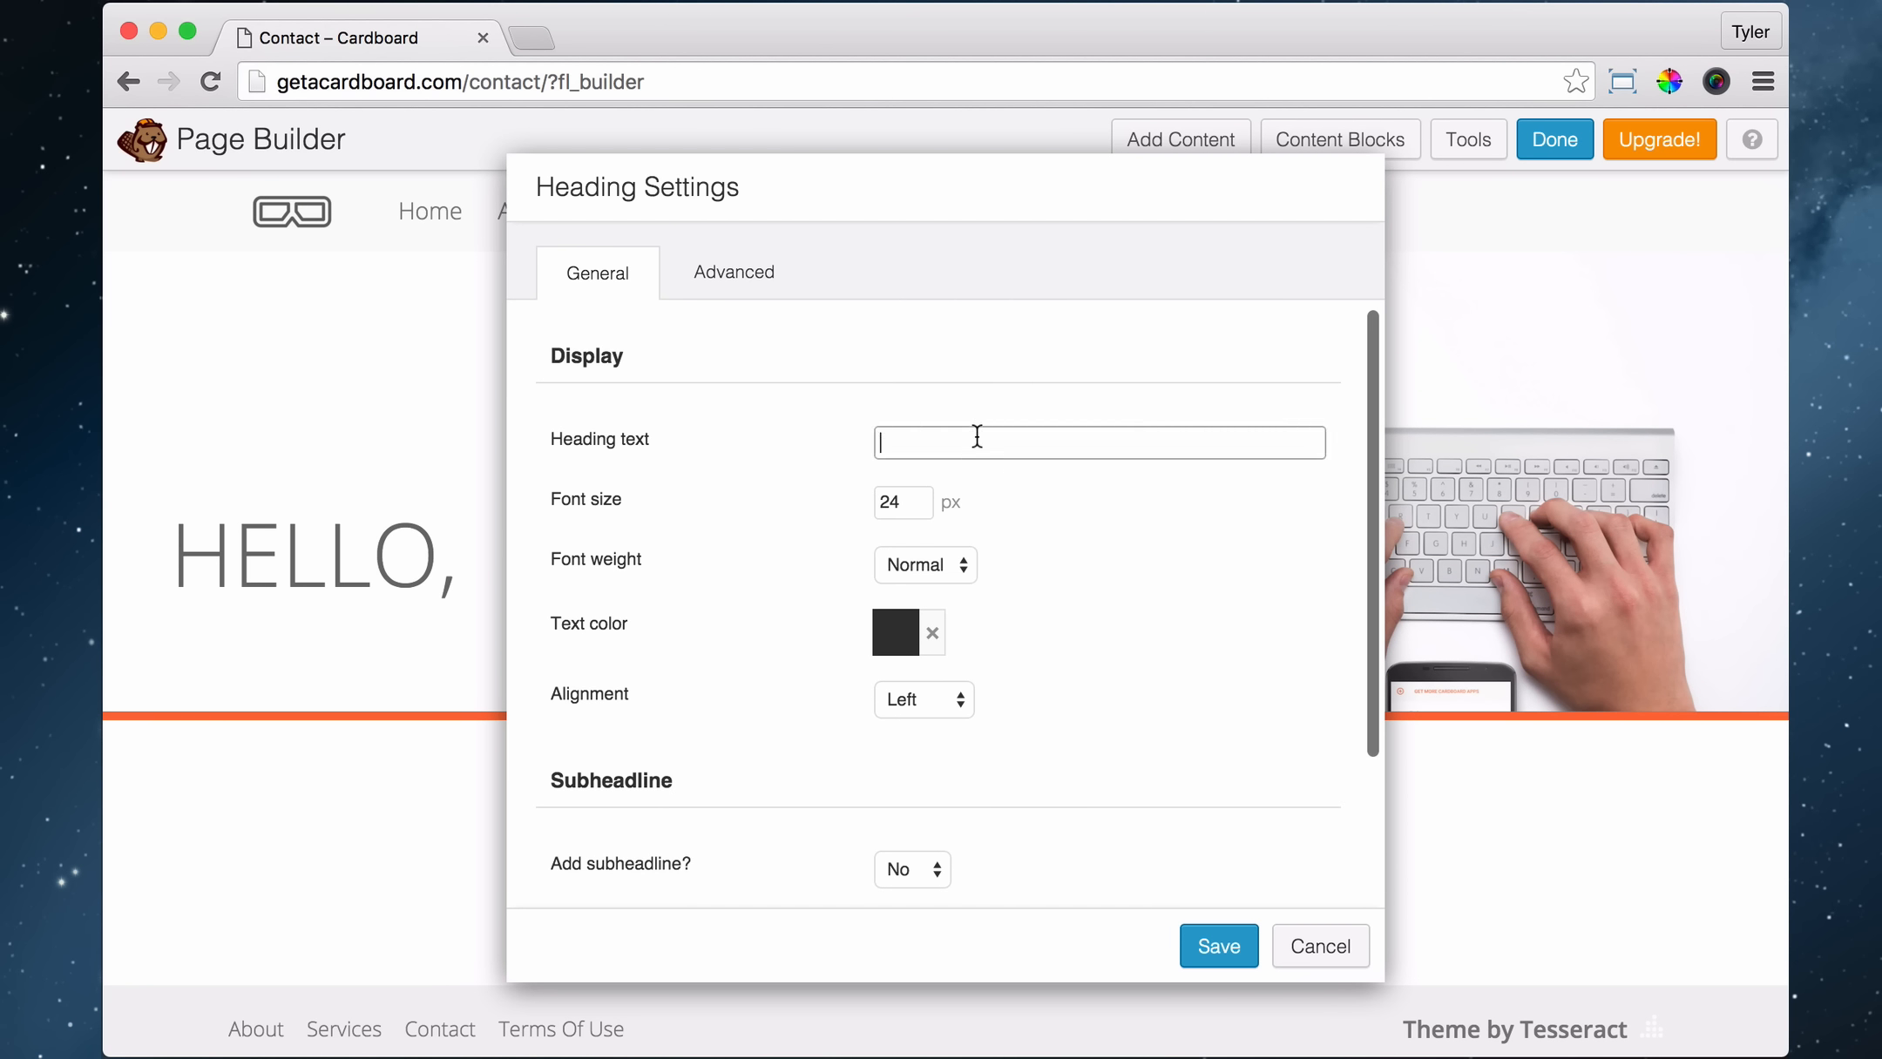
pyautogui.write('TALK TO')
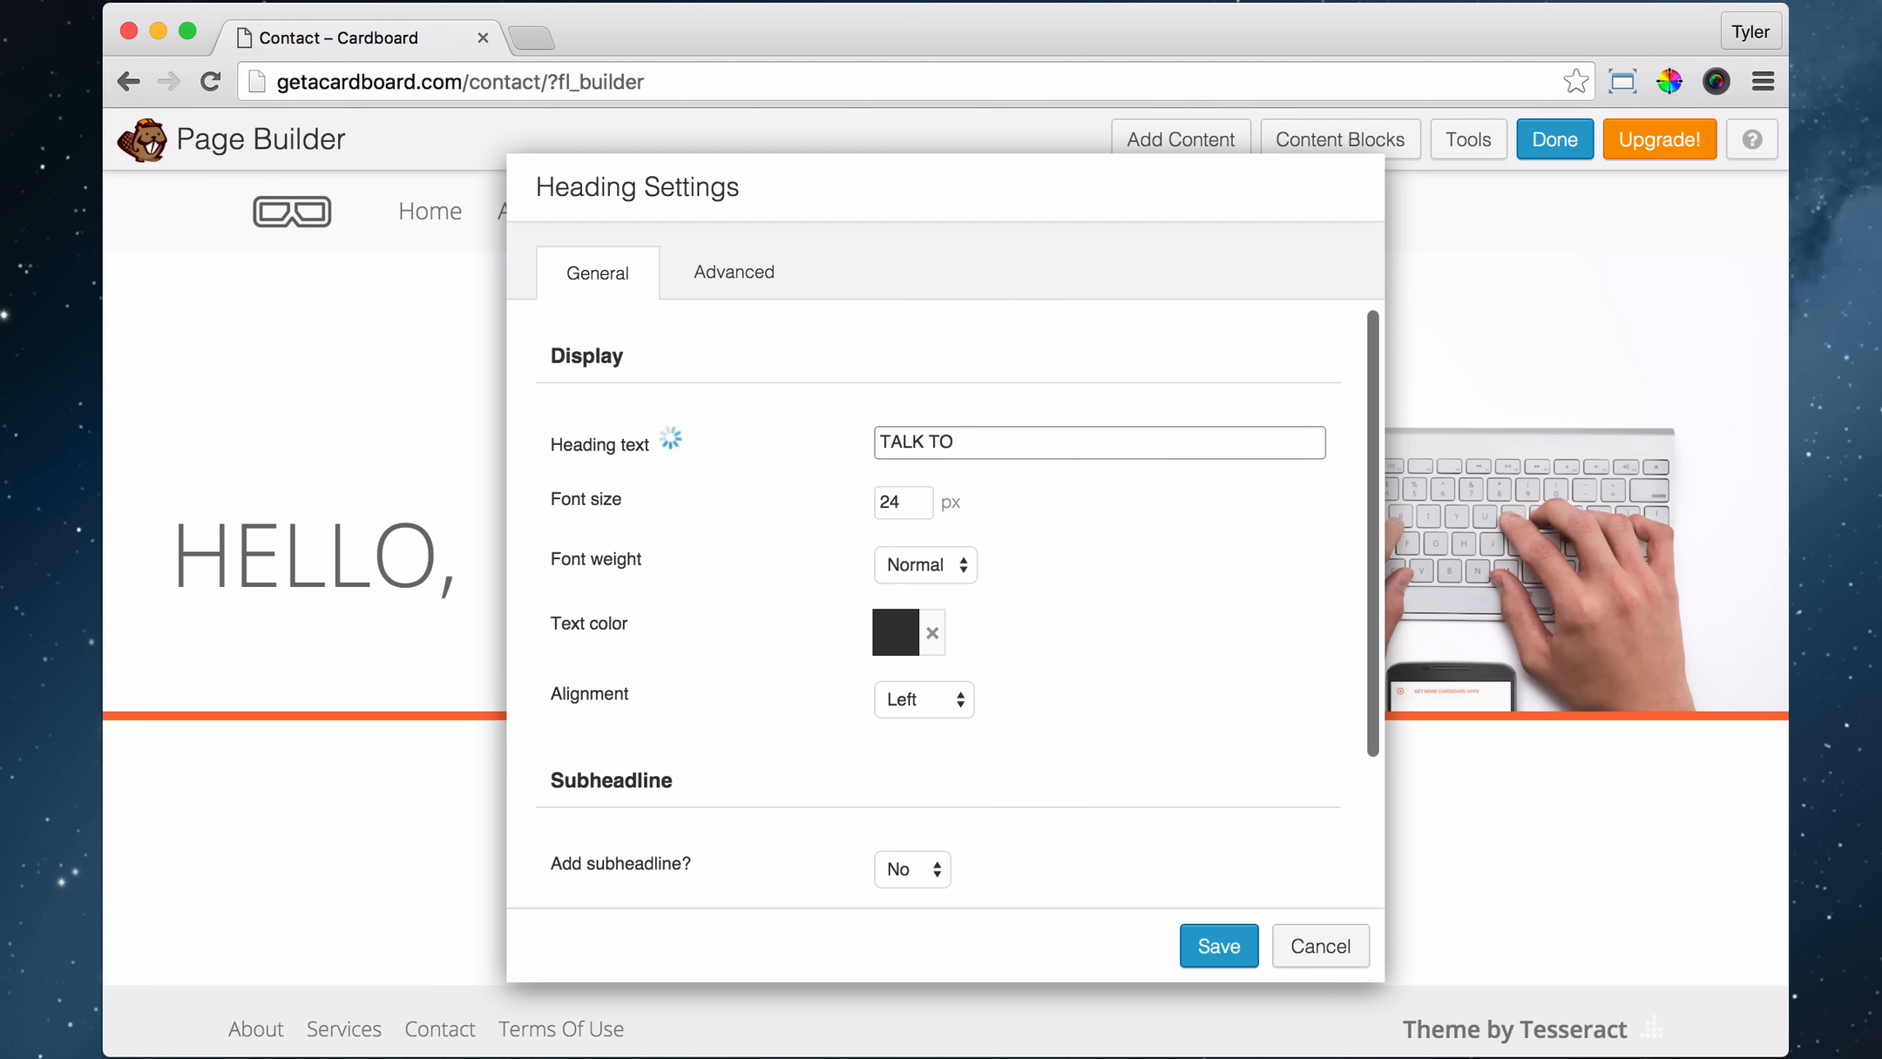
pyautogui.write('US...')
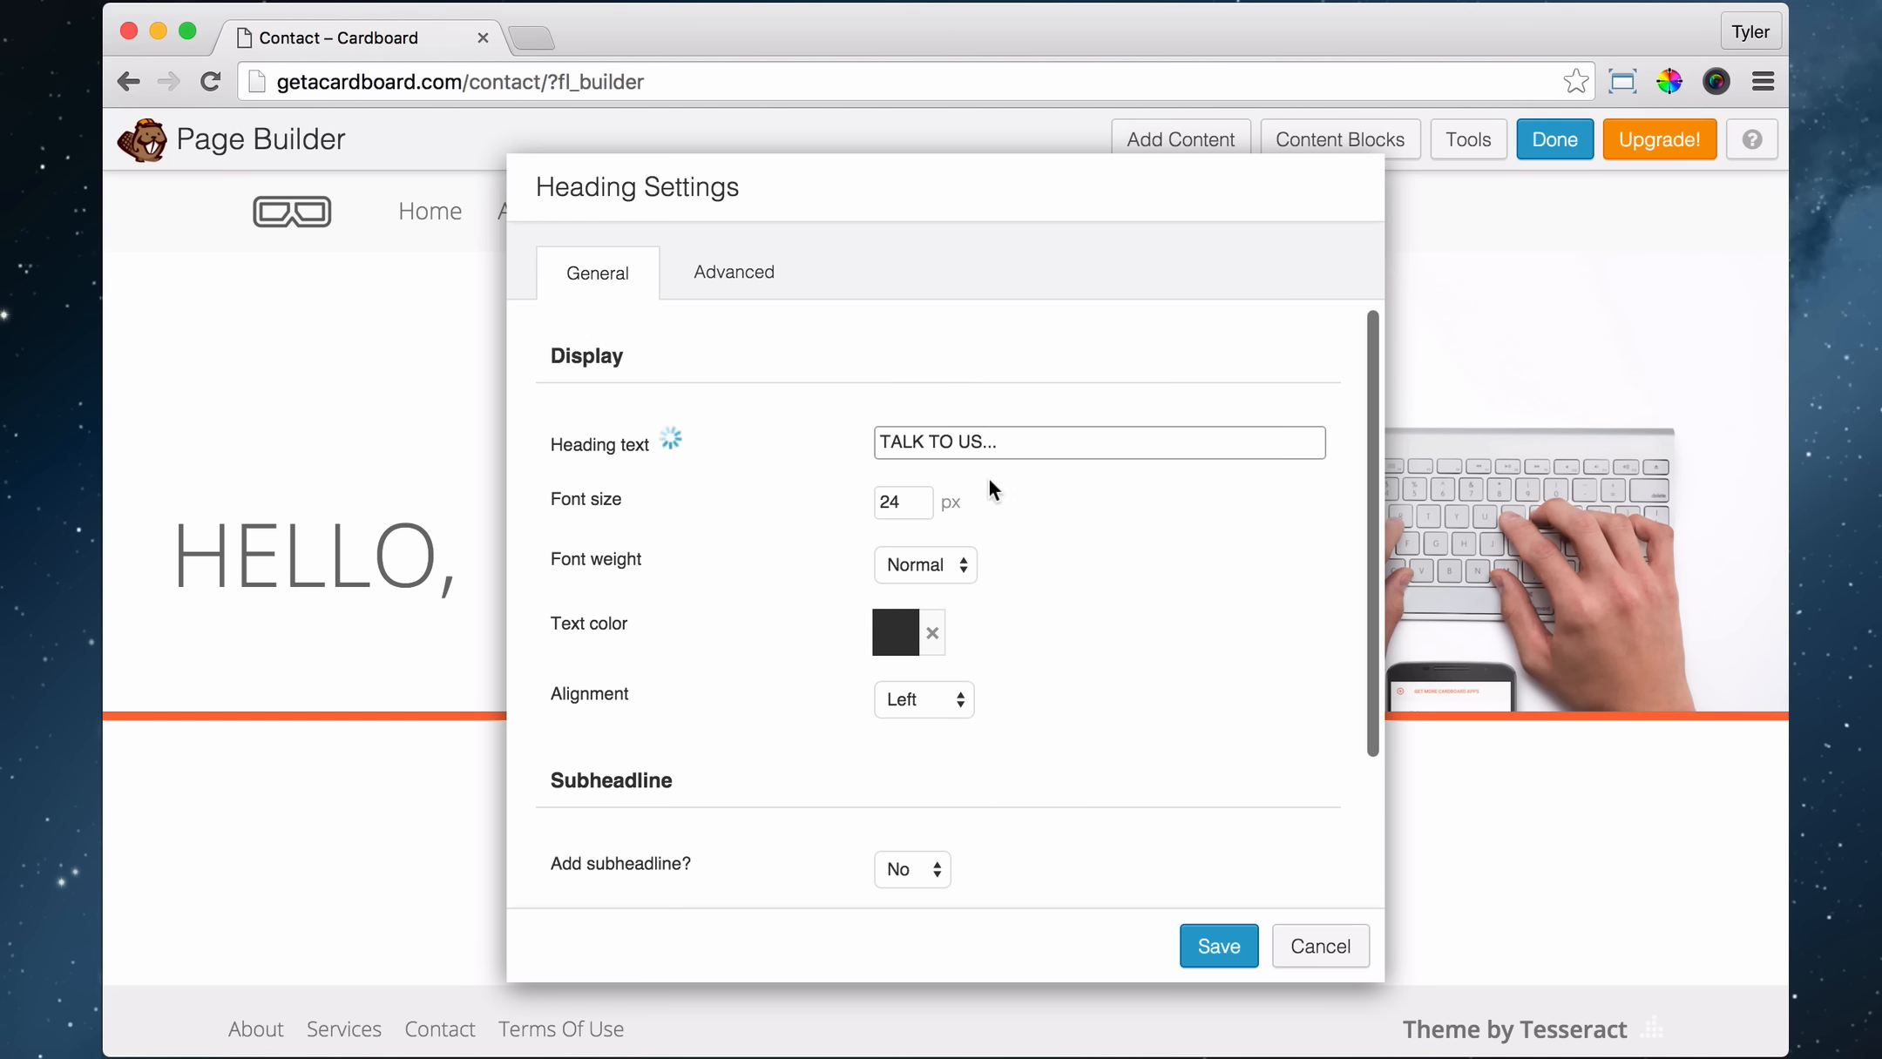
pyautogui.write('60')
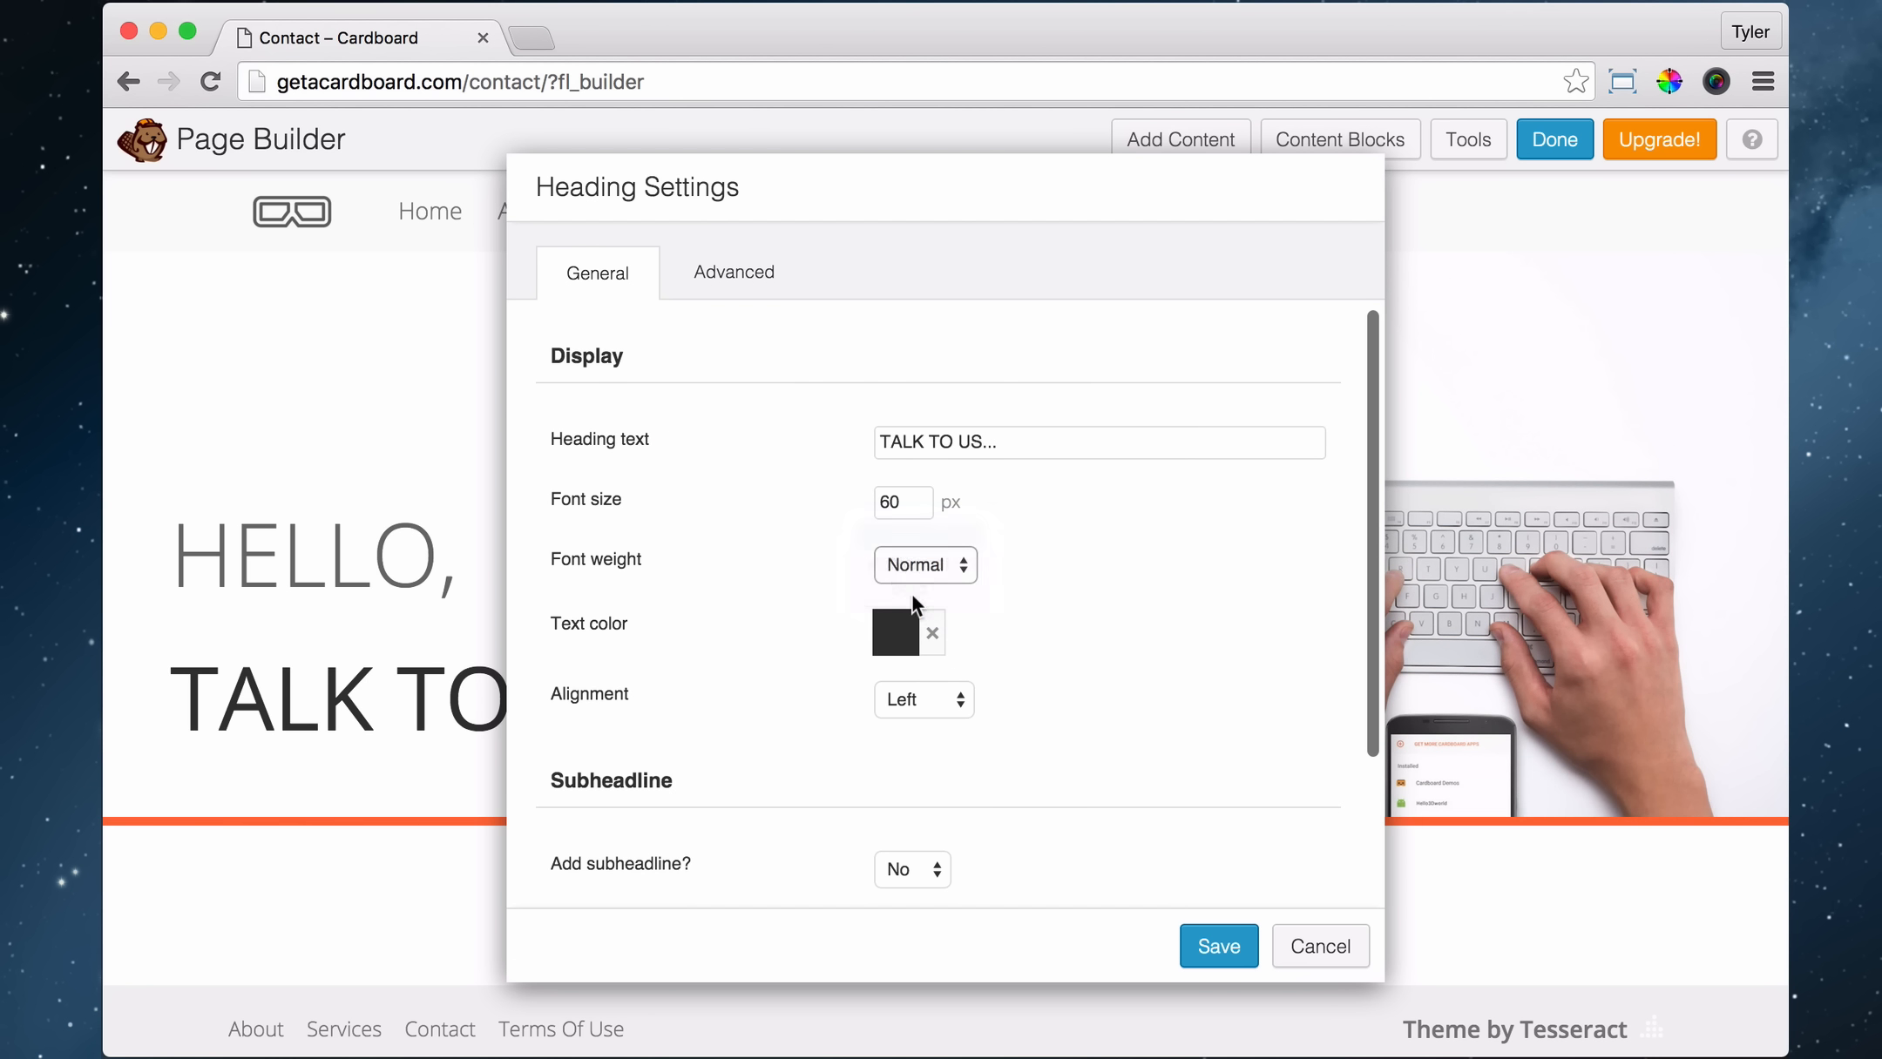
pyautogui.click(894, 633)
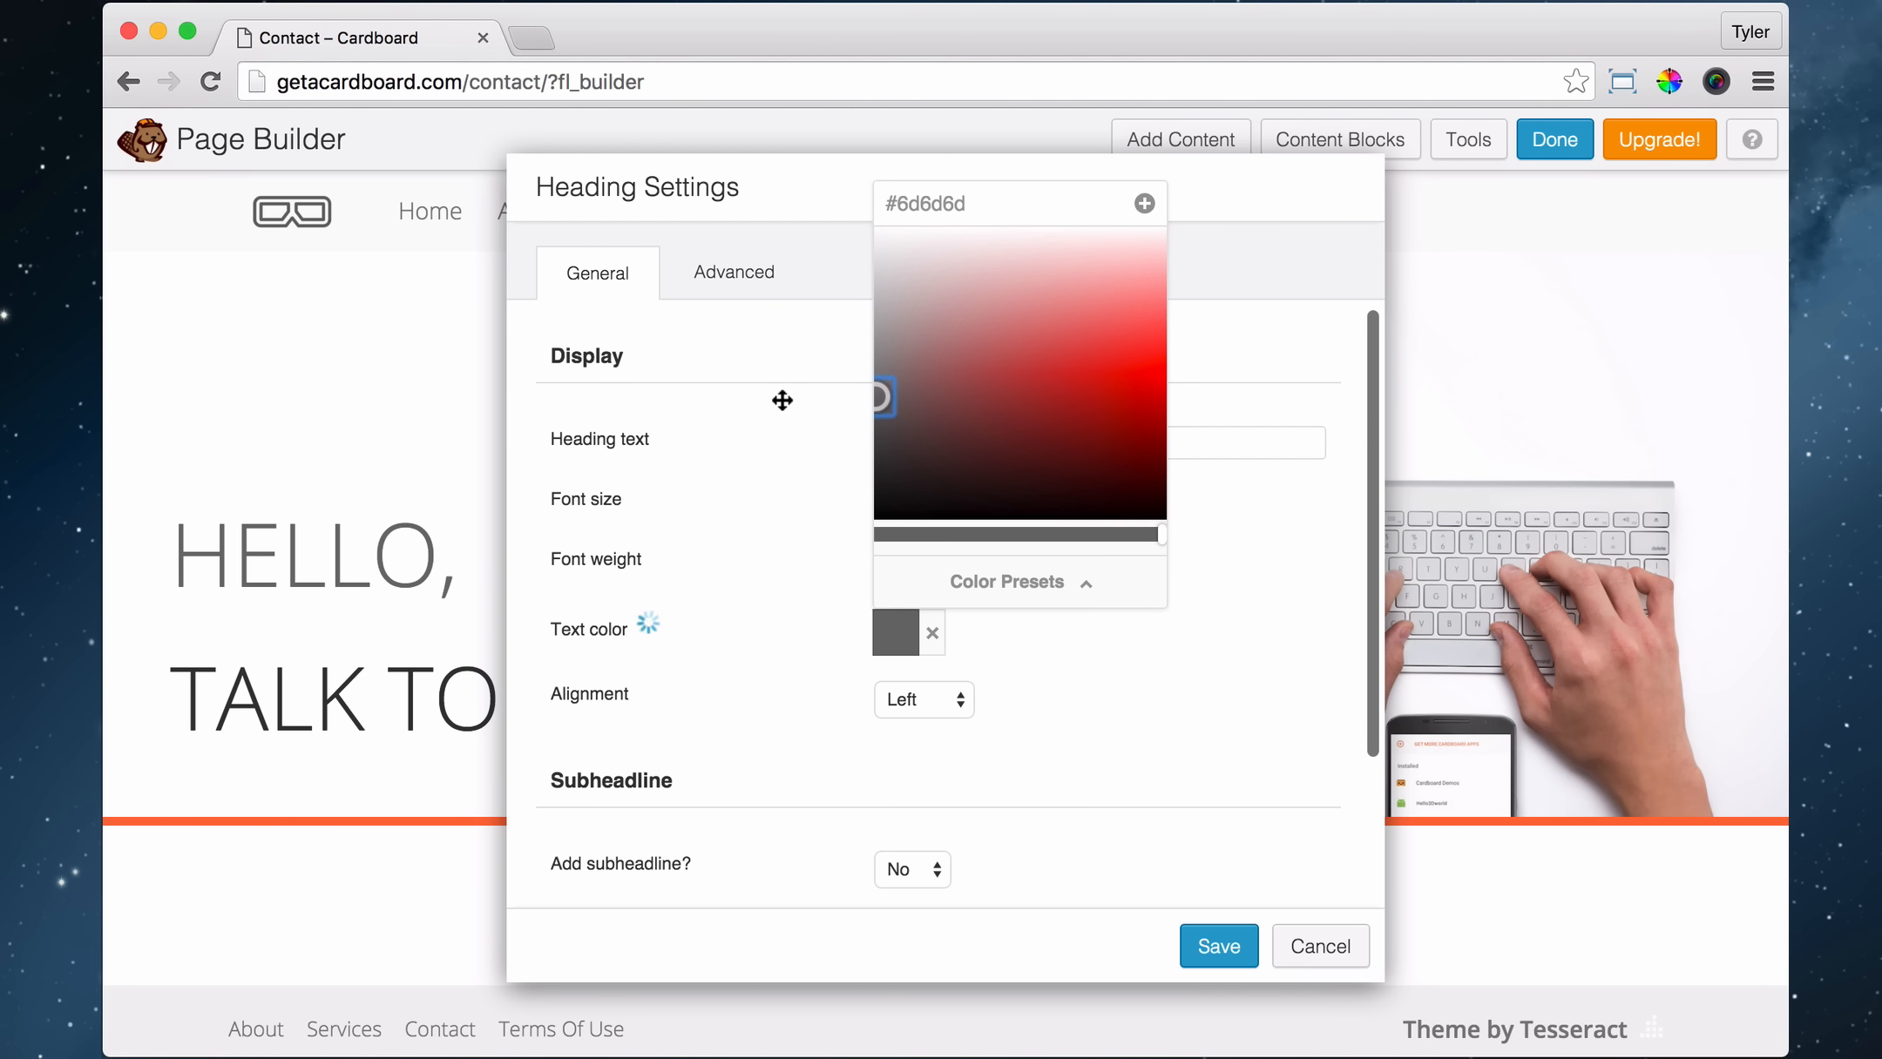
pyautogui.click(1209, 690)
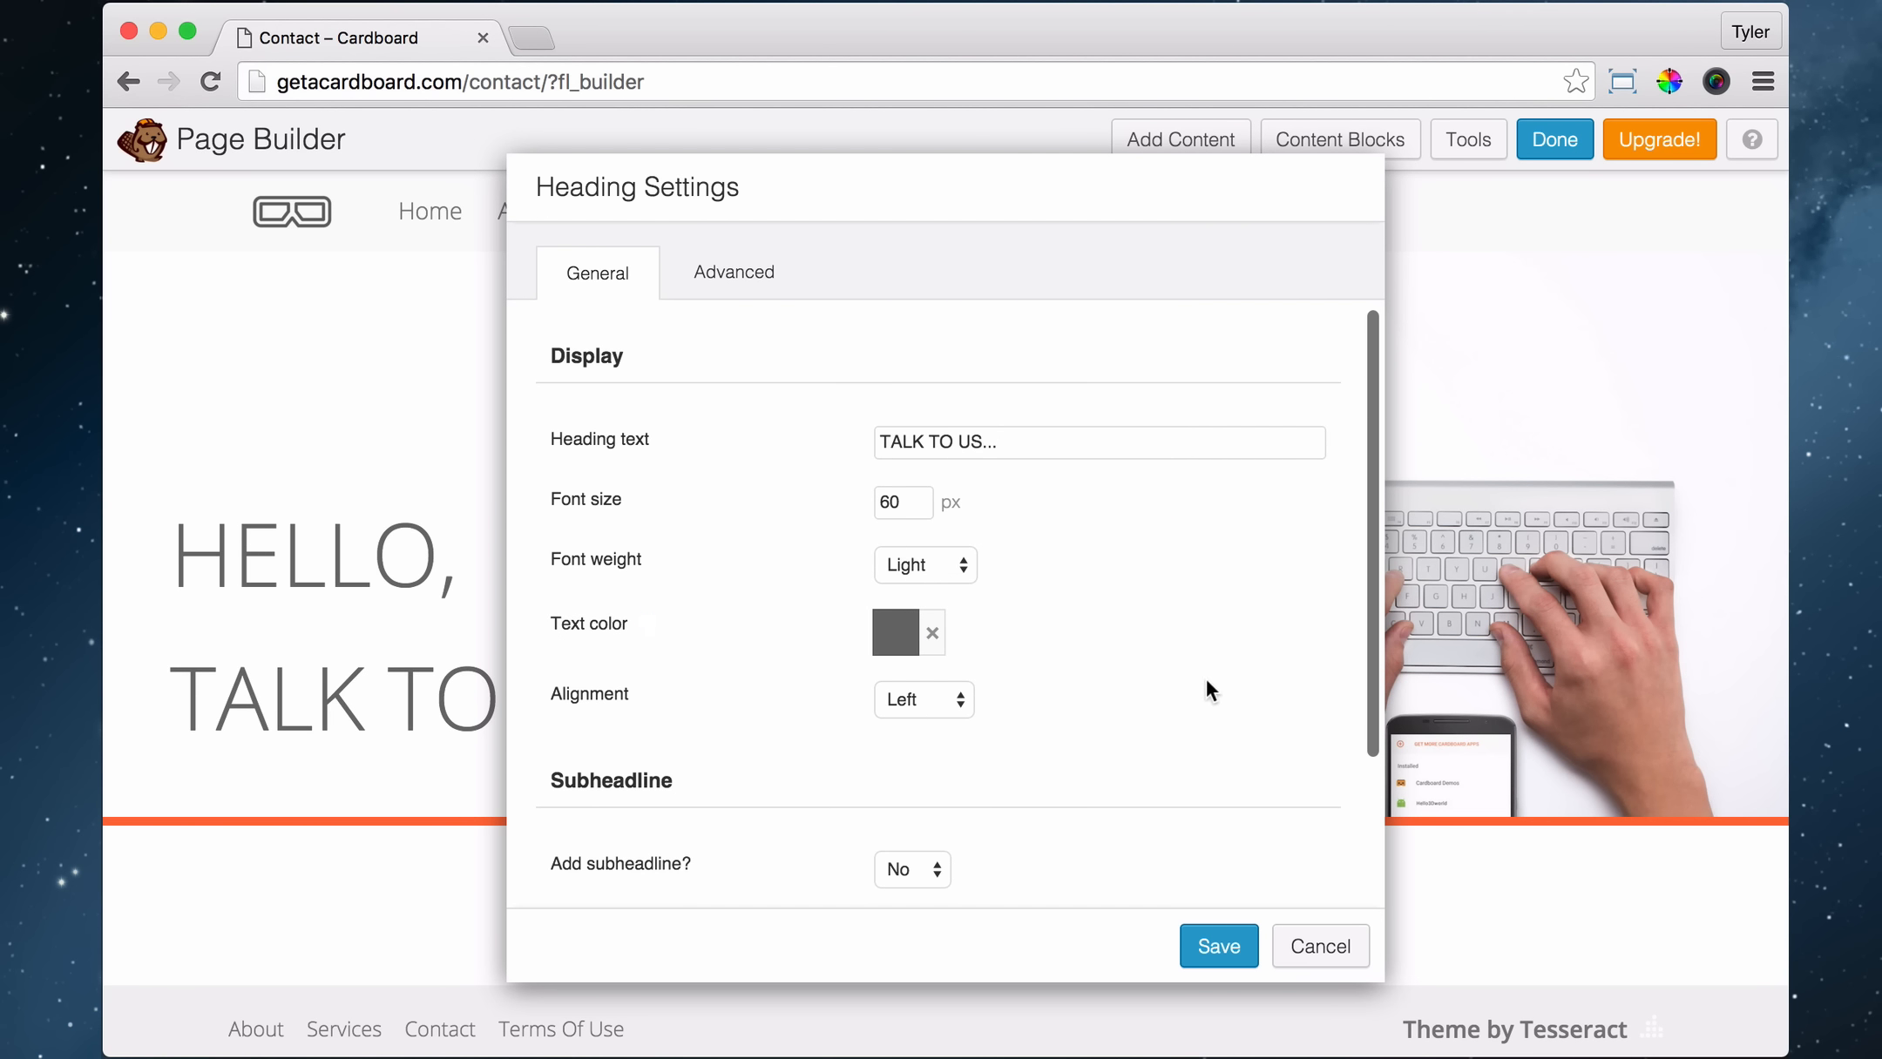
pyautogui.moveTo(1227, 737)
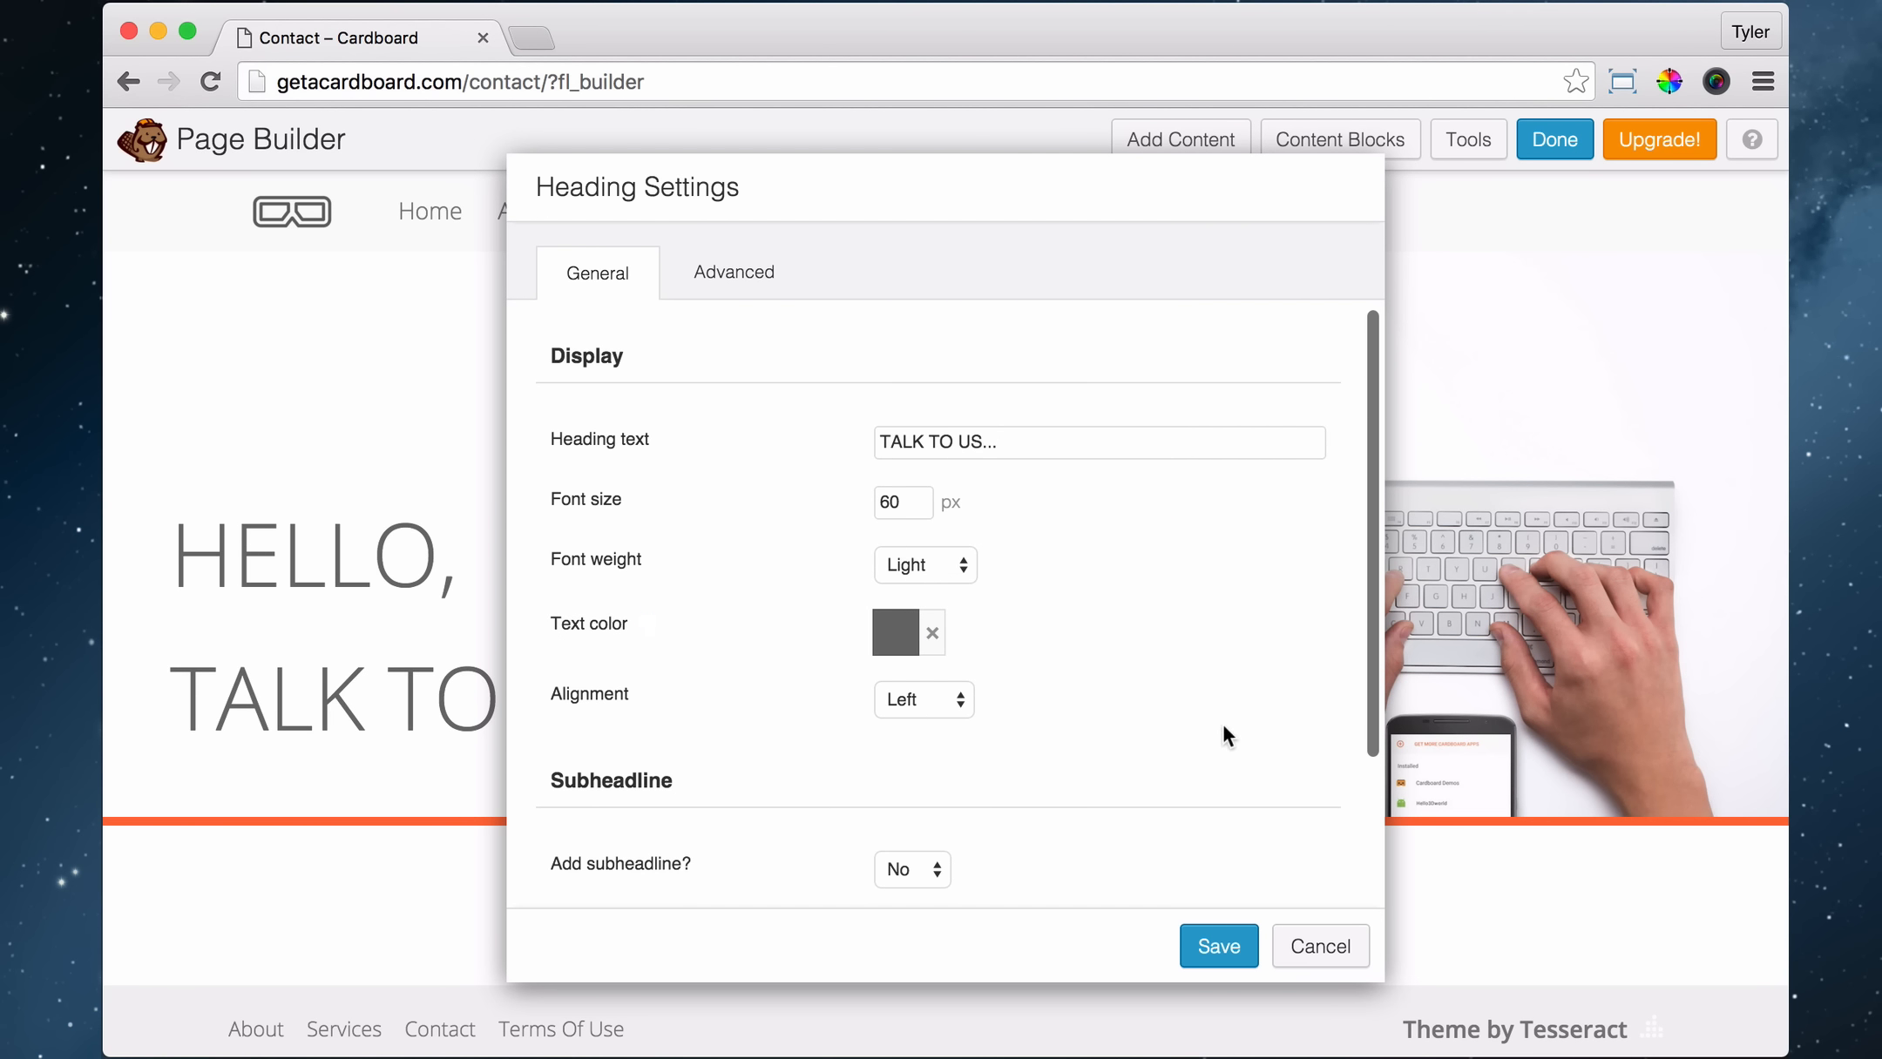
# Set the new heading's top and bottom margins to 0 and save it
pyautogui.click(732, 272)
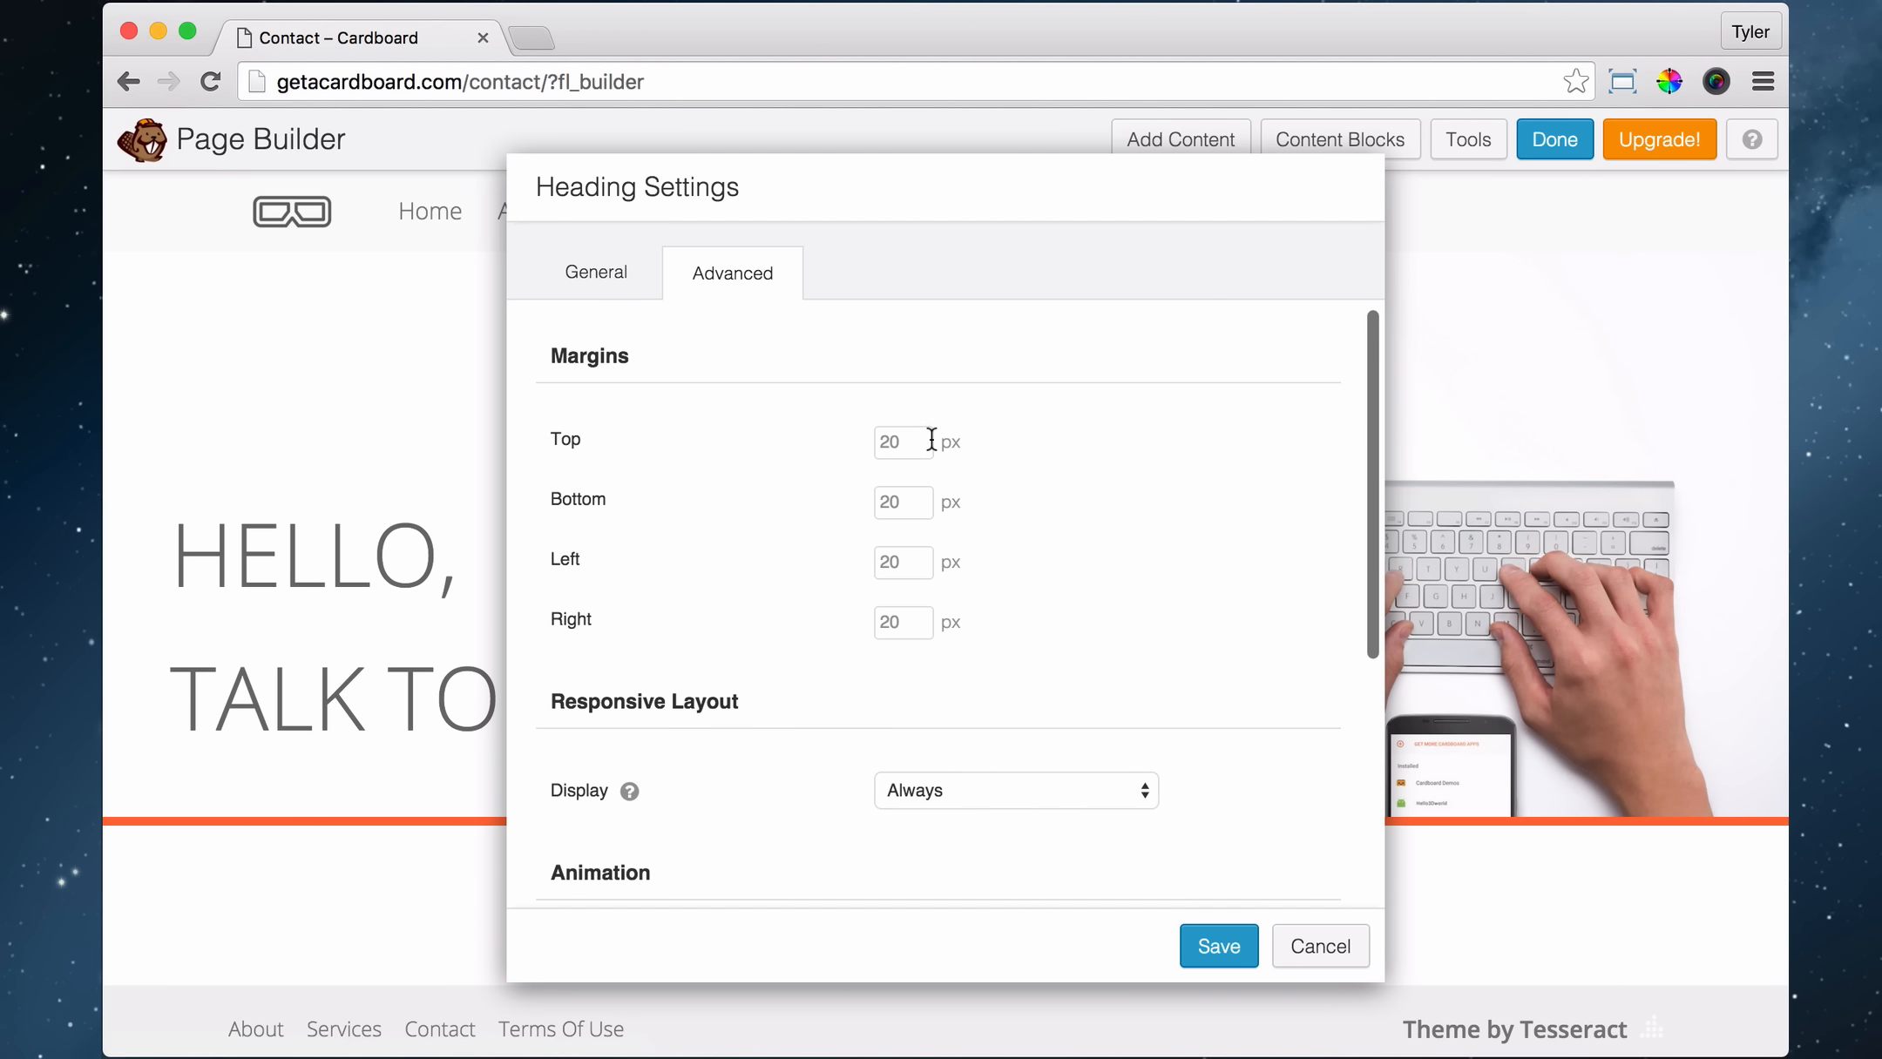
pyautogui.write('0')
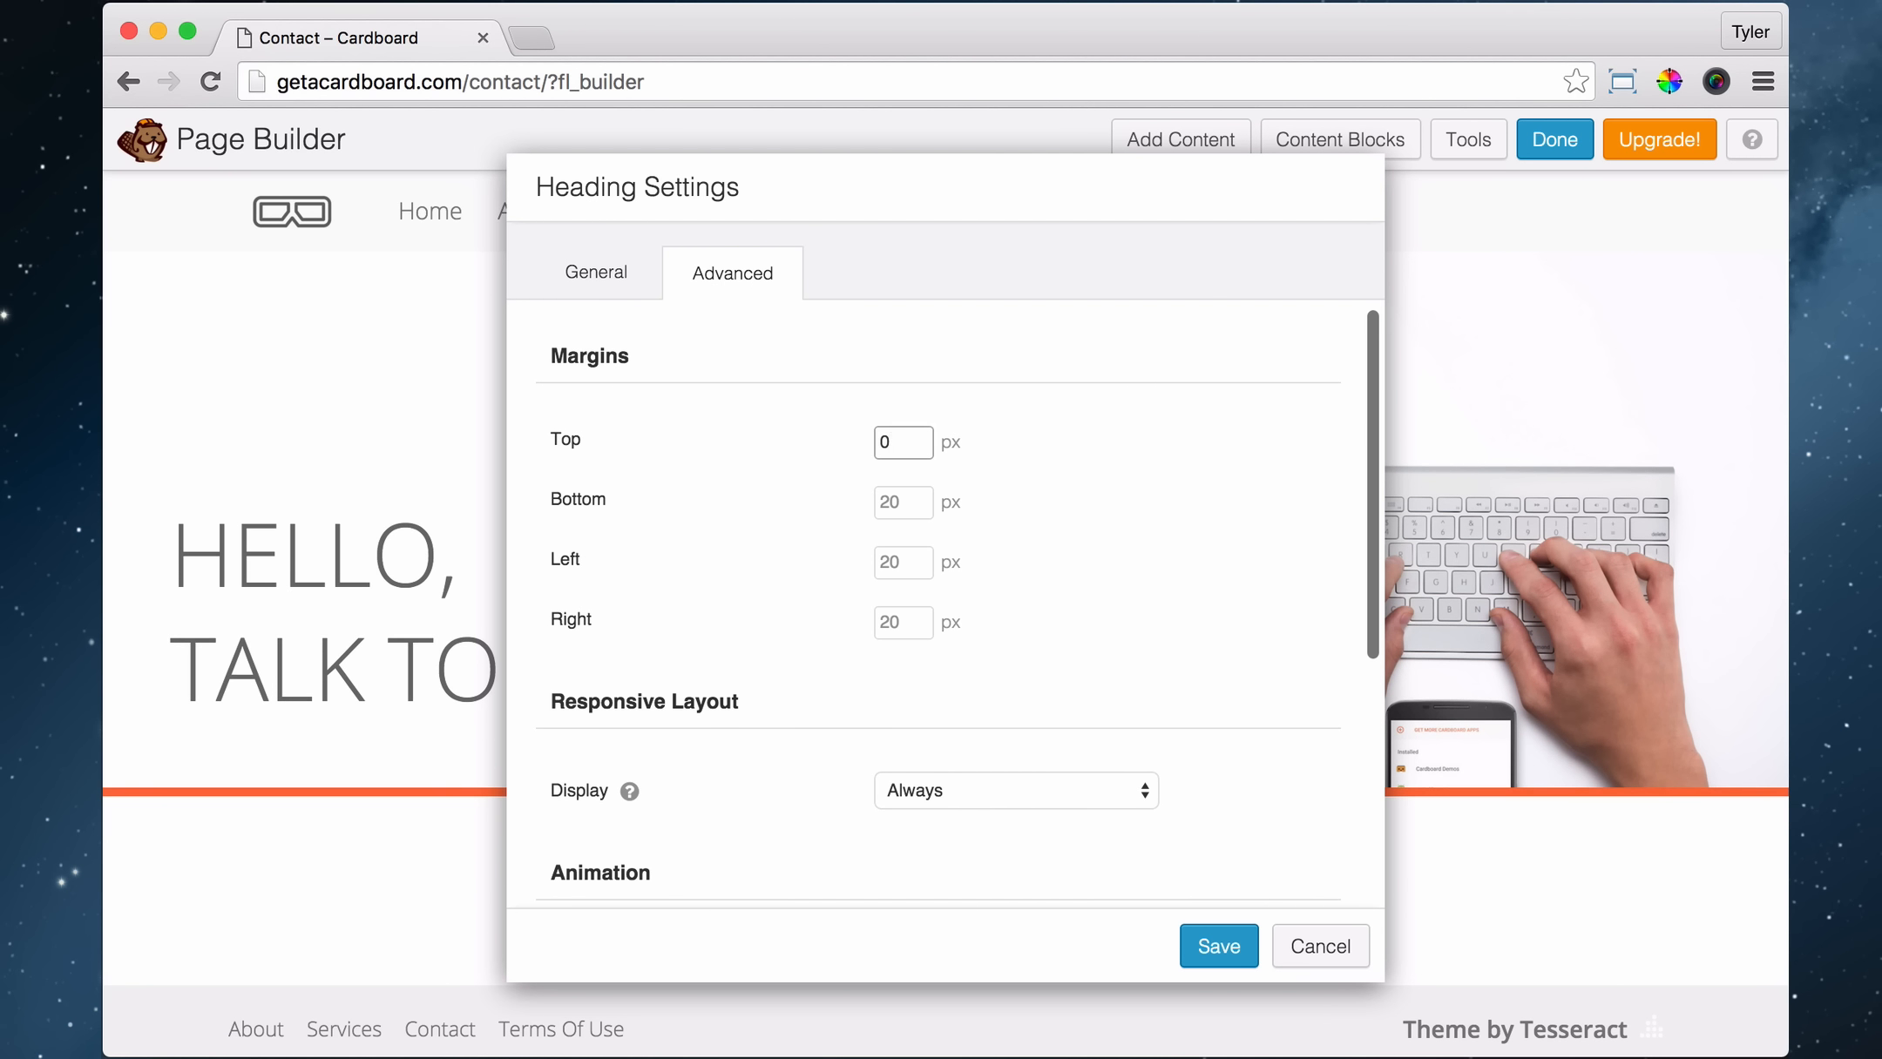
pyautogui.write('0')
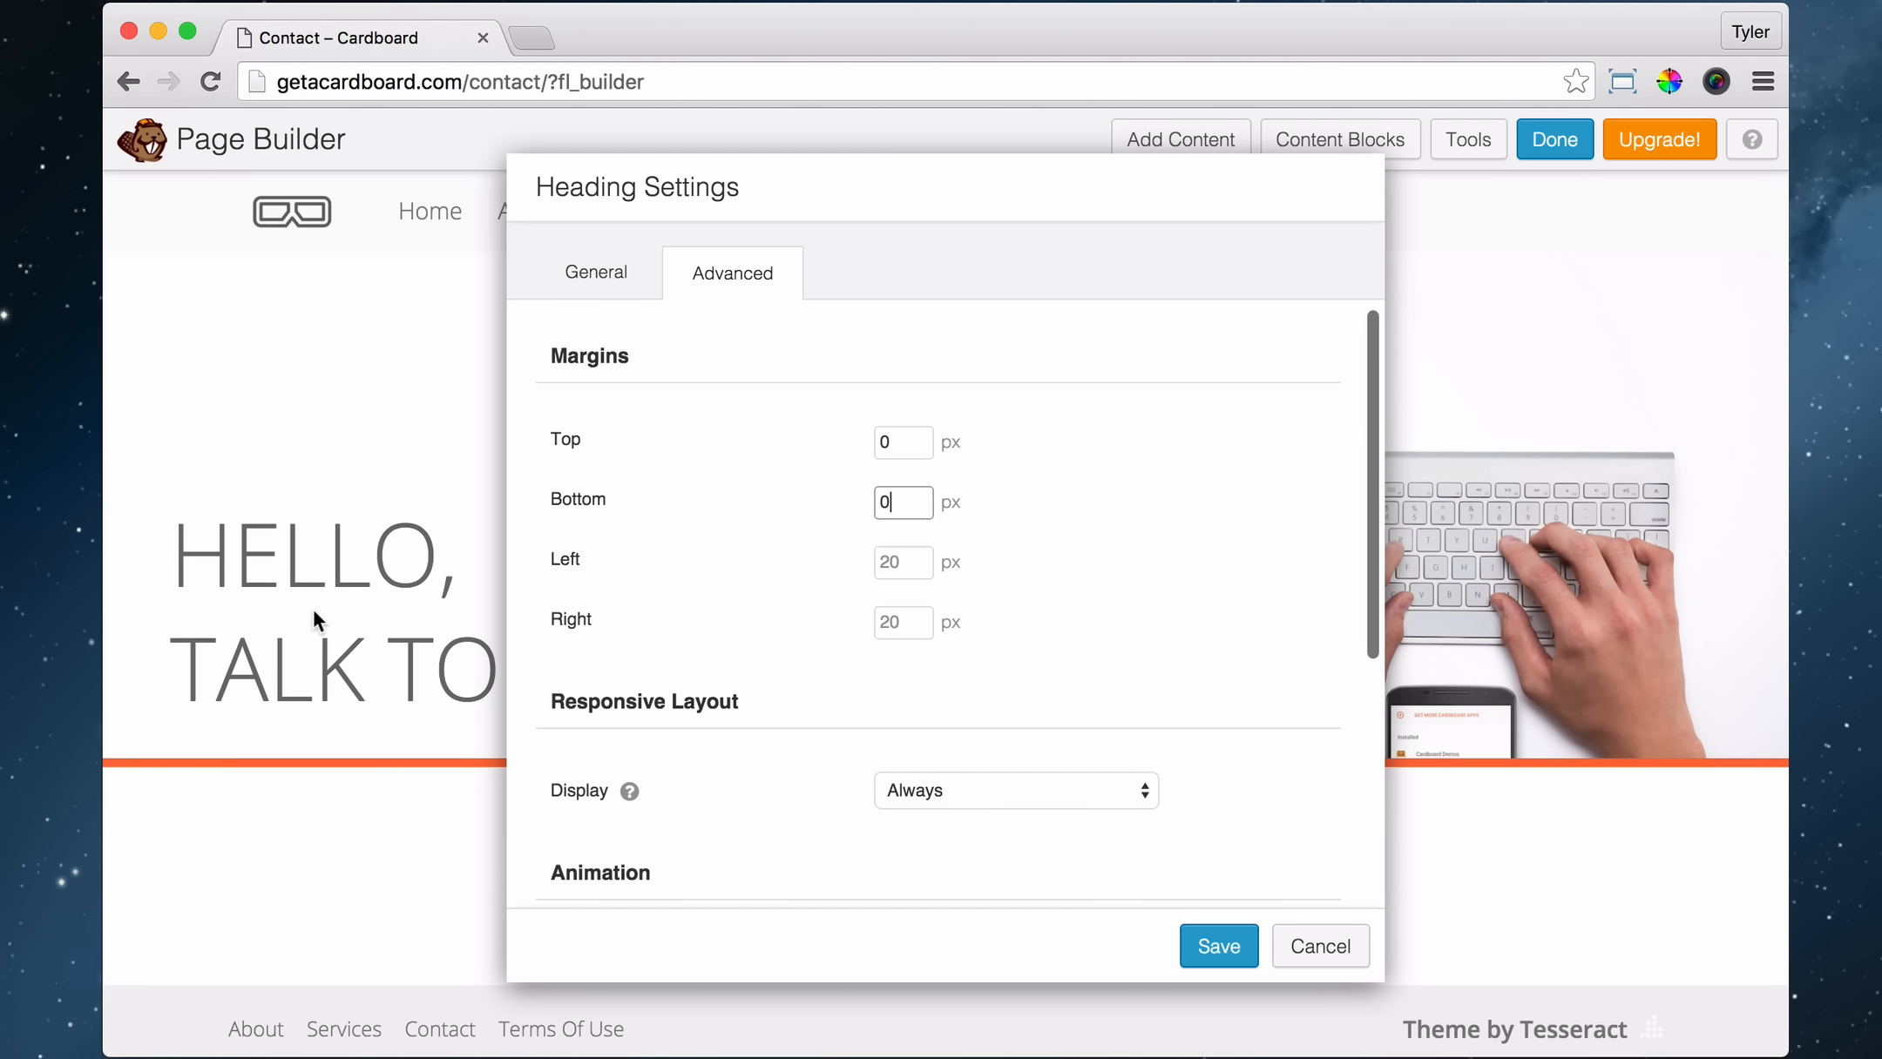
pyautogui.moveTo(244, 732)
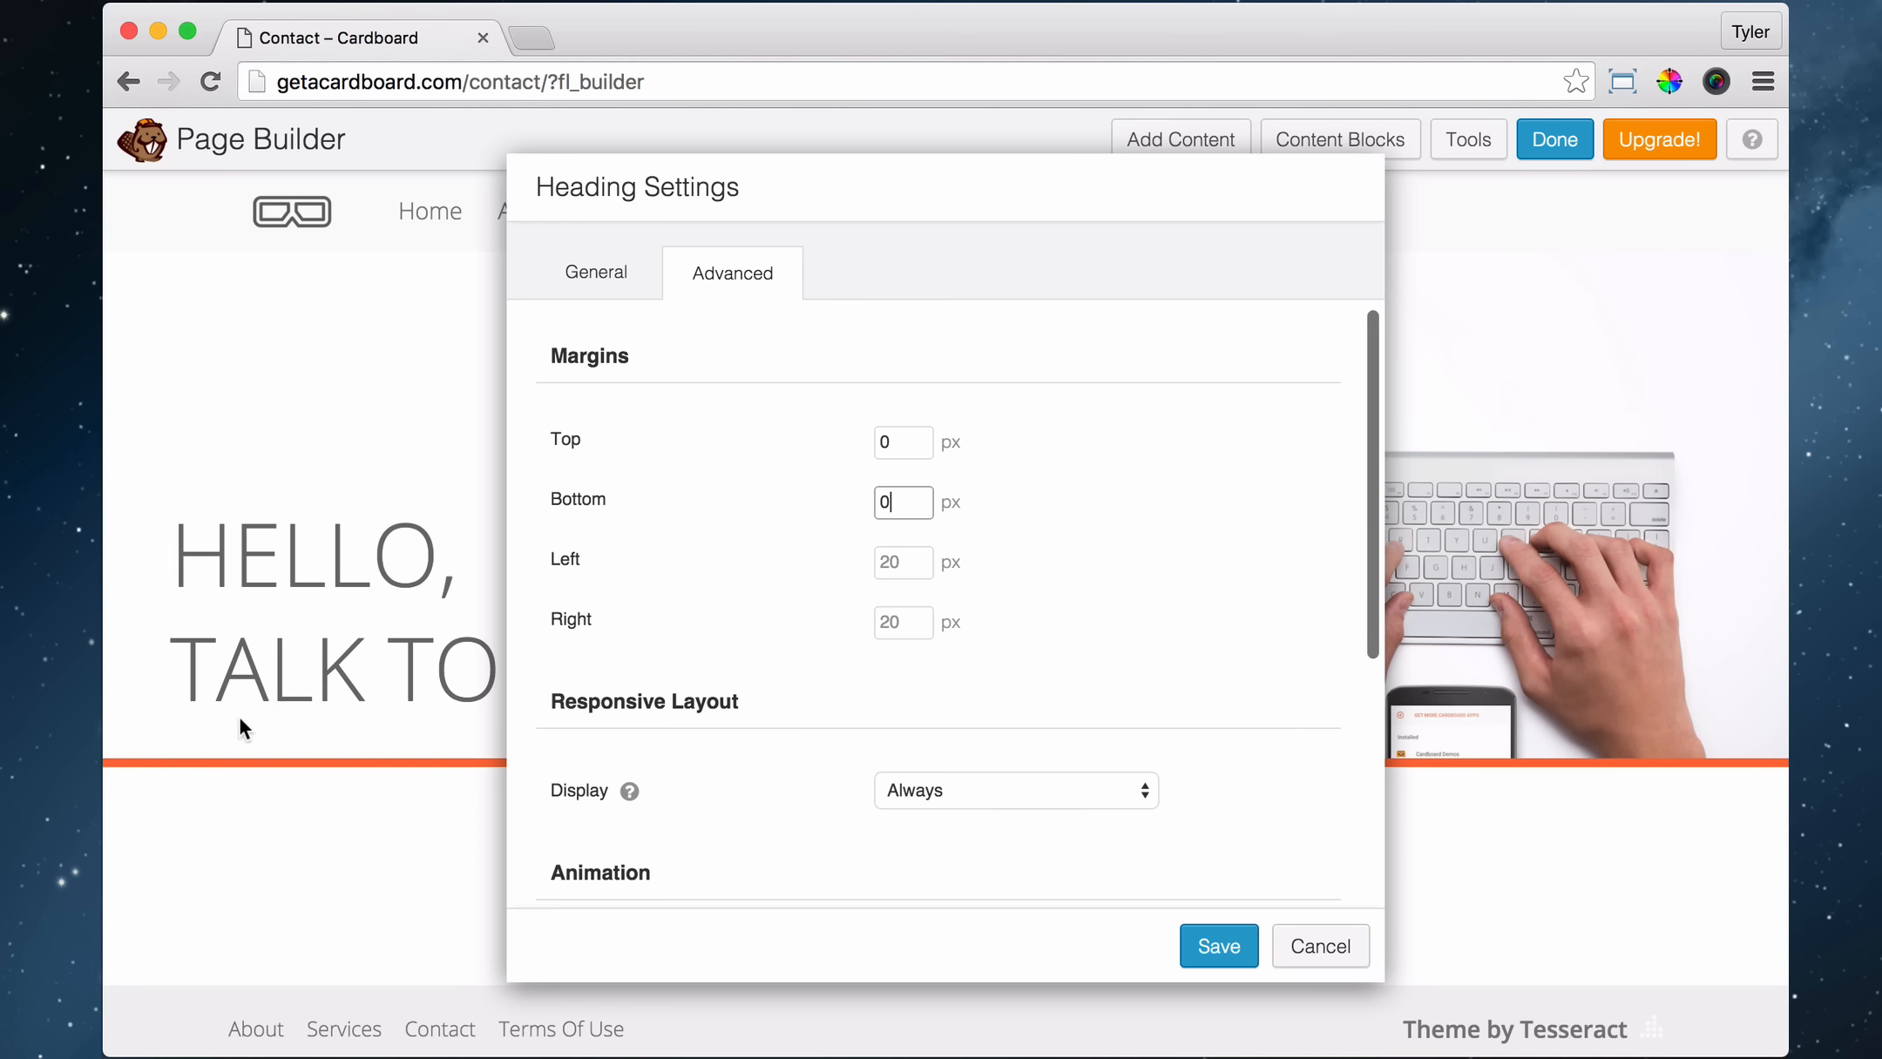
pyautogui.moveTo(1138, 963)
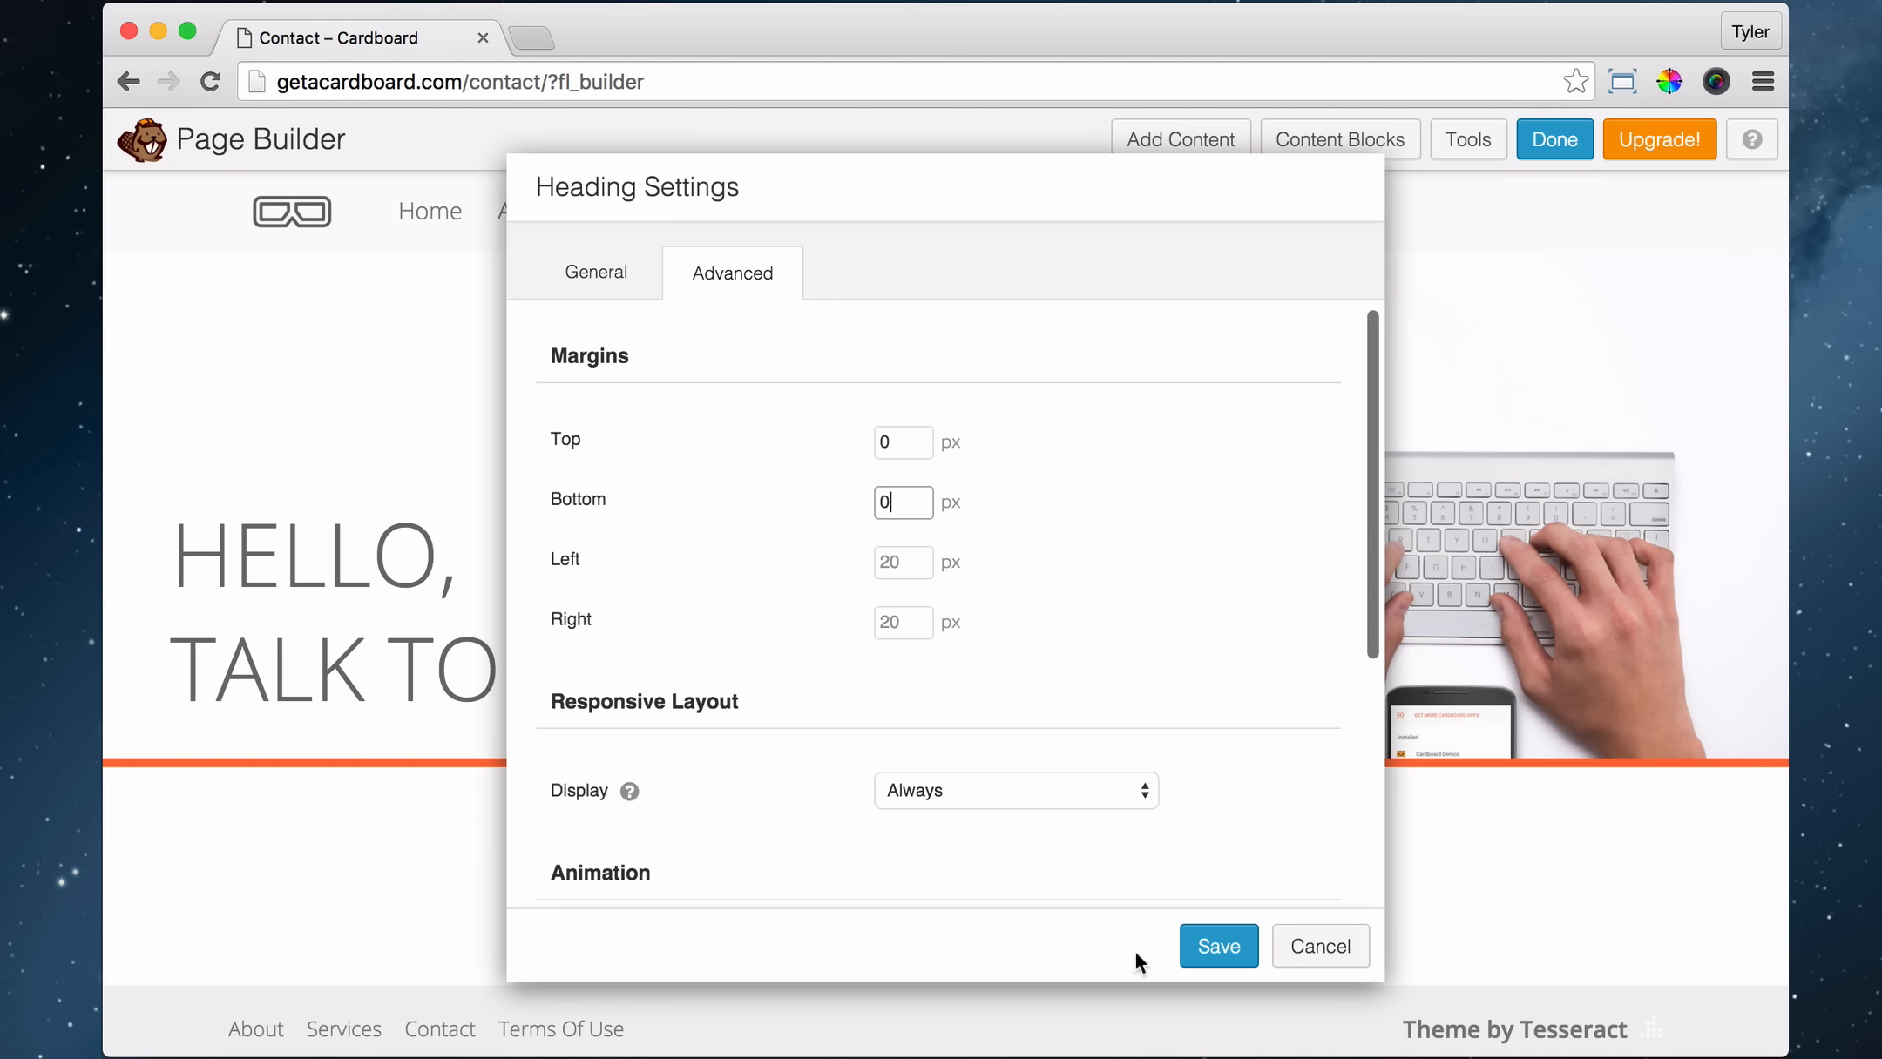
pyautogui.click(1217, 945)
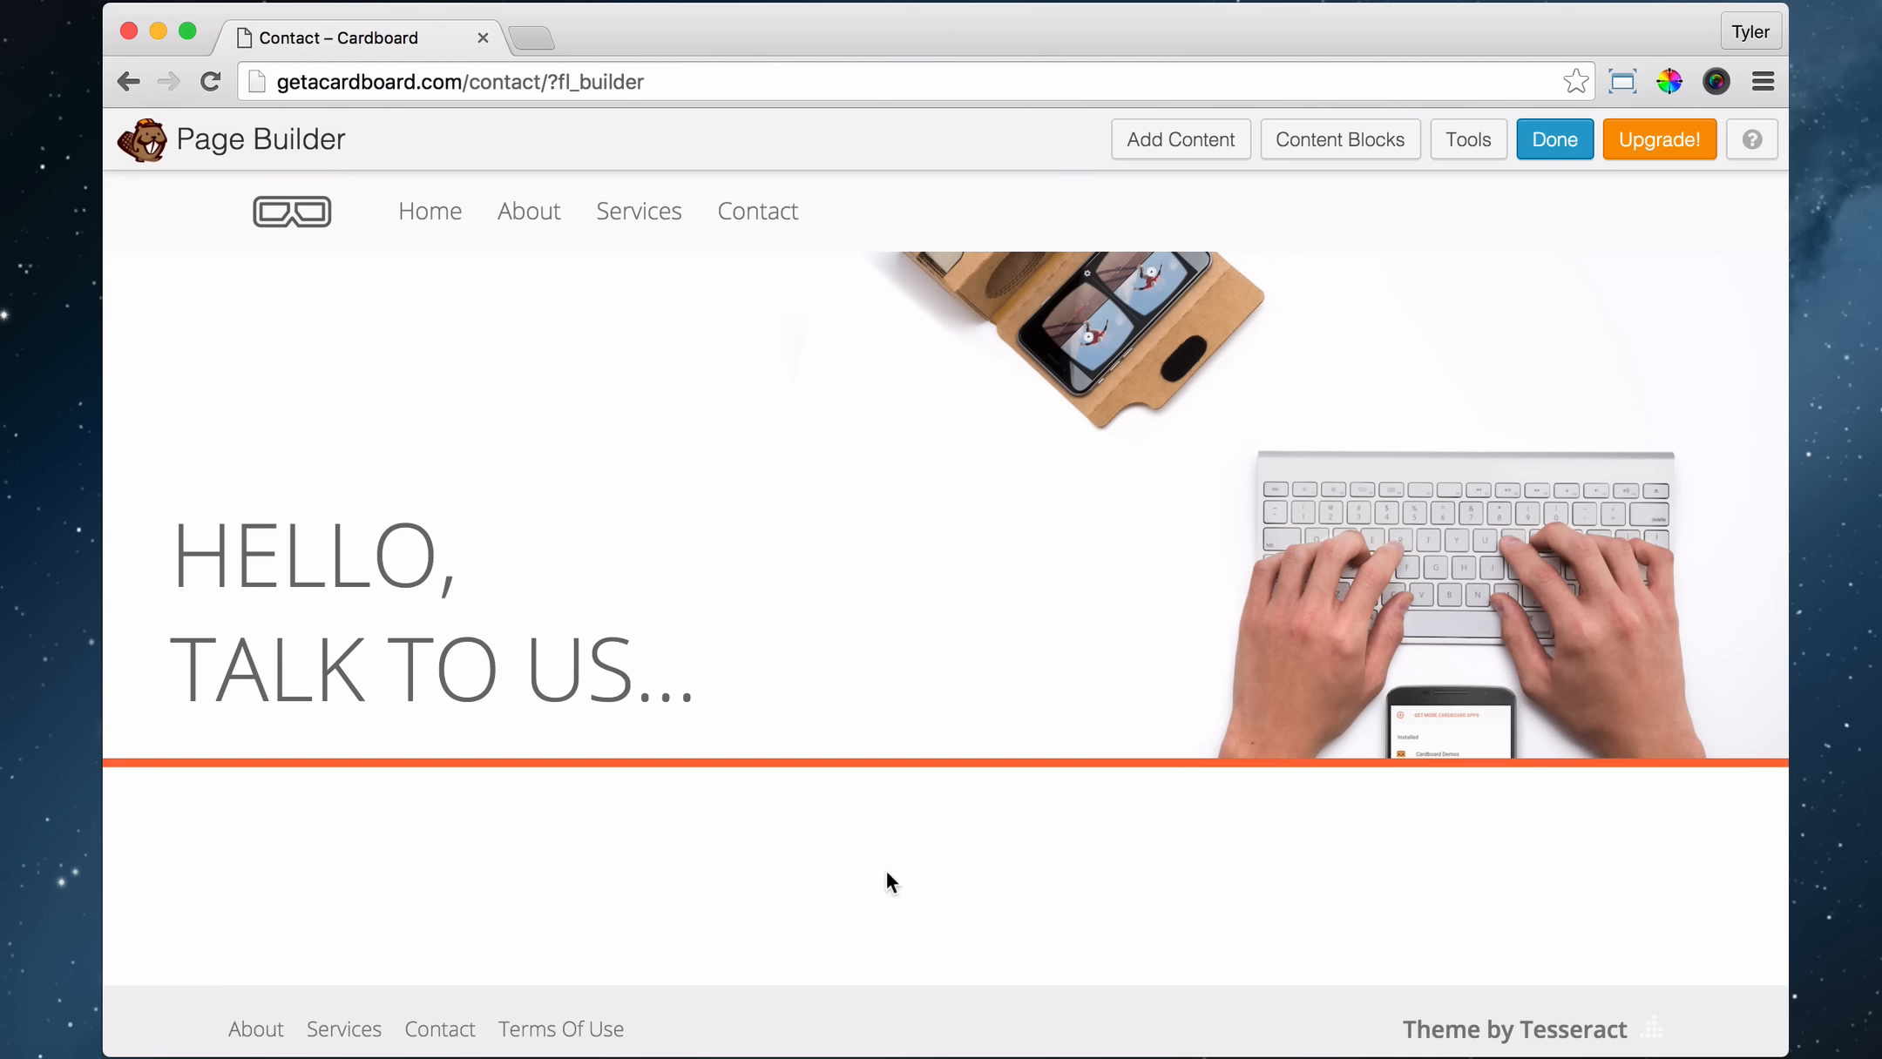
pyautogui.click(1180, 139)
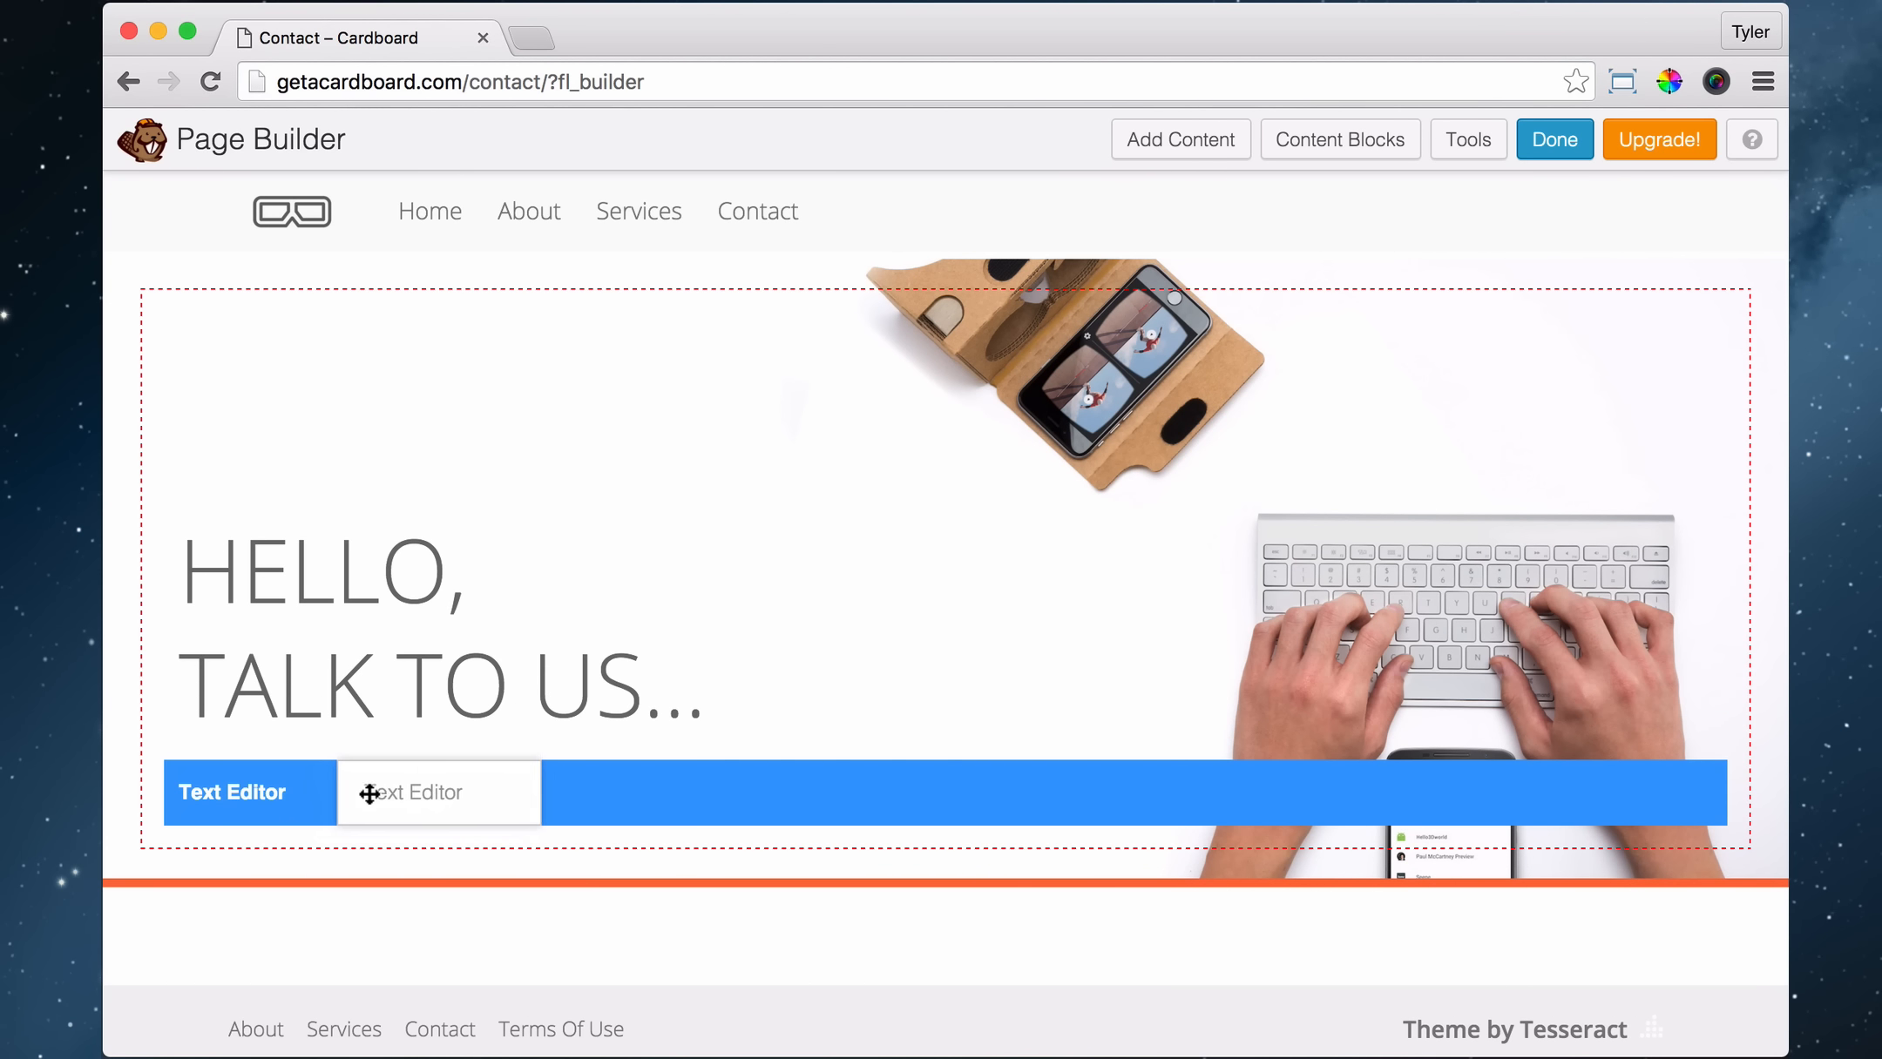
pyautogui.click(410, 792)
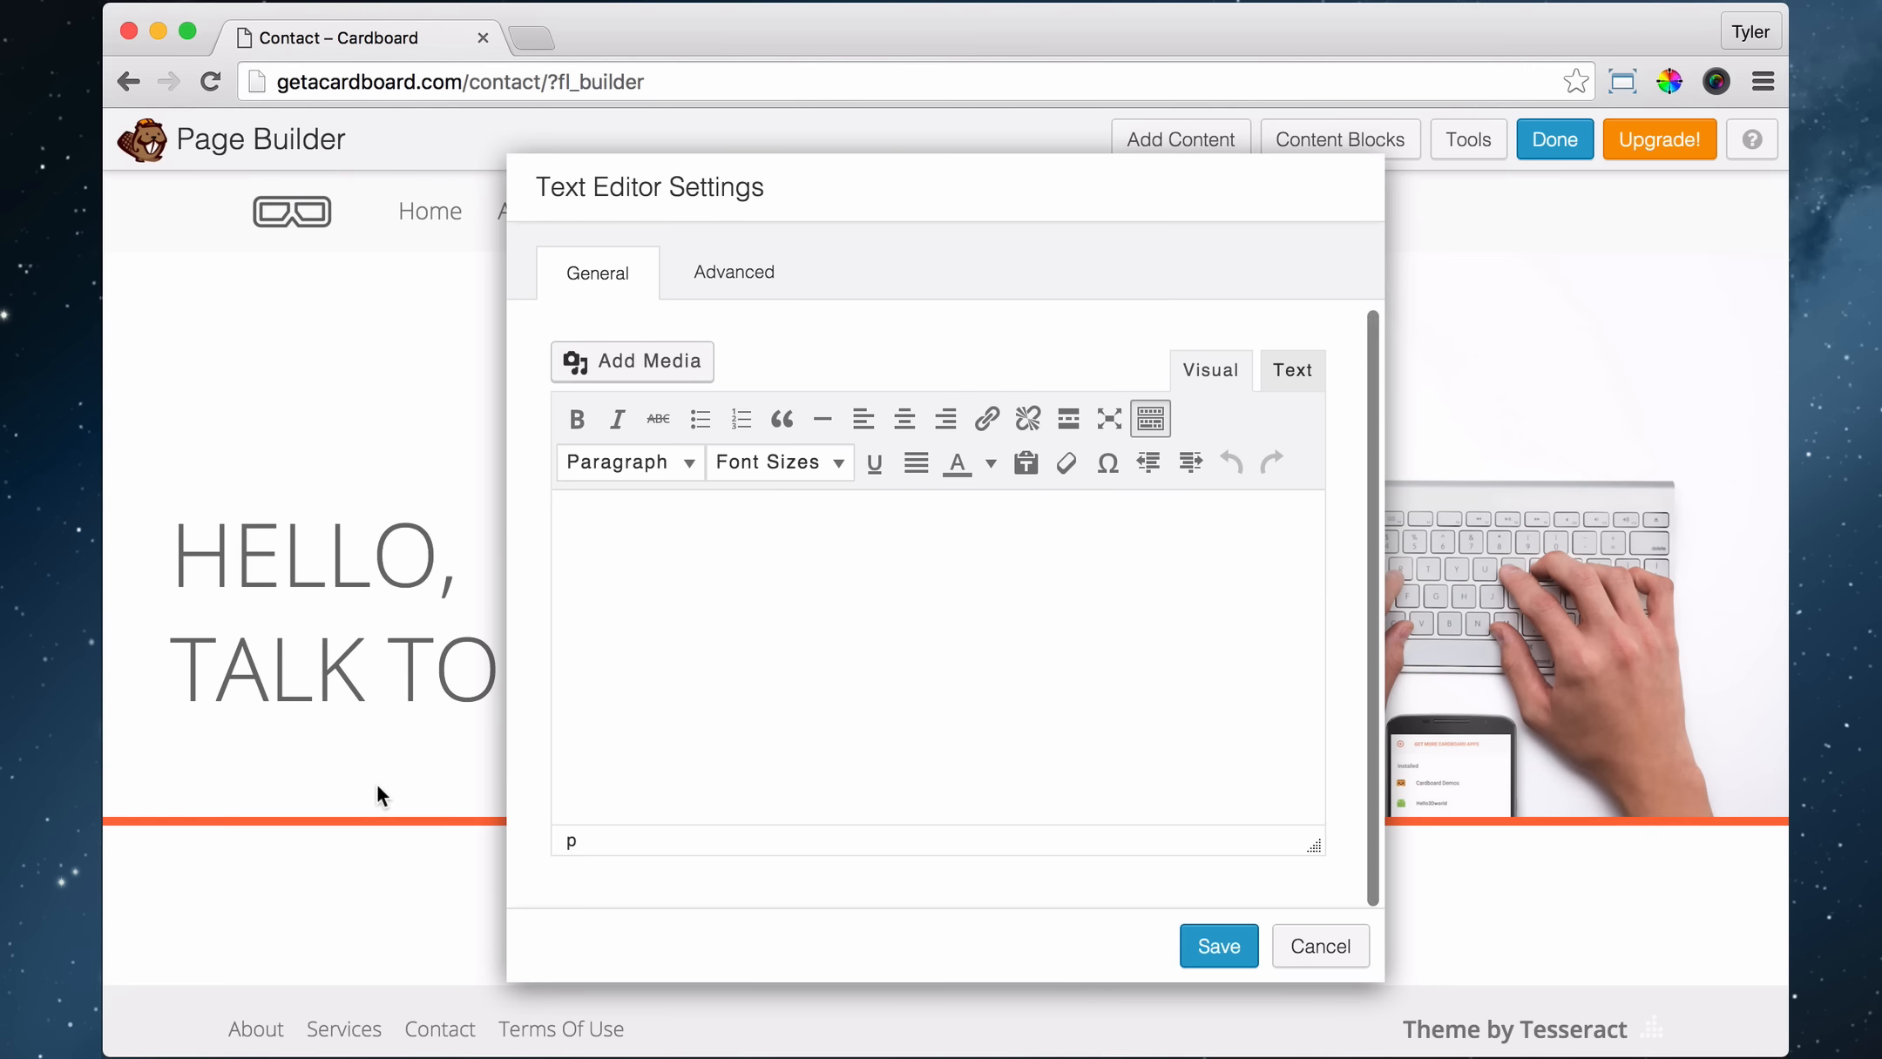
pyautogui.write('YOU CA')
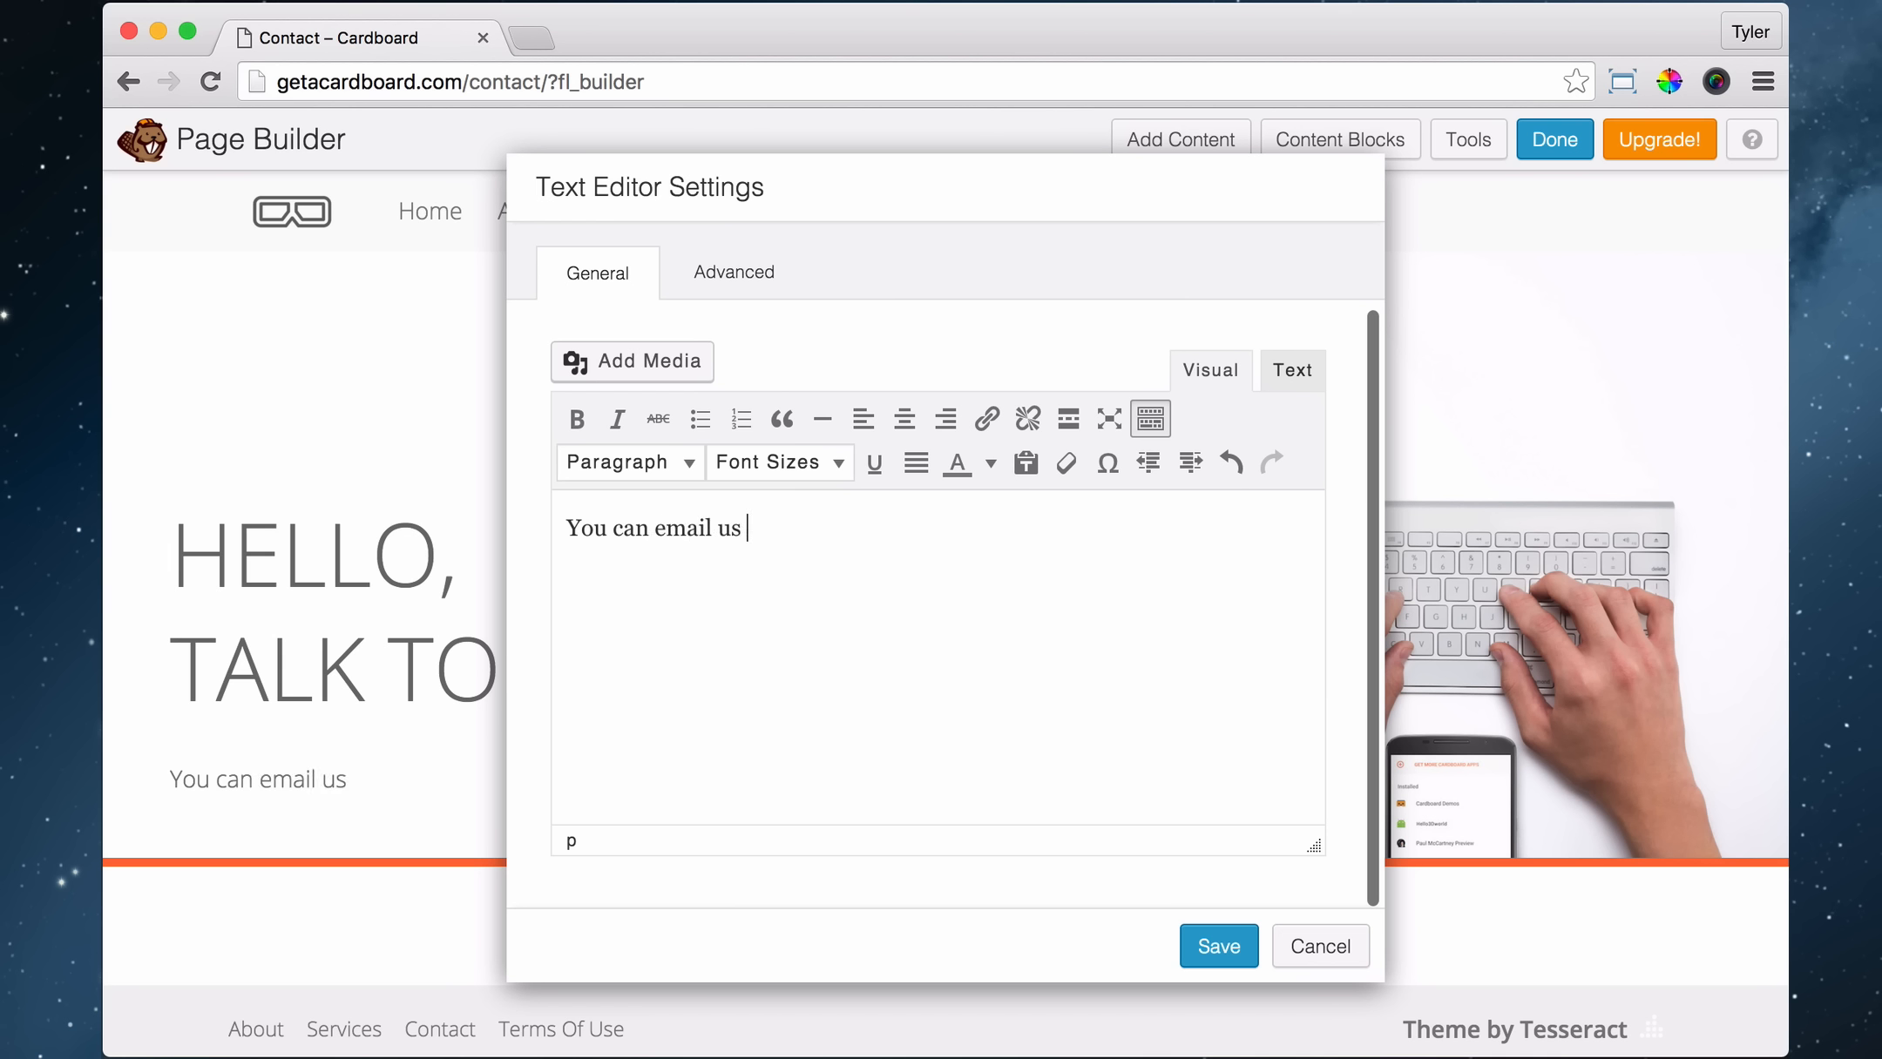
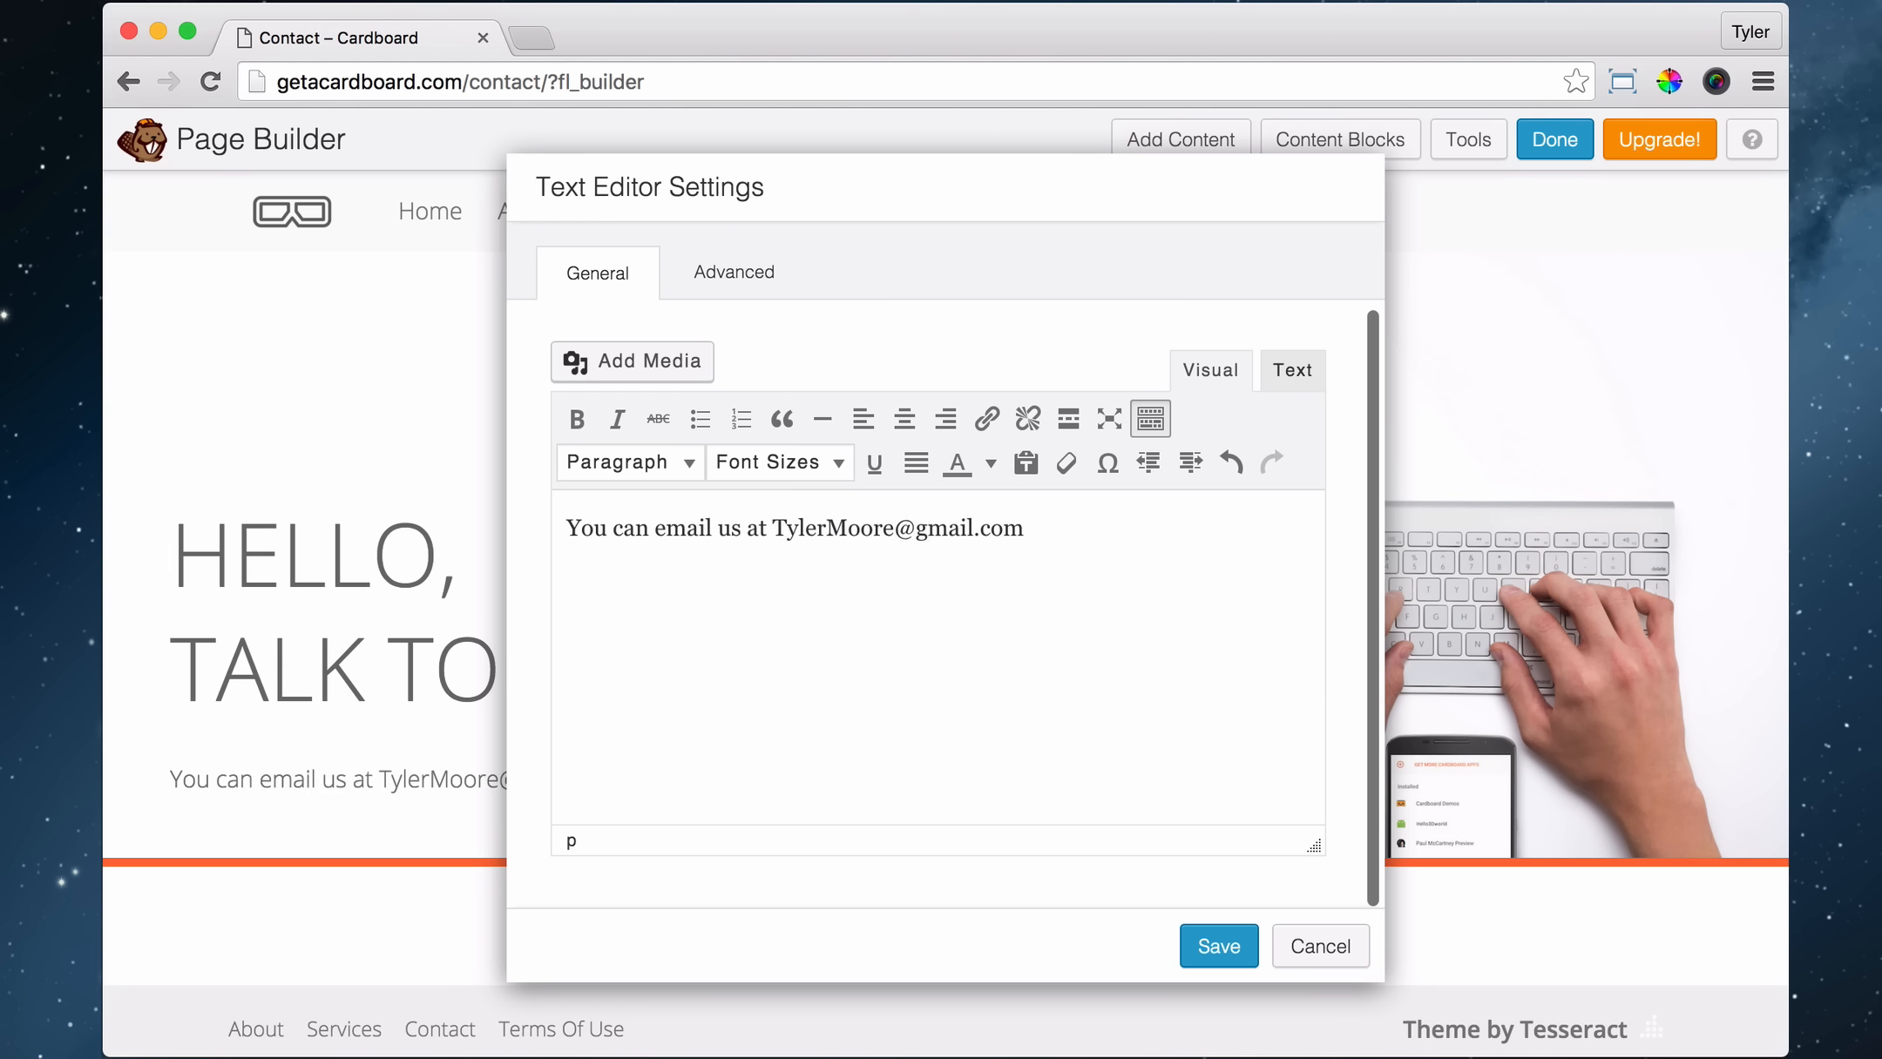
pyautogui.write('or')
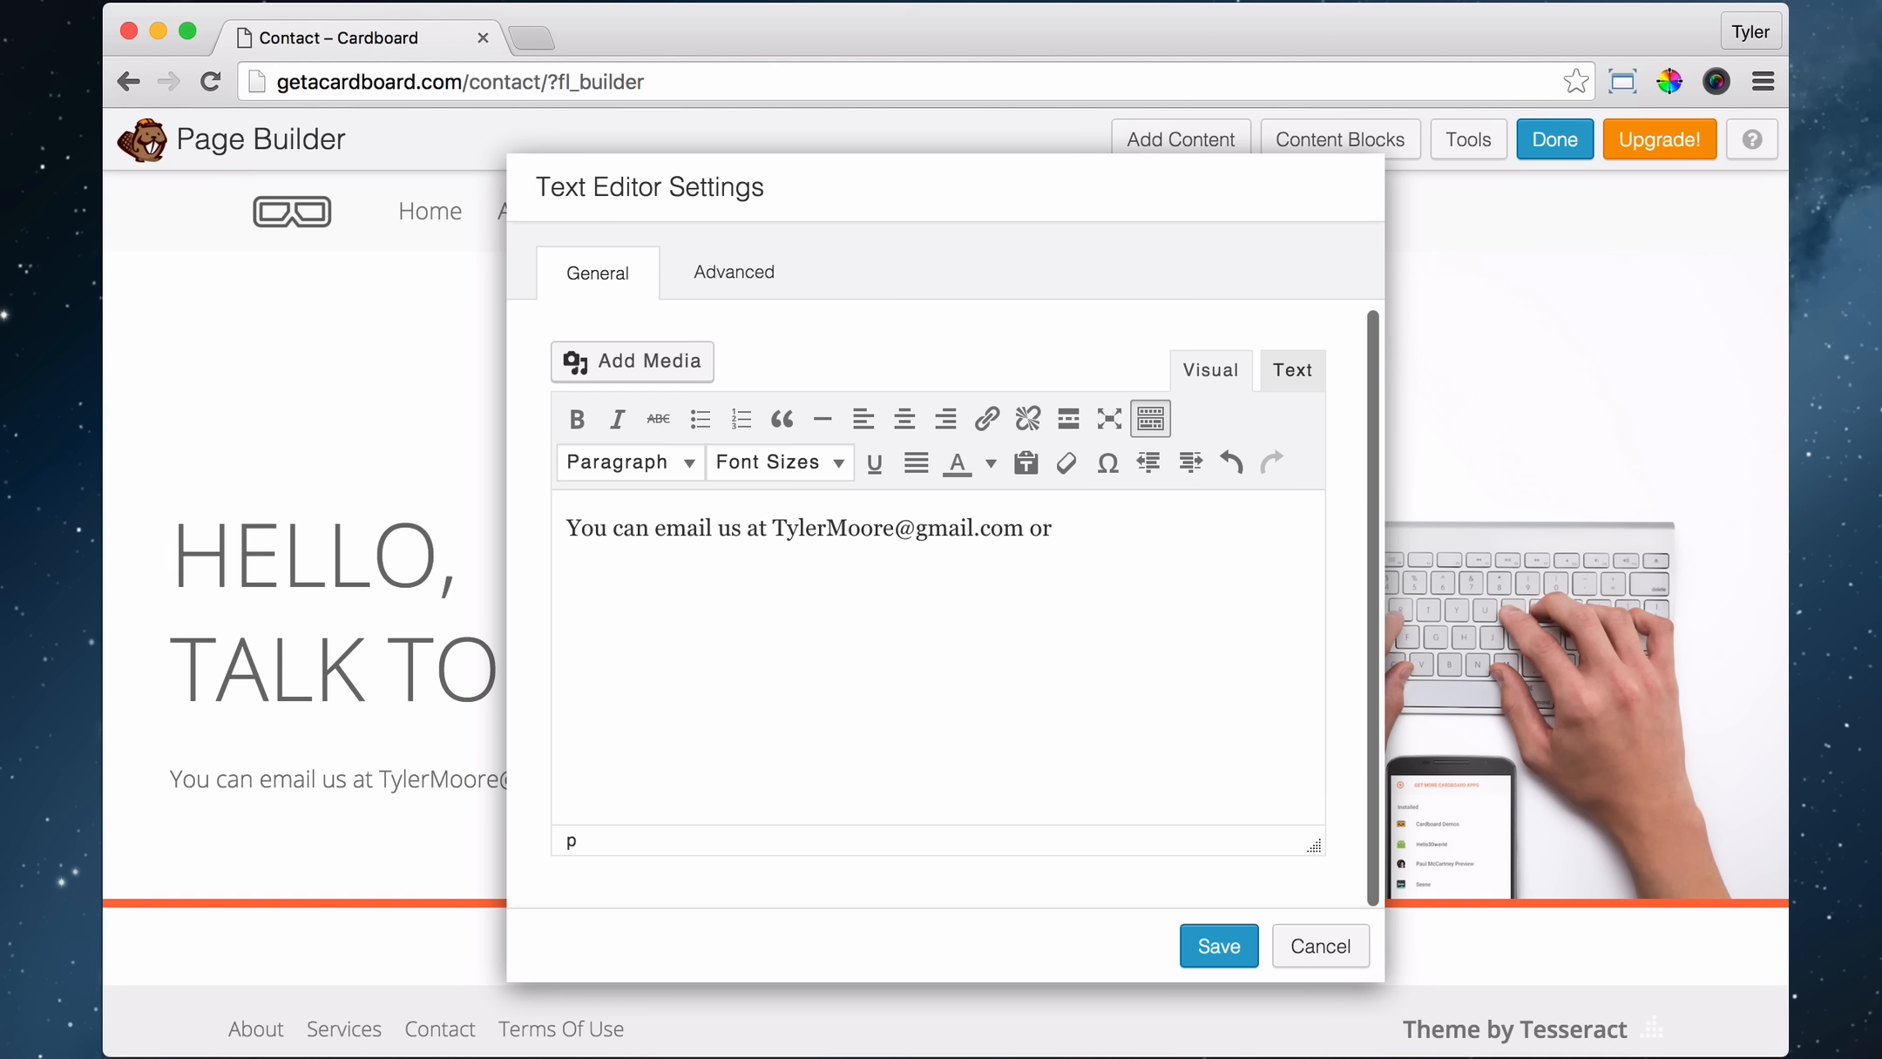
pyautogui.write('Call')
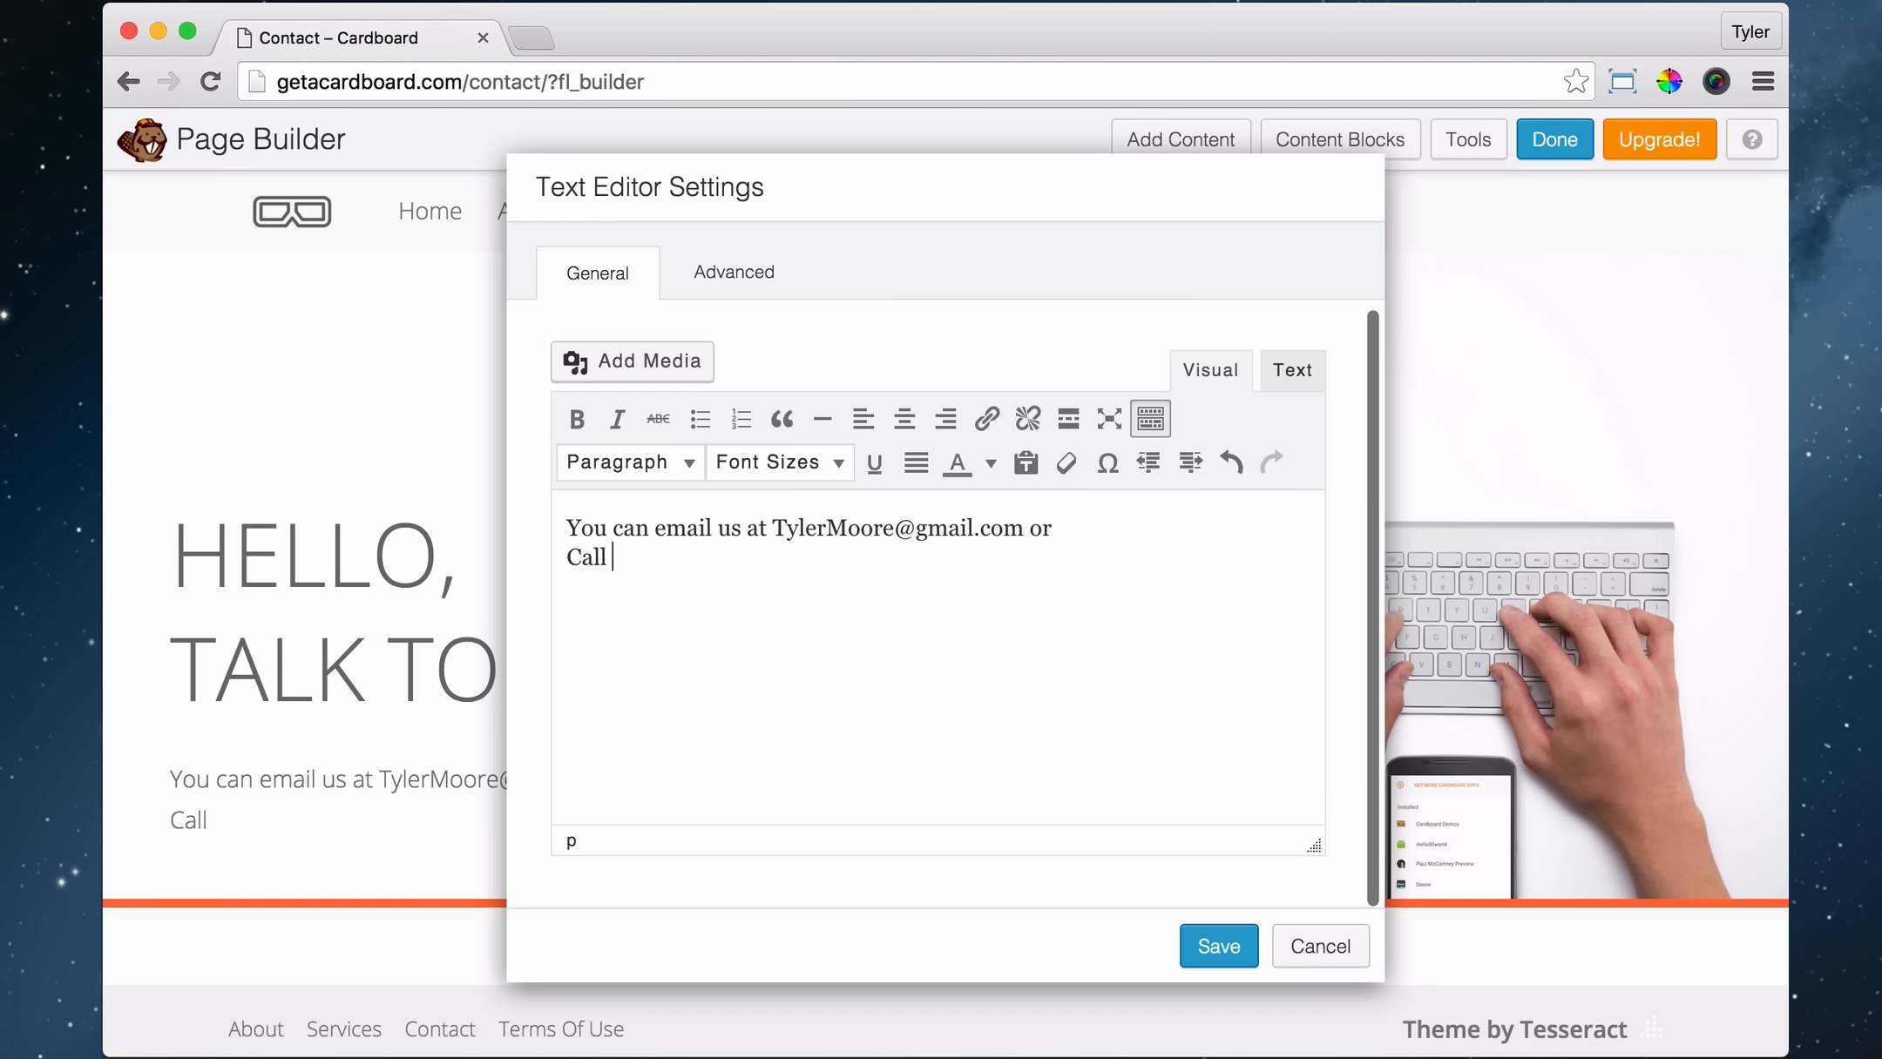
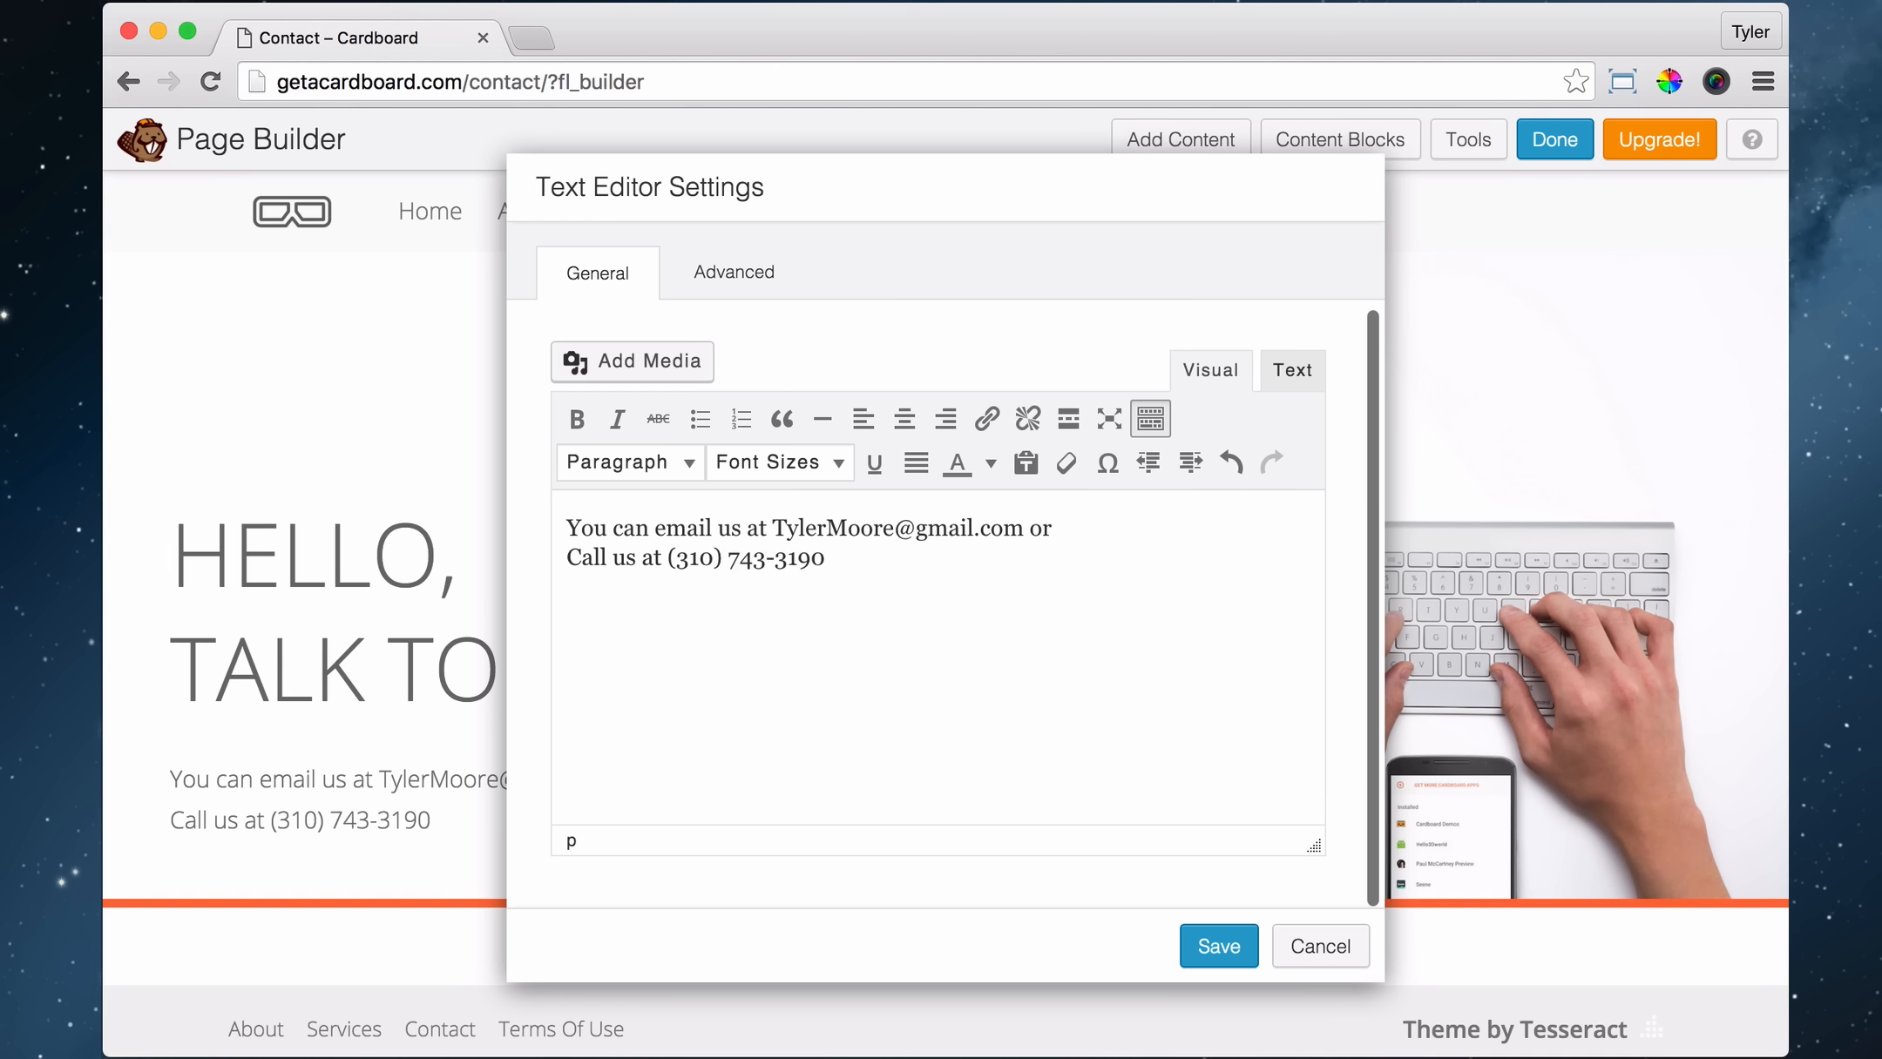
pyautogui.moveTo(731, 643)
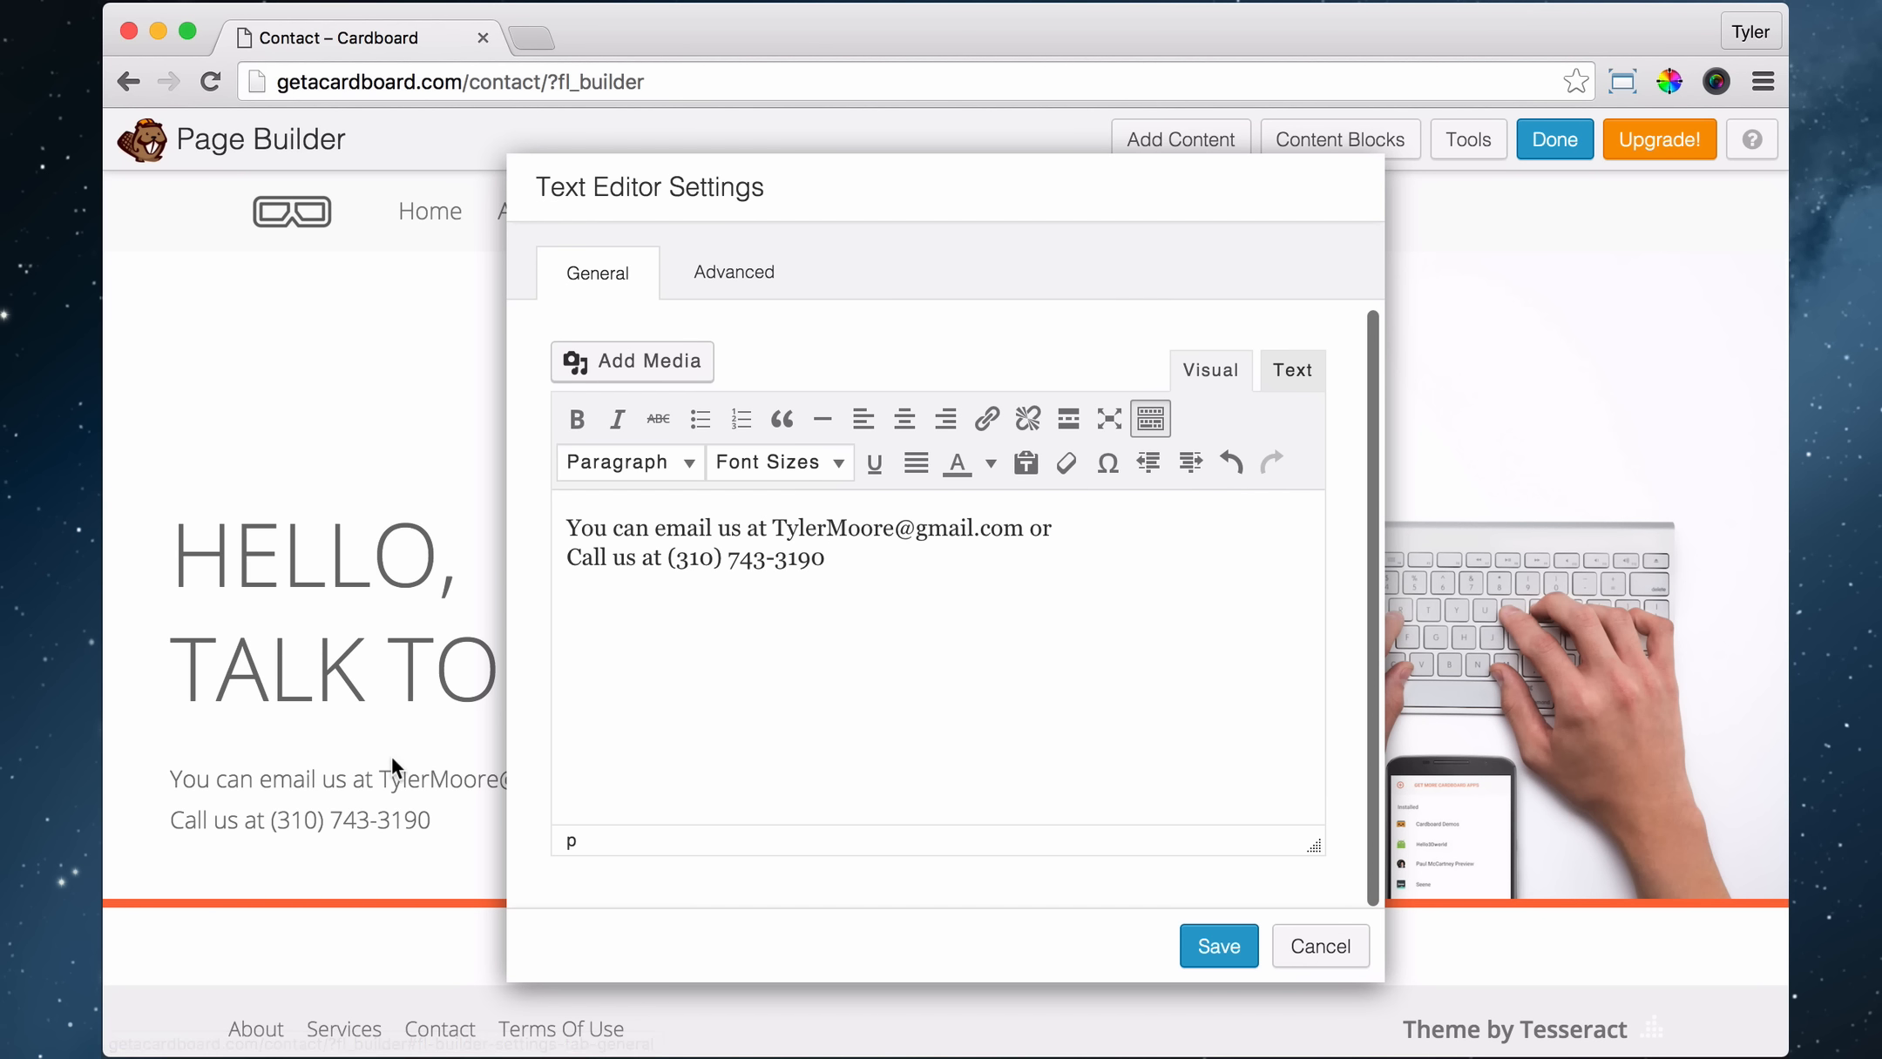
pyautogui.moveTo(740, 294)
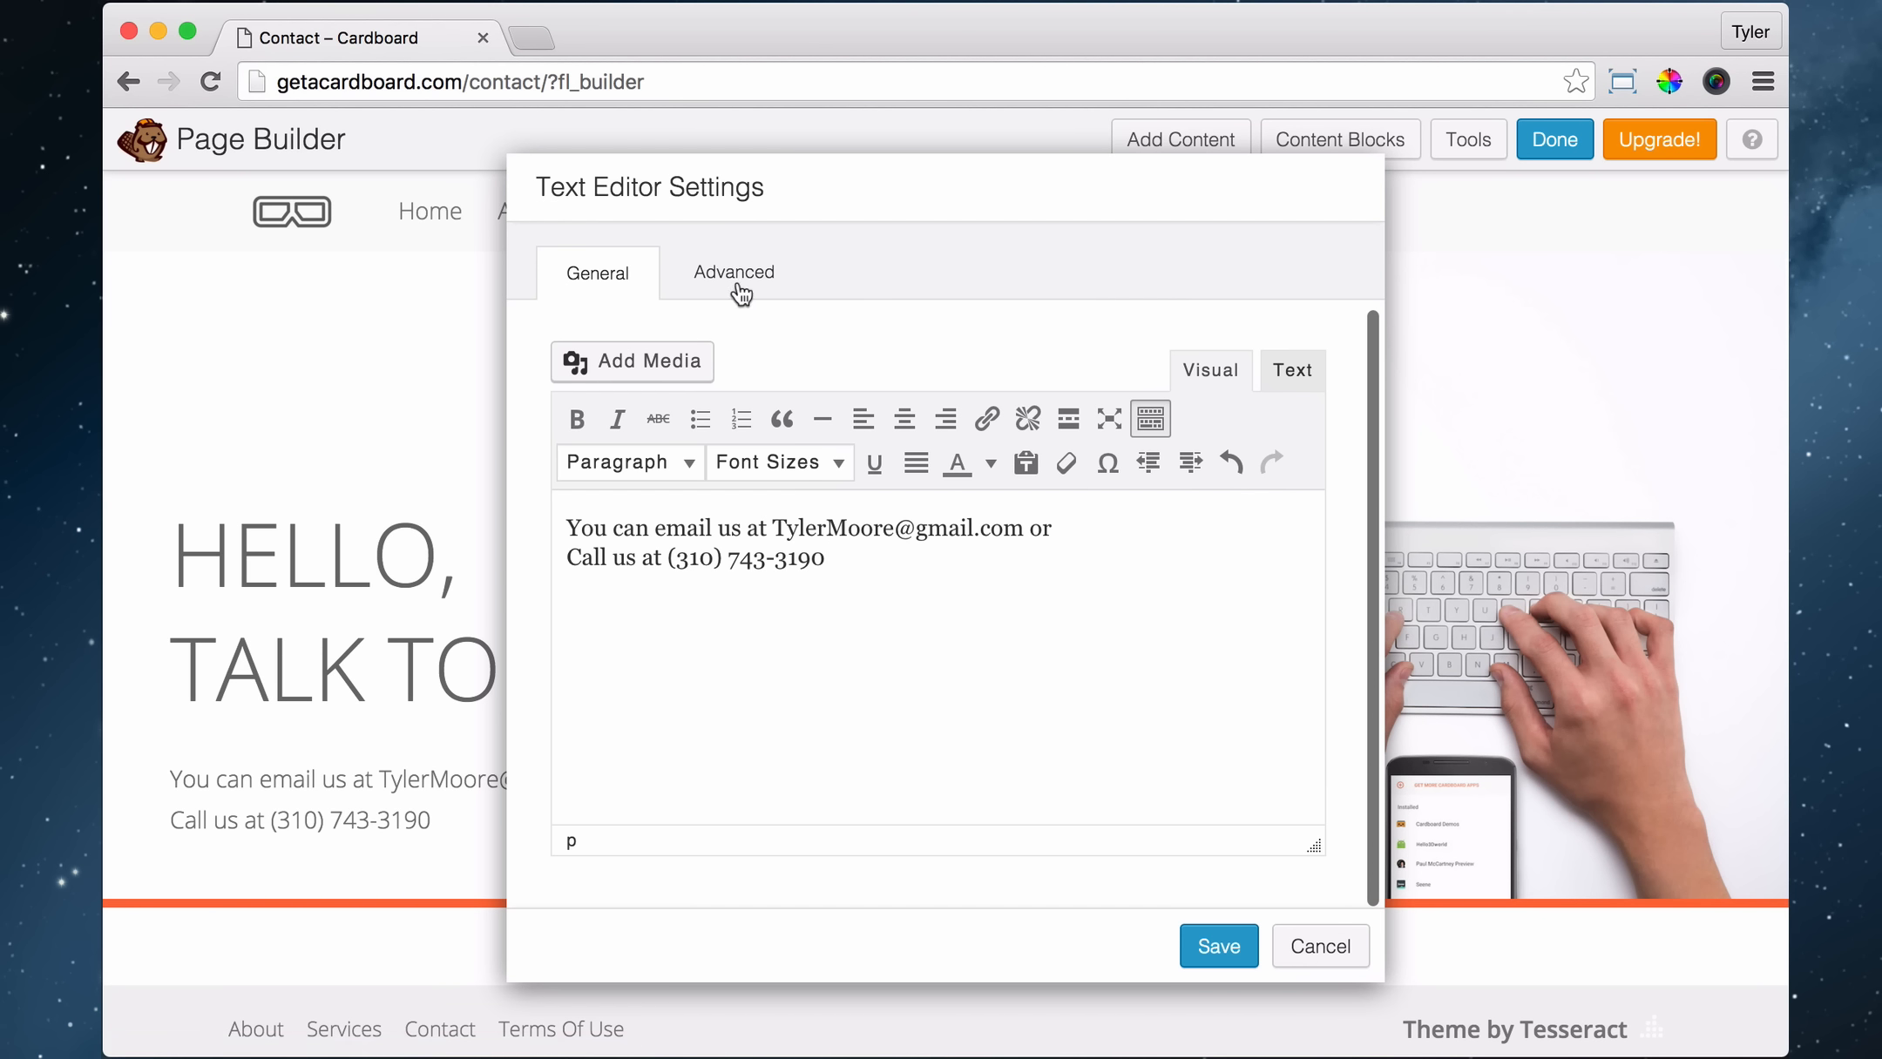
# Set the contact text module's Advanced margins to 0 px top and 30 px left, then save
pyautogui.click(732, 272)
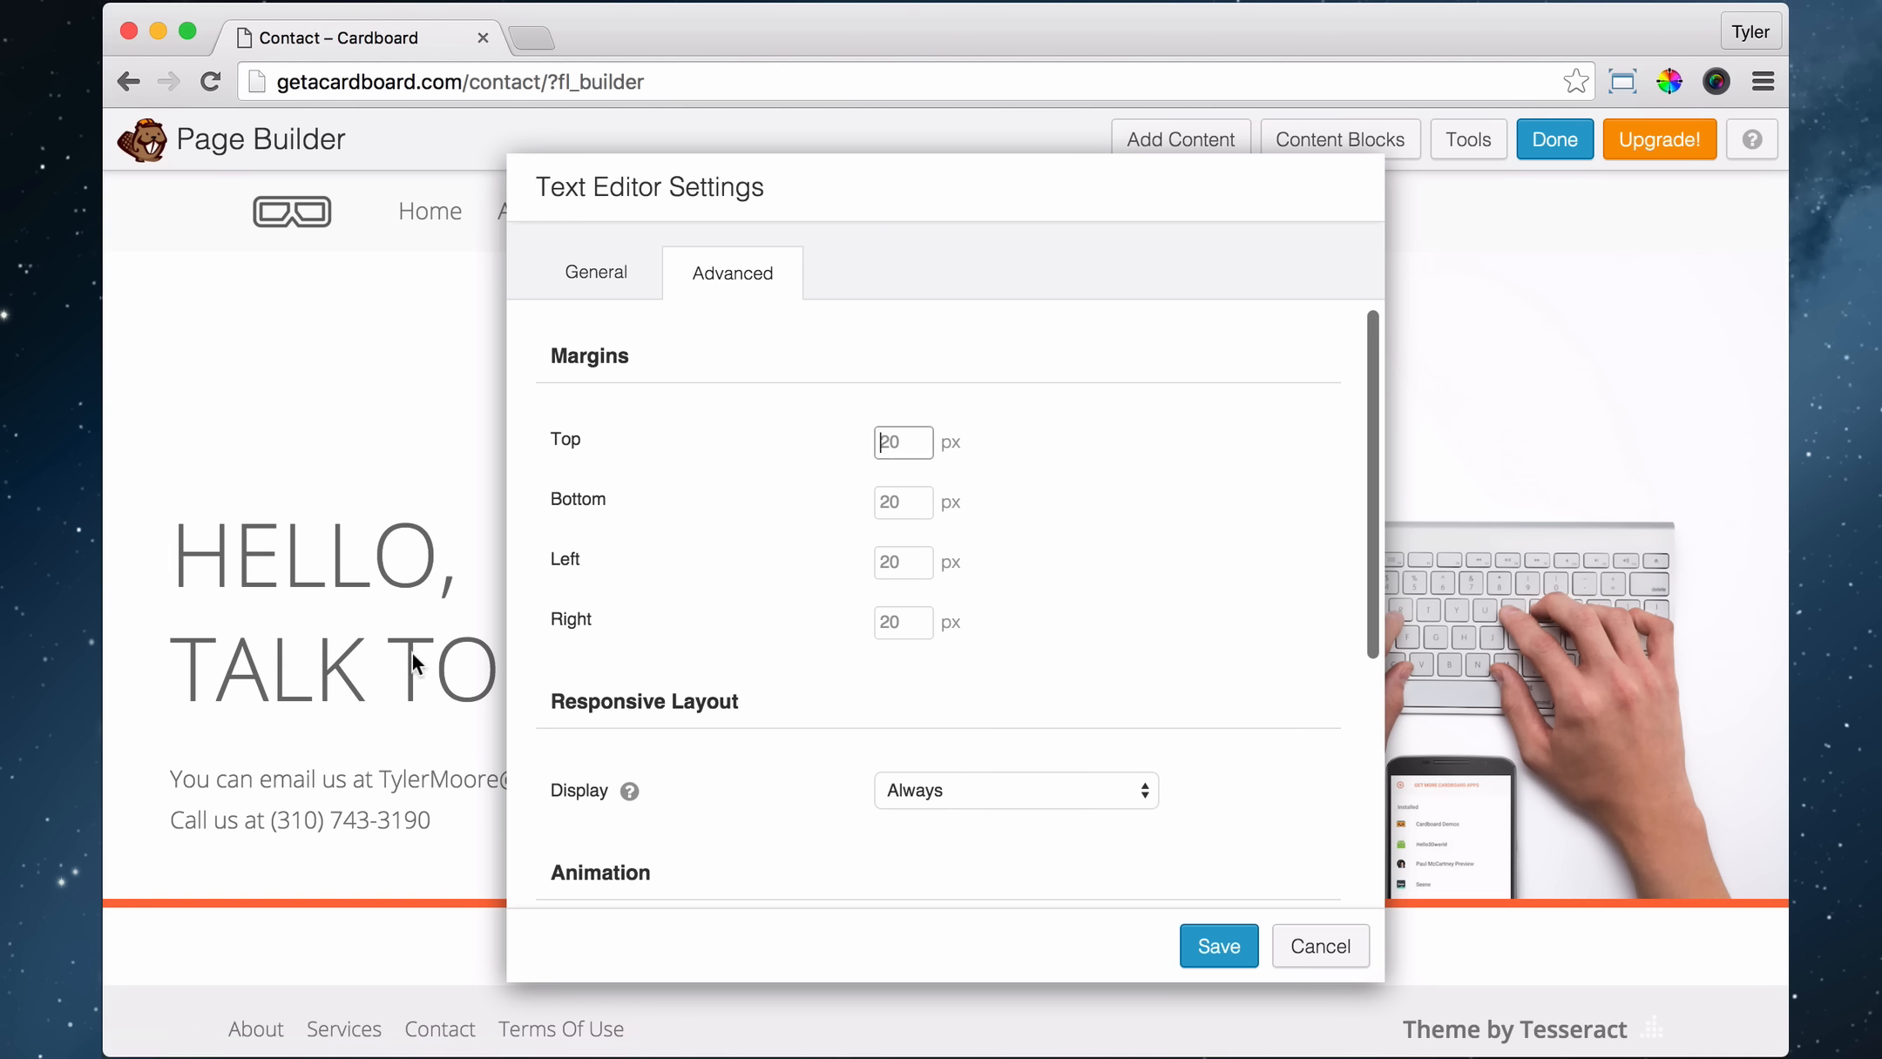
pyautogui.moveTo(720, 503)
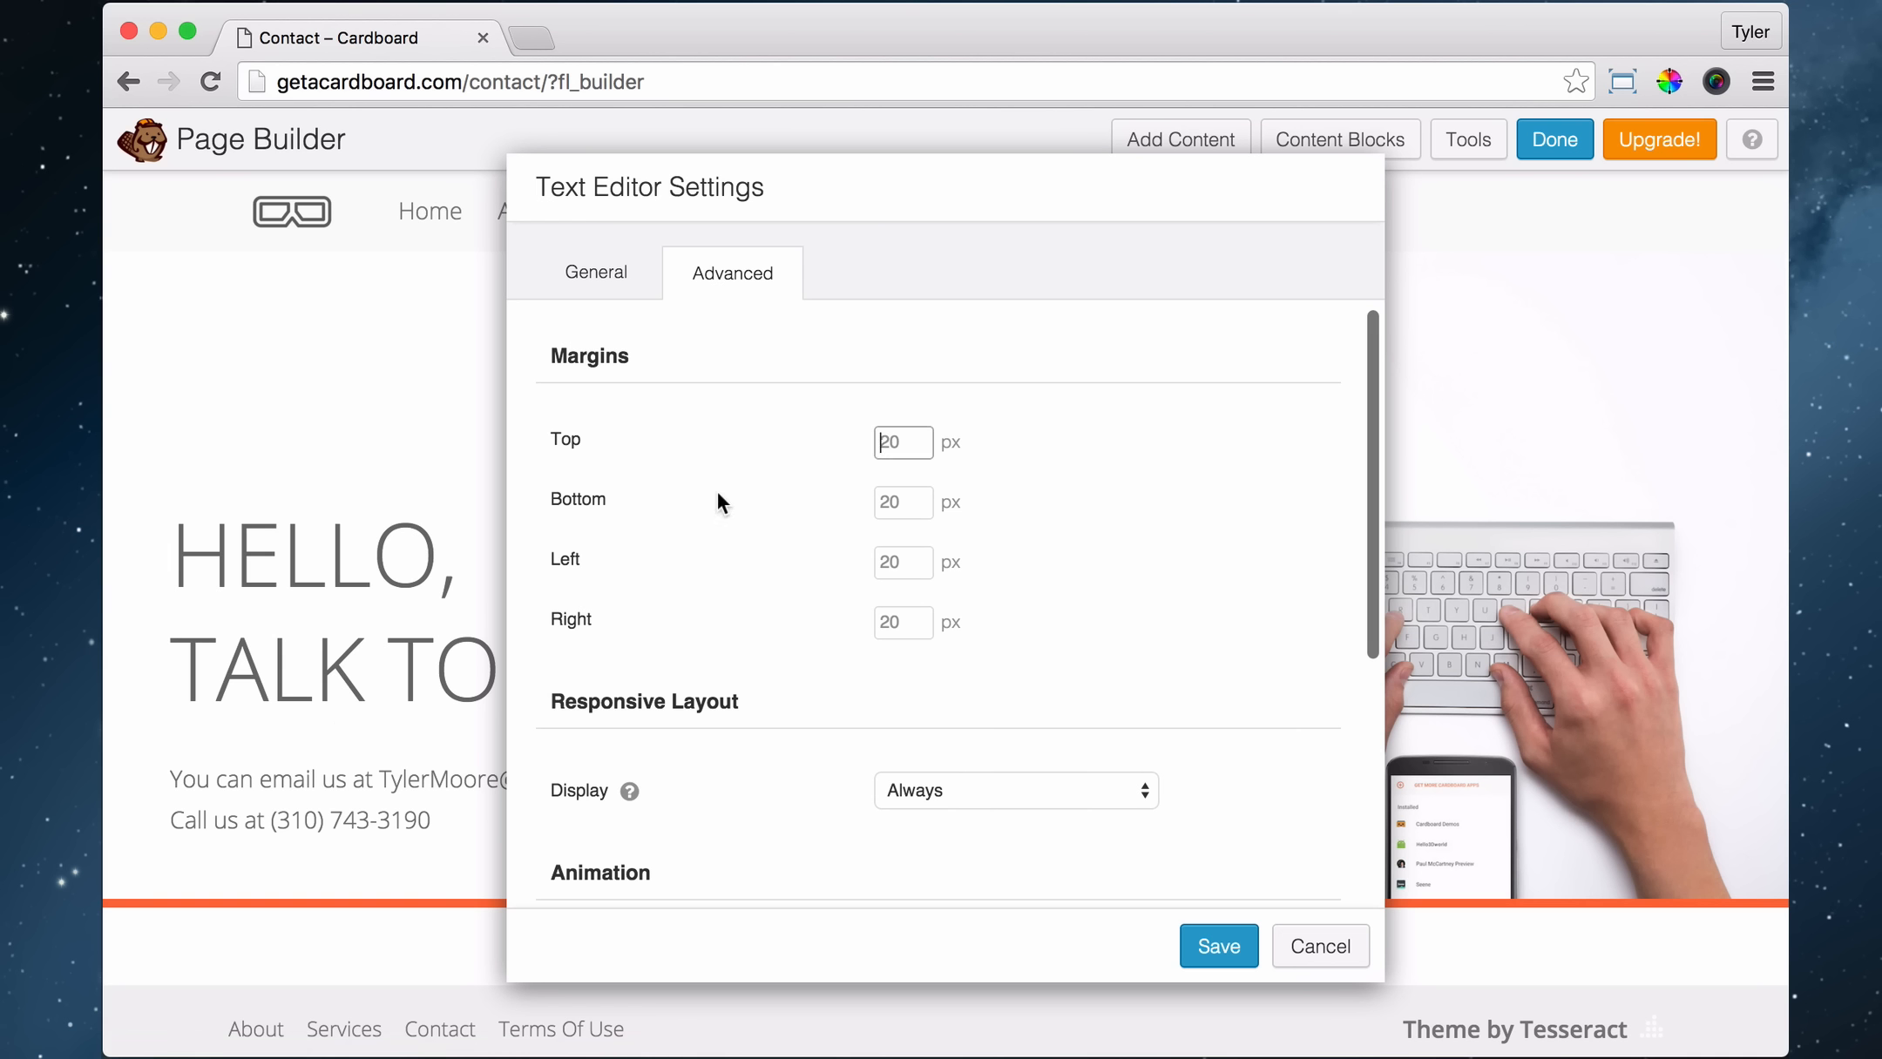
pyautogui.write('0')
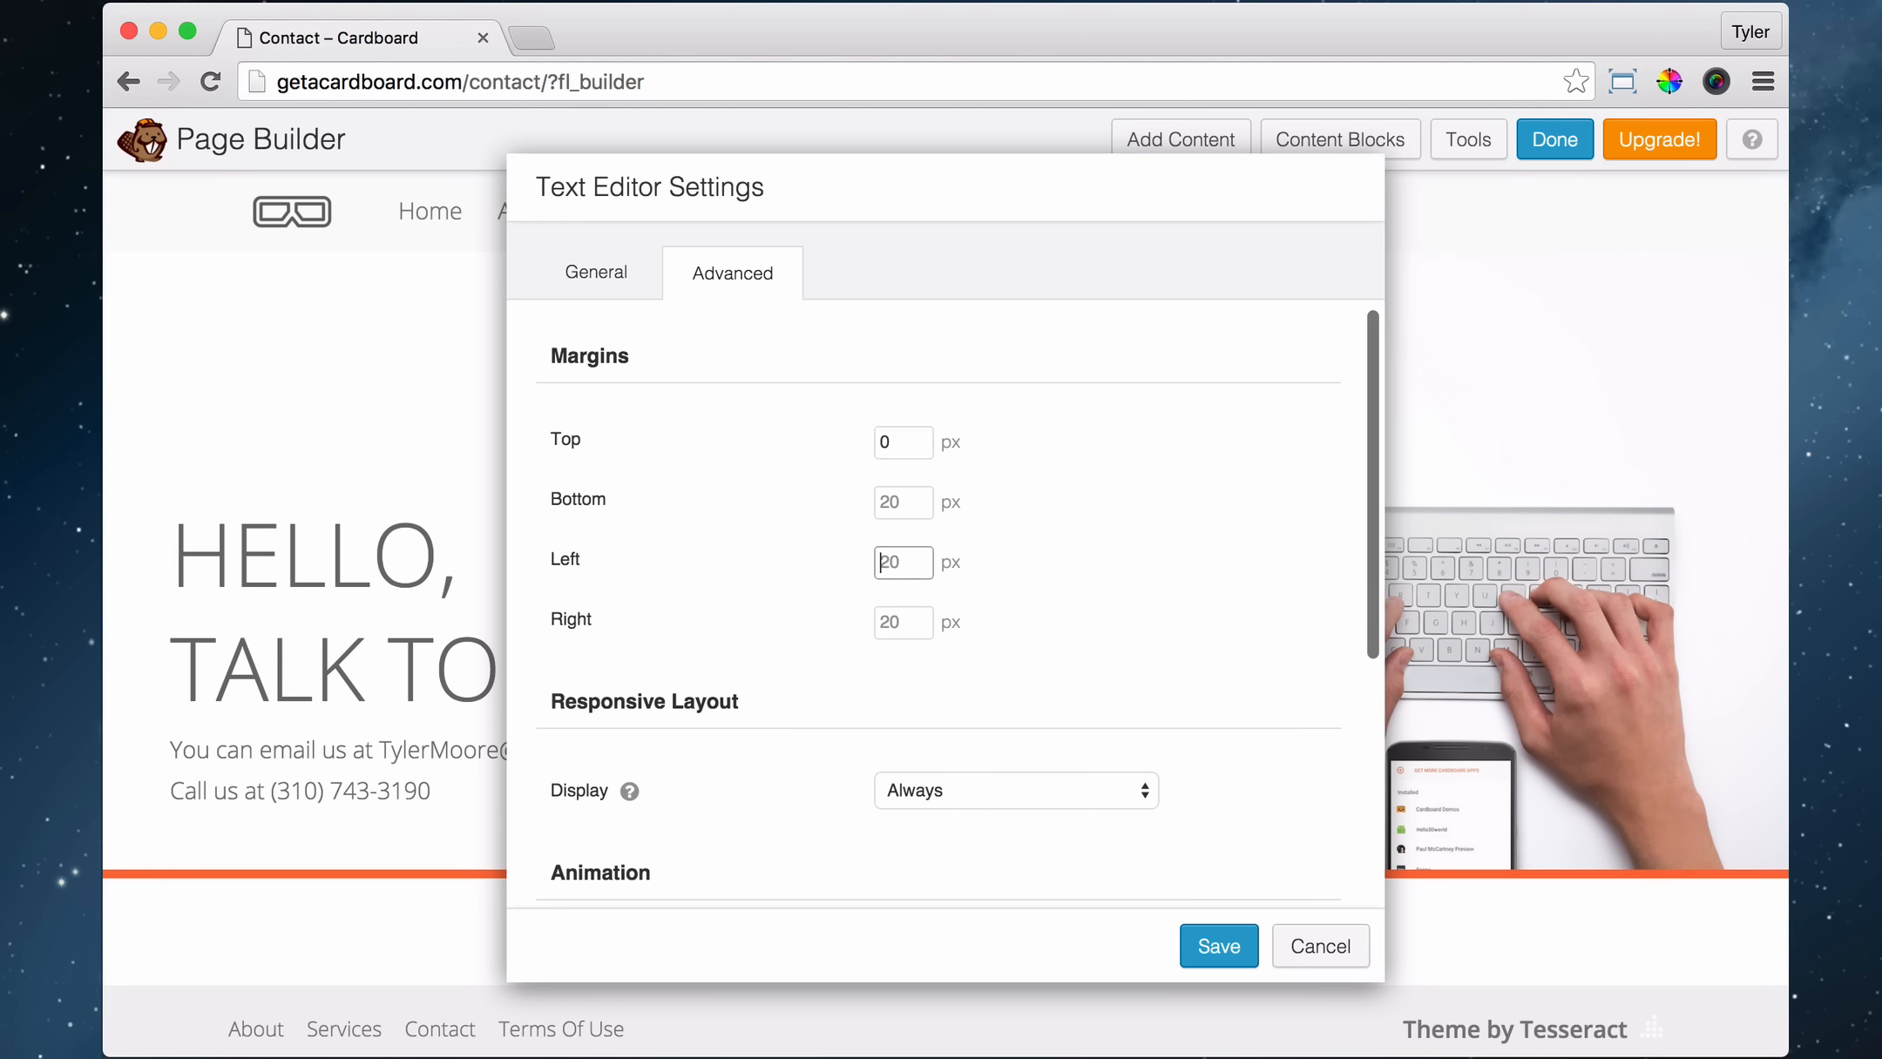
pyautogui.moveTo(171, 791)
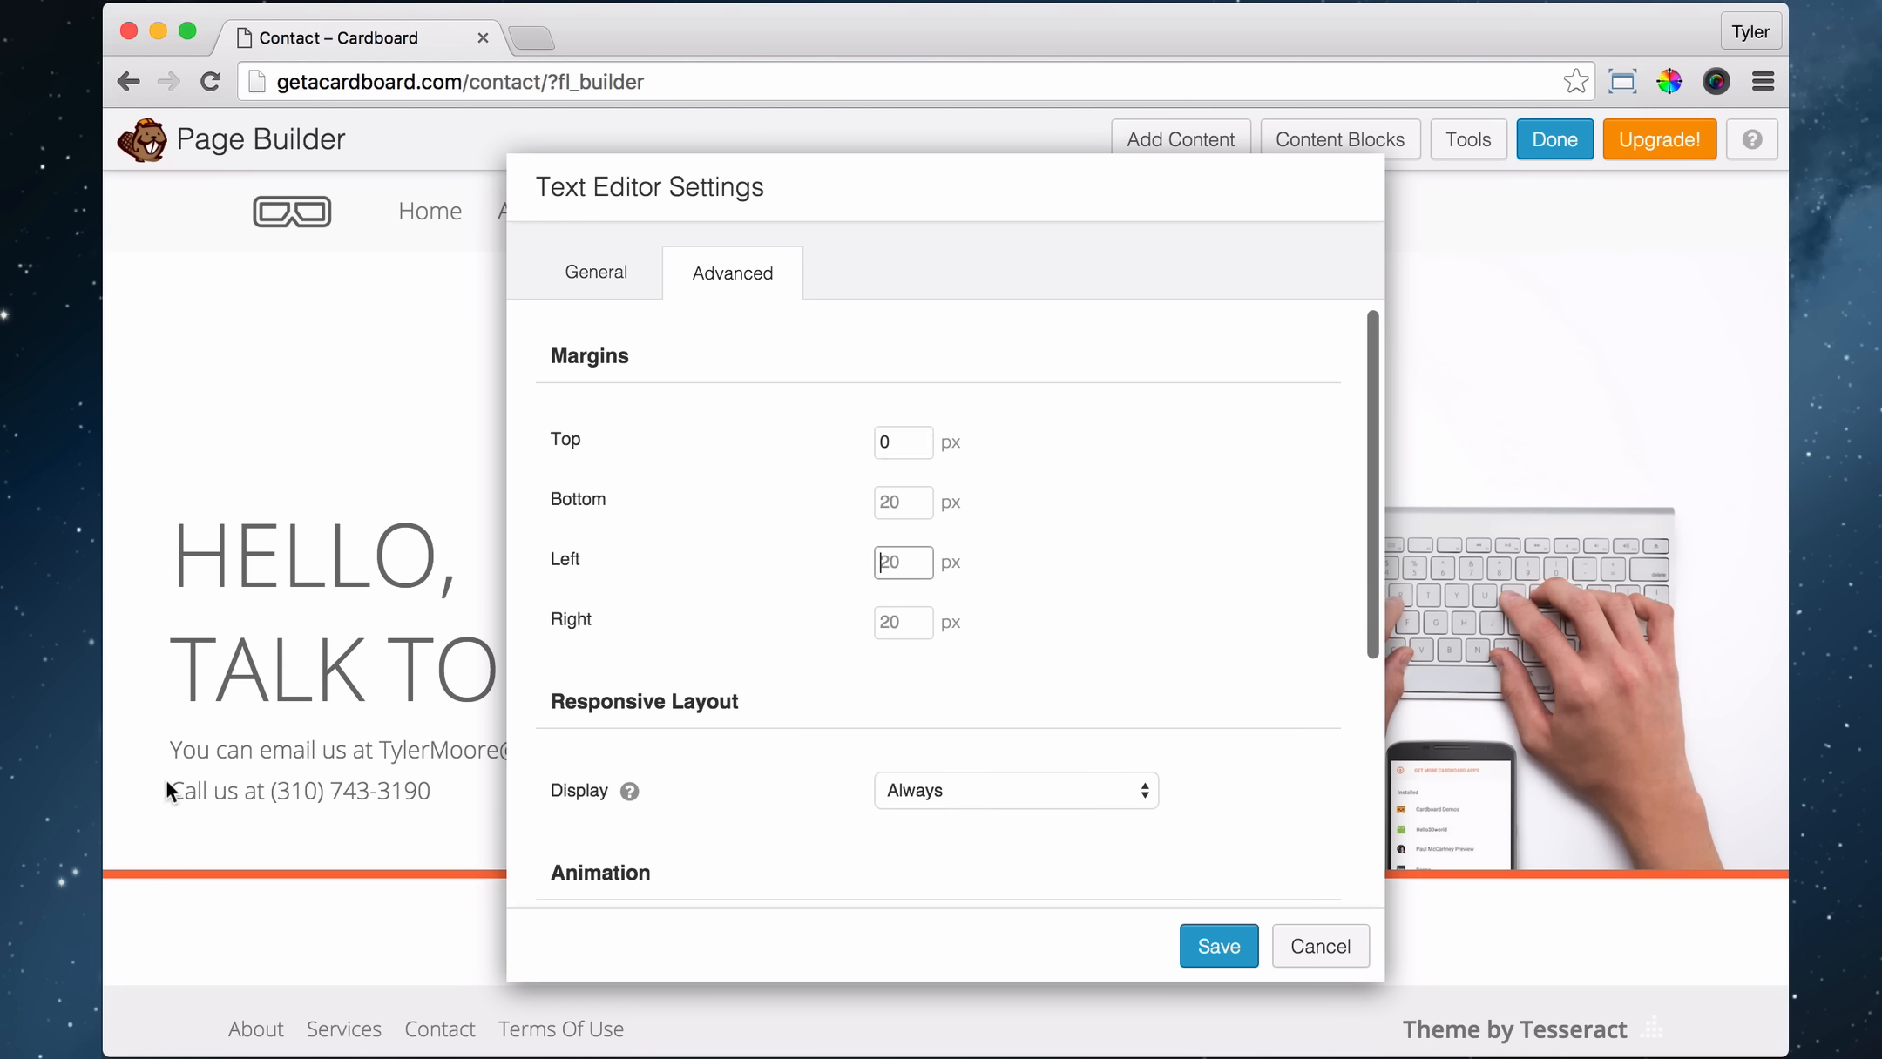
pyautogui.moveTo(178, 750)
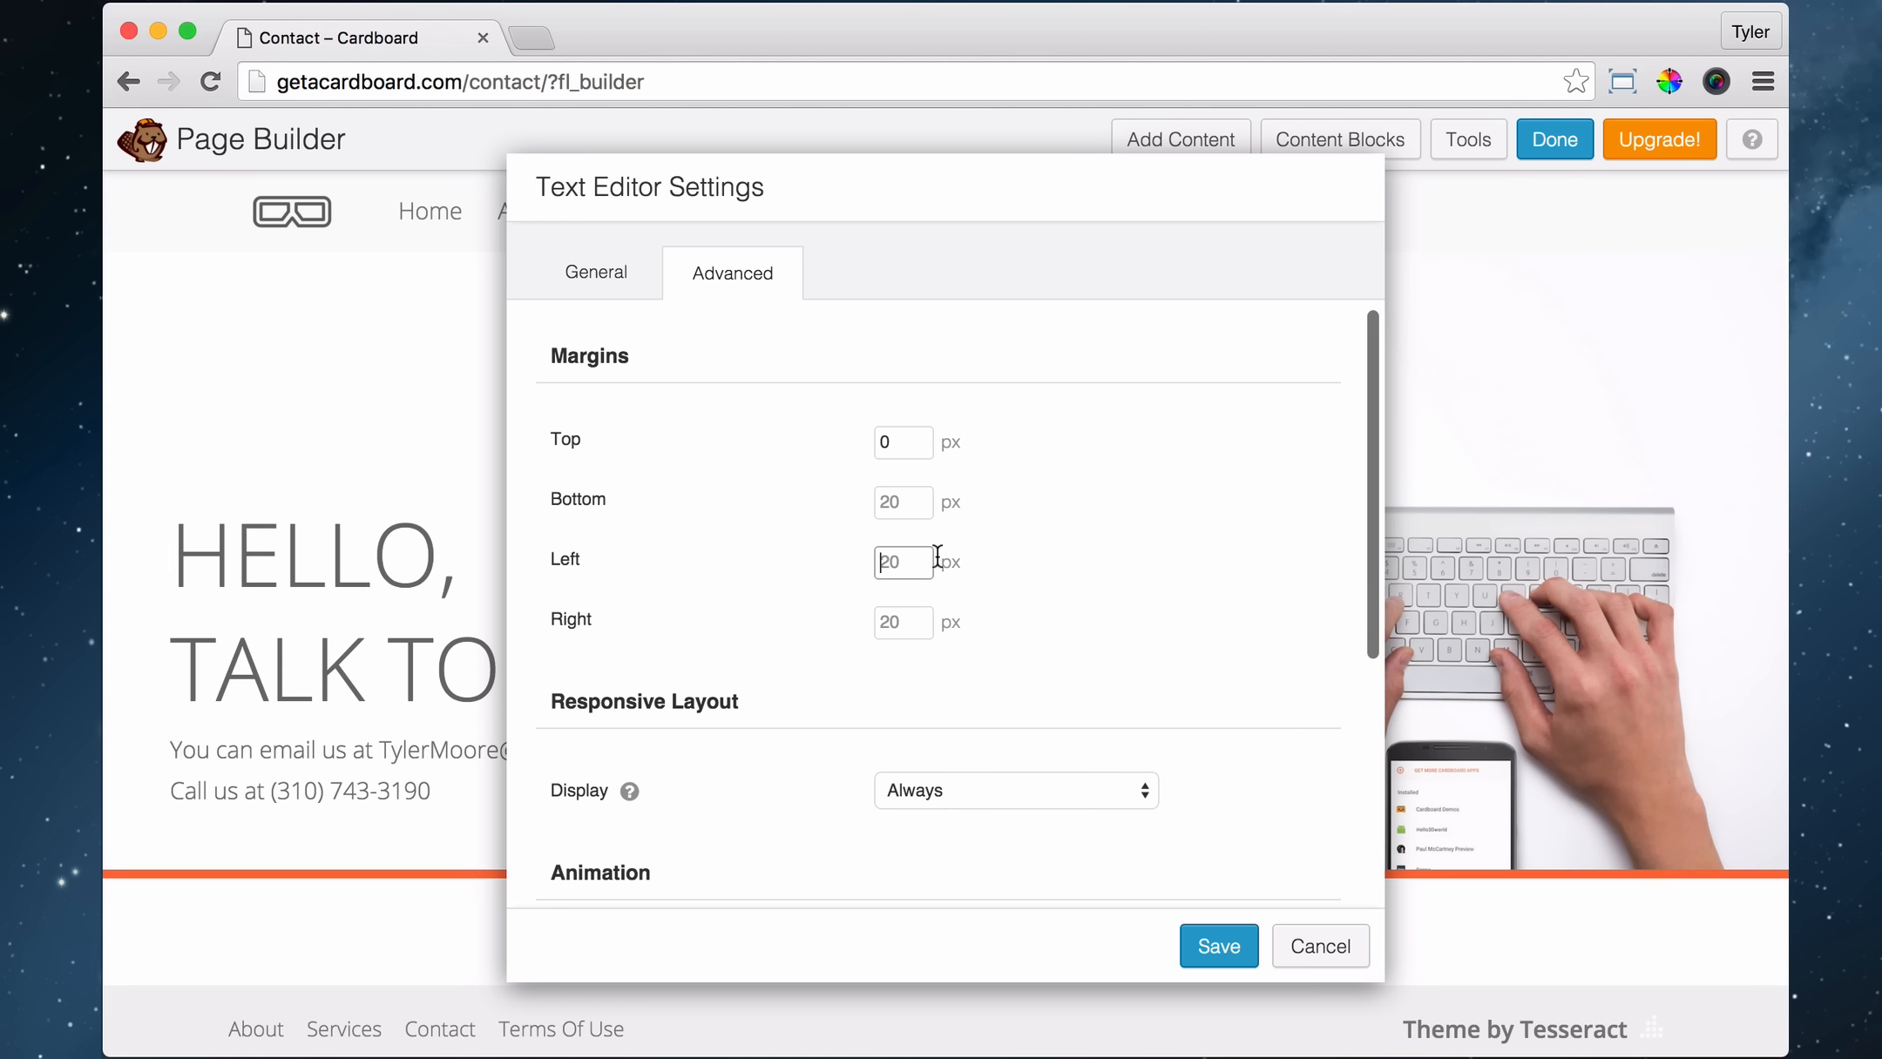
pyautogui.write('30')
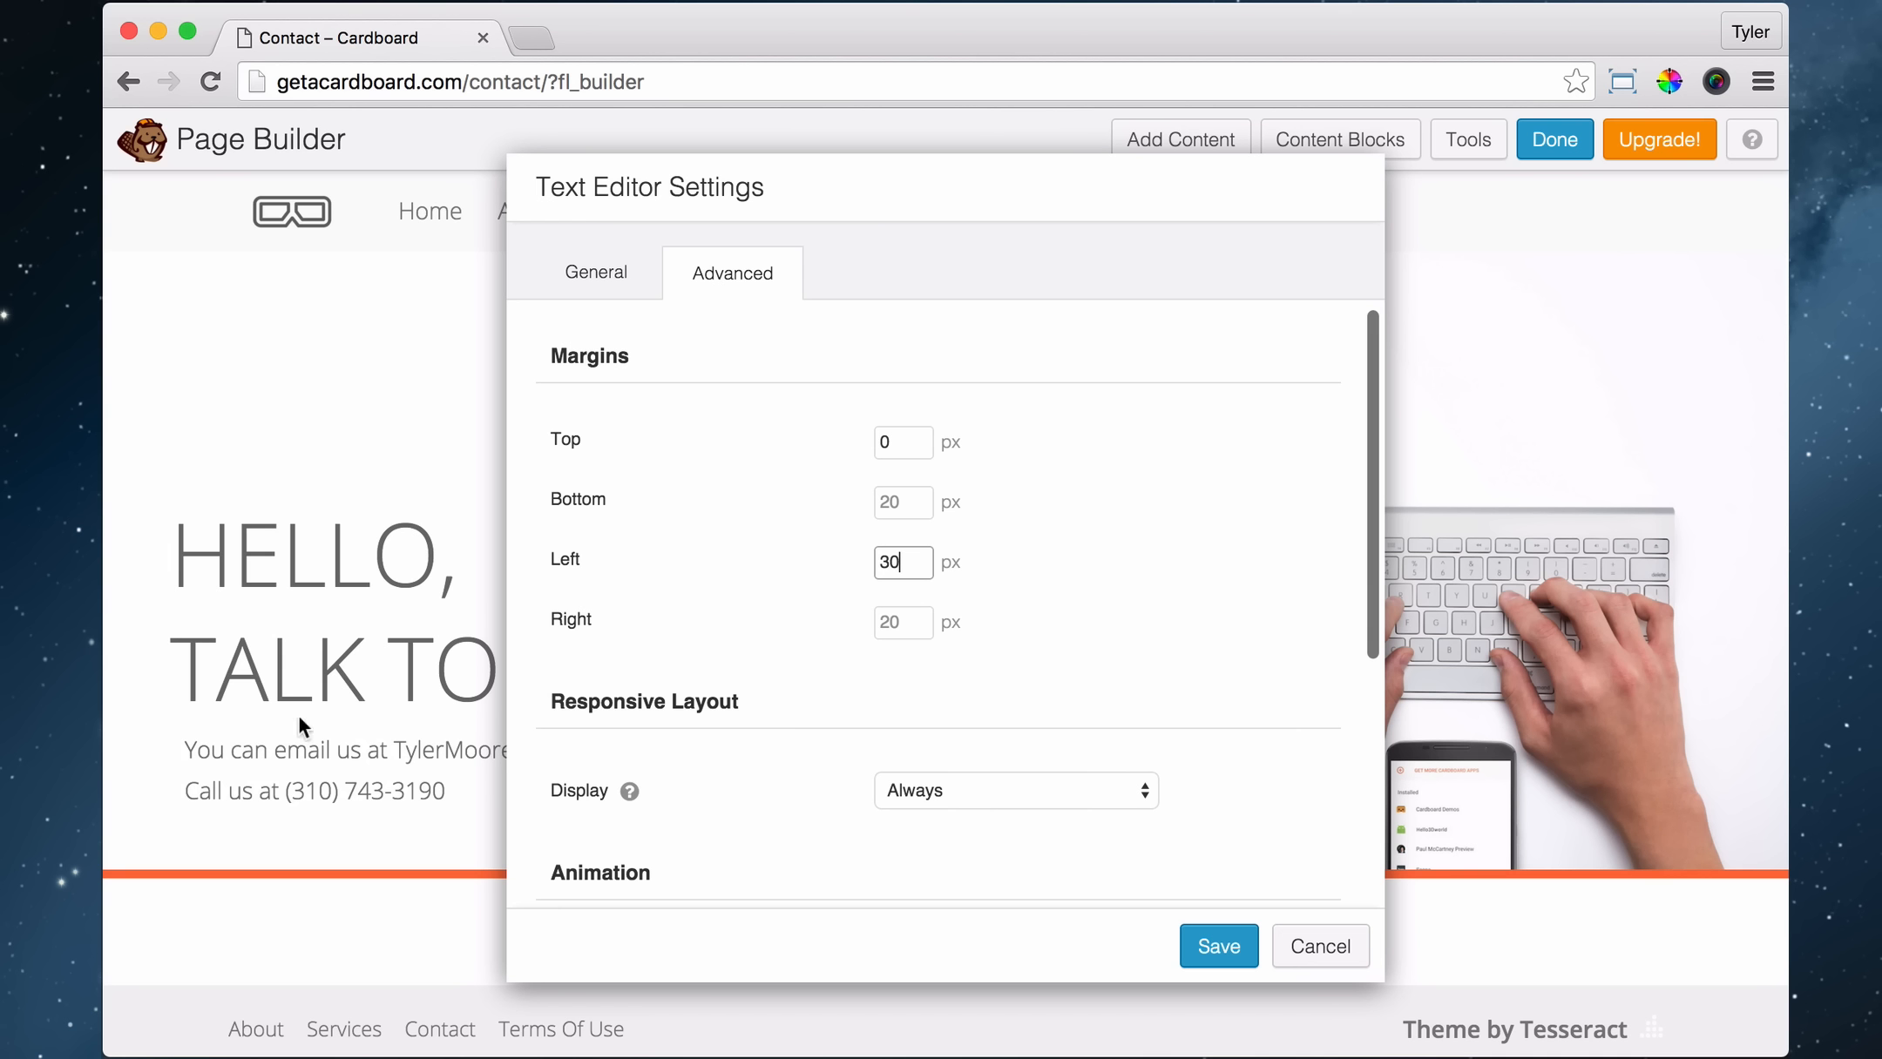
pyautogui.moveTo(201, 764)
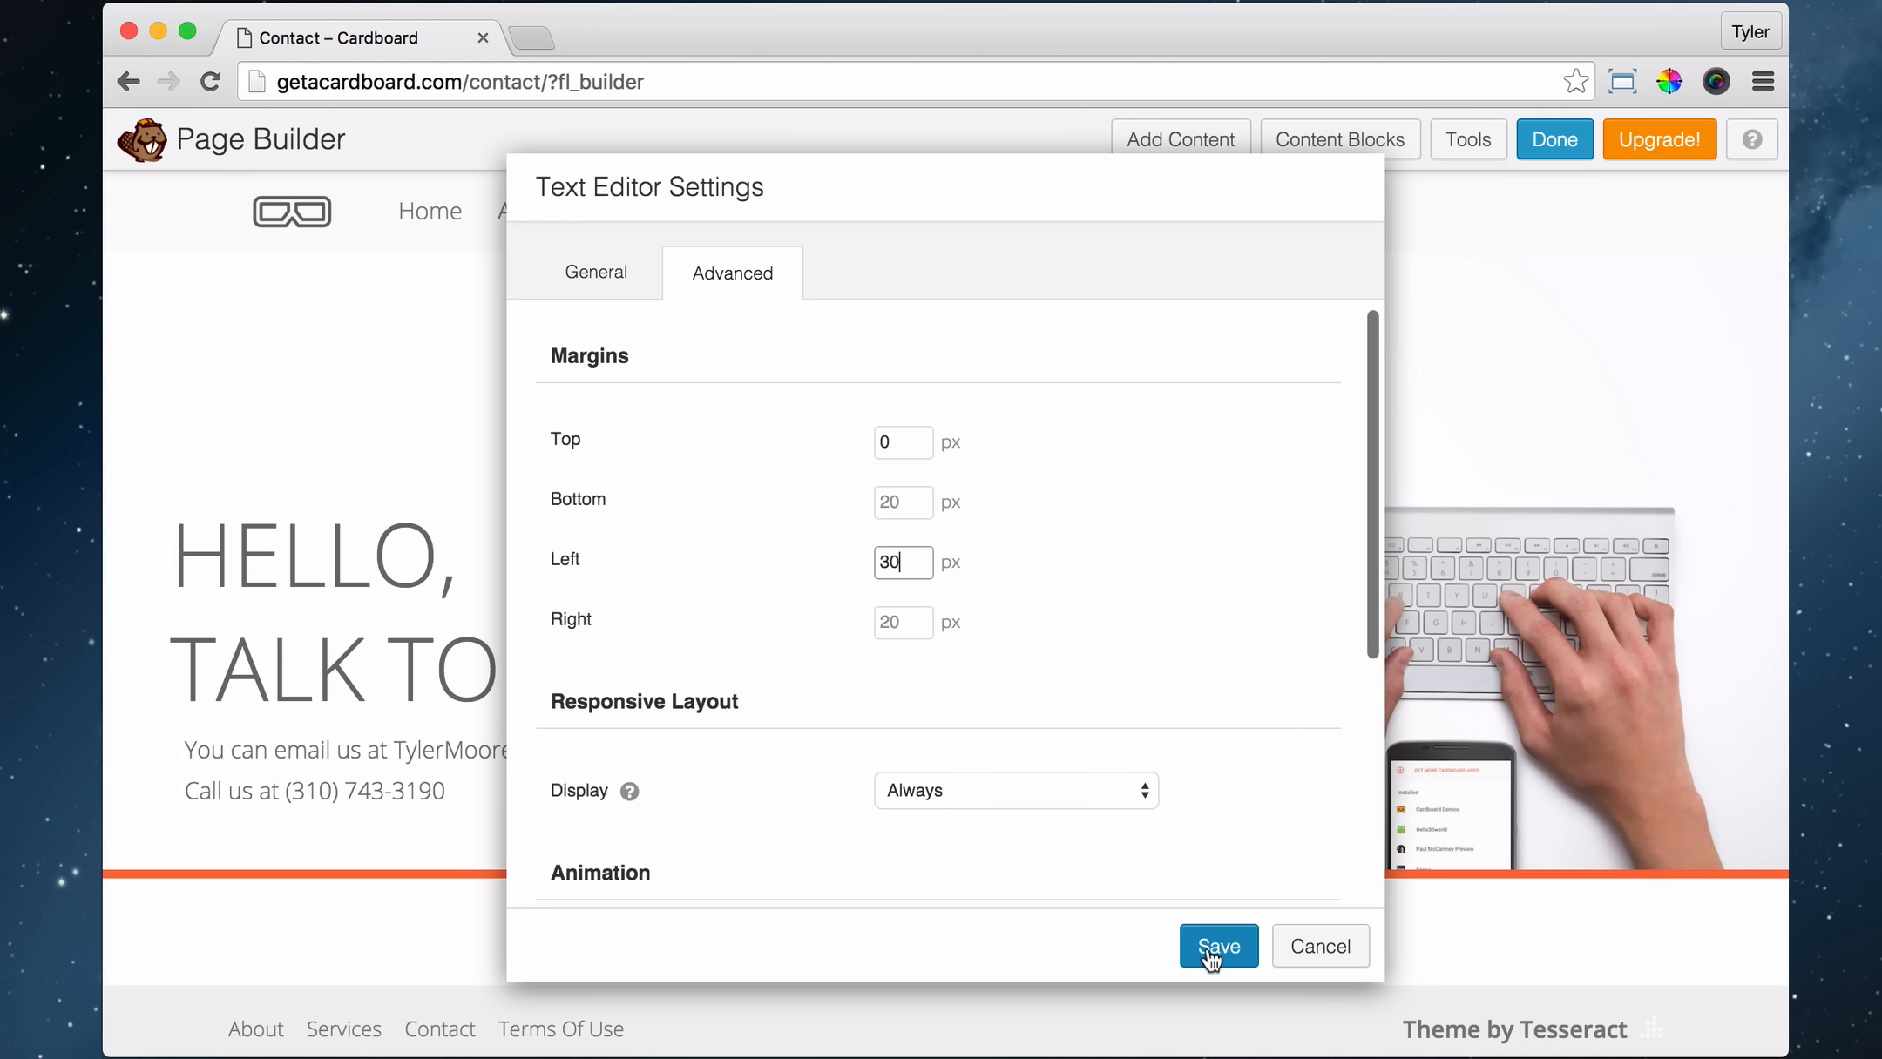
pyautogui.click(1217, 947)
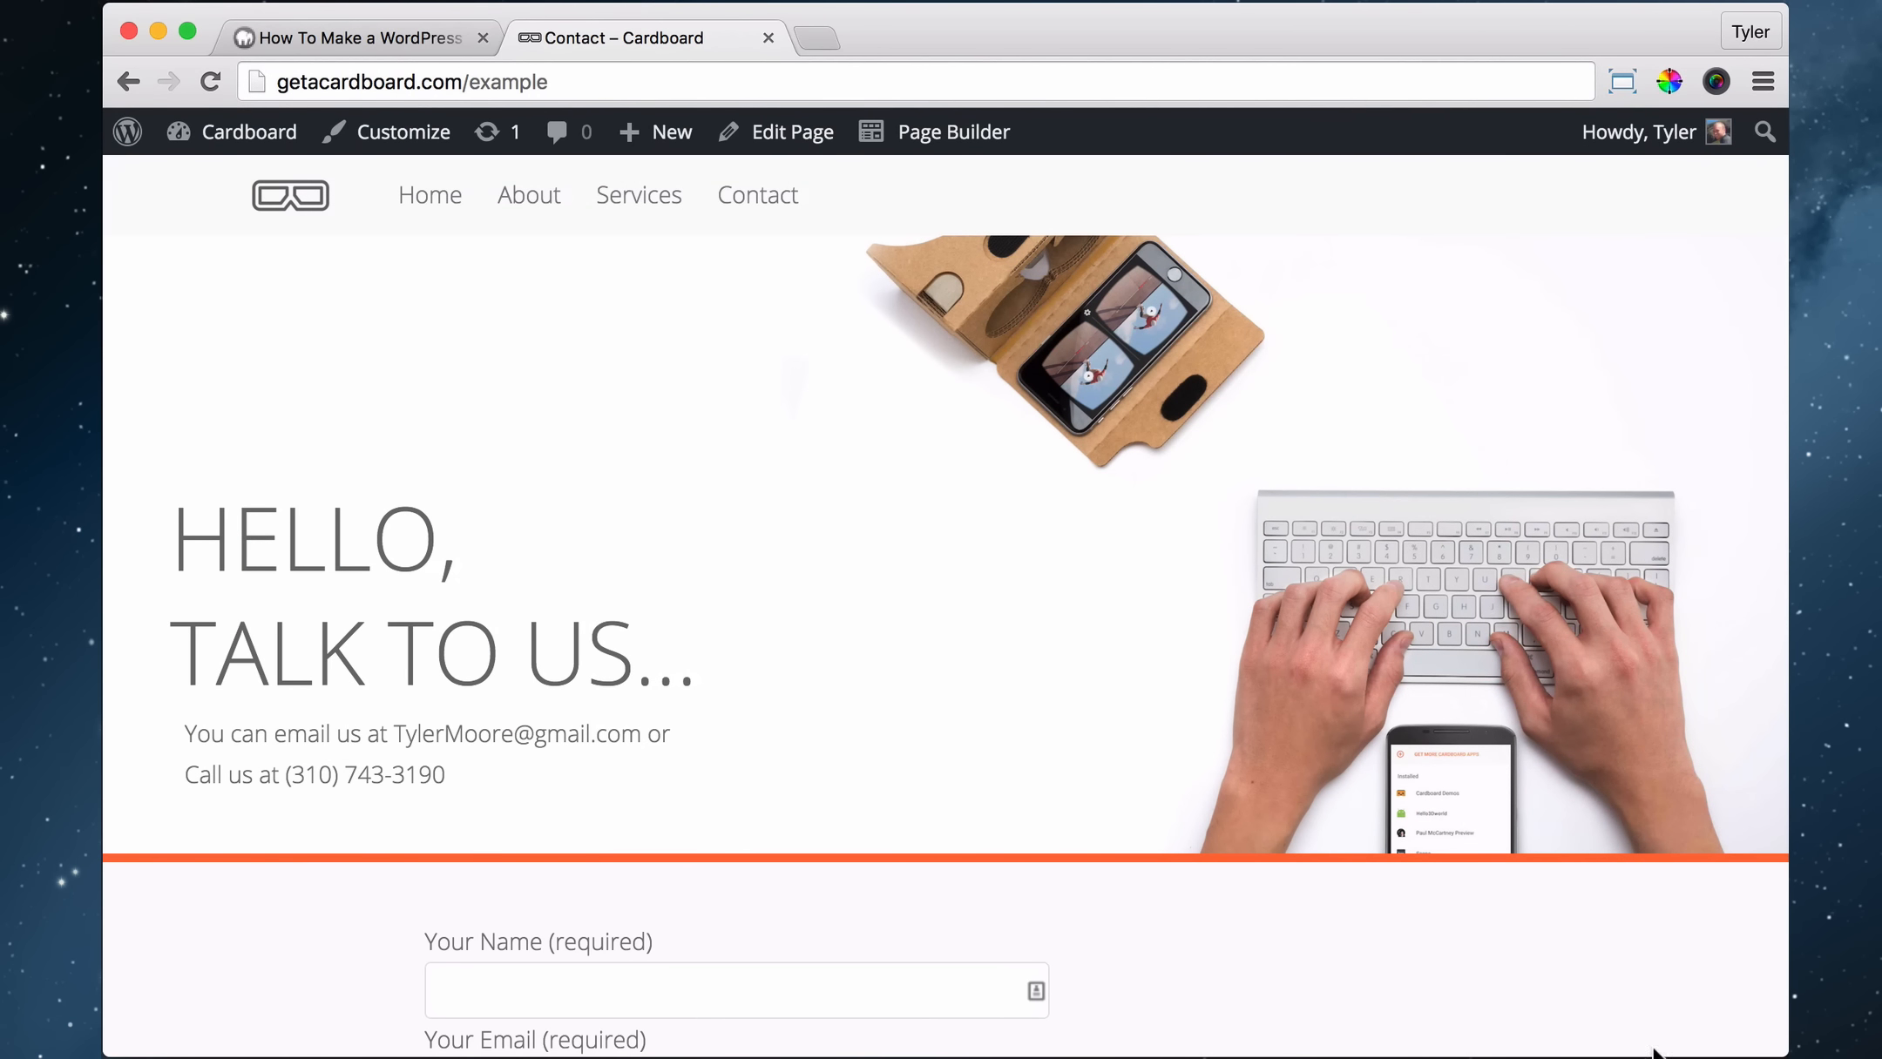
# Scroll the example Contact page down to the form, then go back to the Page Builder tab
pyautogui.scroll(-3)
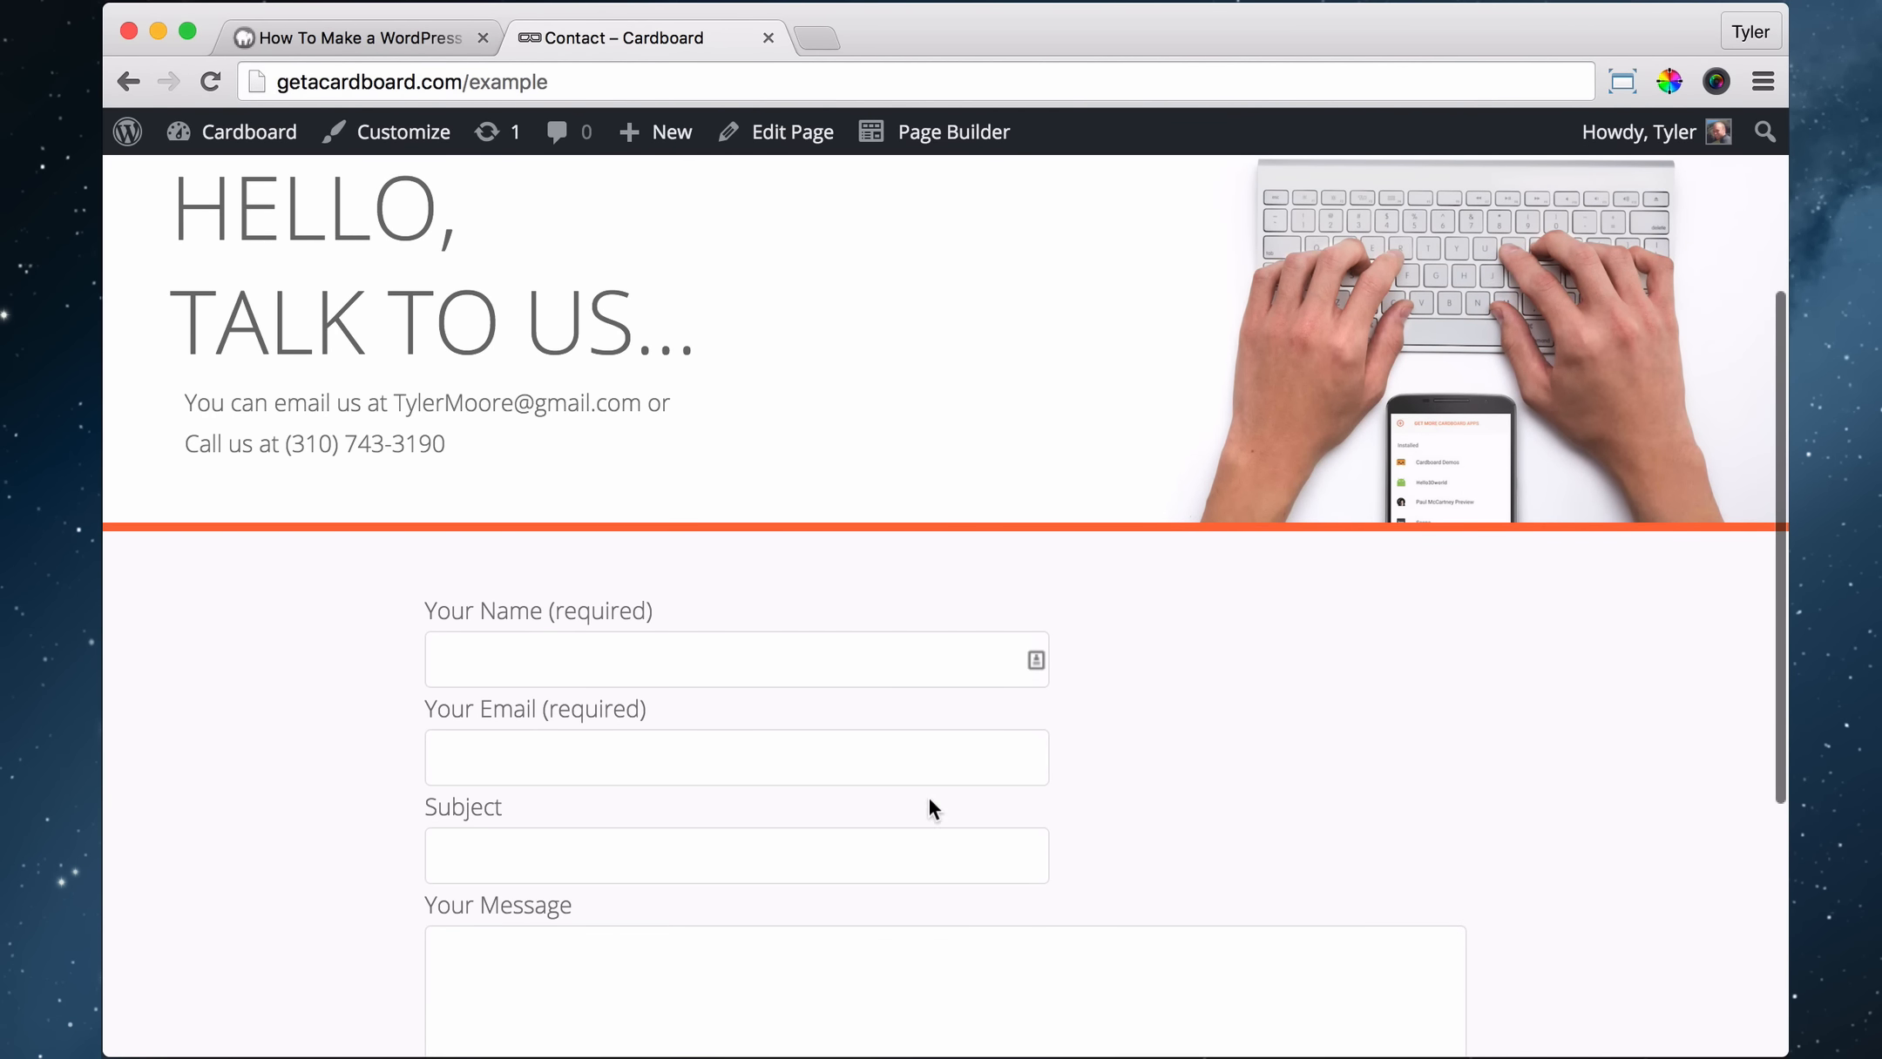
pyautogui.scroll(-3)
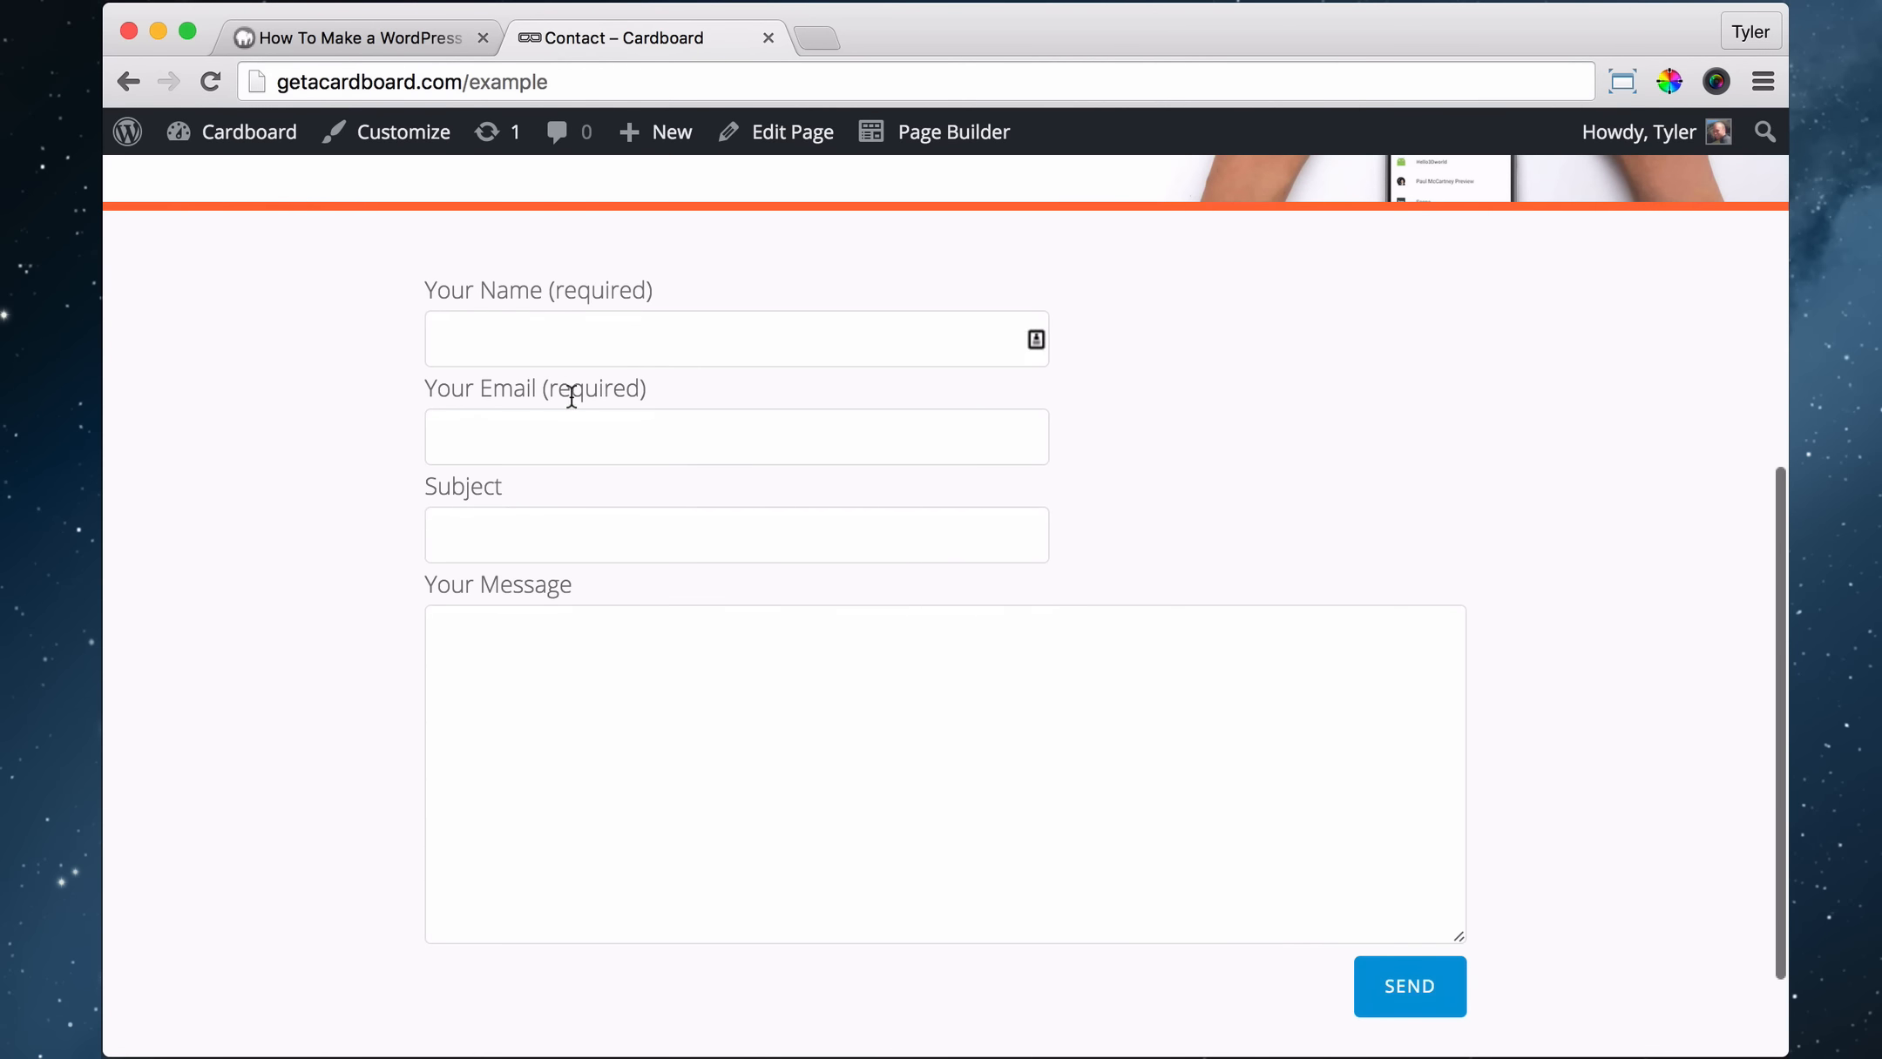
pyautogui.moveTo(405, 201)
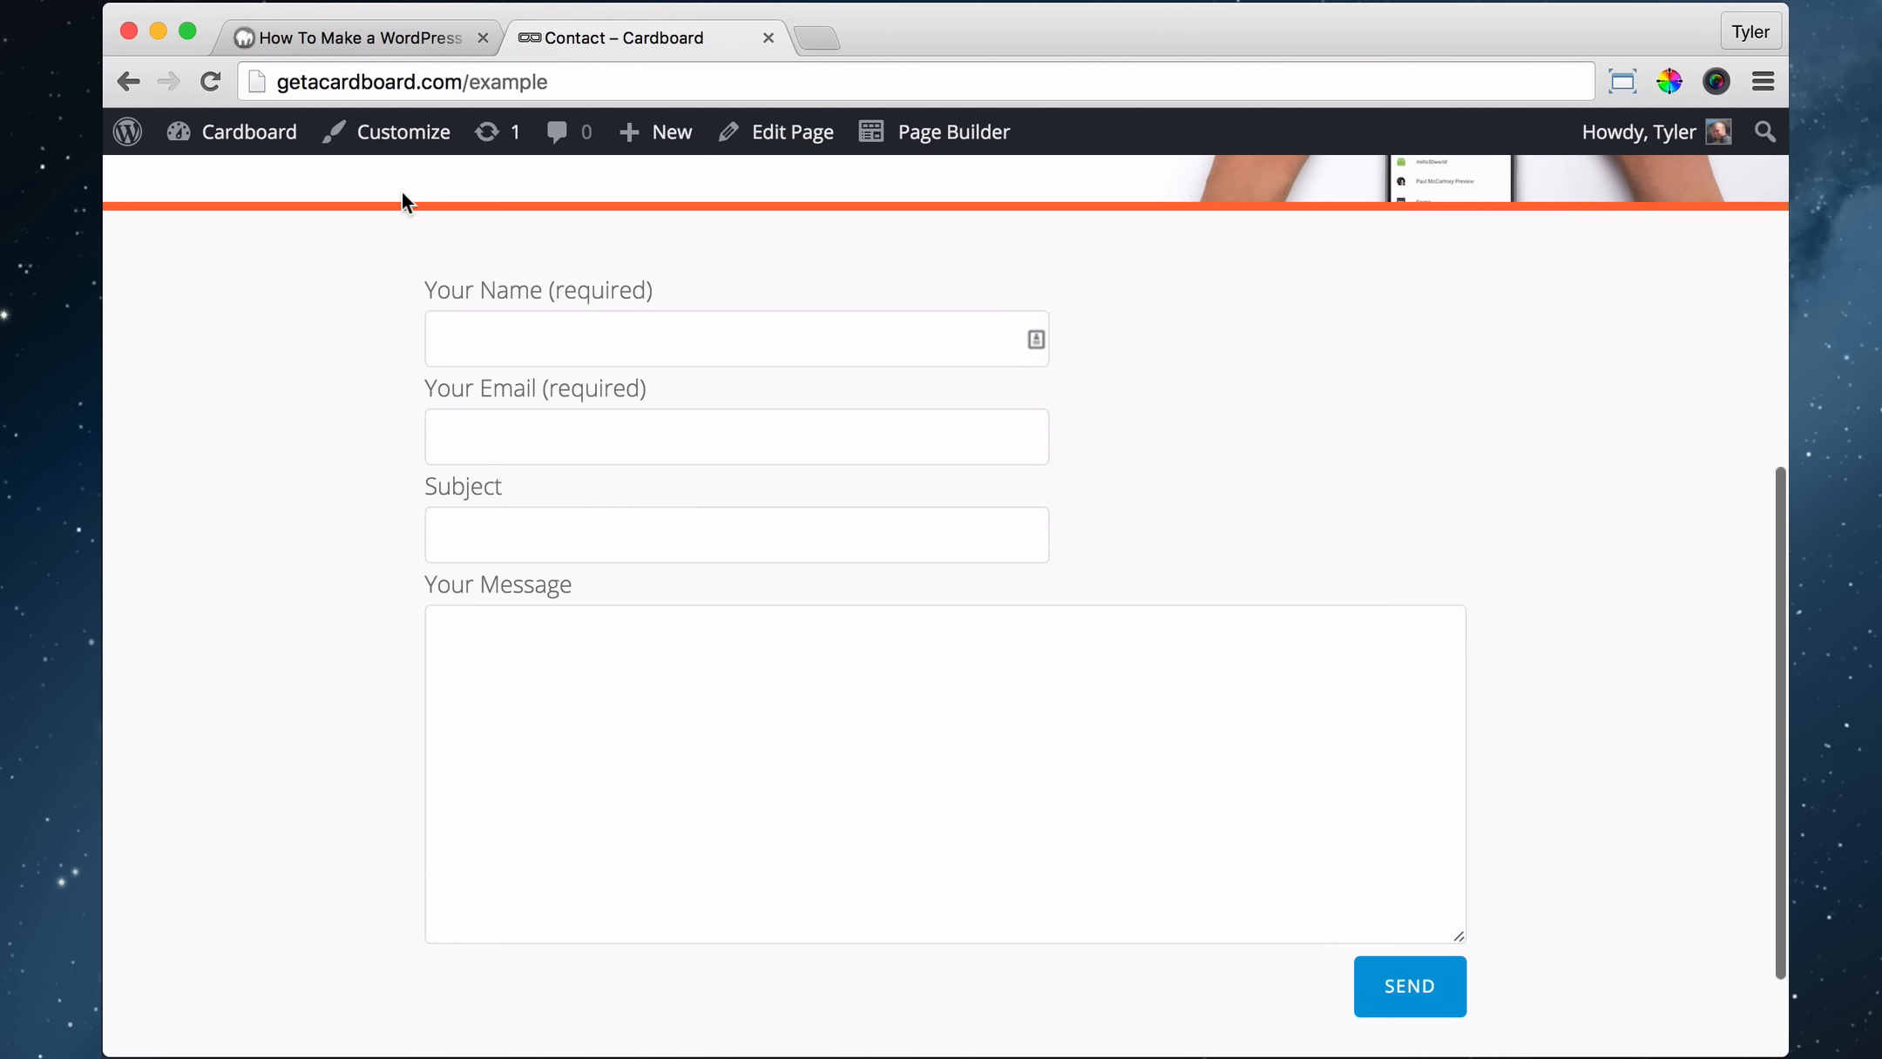
pyautogui.click(952, 131)
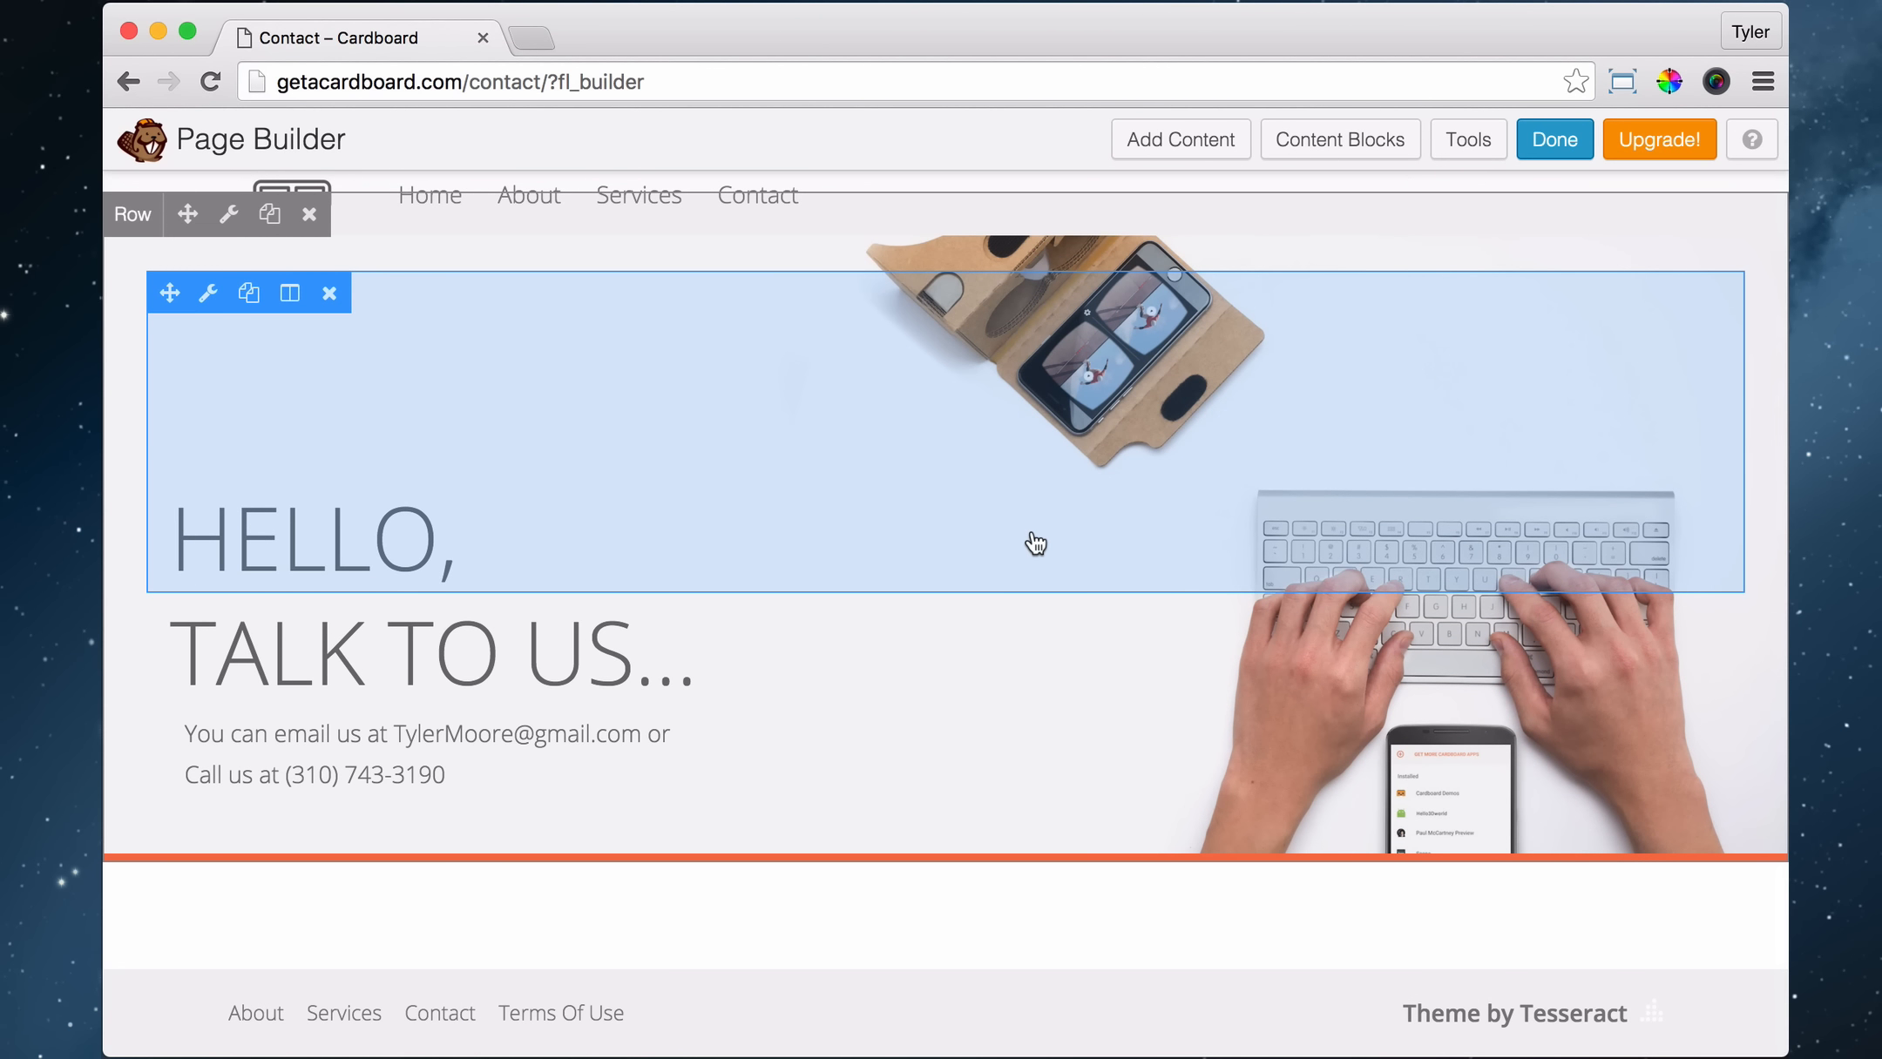
# Finish with Done and choose Publish Changes to make the Contact page live
pyautogui.click(1553, 139)
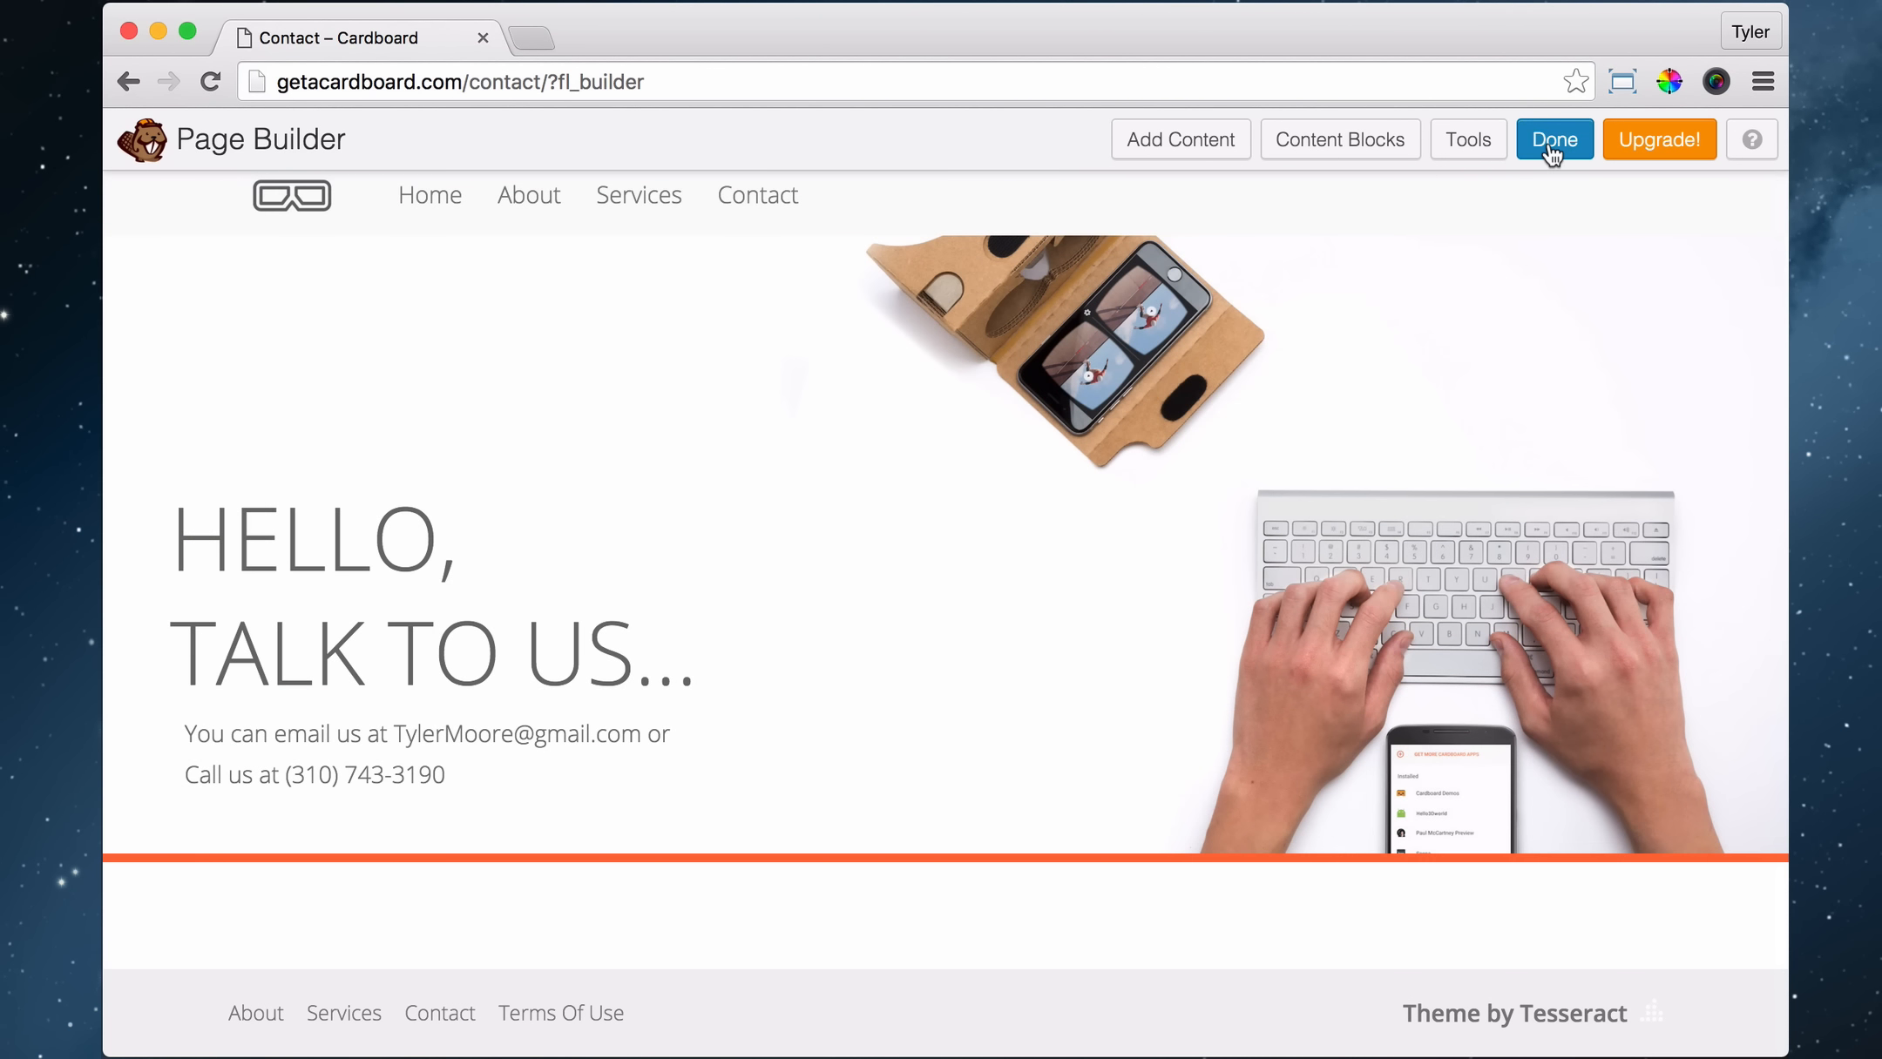
pyautogui.click(1554, 139)
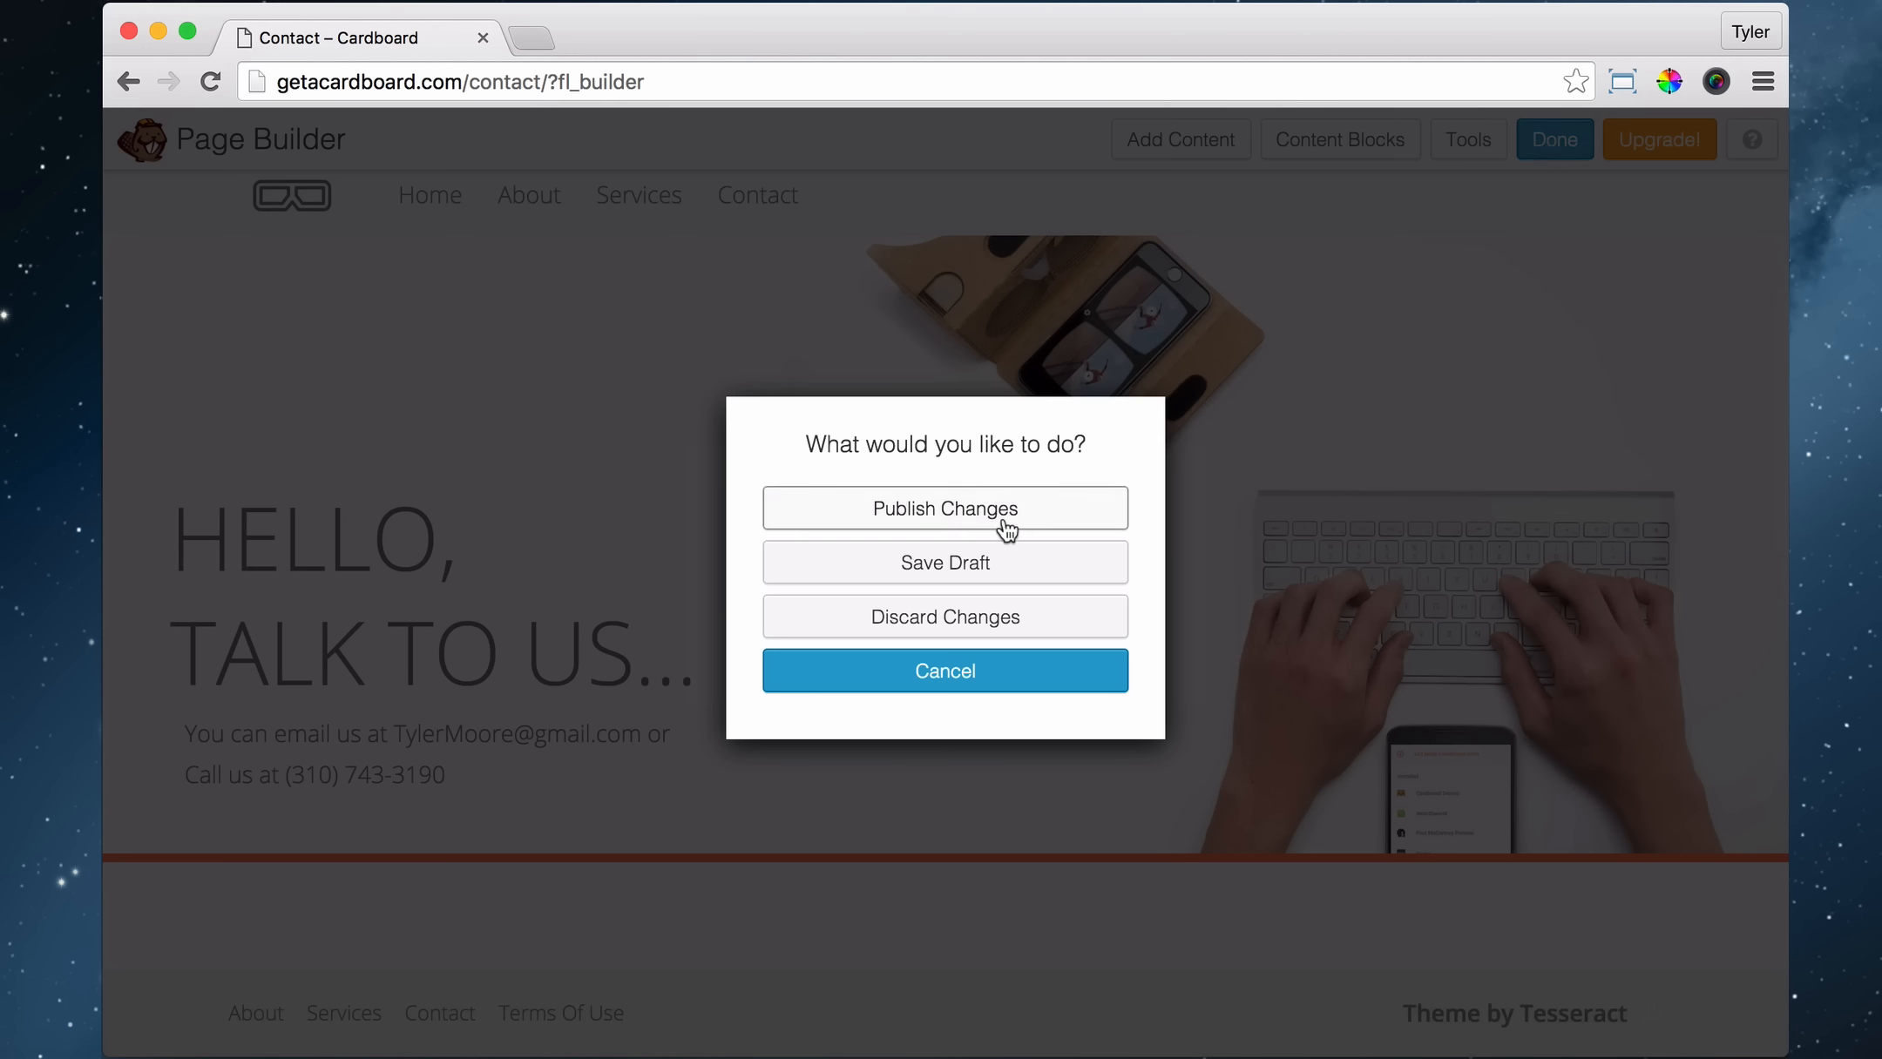
pyautogui.click(944, 508)
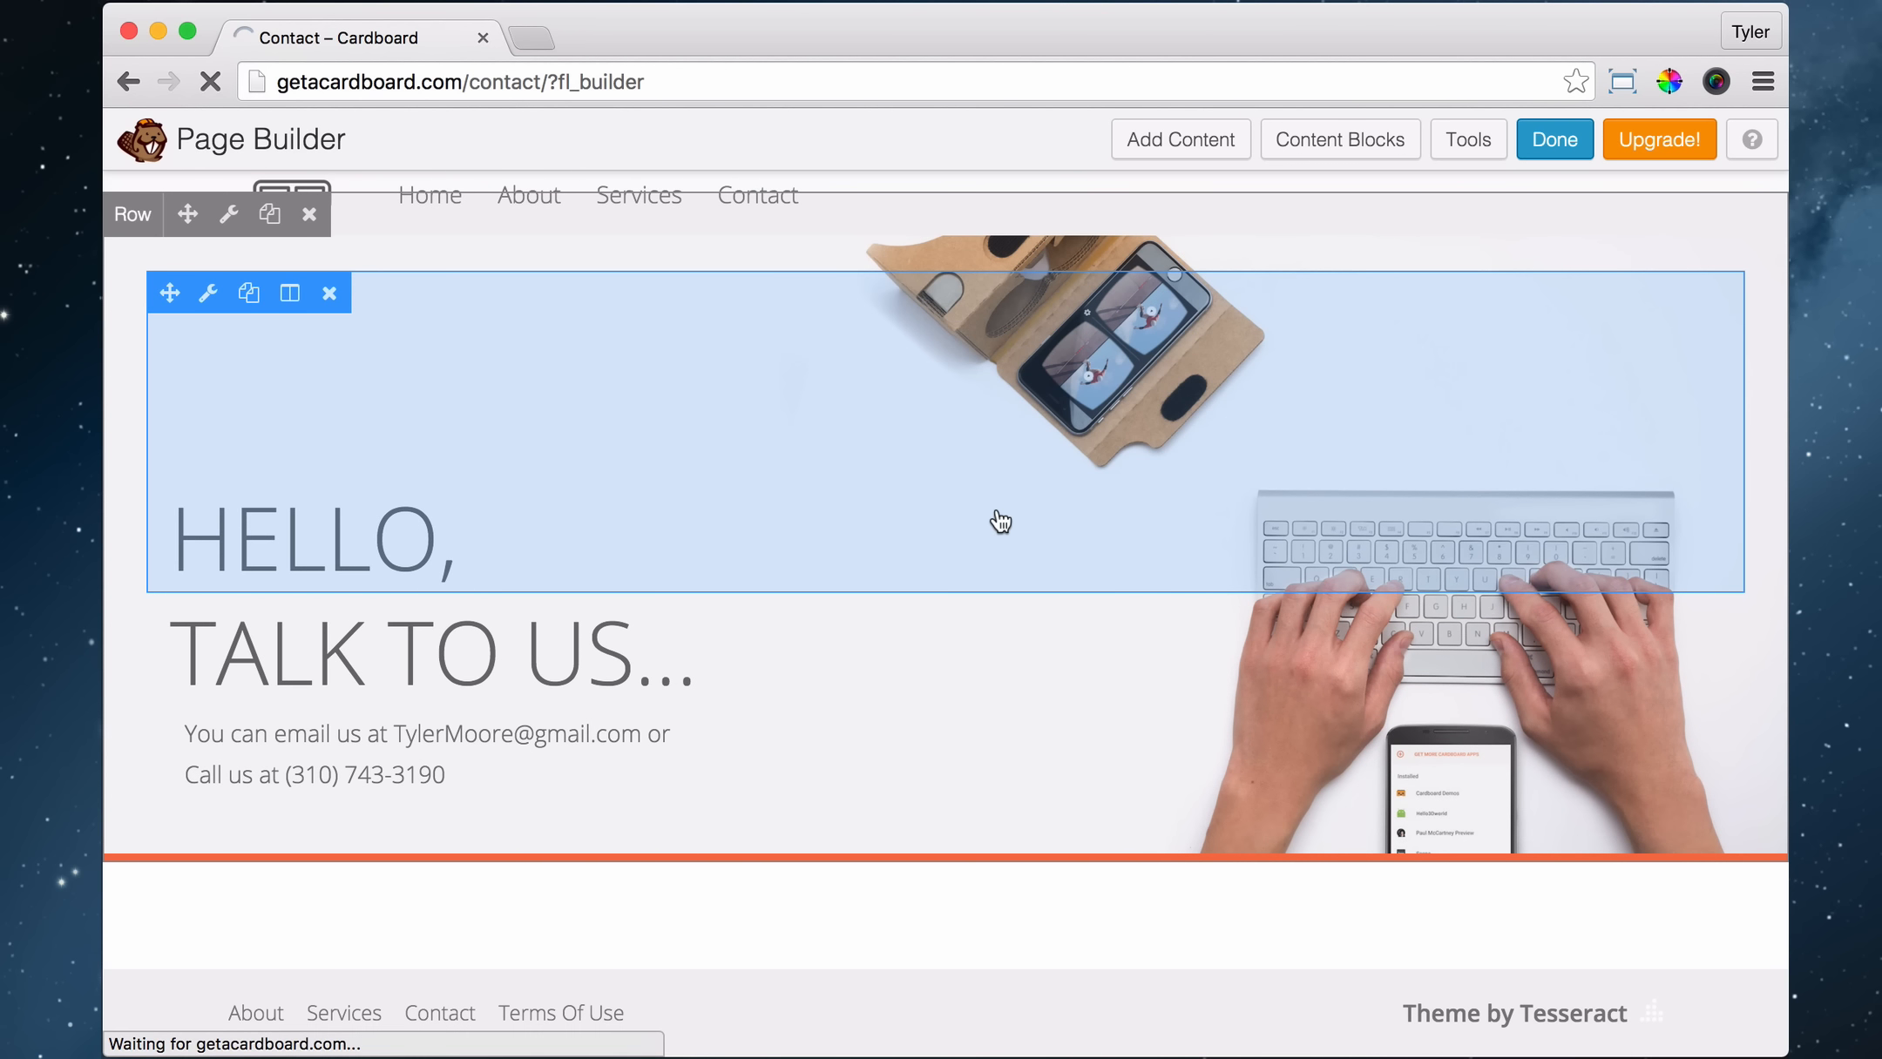
pyautogui.click(1554, 139)
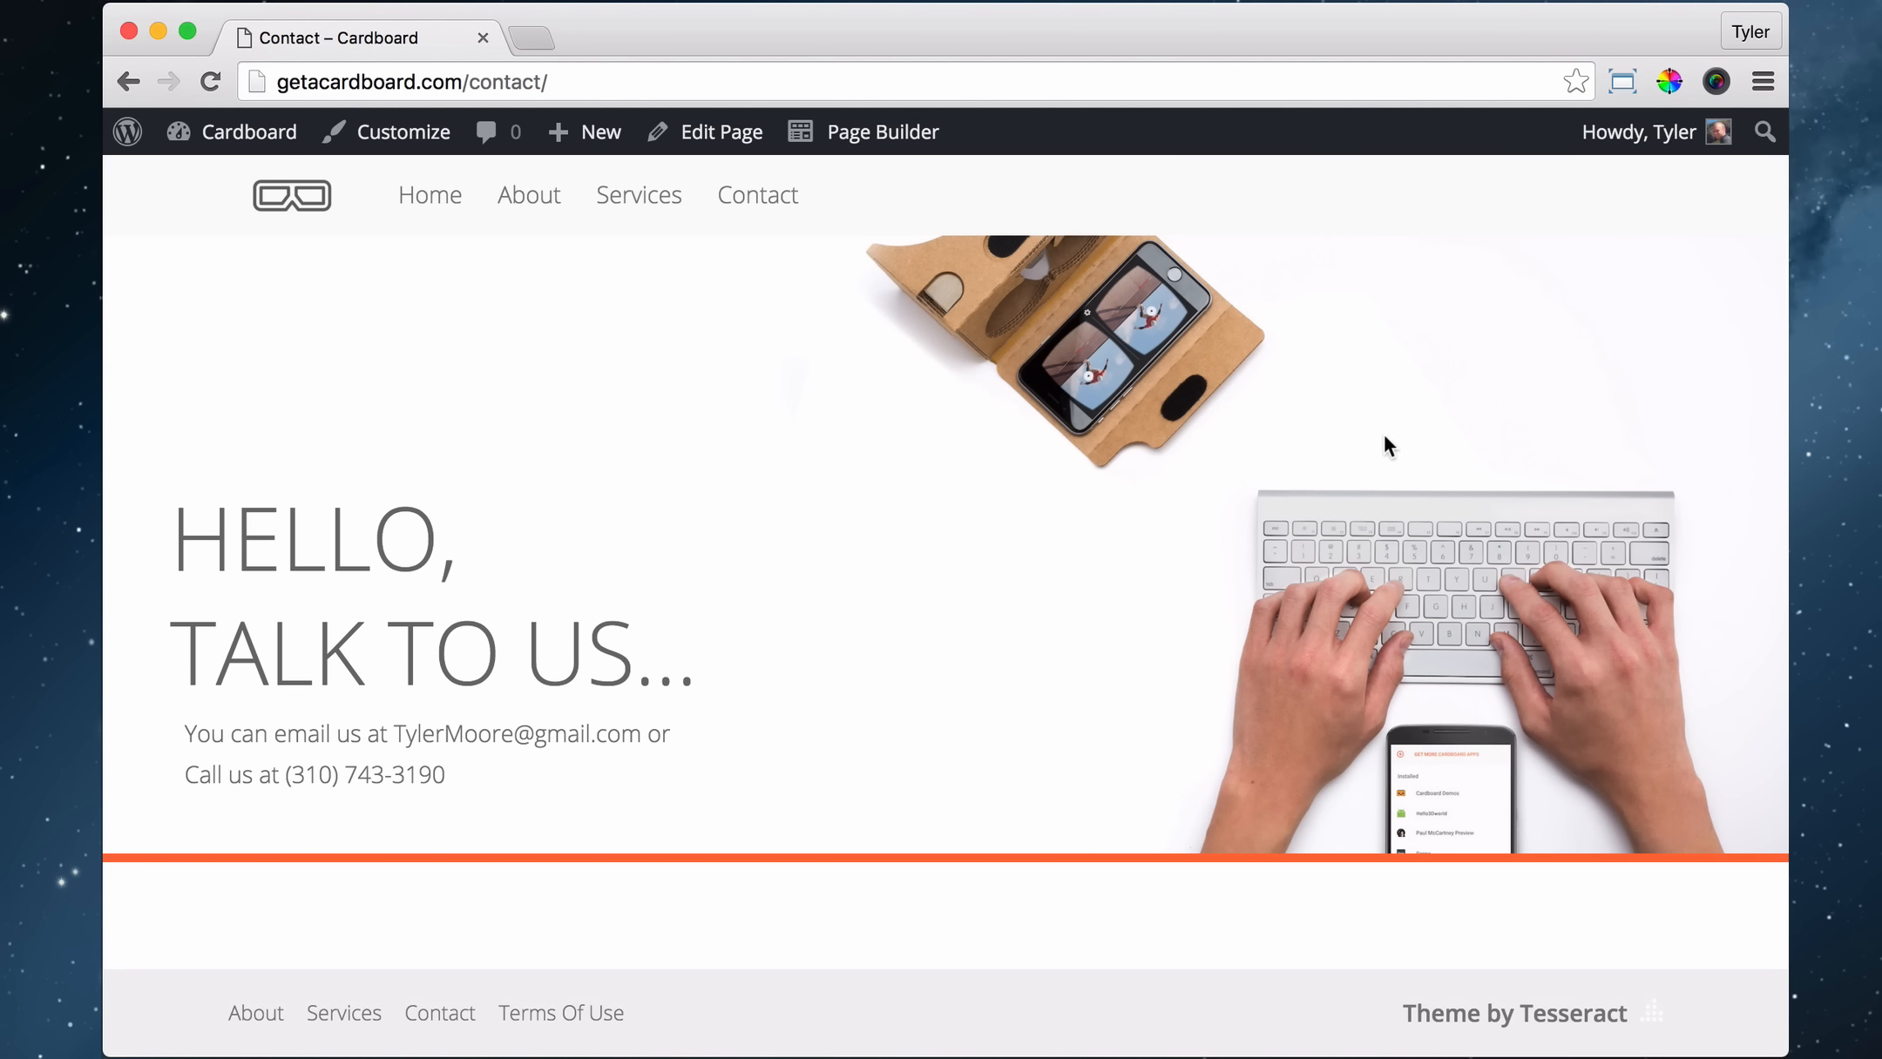
pyautogui.moveTo(1373, 446)
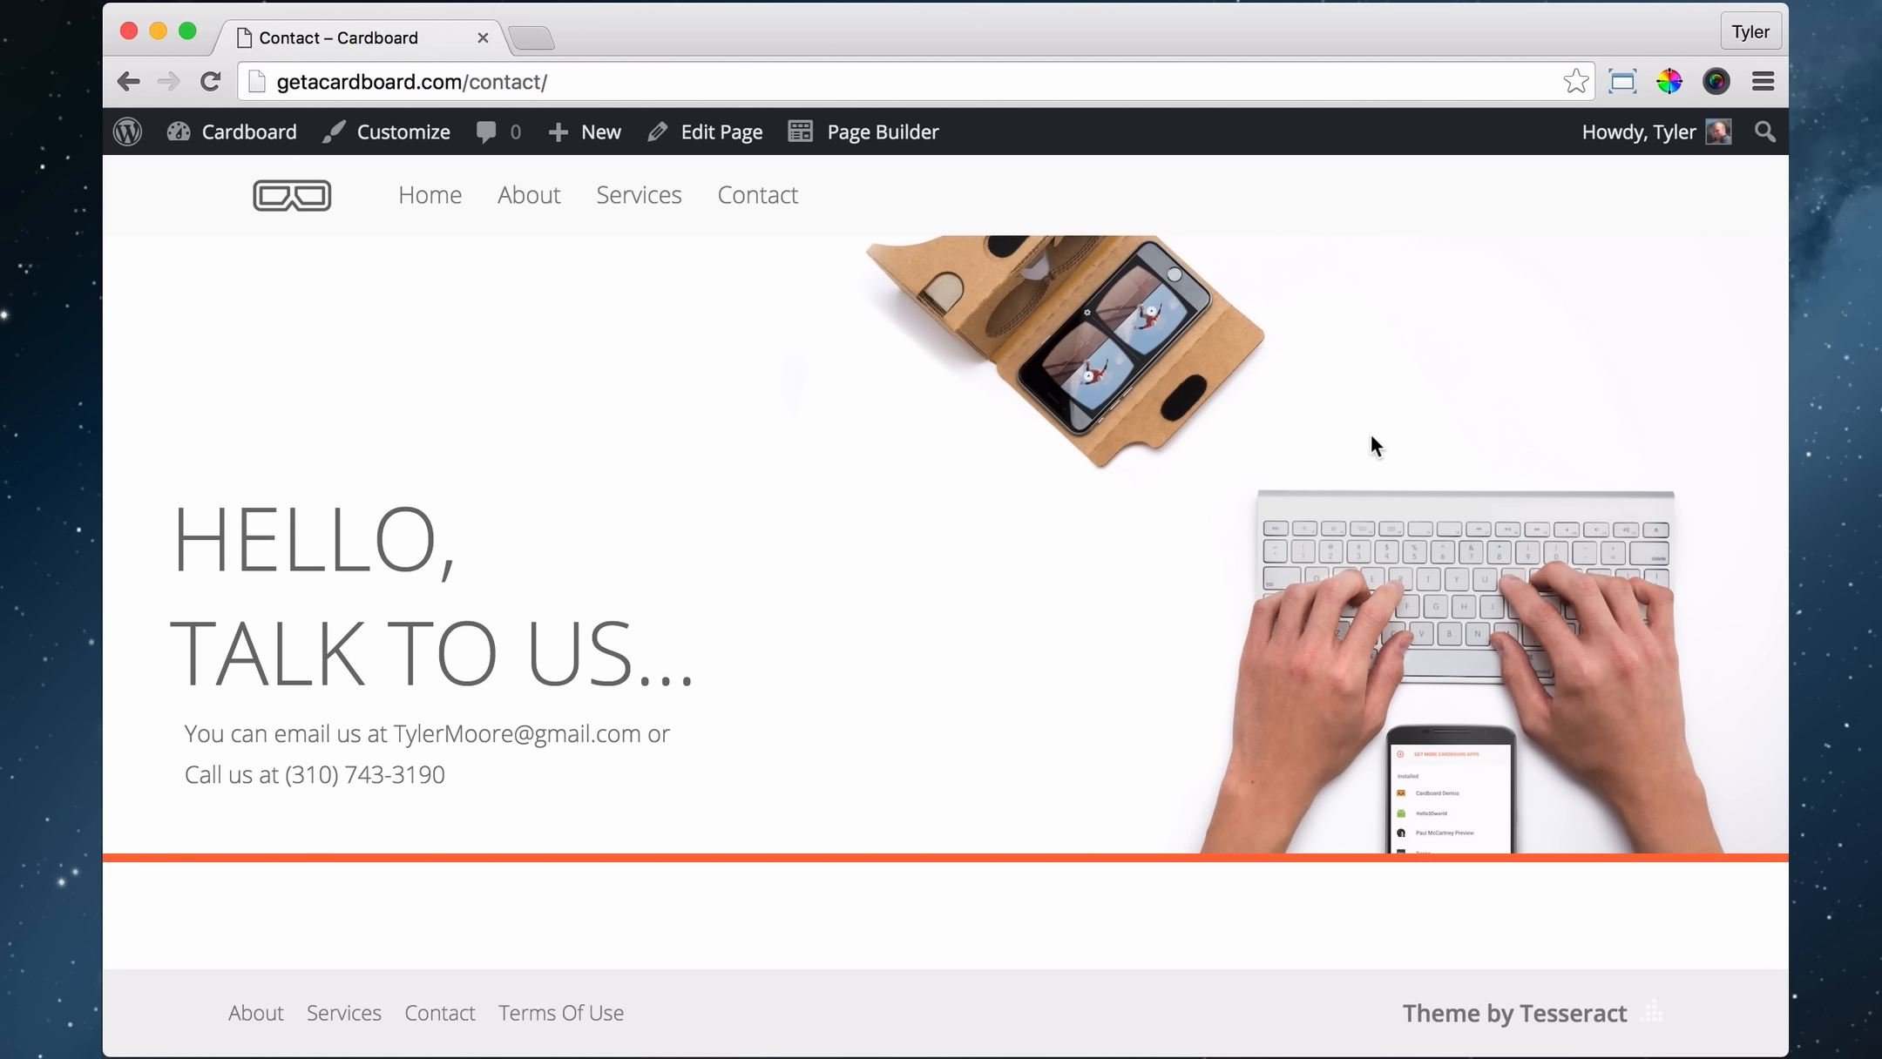
pyautogui.moveTo(852, 338)
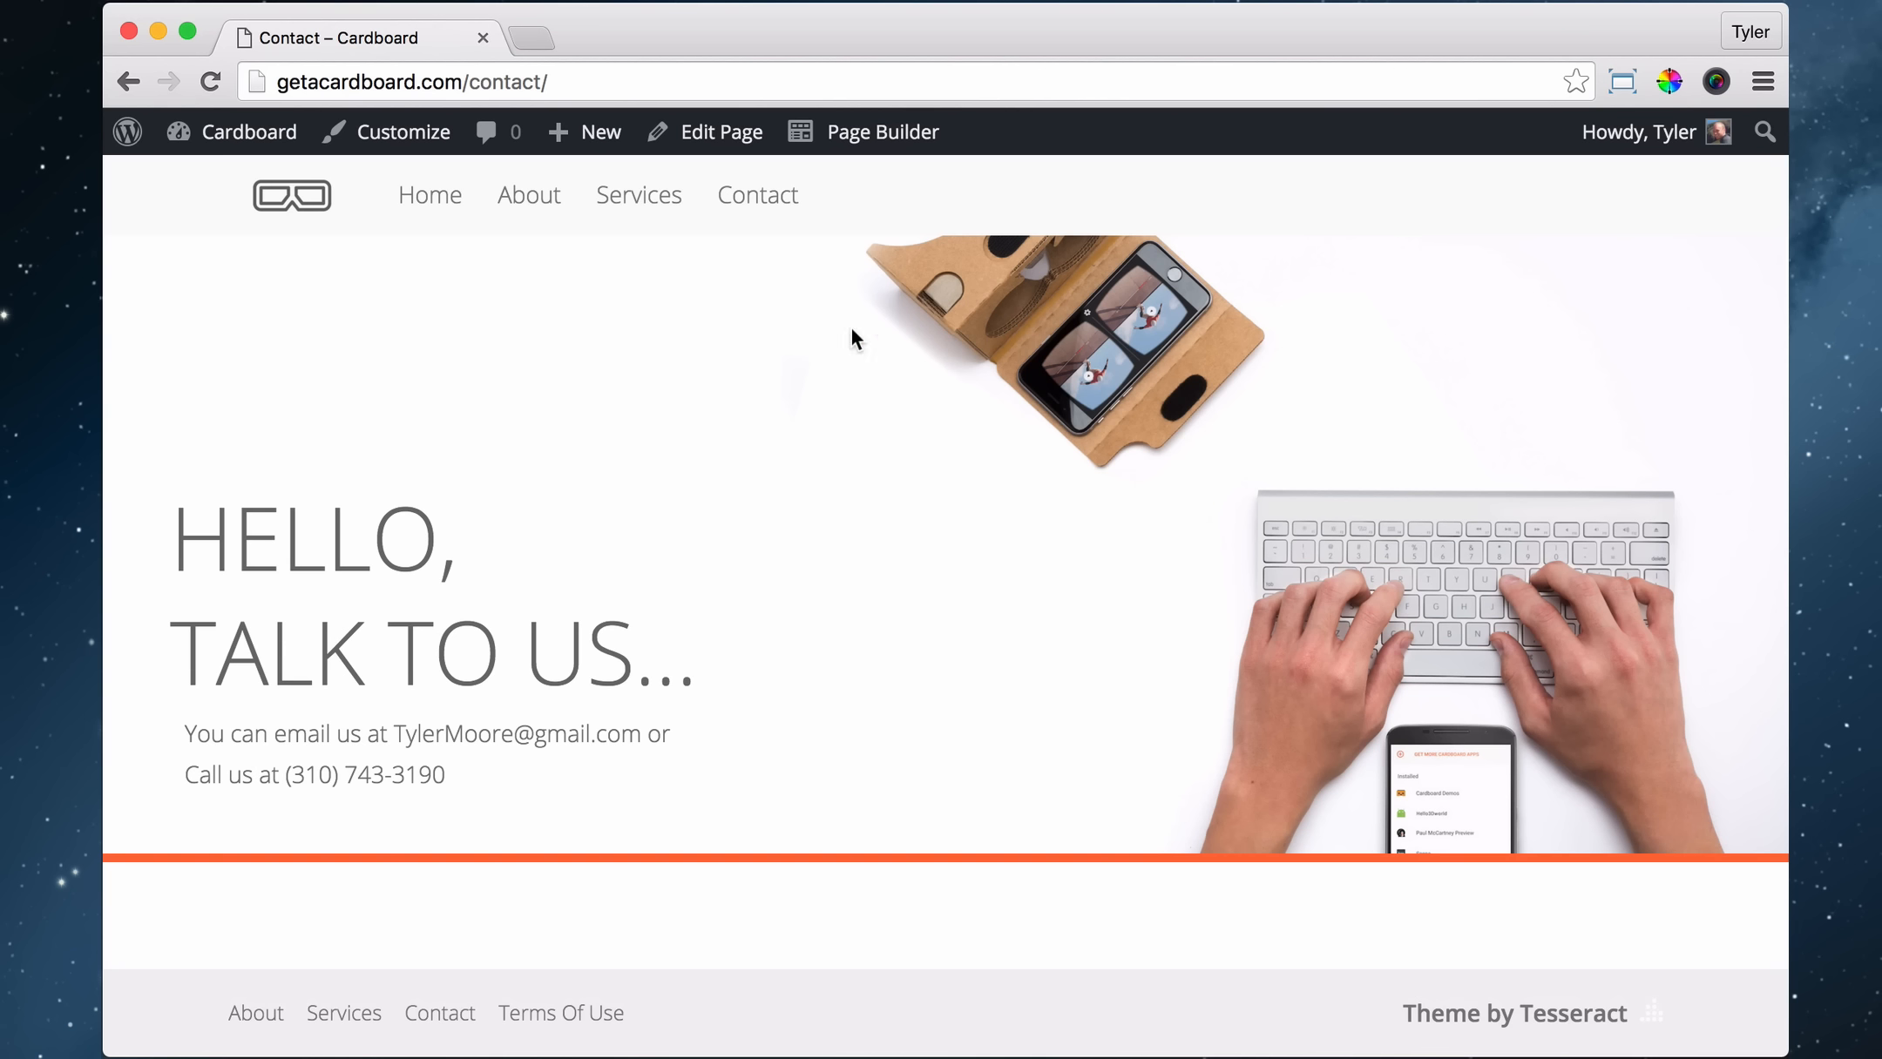
pyautogui.moveTo(852, 340)
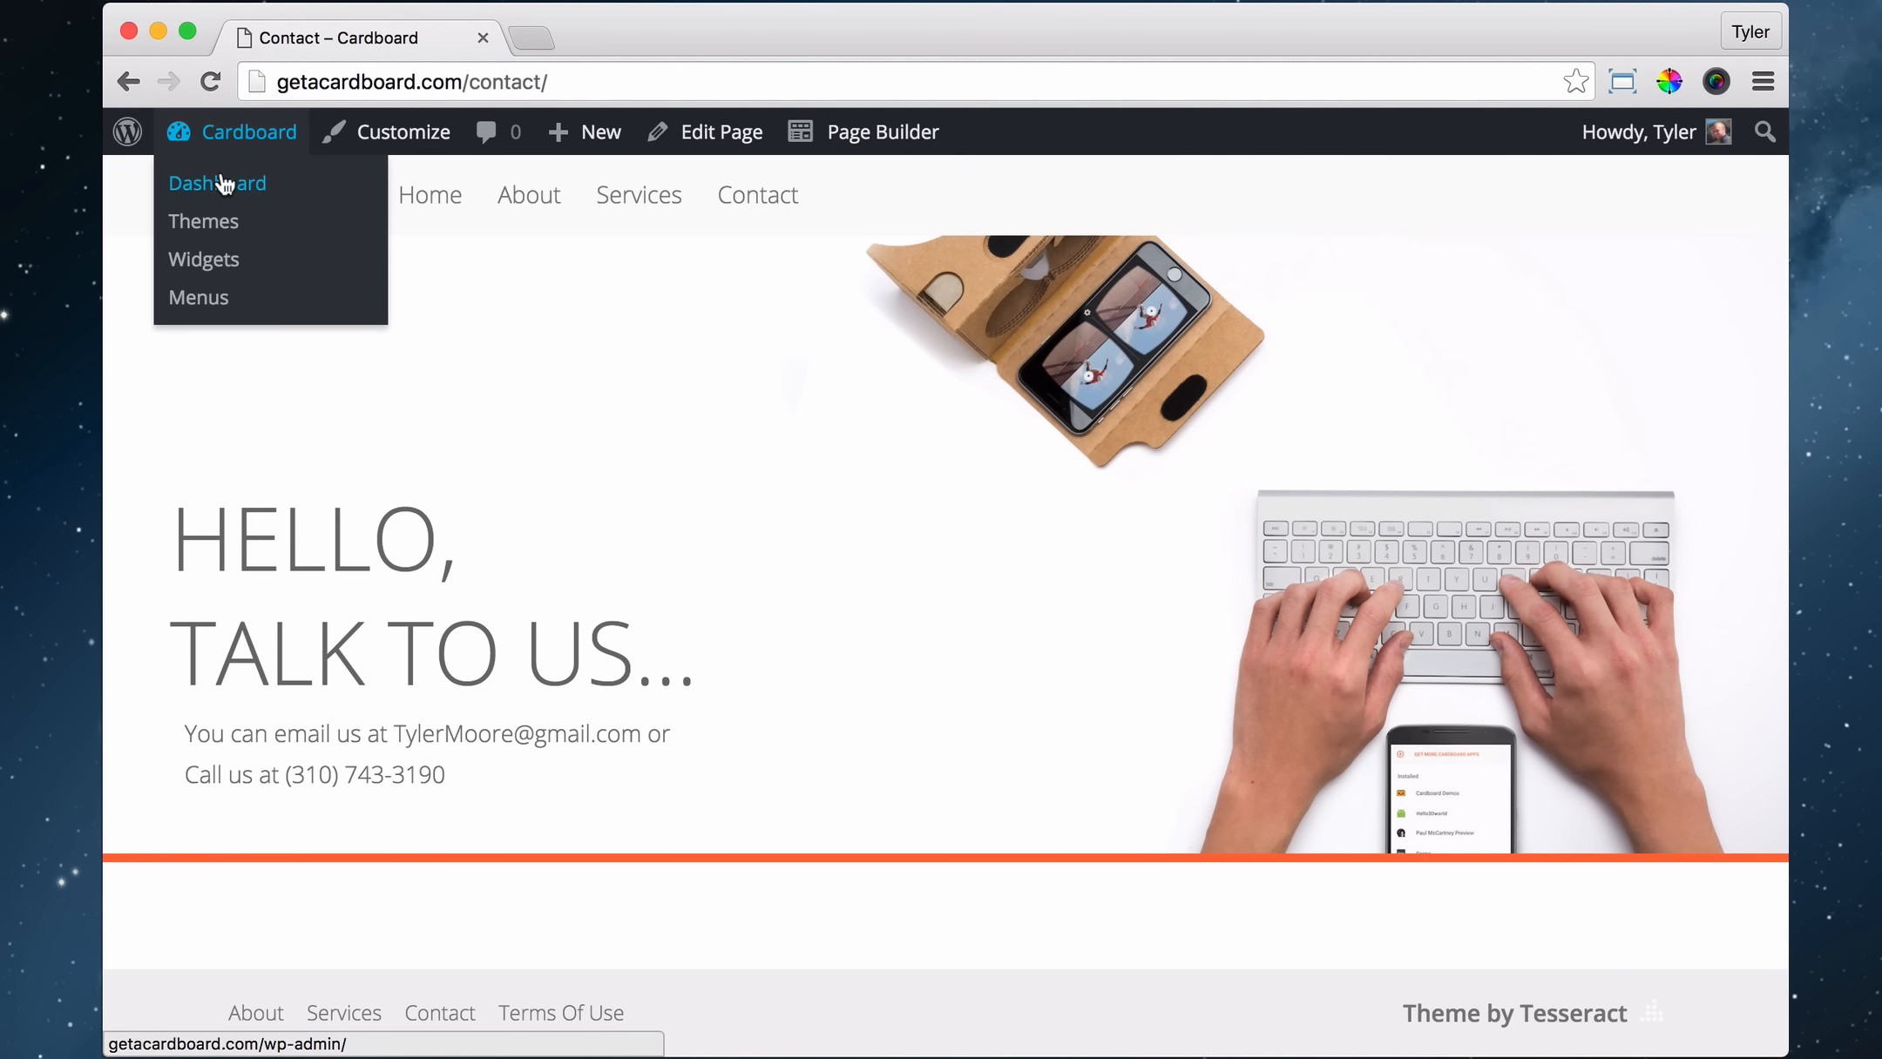
# Search Plugins > Add New for 'contact form 7'
pyautogui.click(217, 182)
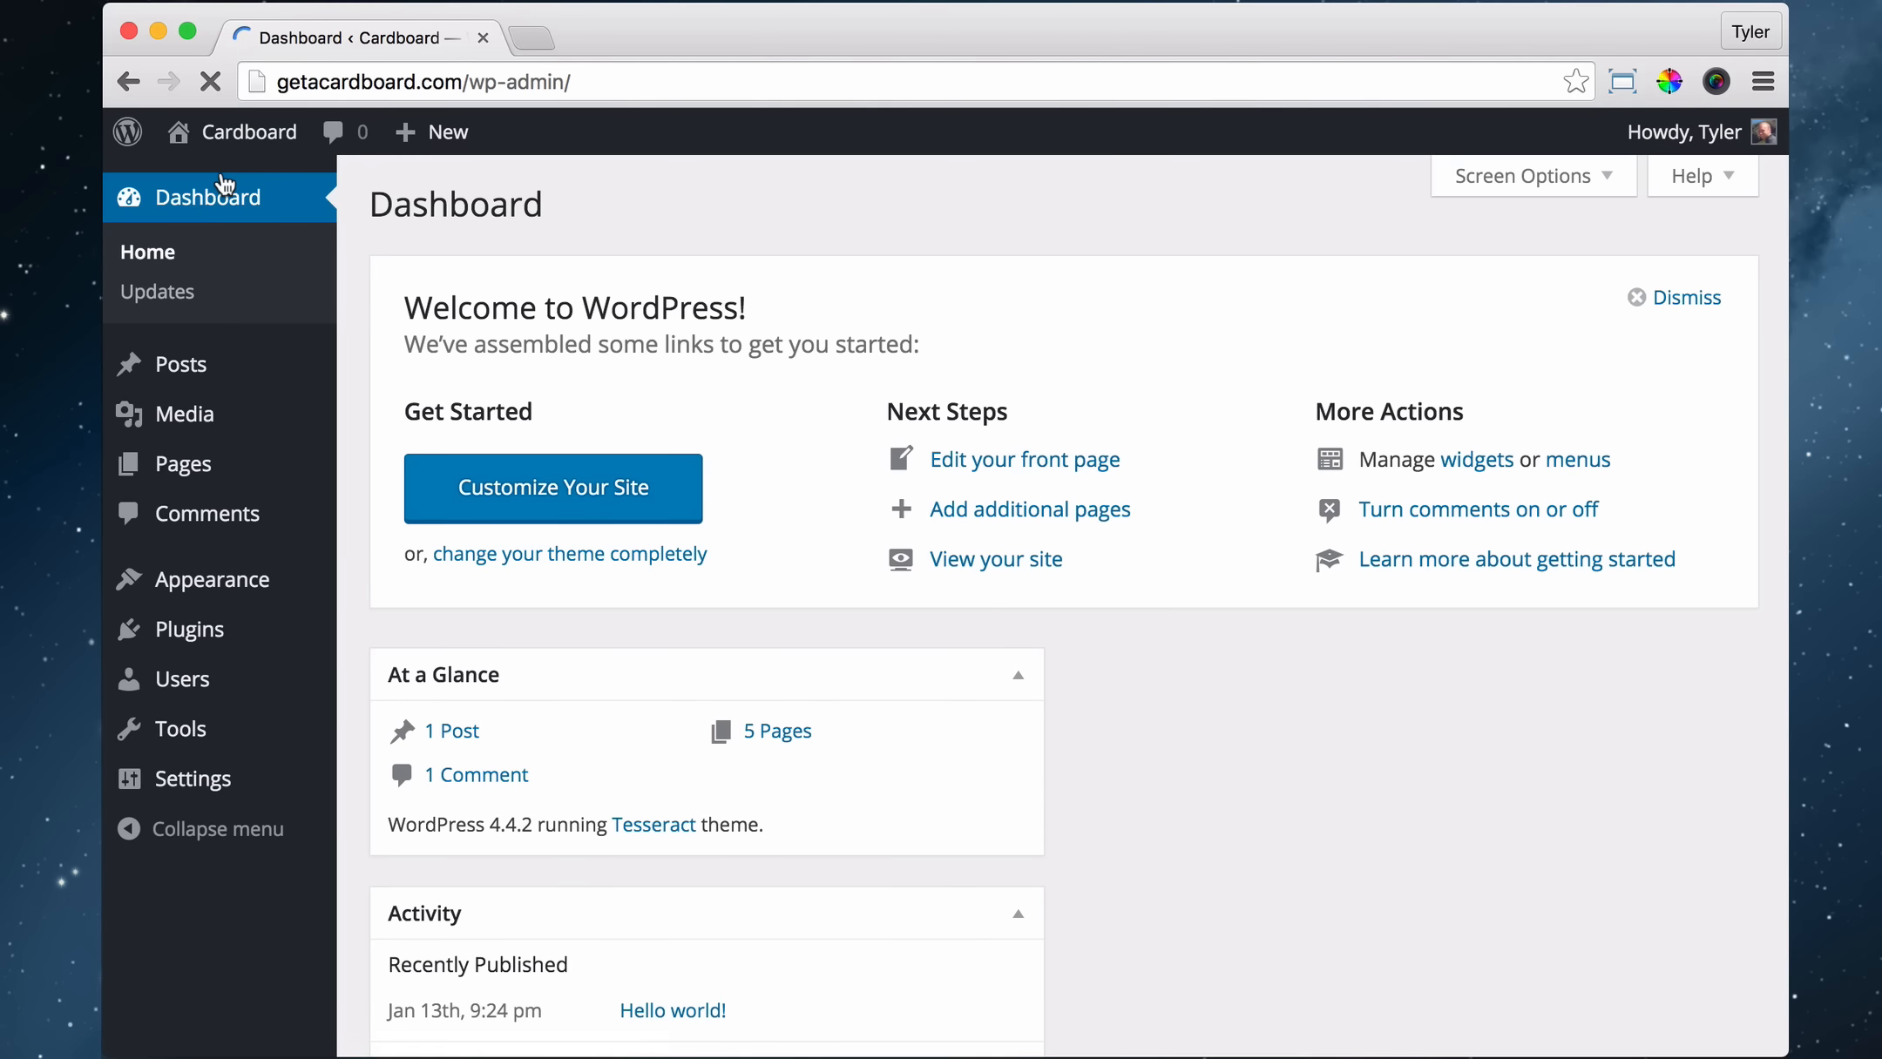
pyautogui.moveTo(187, 629)
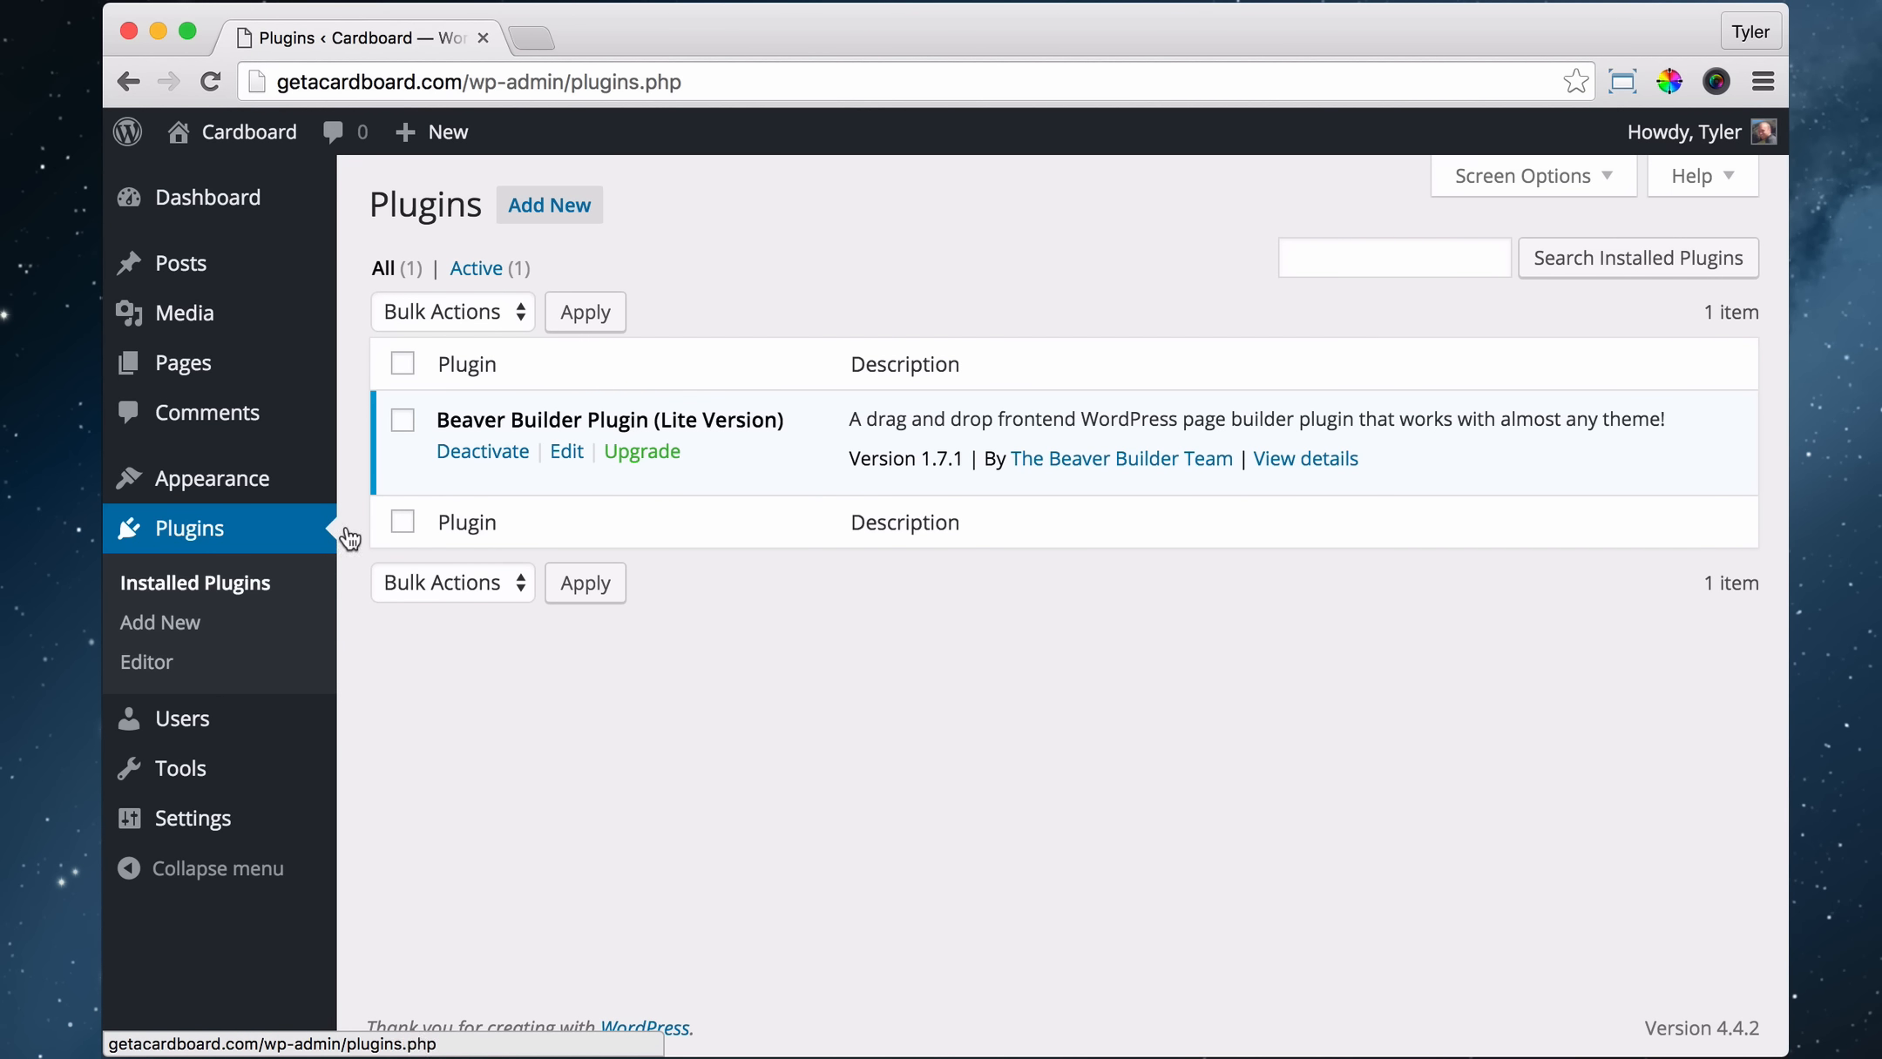
pyautogui.click(549, 204)
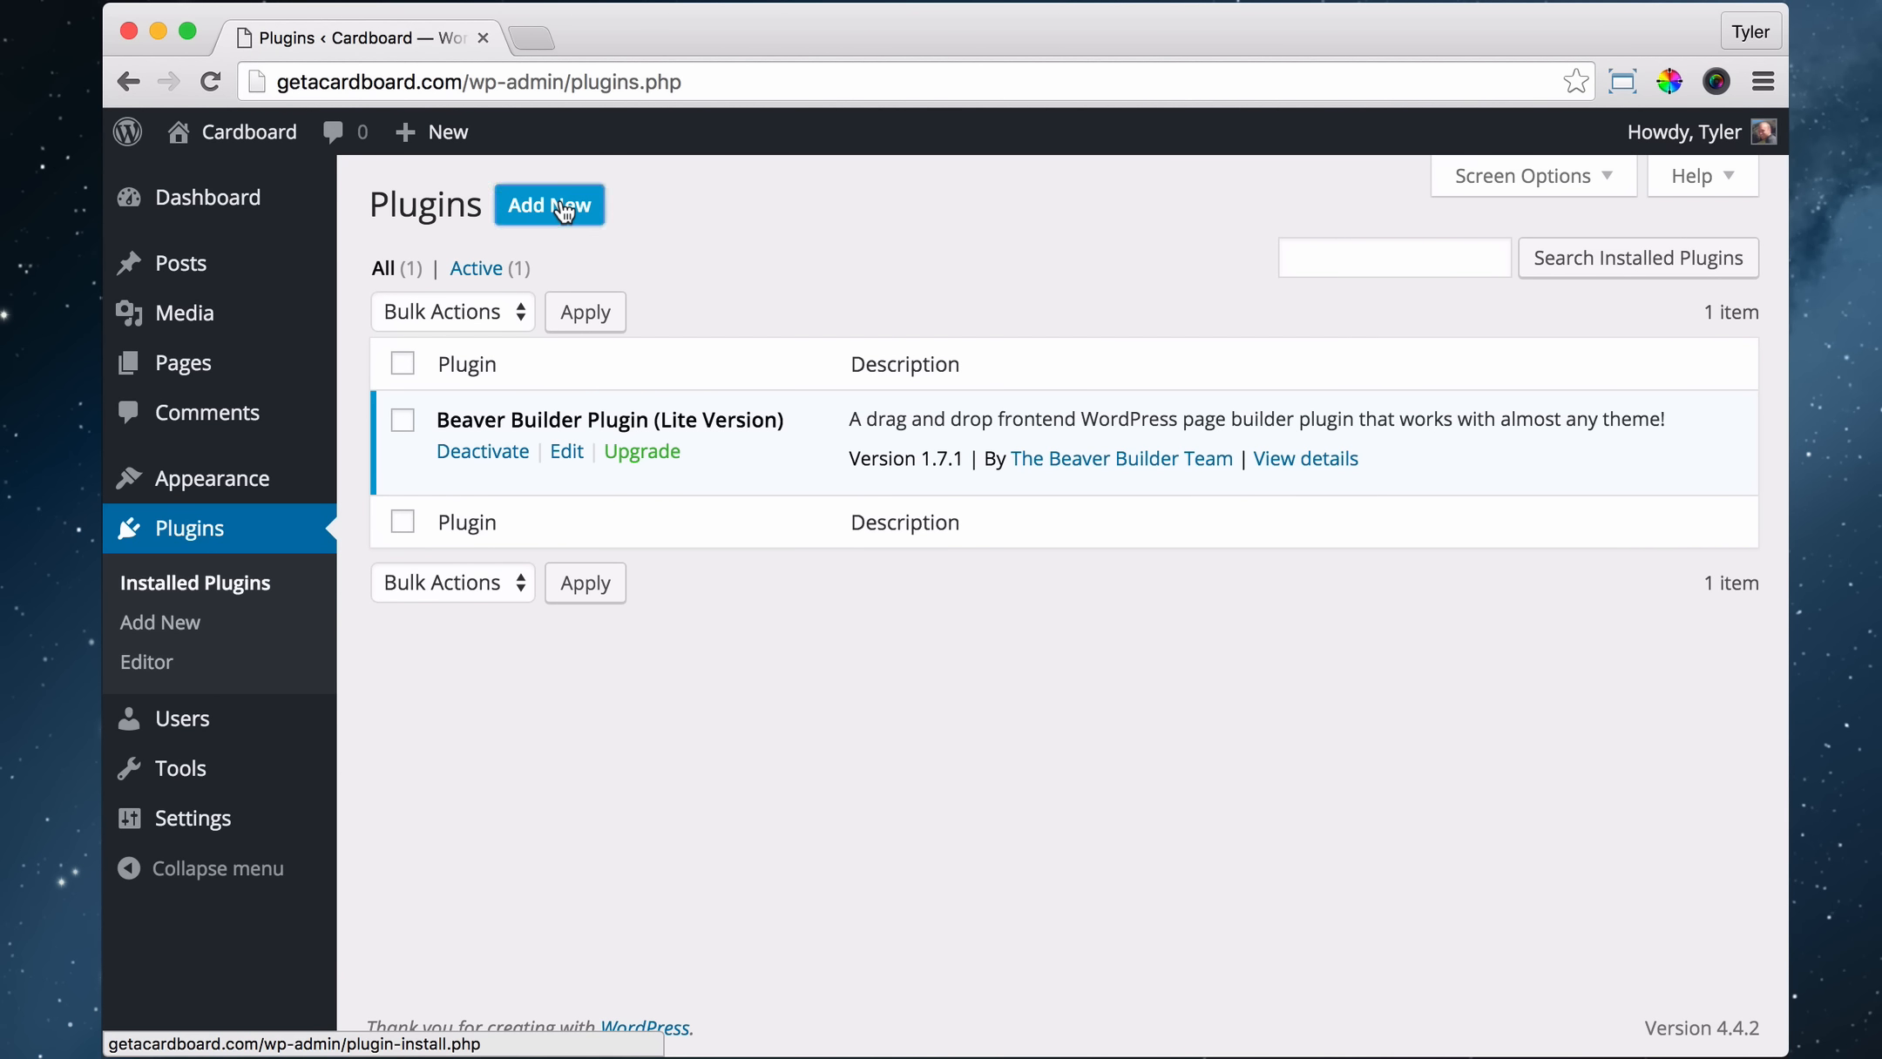
pyautogui.click(549, 205)
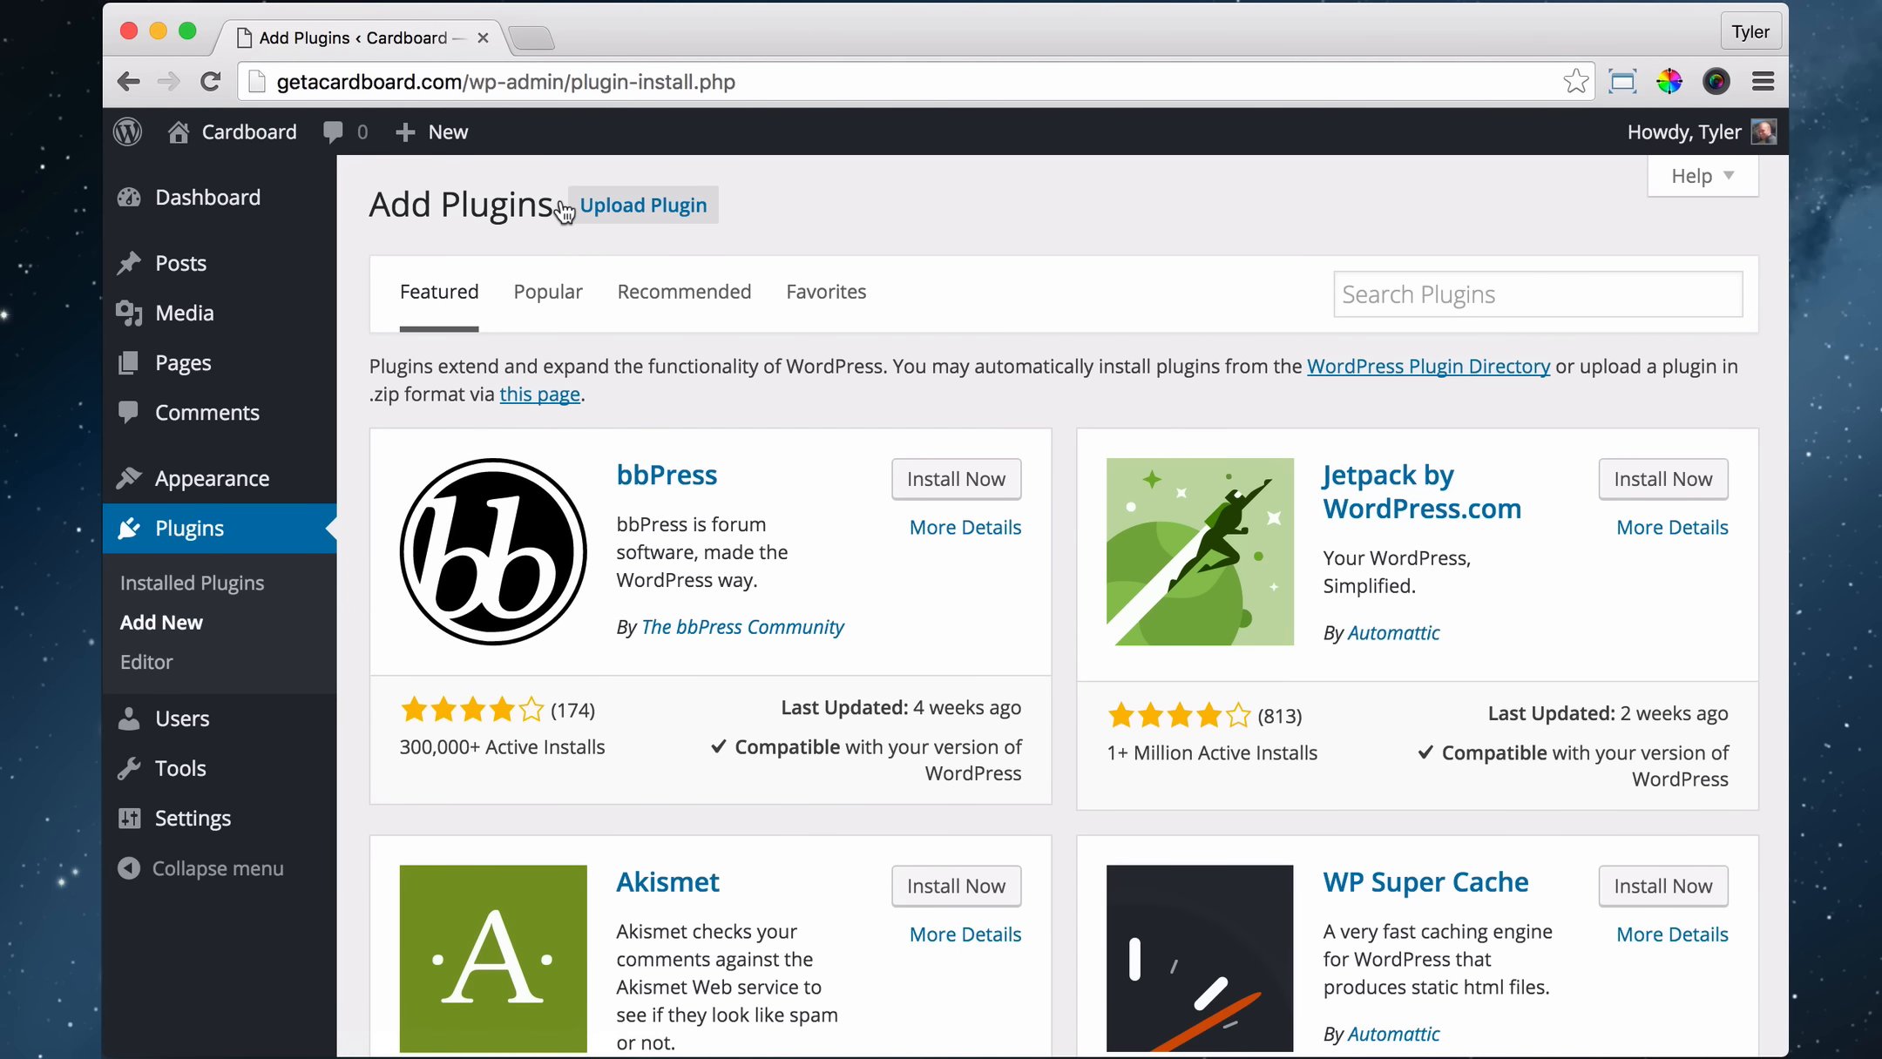
pyautogui.click(1538, 294)
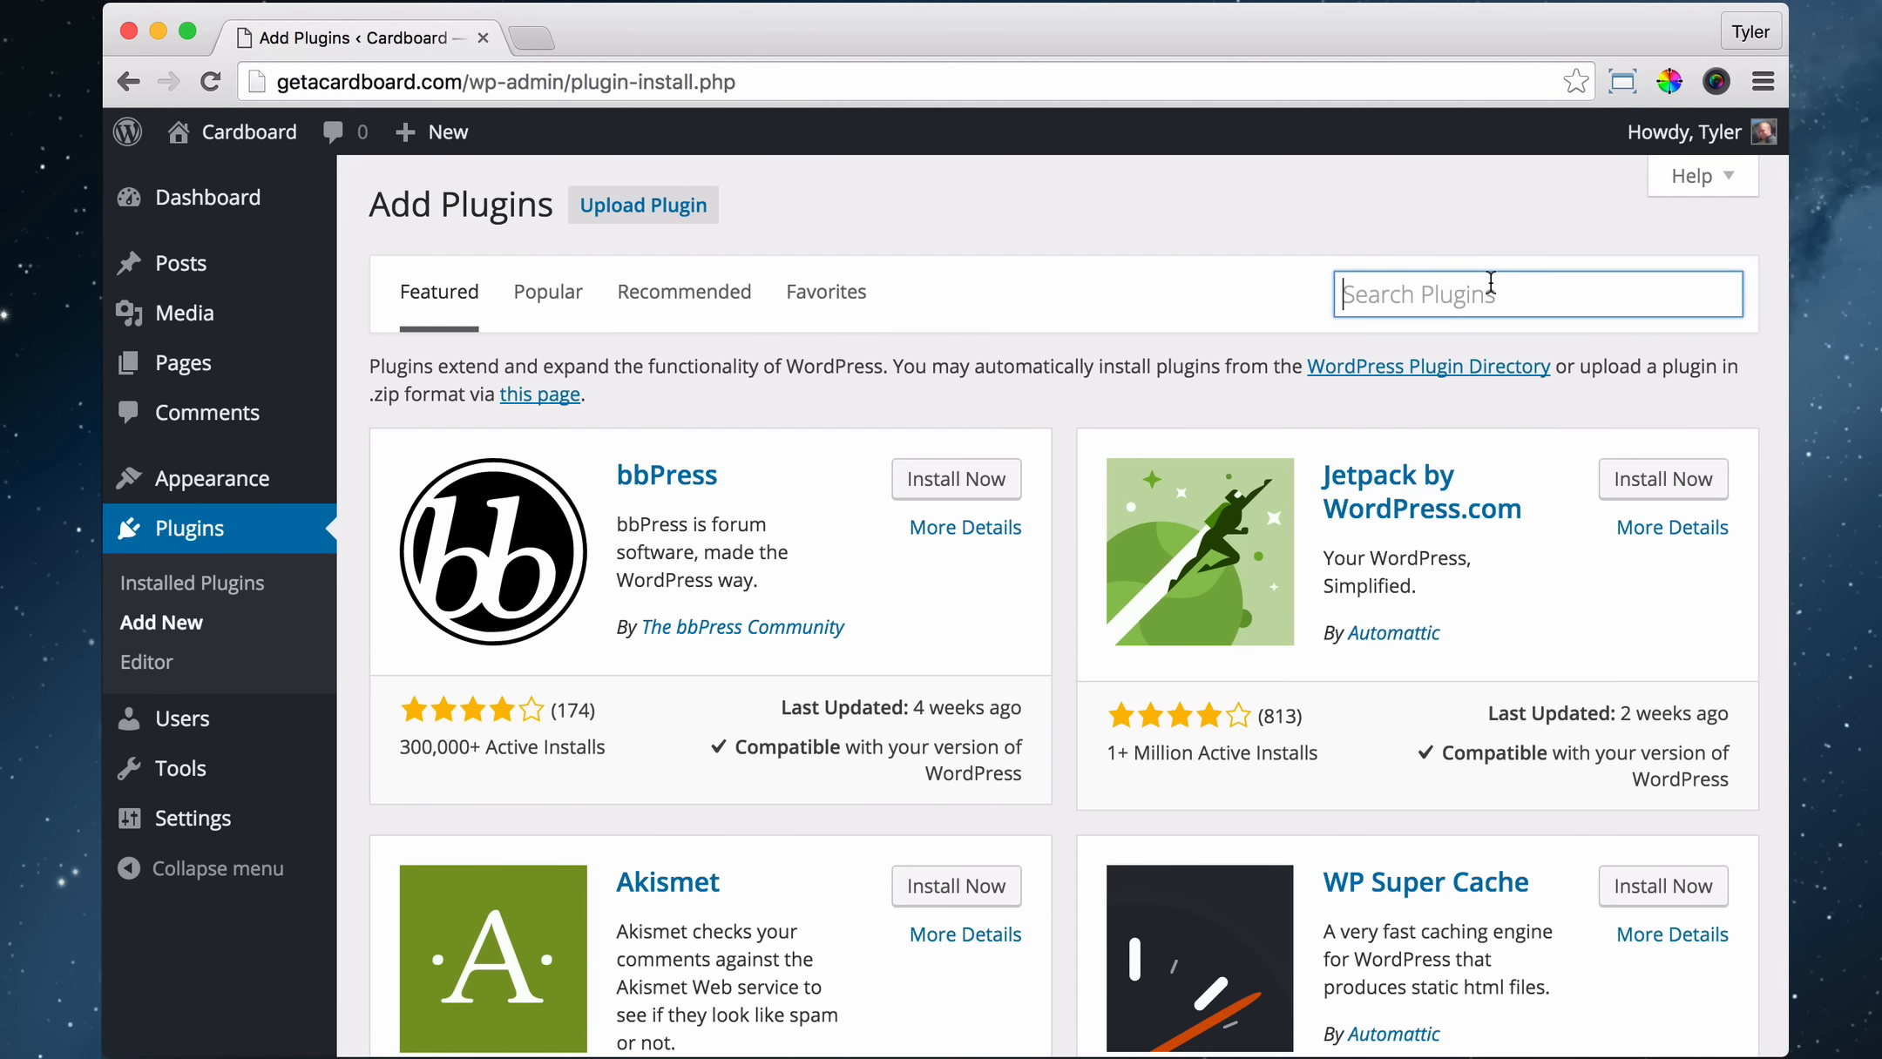
pyautogui.write('contact form 7')
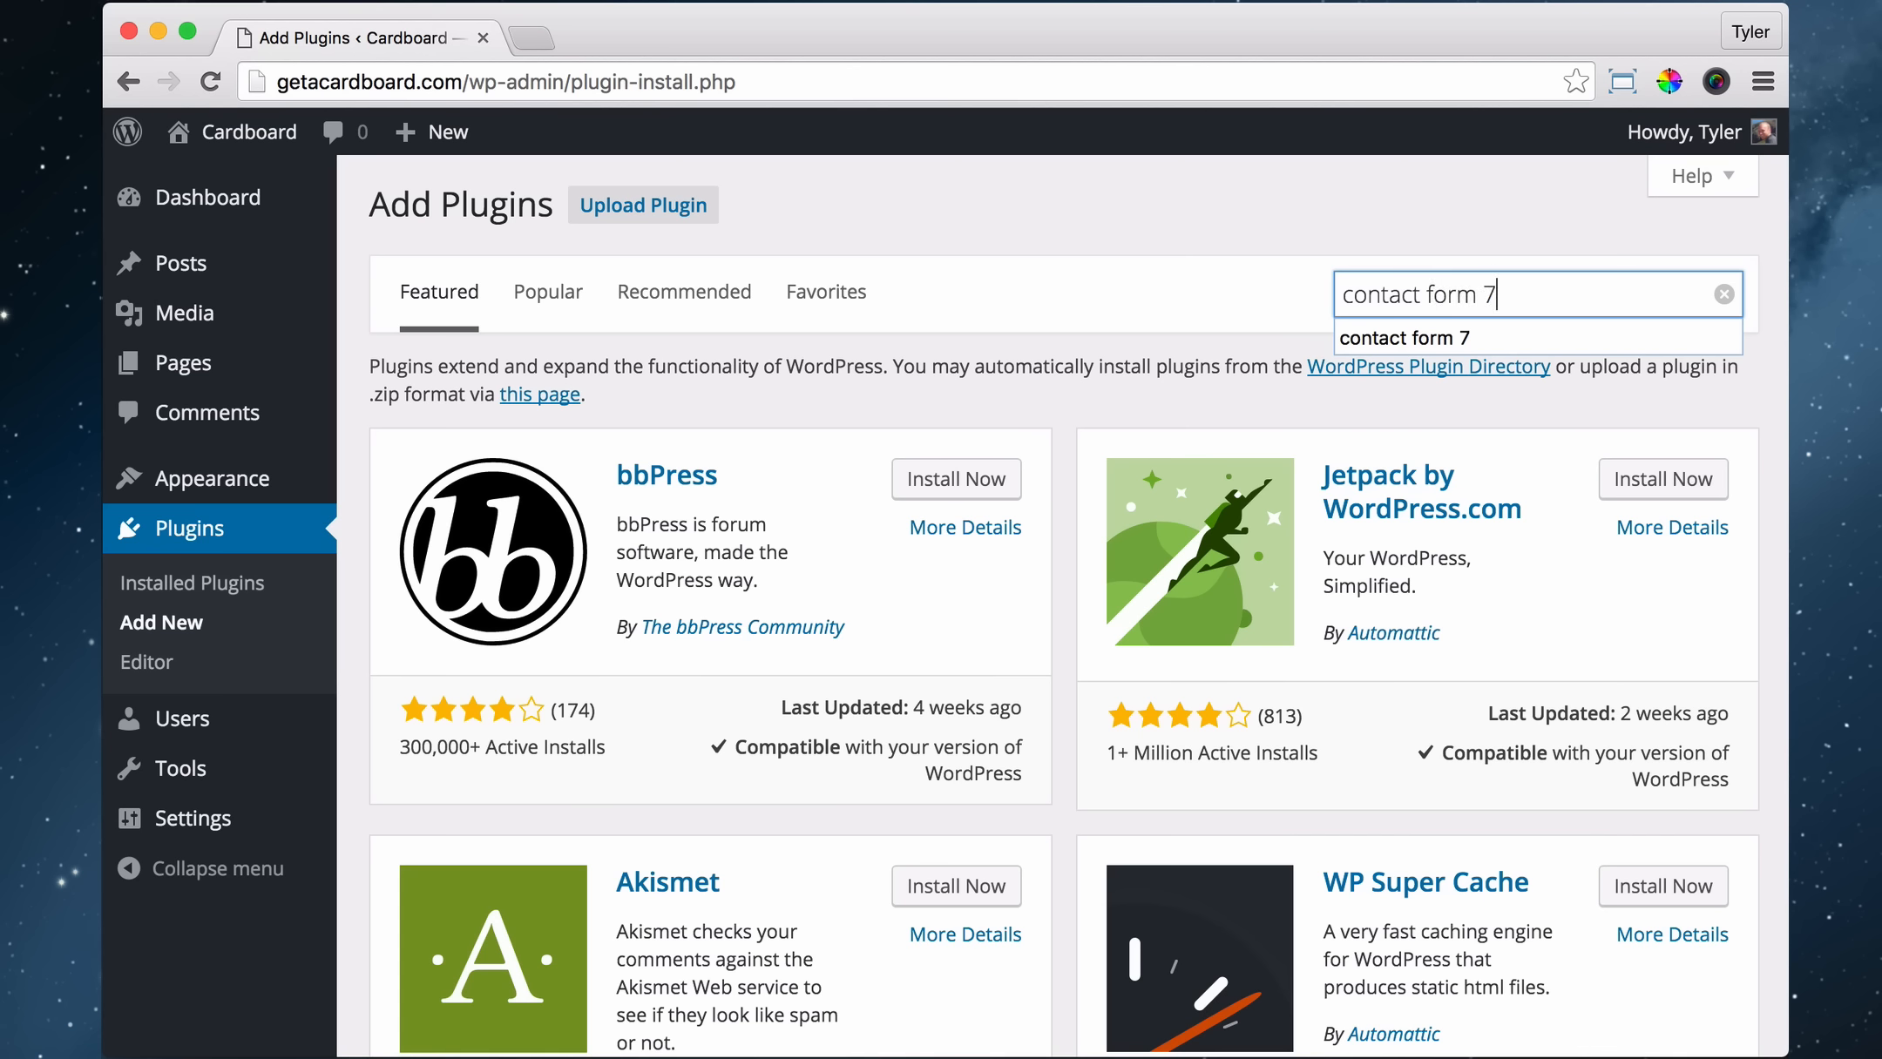
pyautogui.moveTo(1549, 290)
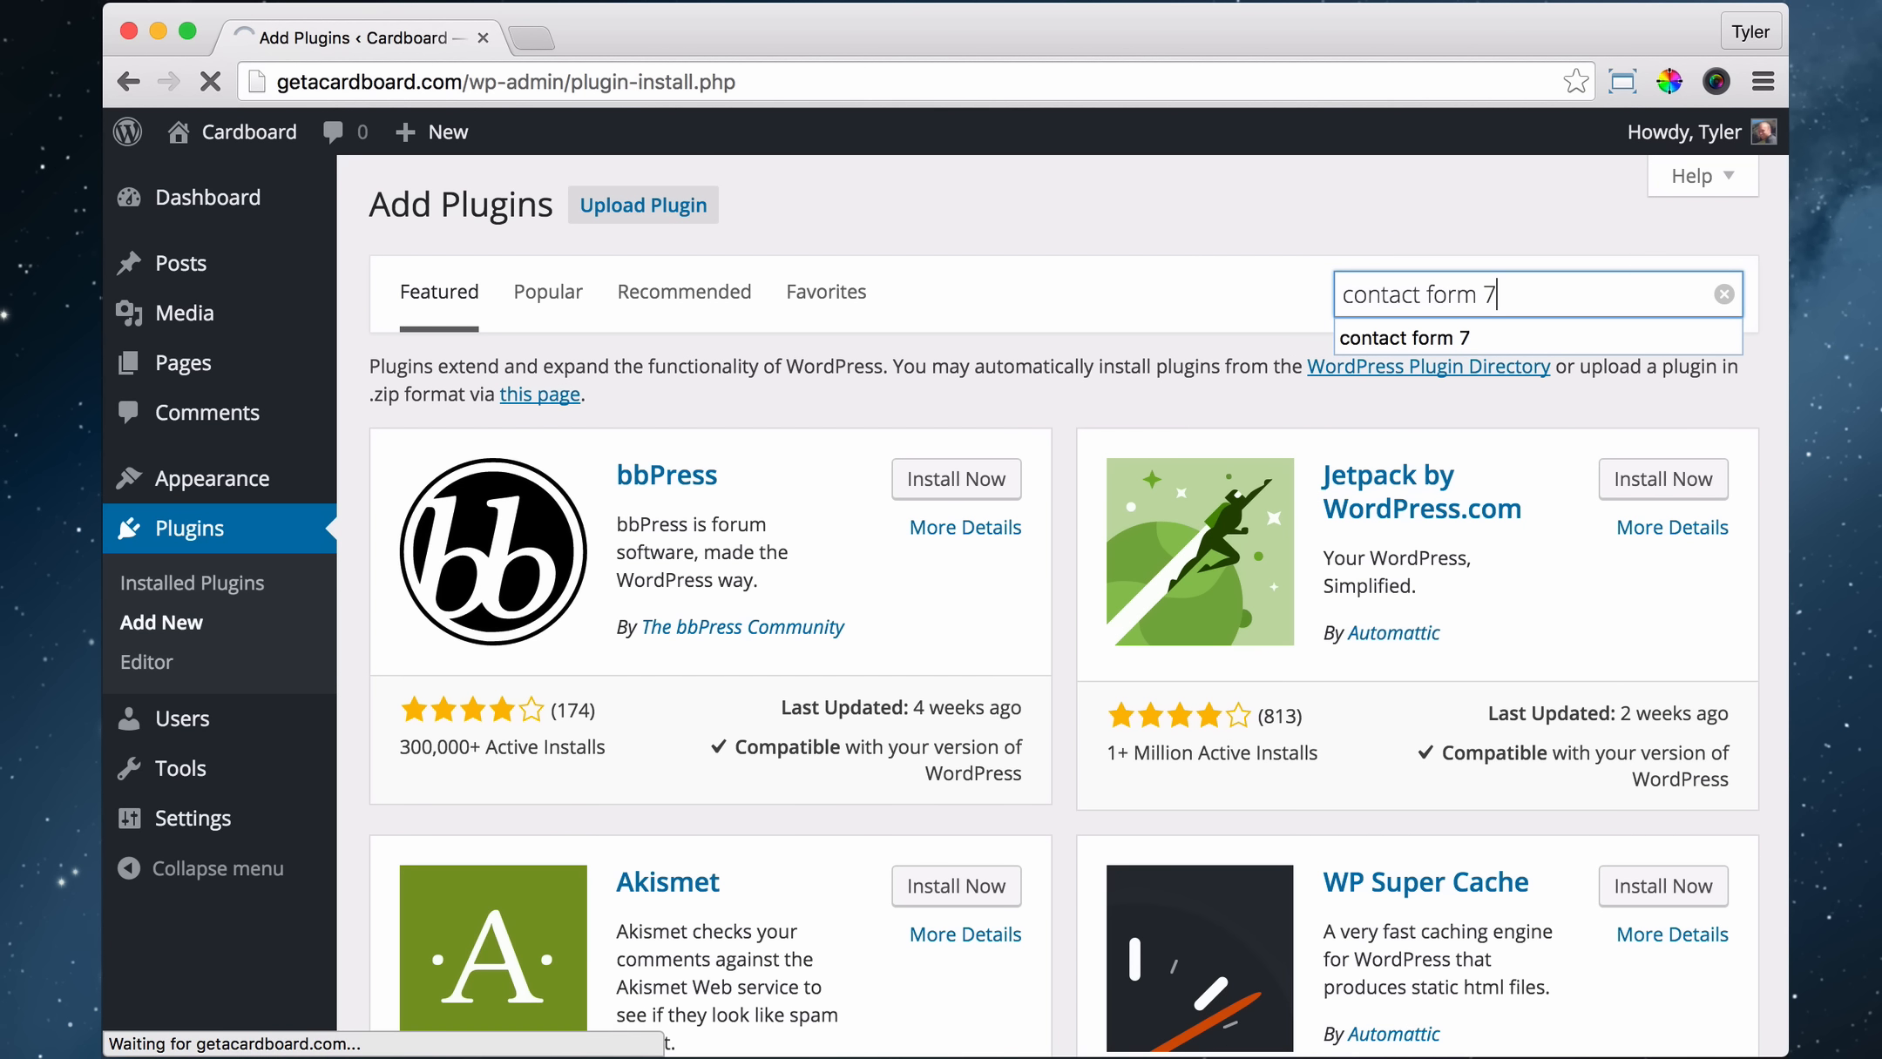
pyautogui.press('Enter')
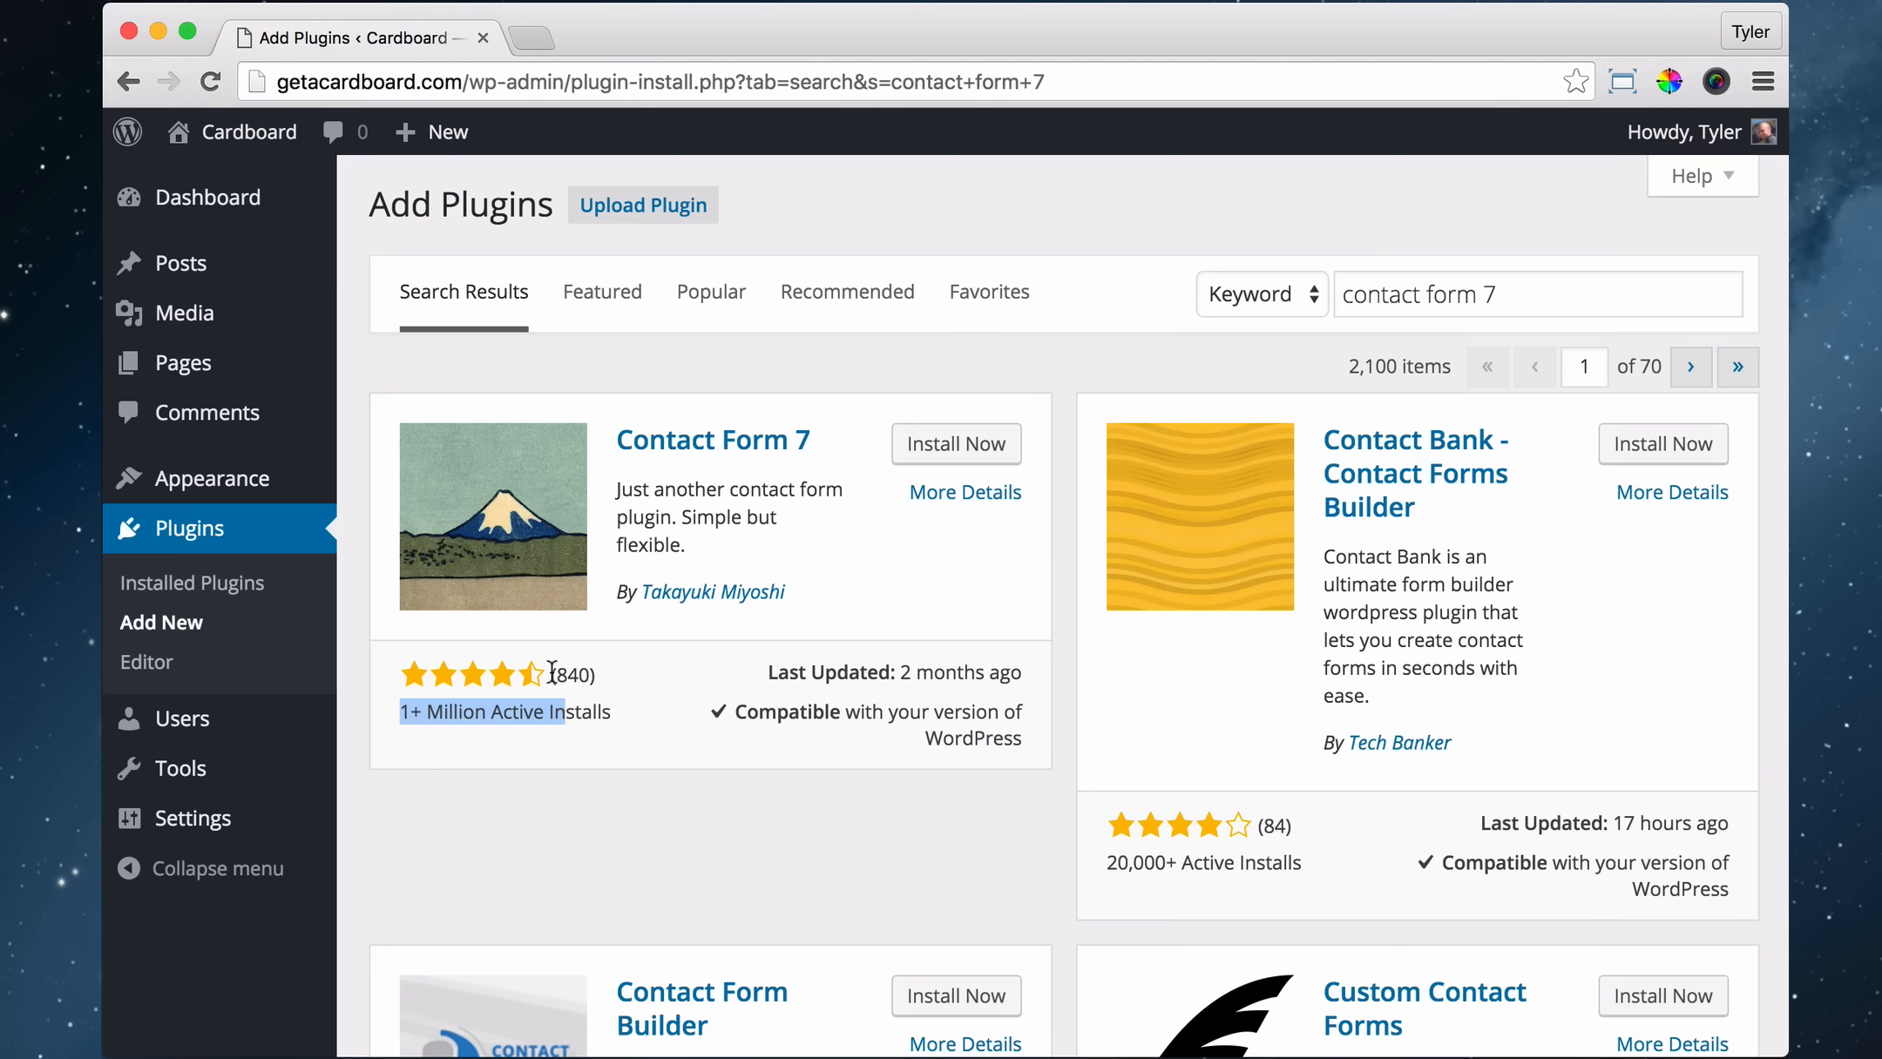
pyautogui.moveTo(691, 432)
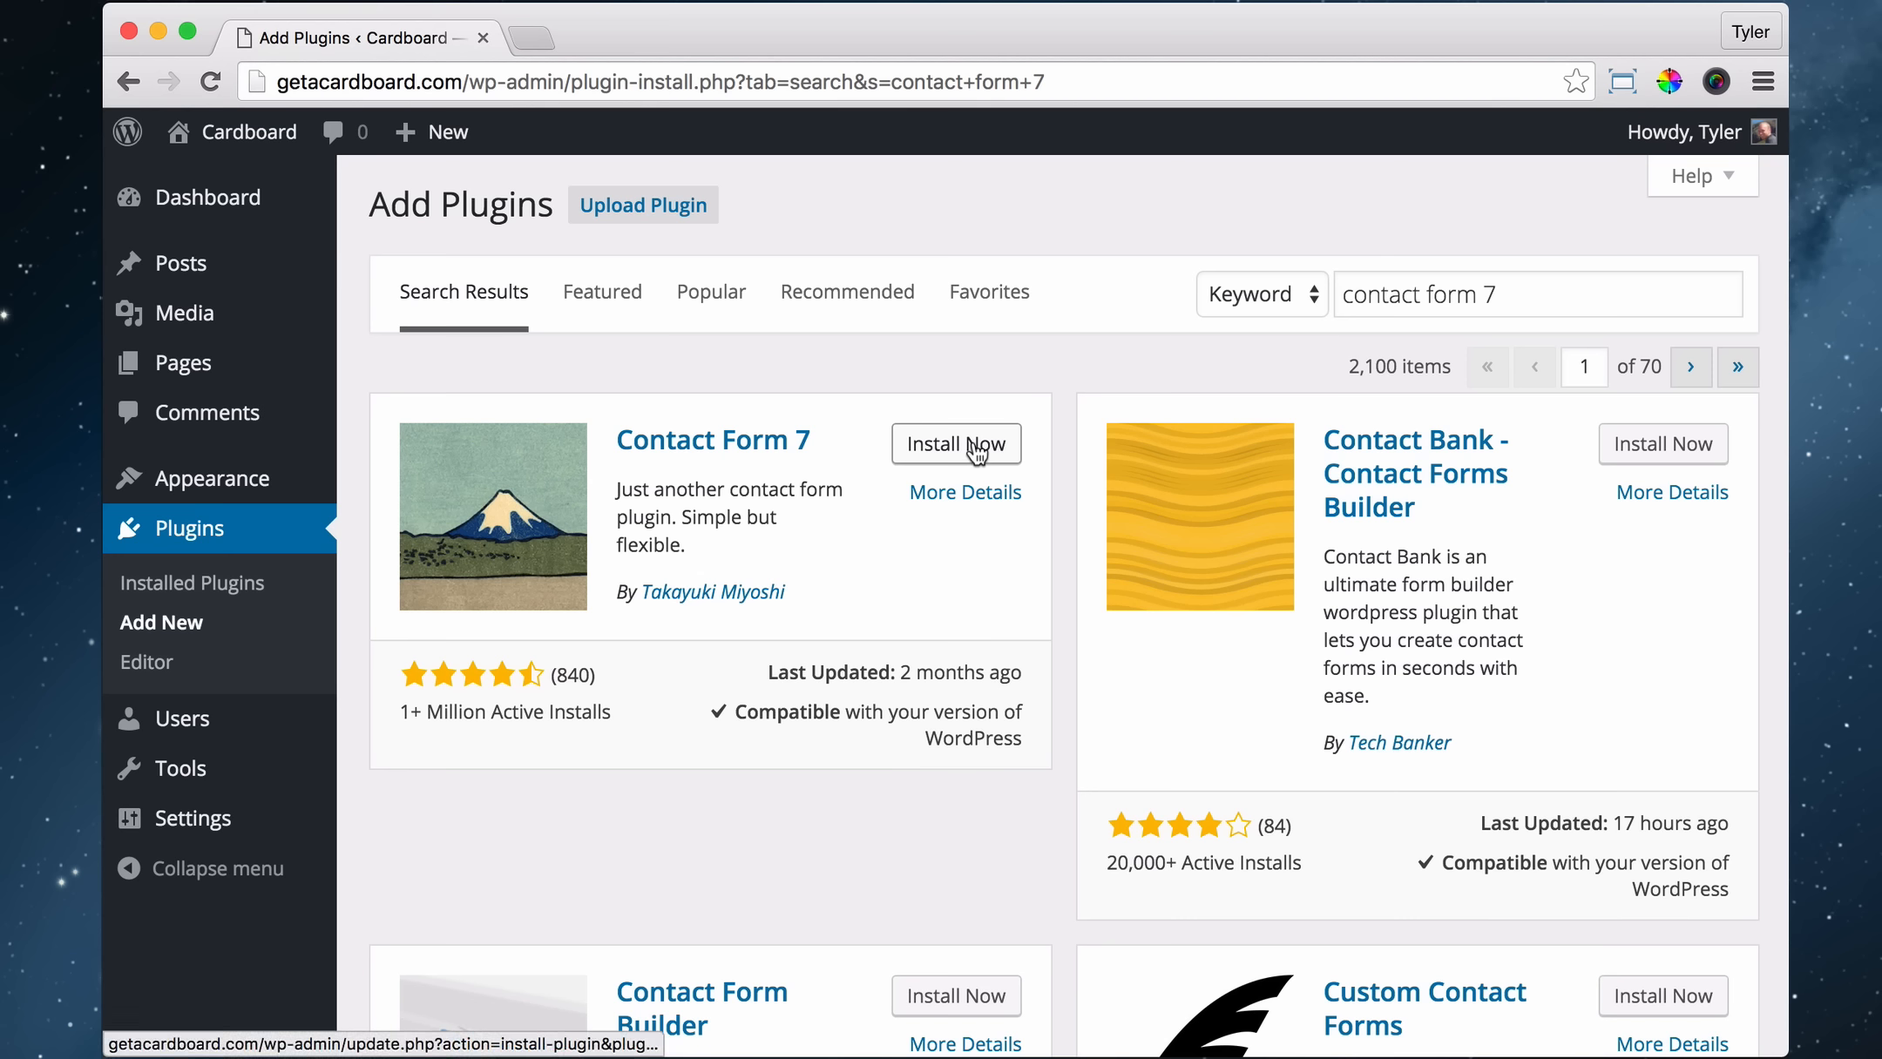
# Install Contact Form 7 from the search results and activate the plugin
pyautogui.click(956, 444)
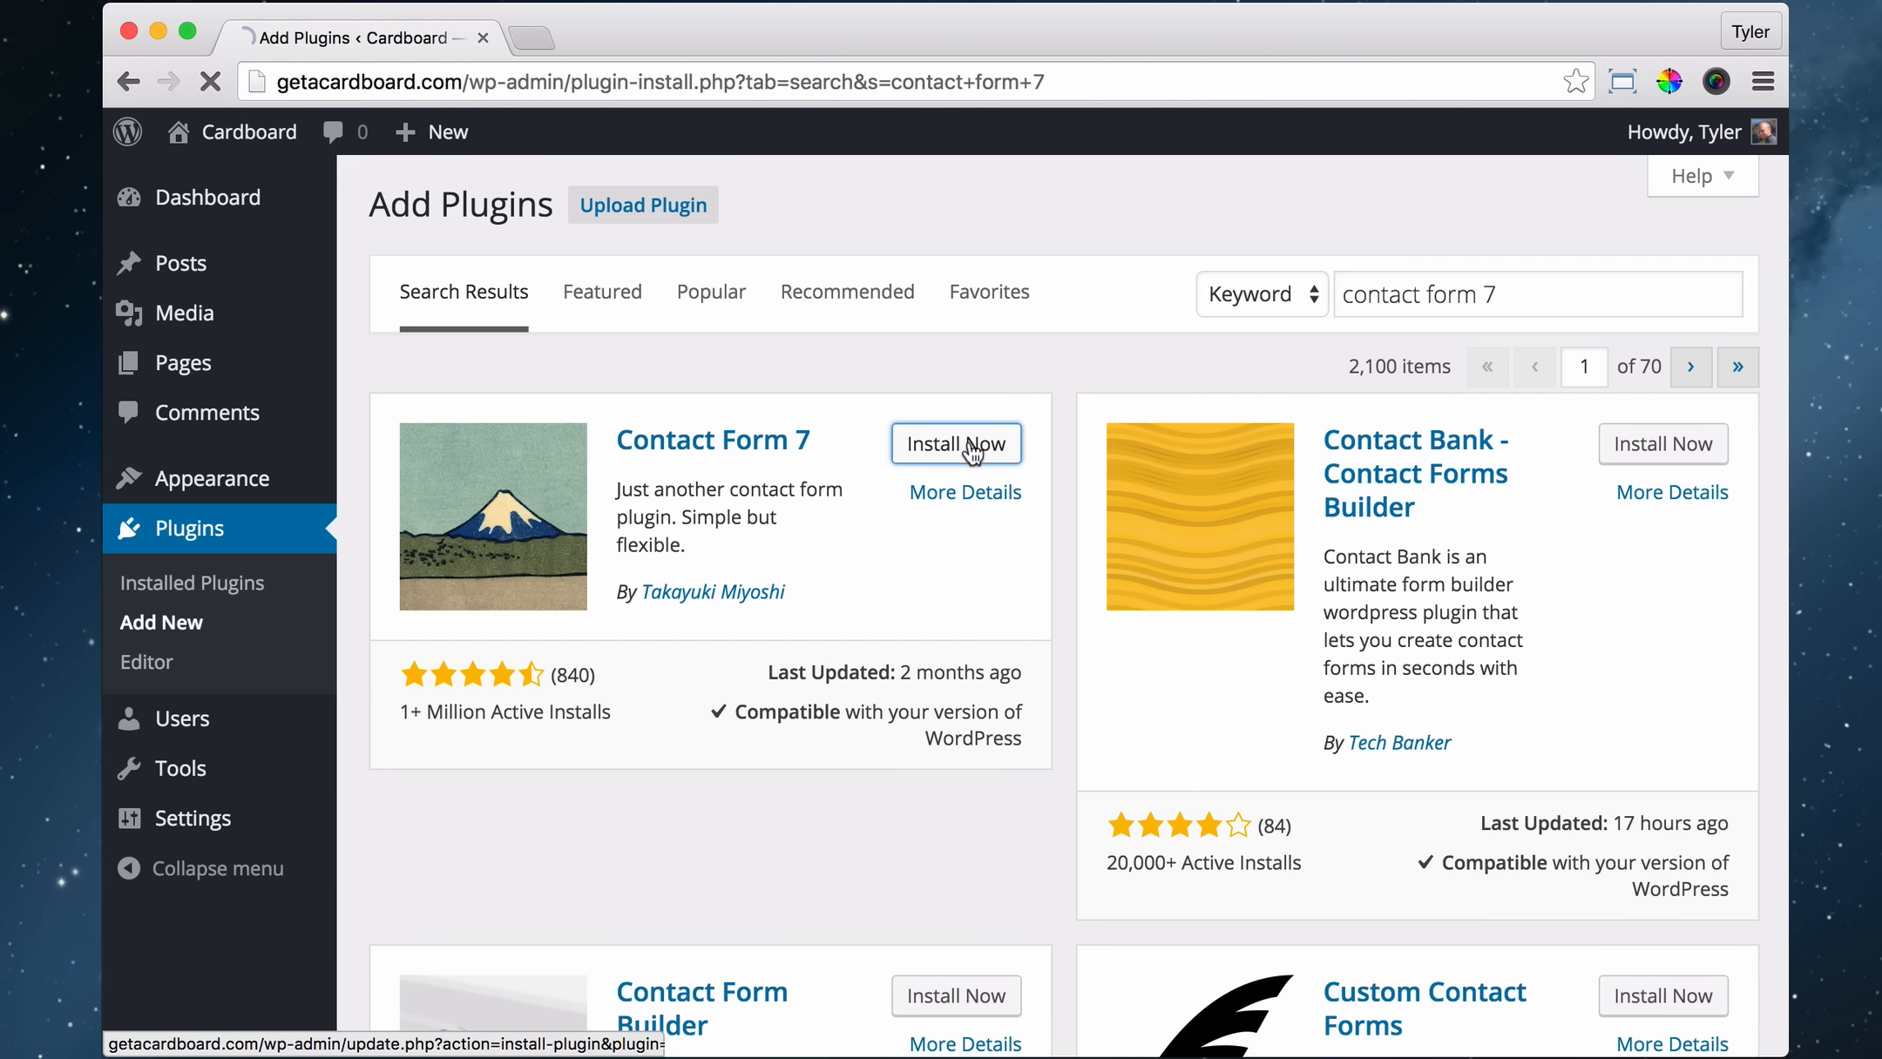
pyautogui.click(955, 445)
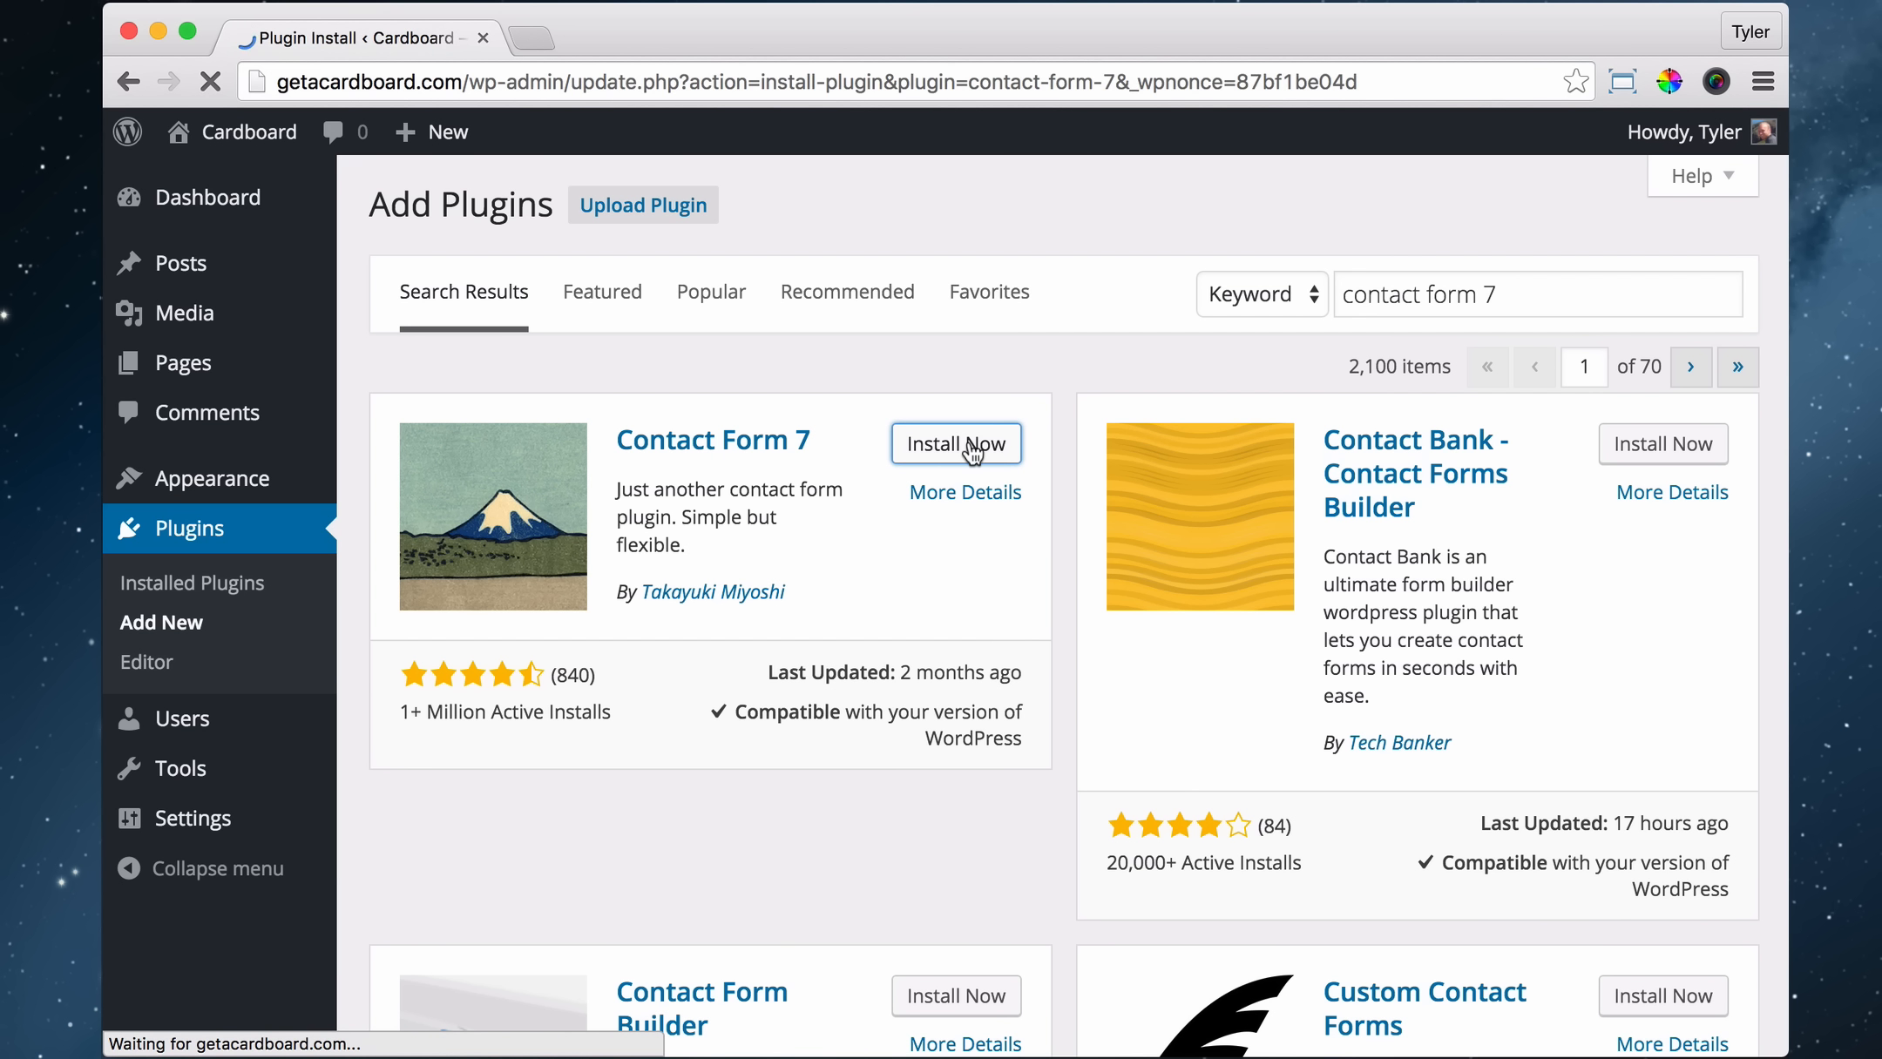
pyautogui.click(956, 445)
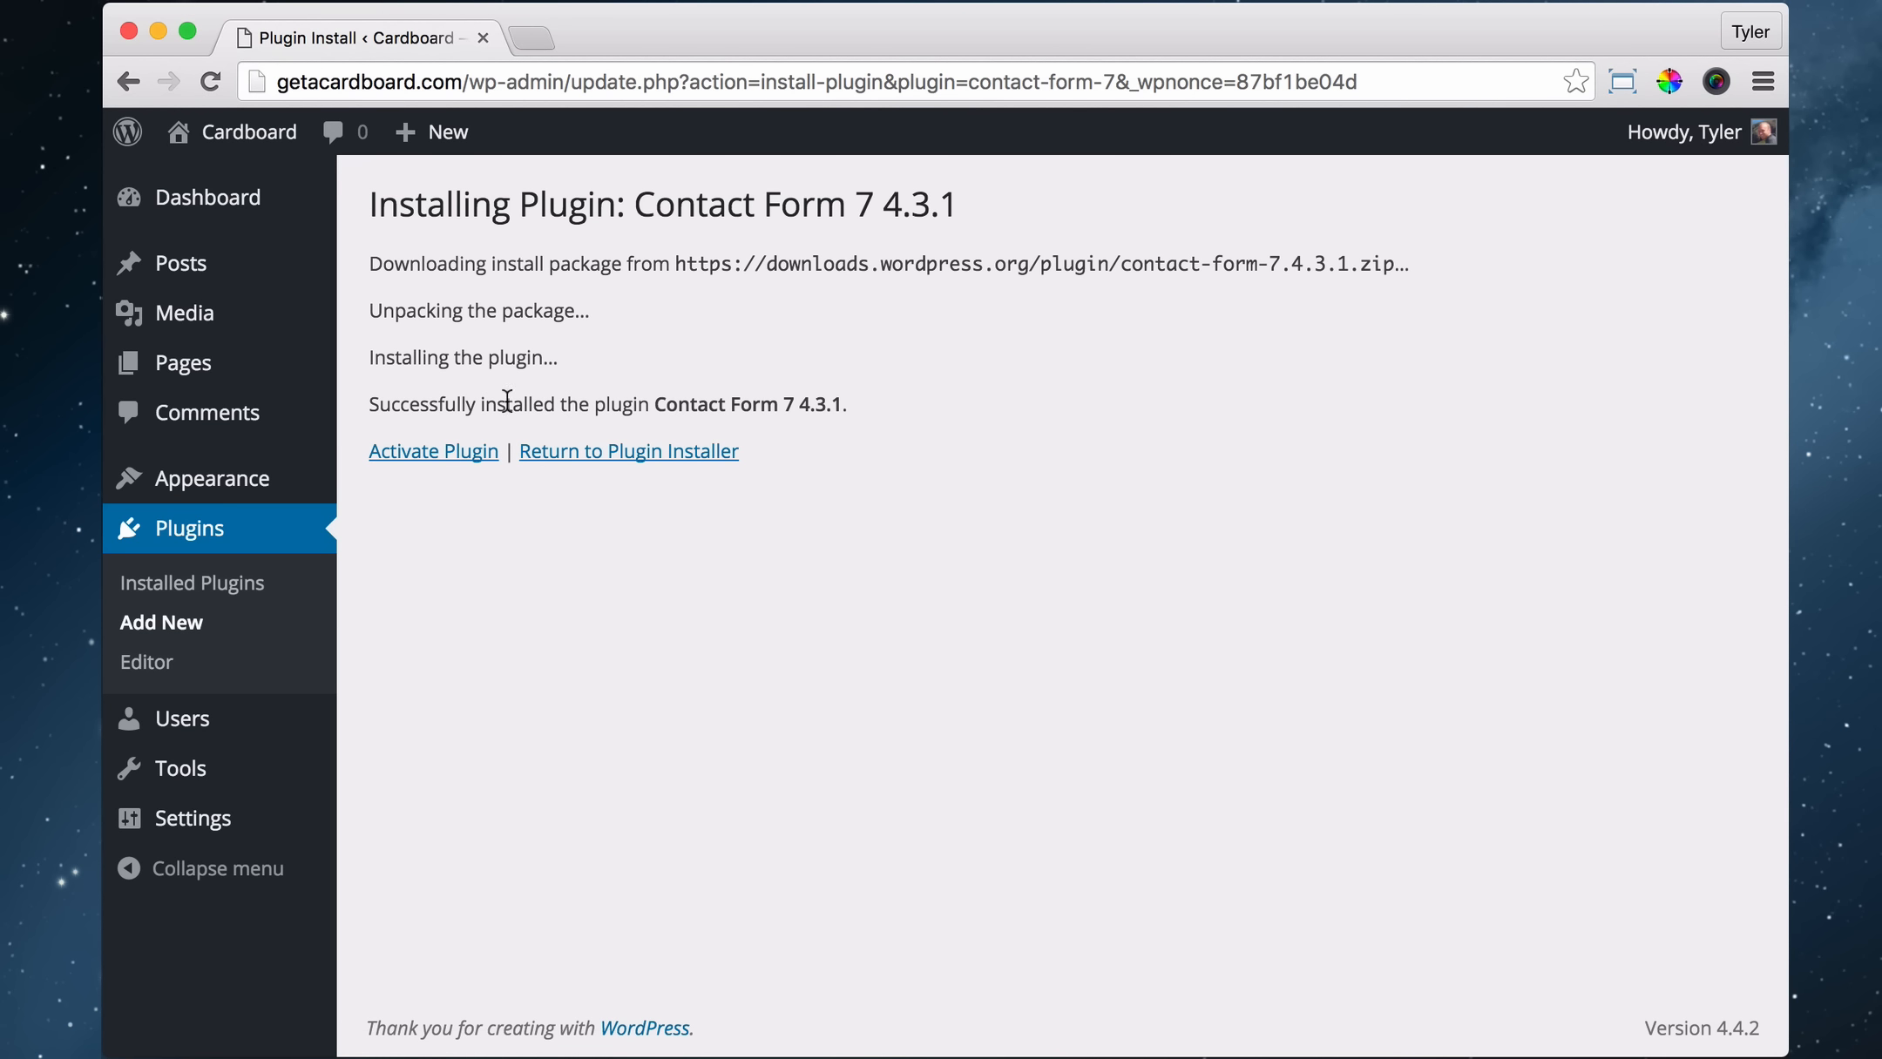
pyautogui.click(433, 451)
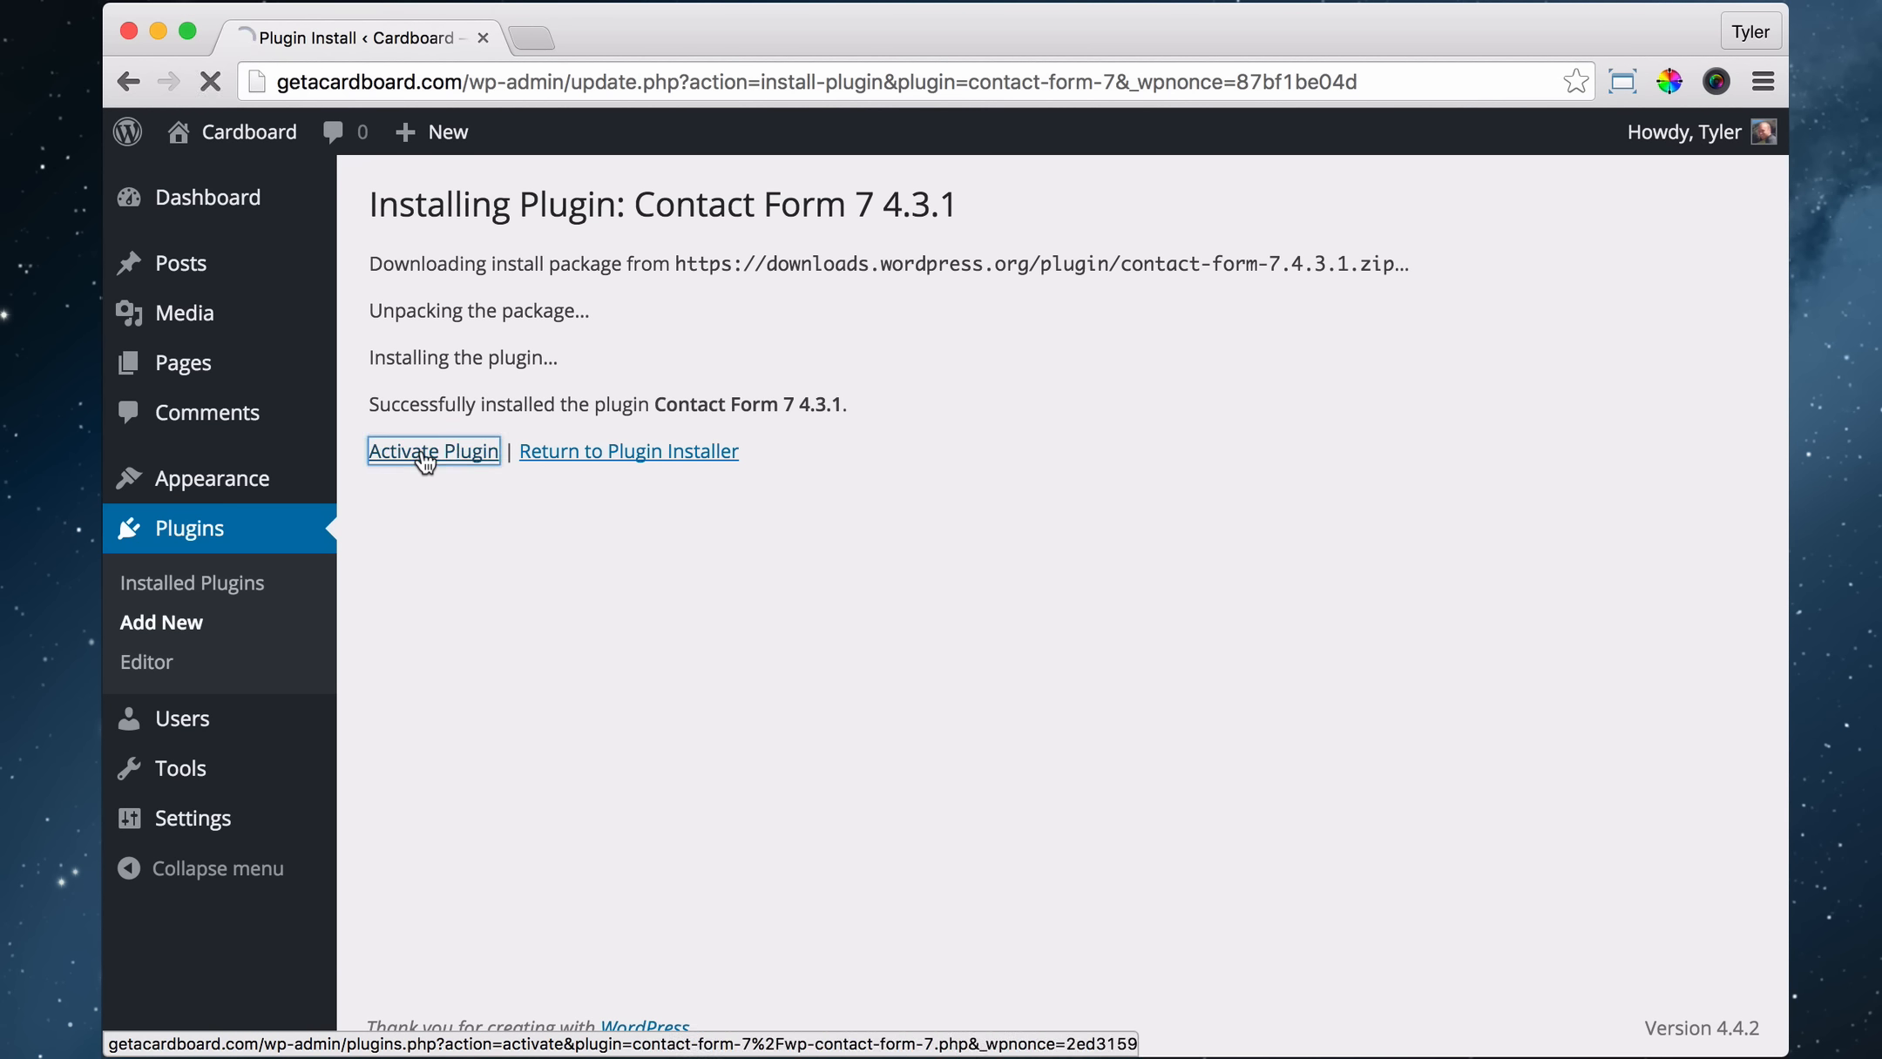
pyautogui.click(433, 451)
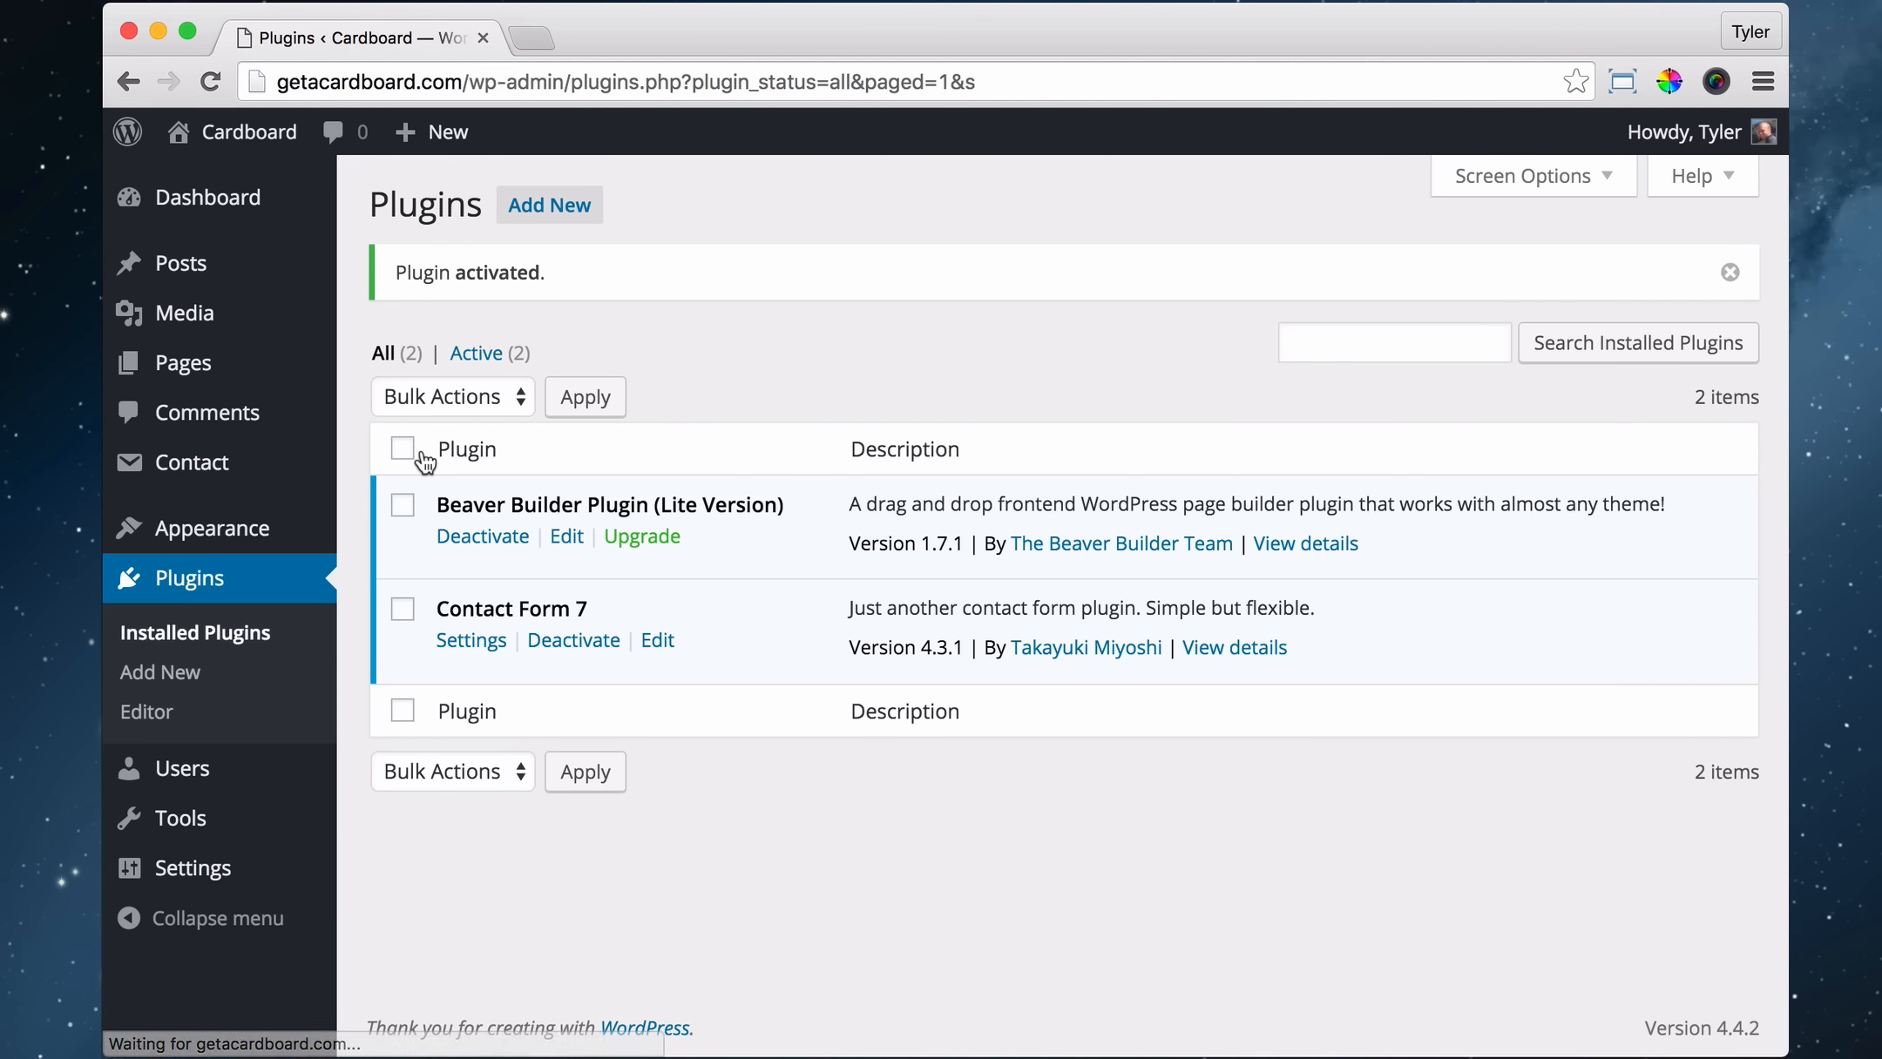
pyautogui.moveTo(672, 449)
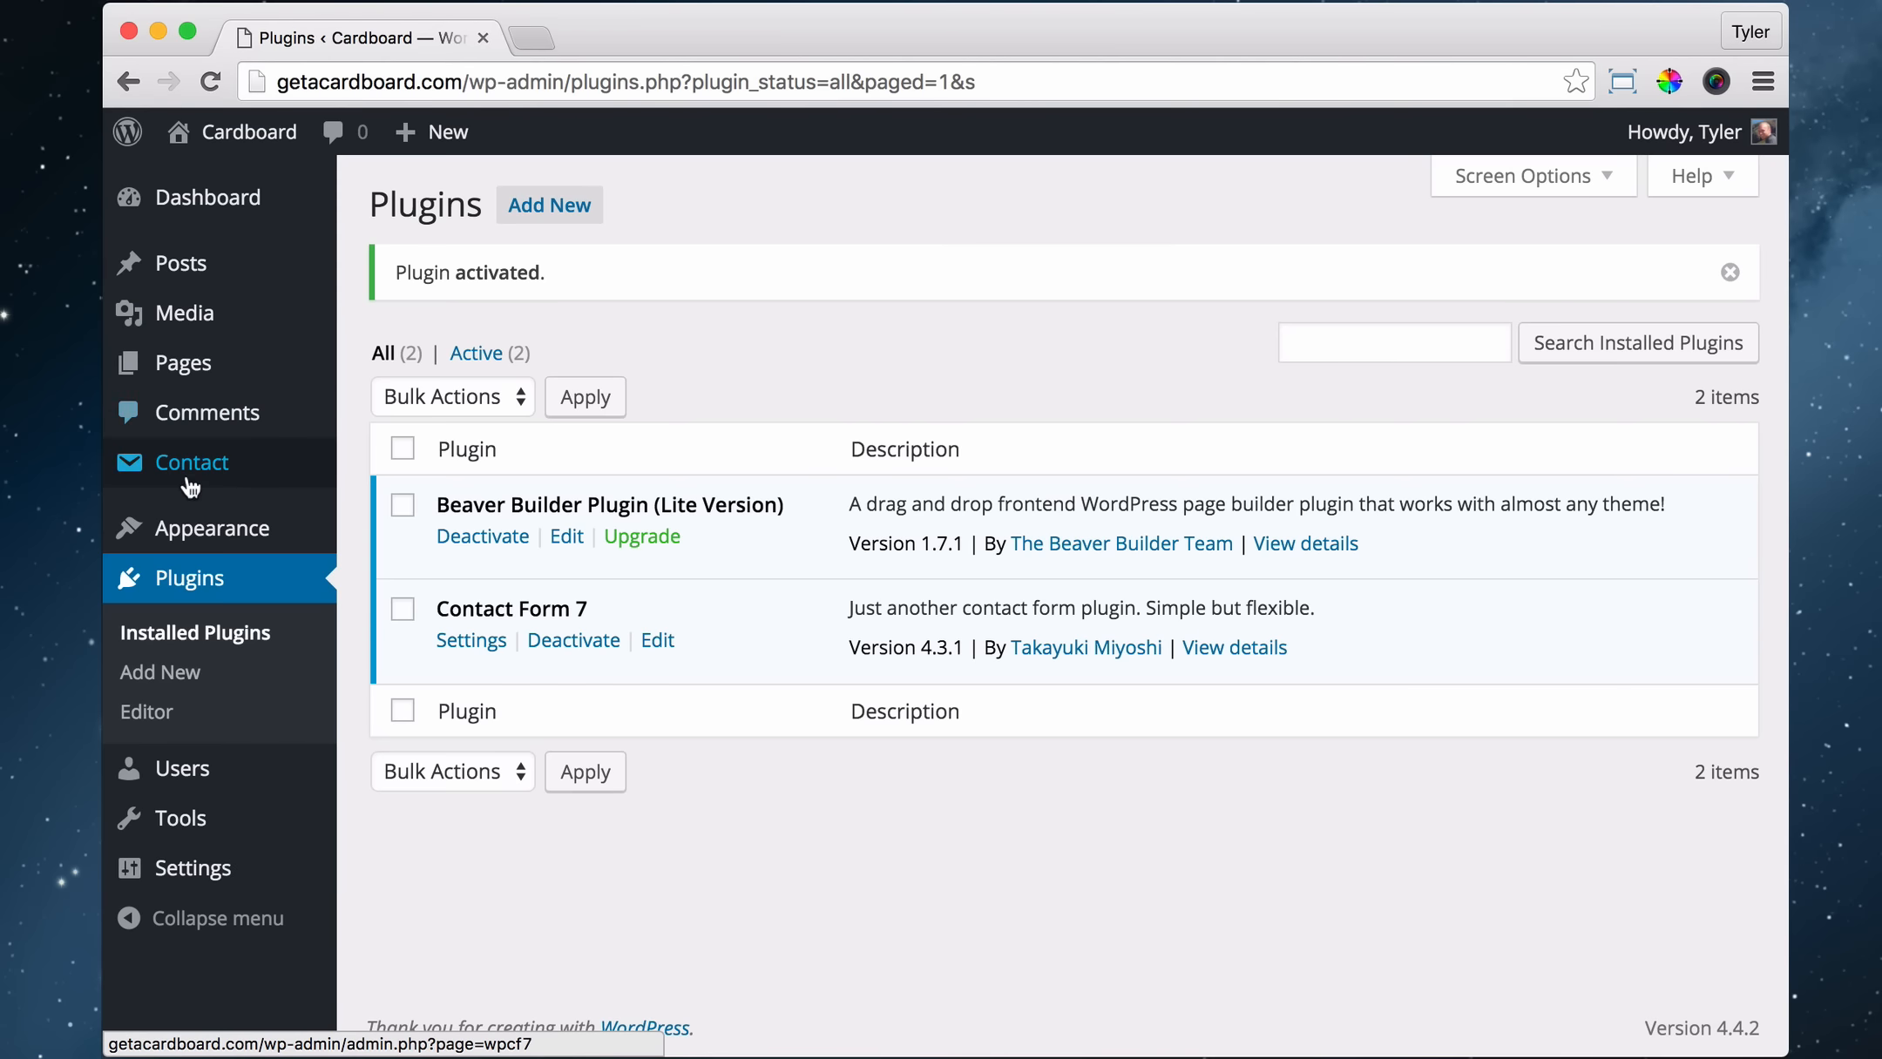
pyautogui.moveTo(192, 462)
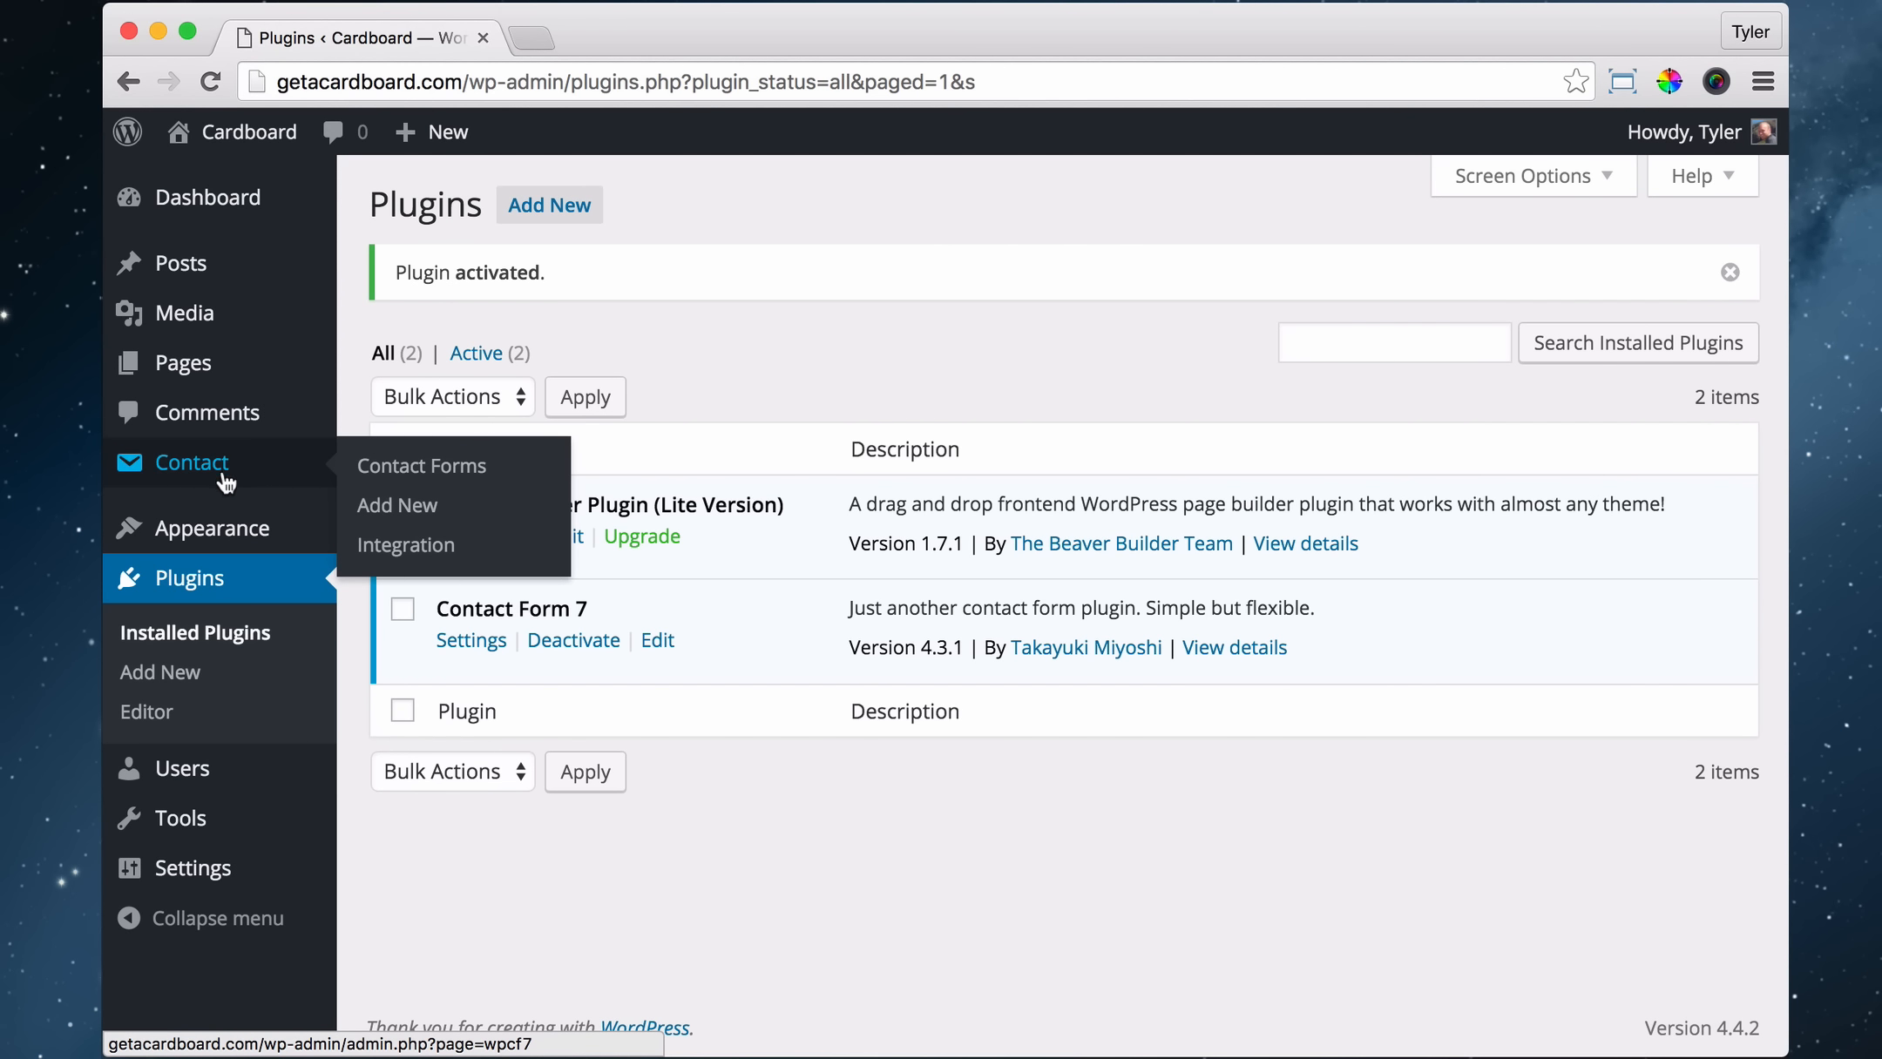
pyautogui.moveTo(227, 477)
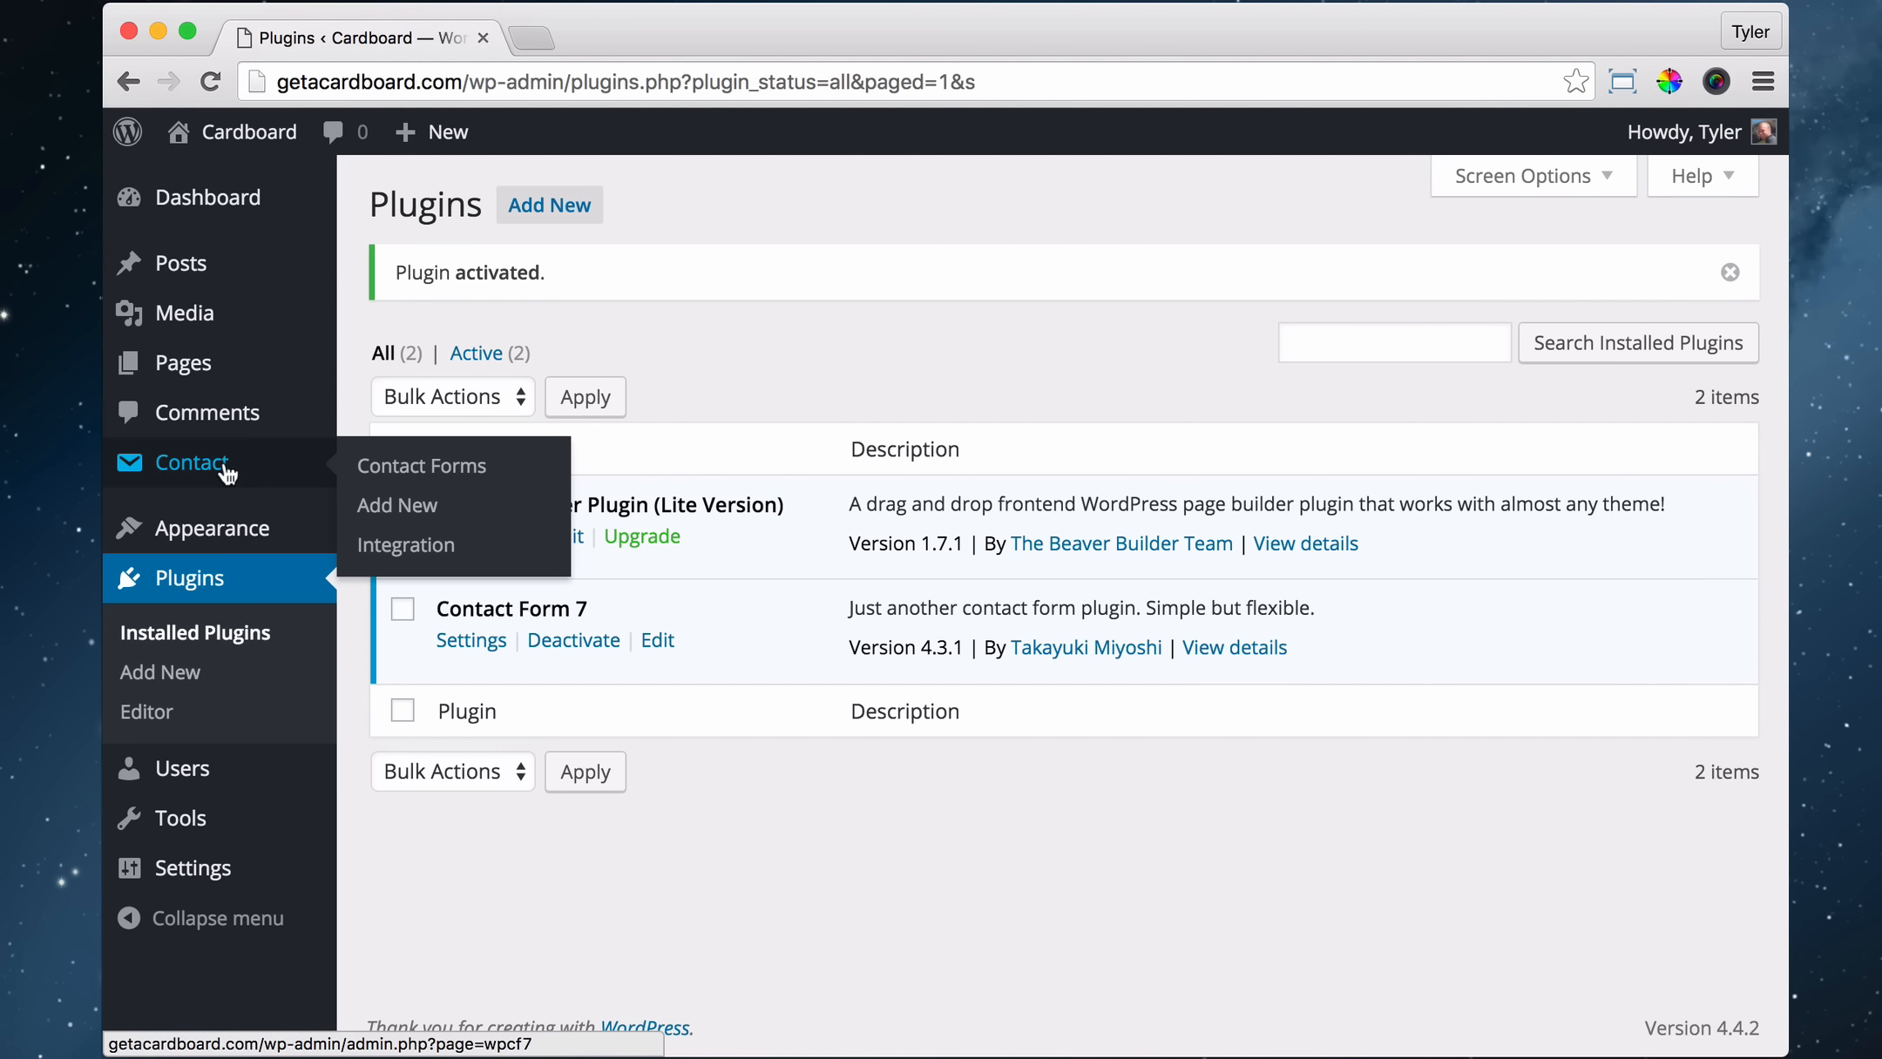
# Open Contact form 1, check the Mail tab's To recipient, and return to Contact Forms
pyautogui.click(422, 466)
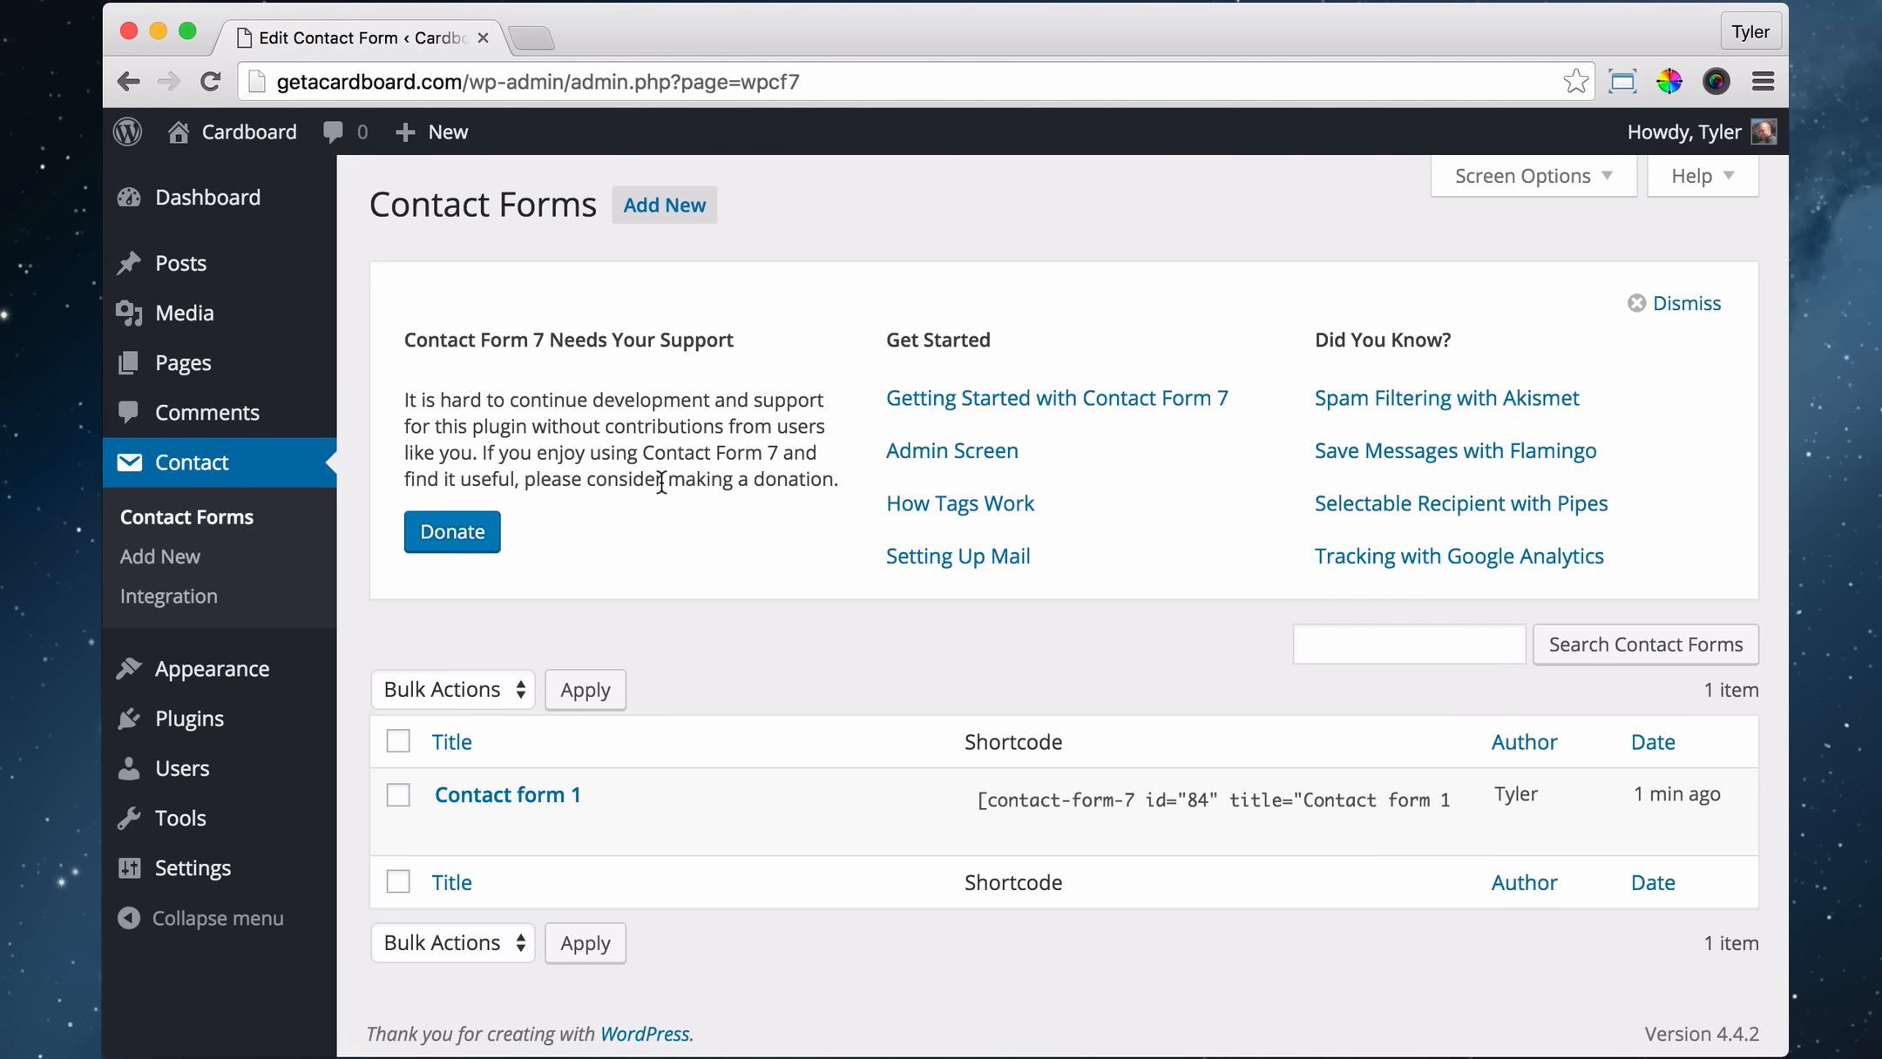
pyautogui.click(506, 795)
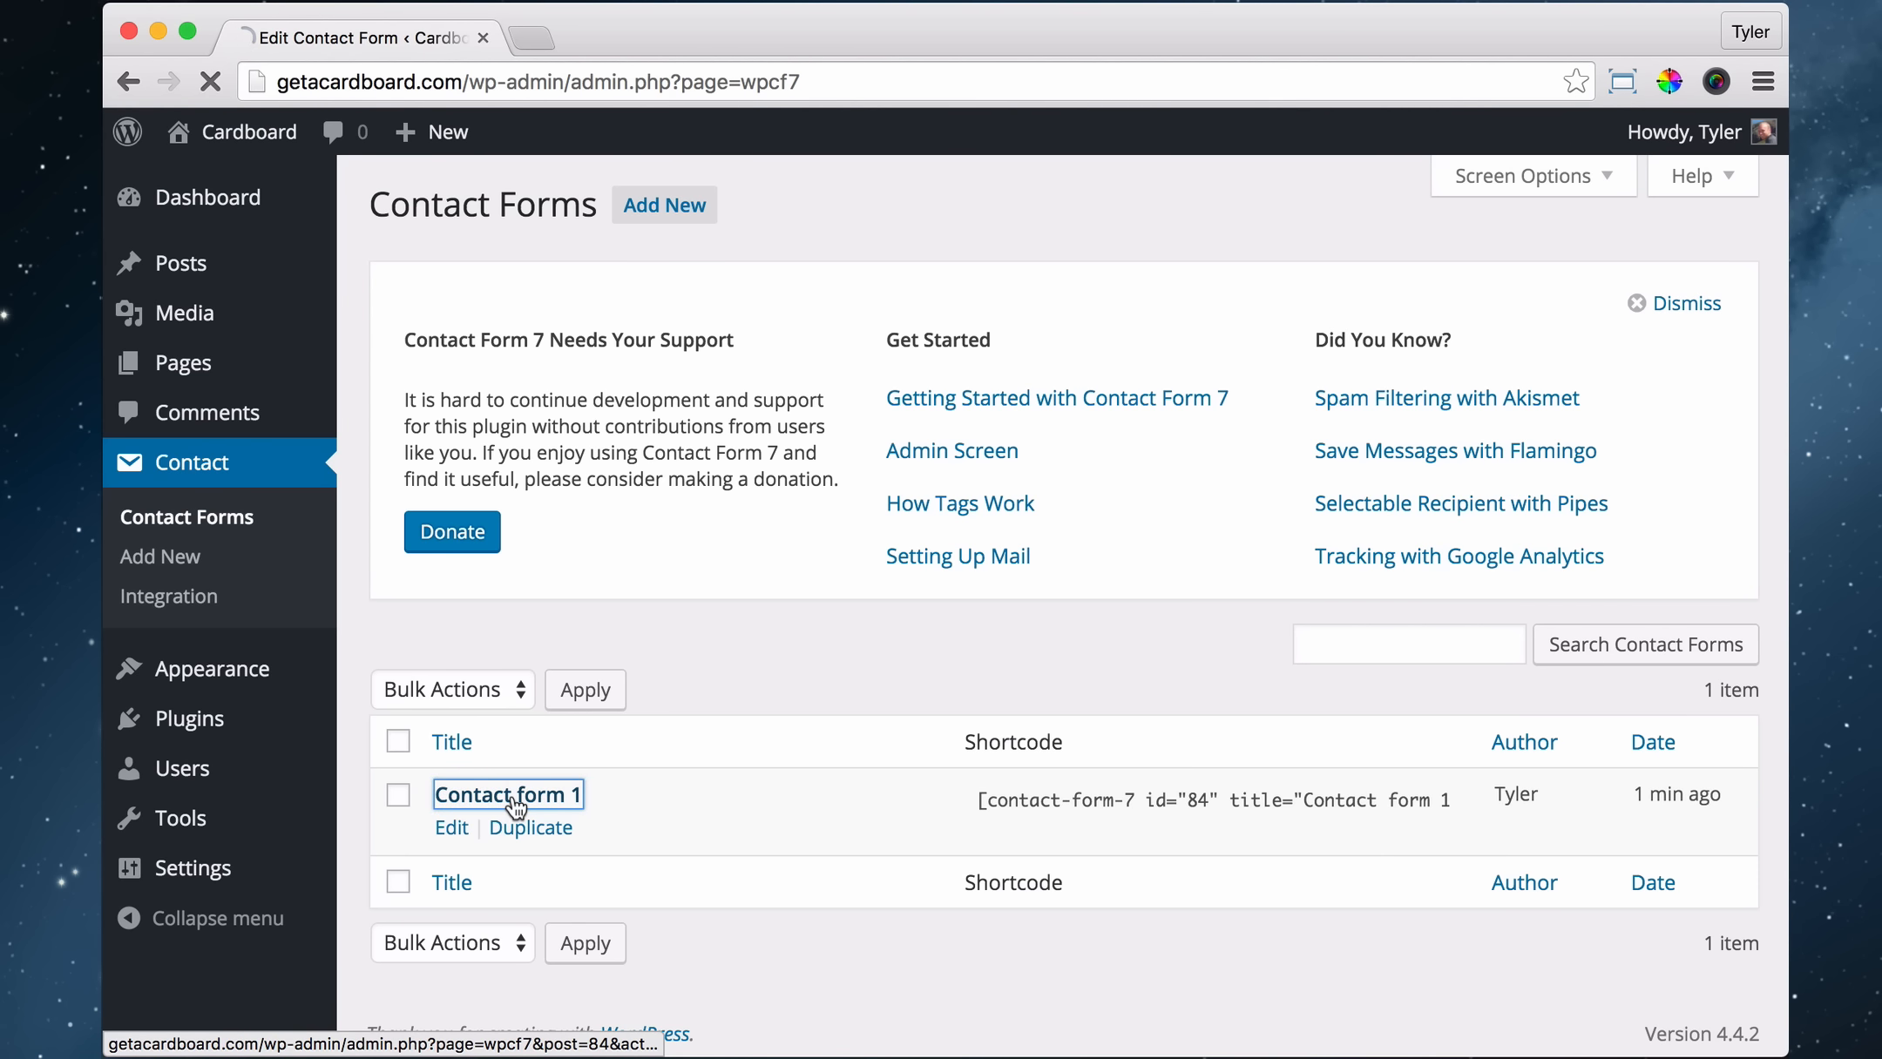
pyautogui.click(508, 795)
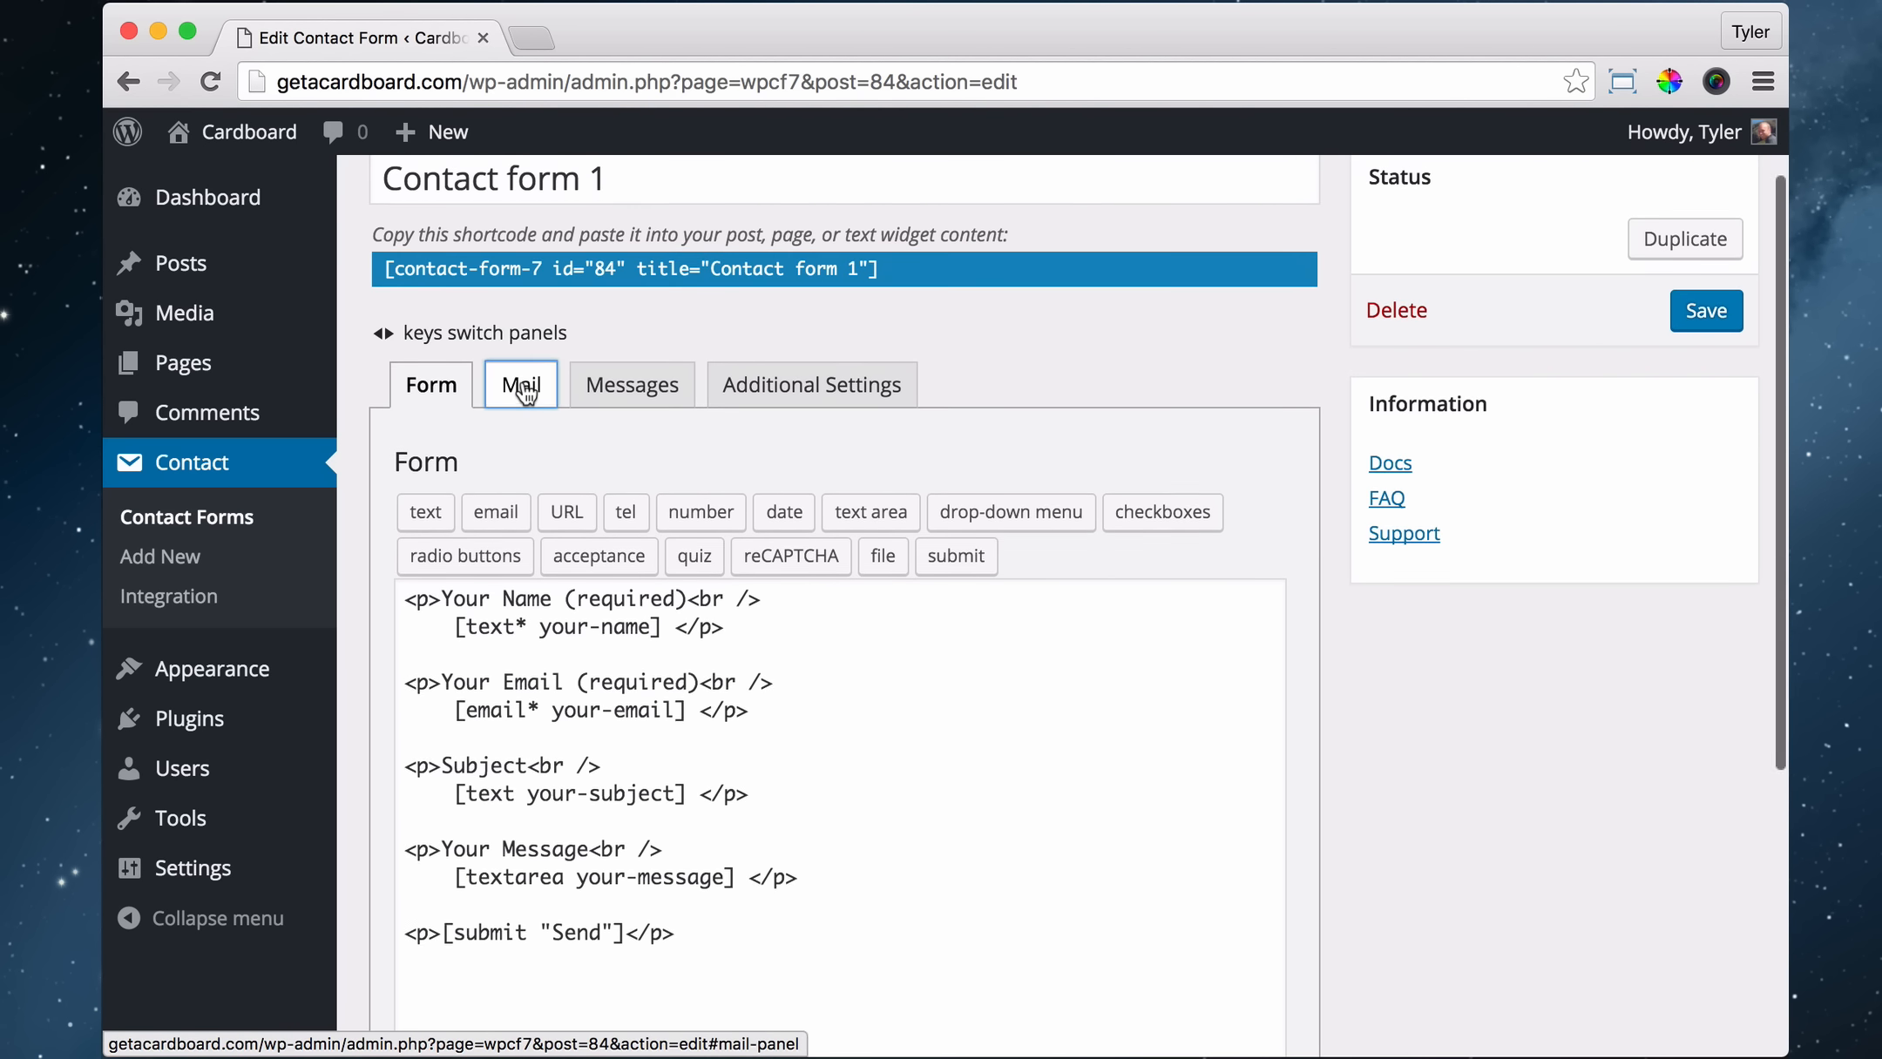
pyautogui.click(519, 384)
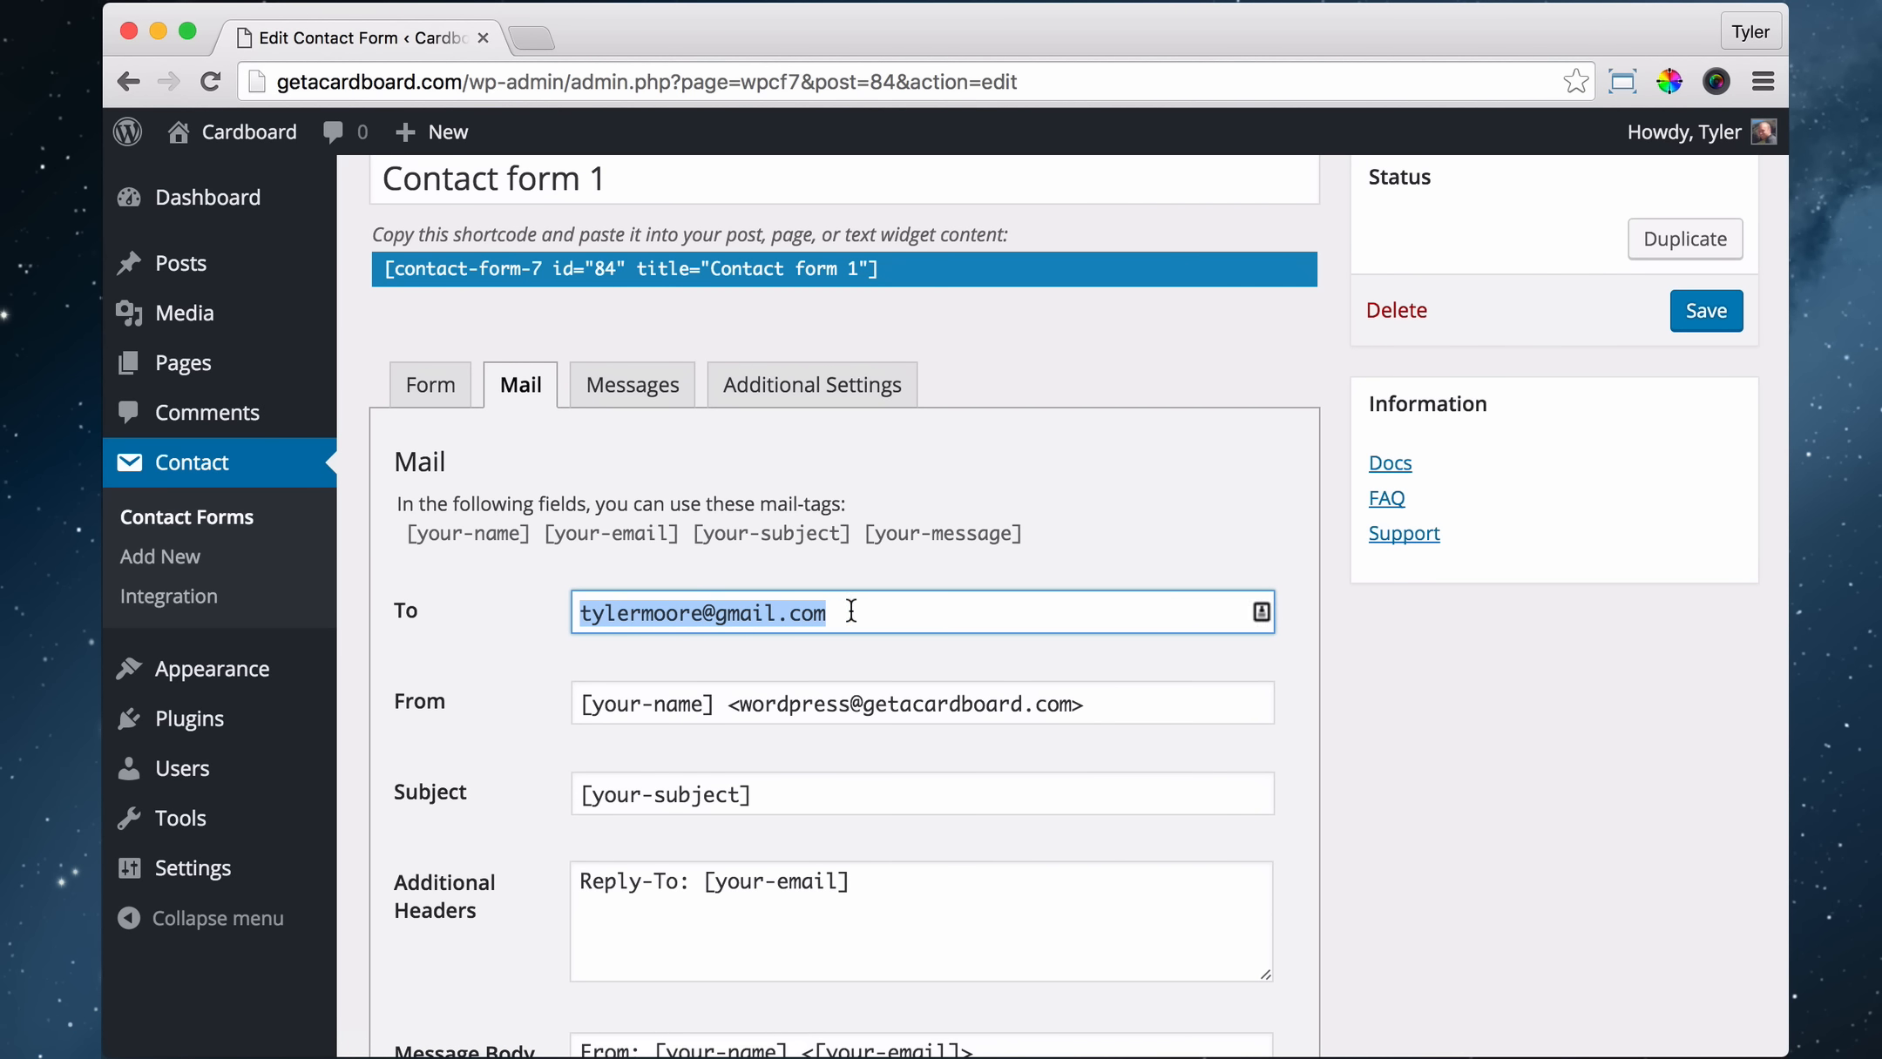
pyautogui.click(703, 612)
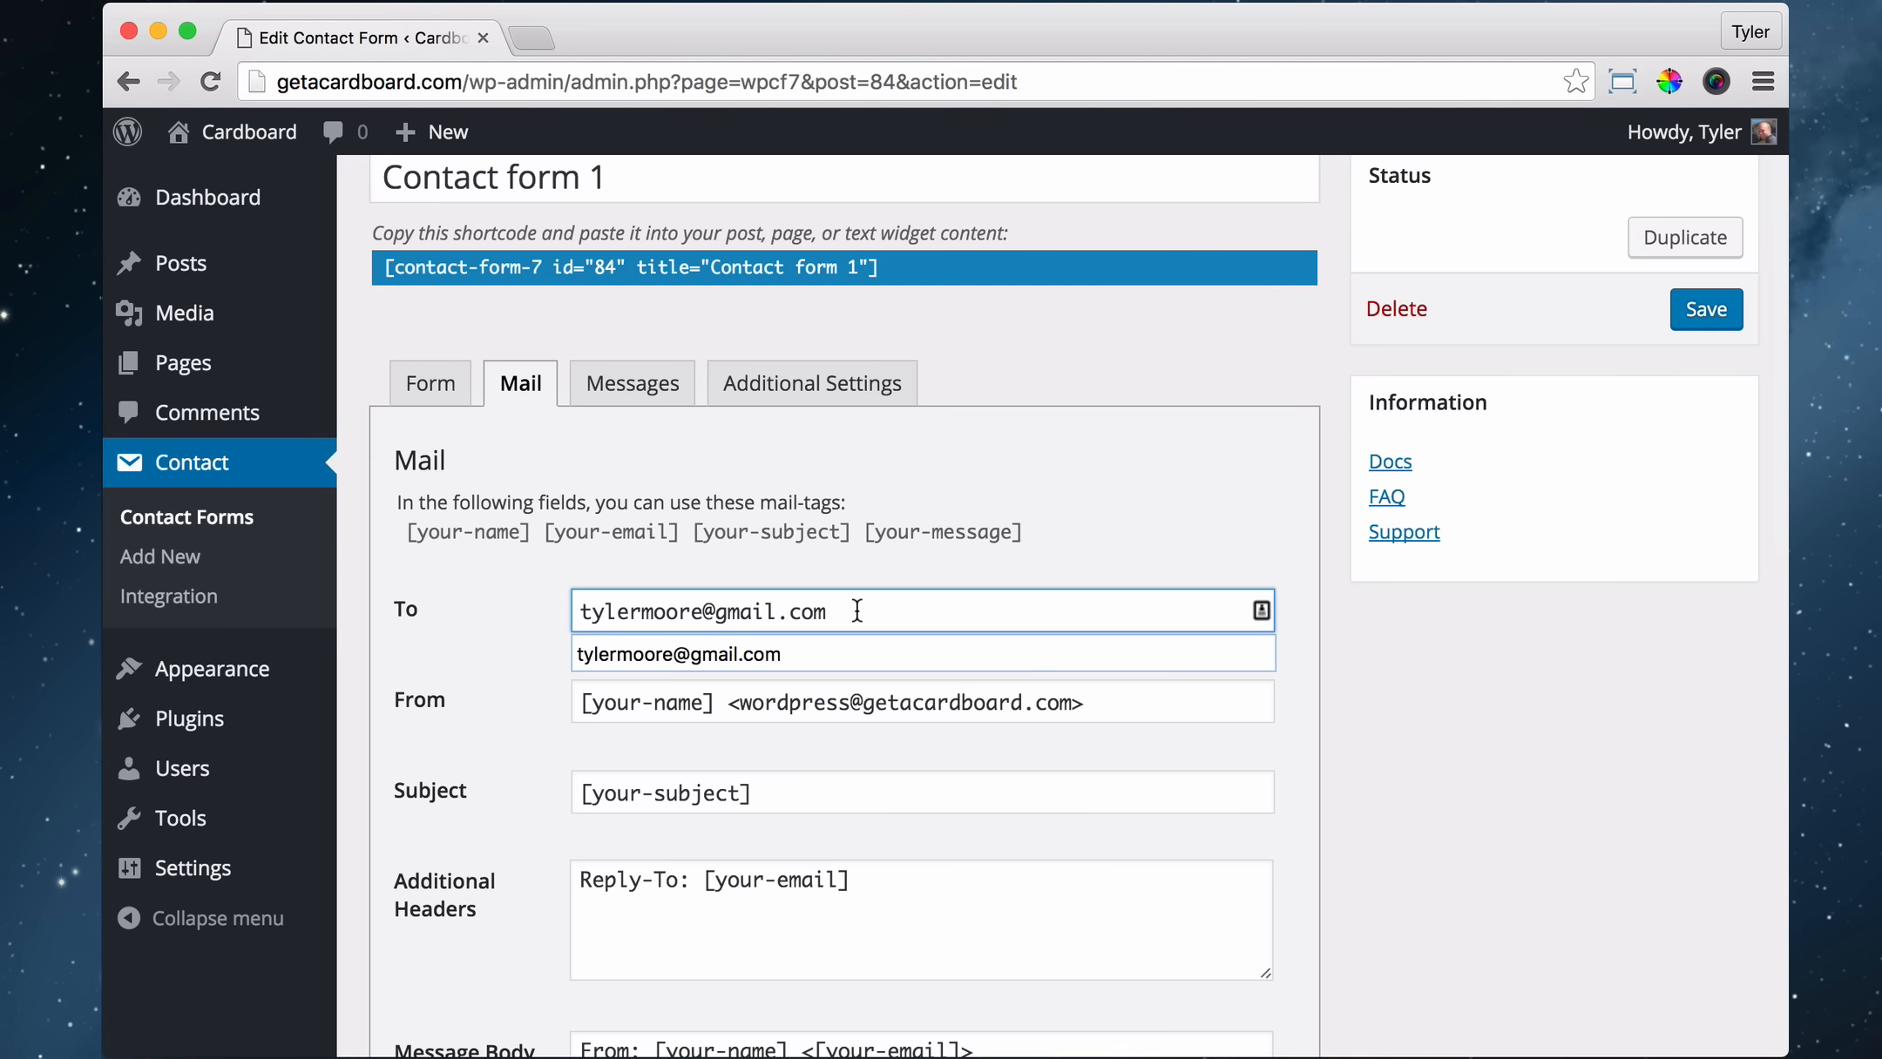
pyautogui.moveTo(856, 610)
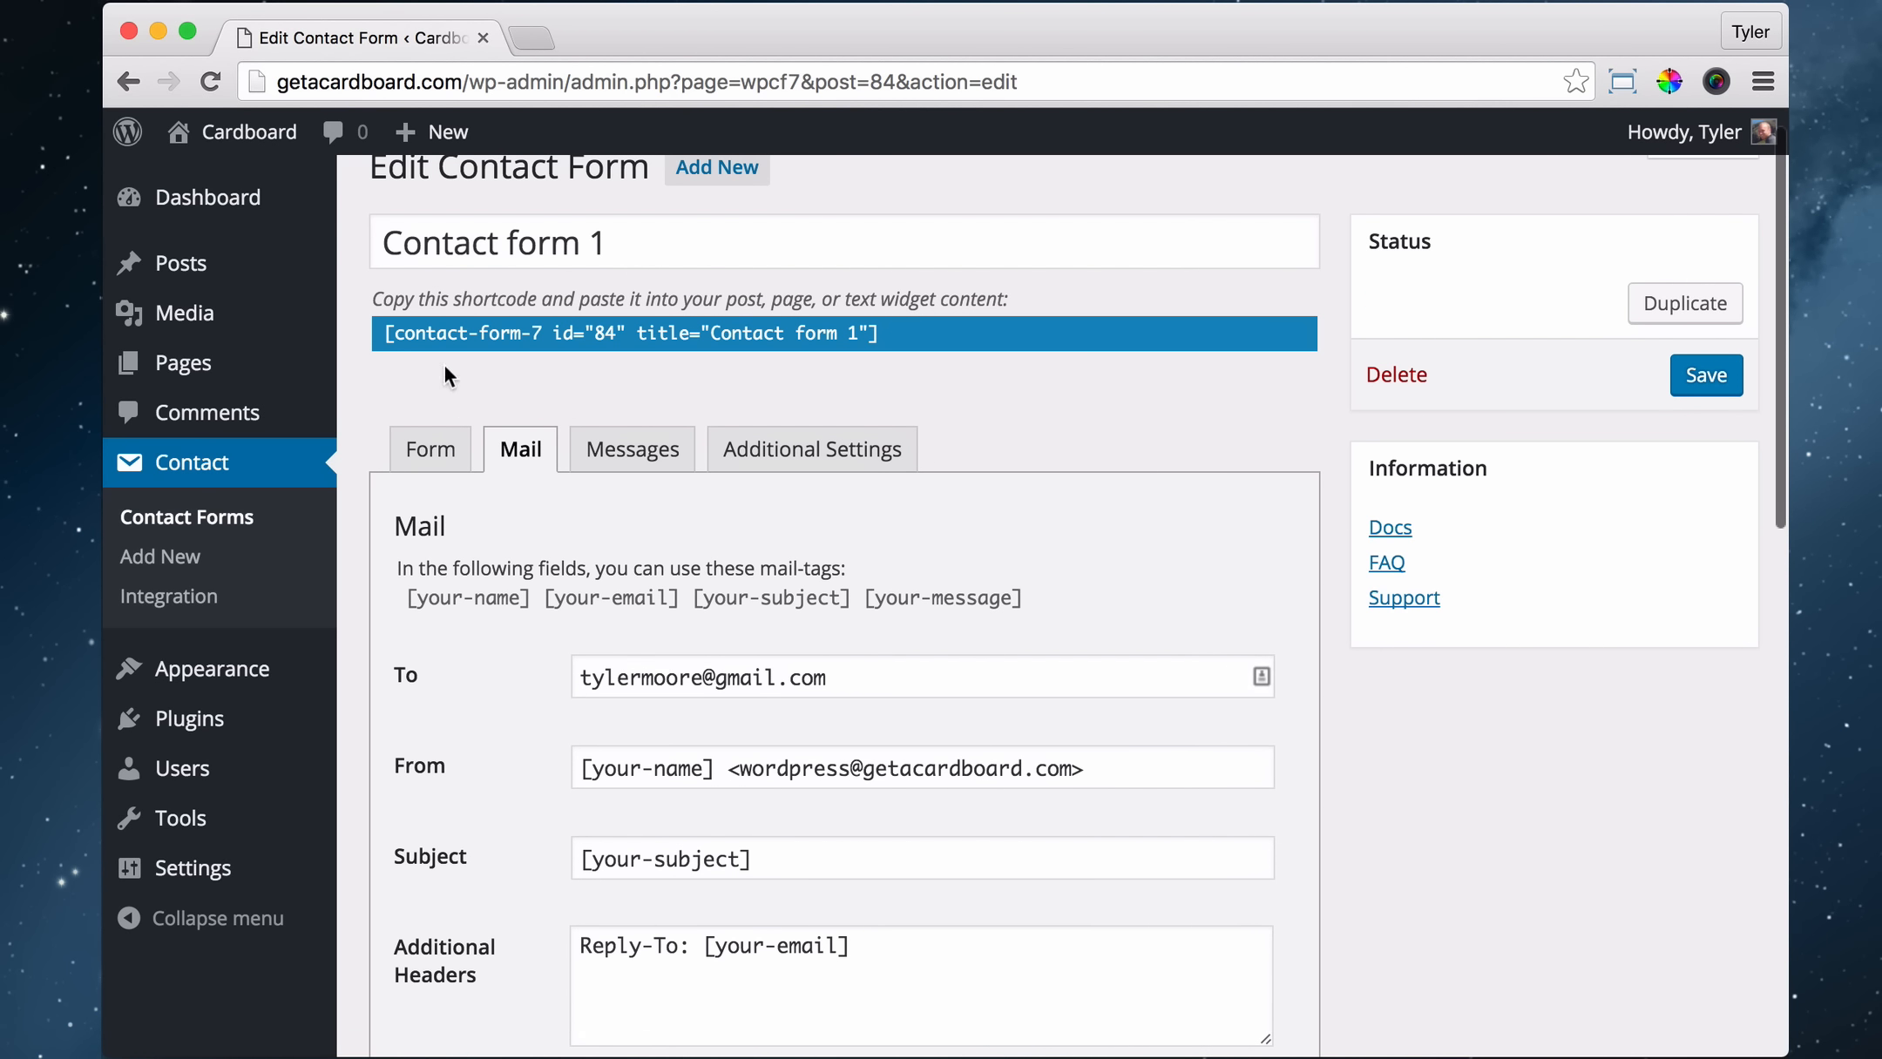
pyautogui.click(191, 462)
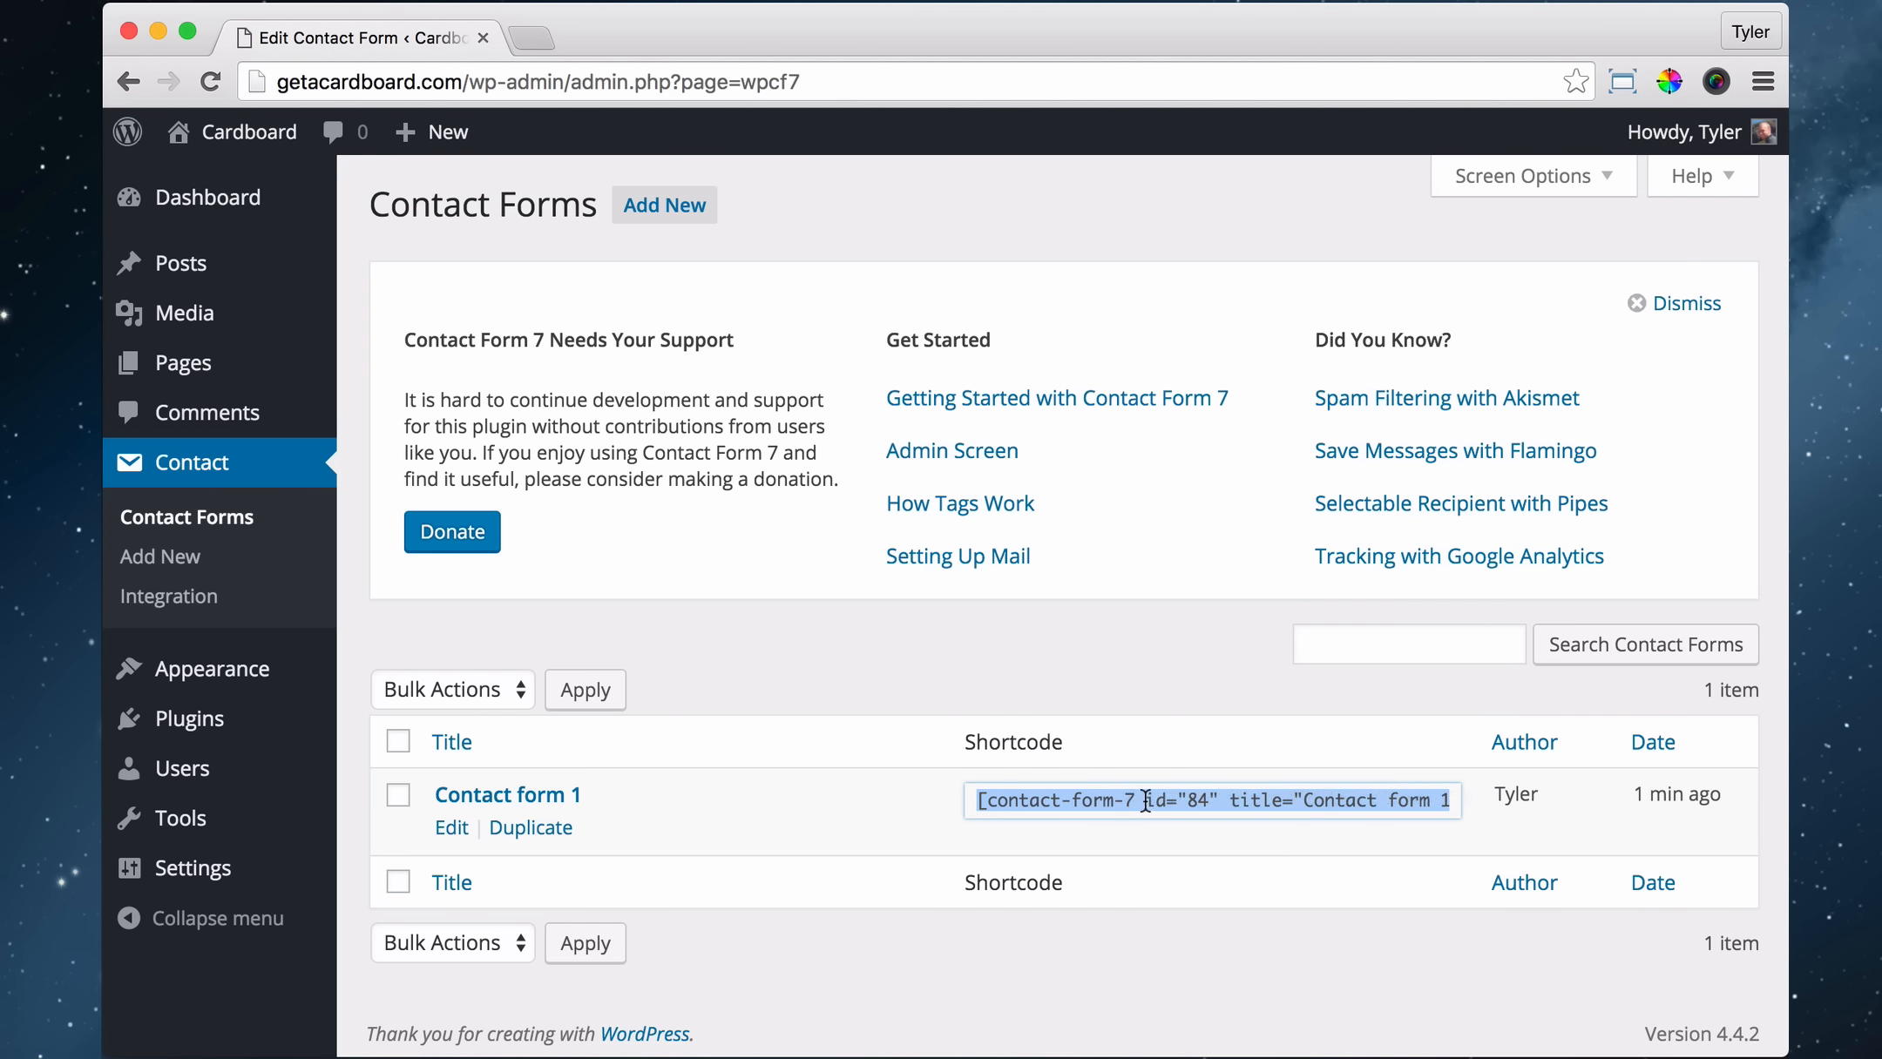
# Copy the Contact form 1 shortcode, then visit the live site's Contact page
pyautogui.rightClick(1211, 801)
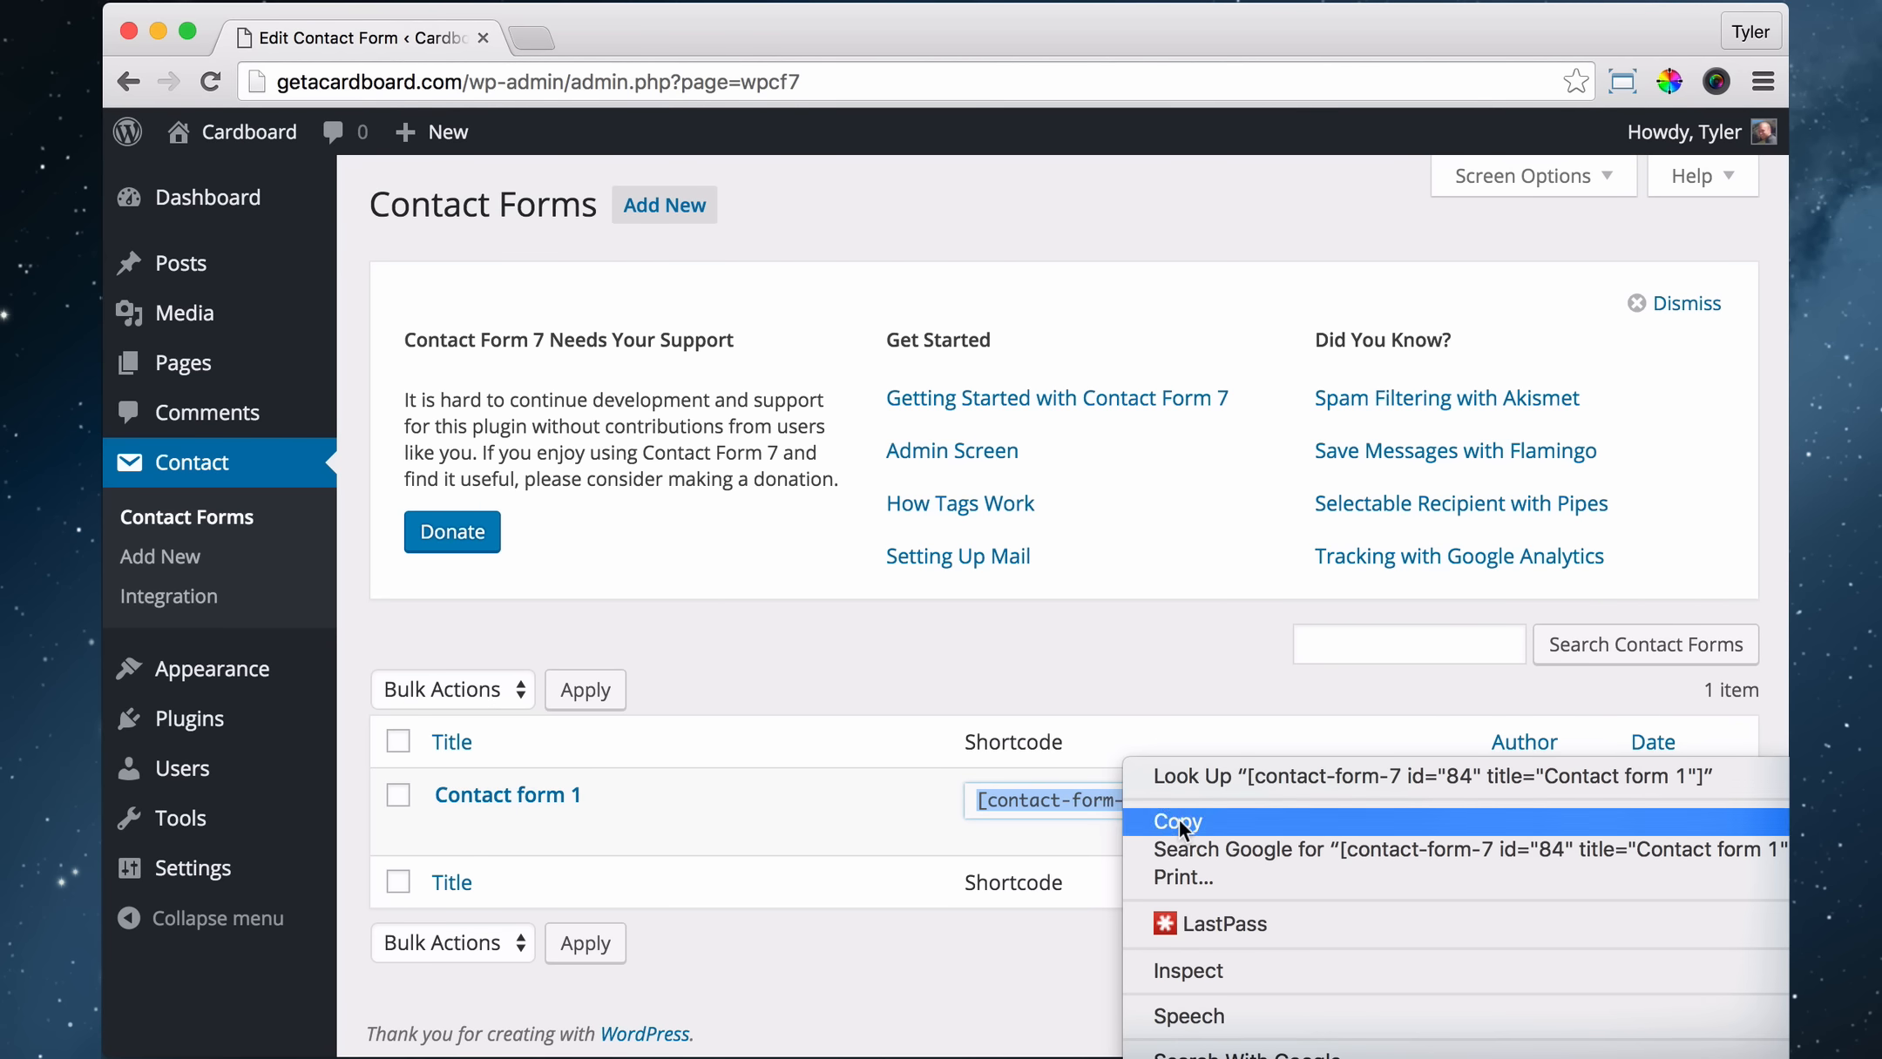
pyautogui.click(1176, 822)
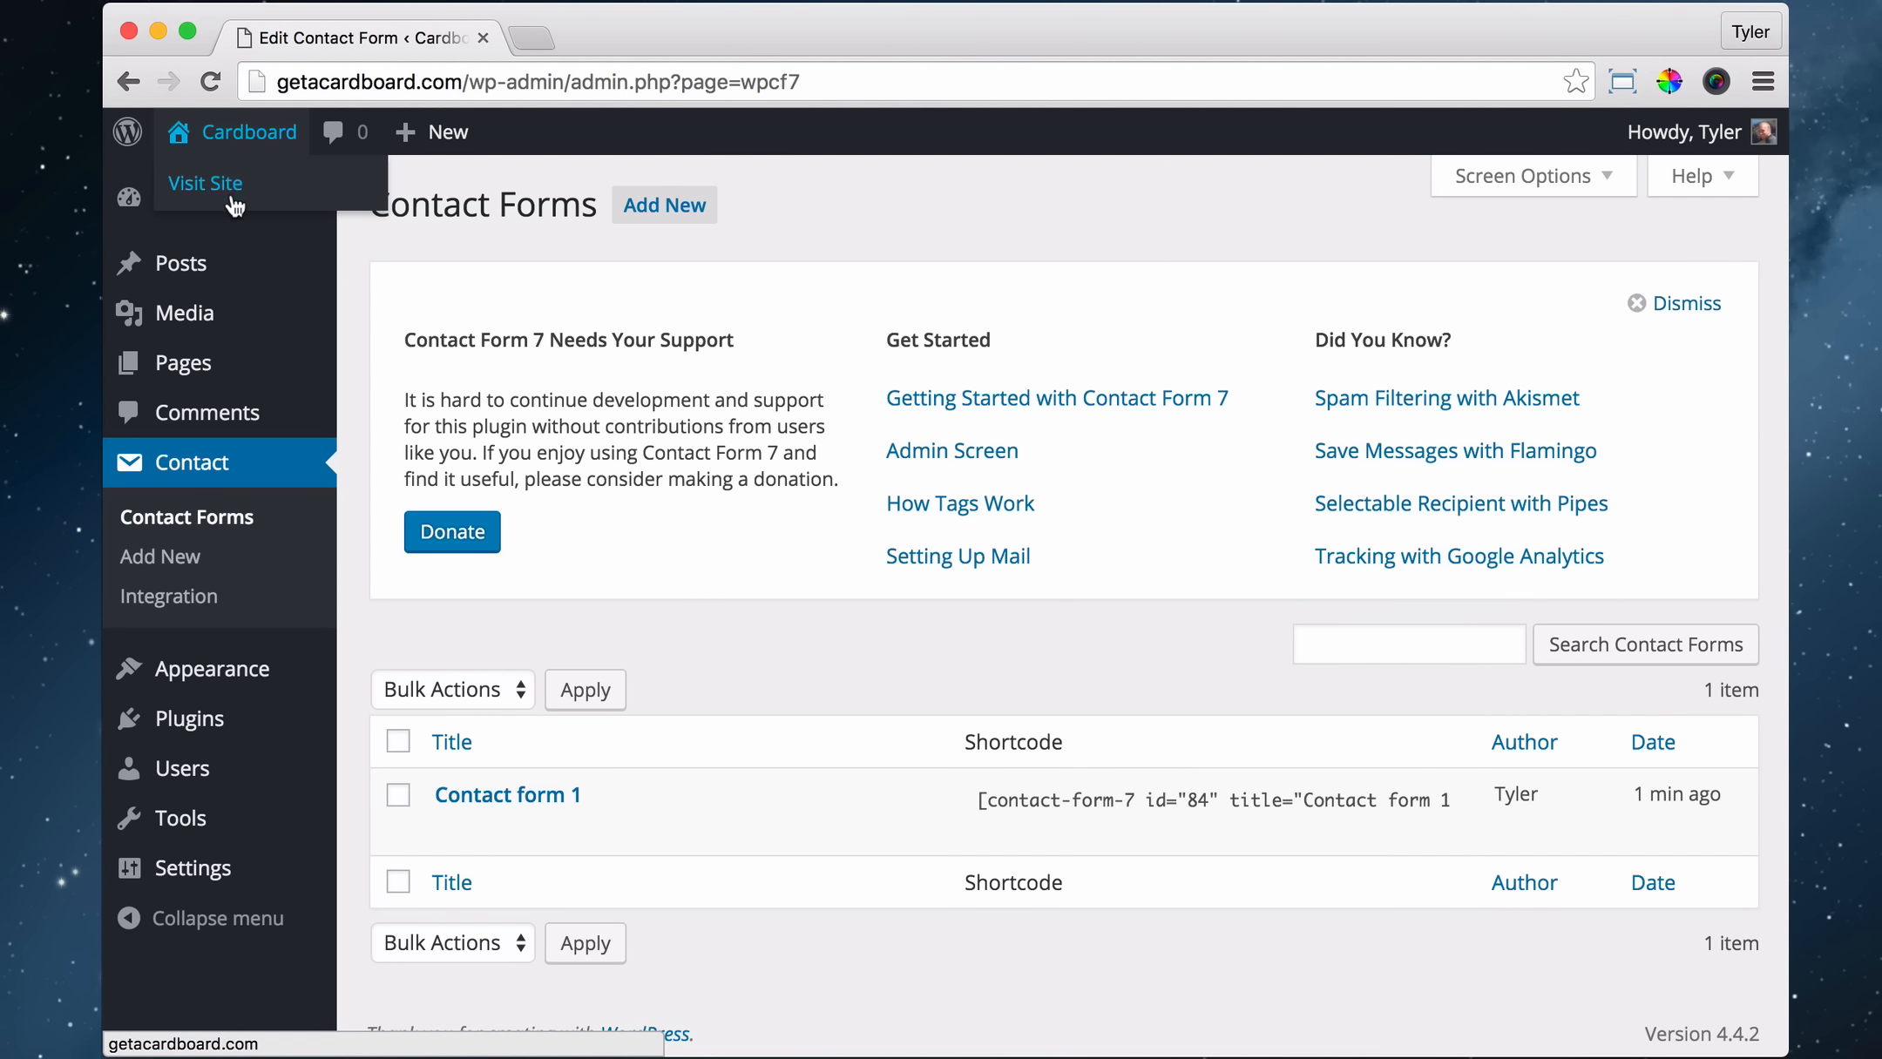
pyautogui.click(205, 183)
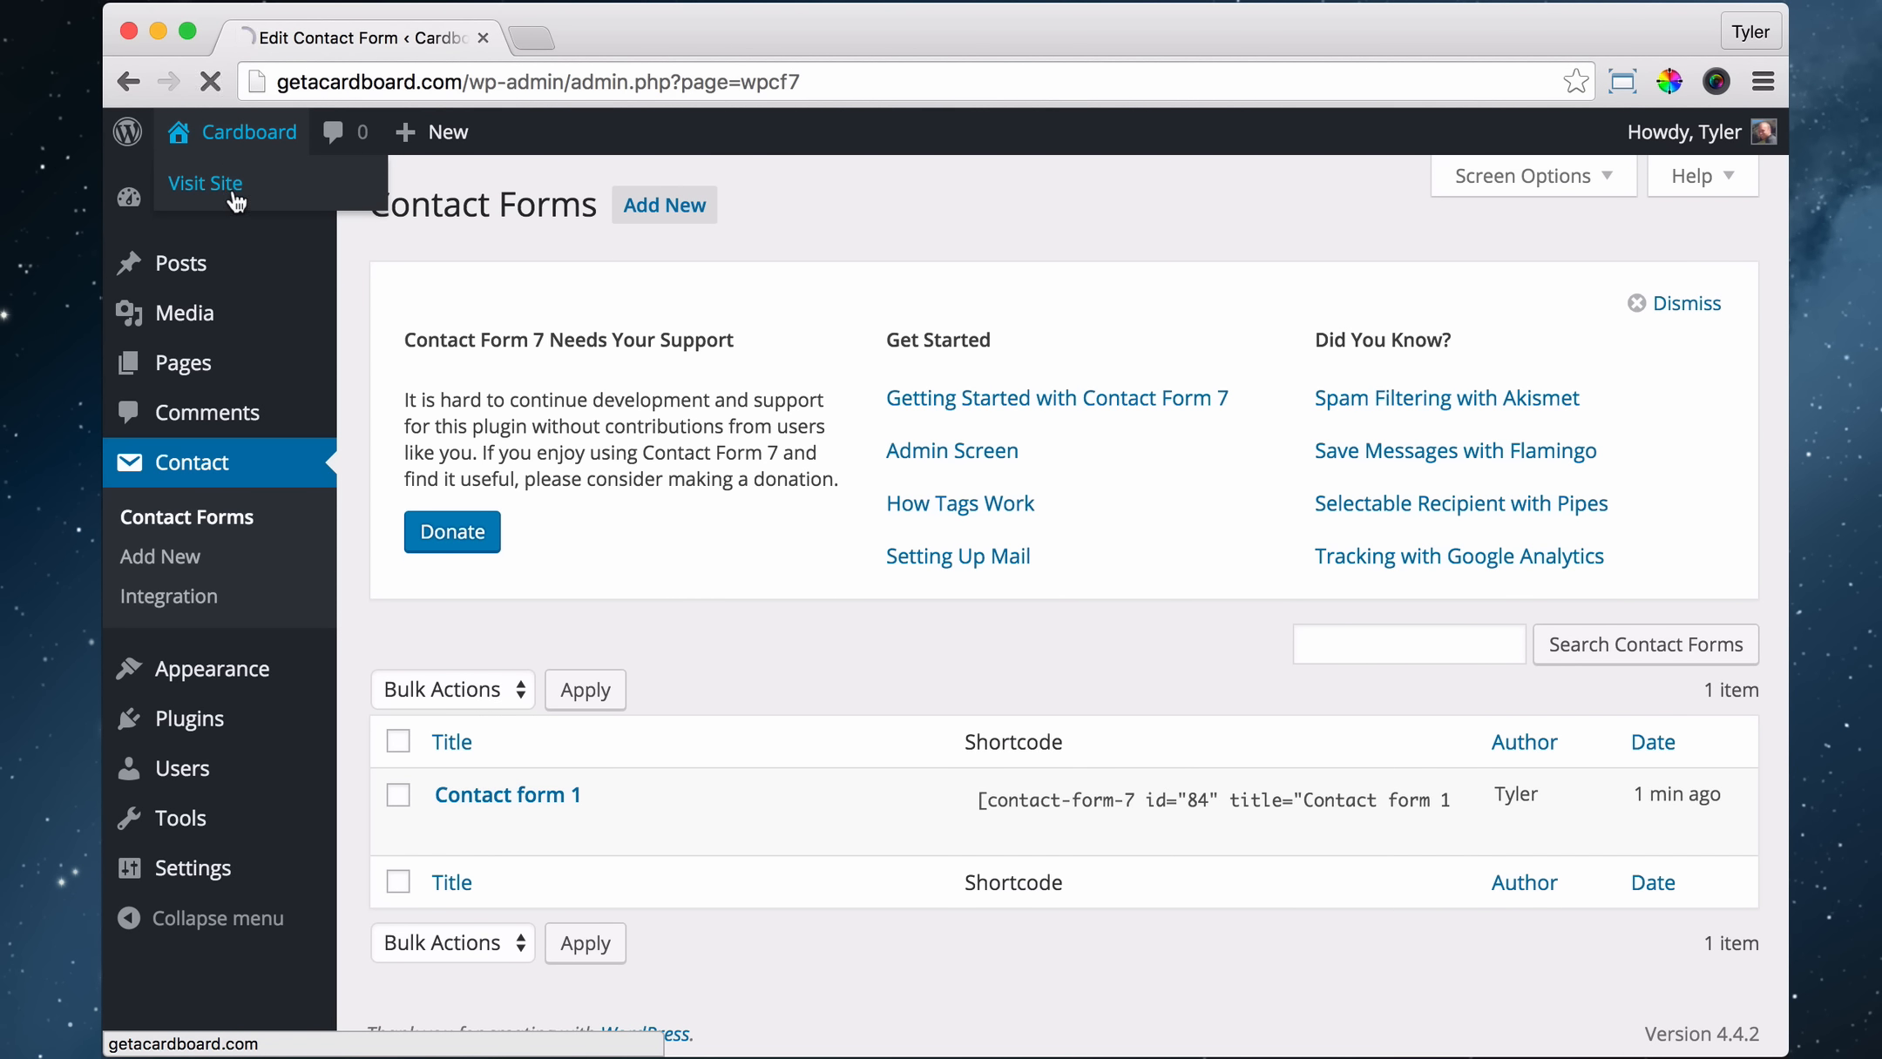
pyautogui.click(206, 184)
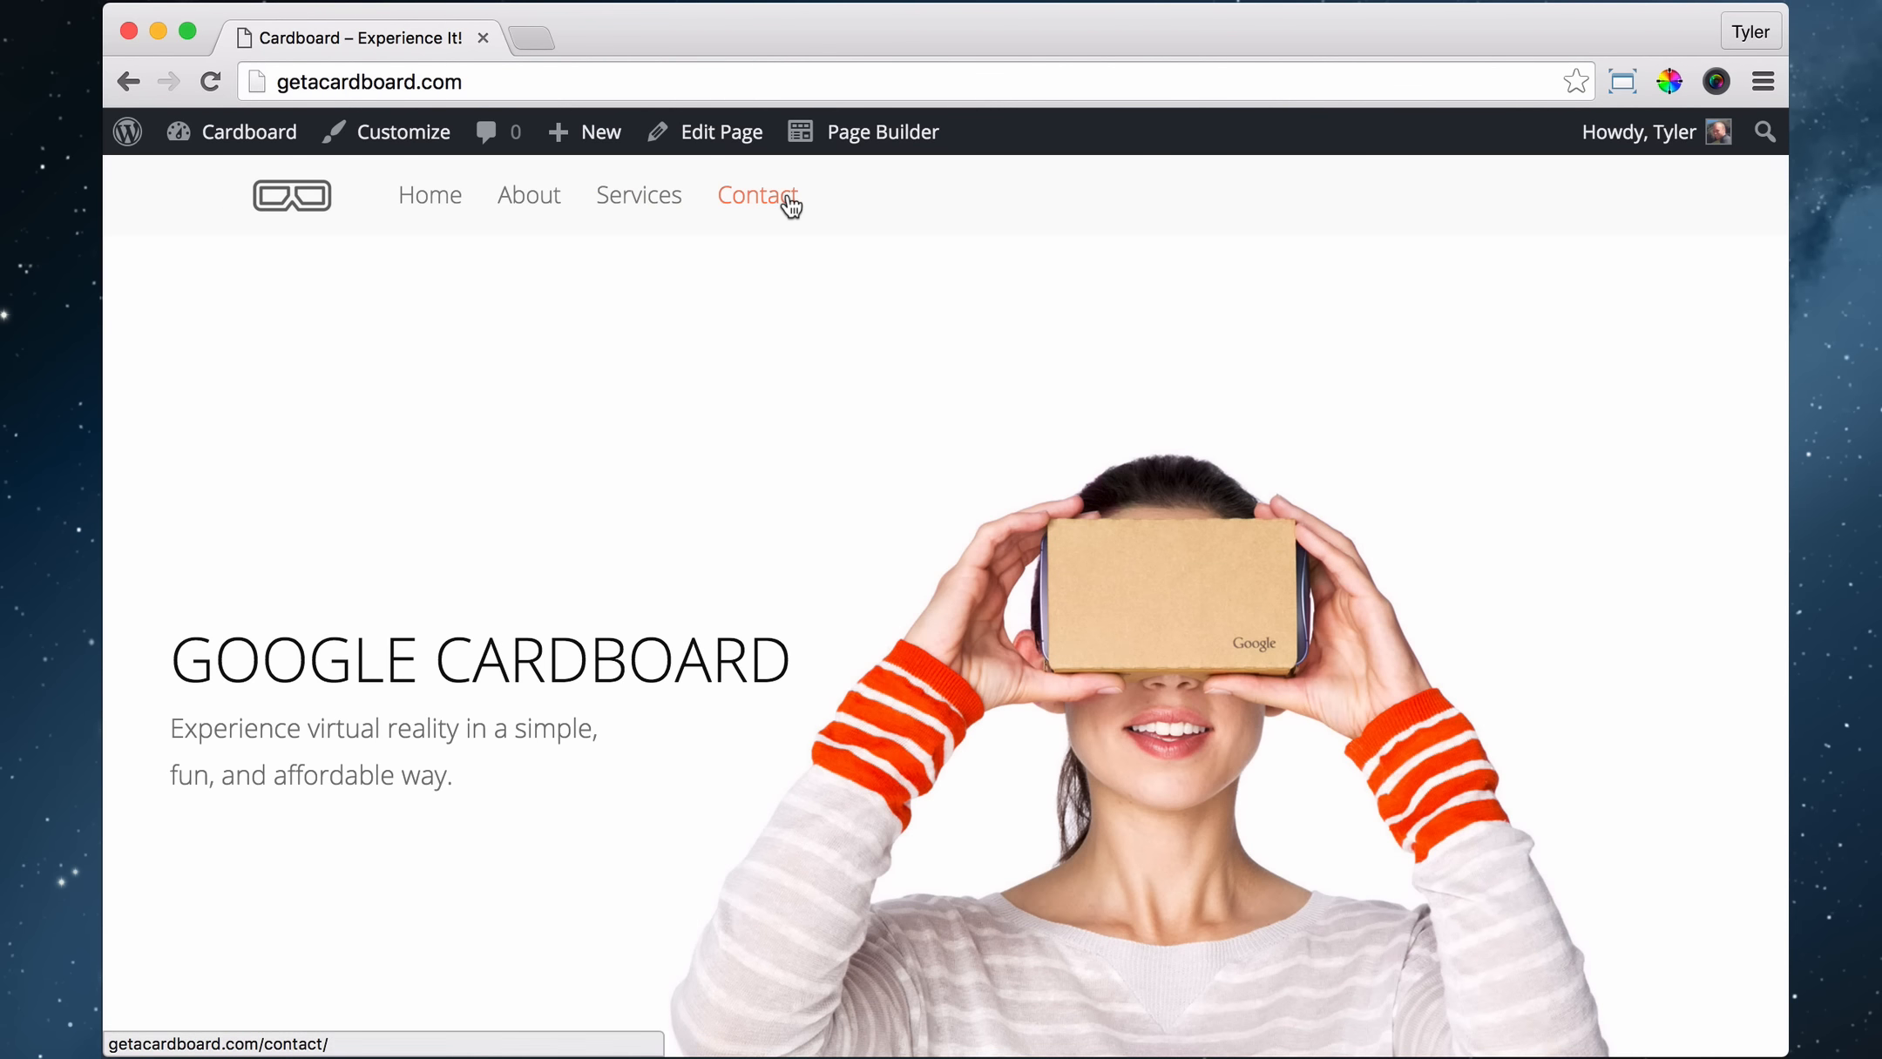
pyautogui.click(757, 195)
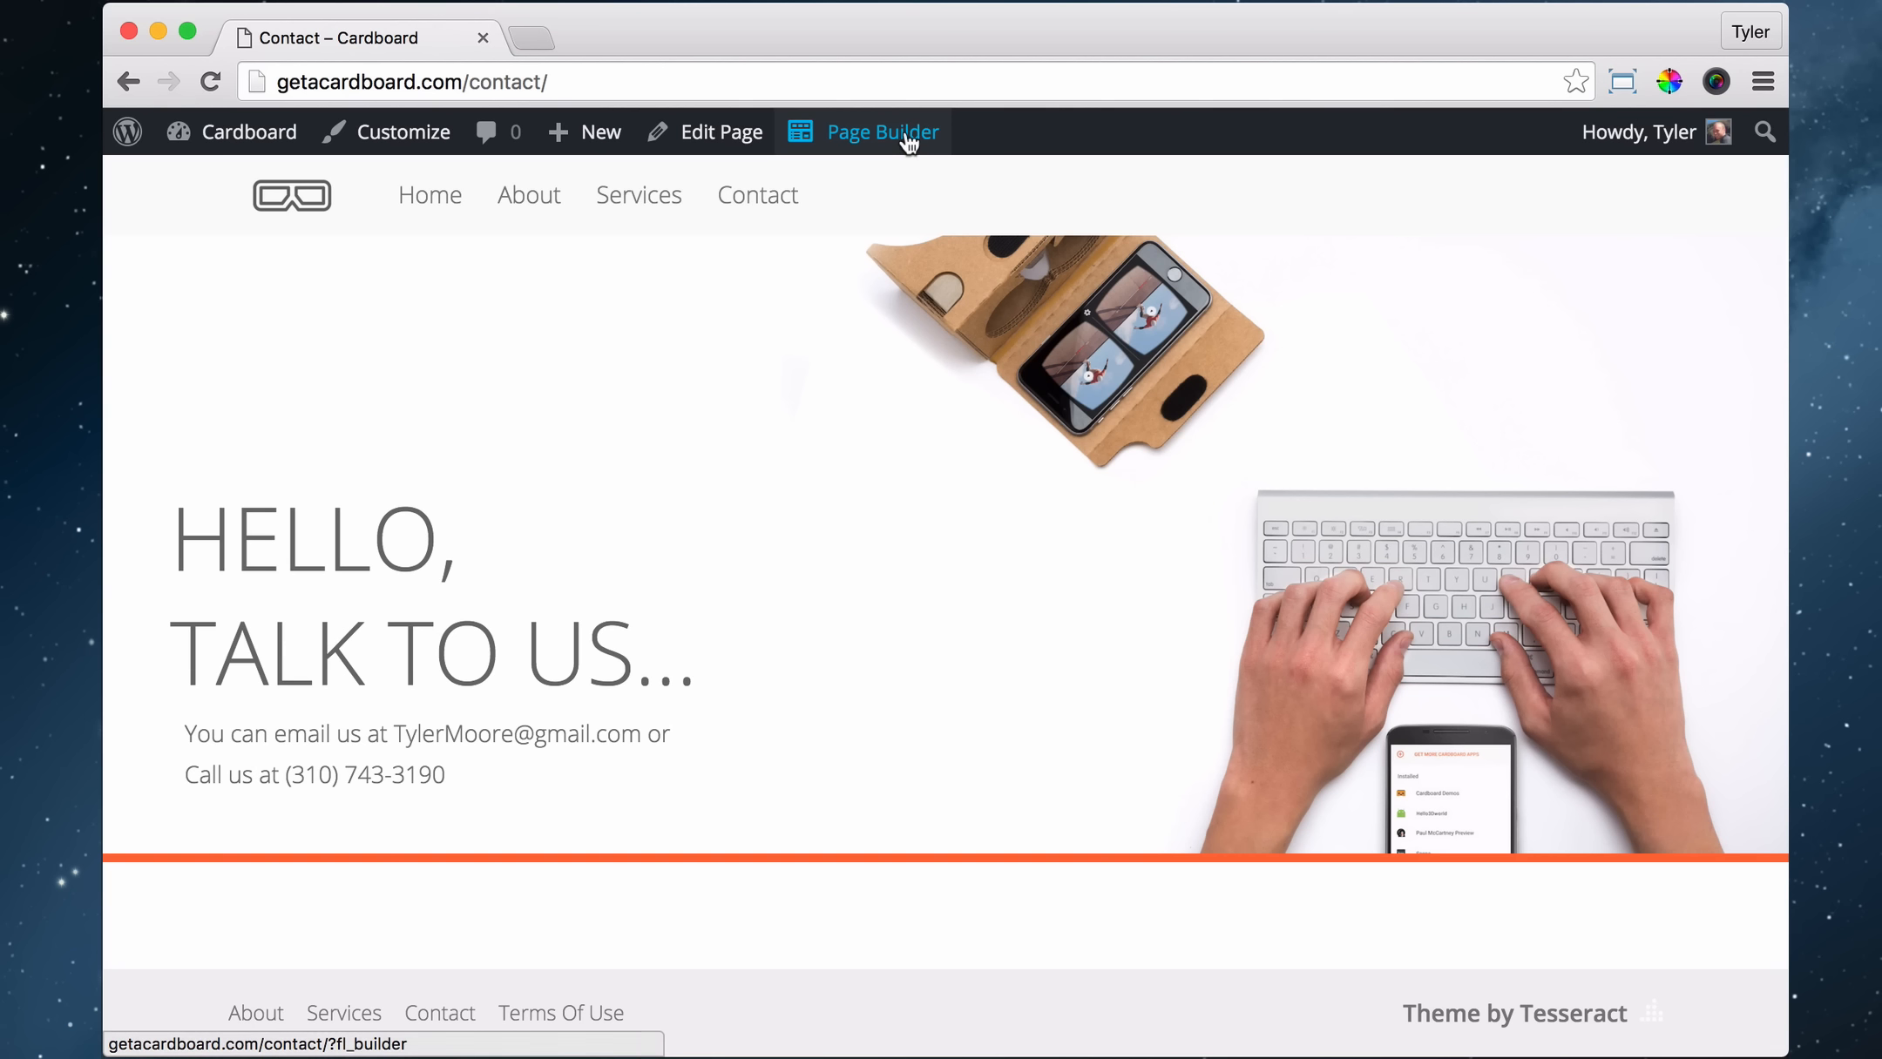
pyautogui.moveTo(873, 144)
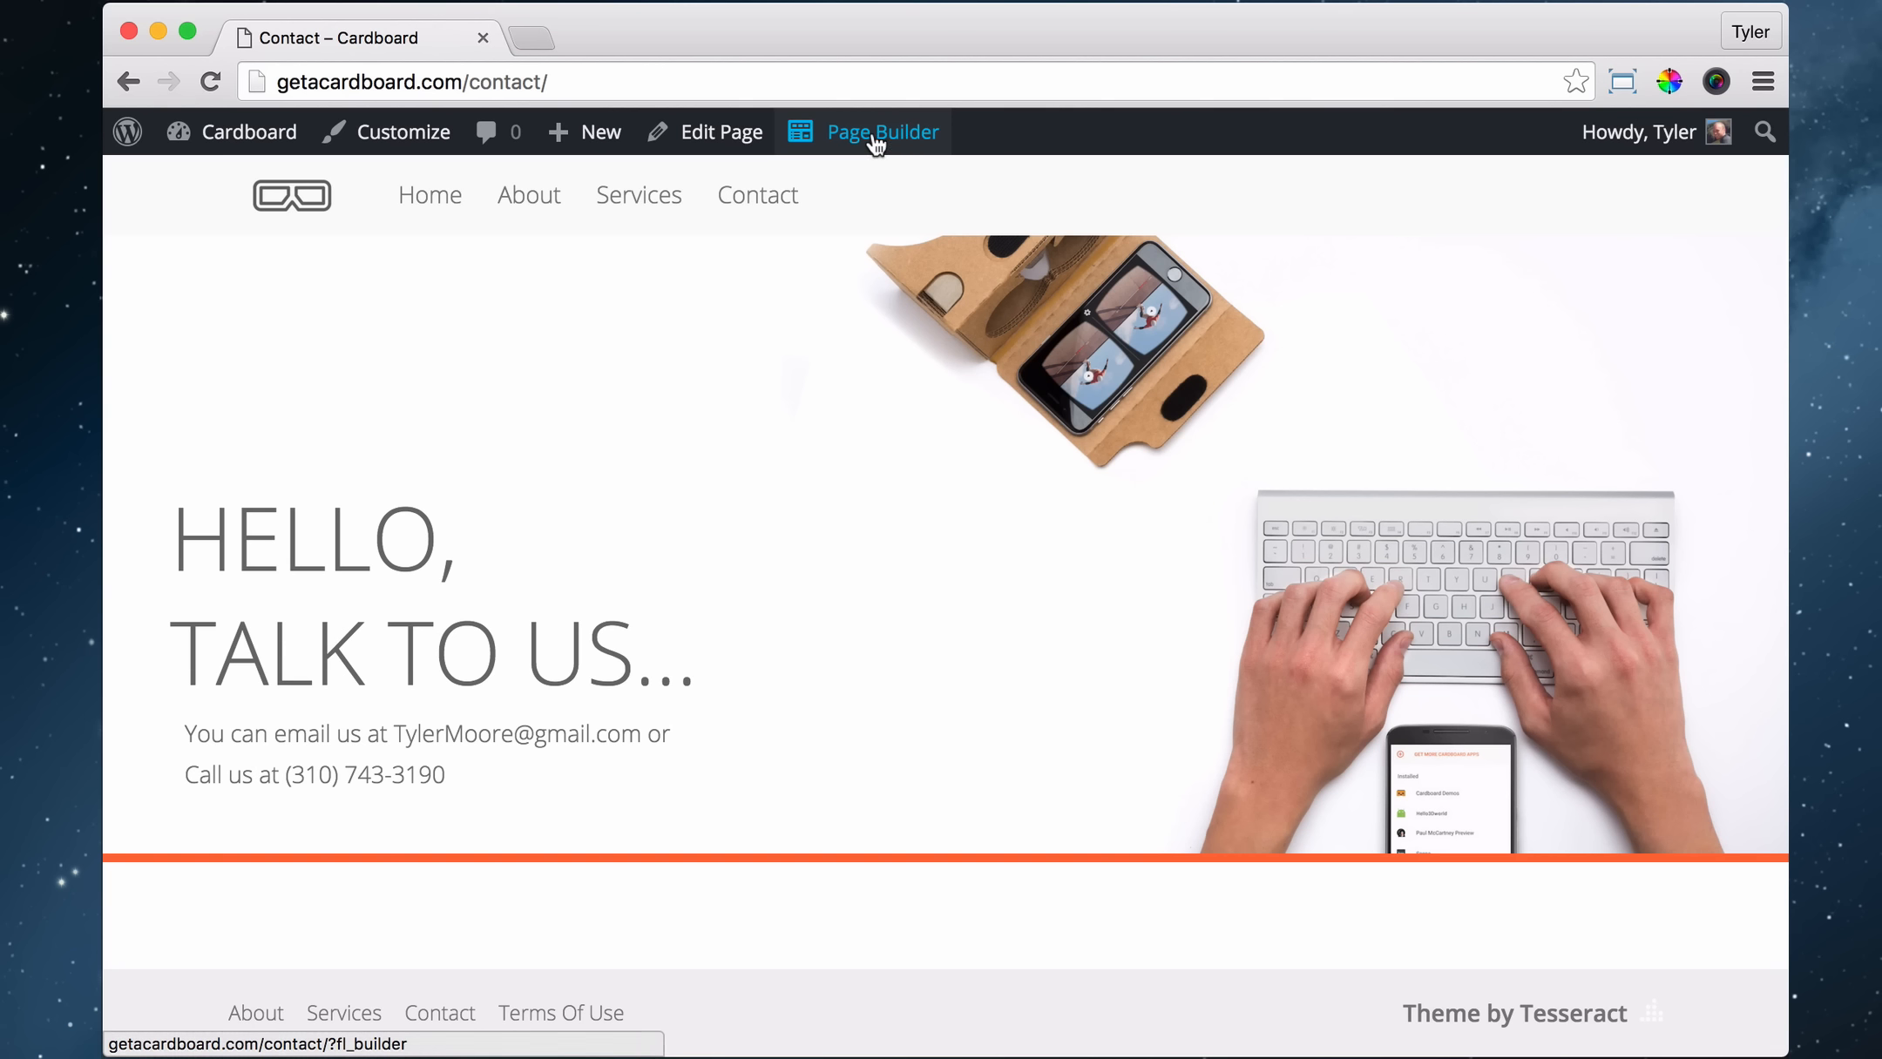
# Launch Beaver Builder on the Contact page and open Row Settings for the empty row
pyautogui.click(881, 131)
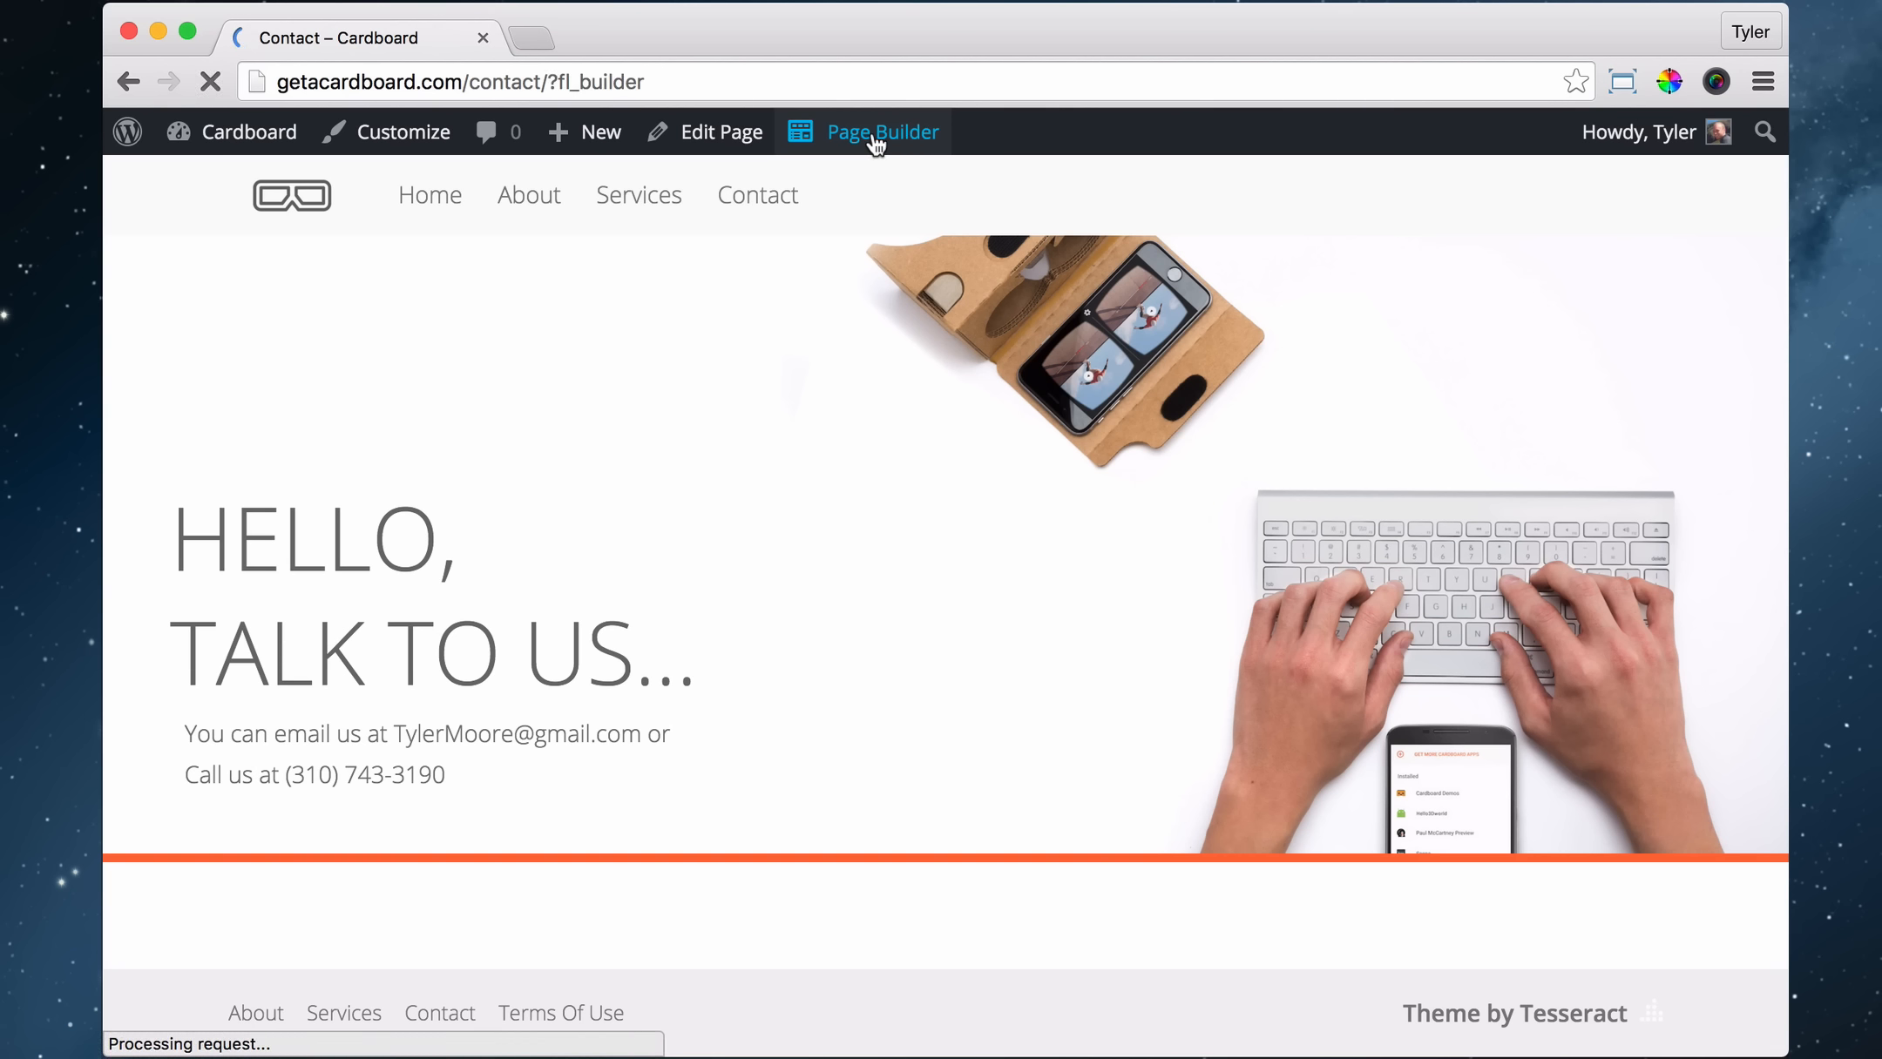
pyautogui.click(882, 132)
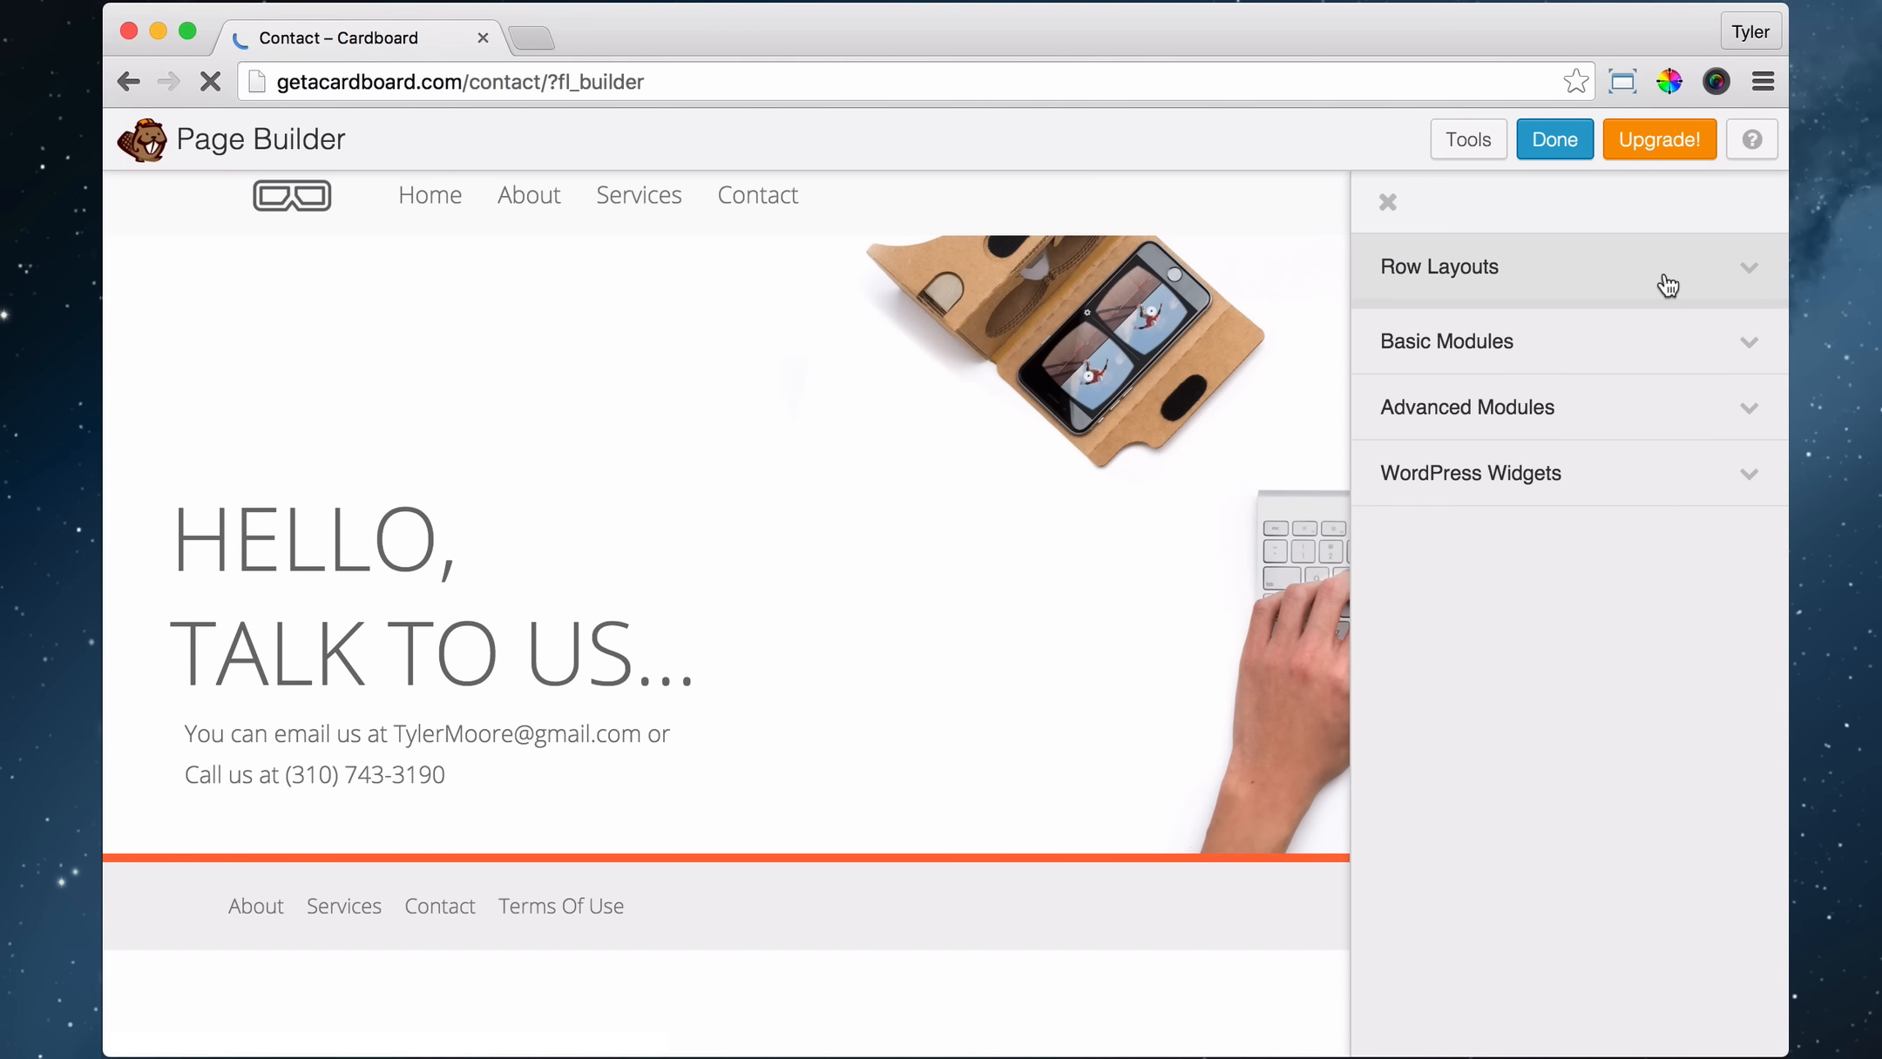
pyautogui.click(1438, 266)
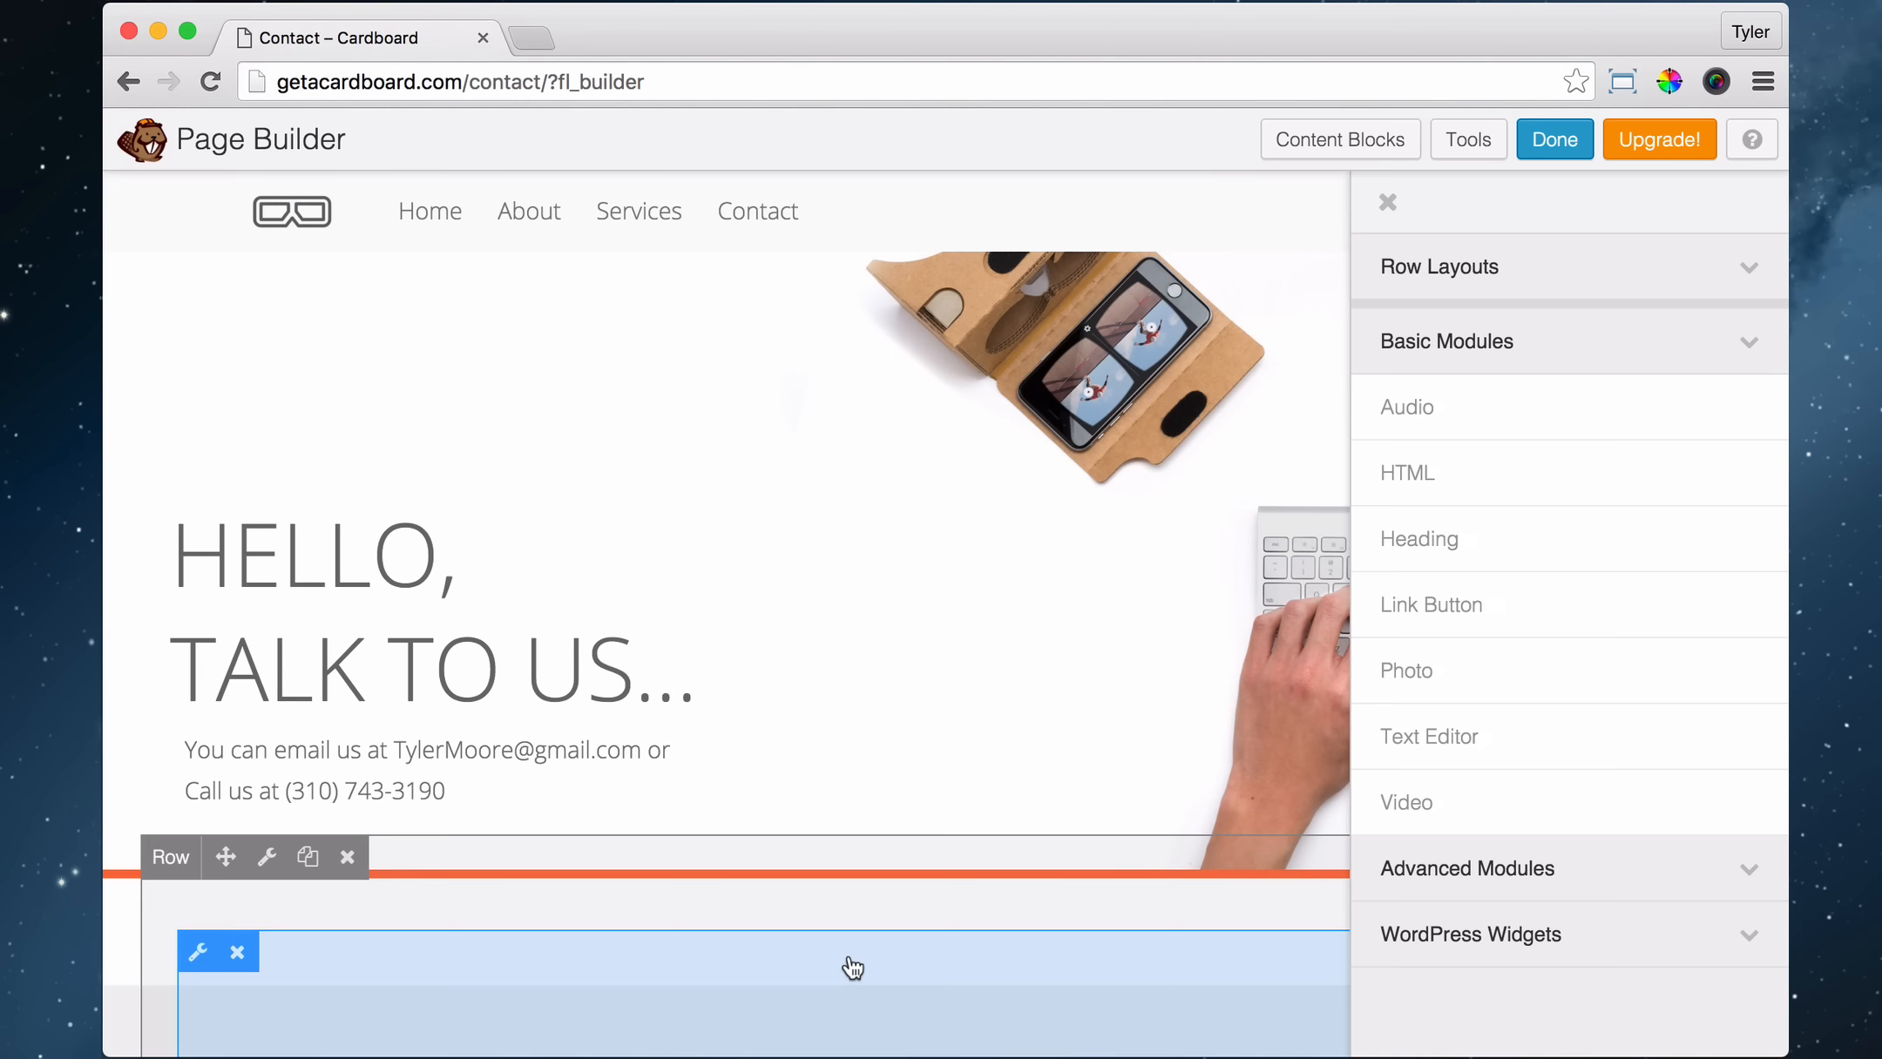
pyautogui.scroll(-3)
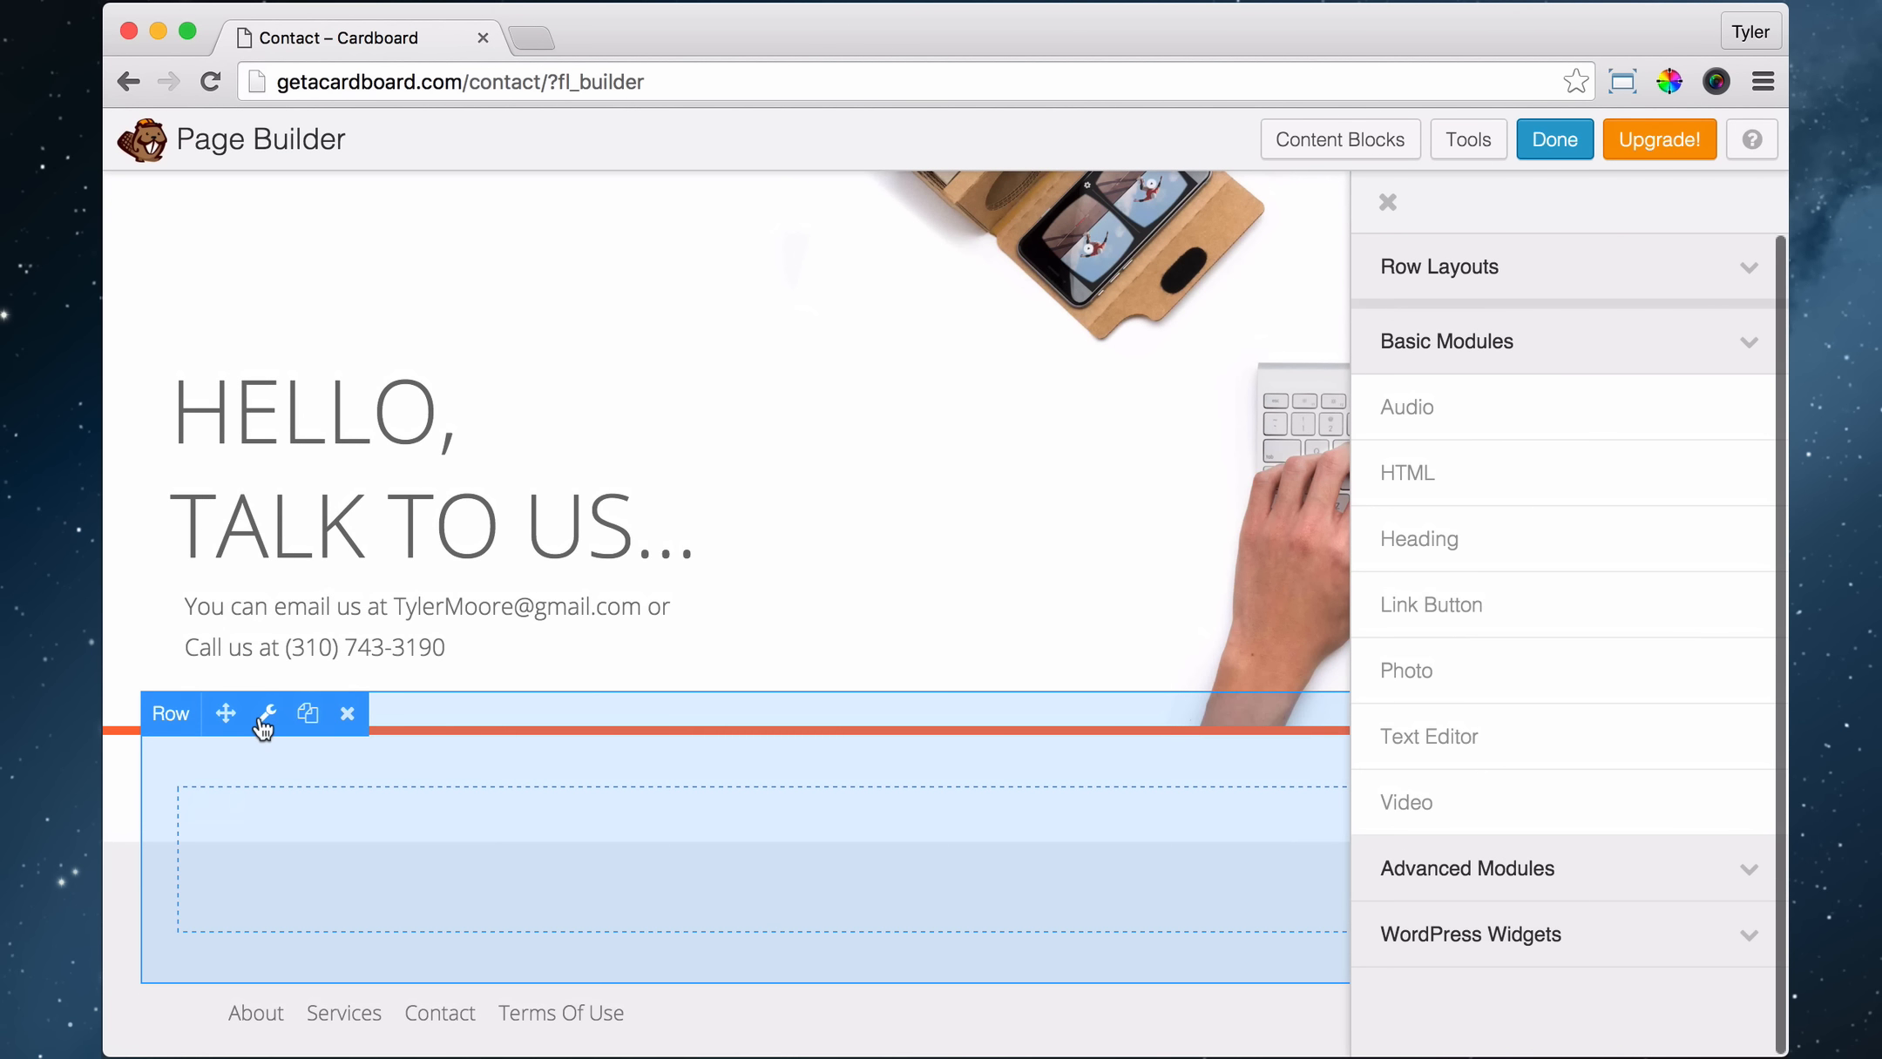
pyautogui.moveTo(265, 714)
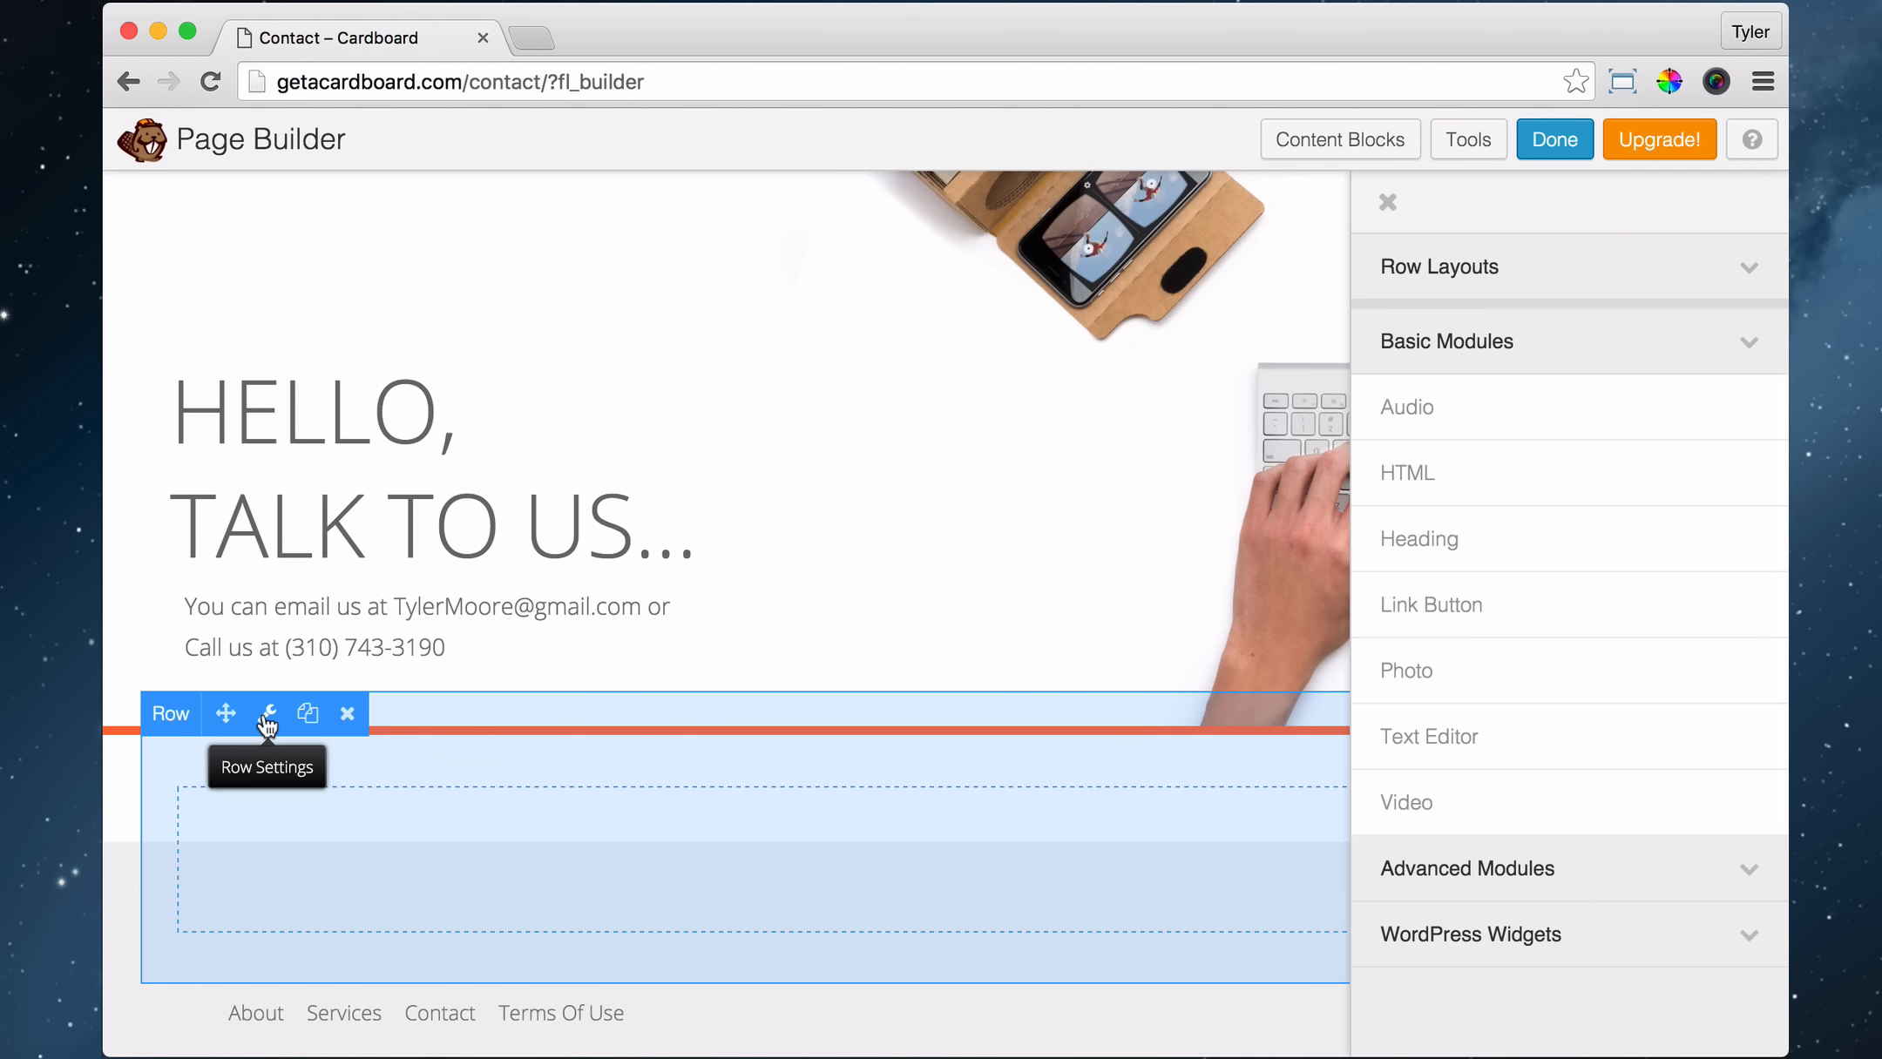
pyautogui.click(267, 714)
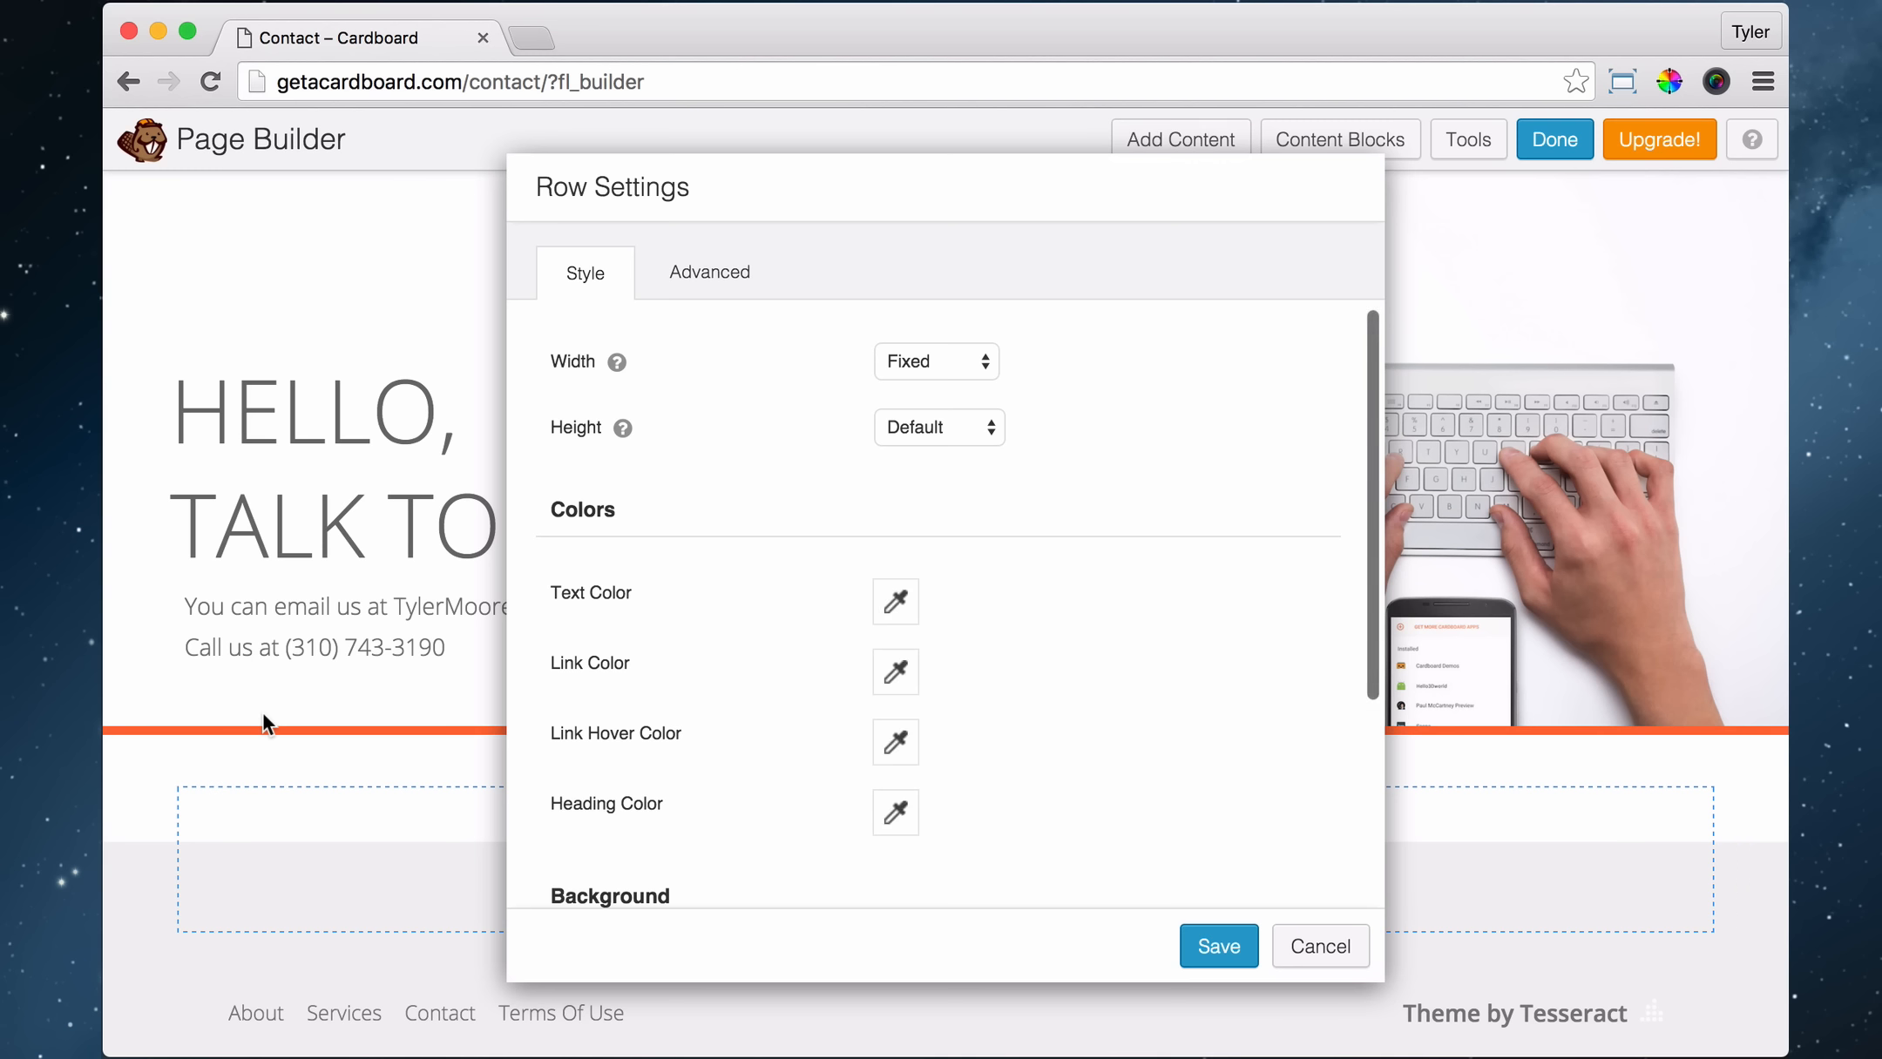
# Make the row full width with a solid #fcfcfc background colour and save
pyautogui.click(935, 361)
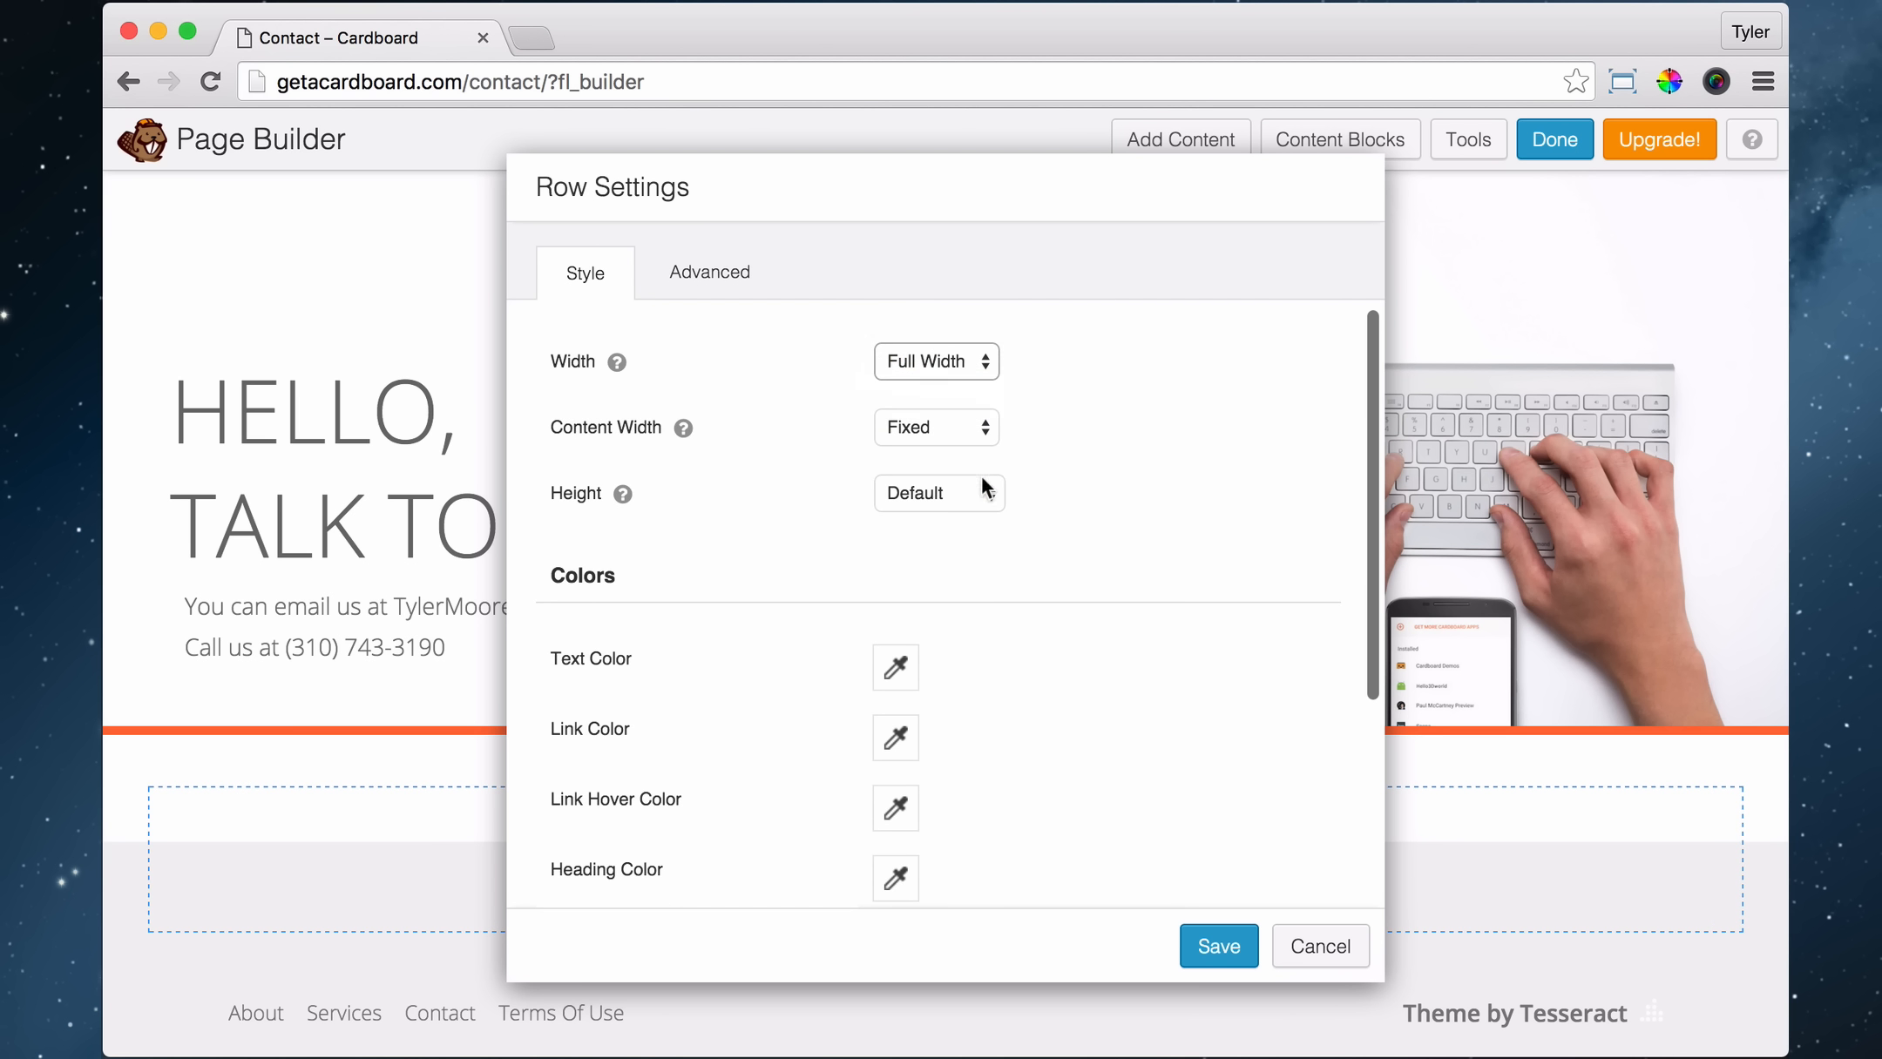
pyautogui.click(913, 669)
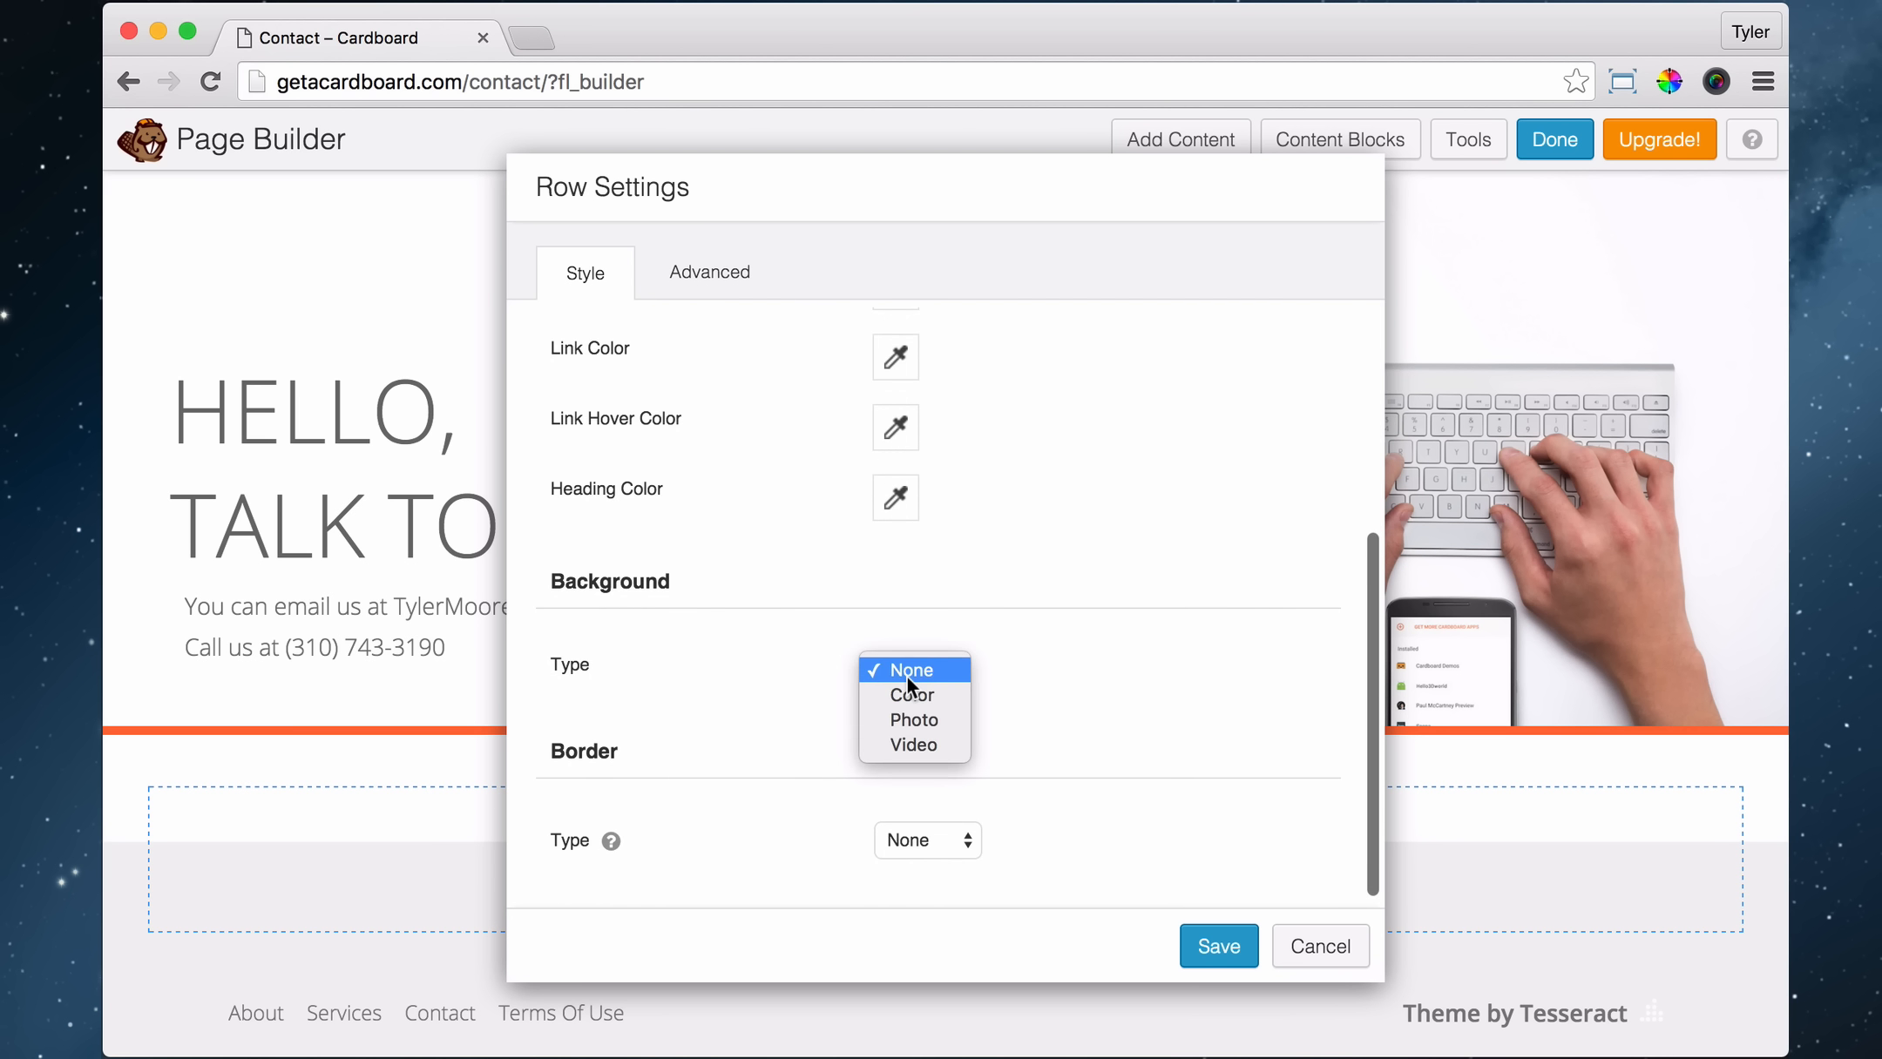
pyautogui.moveTo(913, 696)
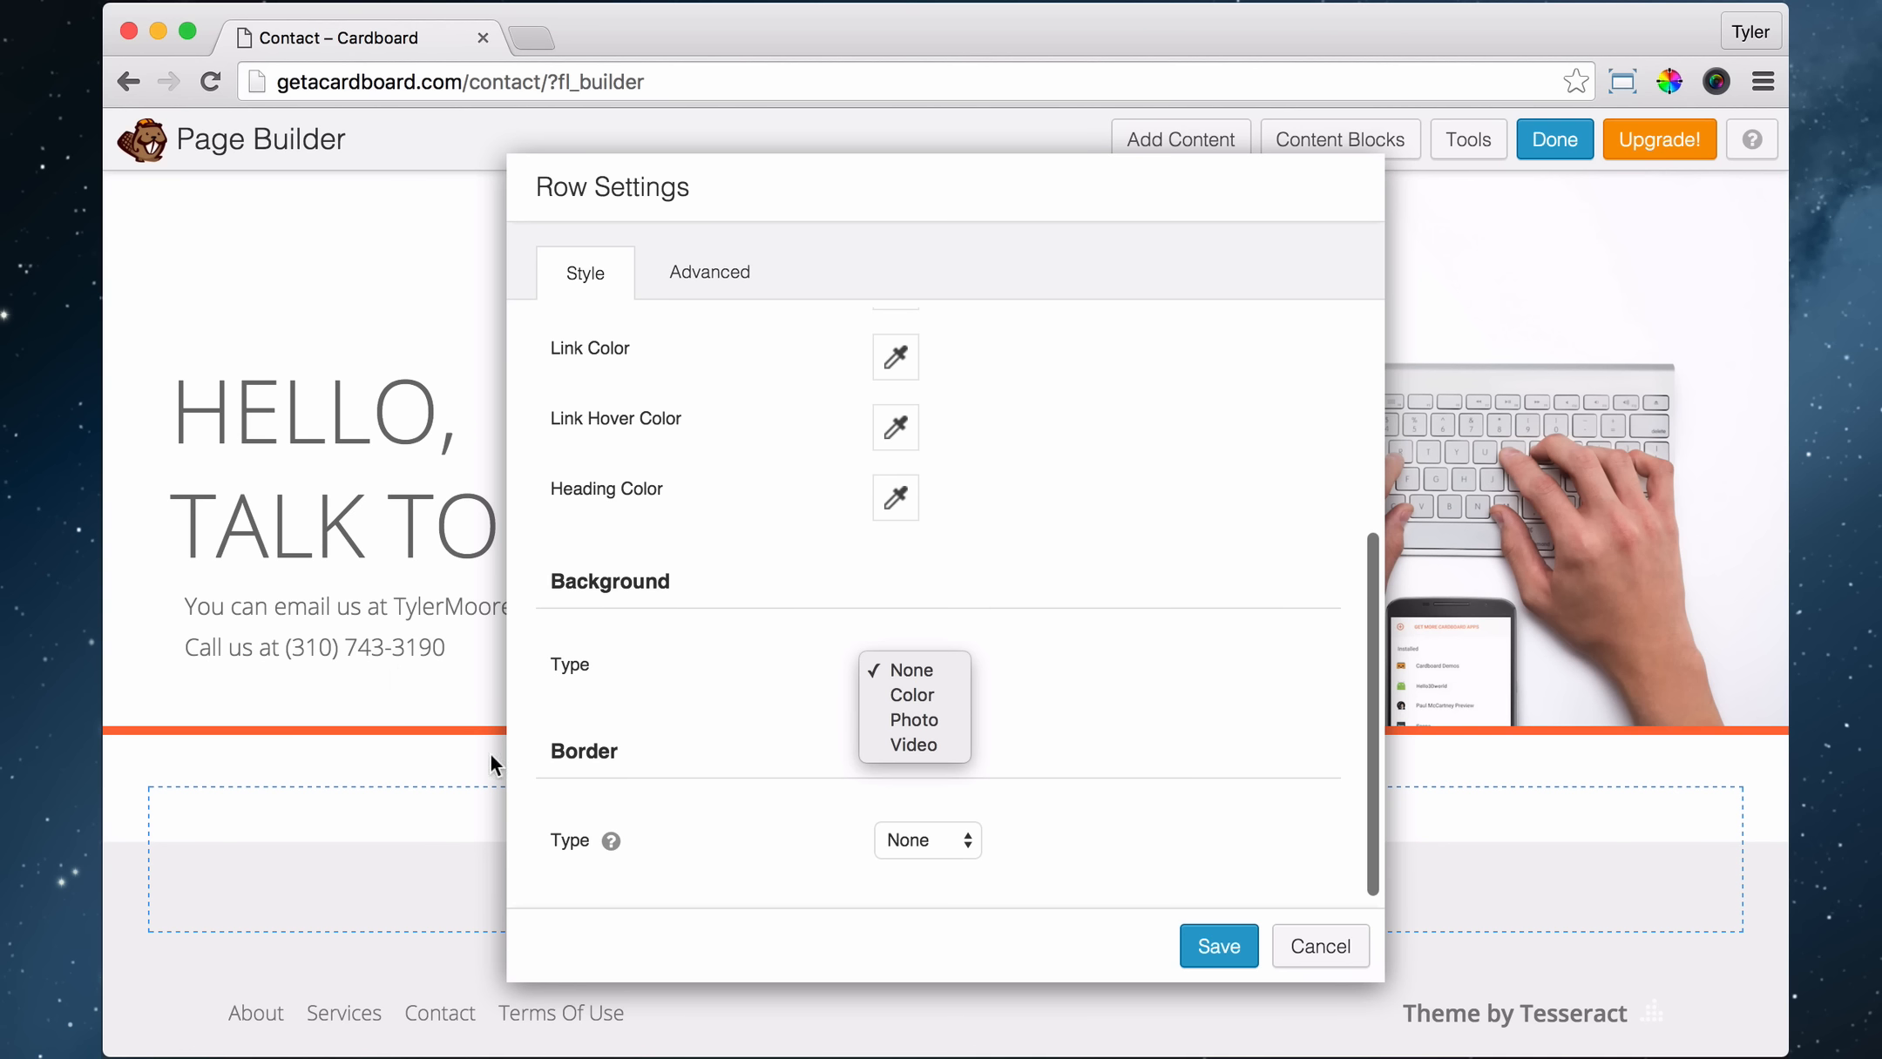
pyautogui.click(911, 696)
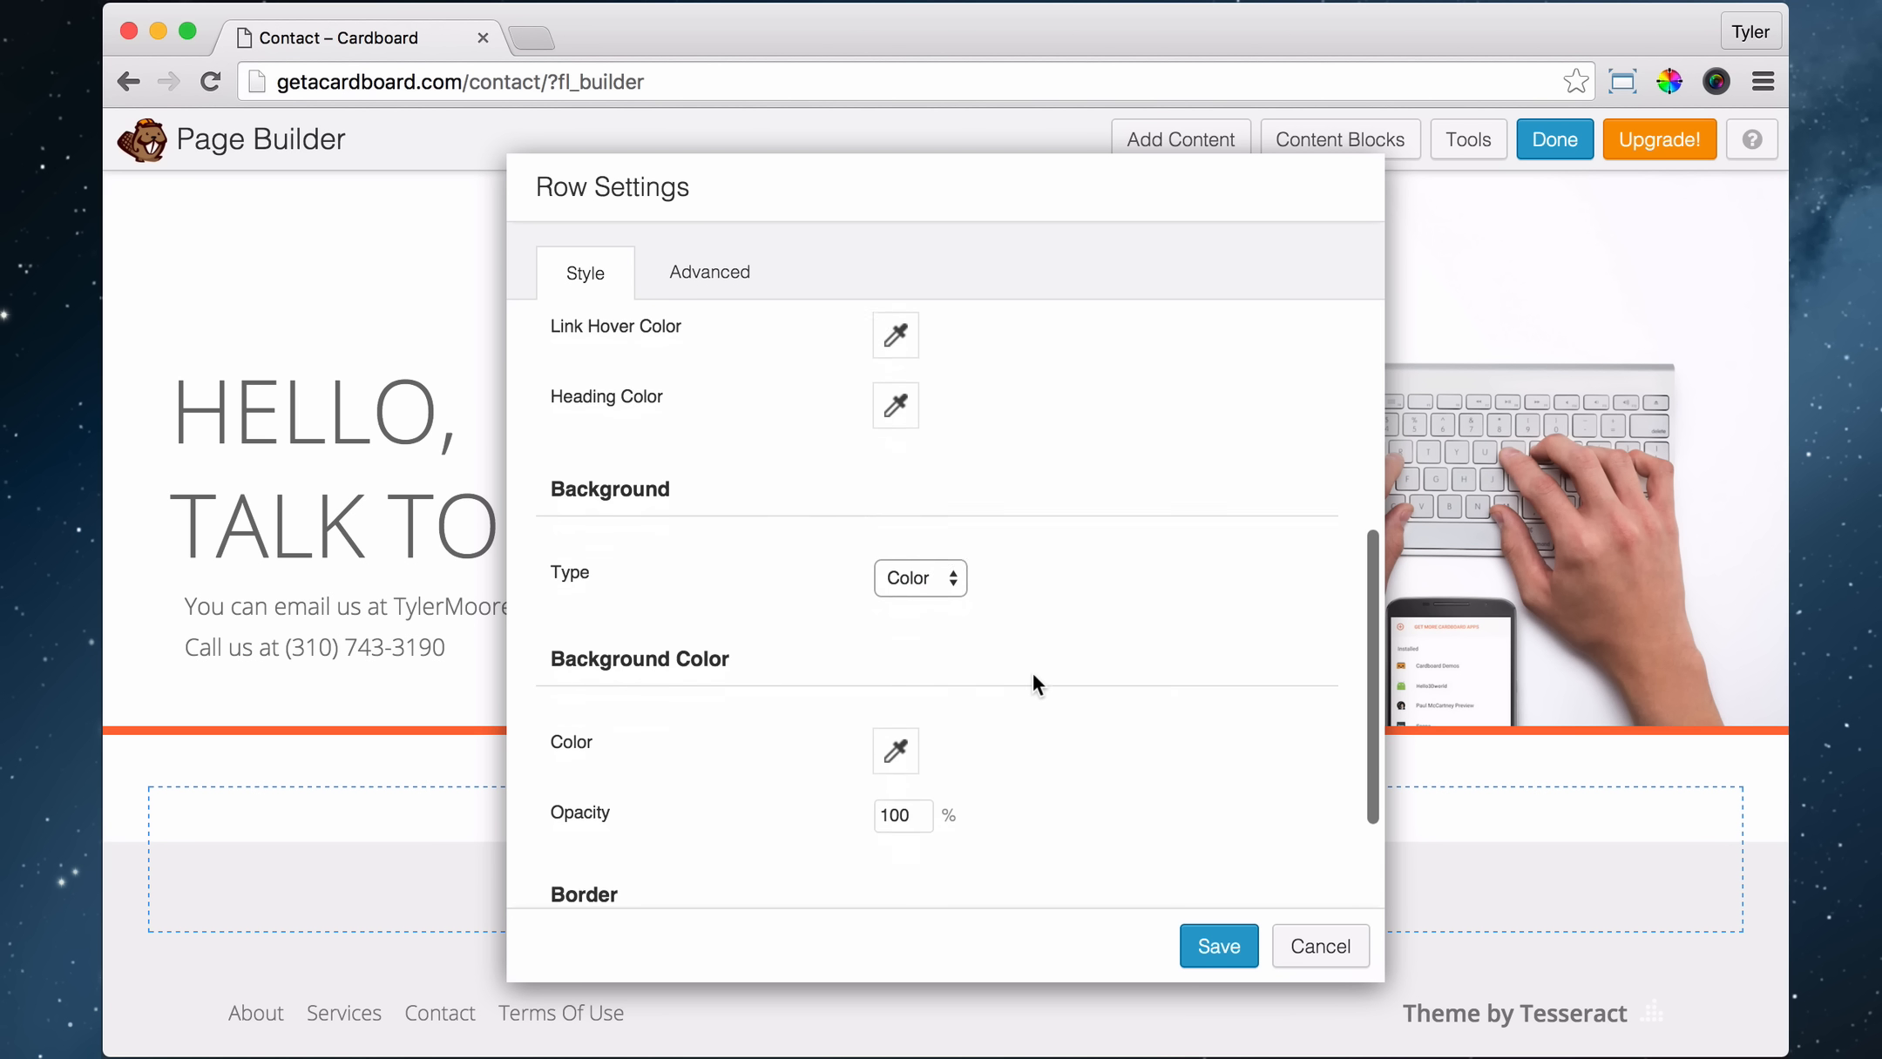
pyautogui.scroll(-3)
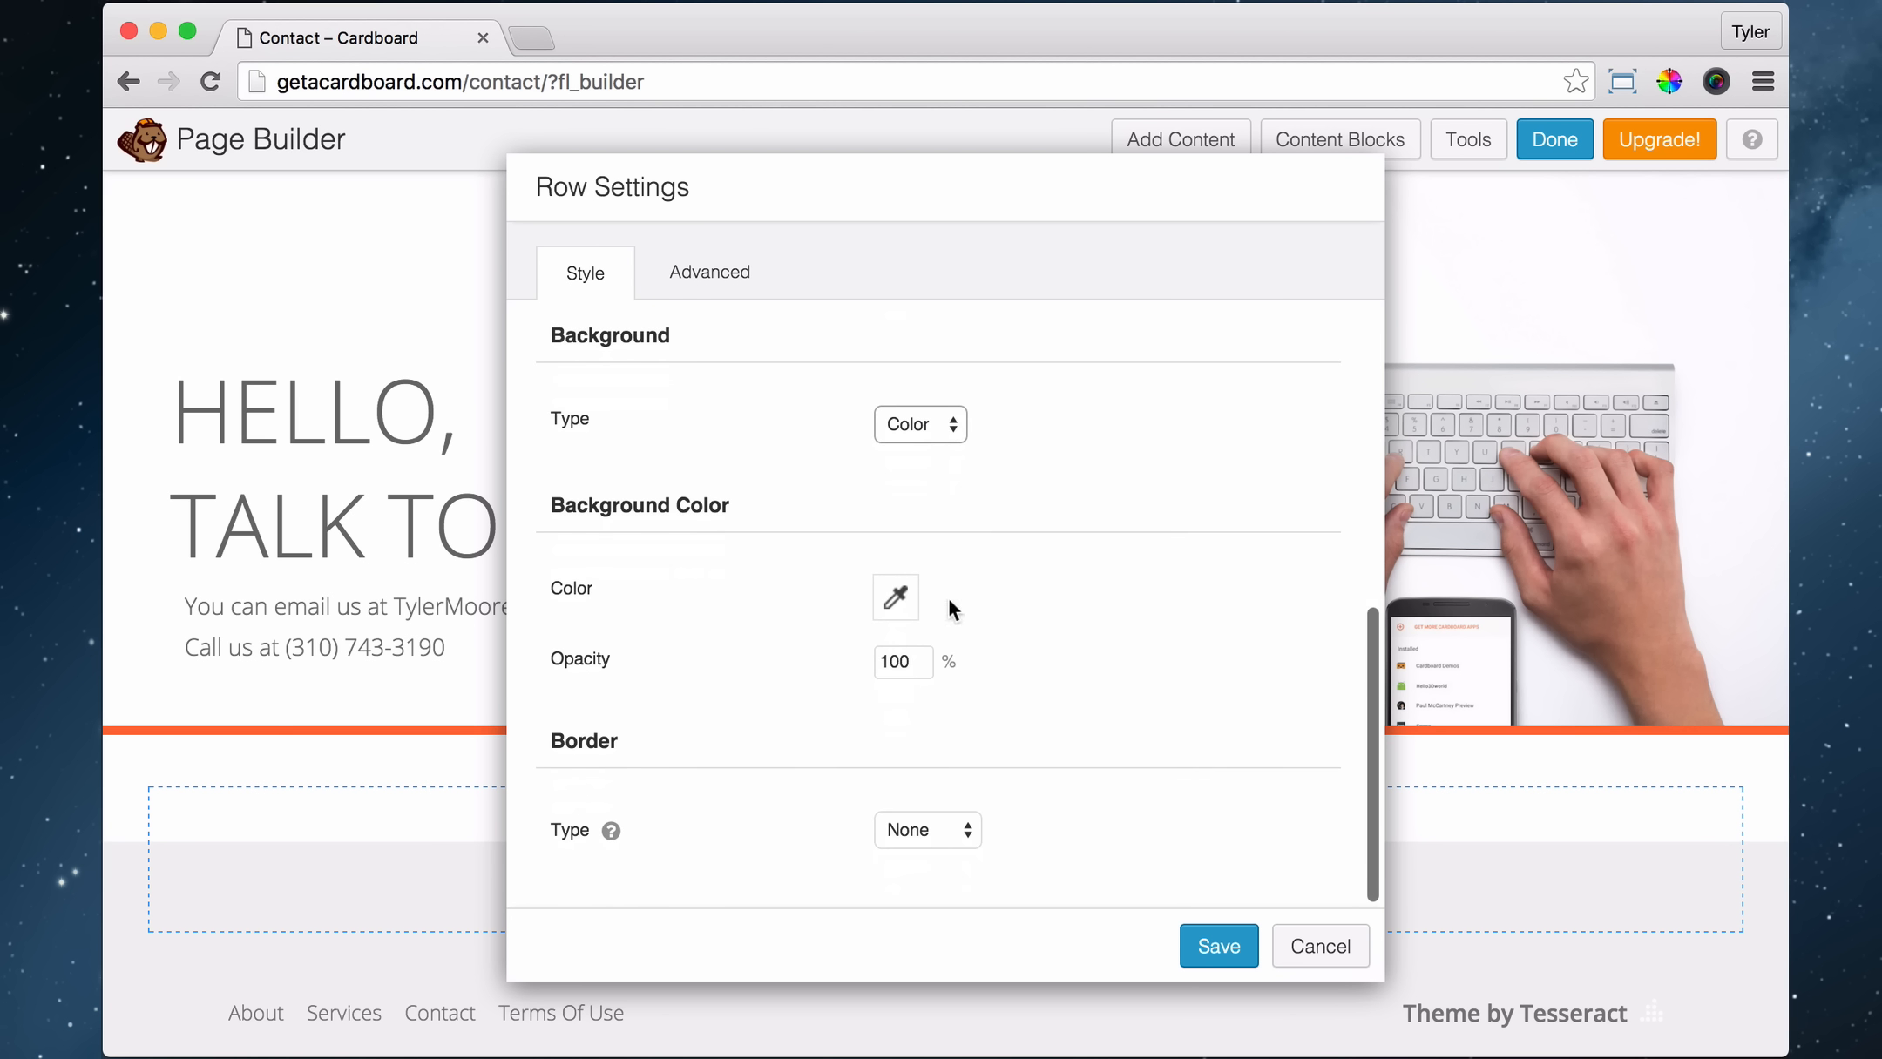
pyautogui.click(895, 598)
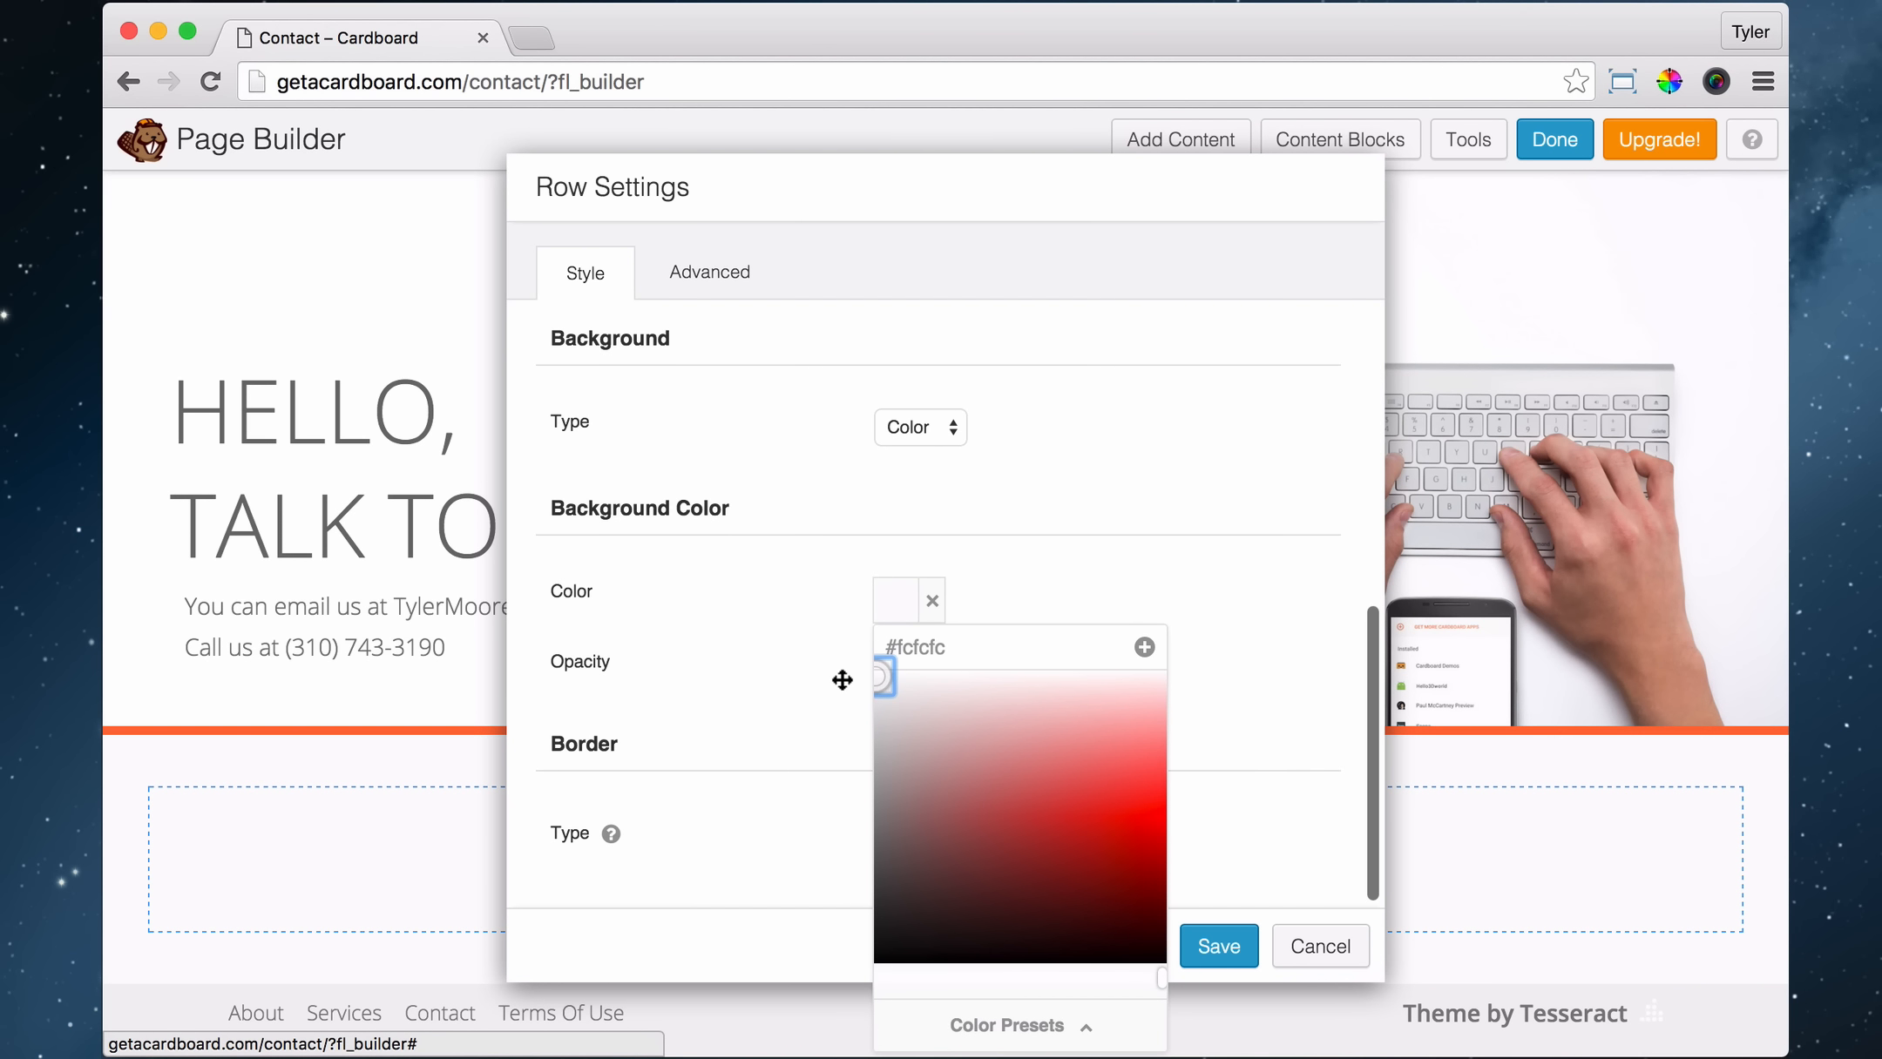
pyautogui.click(931, 600)
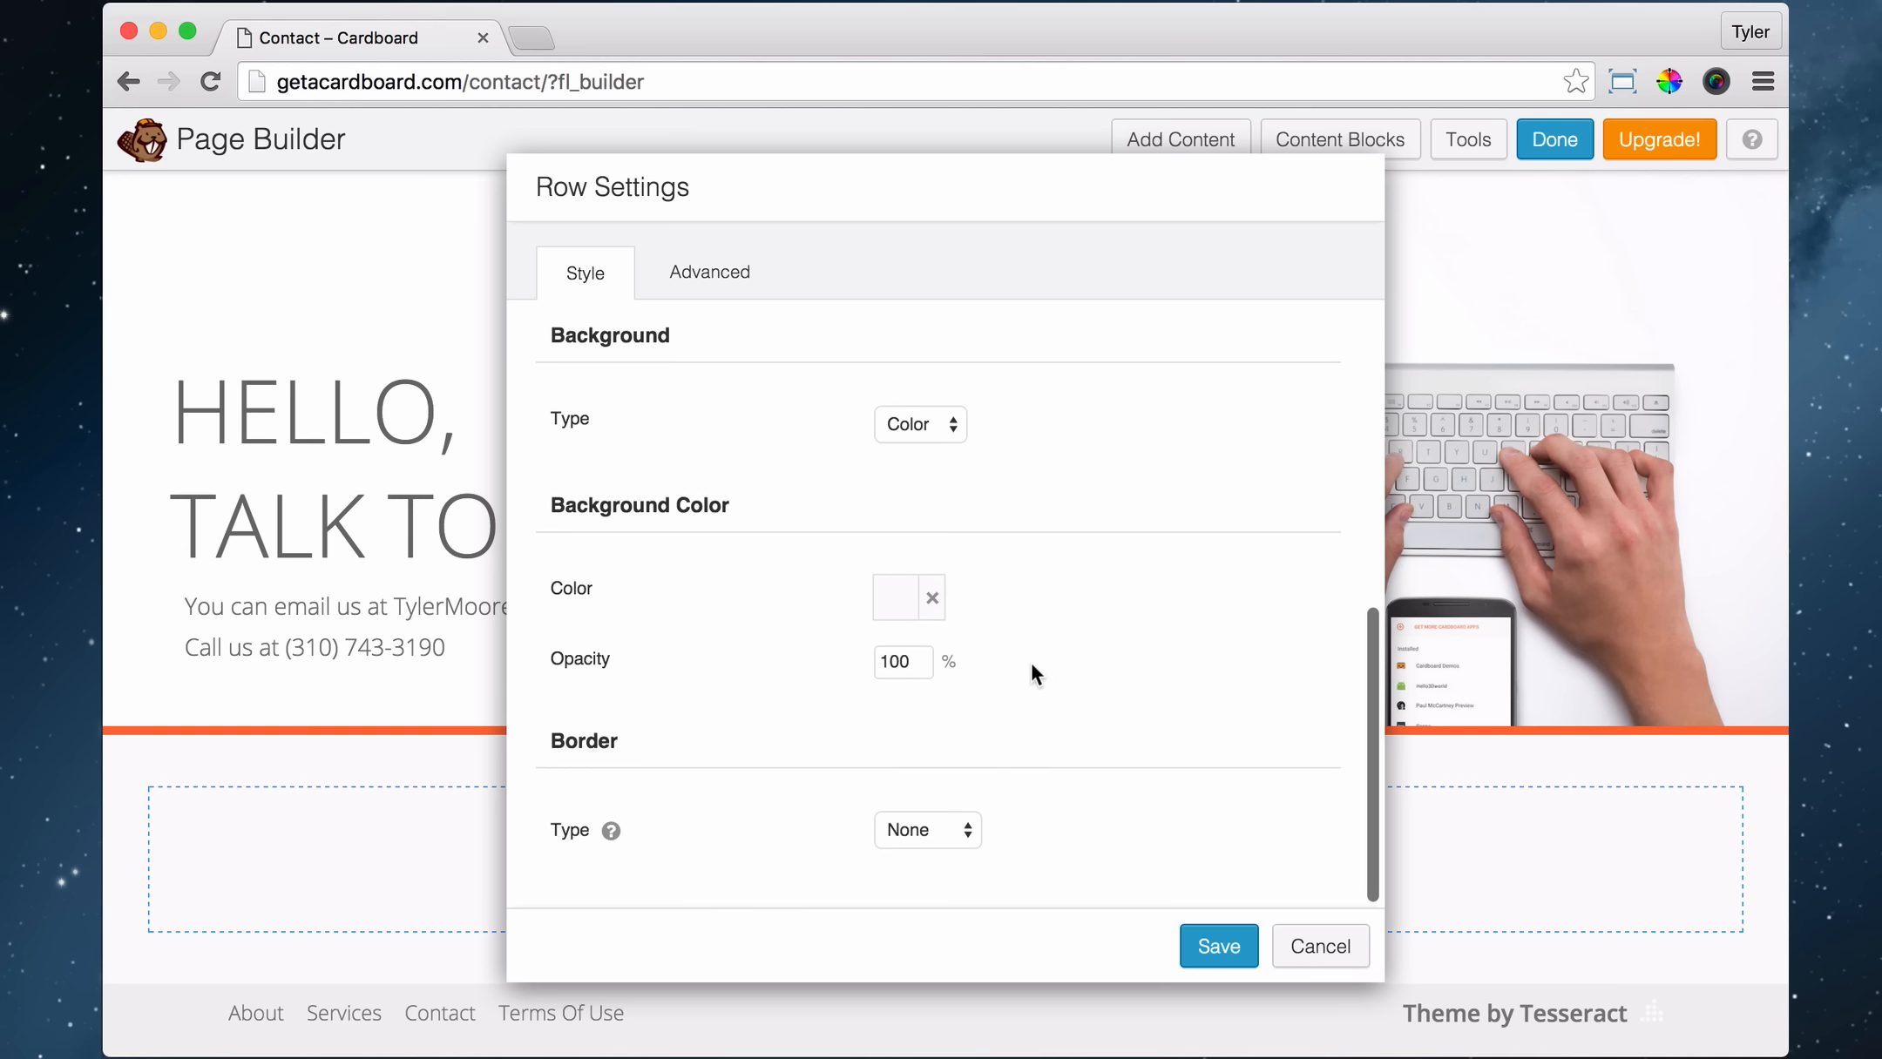
pyautogui.moveTo(1218, 947)
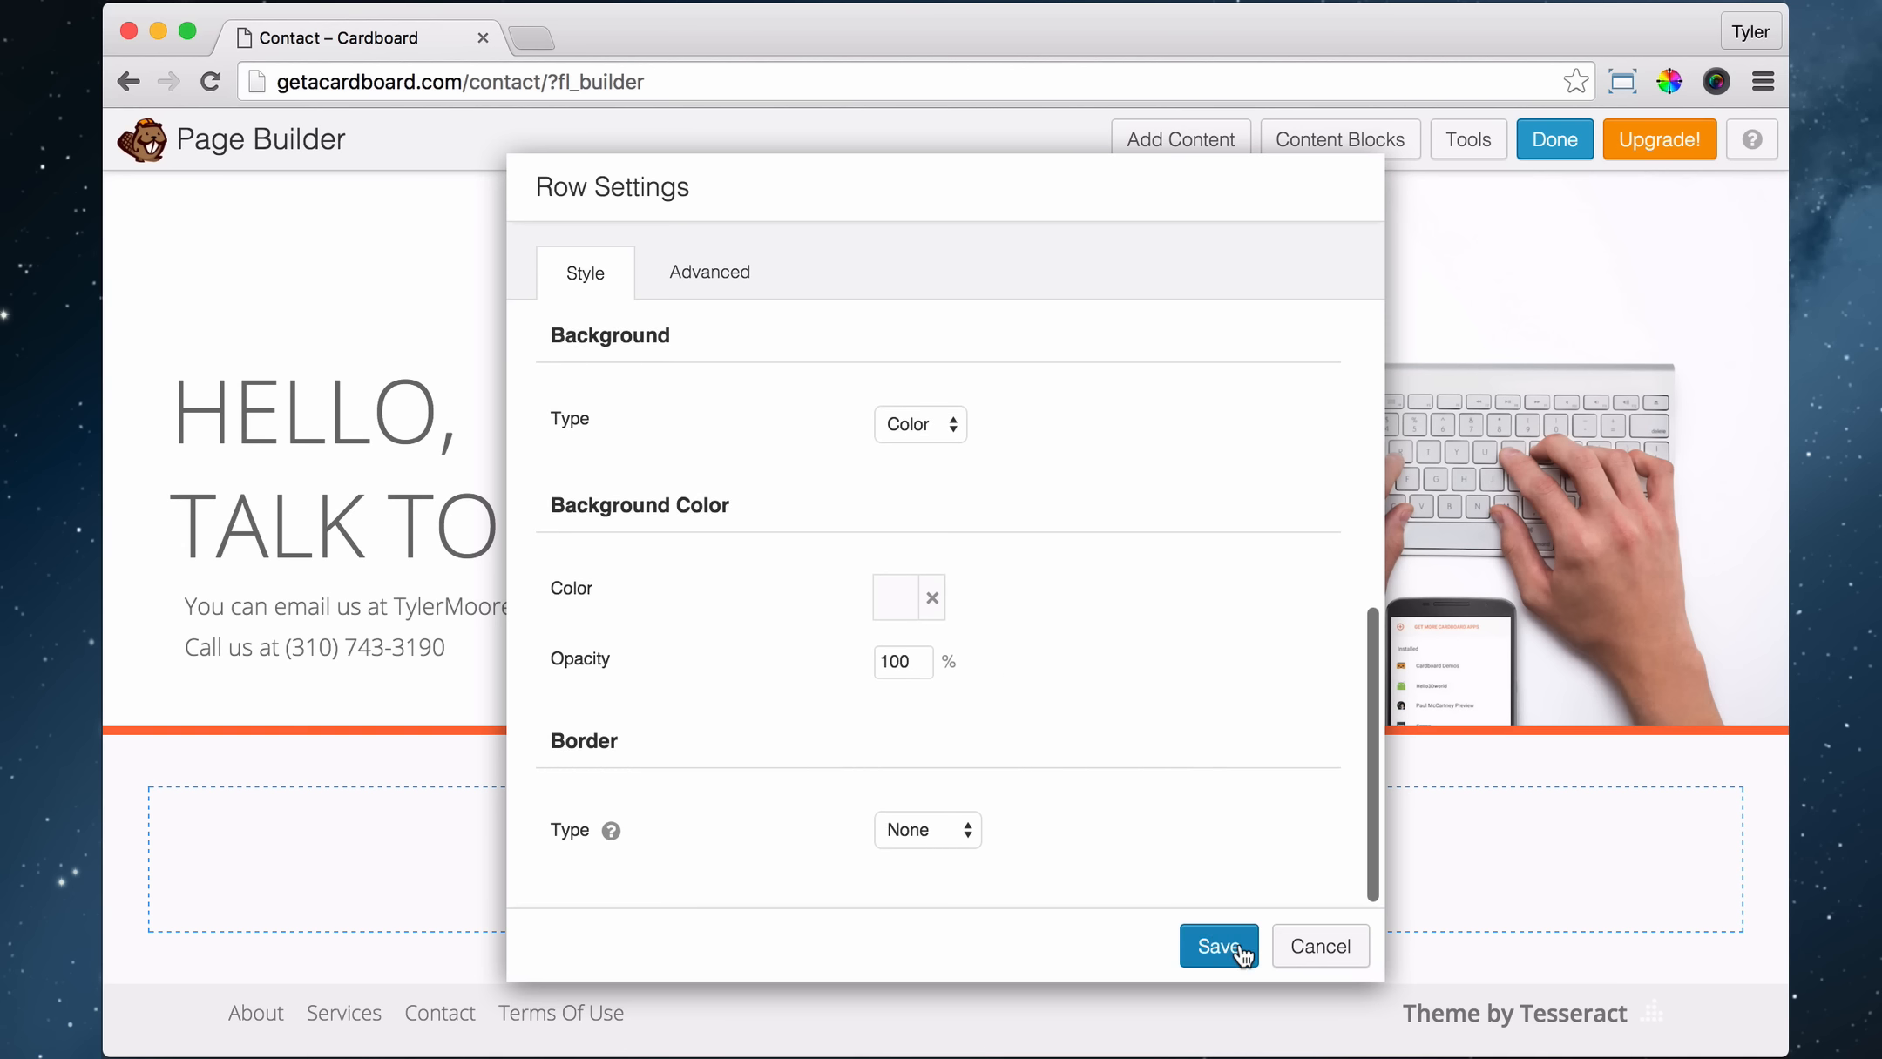
pyautogui.click(1218, 947)
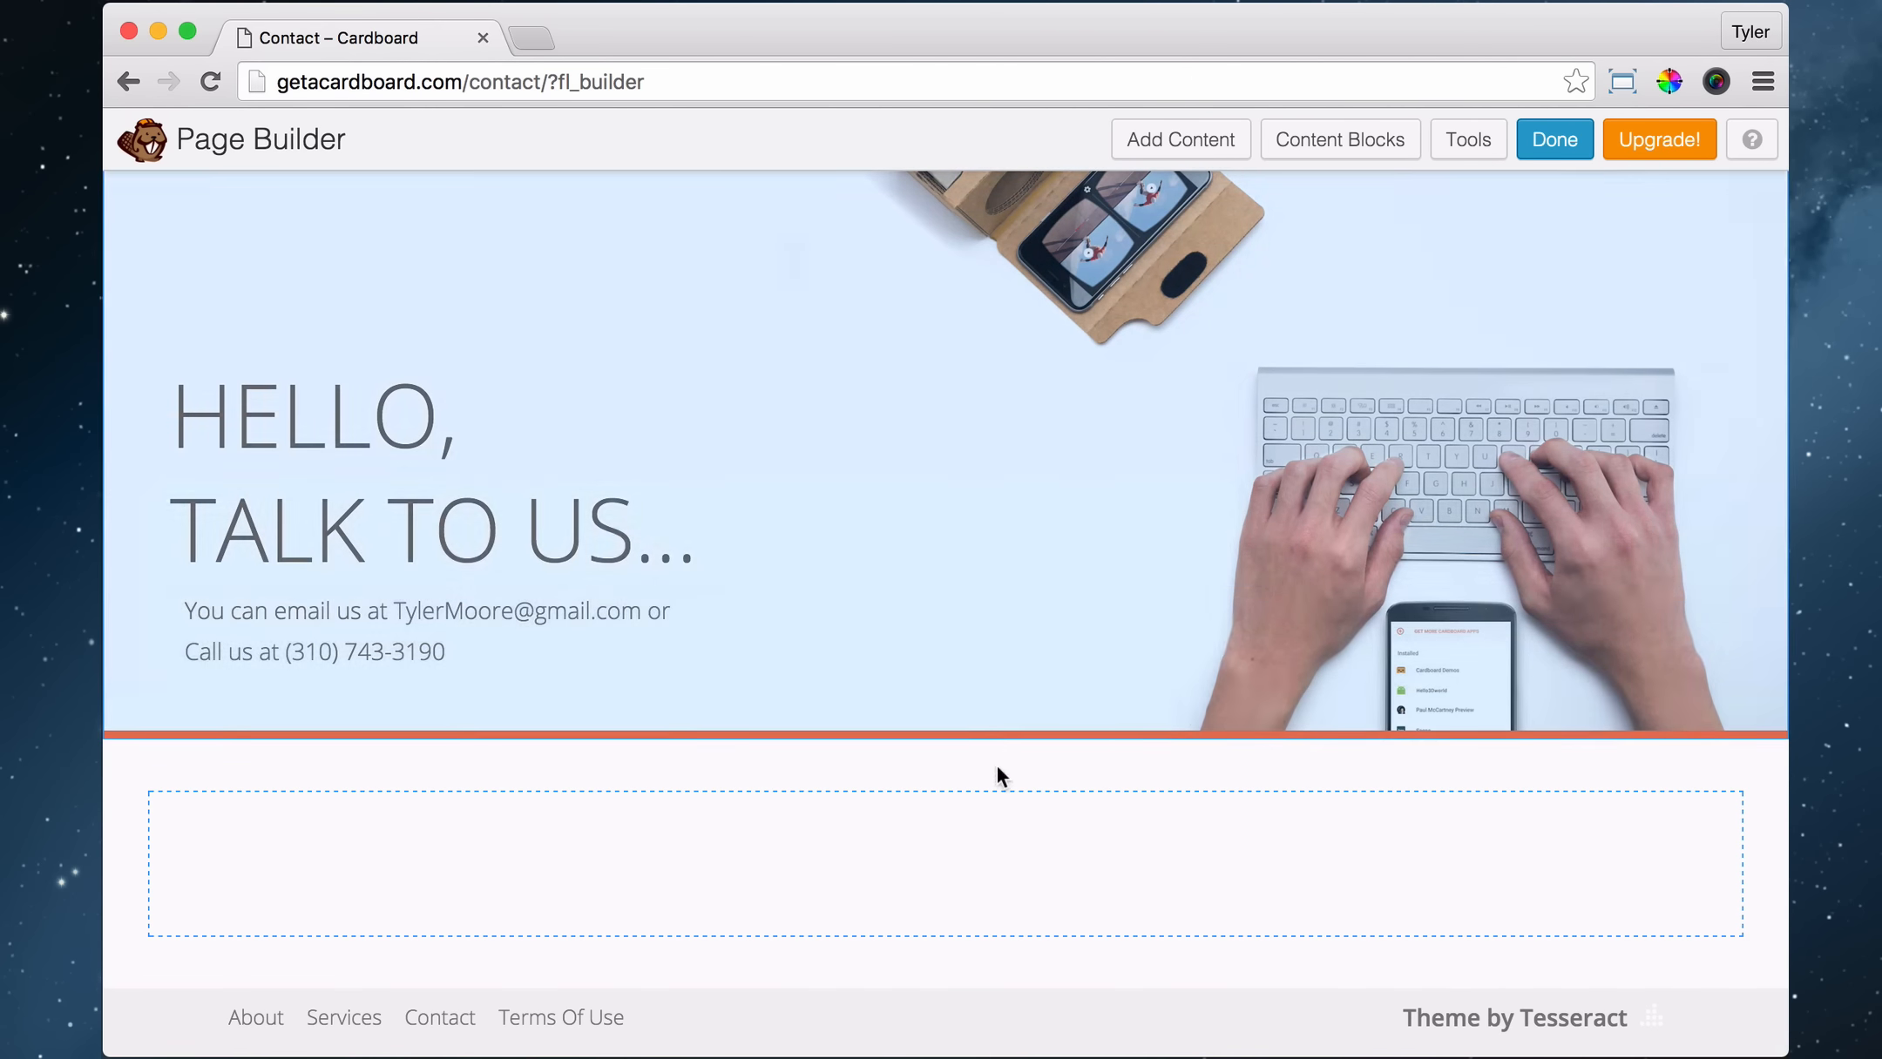
pyautogui.click(1180, 140)
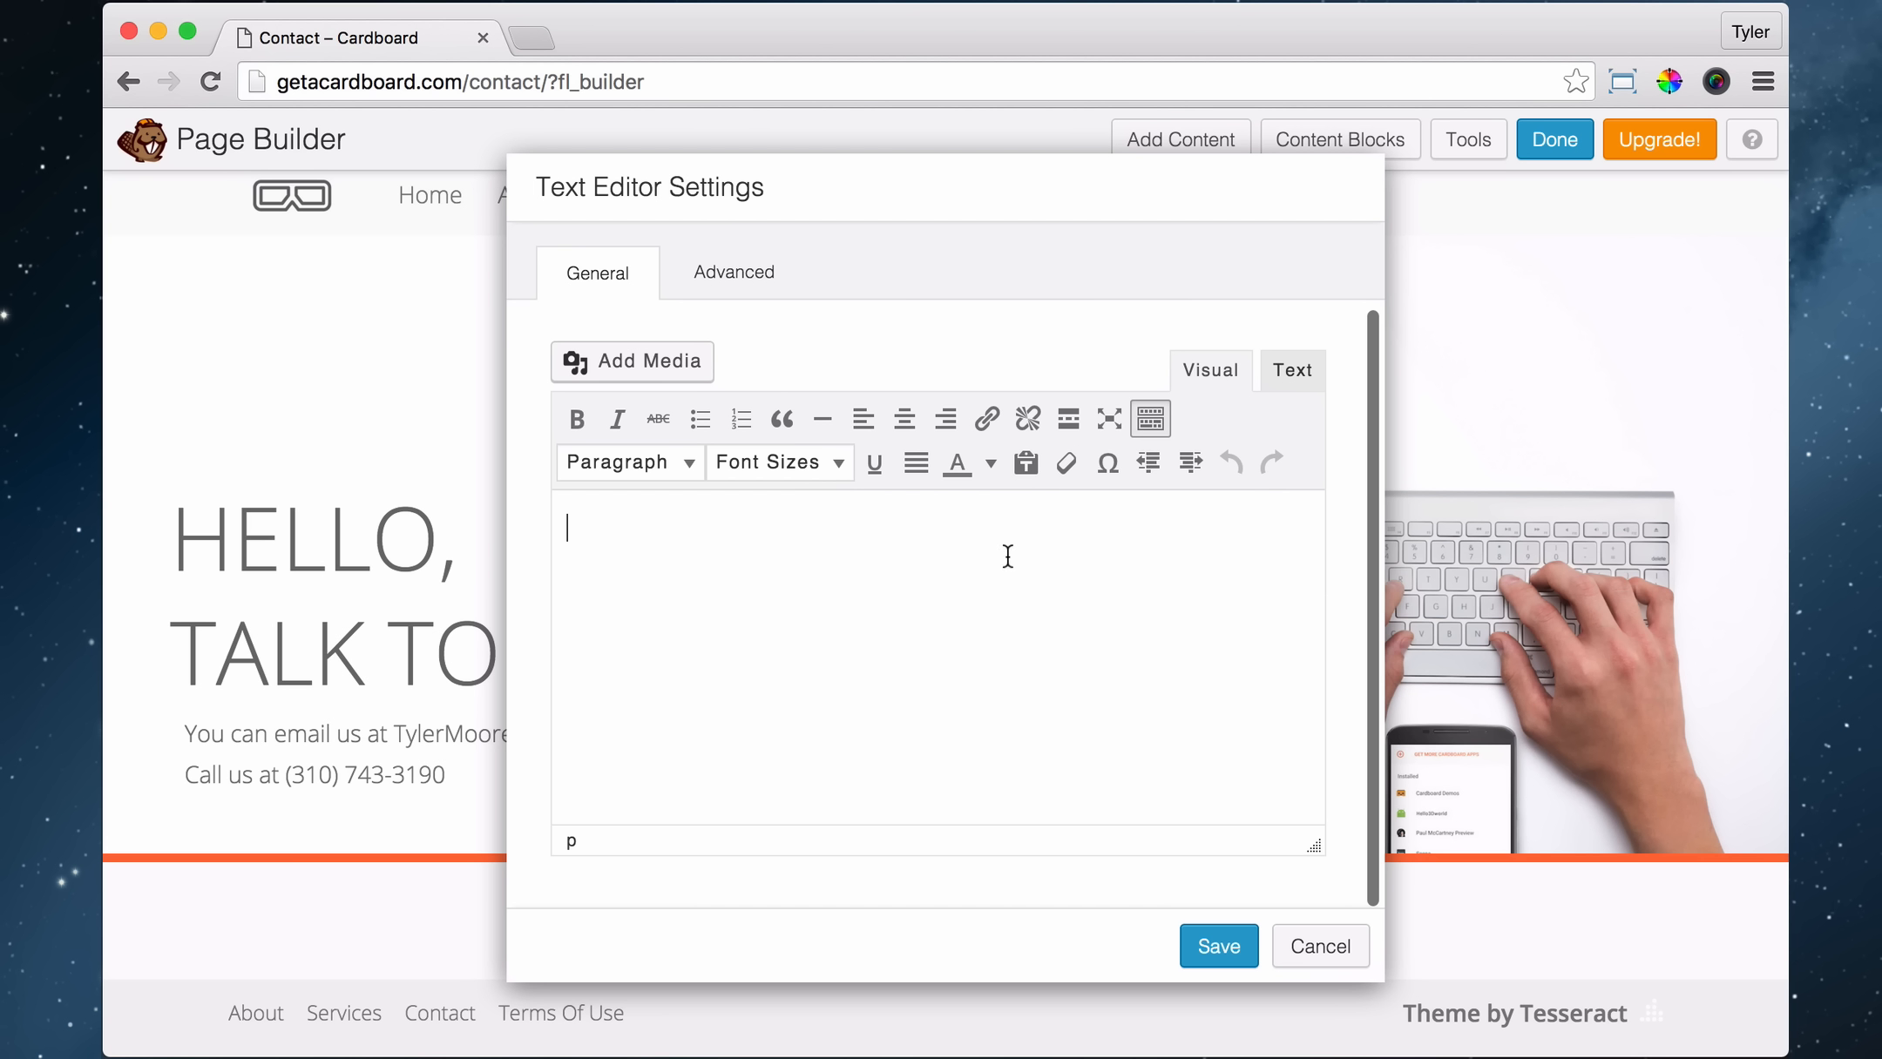
pyautogui.moveTo(1293, 369)
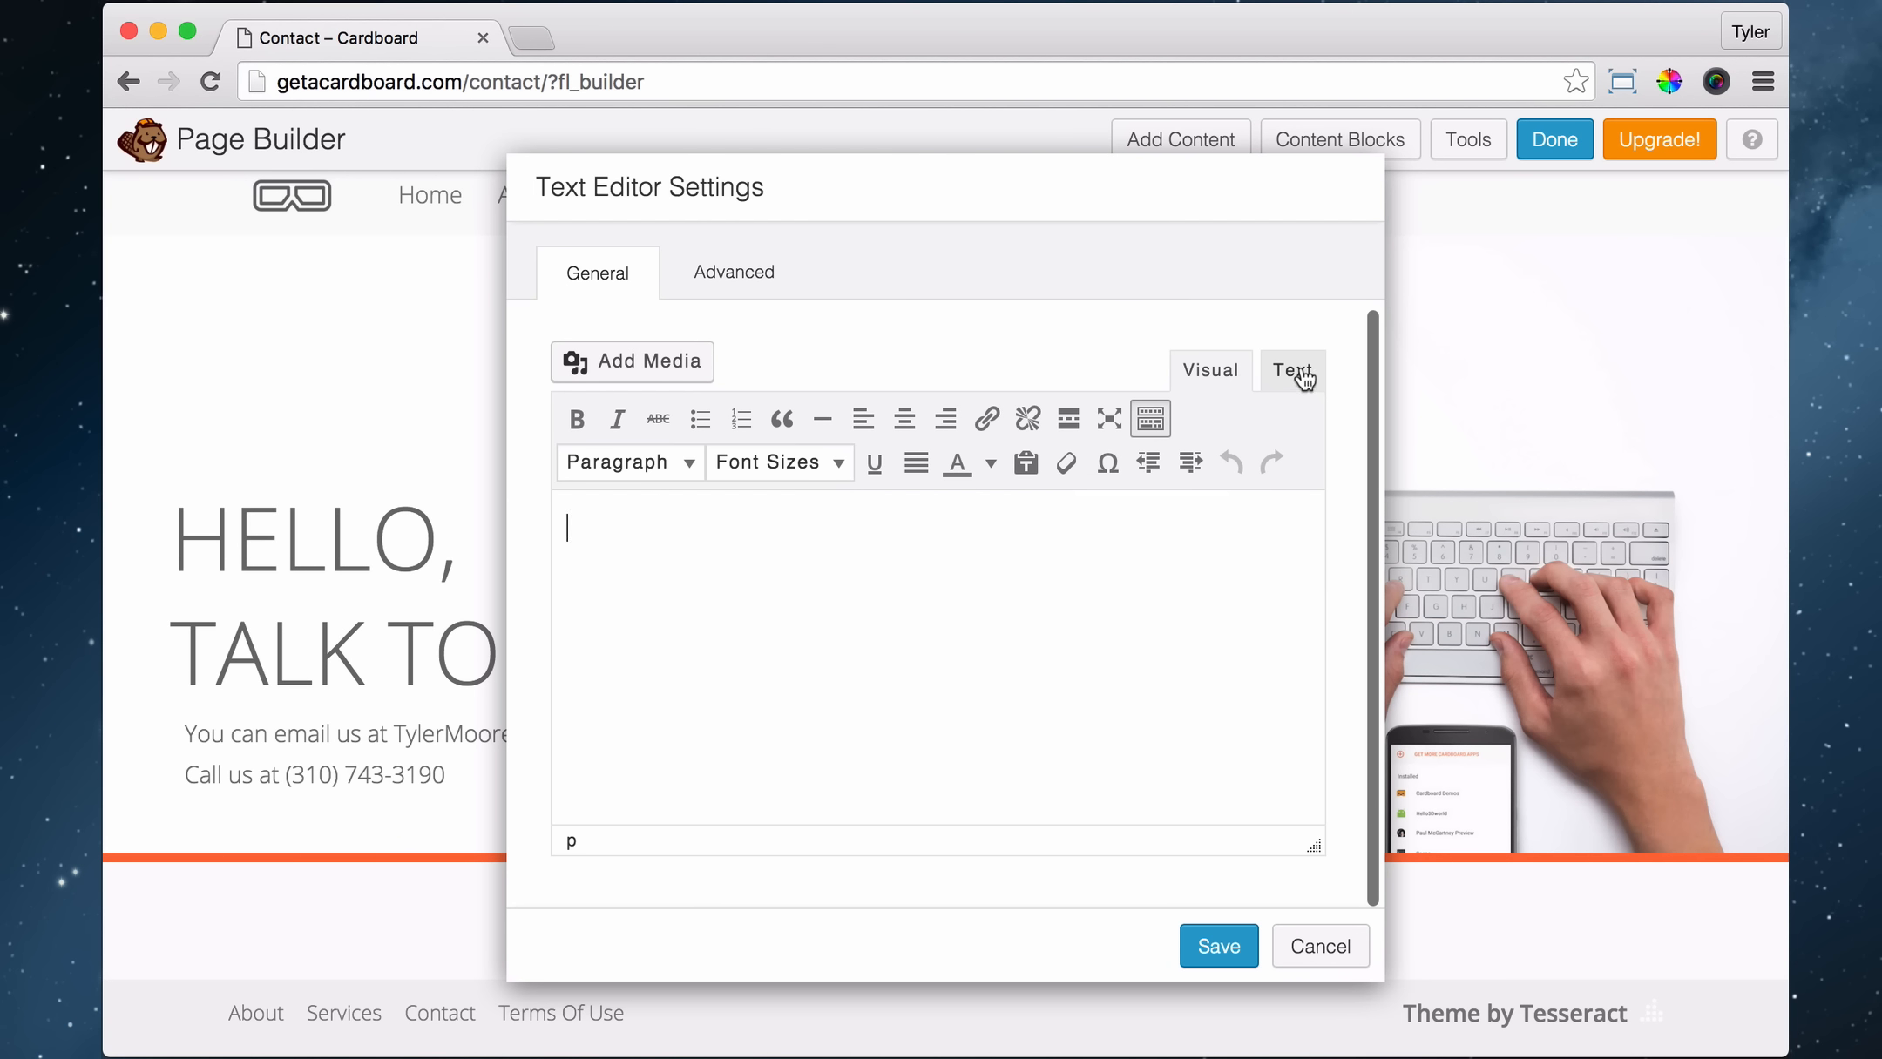
# Paste the contact-form-7 shortcode into the text module's Text tab and save
pyautogui.click(1291, 370)
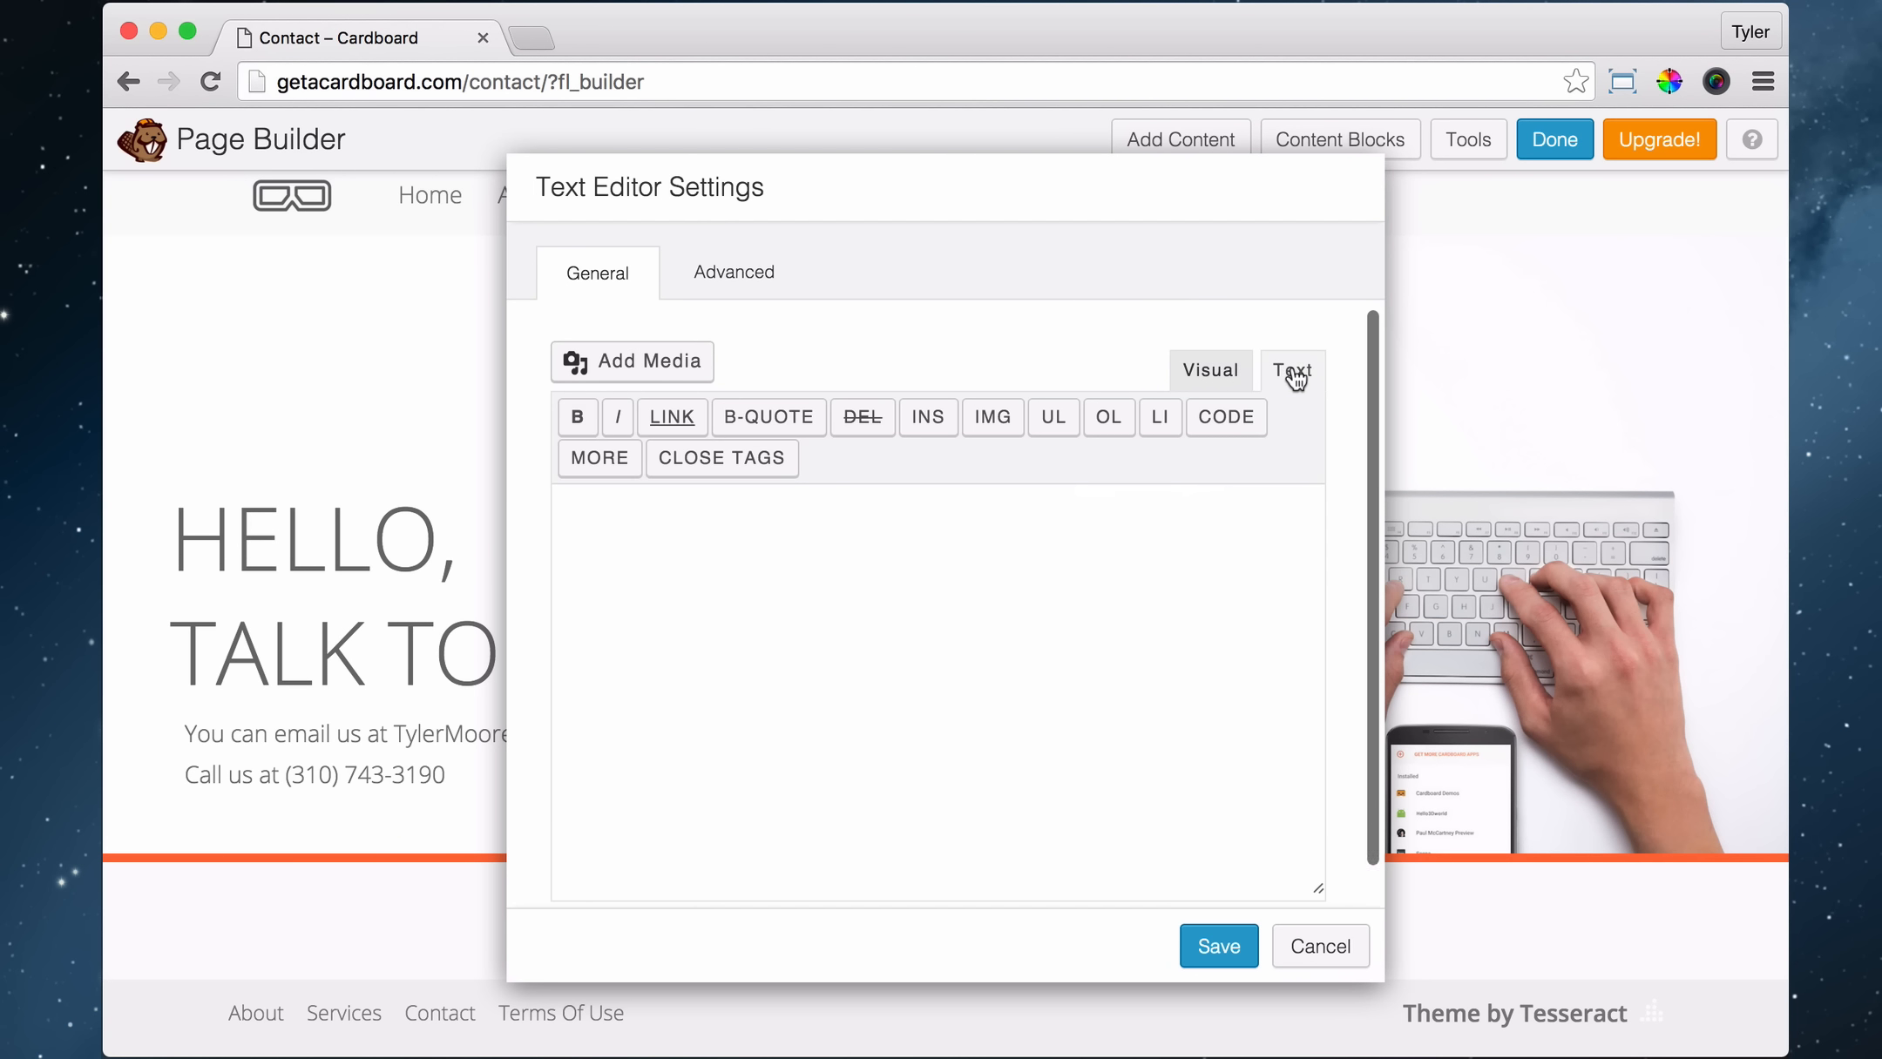
pyautogui.rightClick(660, 612)
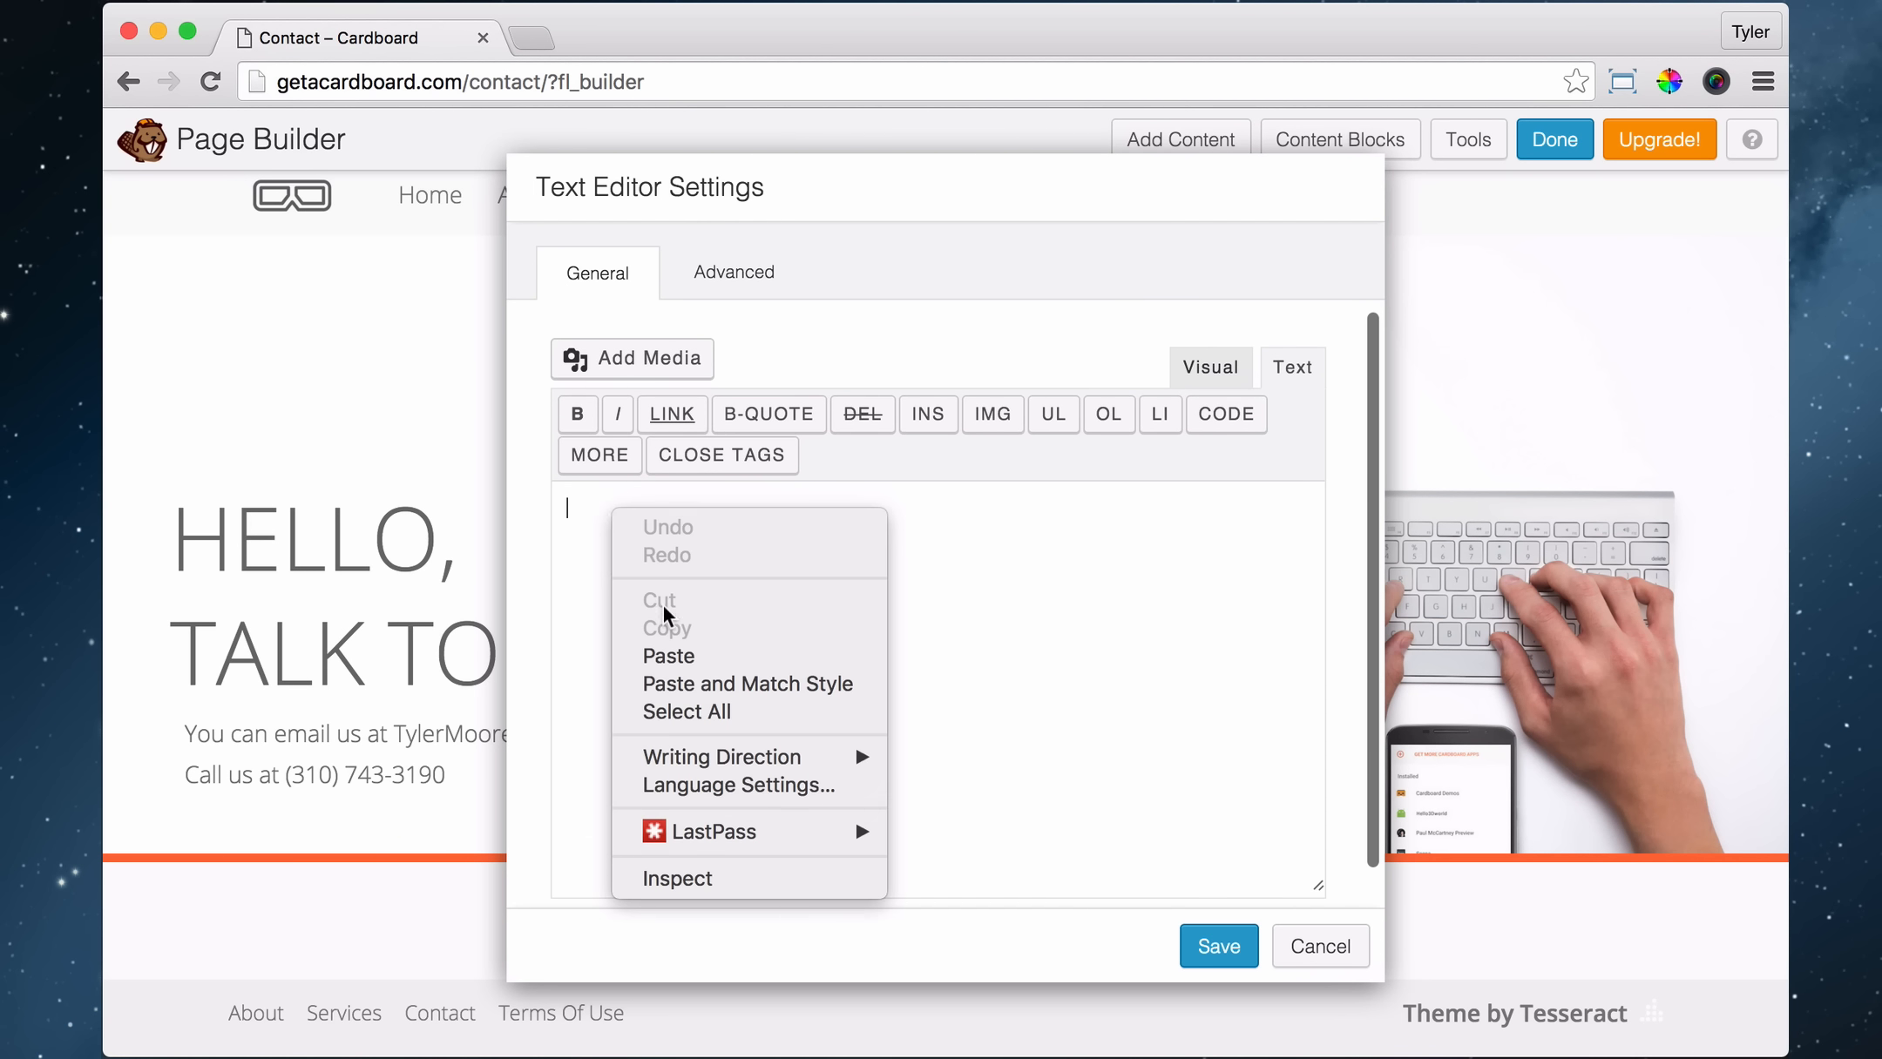
pyautogui.click(668, 656)
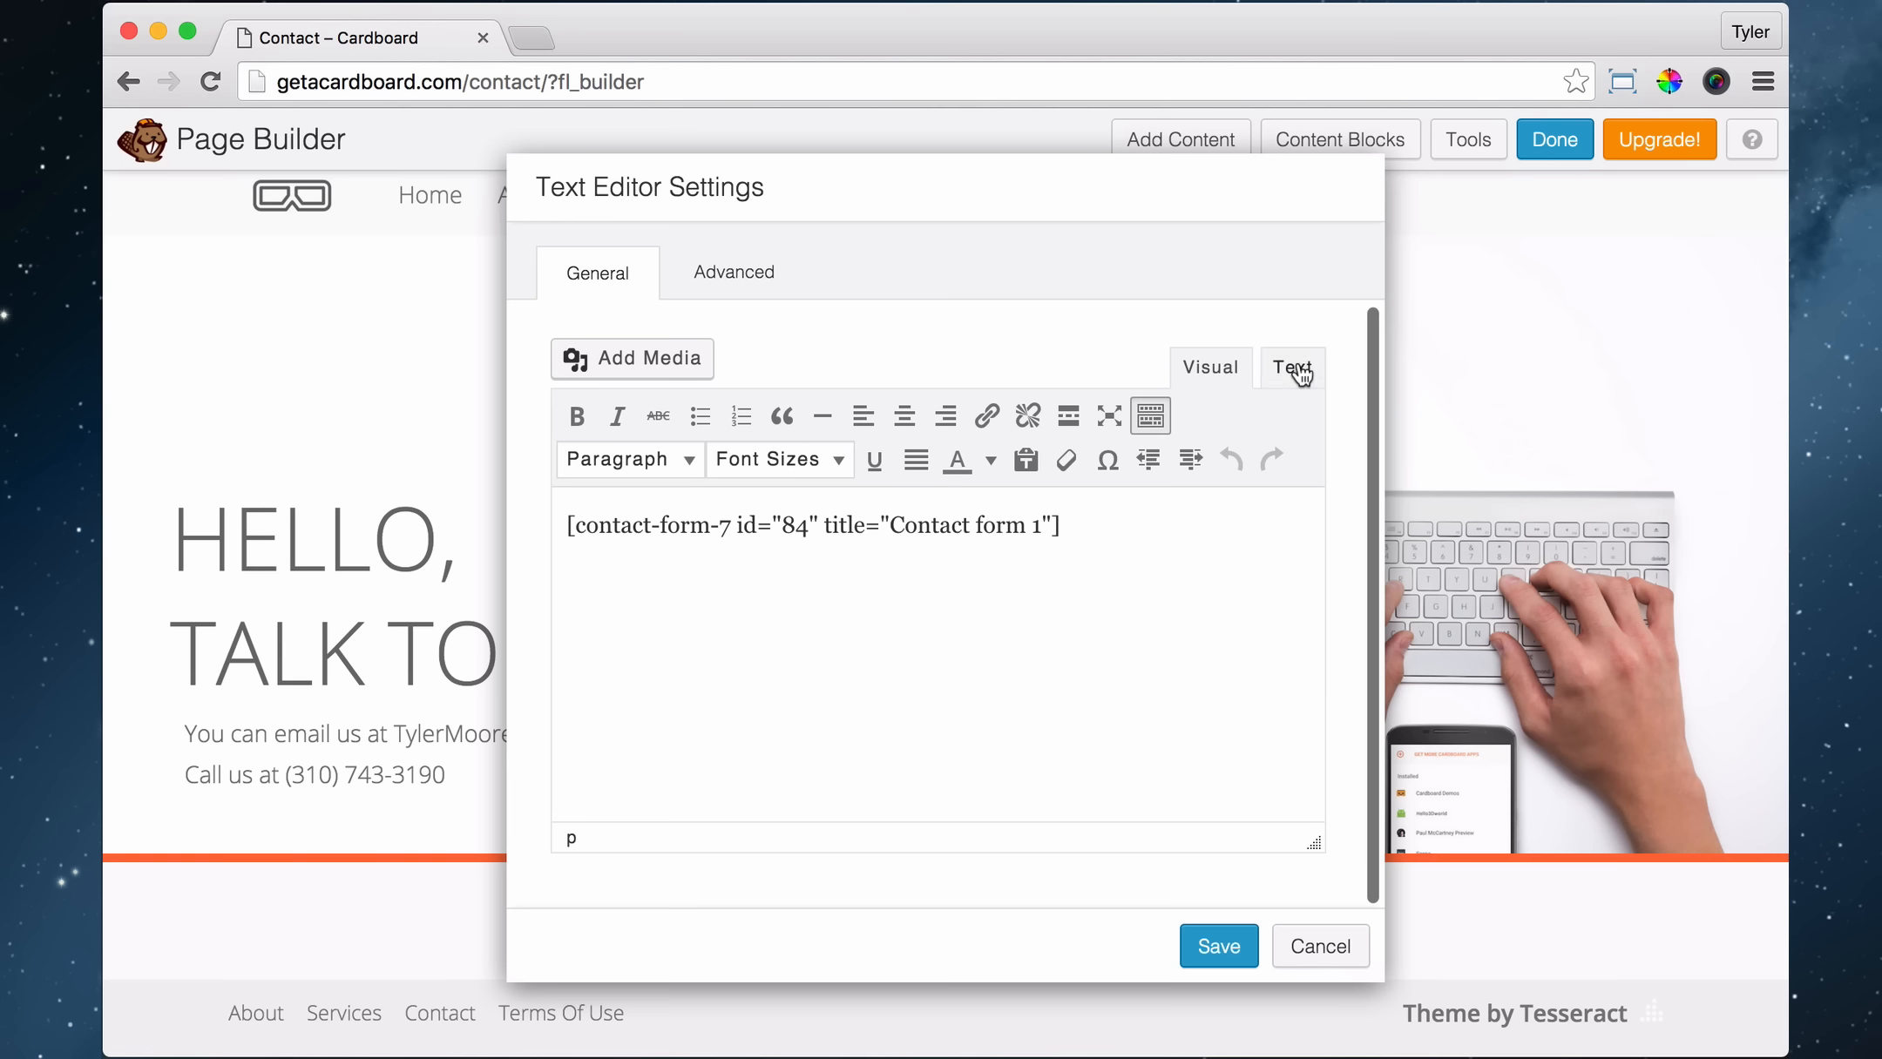
pyautogui.click(1292, 367)
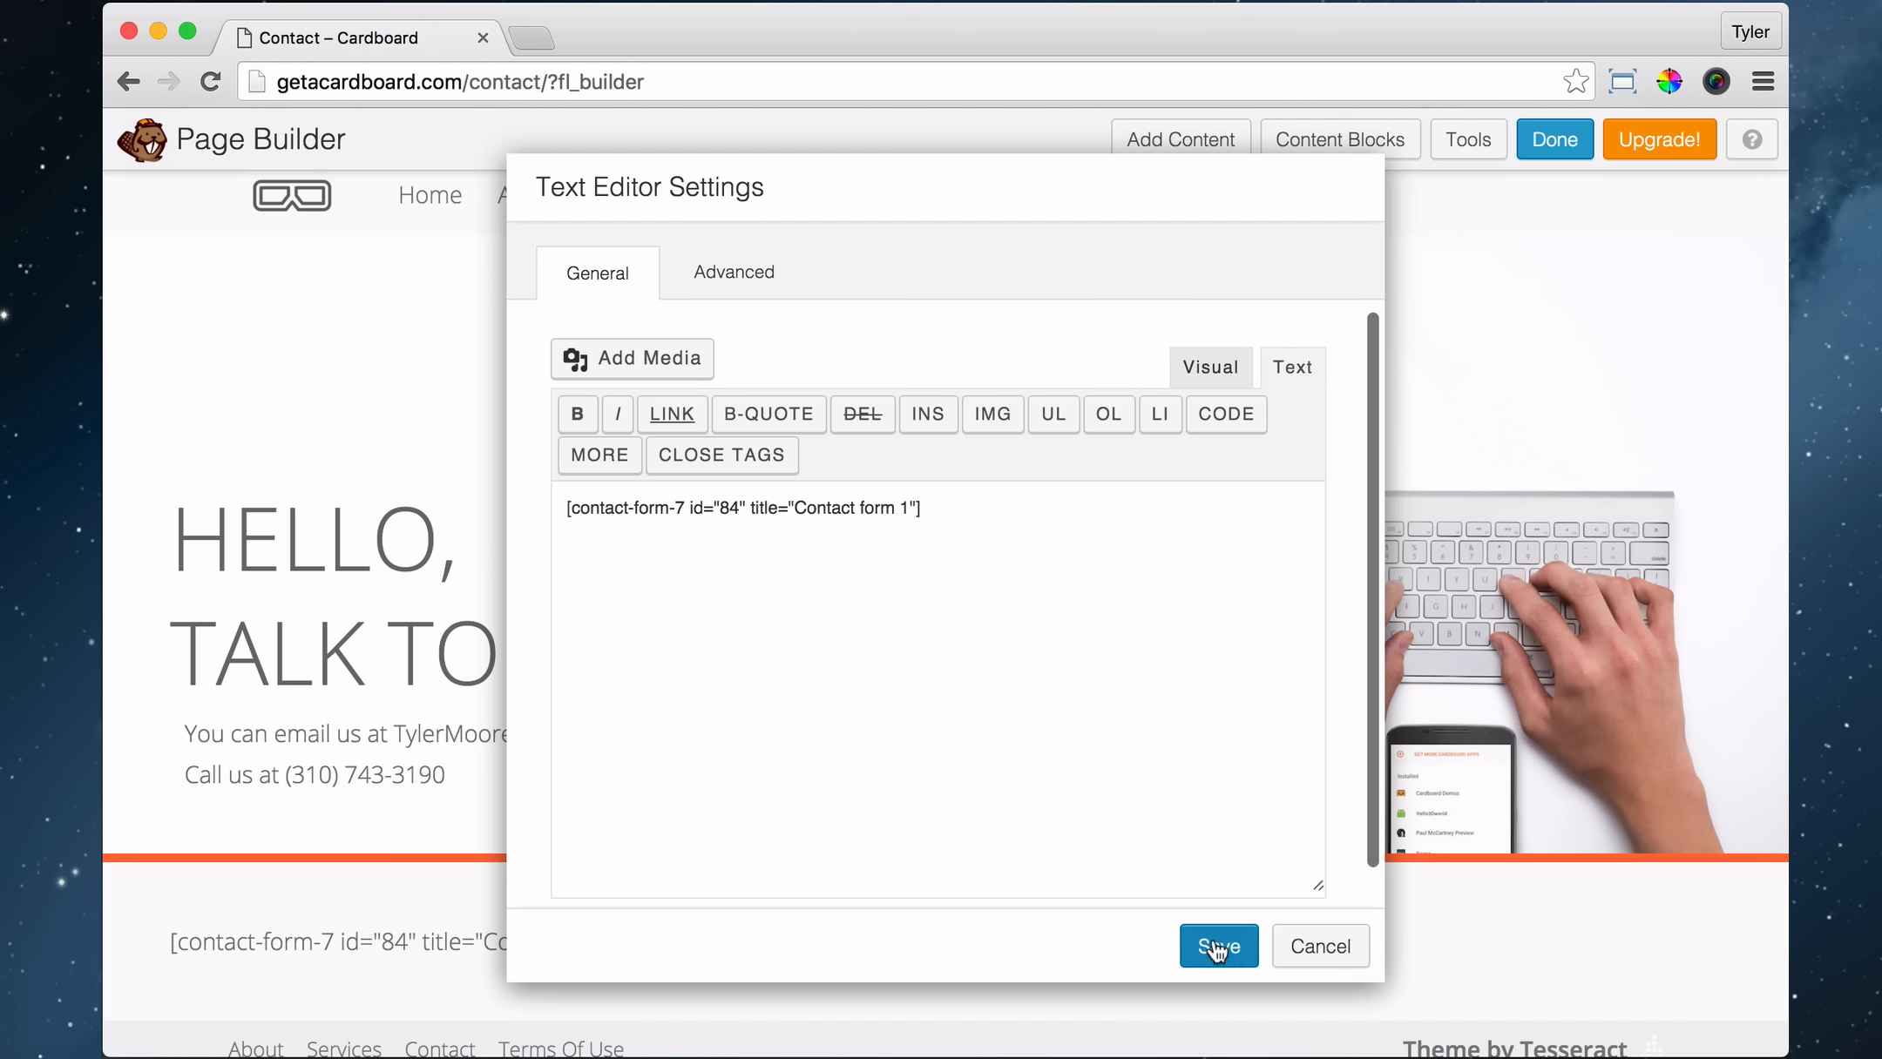
pyautogui.click(1217, 947)
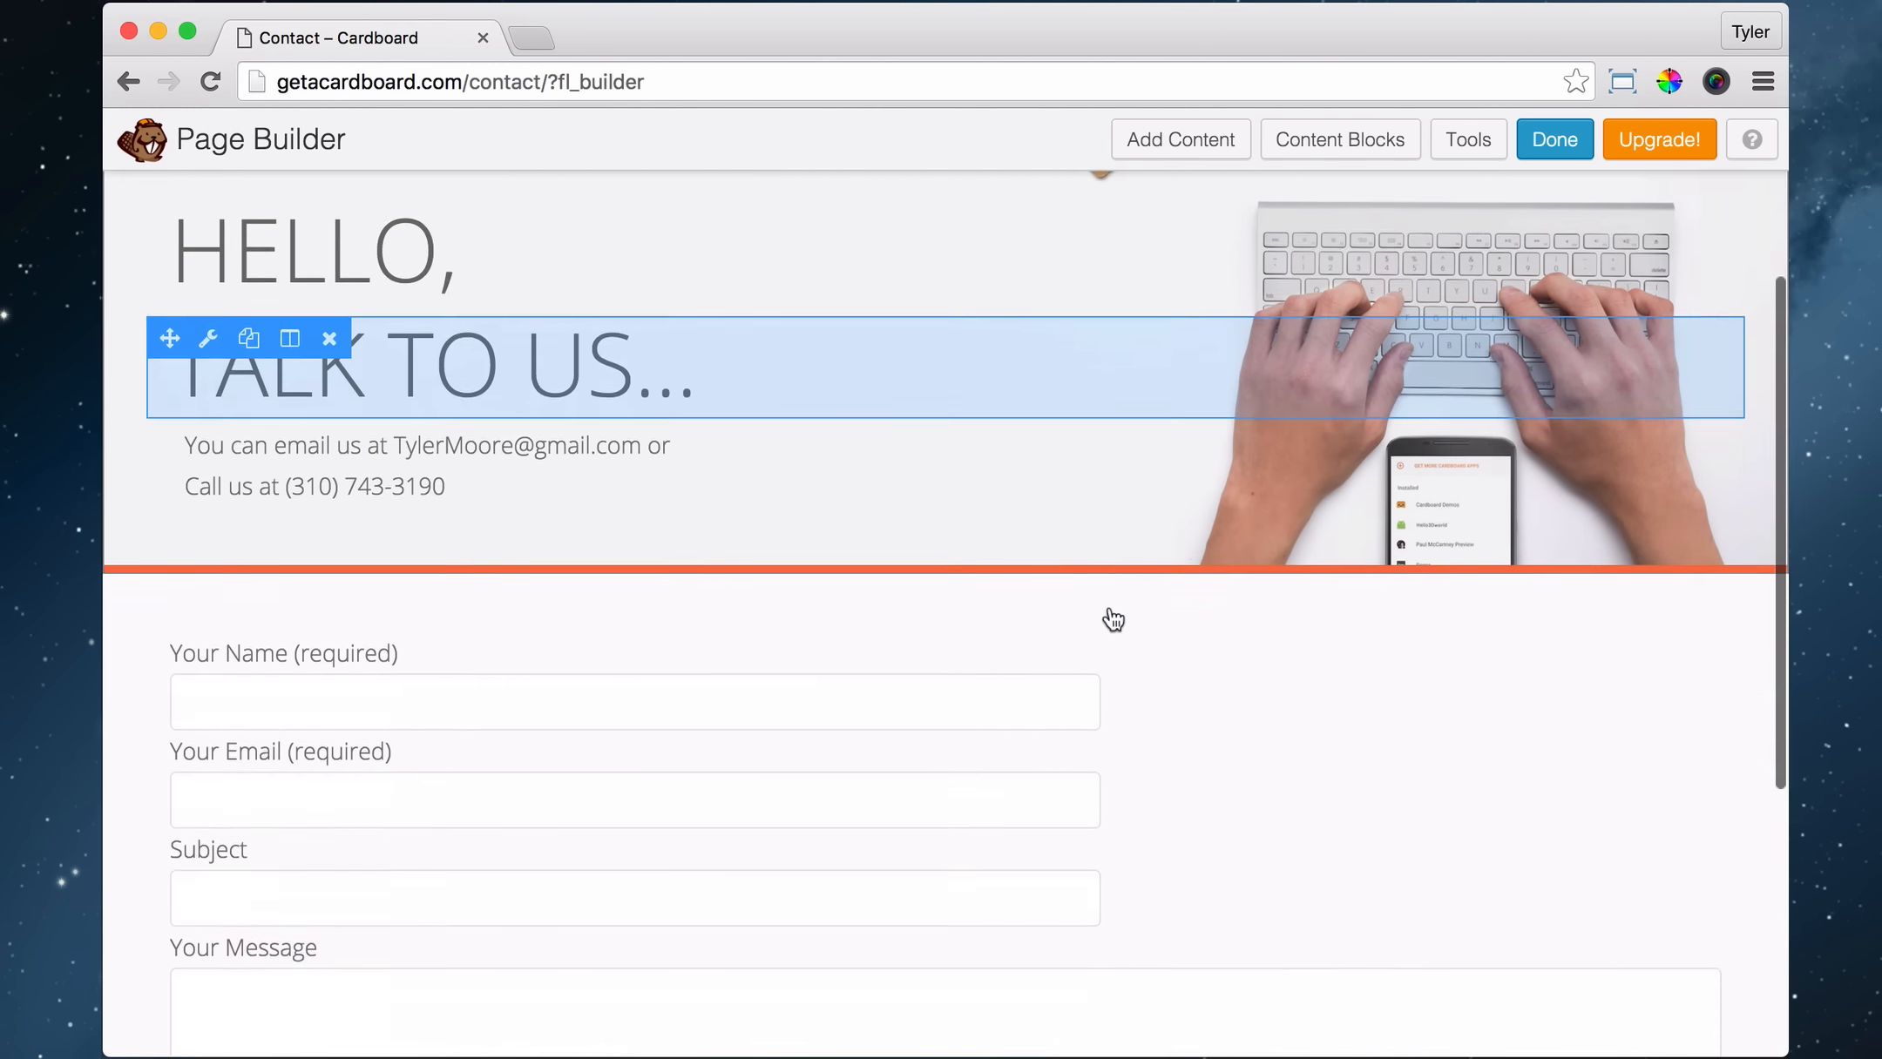
# Open the contact-form text module's margin settings, with left and right margins at 20 px
pyautogui.scroll(-3)
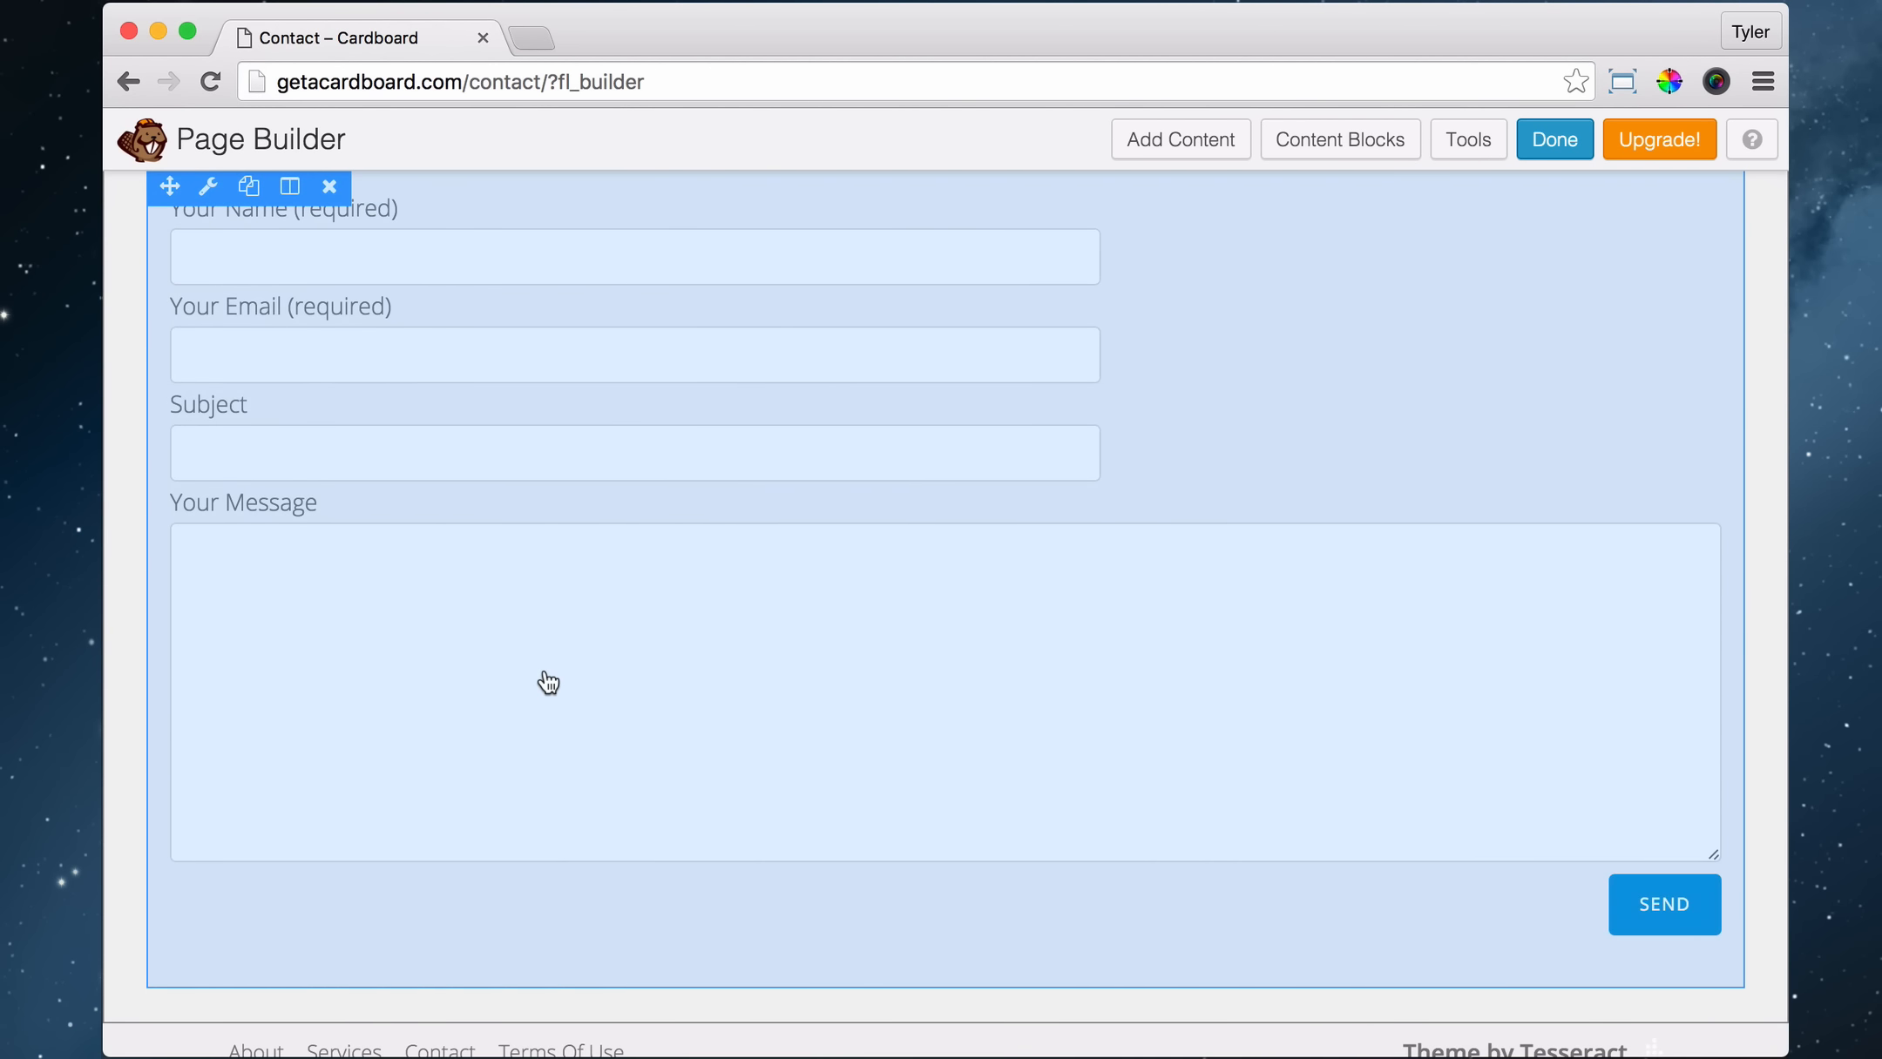
pyautogui.moveTo(1590, 475)
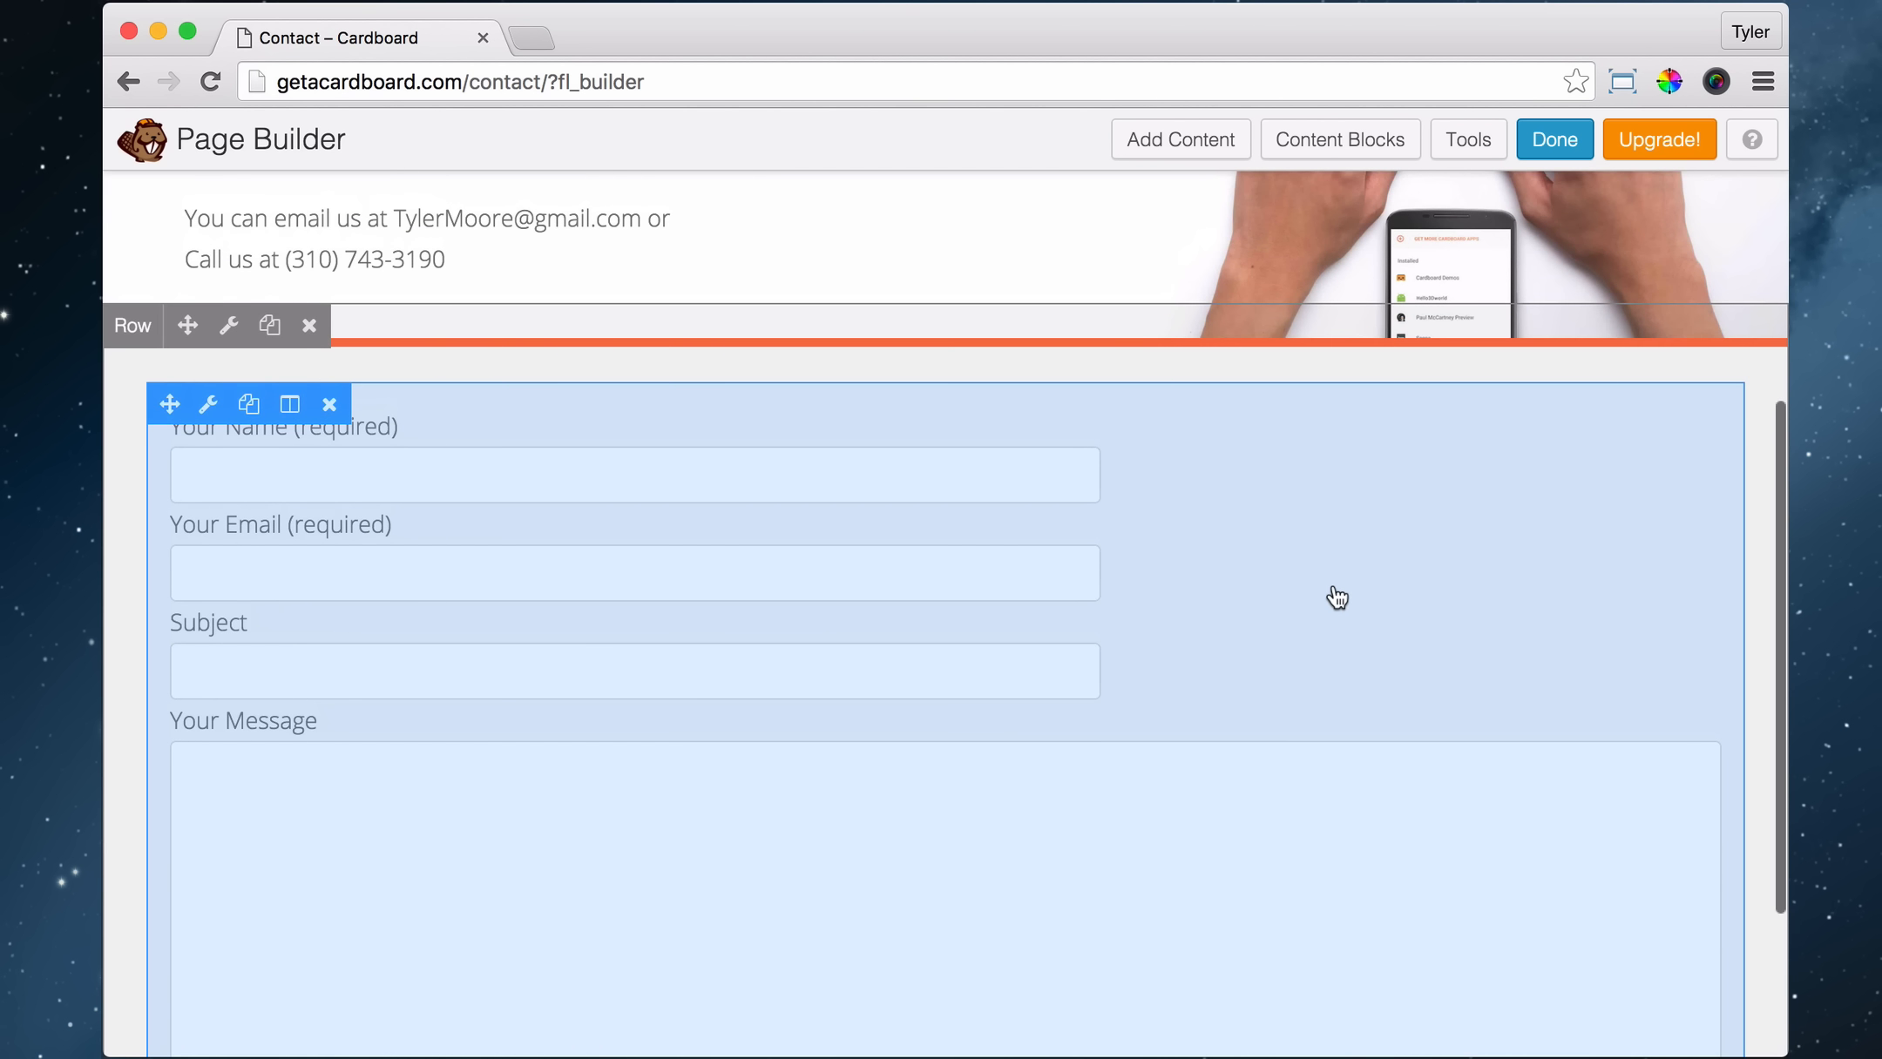
pyautogui.moveTo(1290, 595)
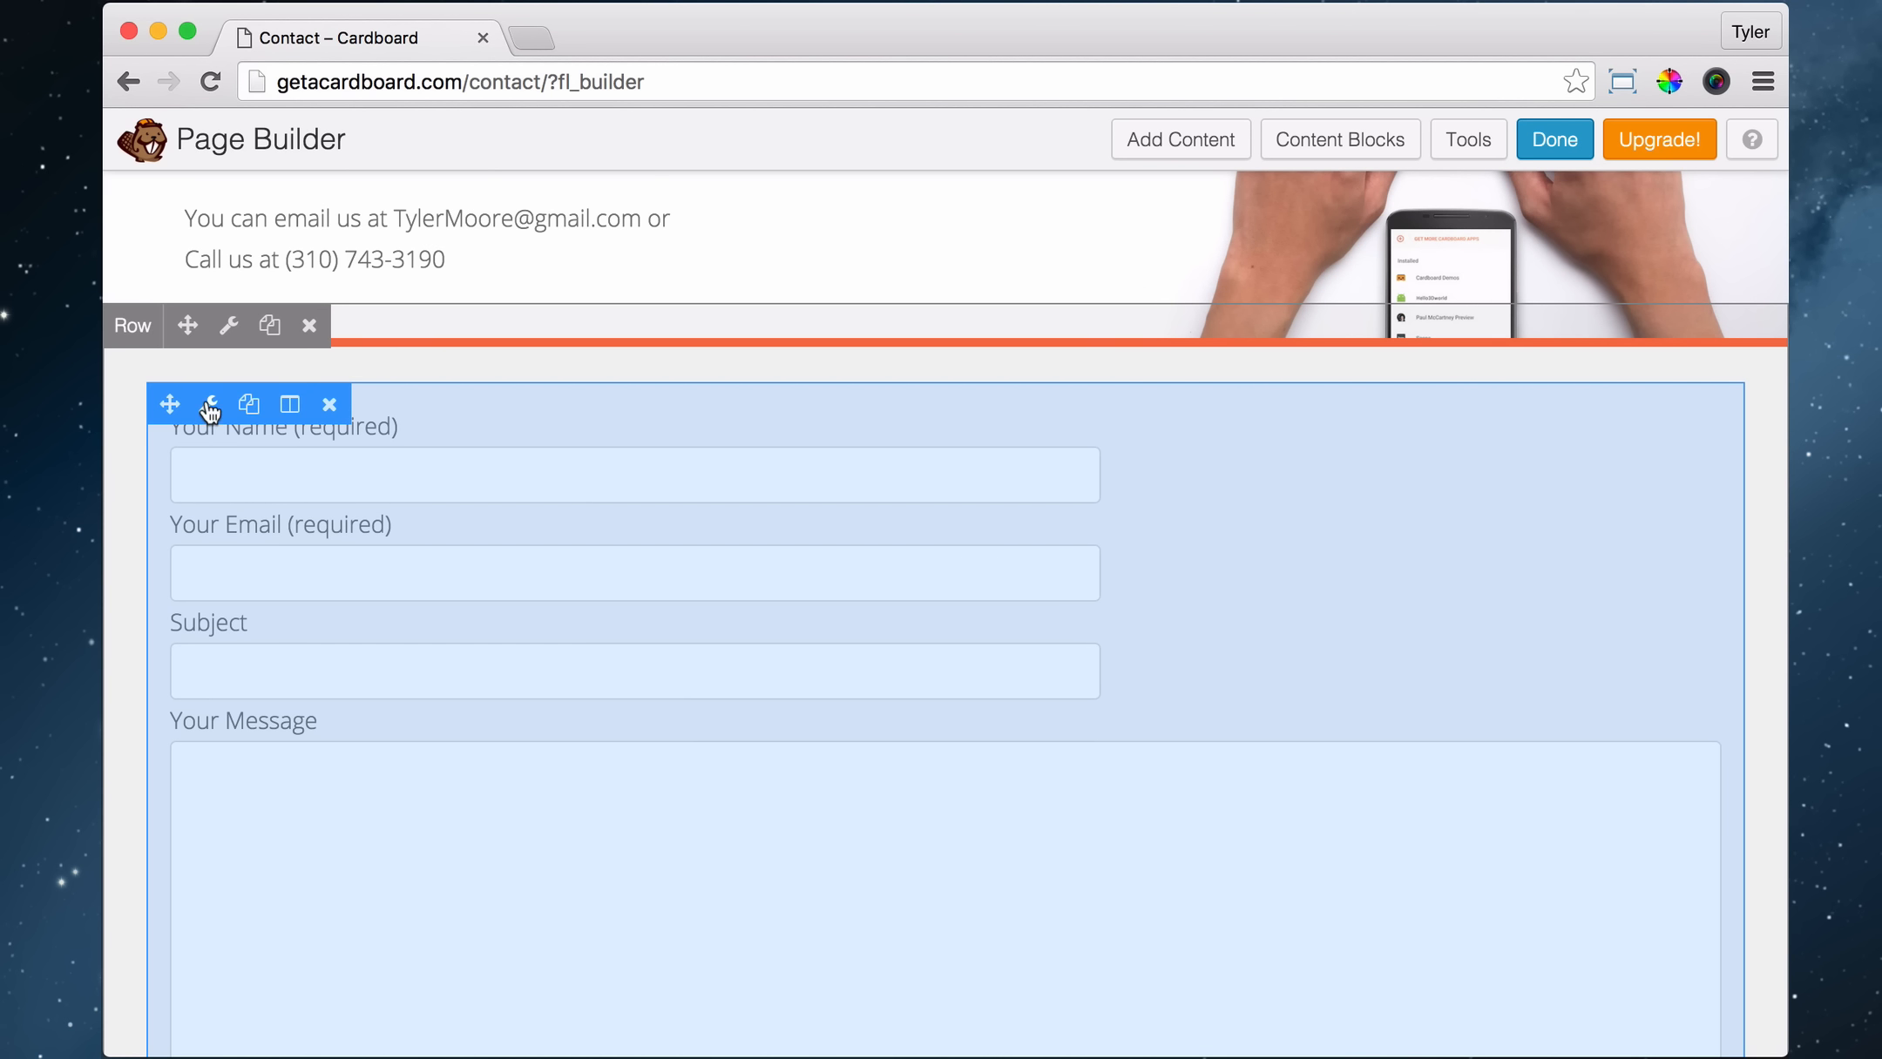
pyautogui.moveTo(209, 403)
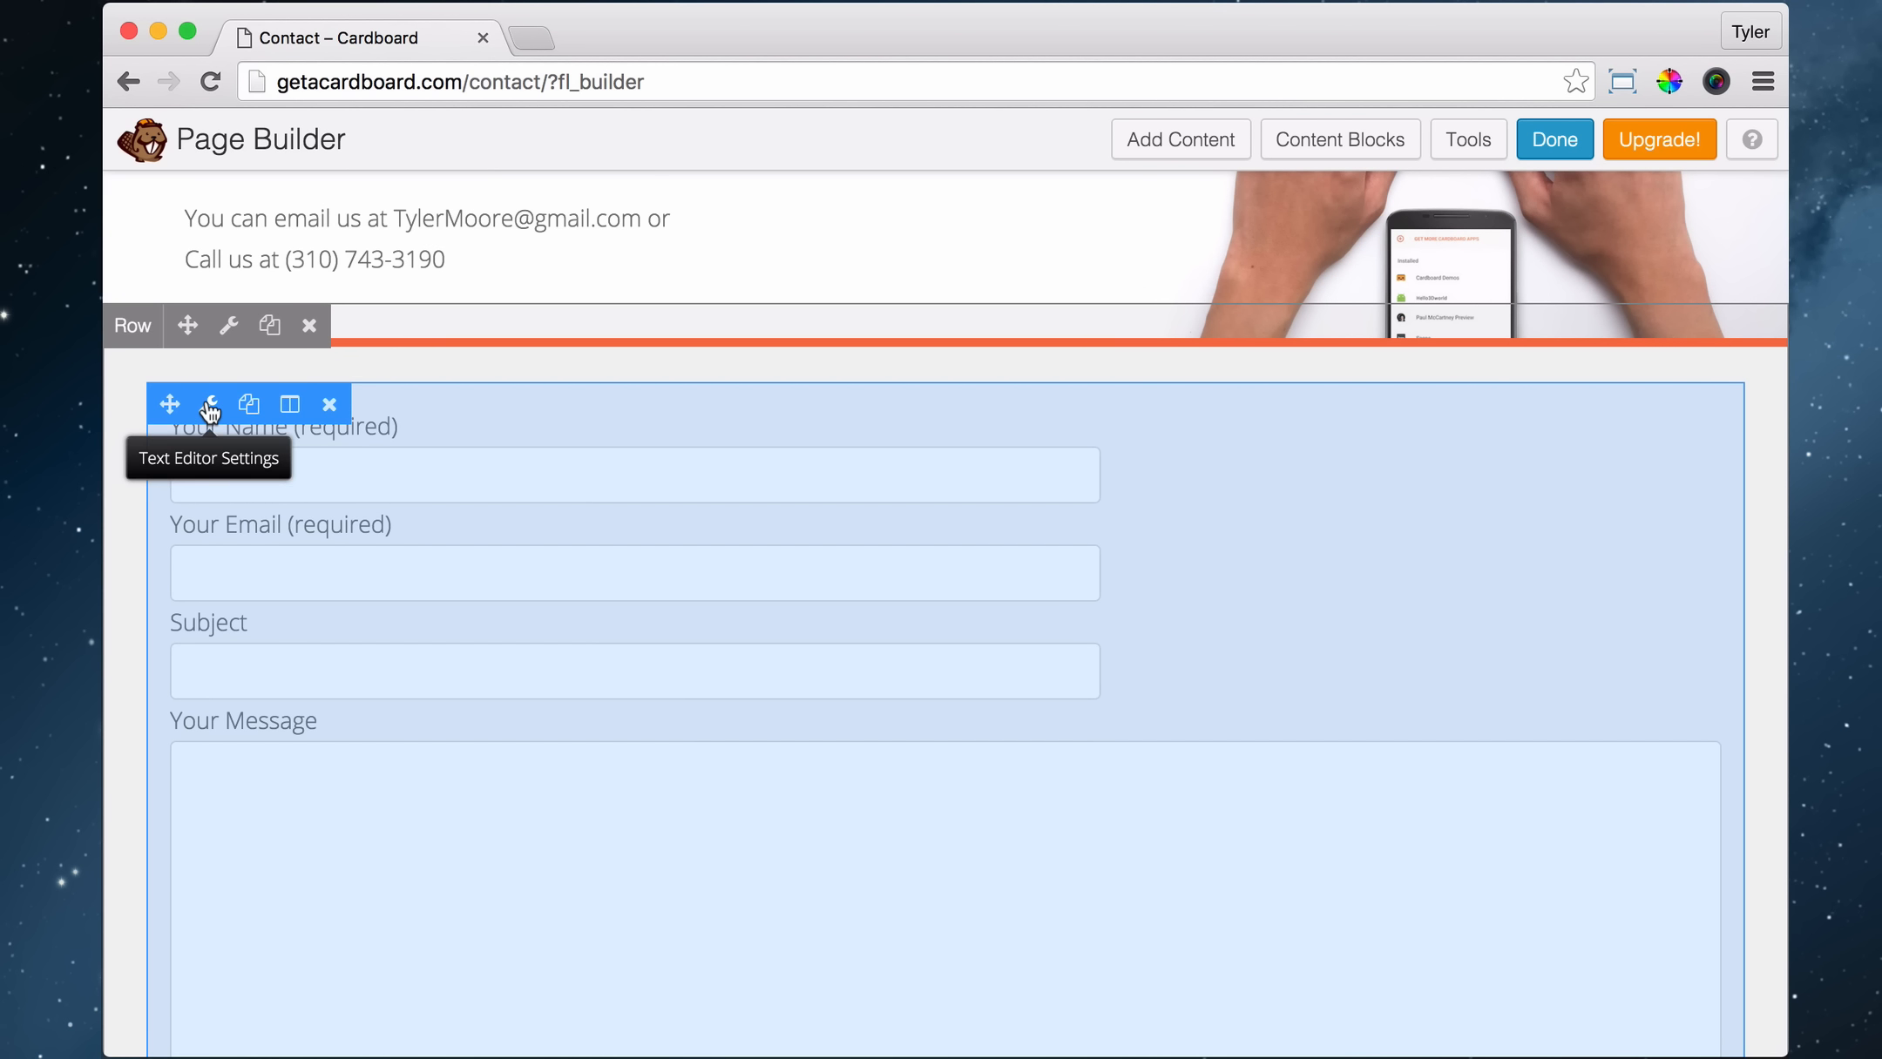
pyautogui.moveTo(1572, 614)
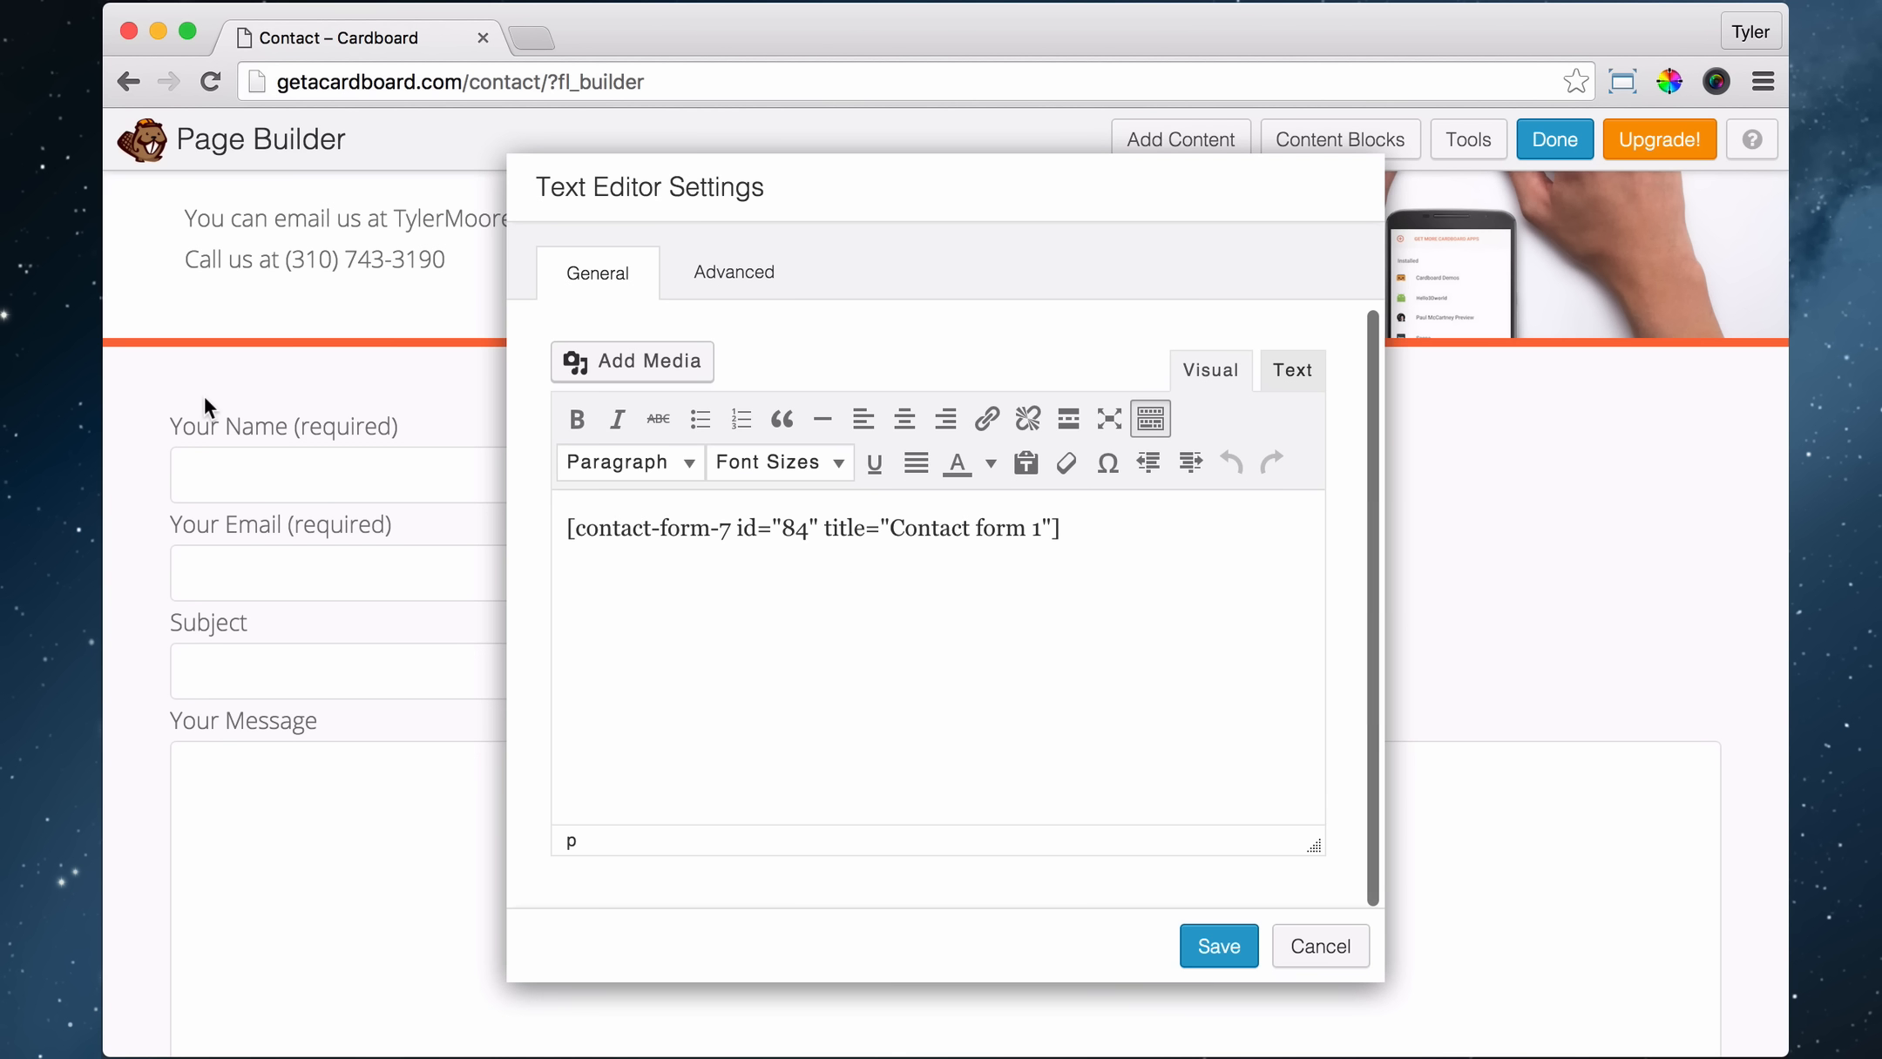
pyautogui.click(732, 272)
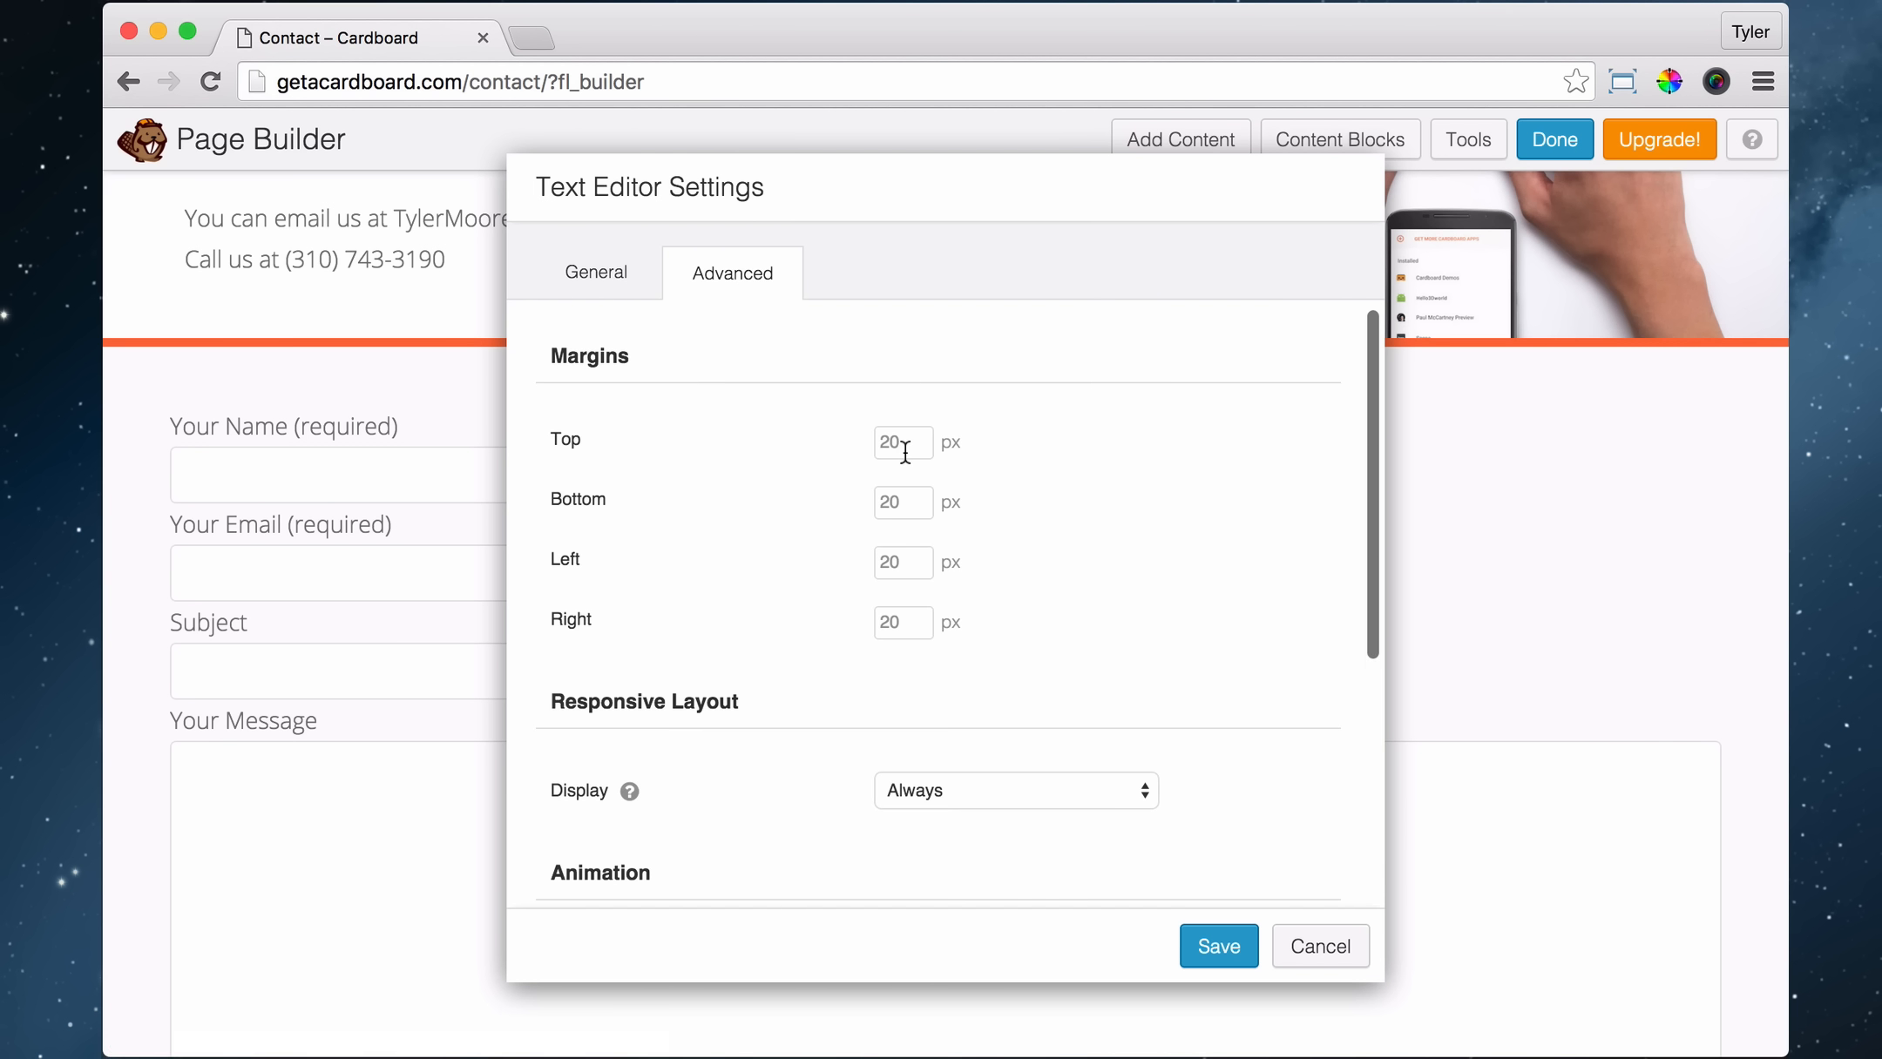
pyautogui.moveTo(891, 506)
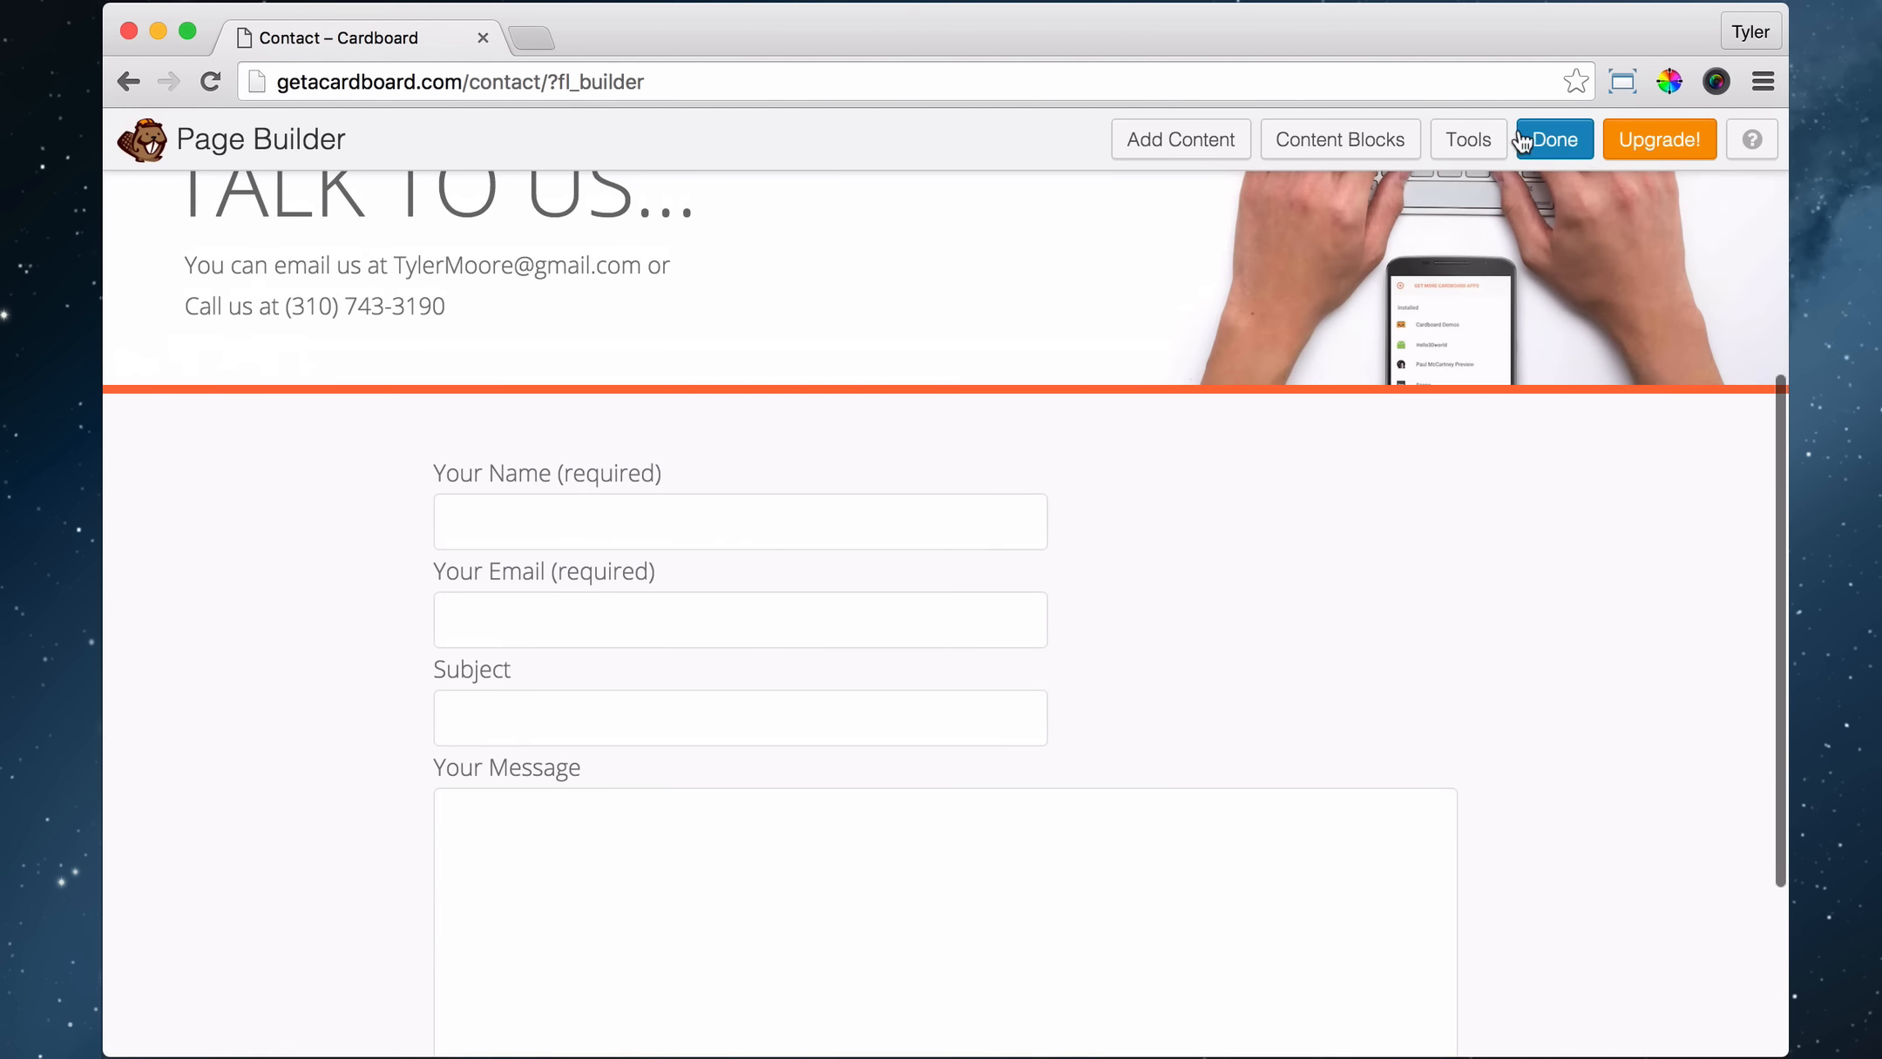
# Finish the layout, publish the Contact page, and scroll the live page to check the form
pyautogui.click(1551, 139)
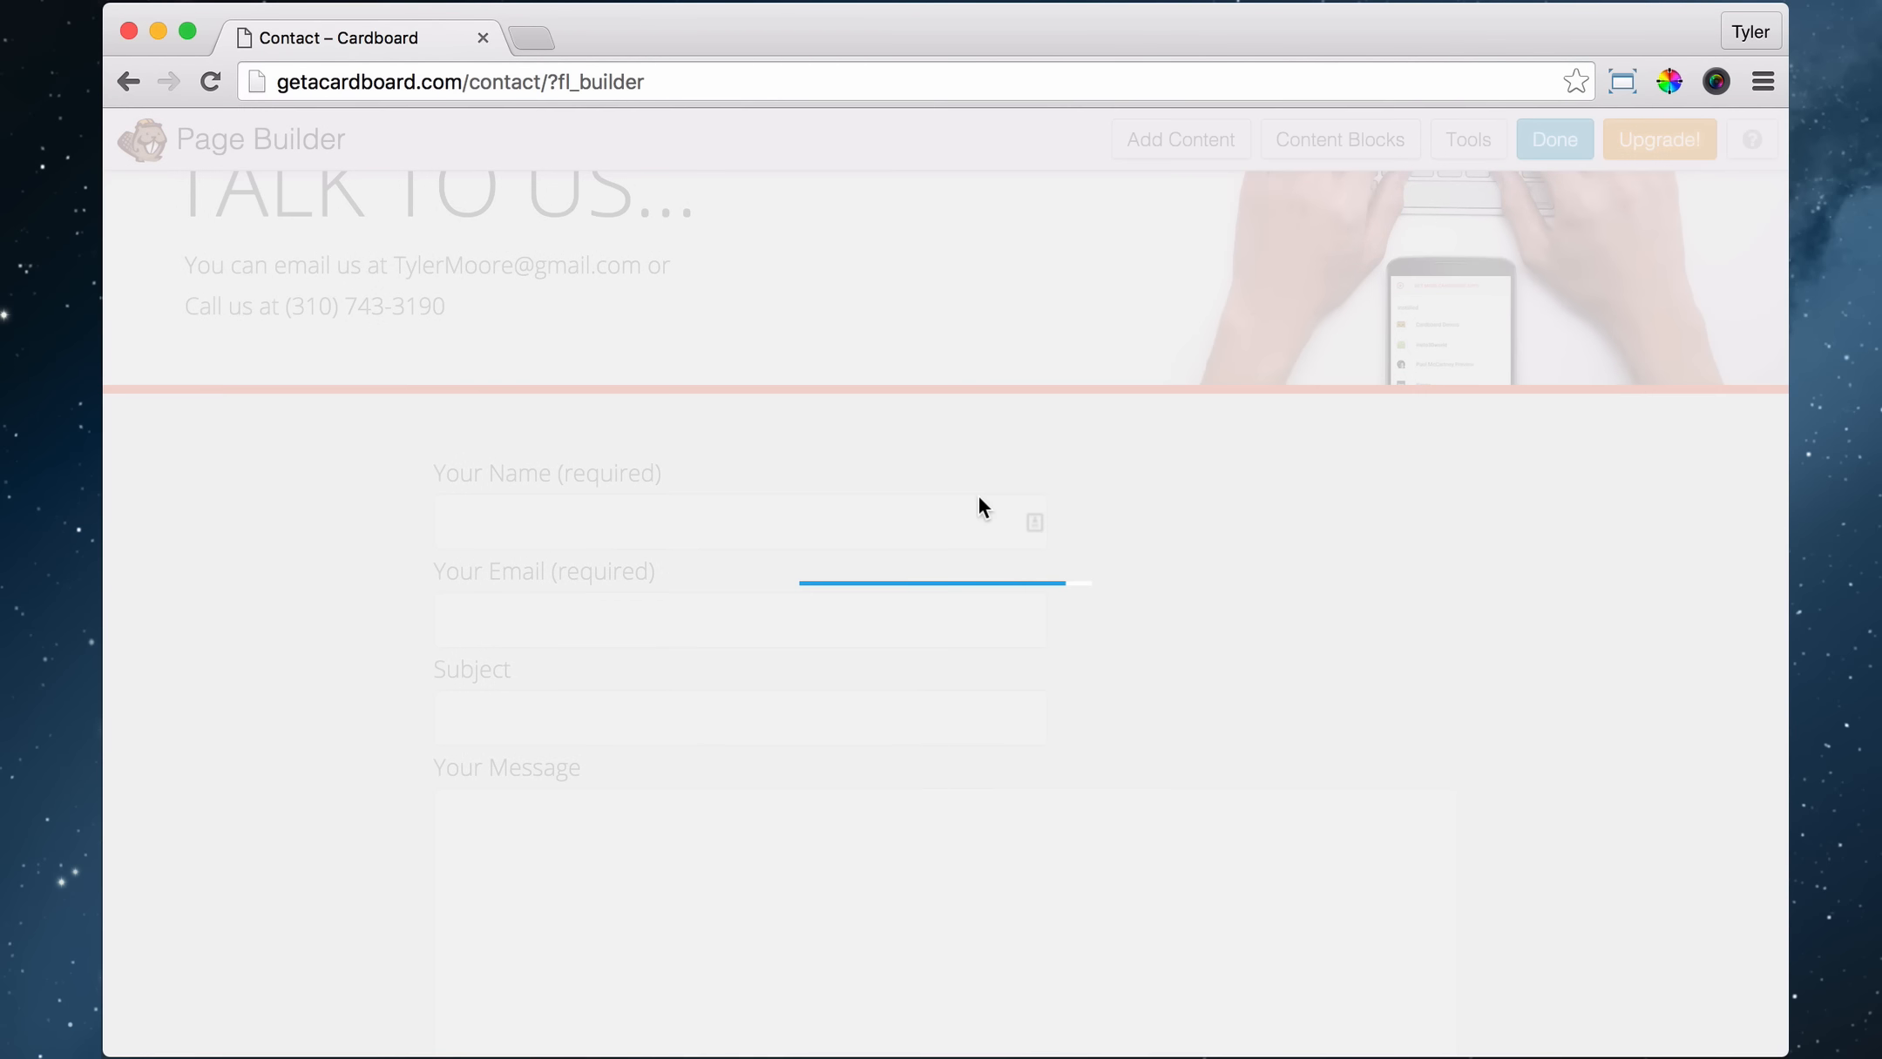
pyautogui.click(1554, 139)
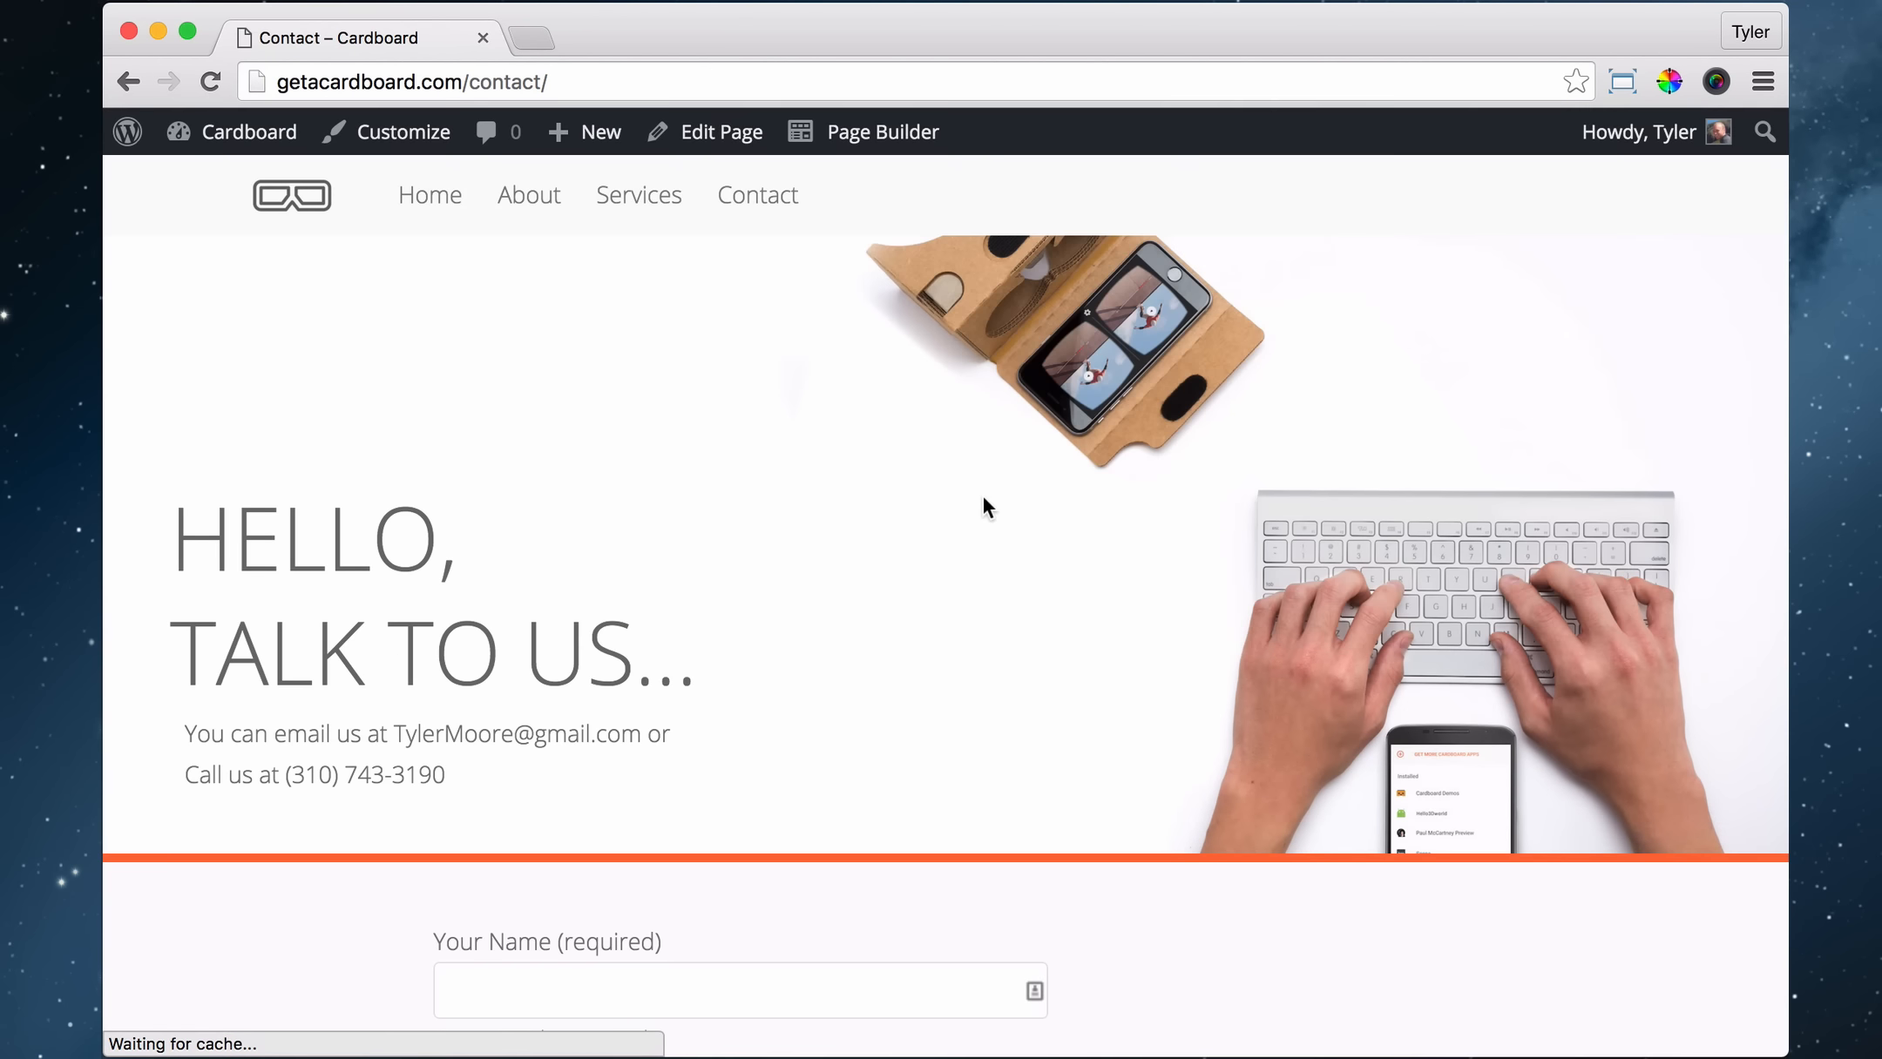
pyautogui.scroll(-3)
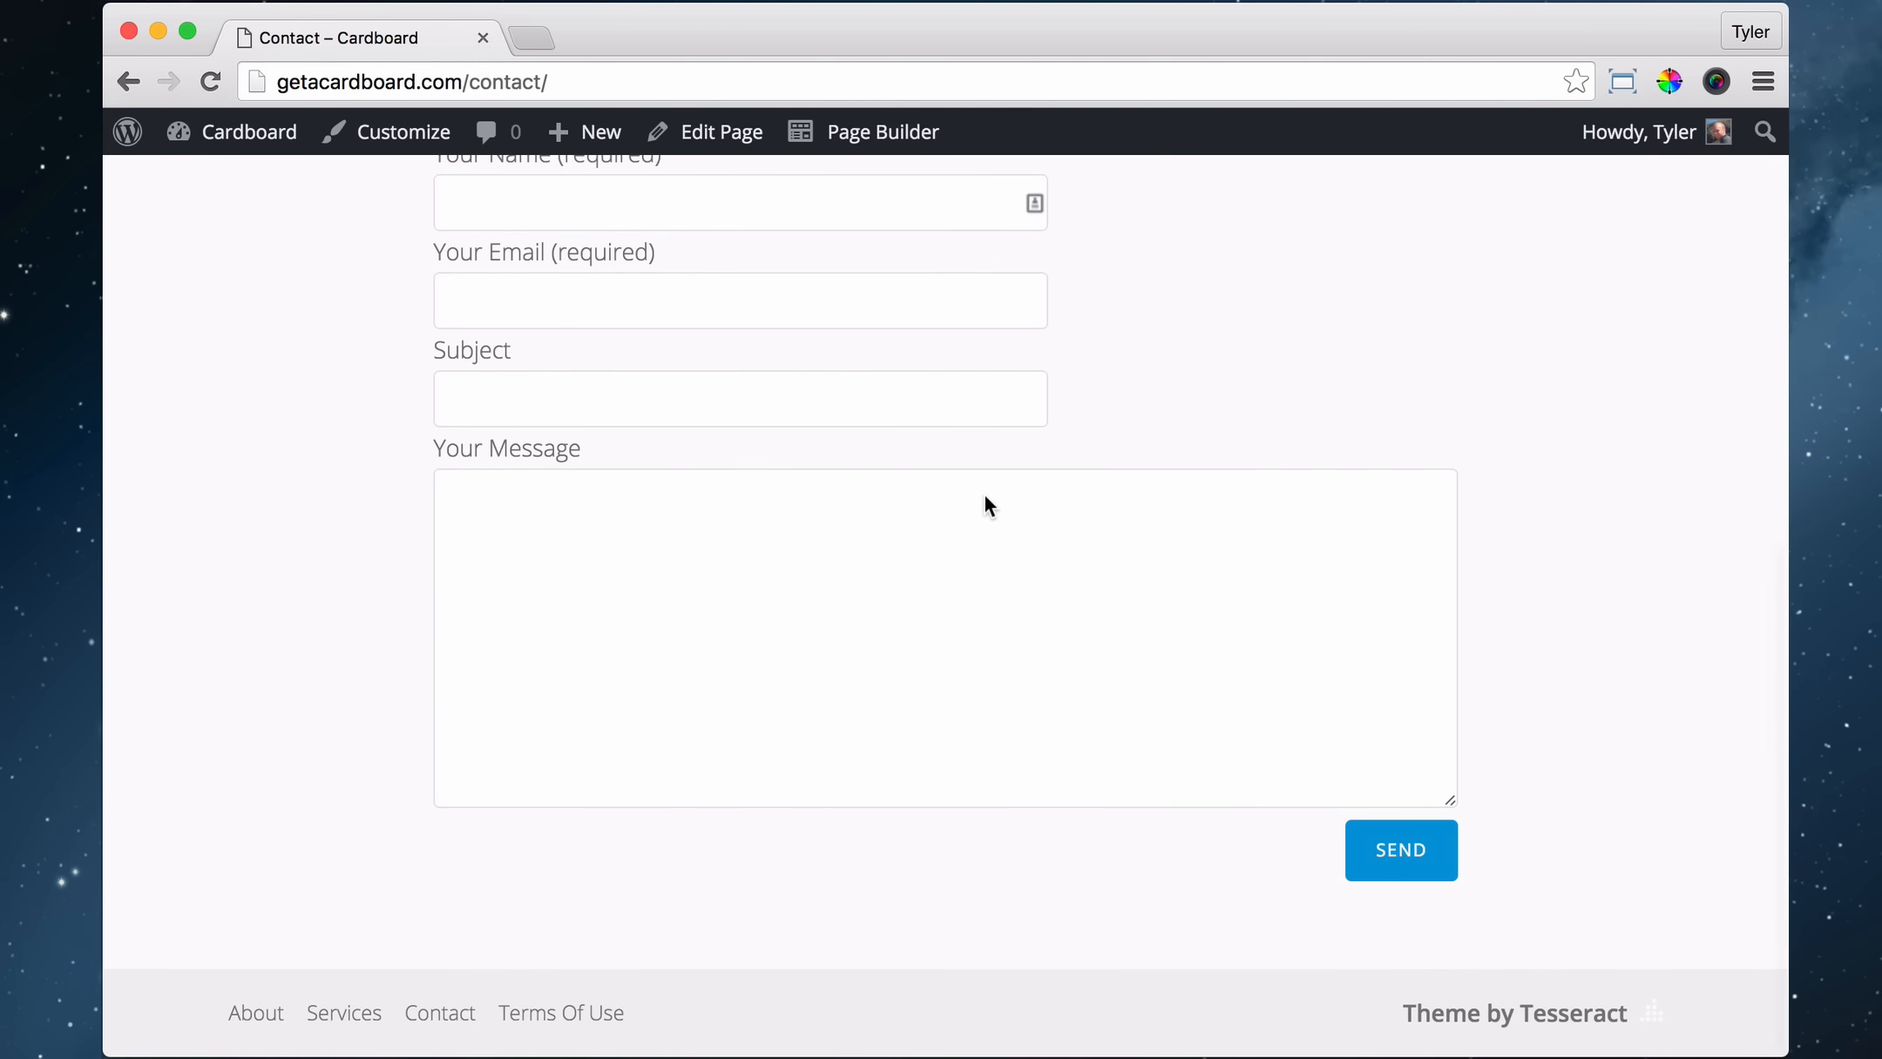
pyautogui.scroll(3)
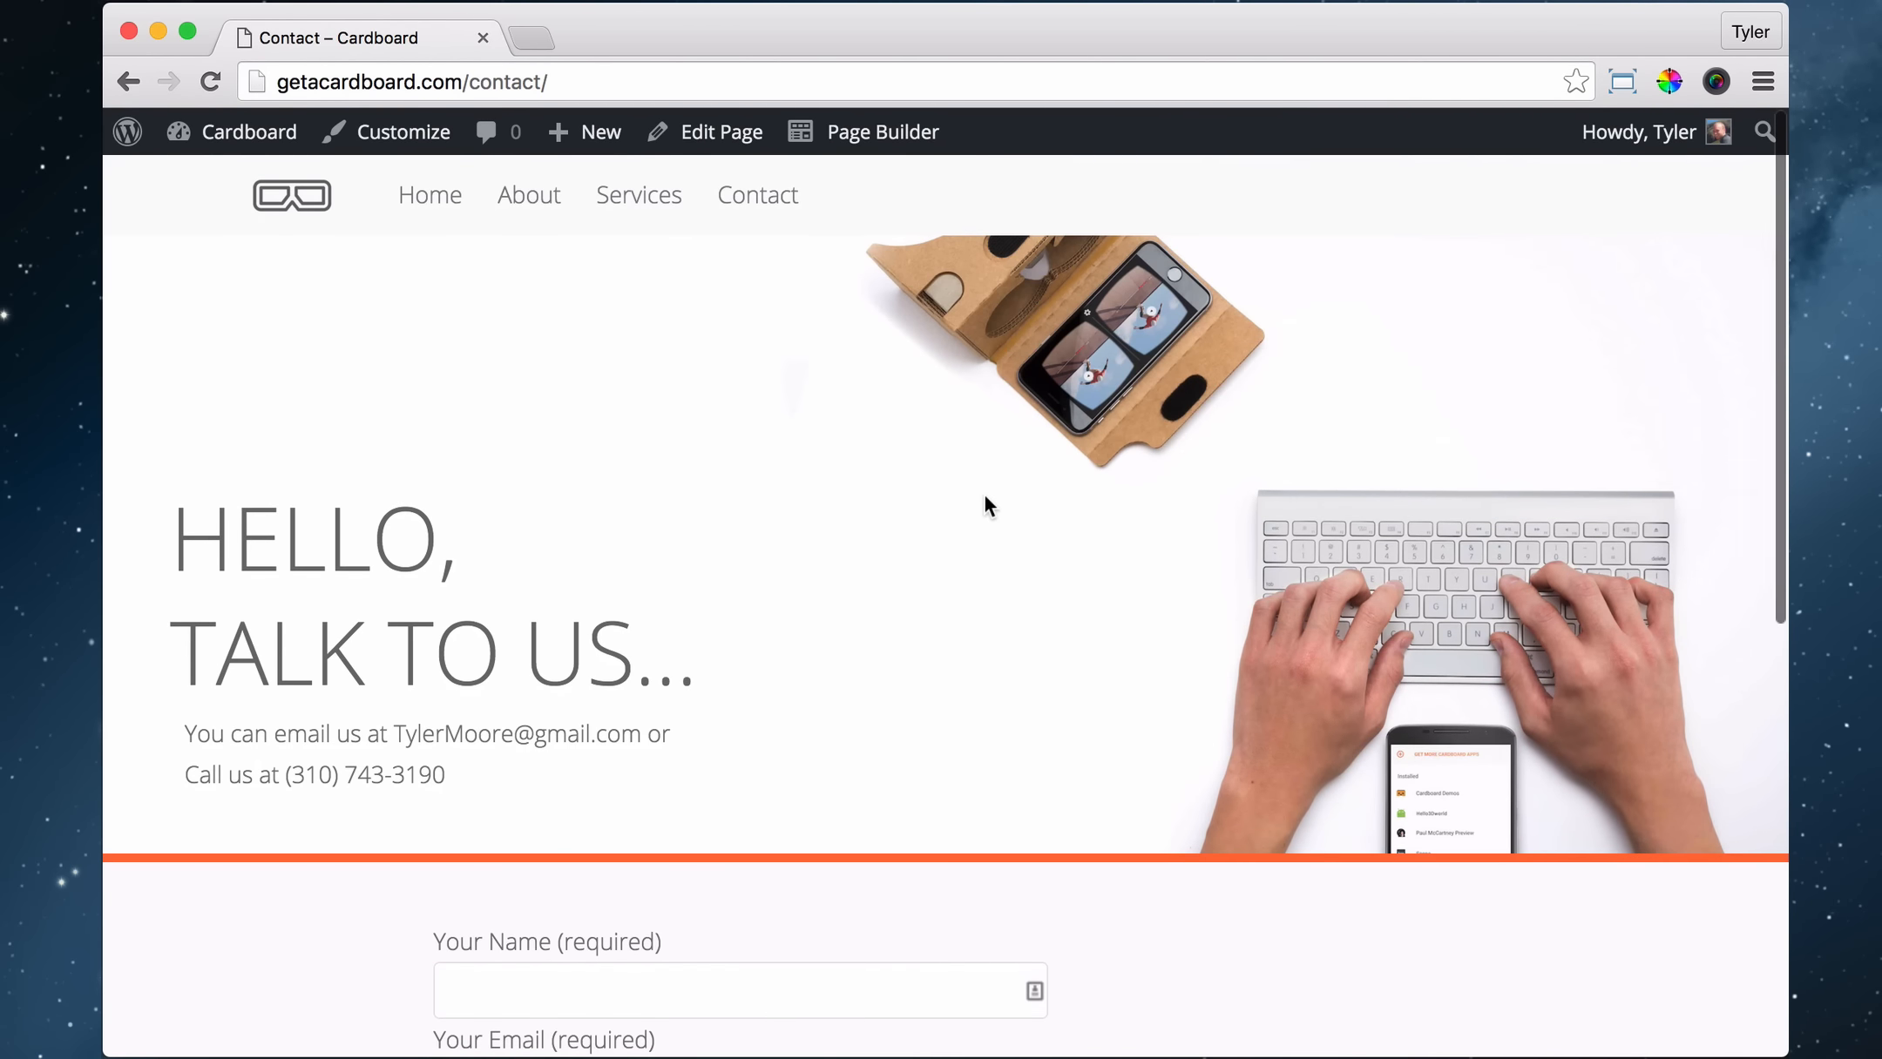
pyautogui.scroll(-3)
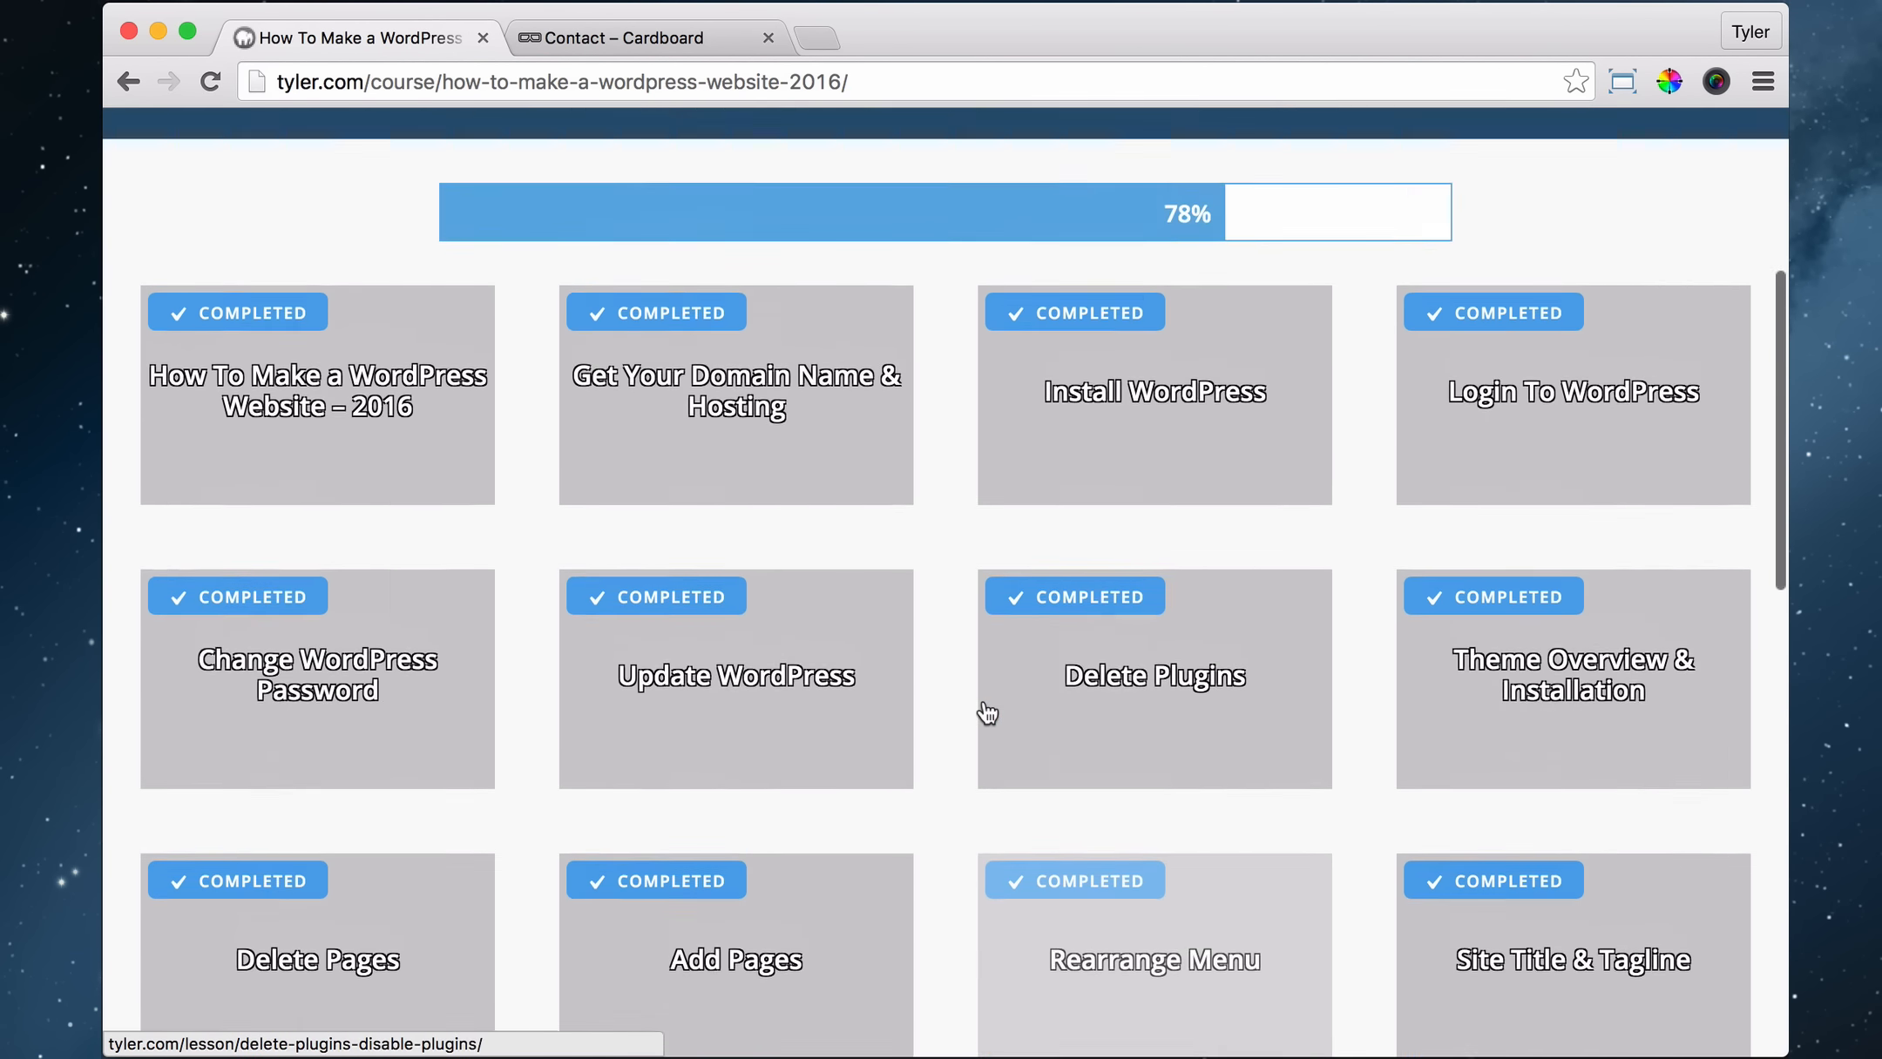
# Scroll the course lesson grid down to the completed Create Contact Page lesson
pyautogui.scroll(-3)
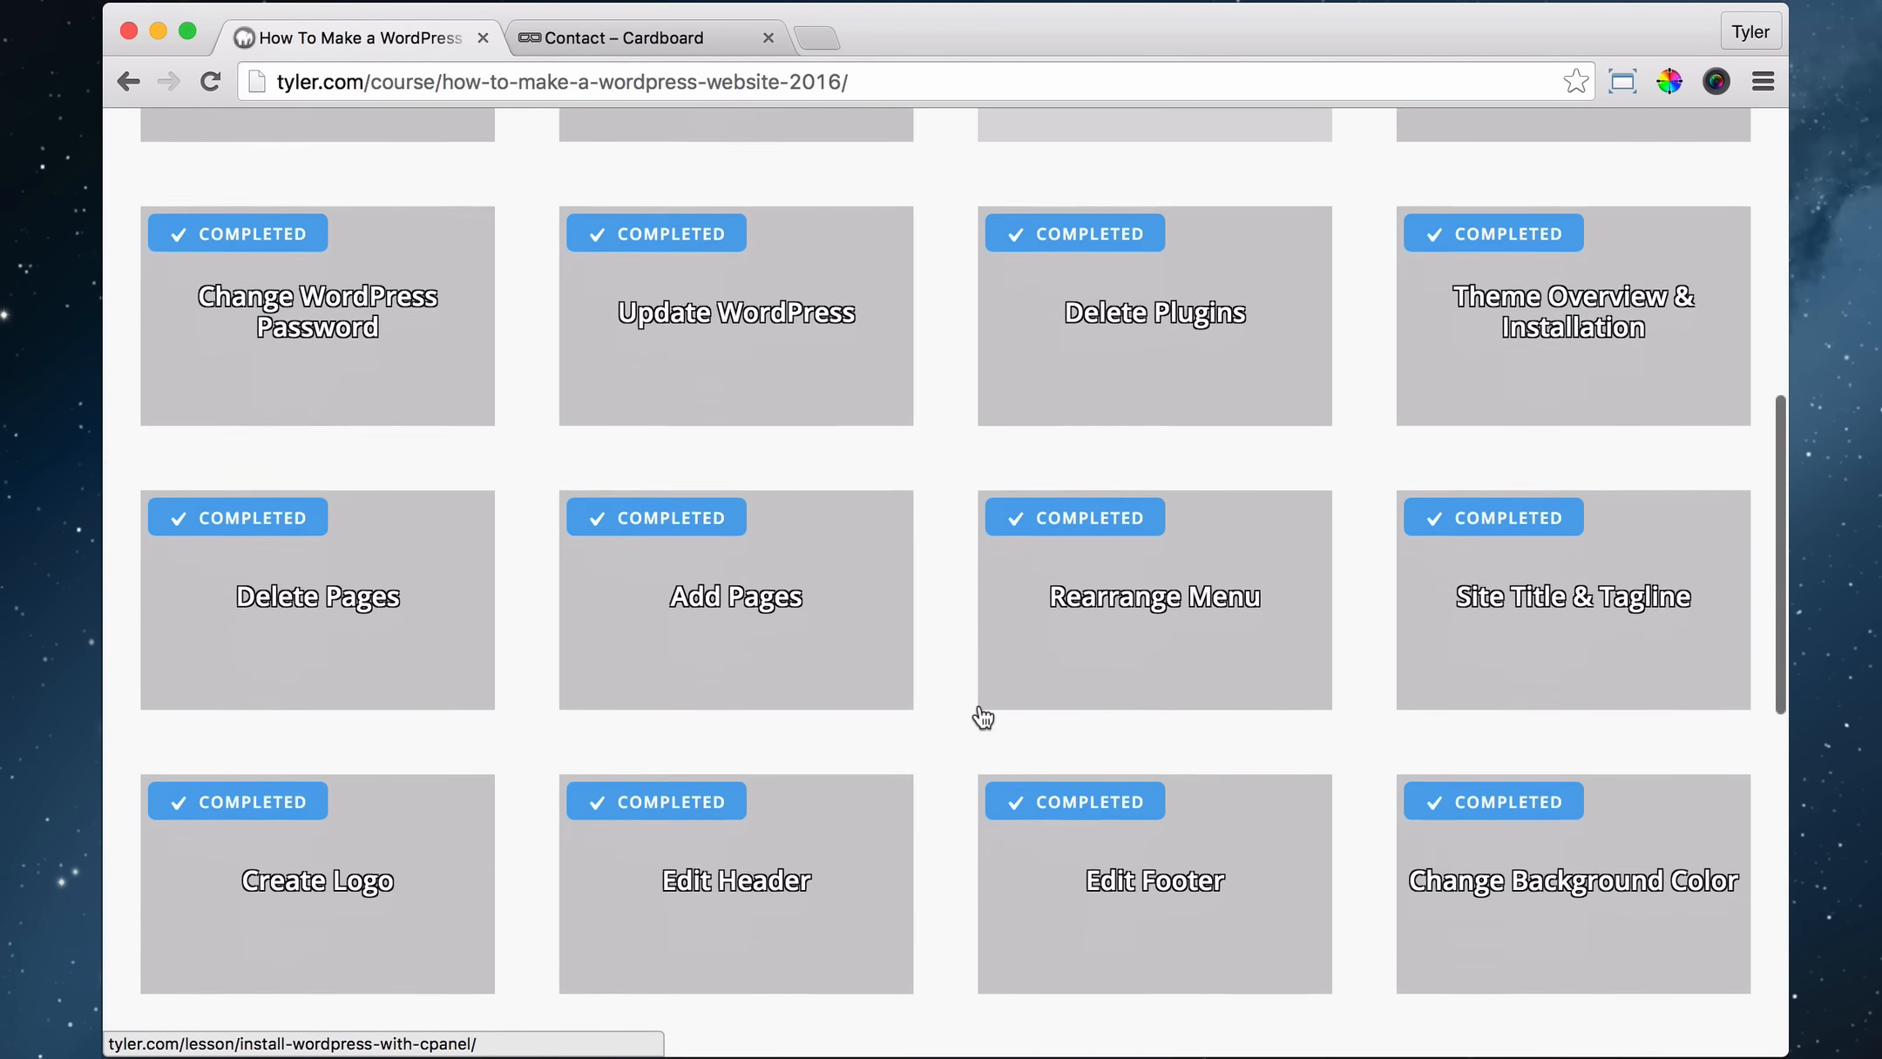
pyautogui.scroll(-3)
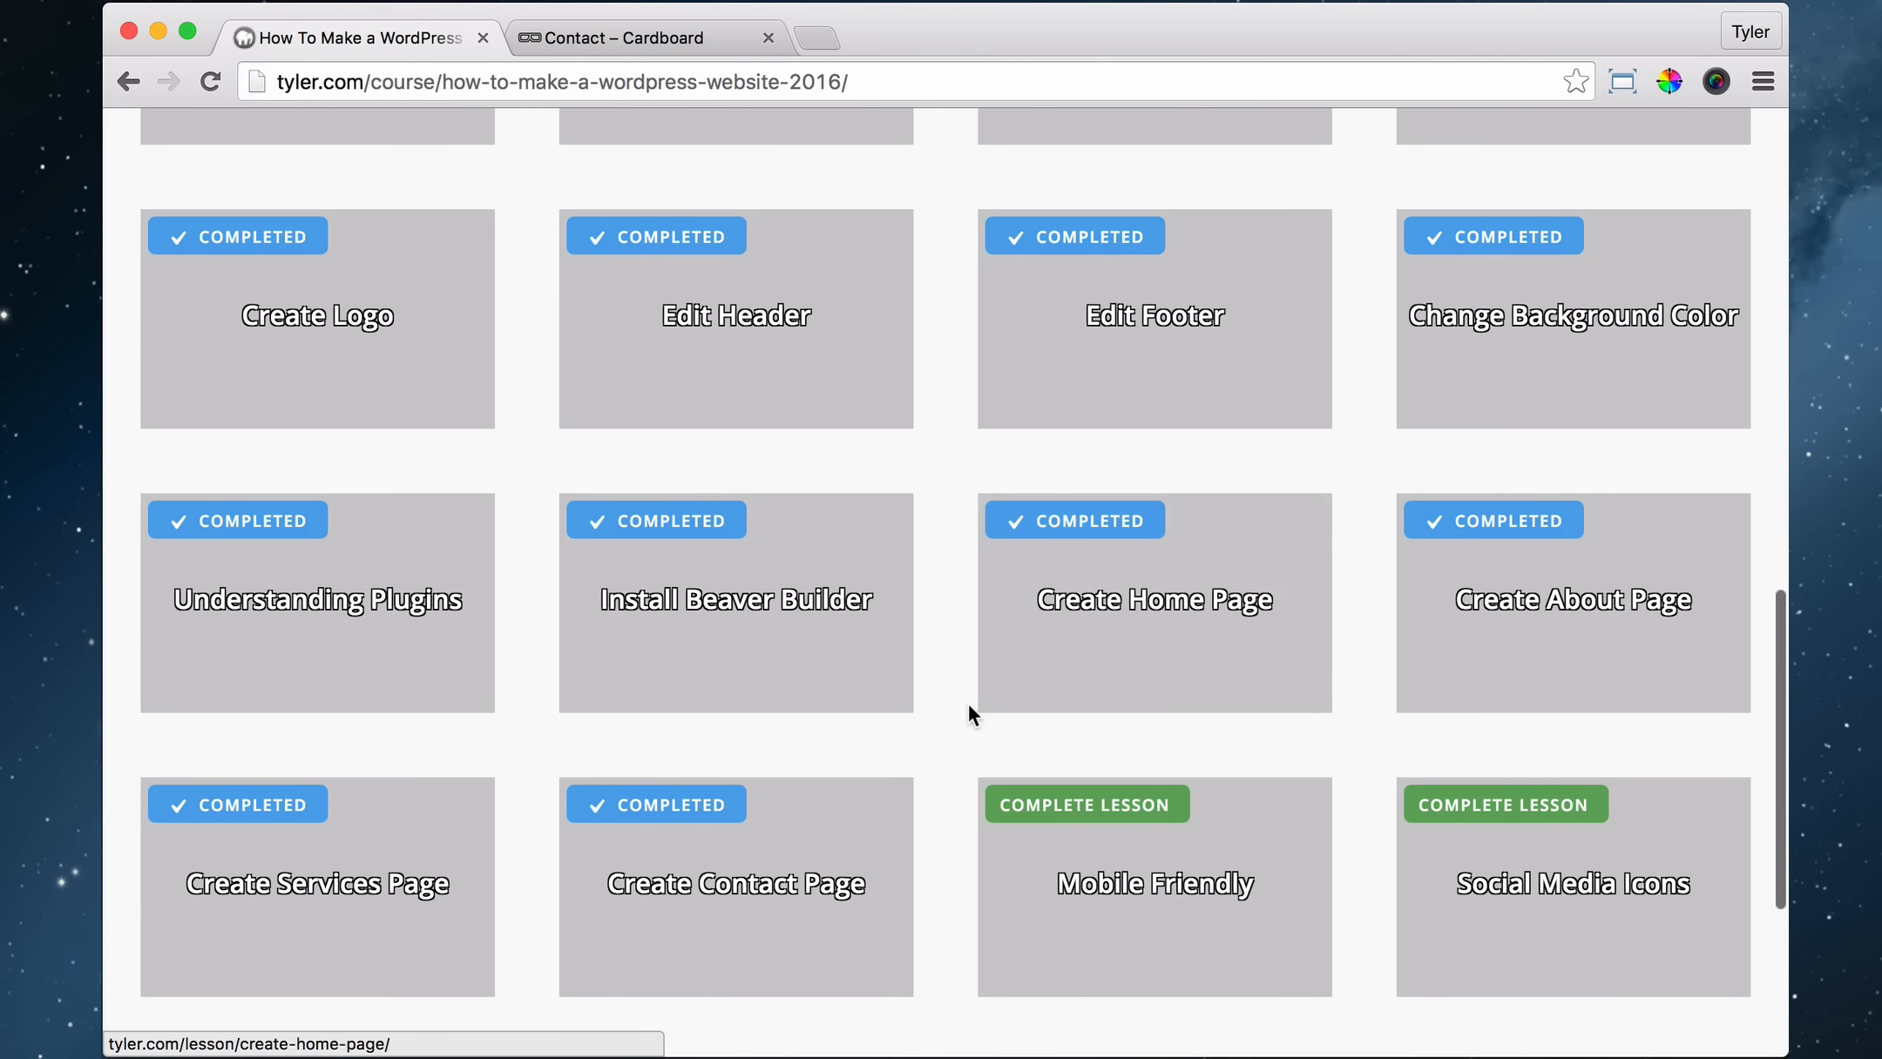